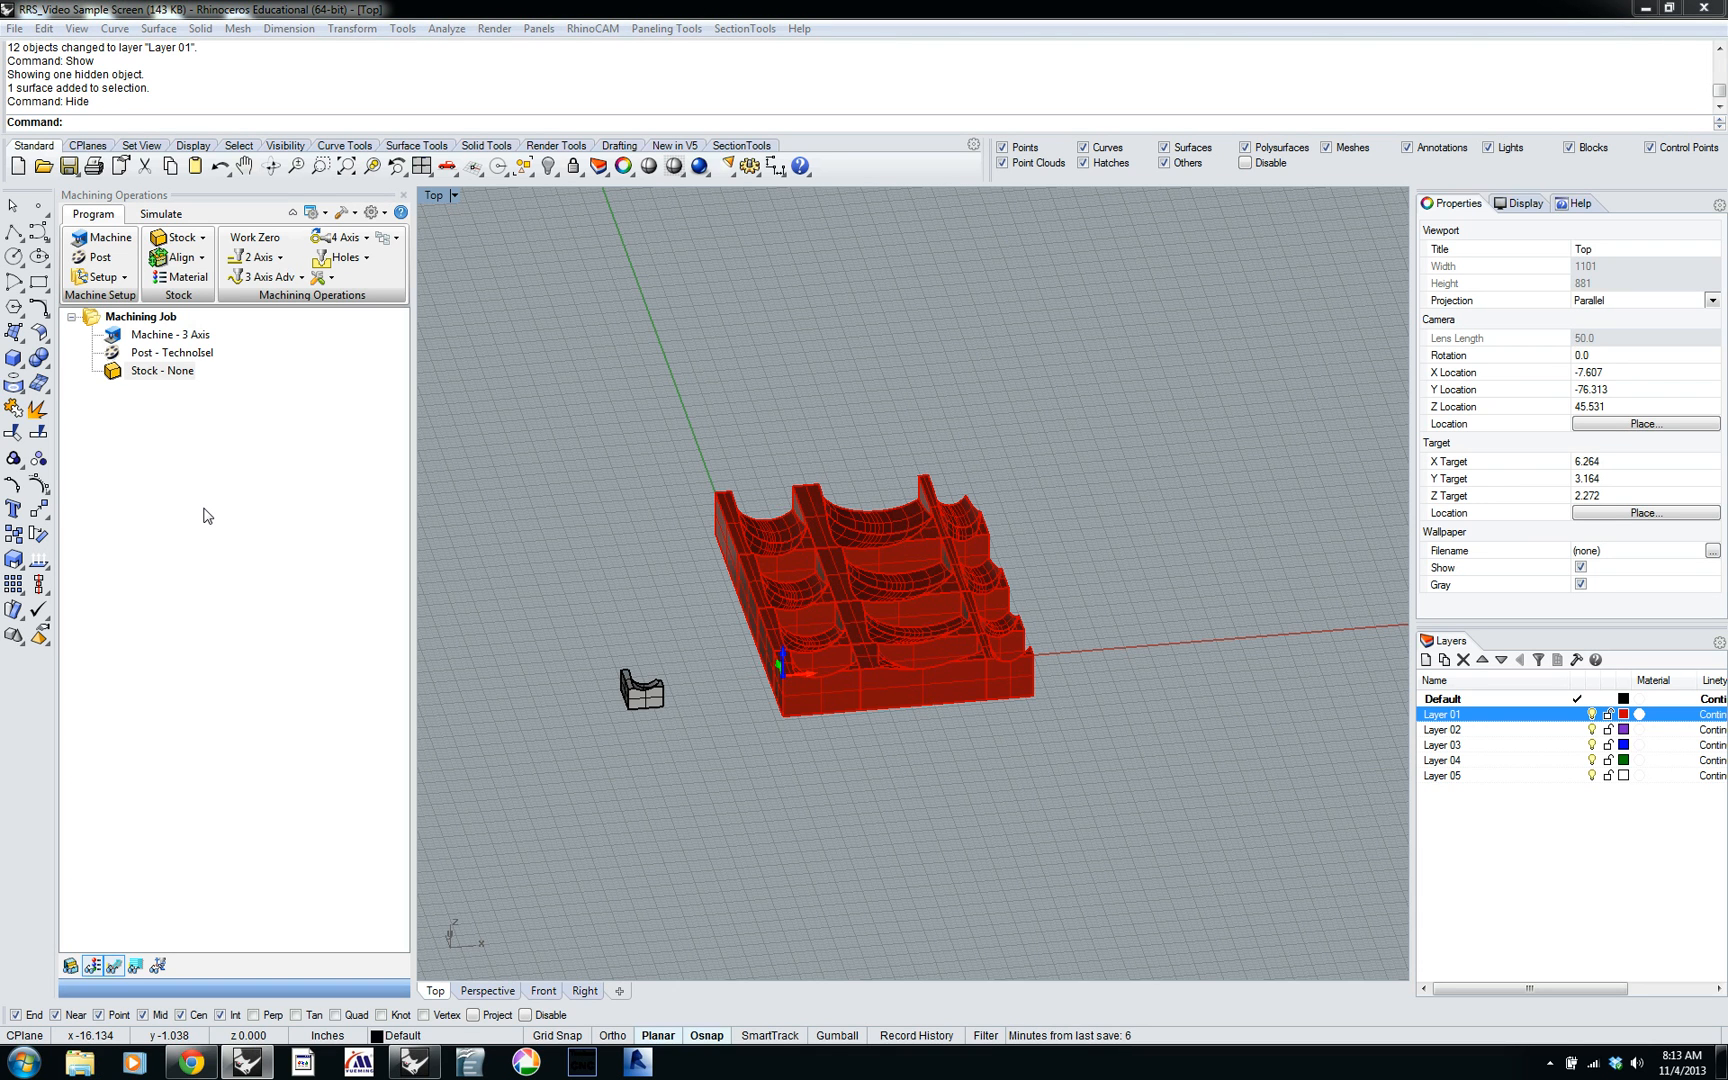
mouse_move(430, 499)
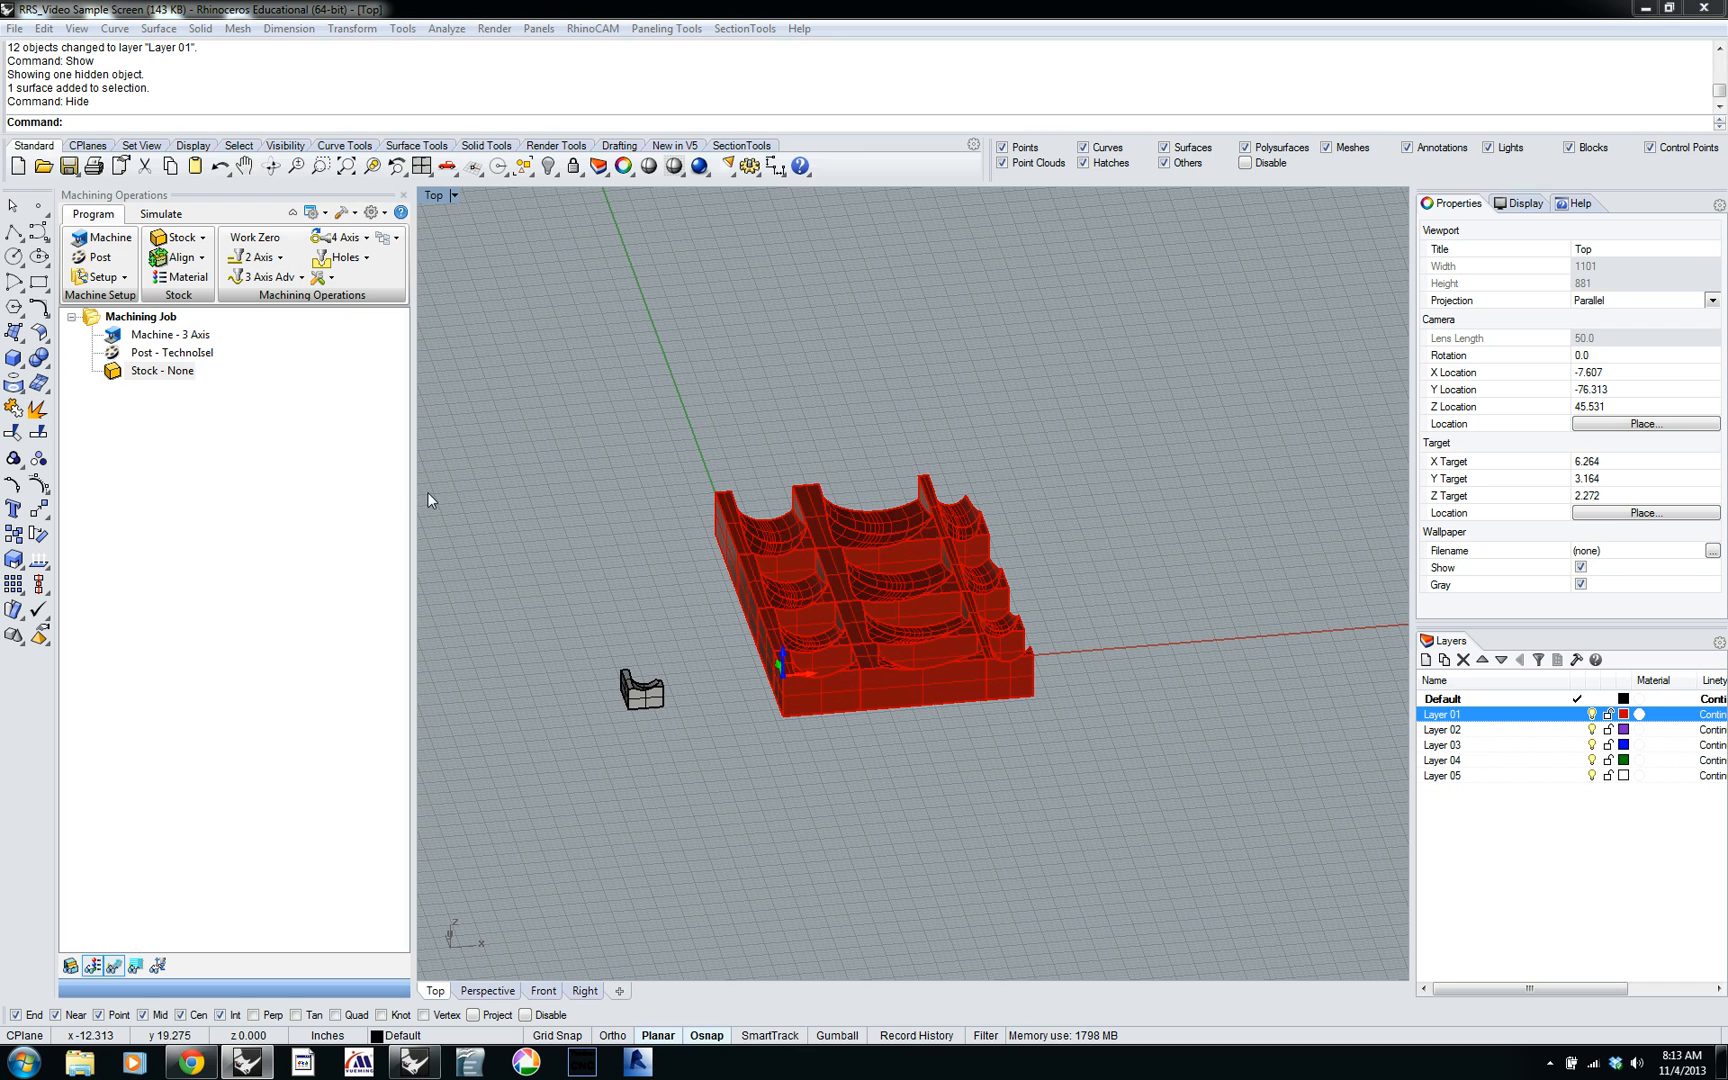
mouse_move(499, 419)
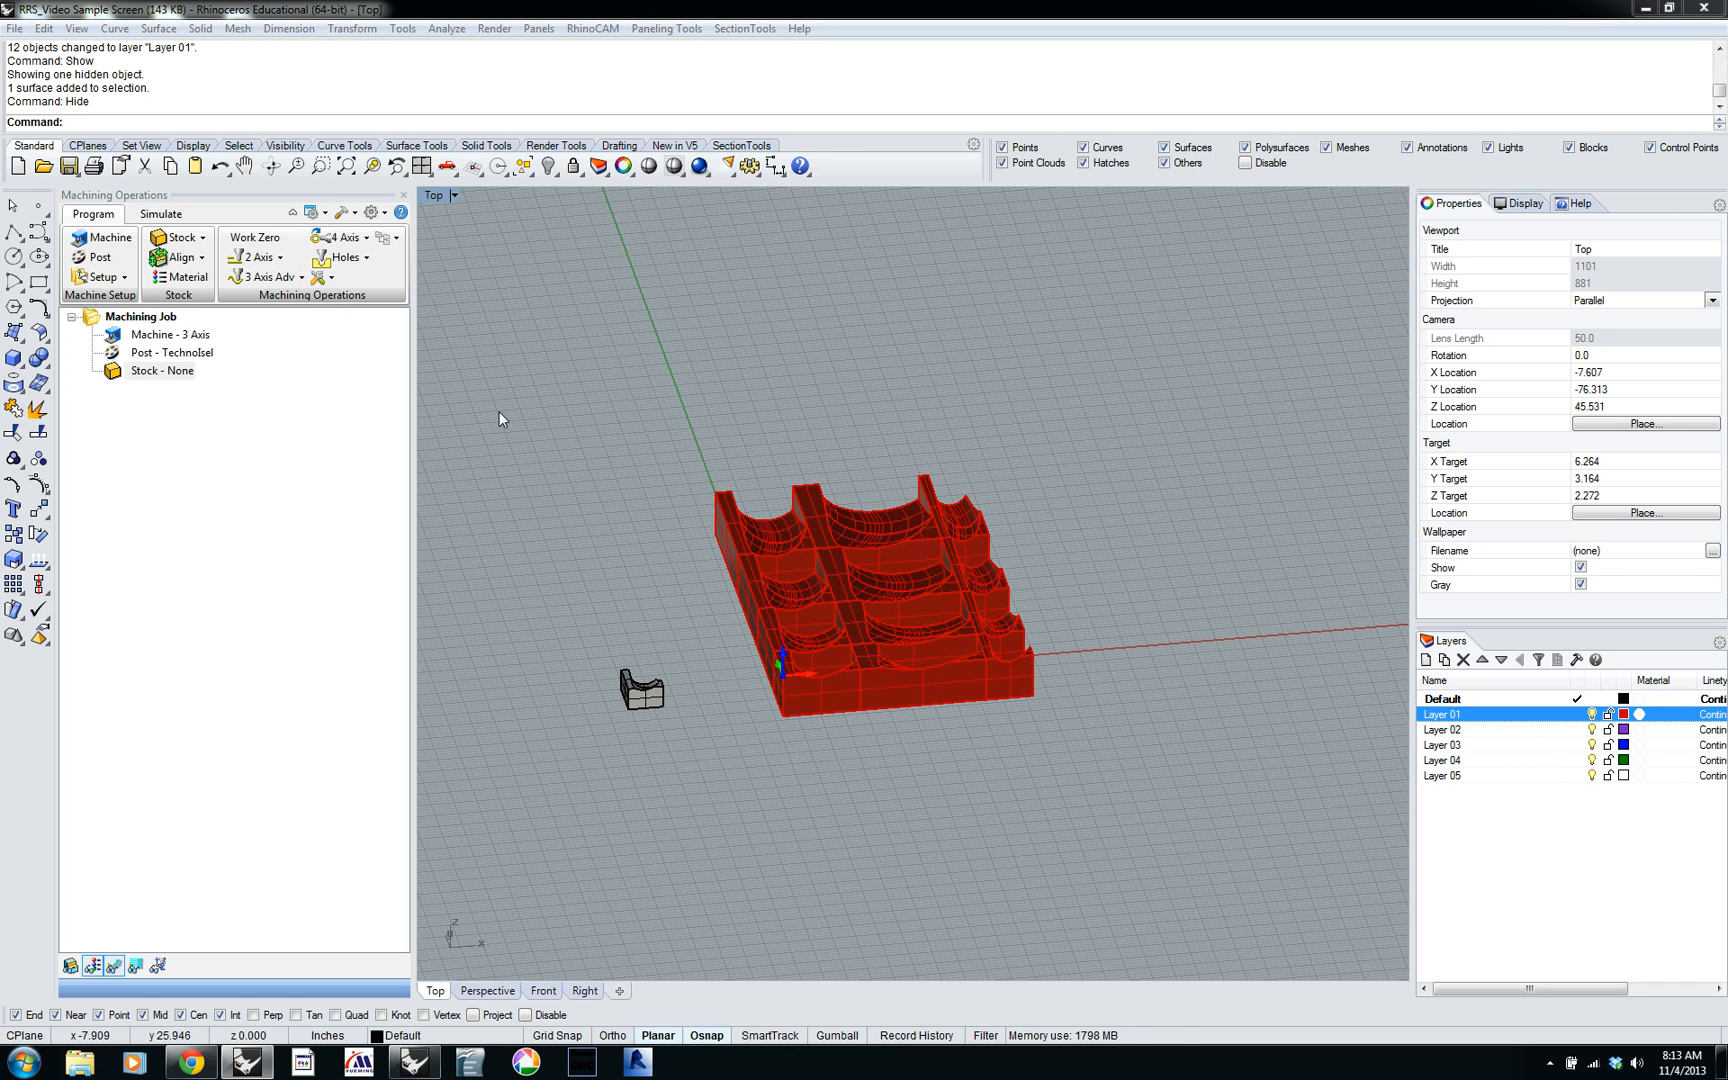
mouse_move(583, 666)
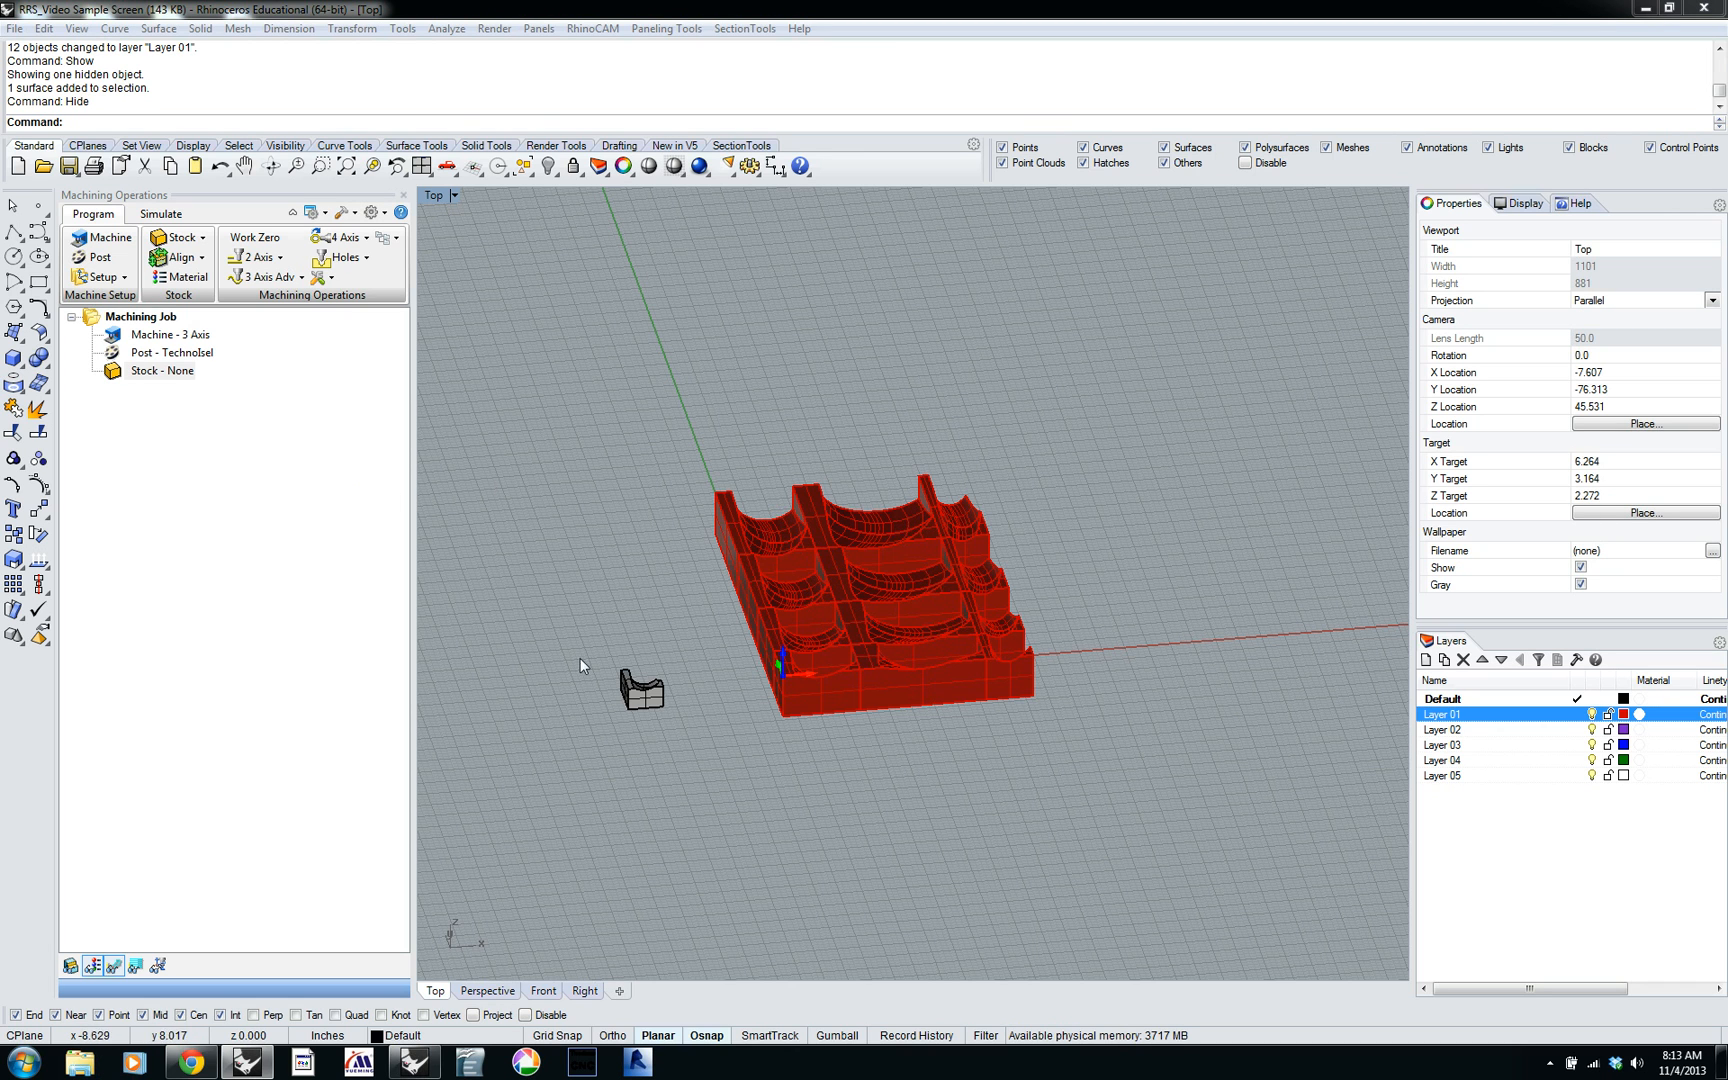
mouse_move(685, 753)
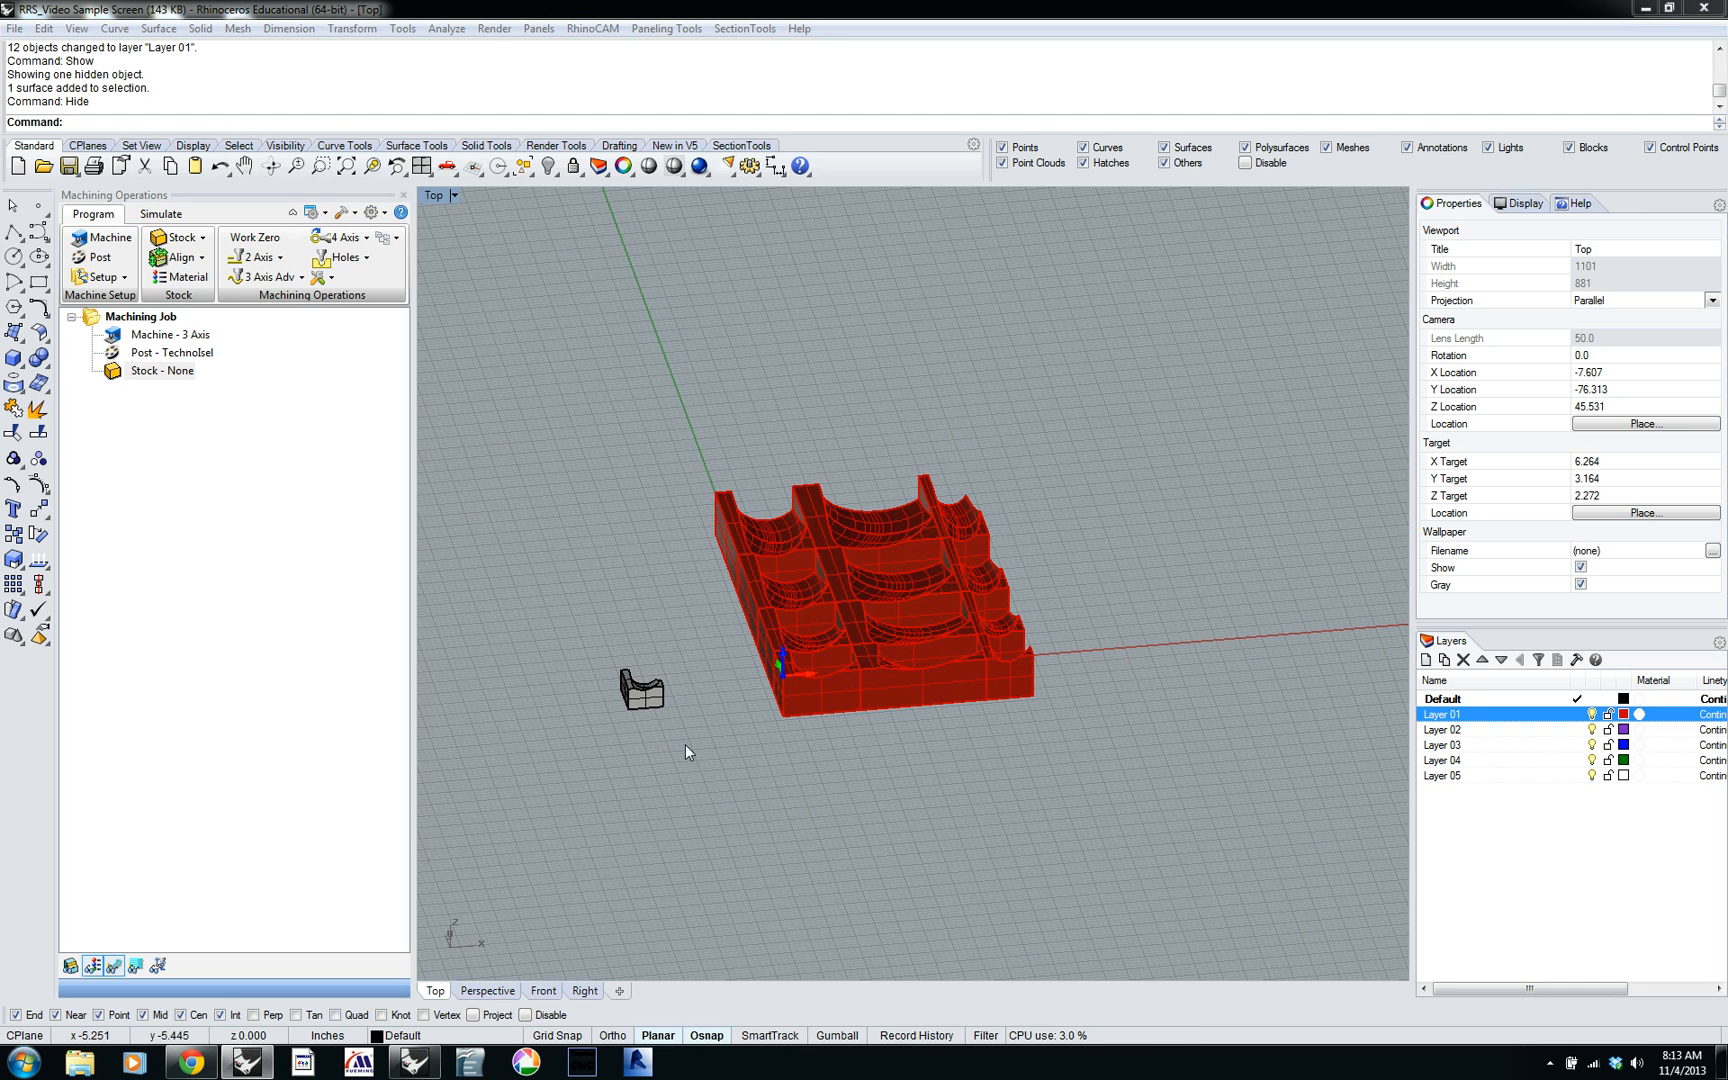
mouse_move(685, 758)
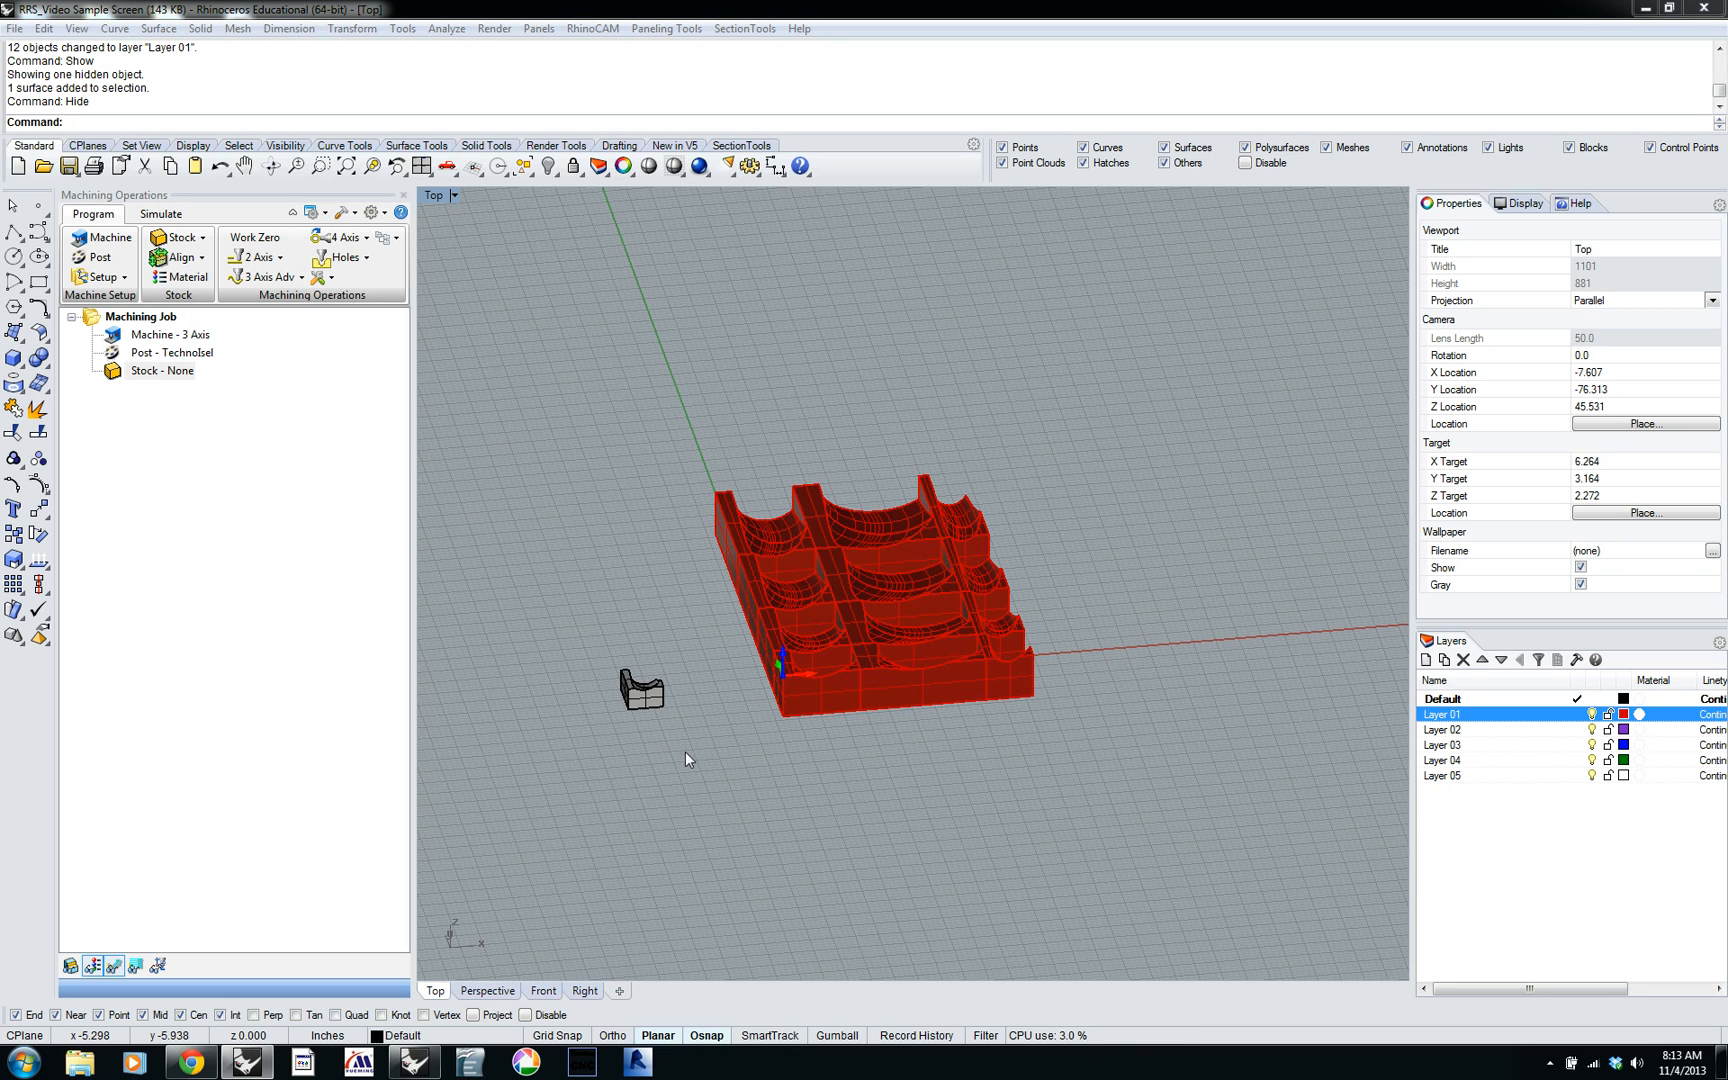
mouse_move(1162, 582)
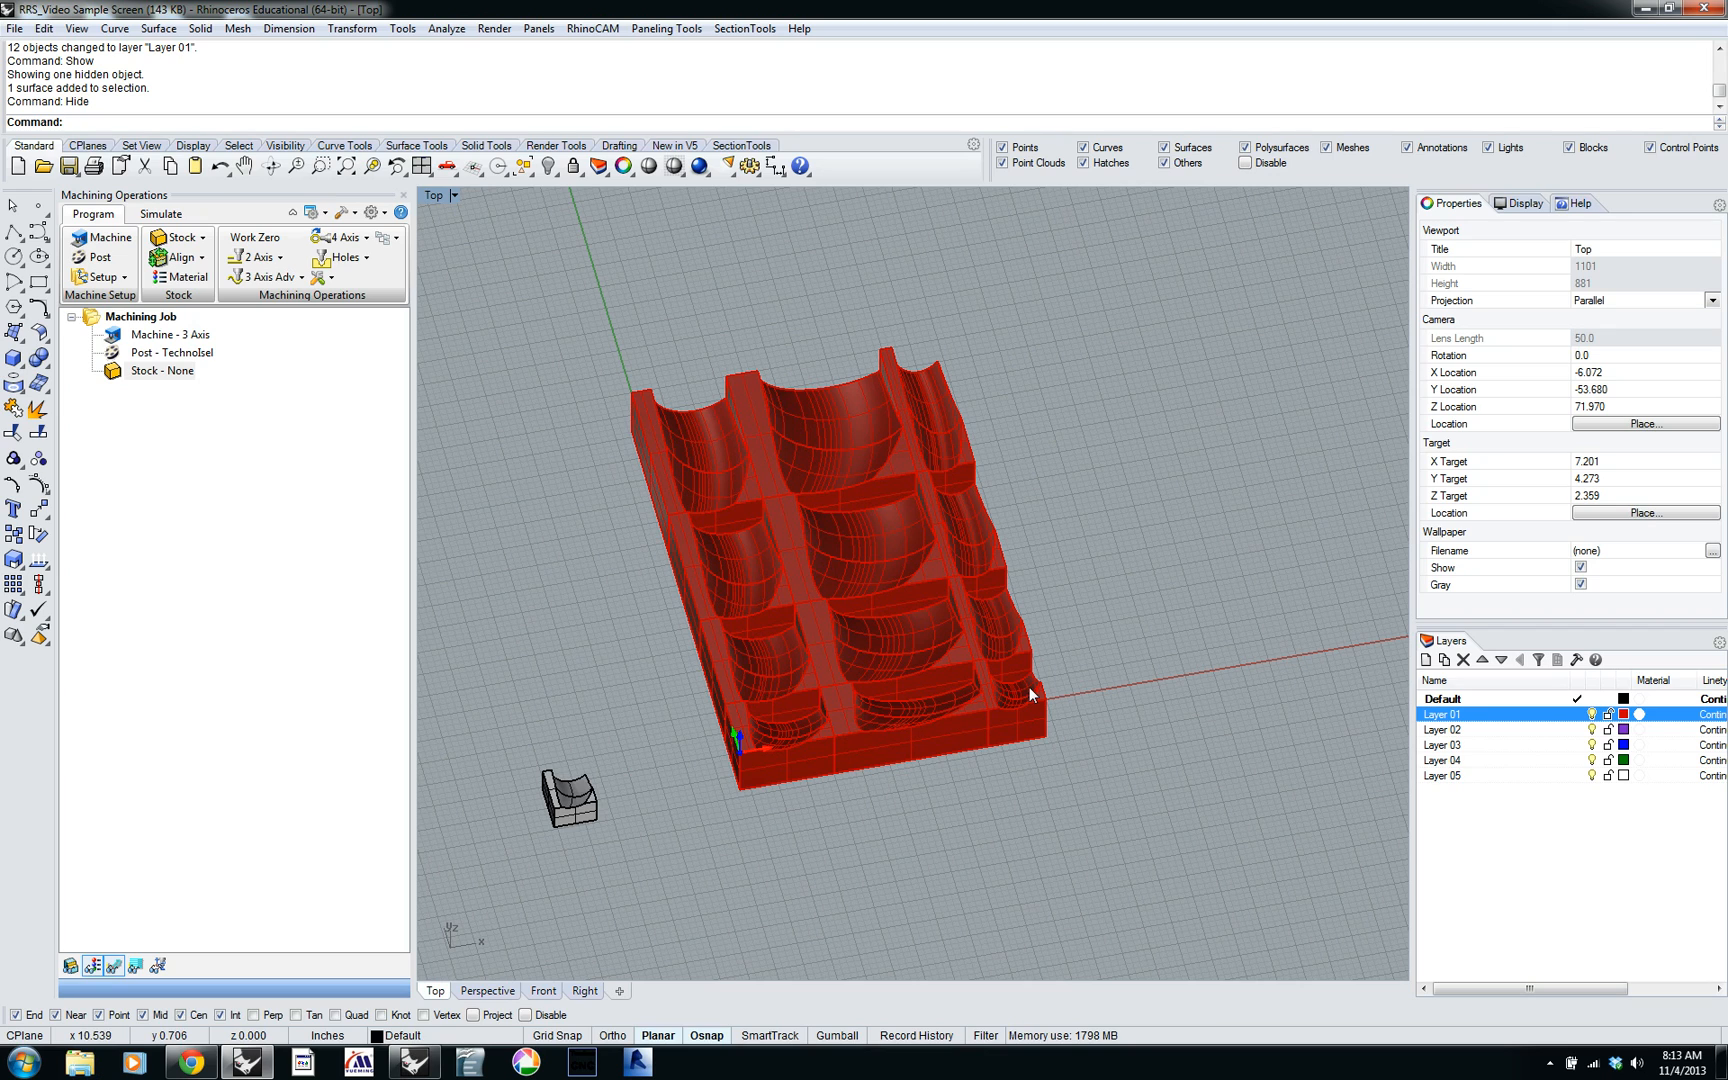
mouse_move(1068, 515)
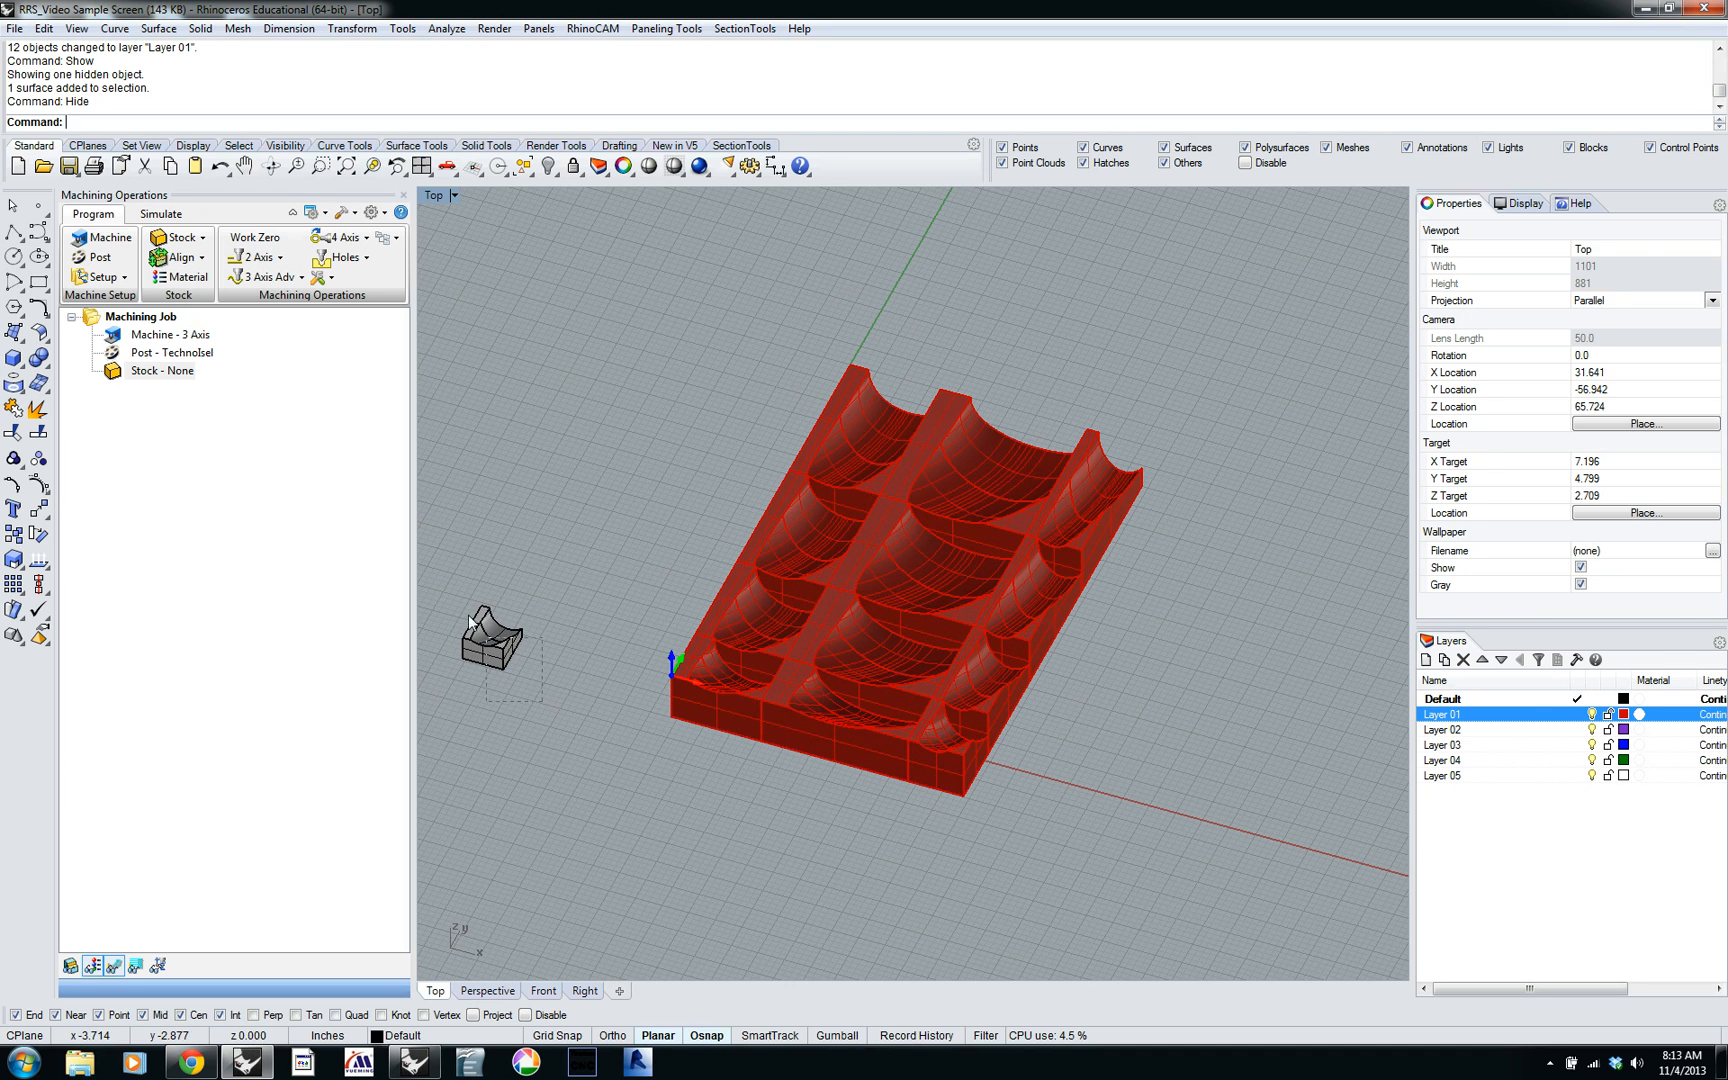
Select the small grey polysurface beside the red panel and hide it.
click(490, 639)
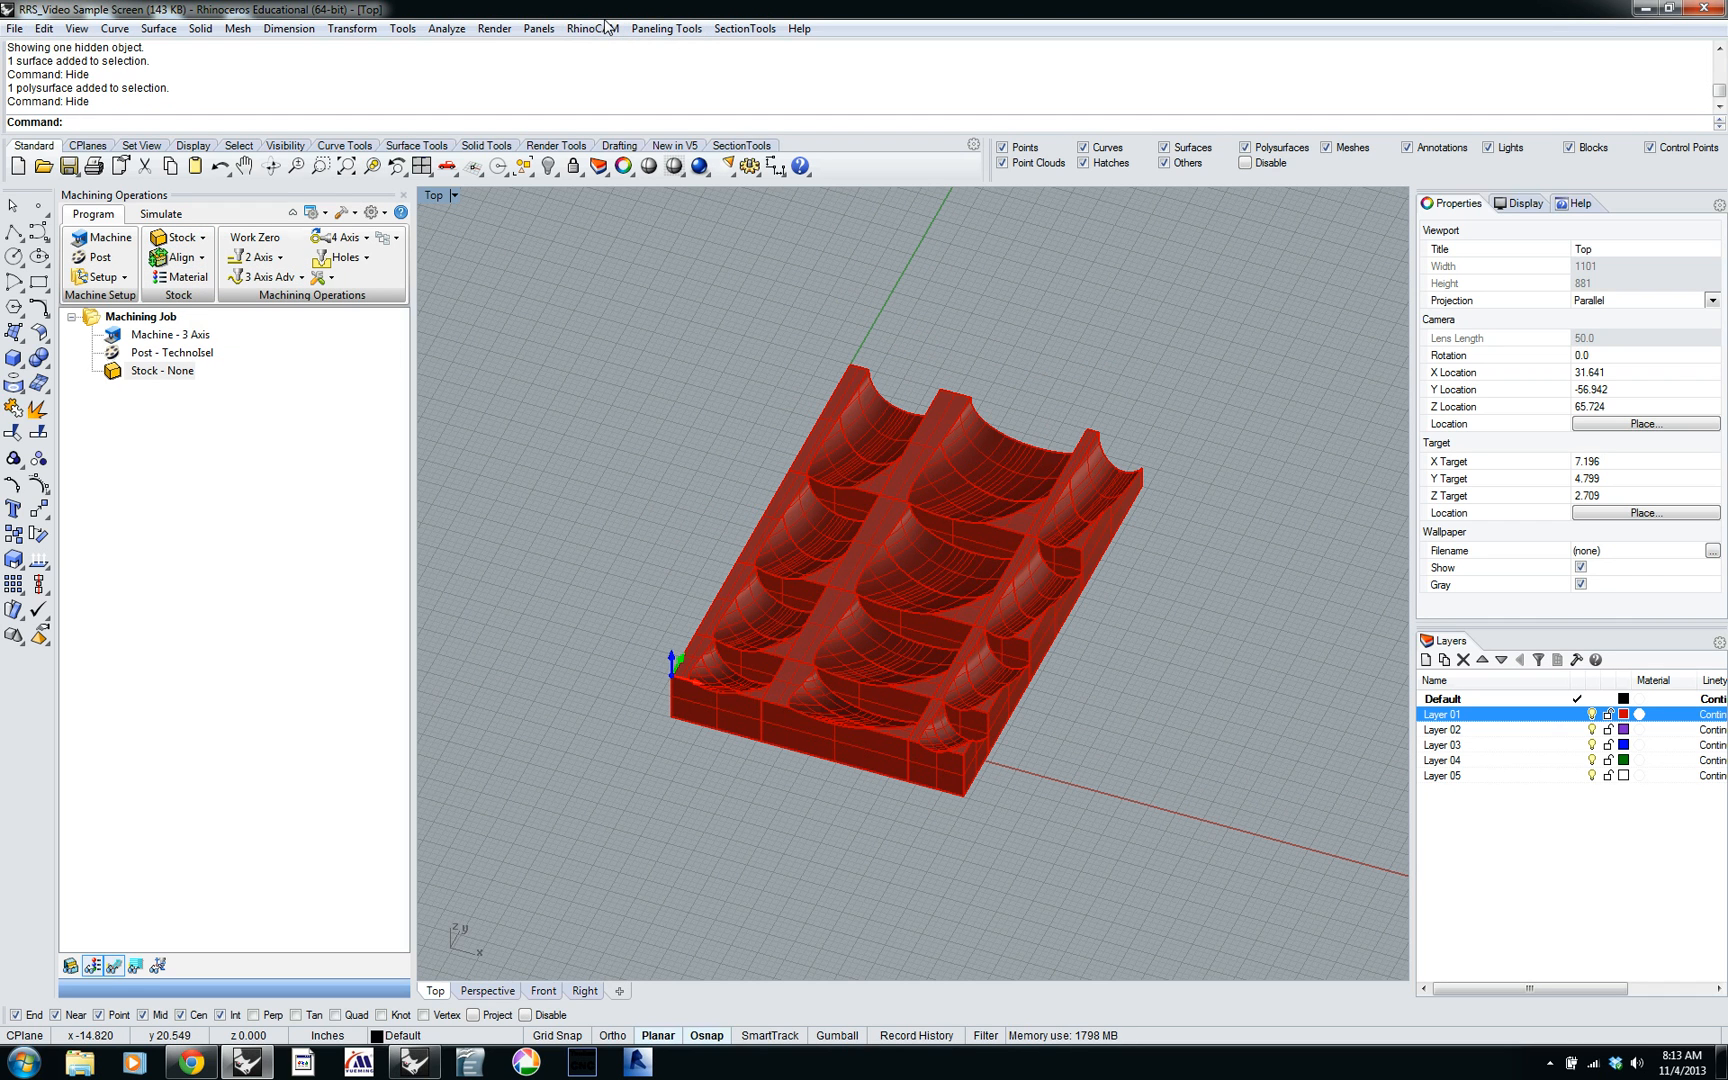
click(592, 29)
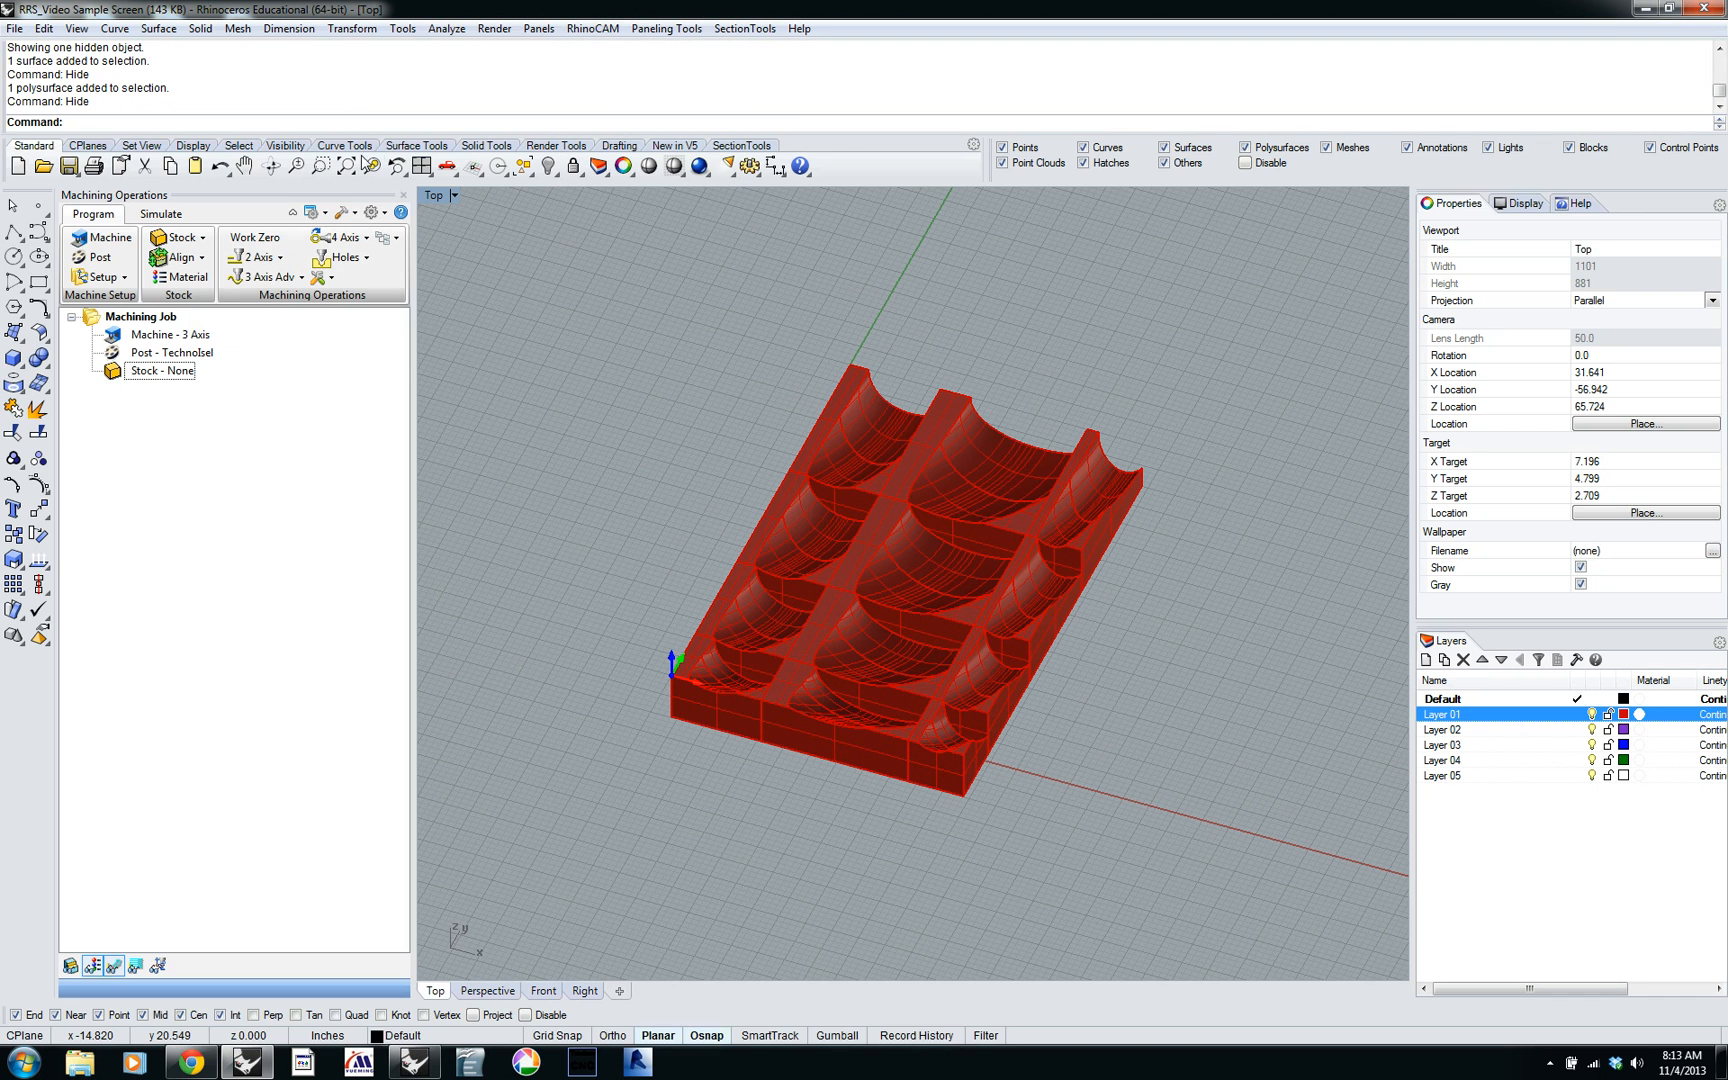
Reopen the Machining Operations Browser and expand the Knowledge Base dropdown to reveal Load KB.
click(592, 28)
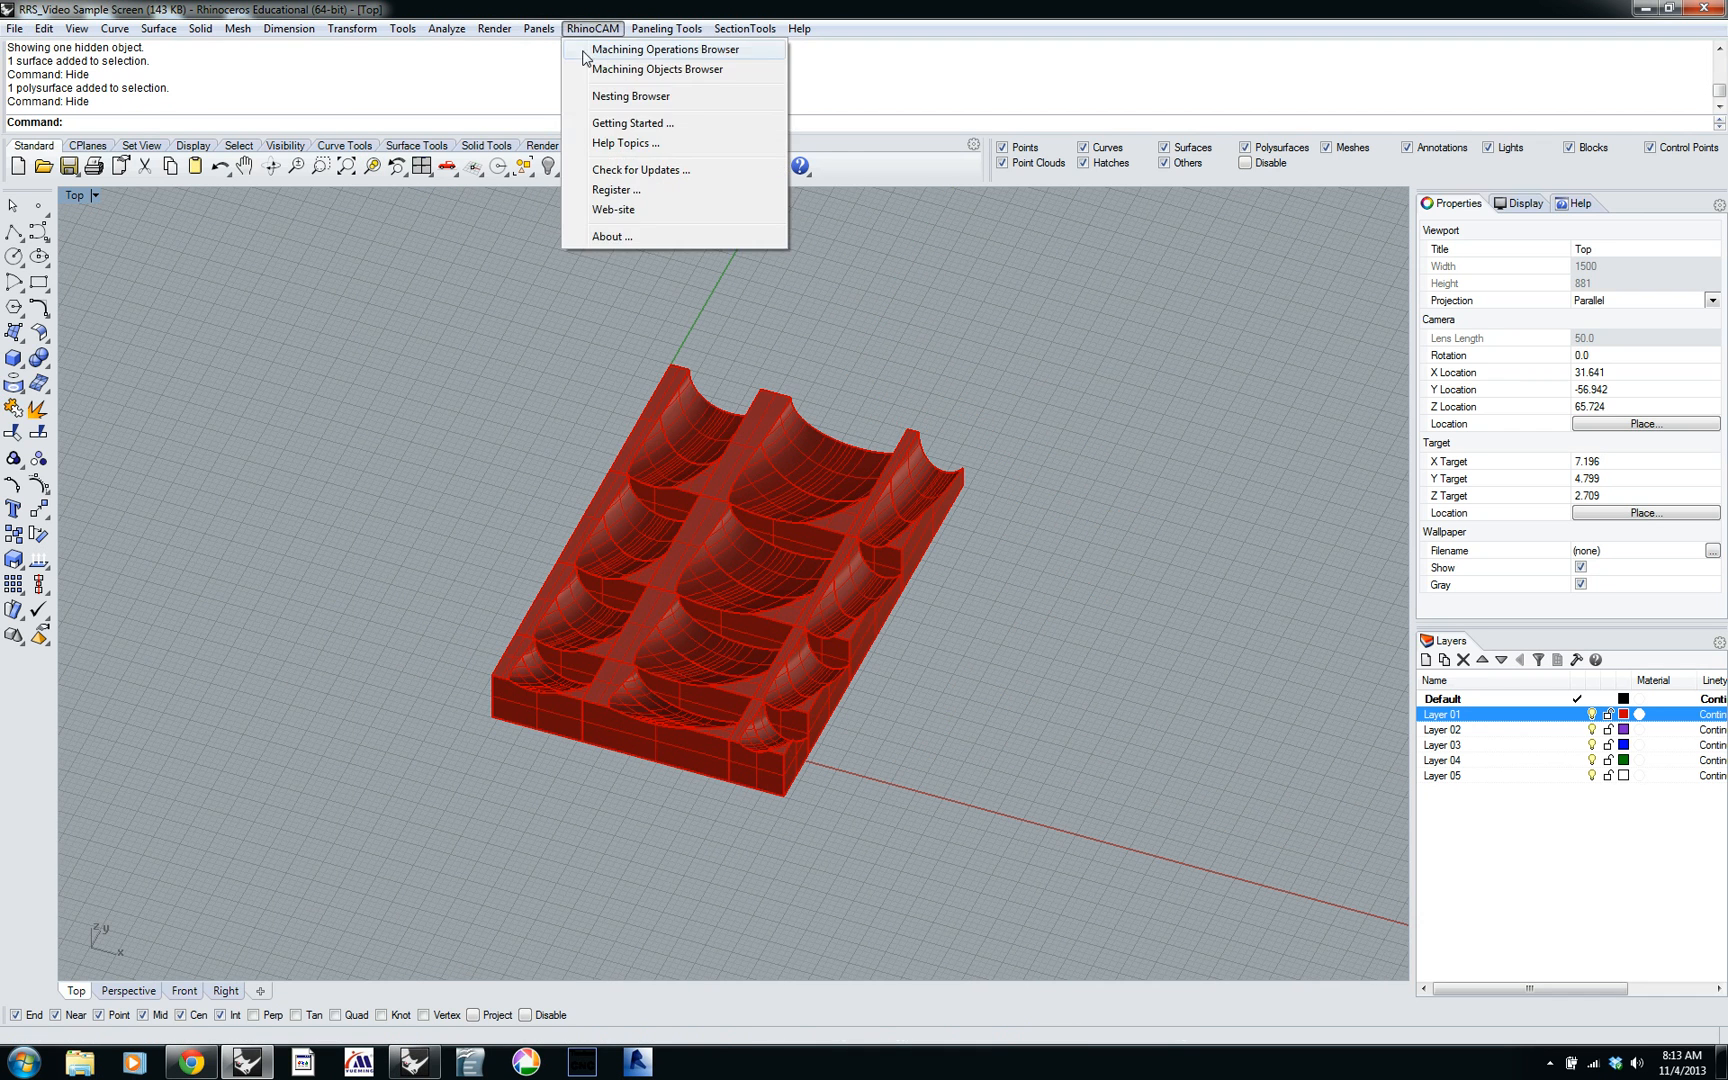
click(666, 48)
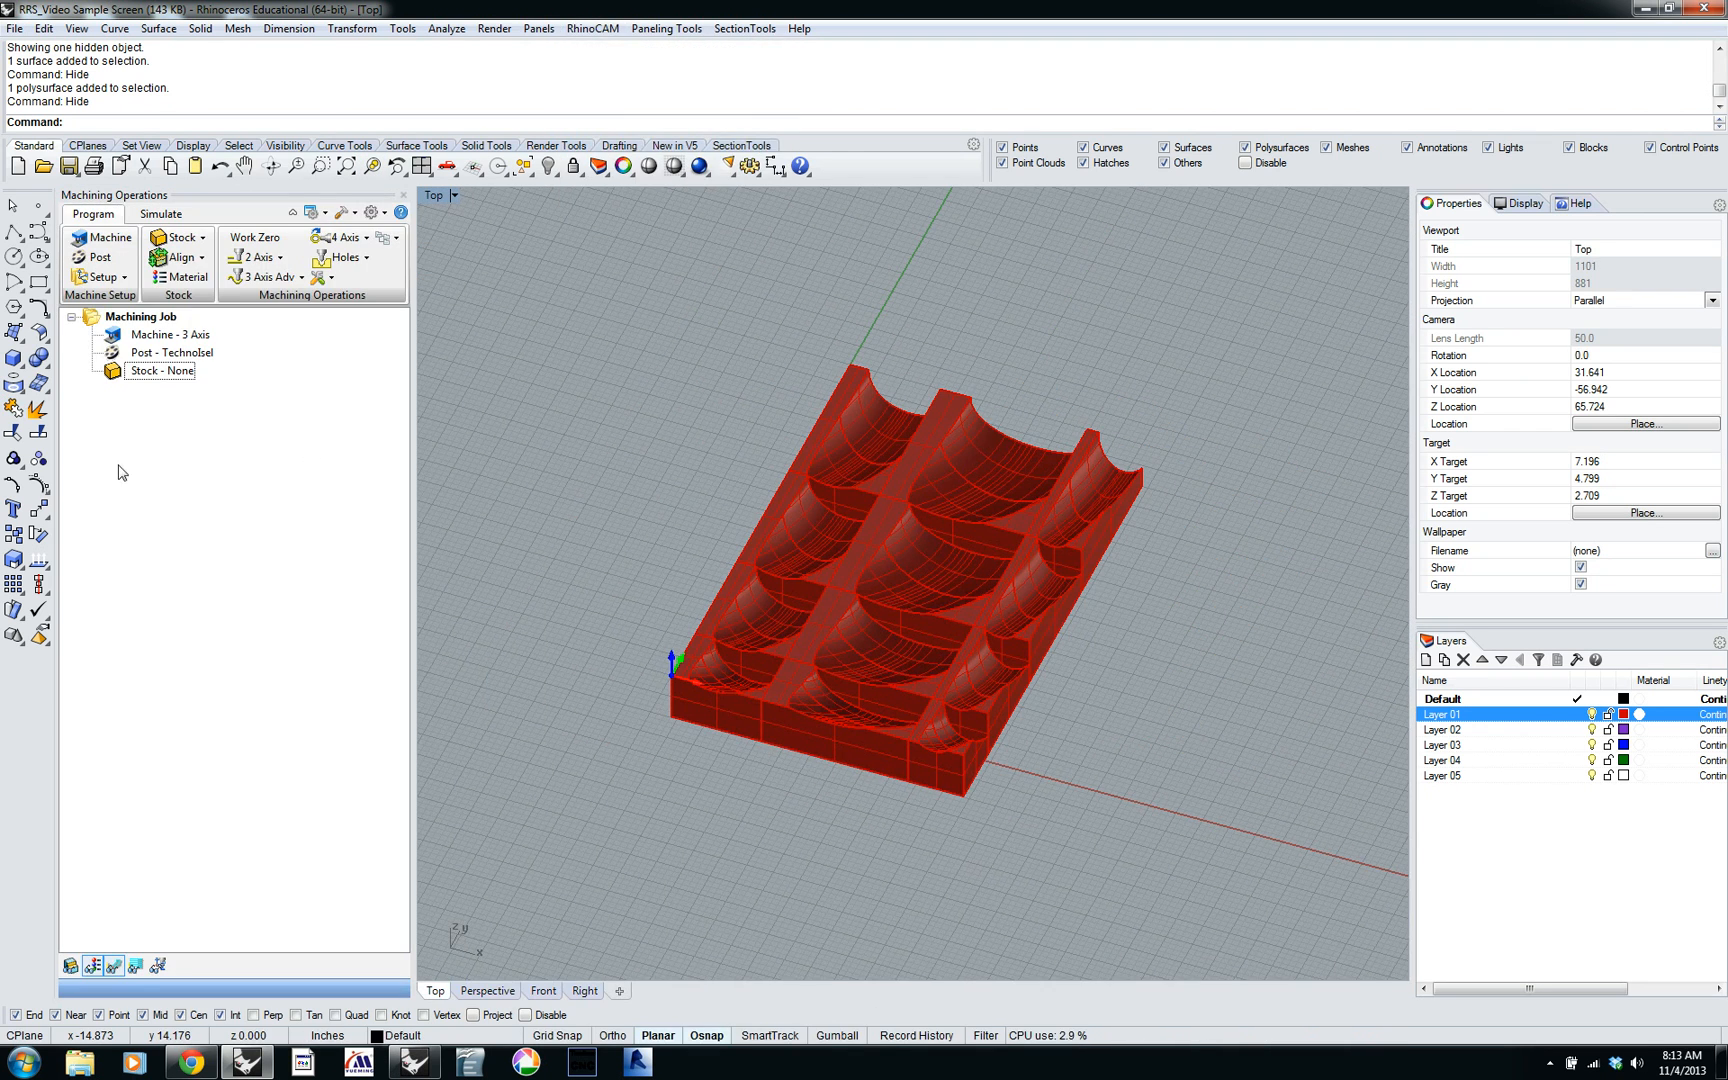
mouse_move(264, 558)
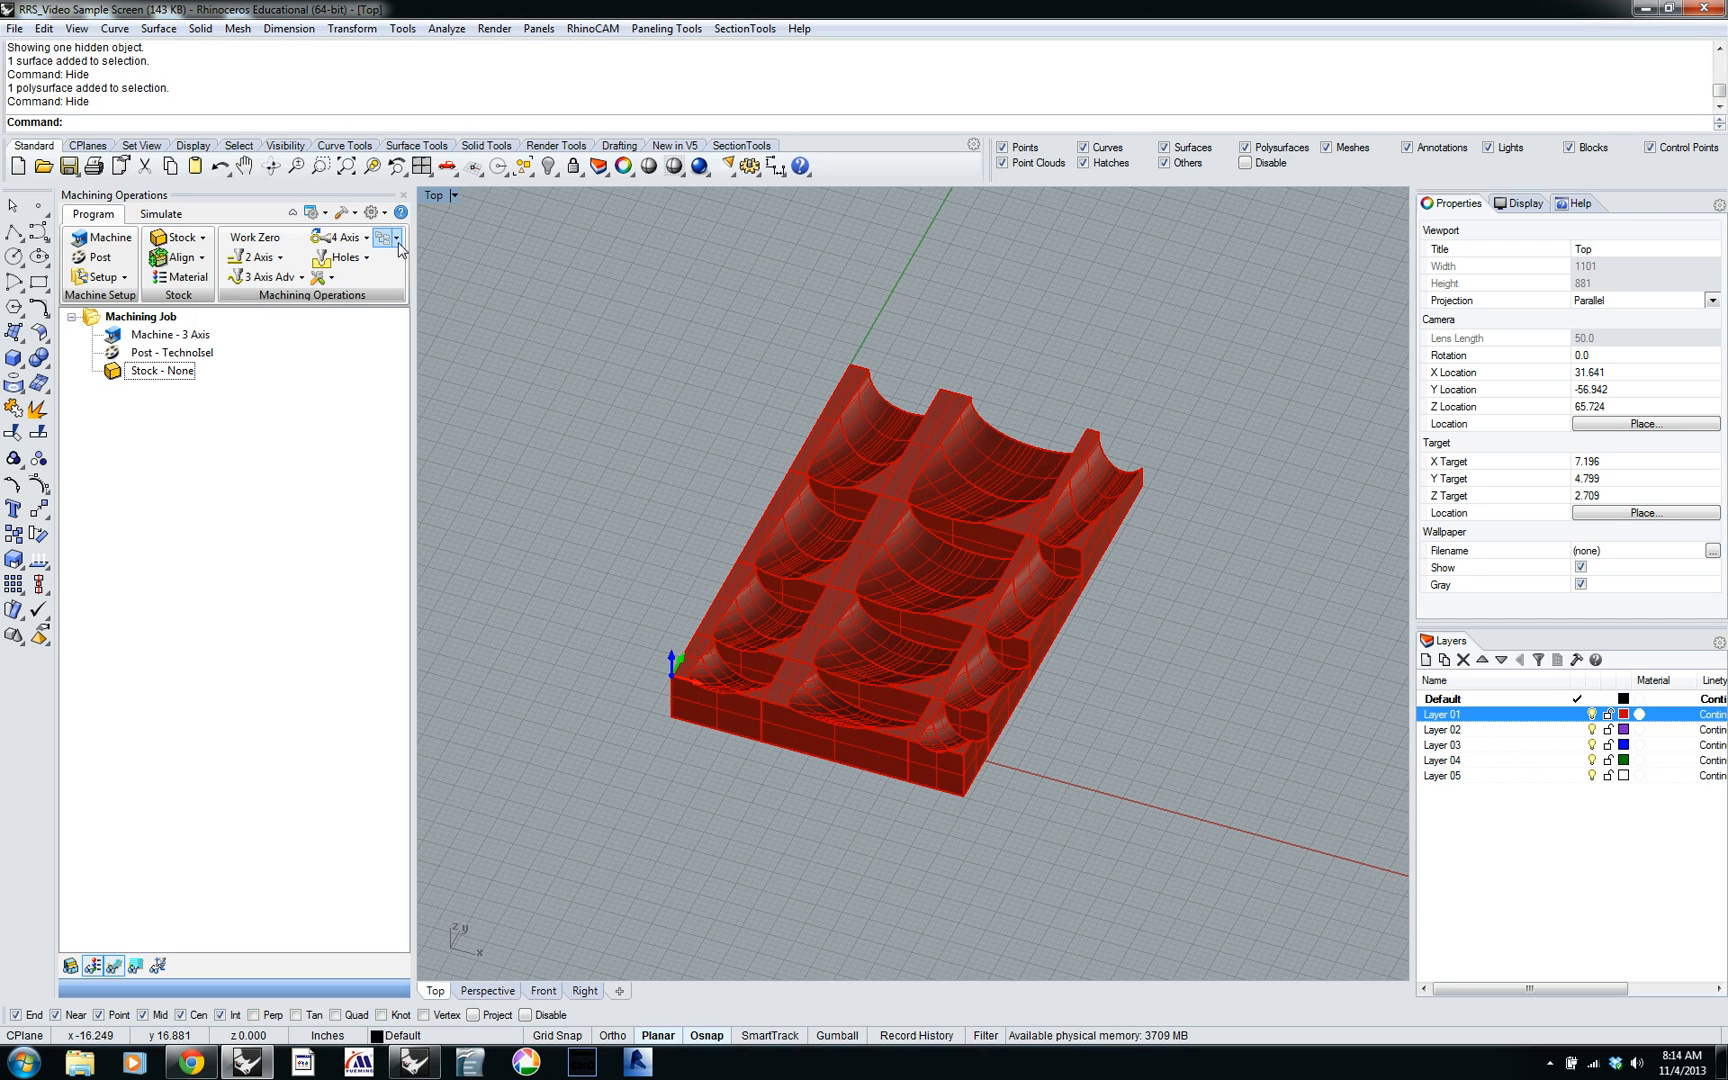
click(400, 238)
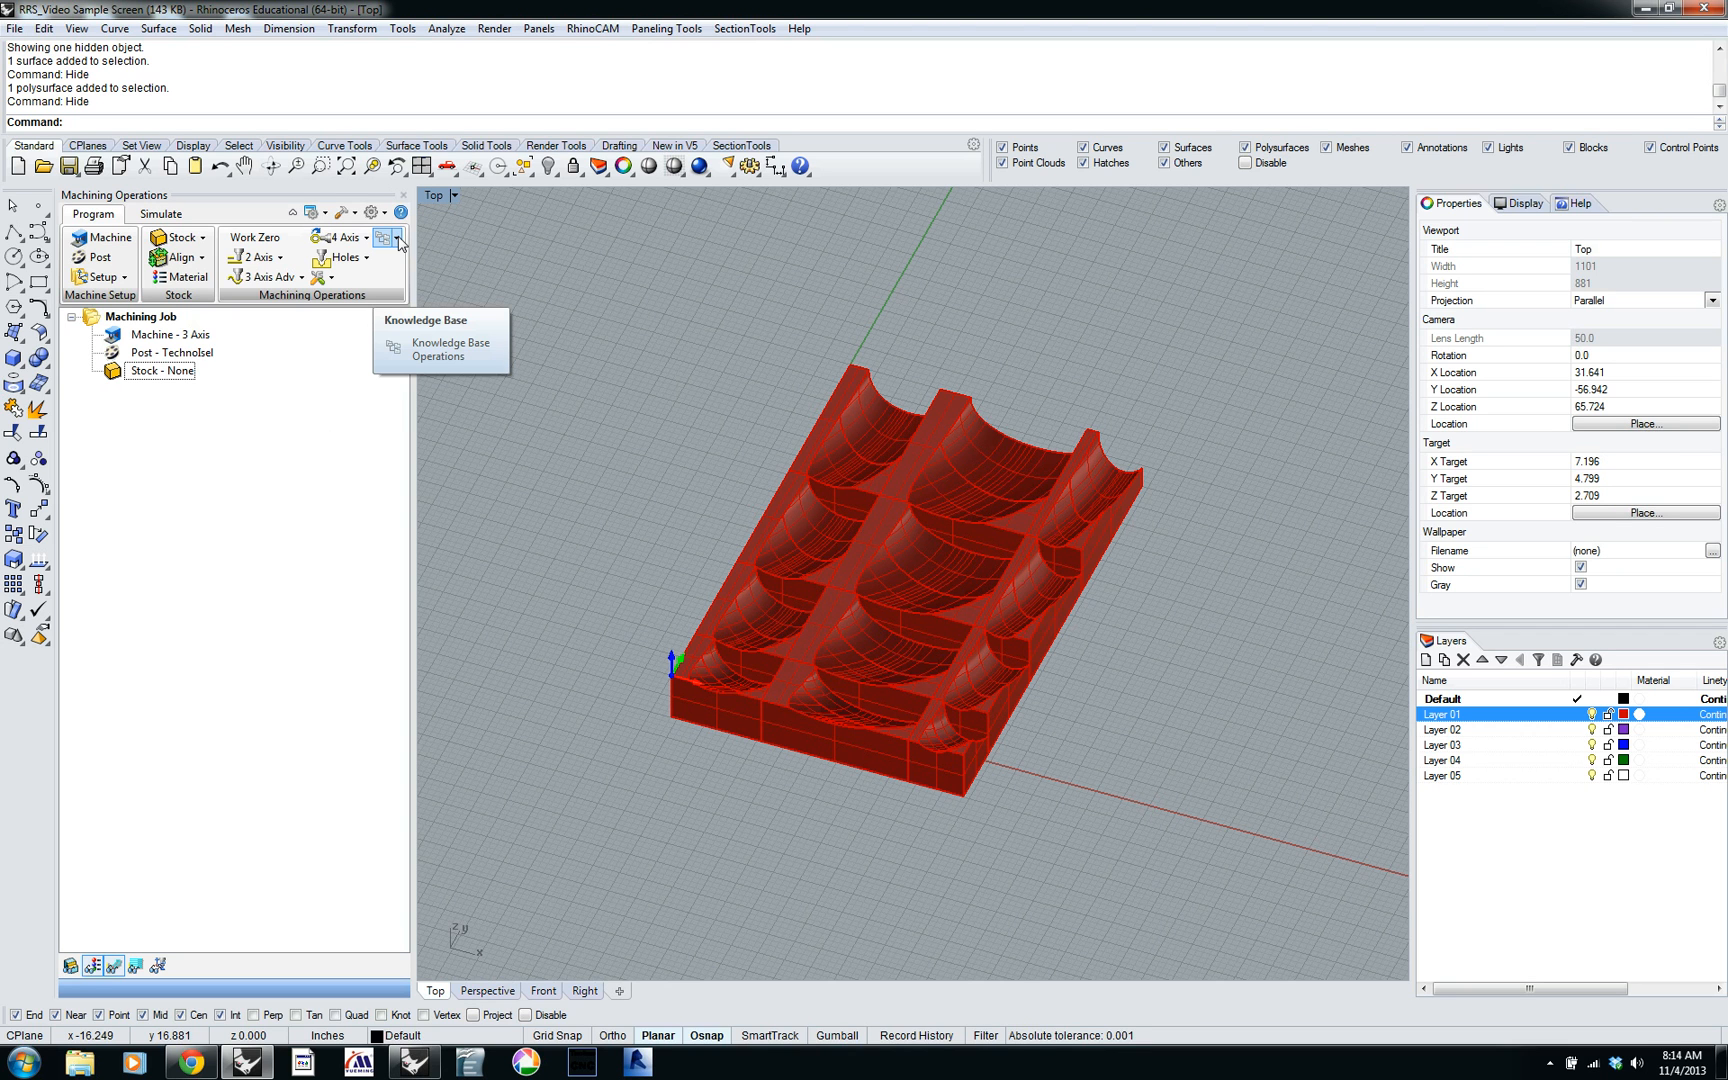
click(410, 239)
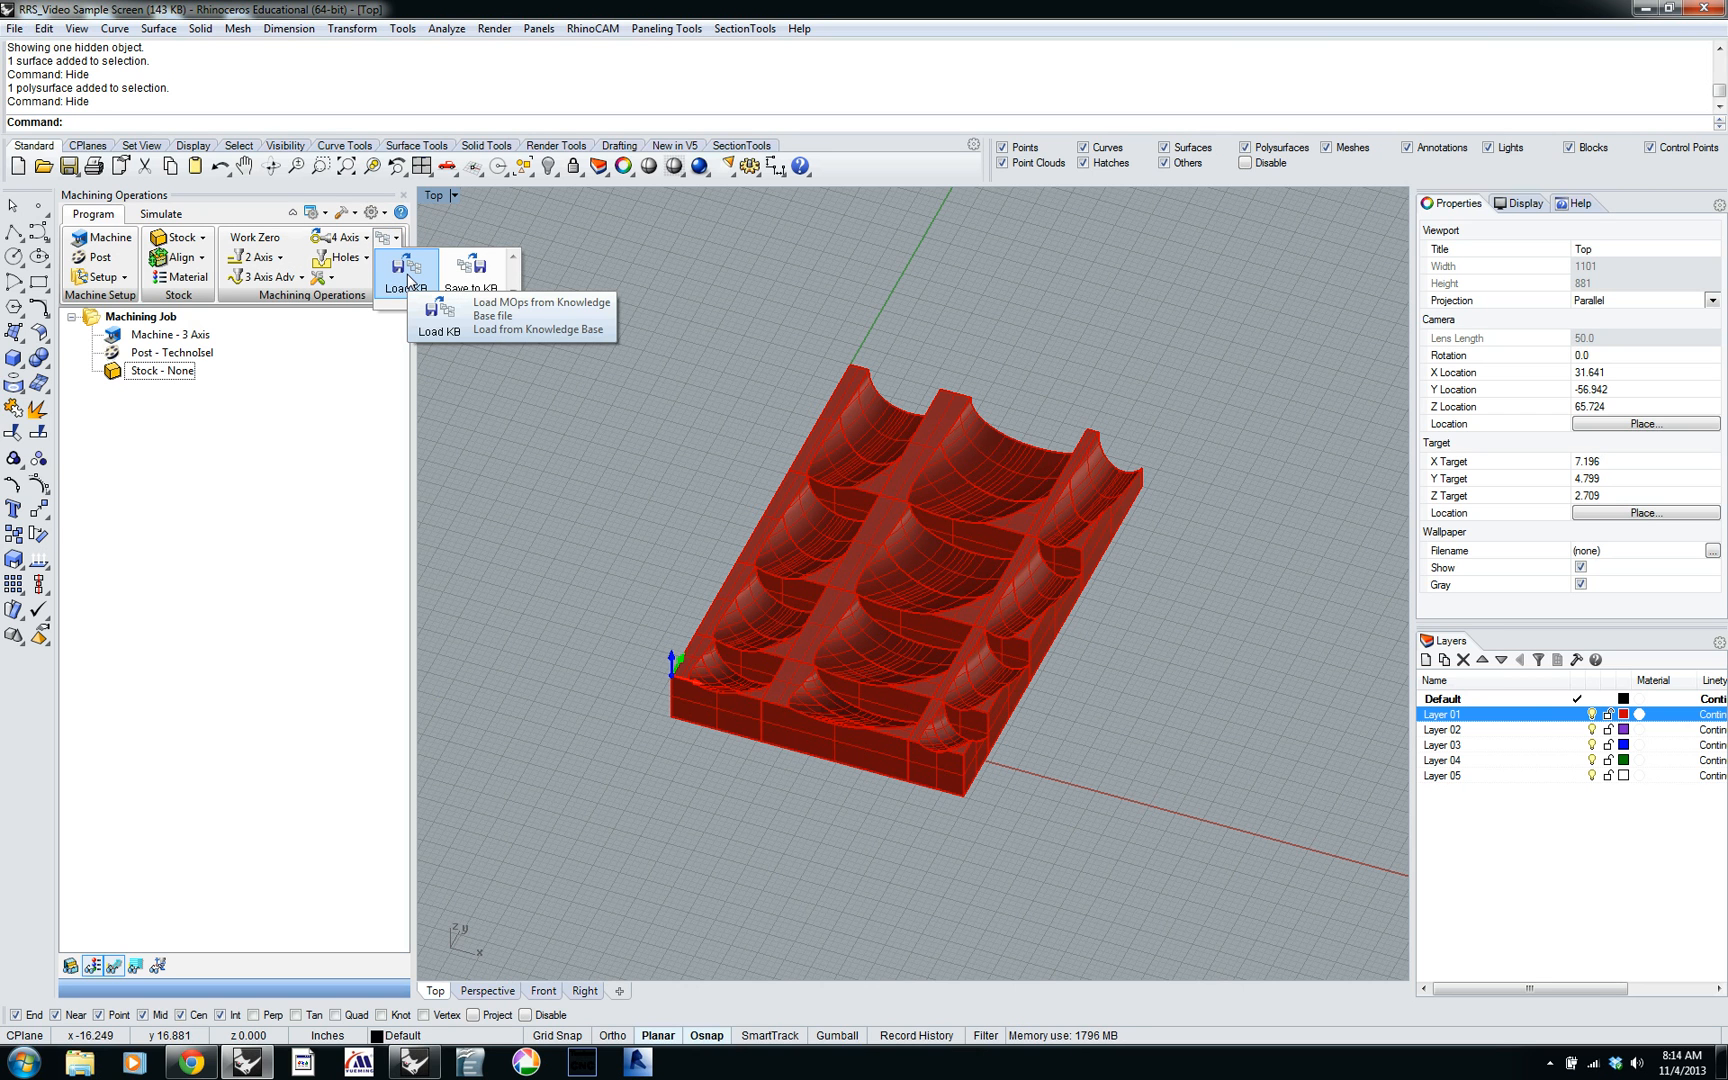
Load the 'D3_Ark Screens_Knowledge Base.vkb' knowledge base file.
click(538, 330)
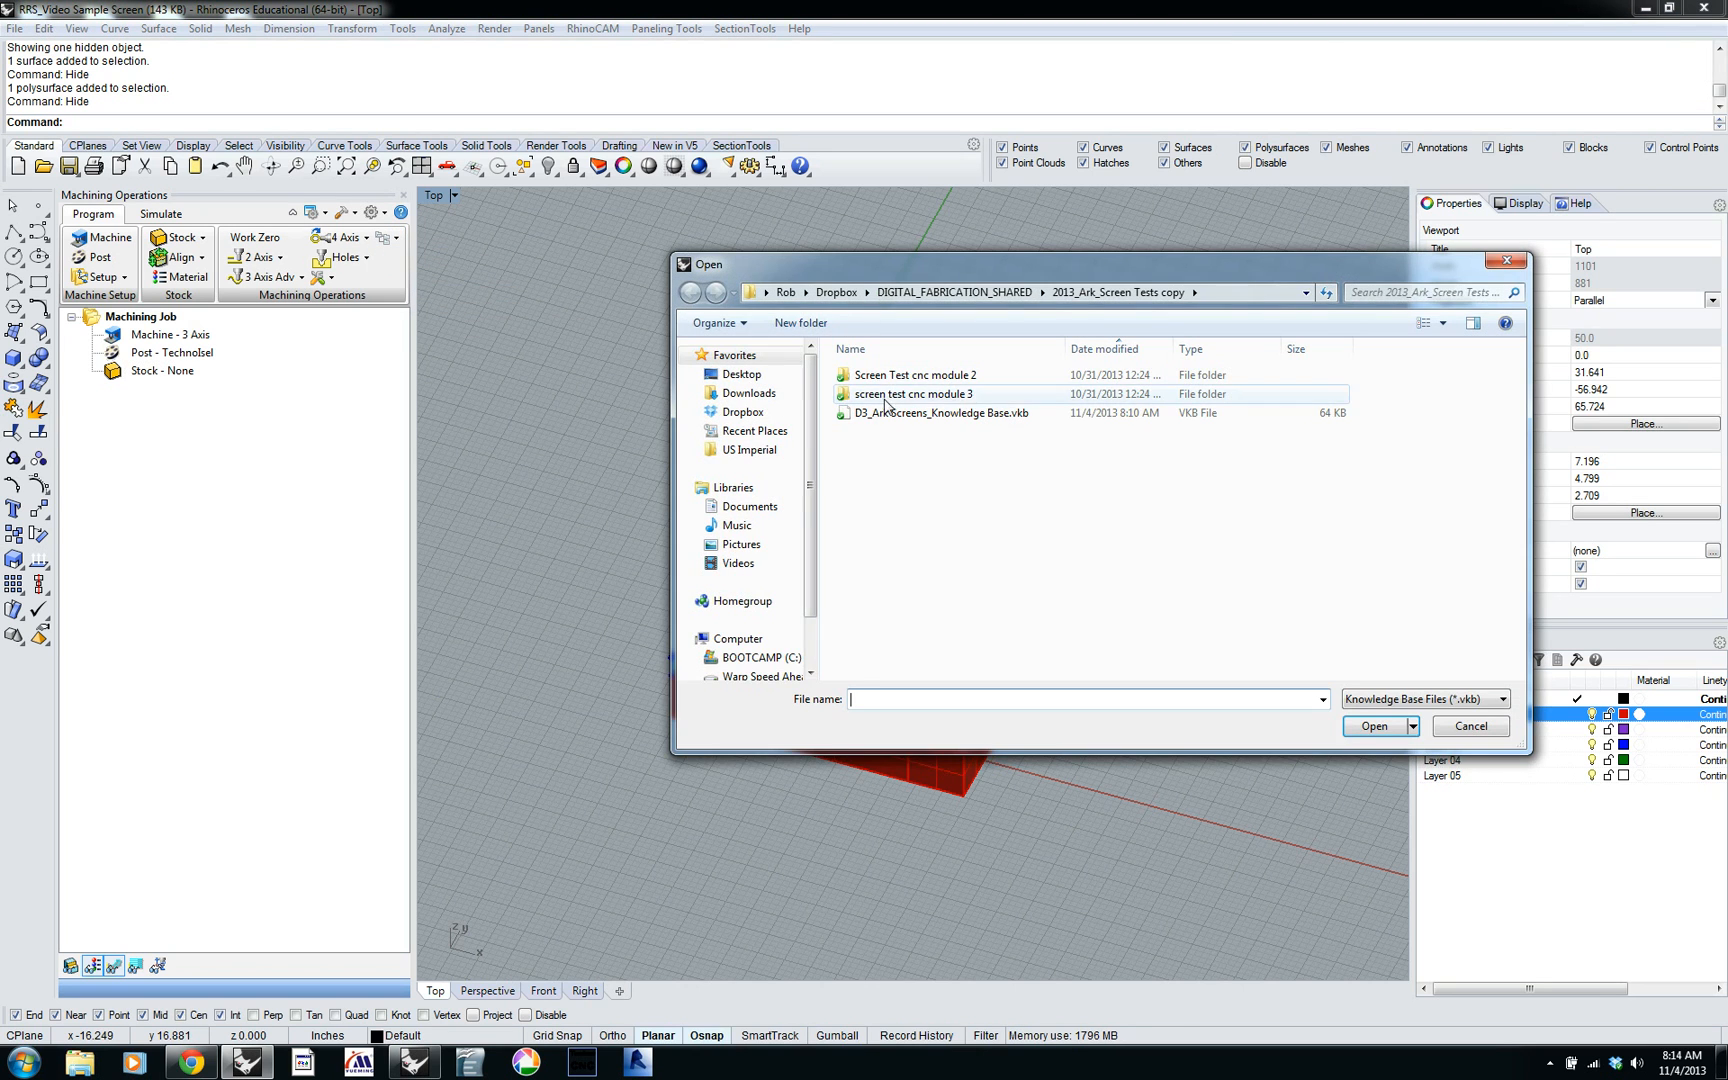
mouse_move(887, 417)
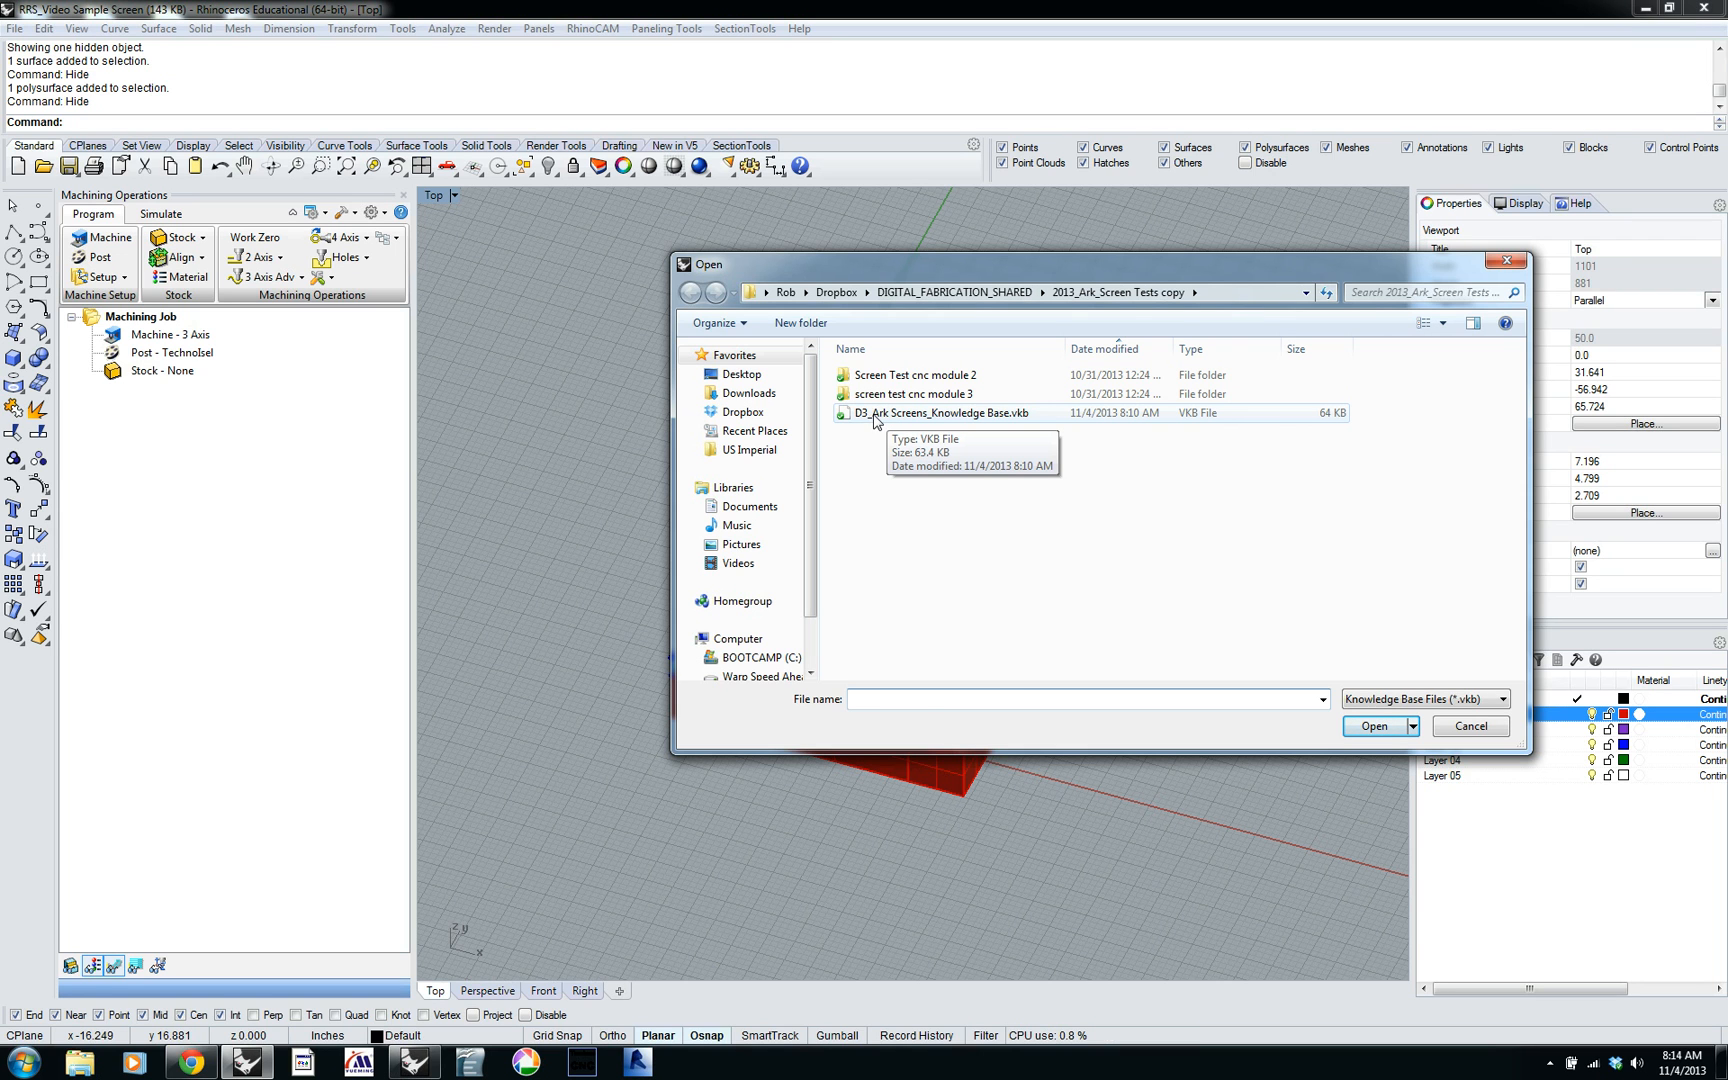
click(940, 412)
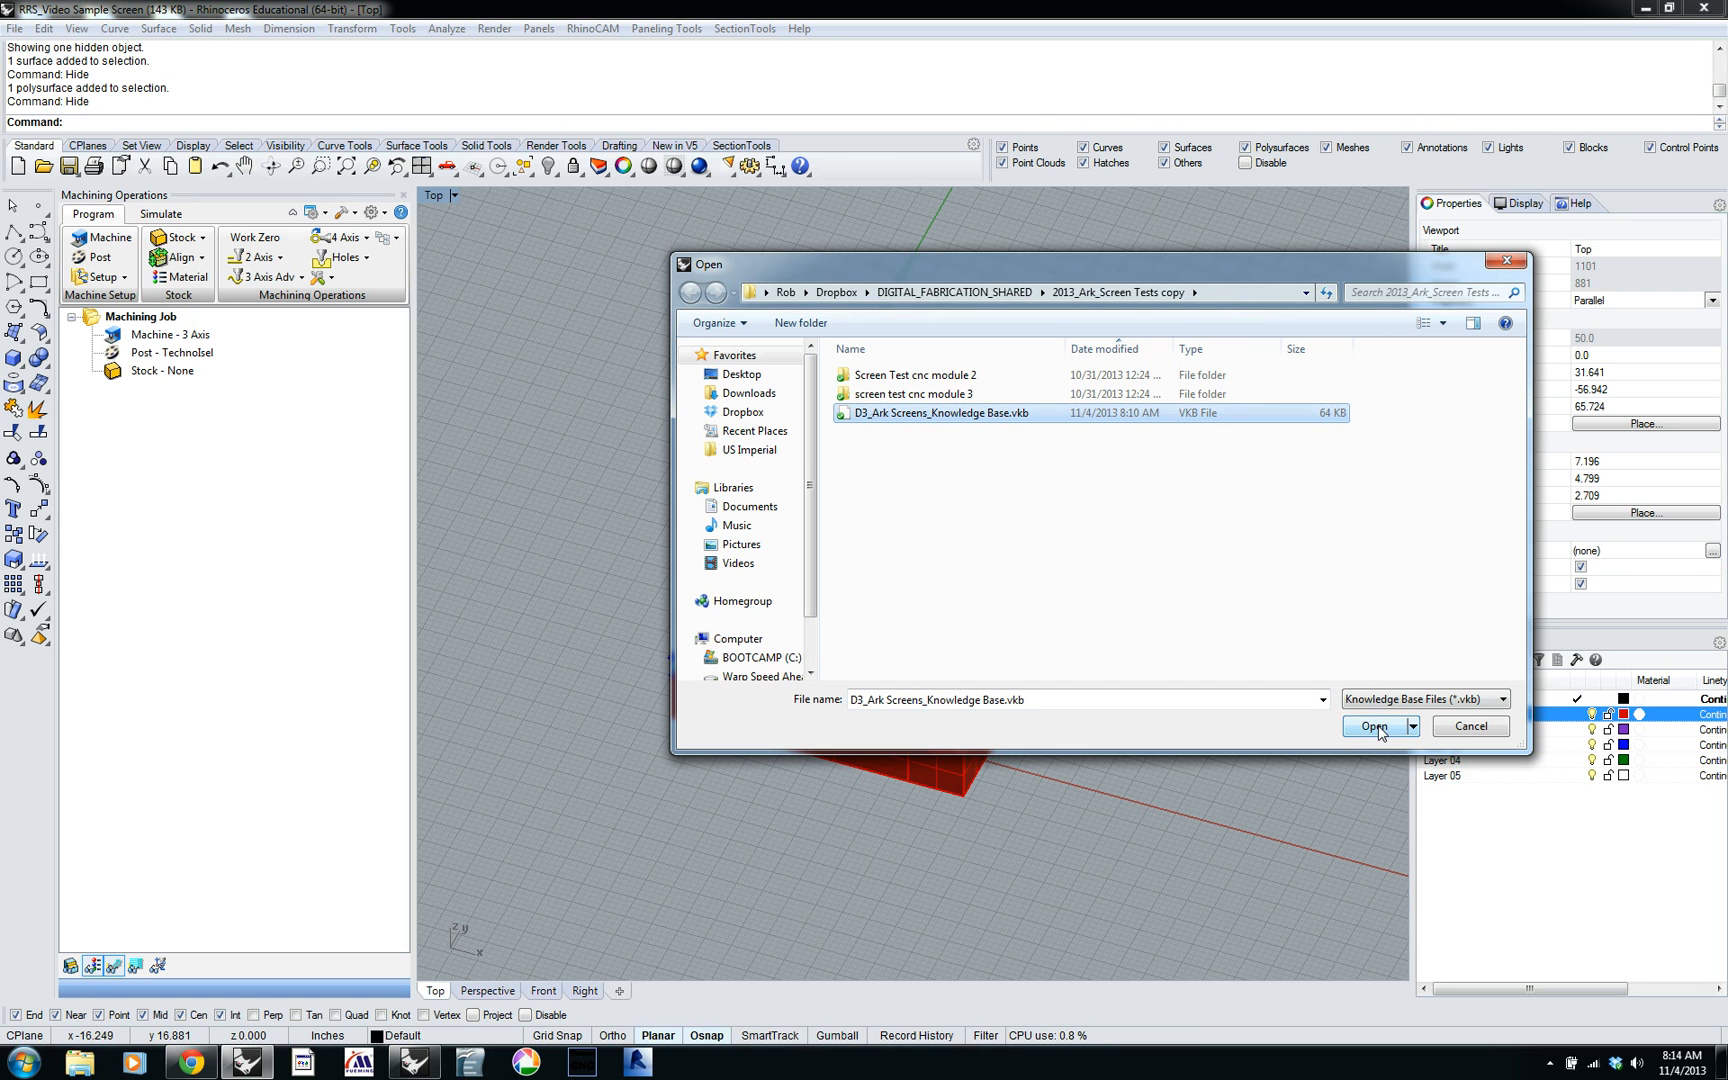
click(1373, 725)
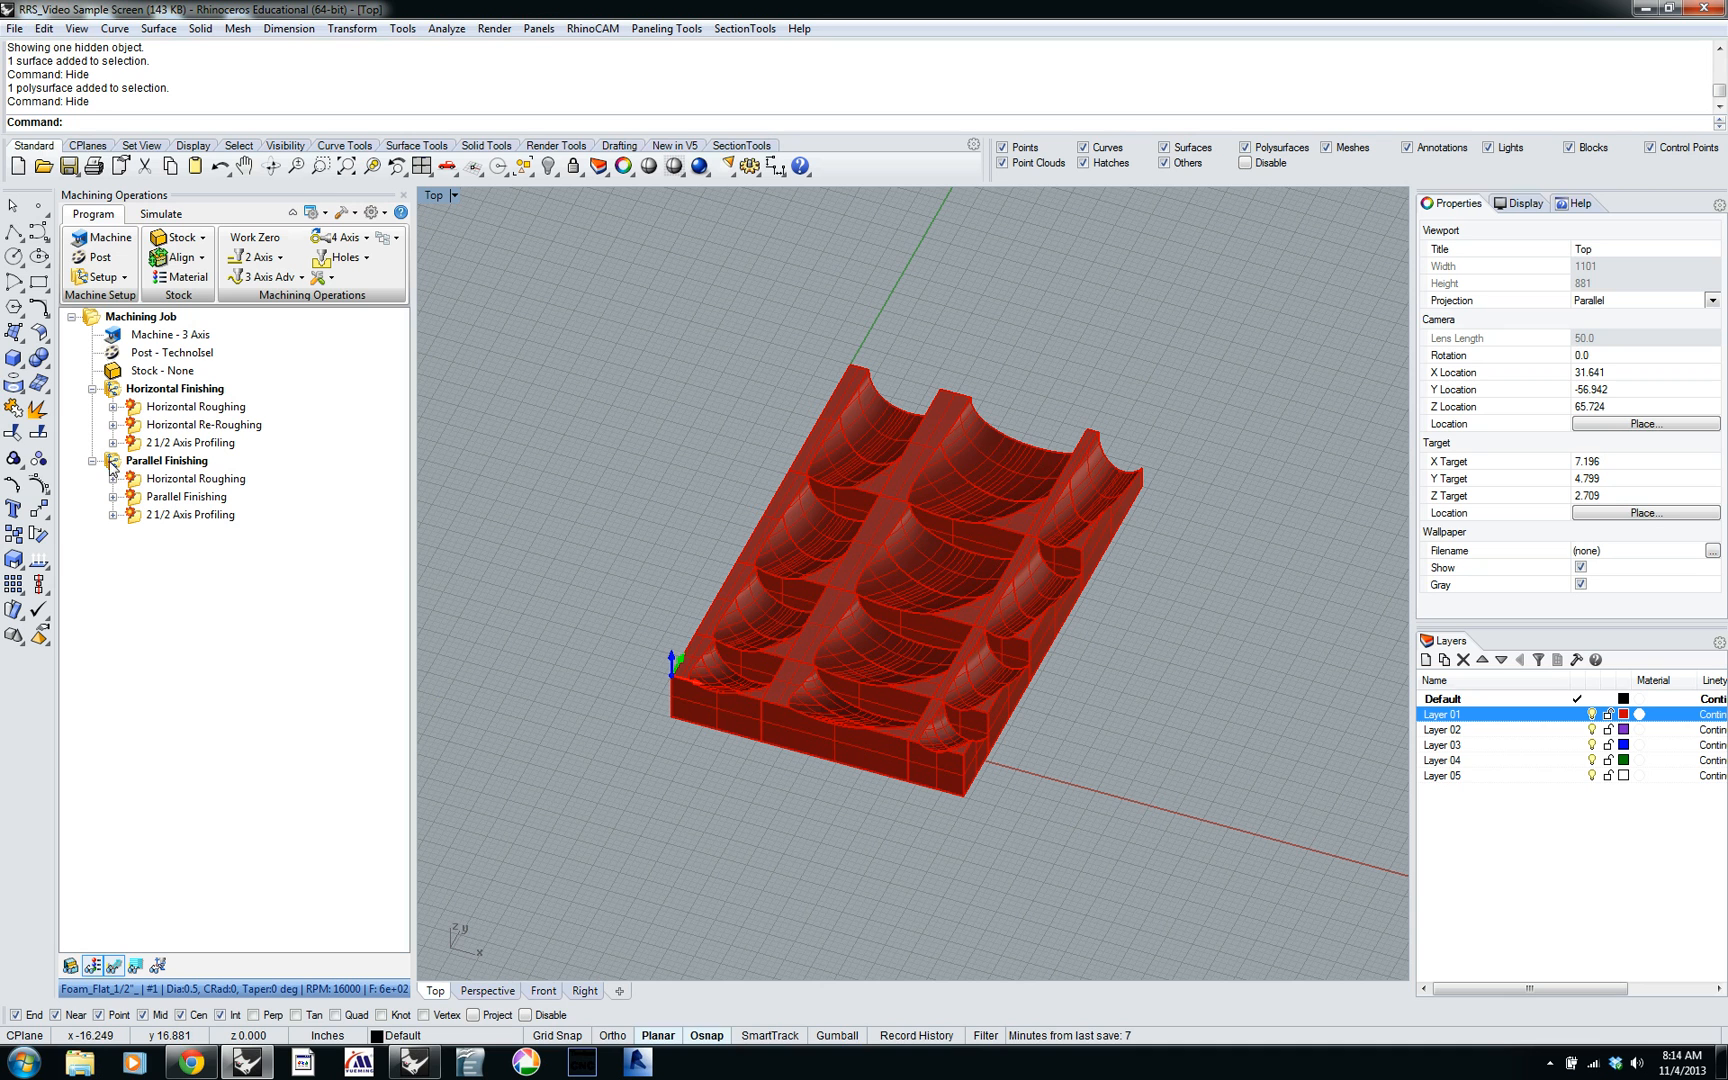
click(174, 388)
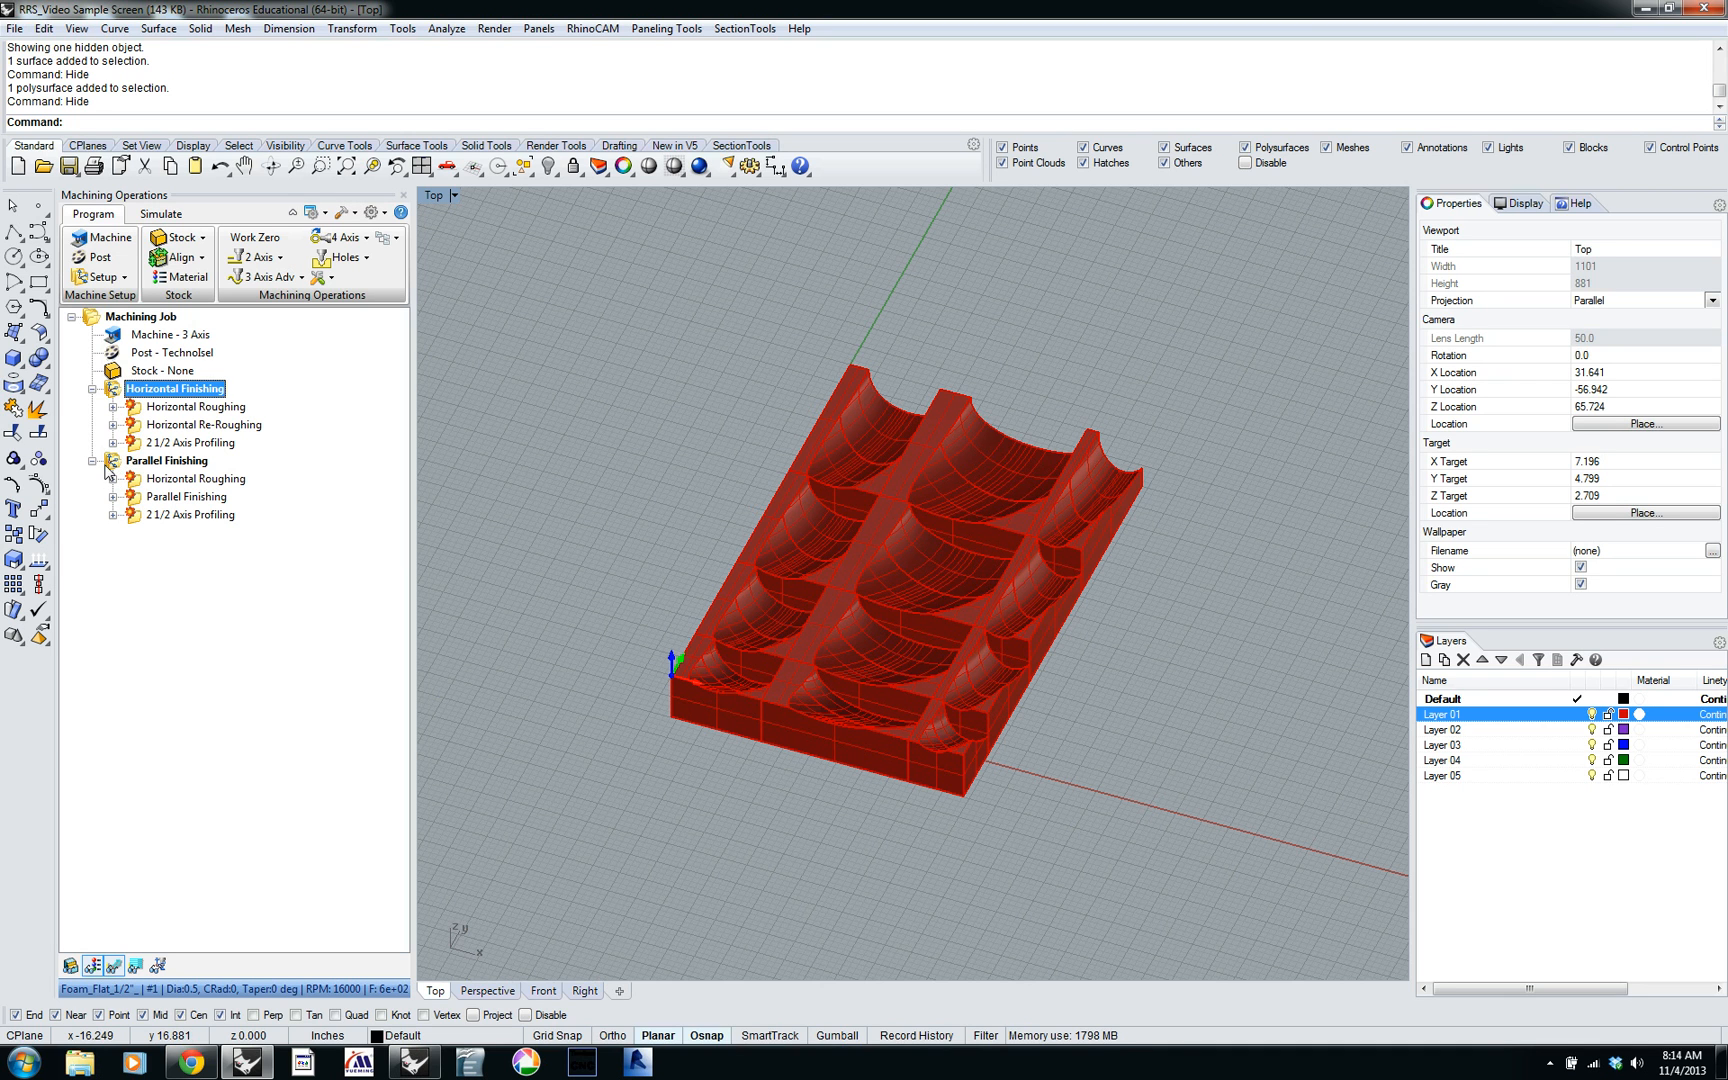
click(166, 460)
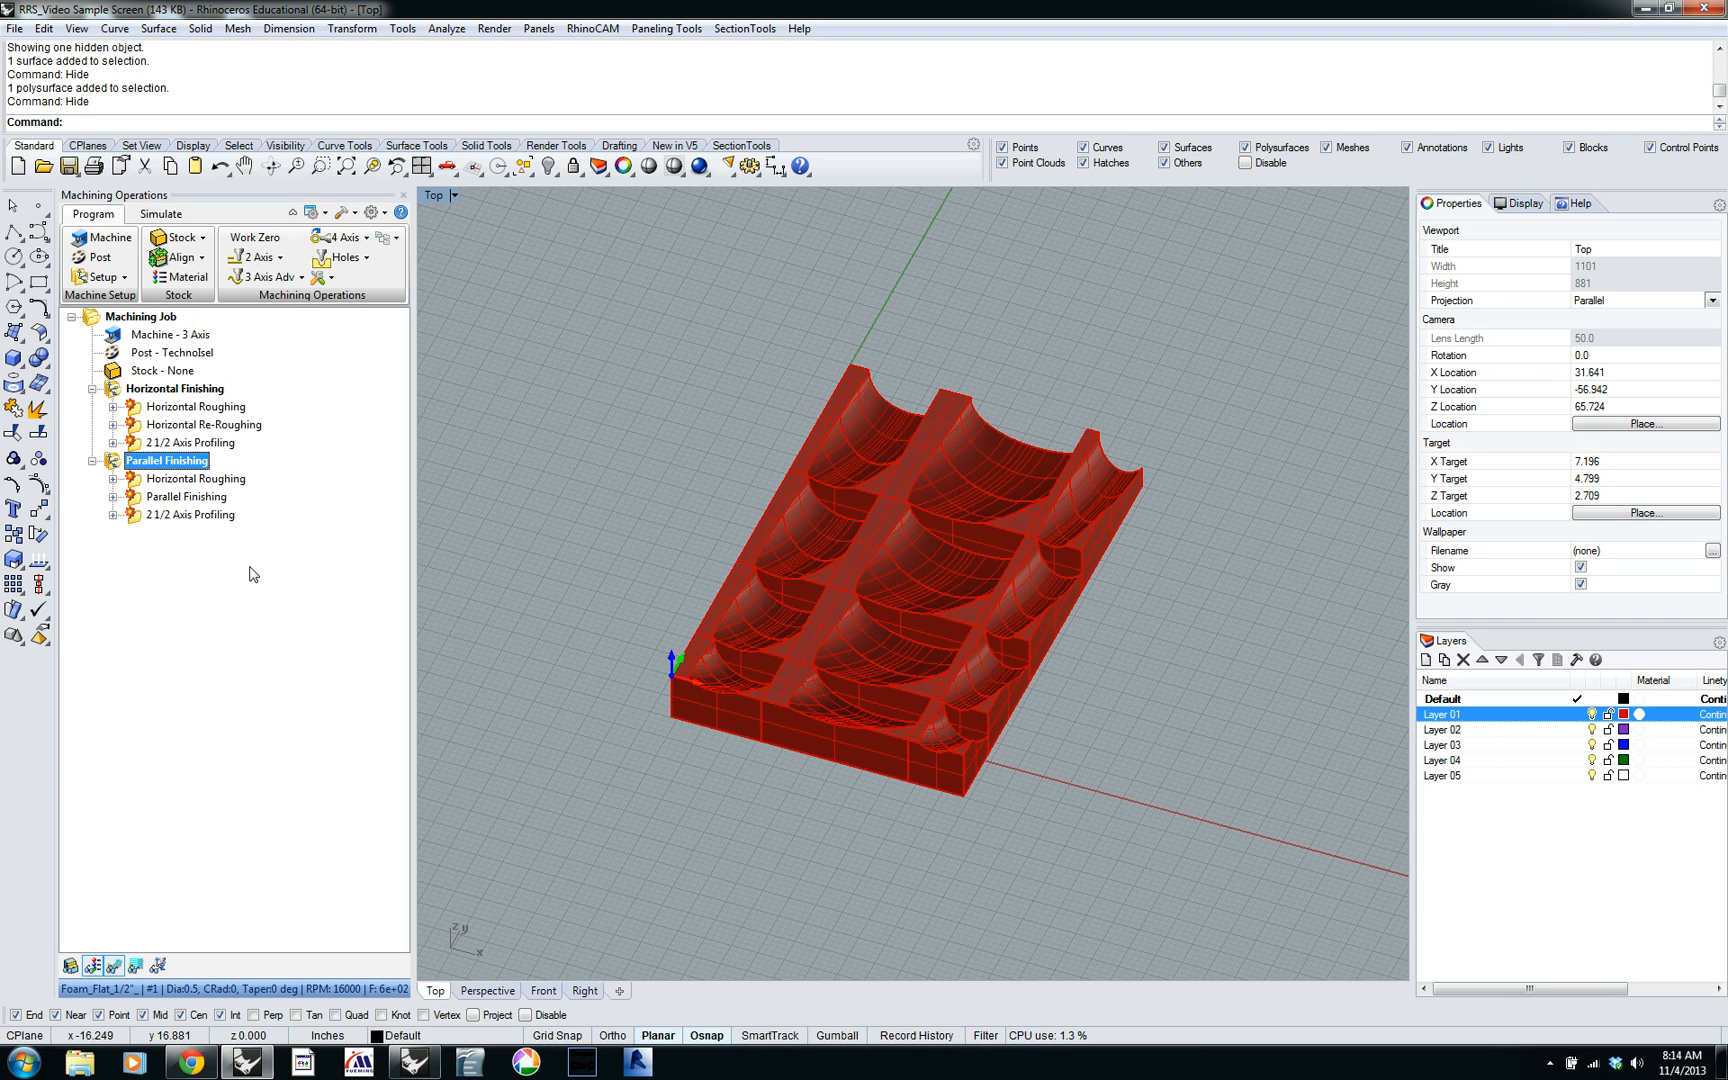
mouse_move(433, 849)
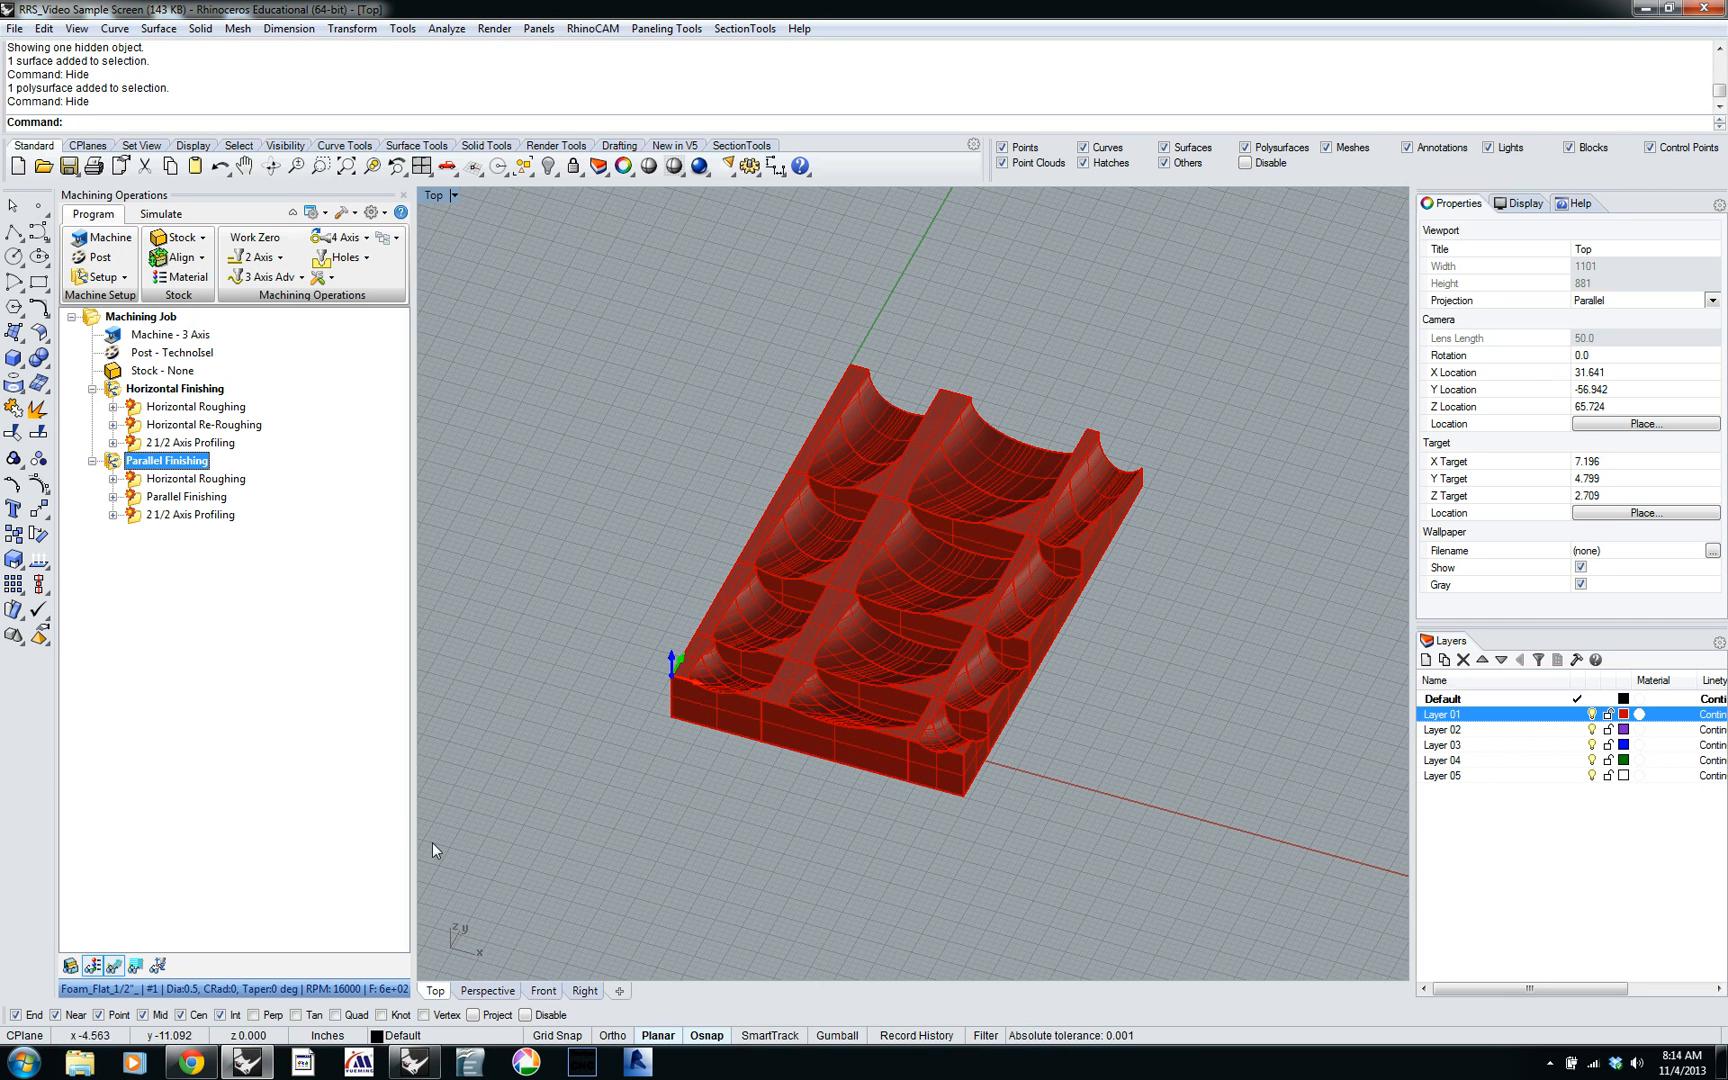
mouse_move(771, 660)
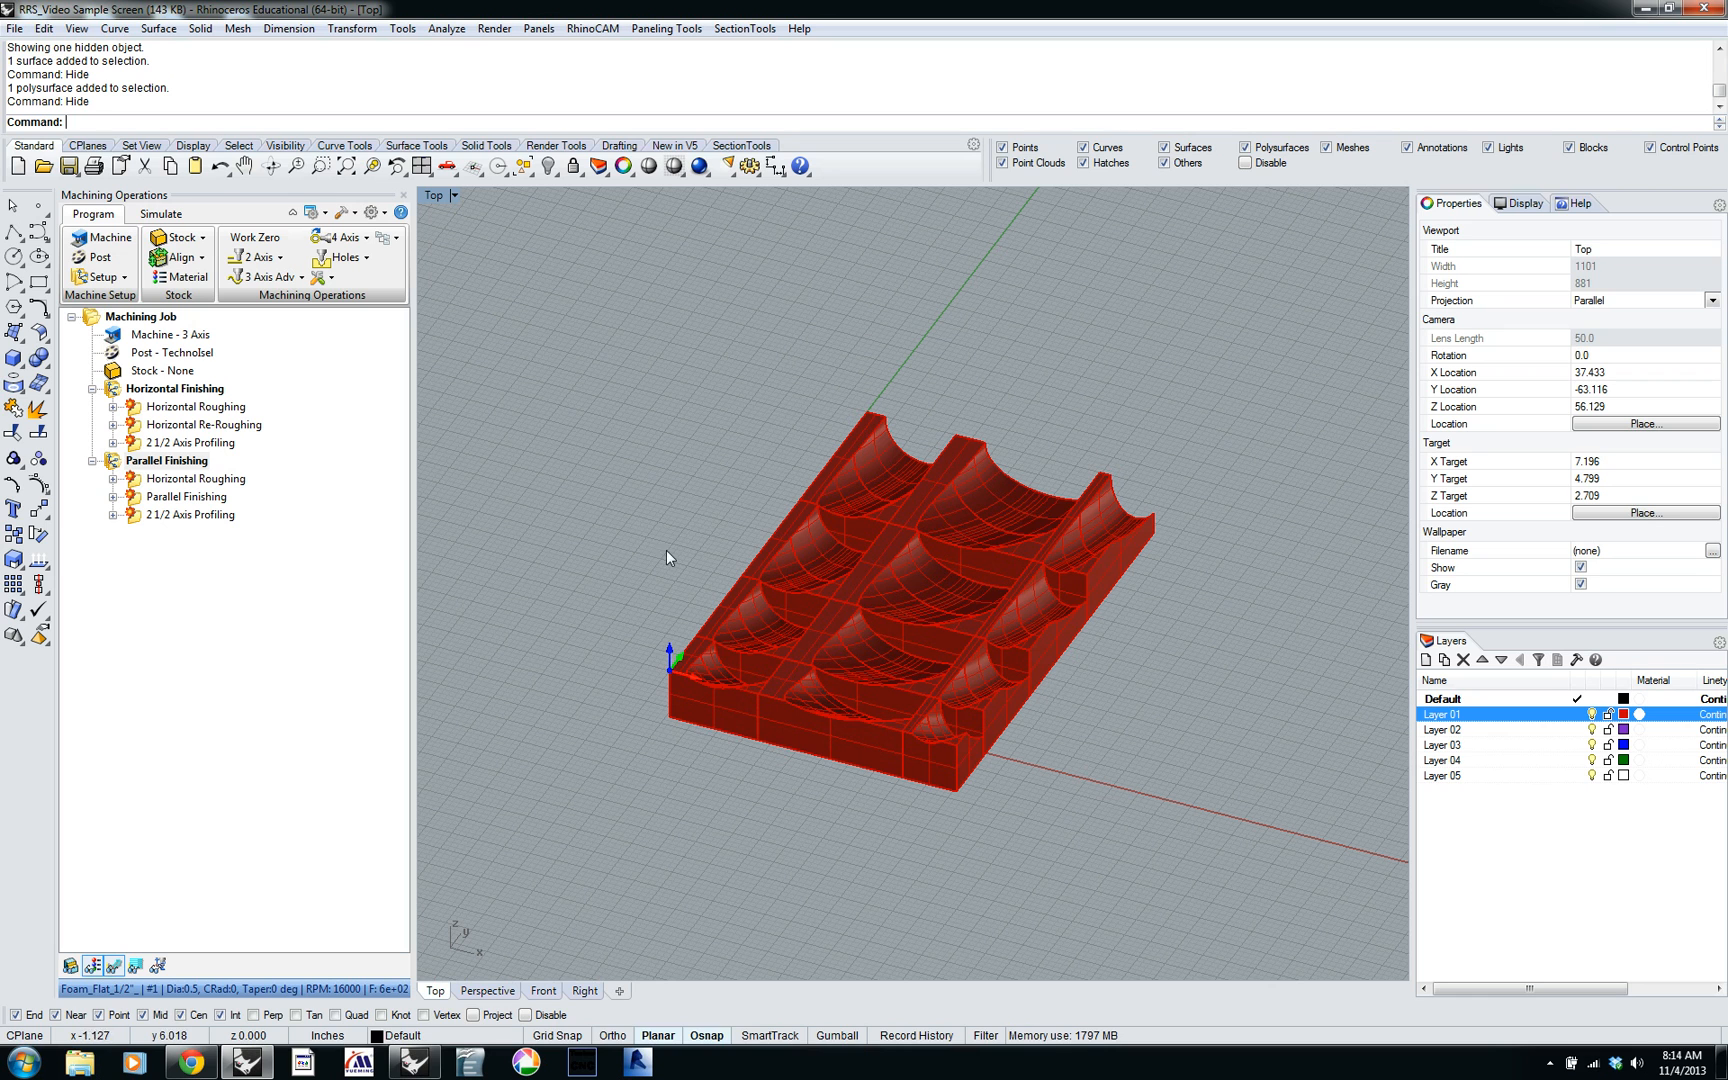
mouse_move(1047, 474)
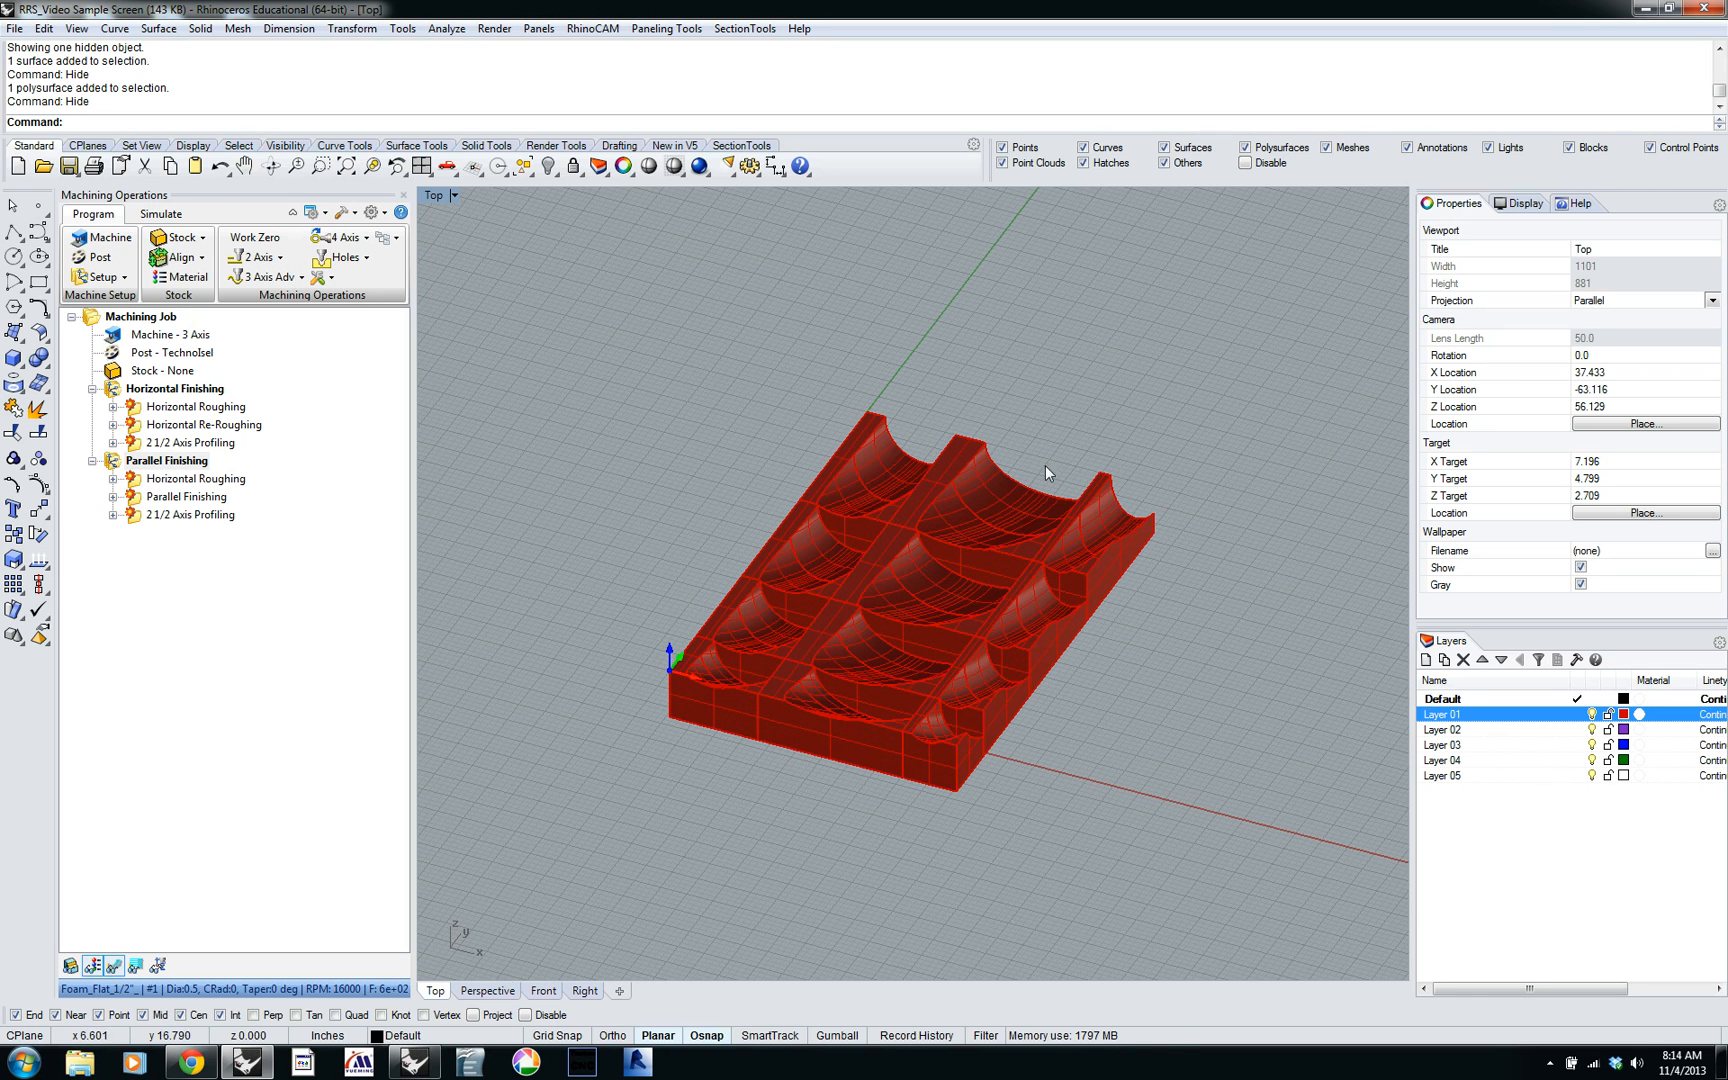
mouse_move(1056, 482)
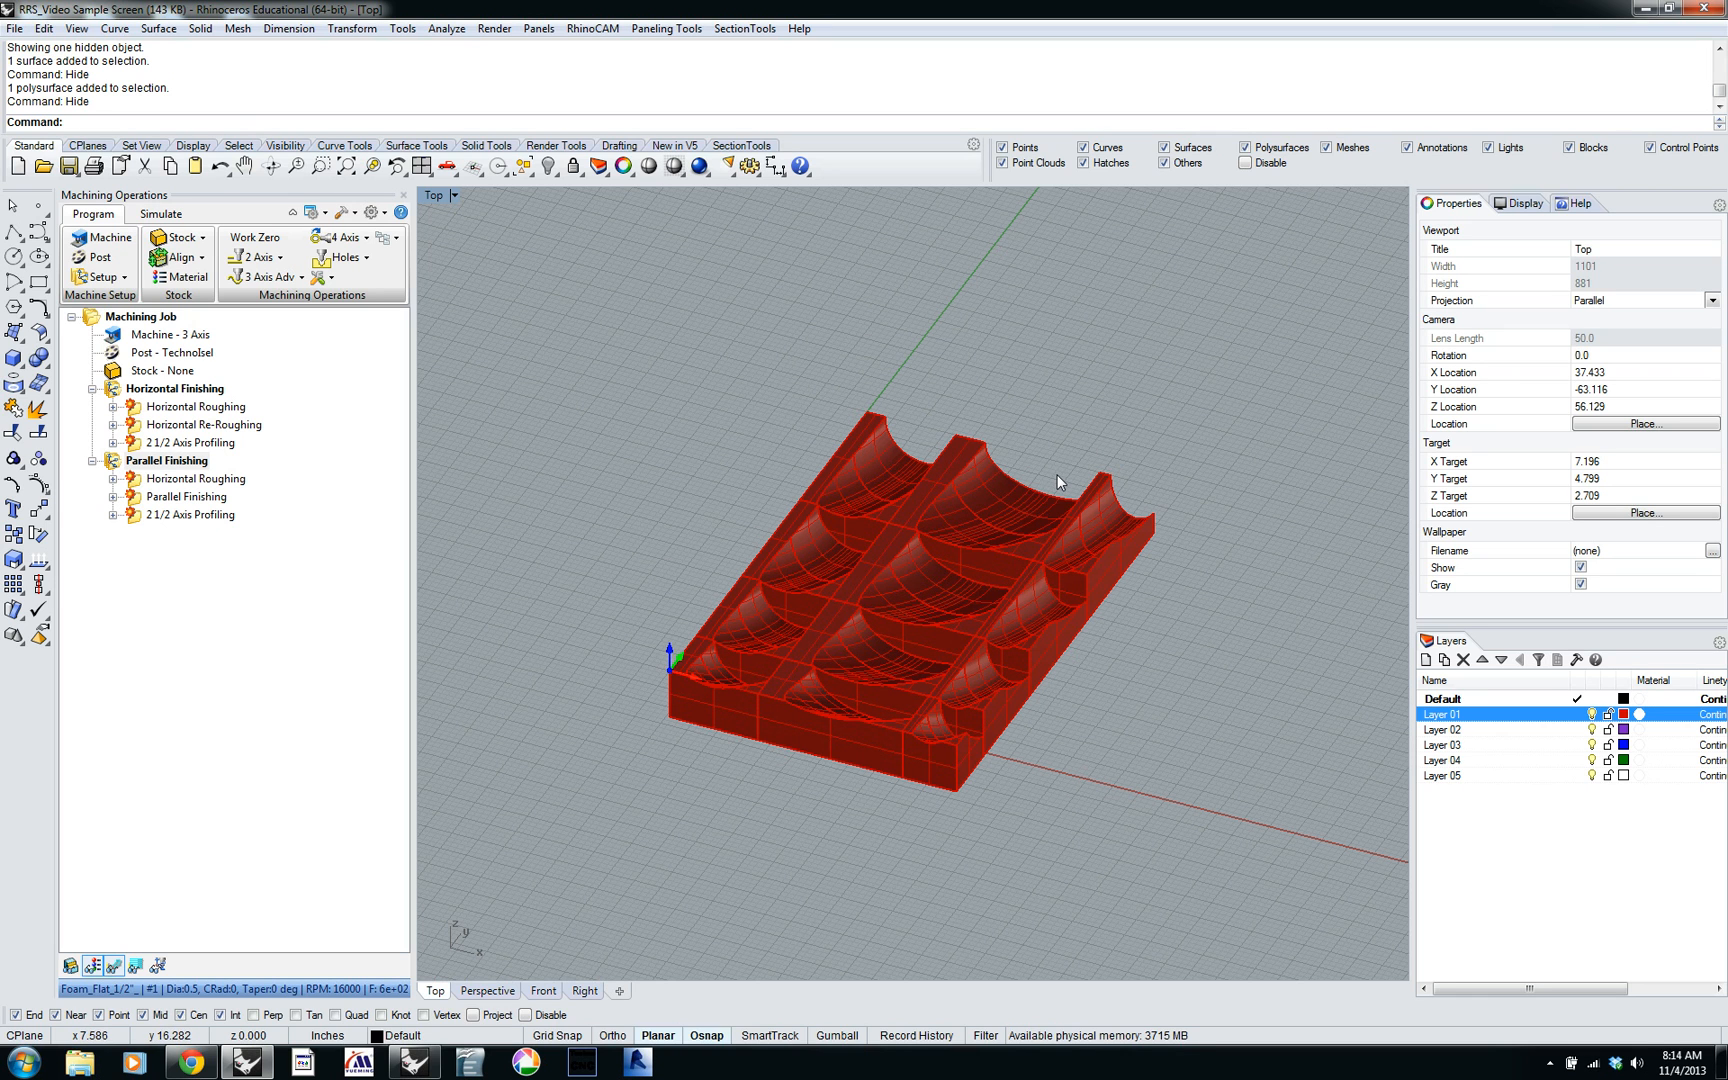
mouse_move(1146, 486)
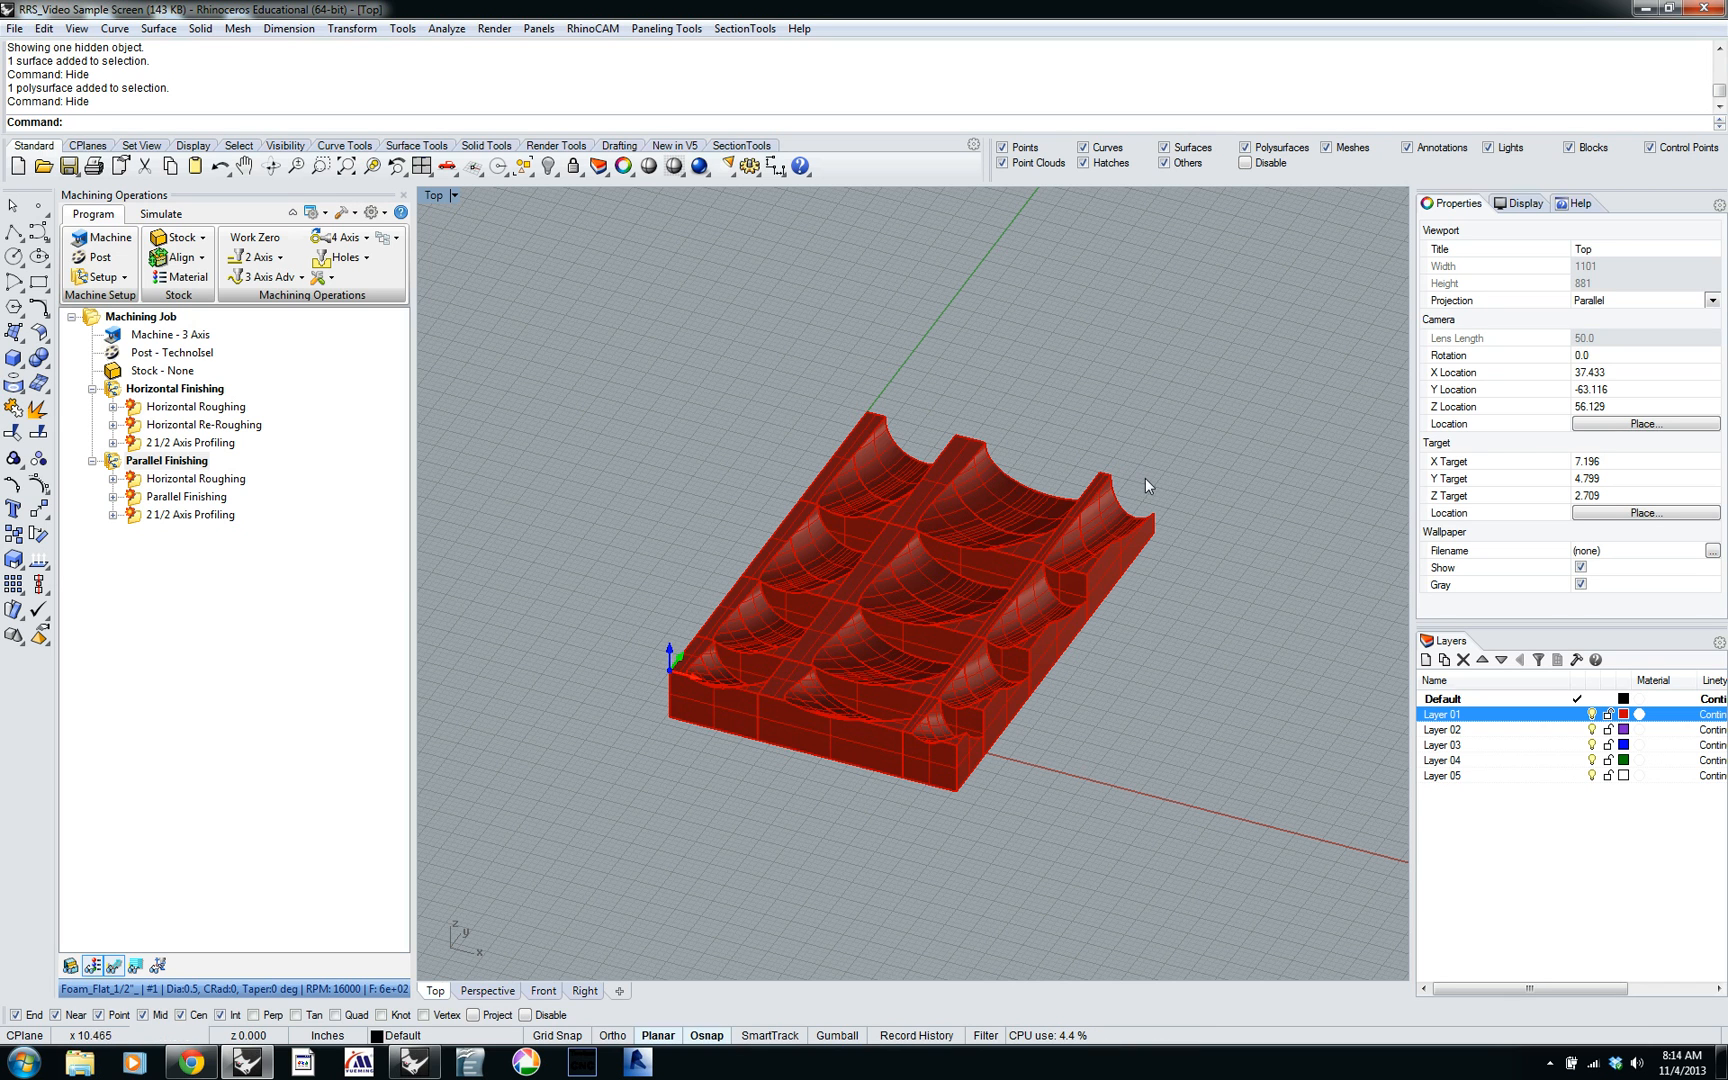
mouse_move(1132, 500)
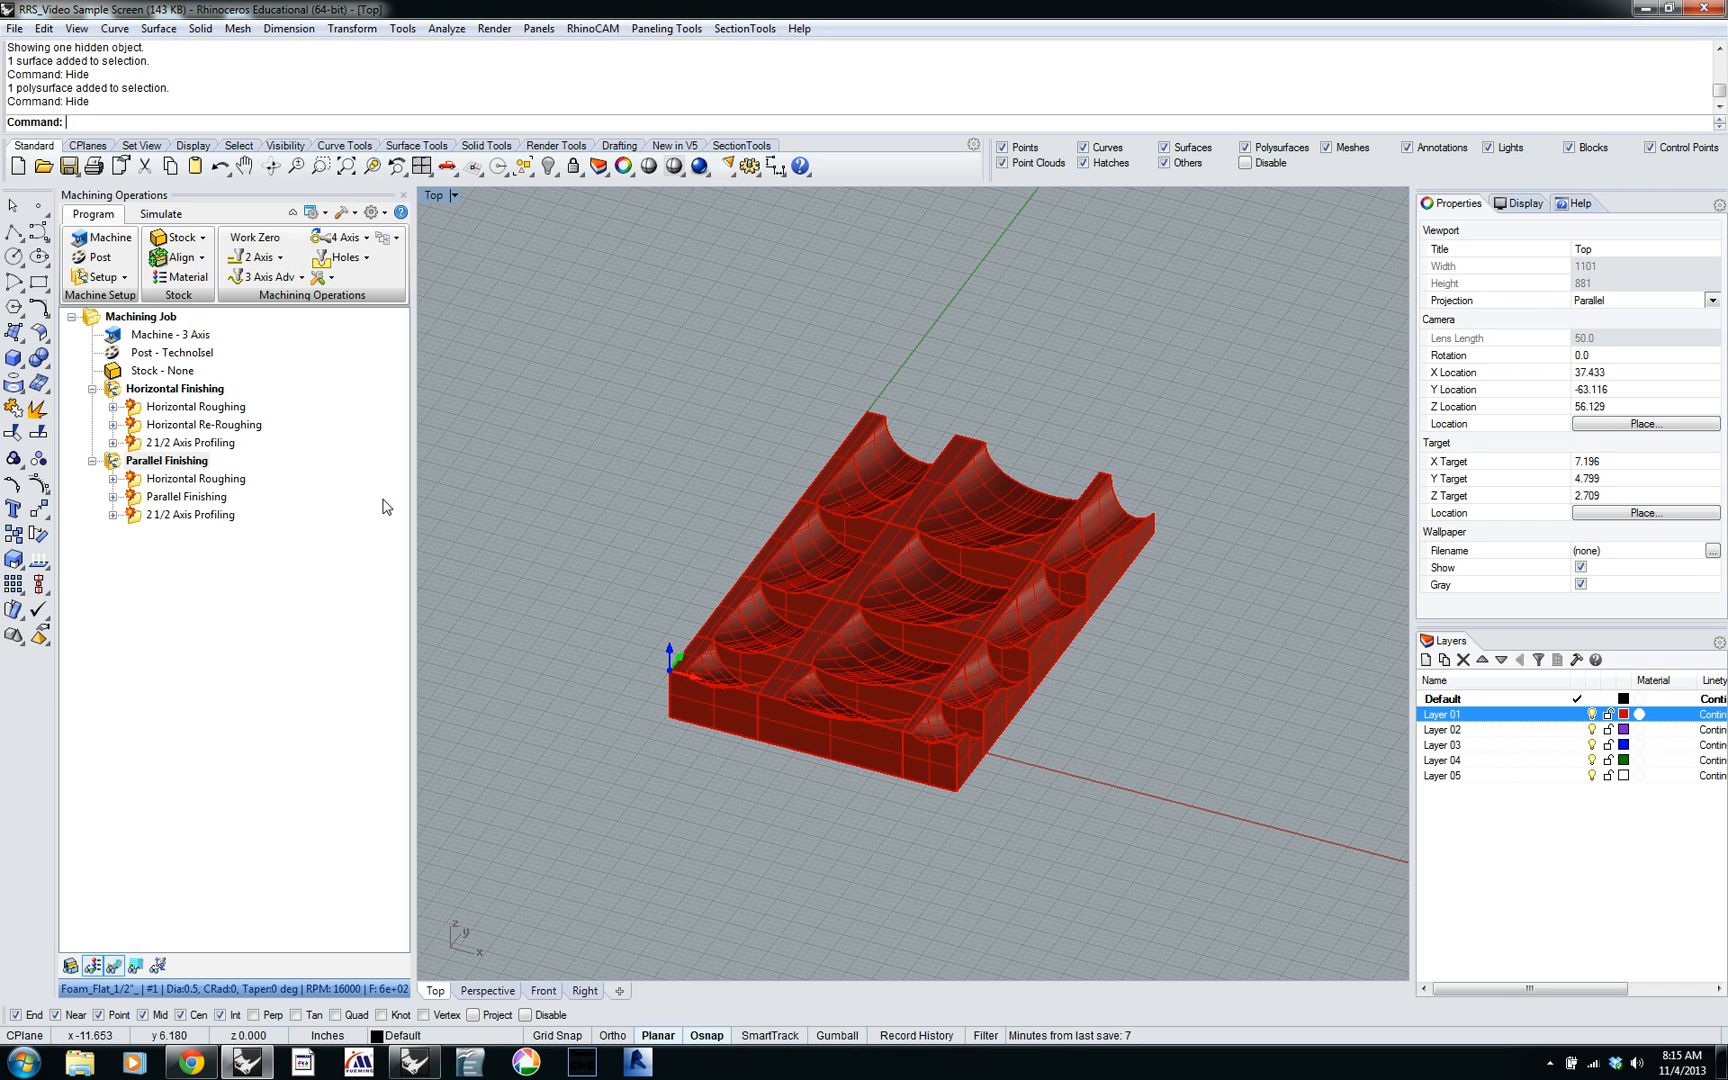
mouse_move(673, 378)
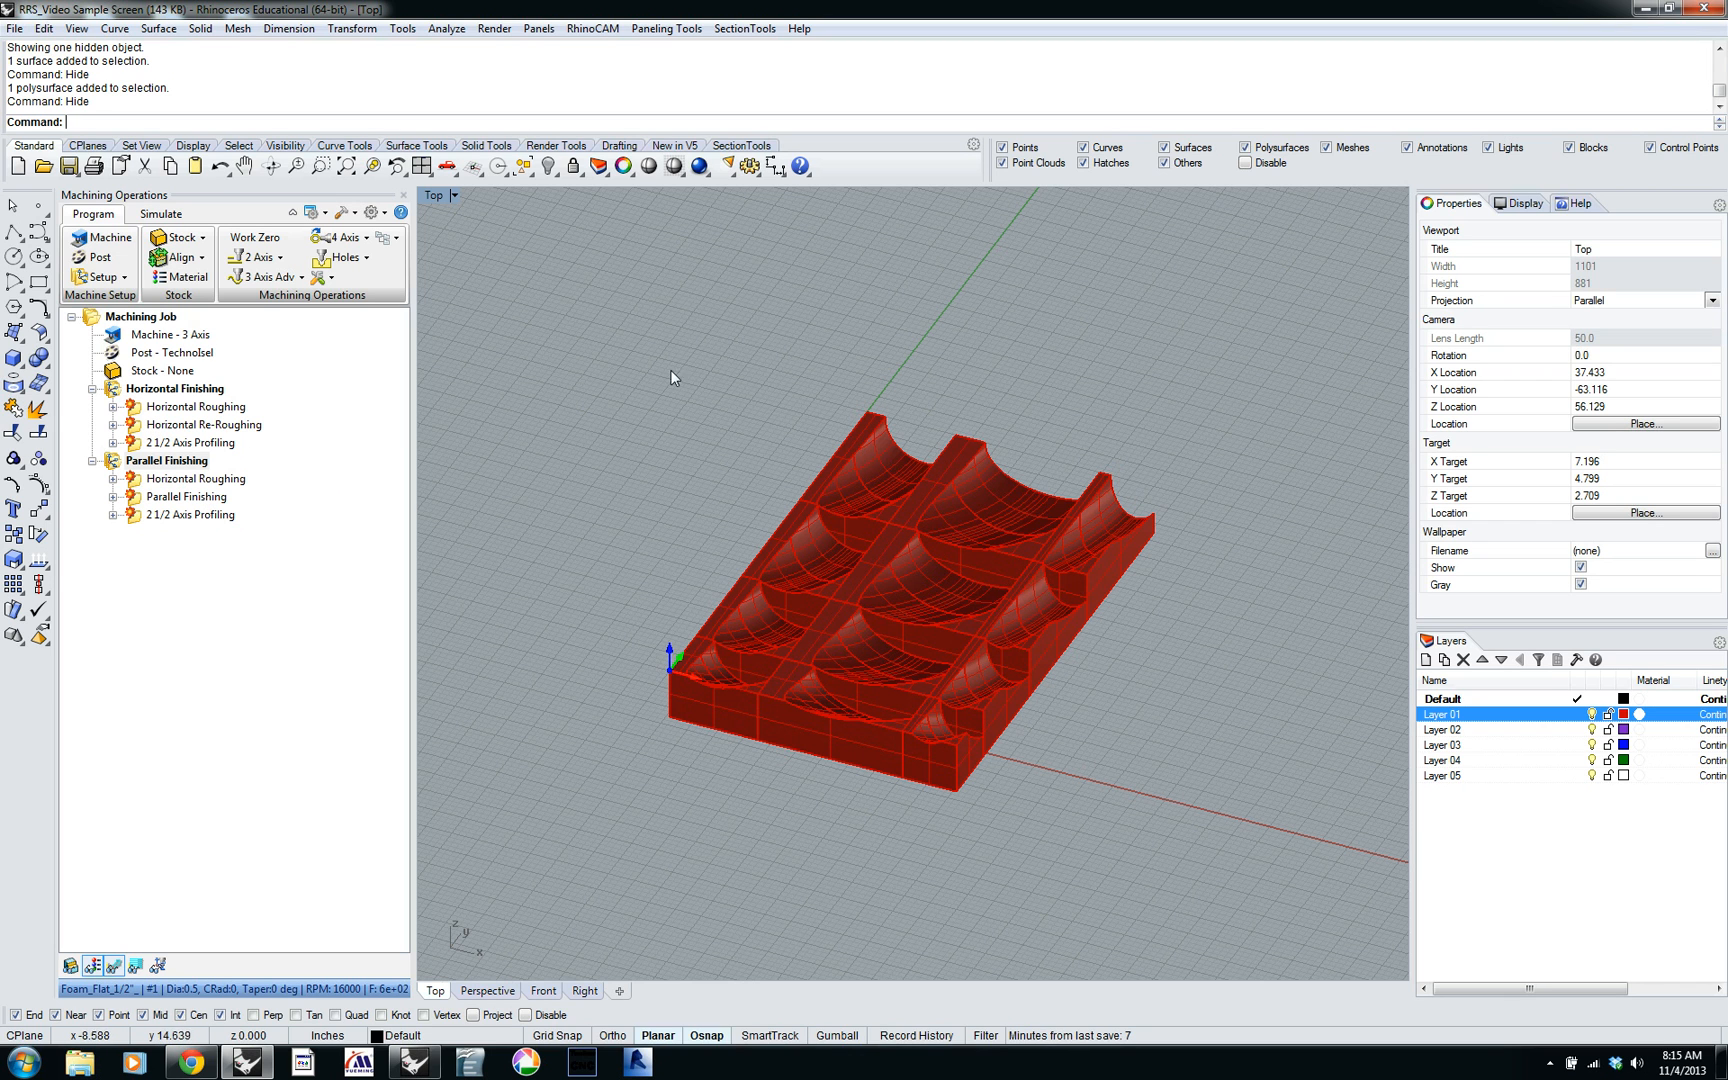
mouse_move(676, 457)
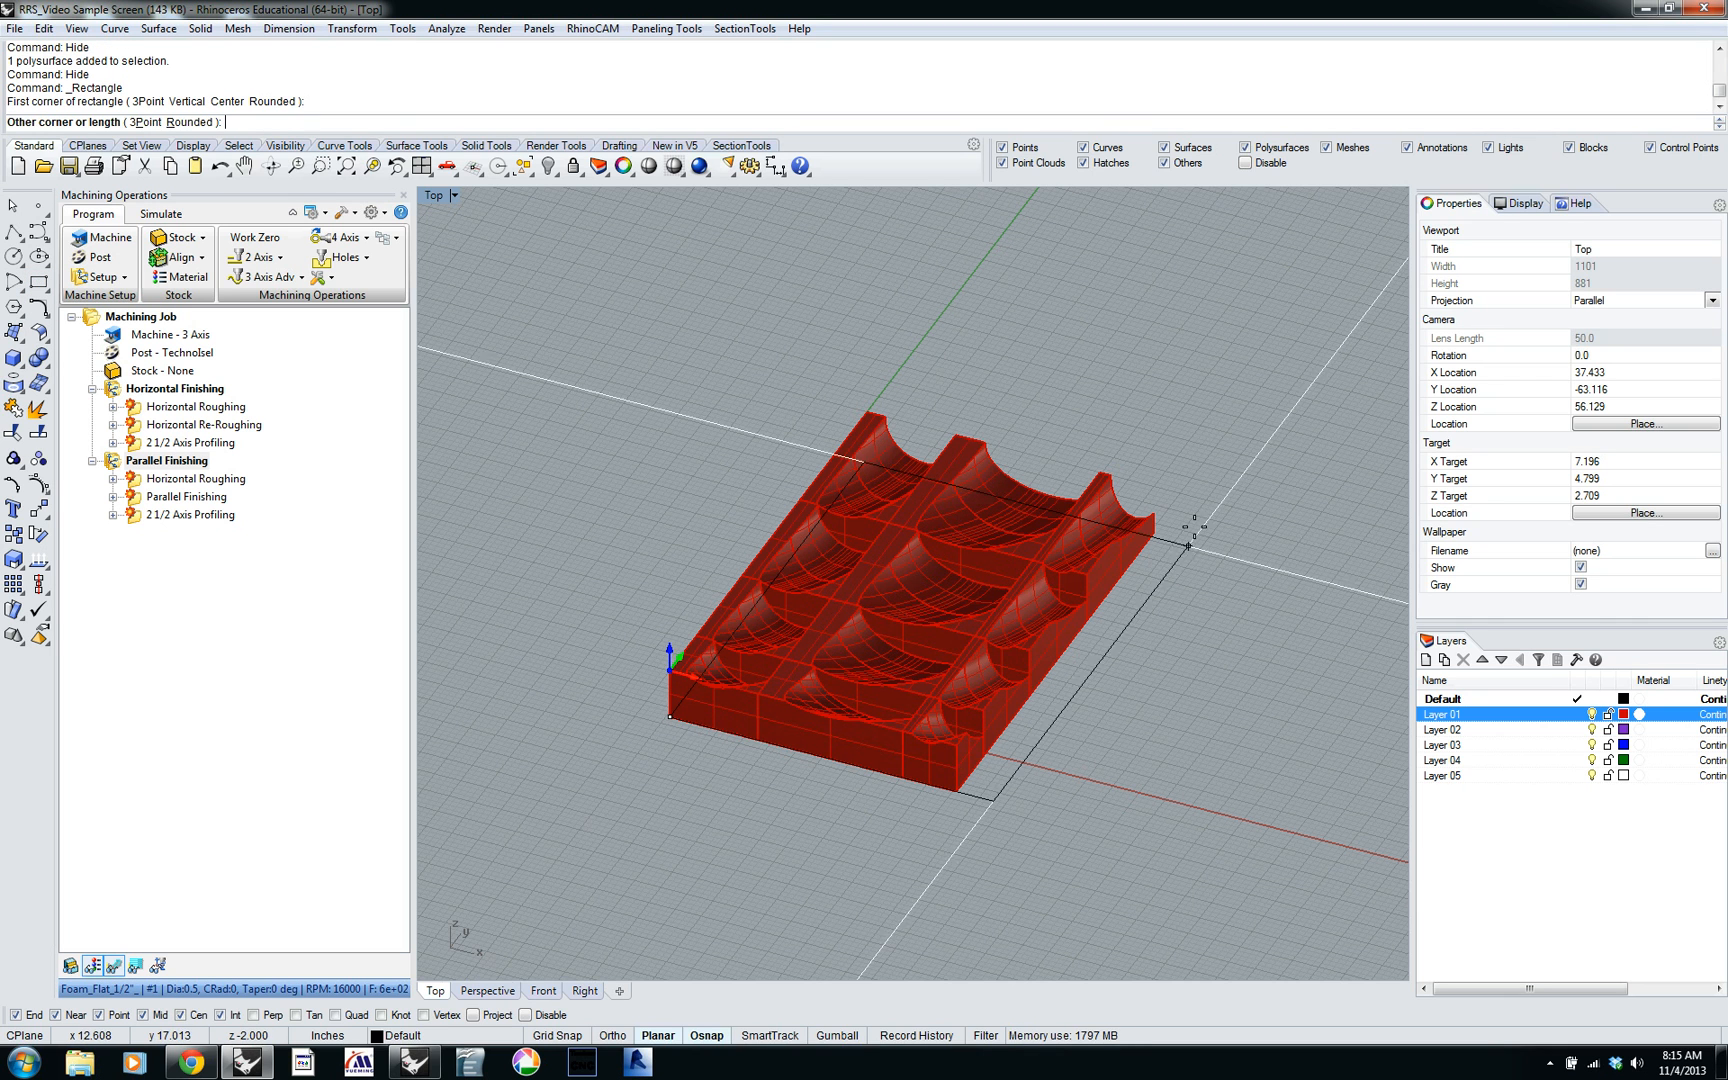
mouse_move(1160, 540)
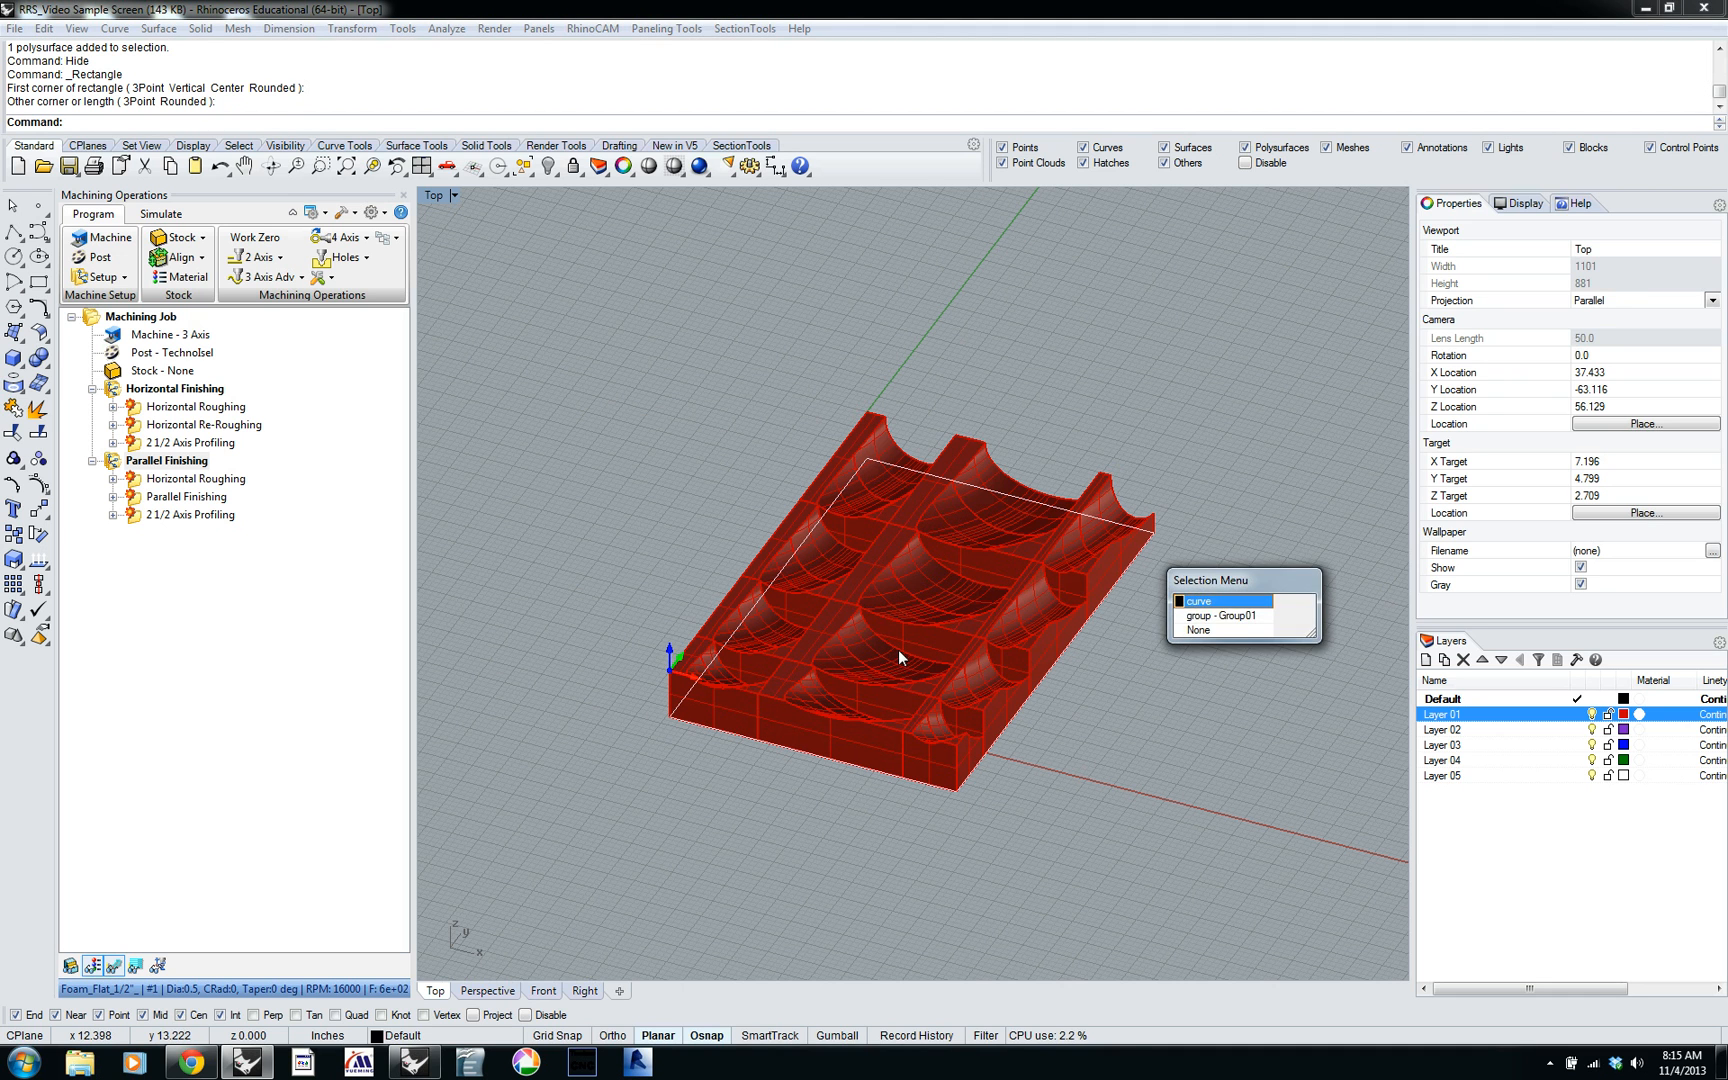
click(1212, 601)
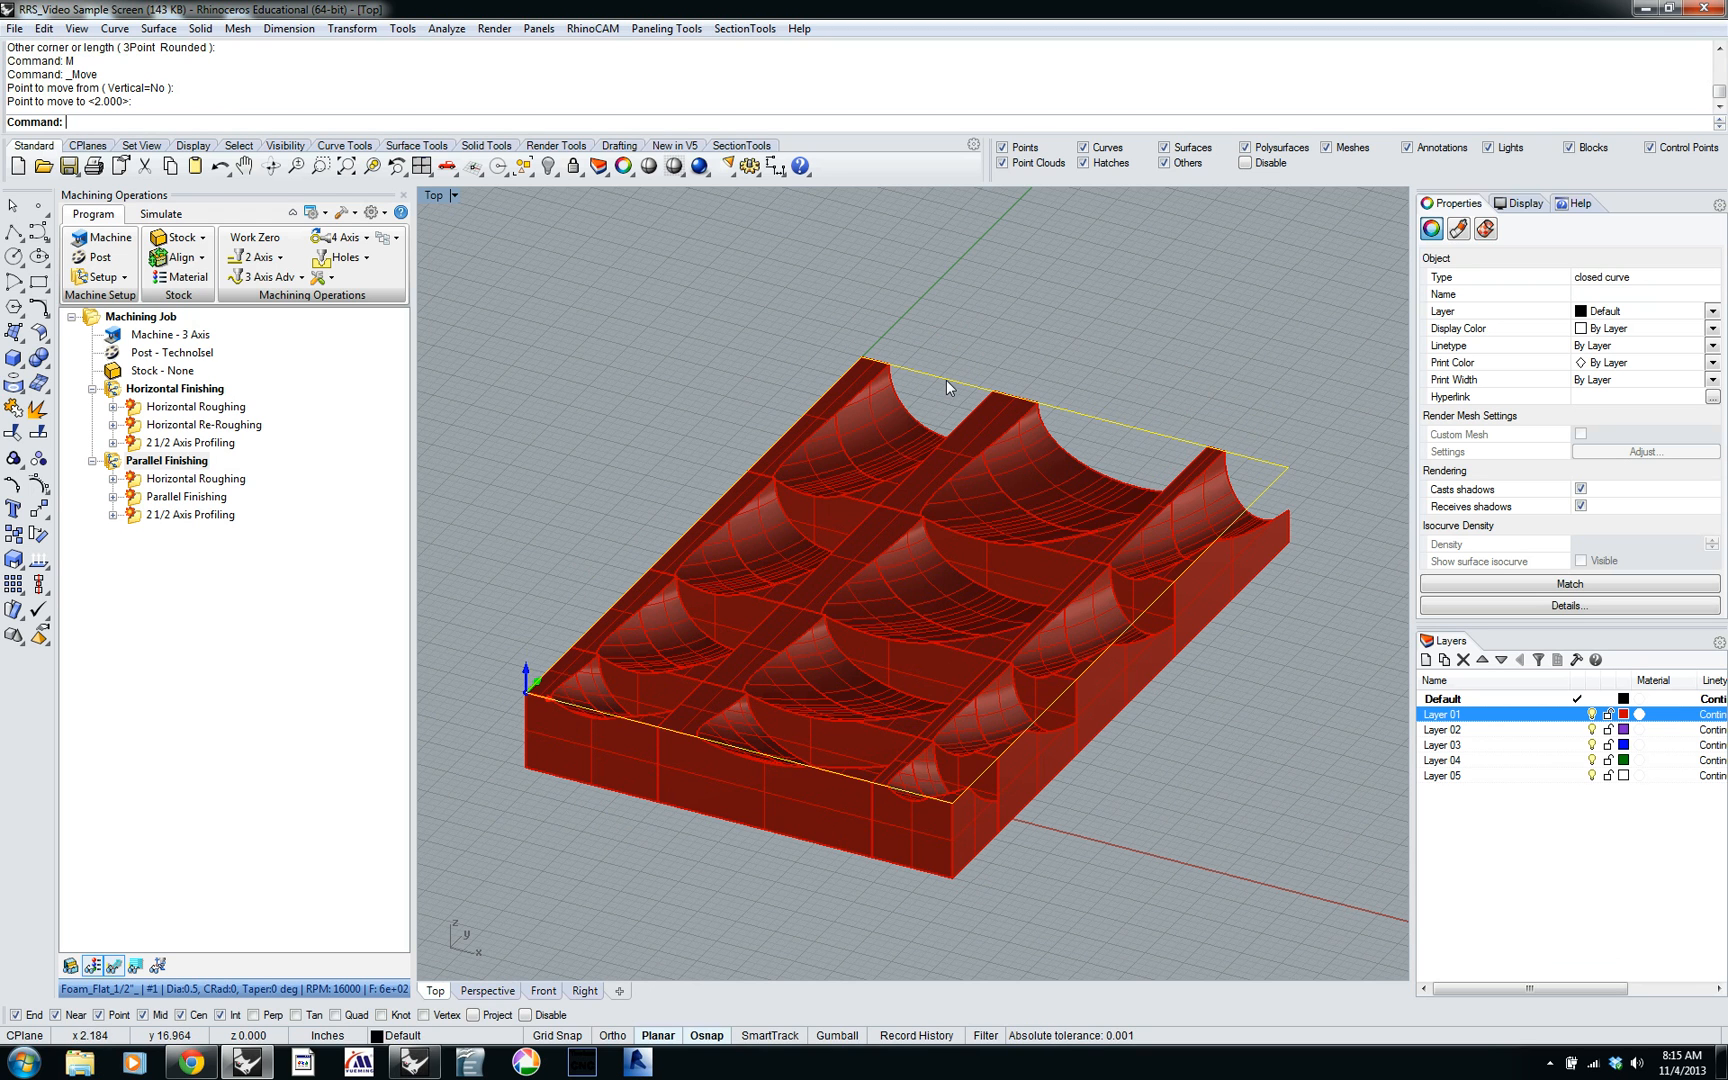
click(174, 388)
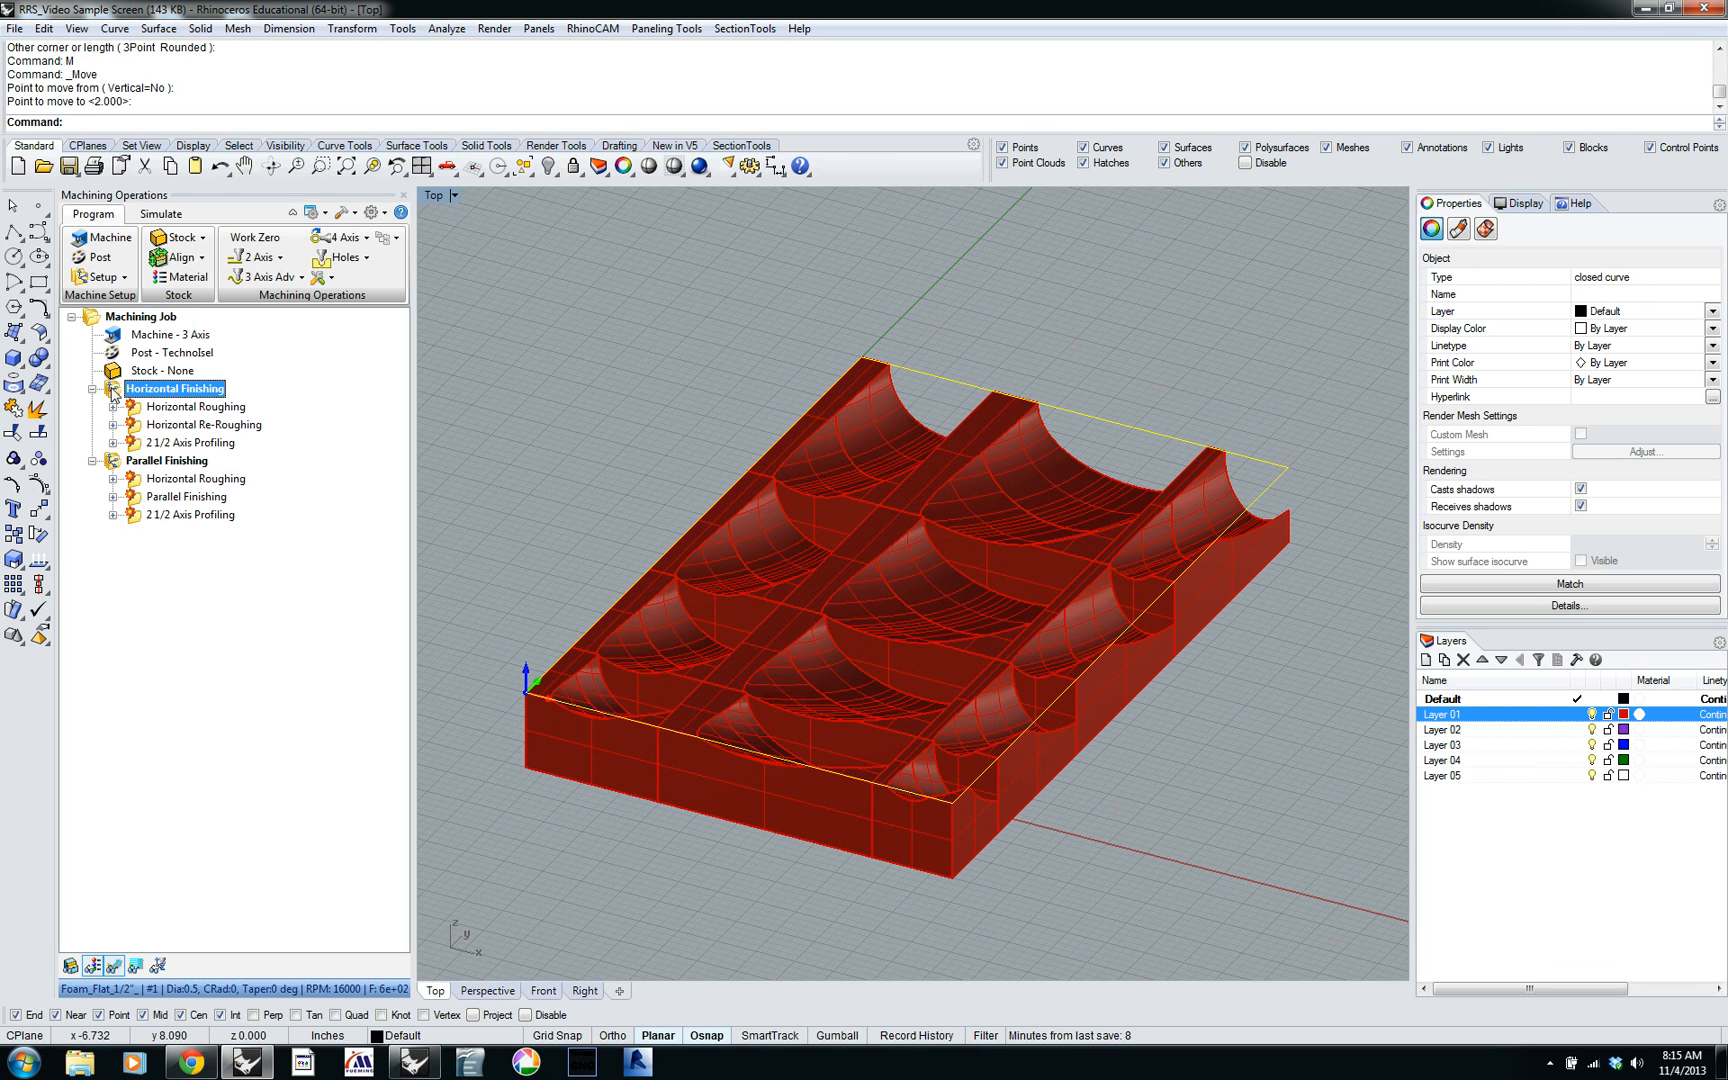
Regenerate Horizontal Roughing using the rectangle outline as drive region and part box stock.
click(95, 276)
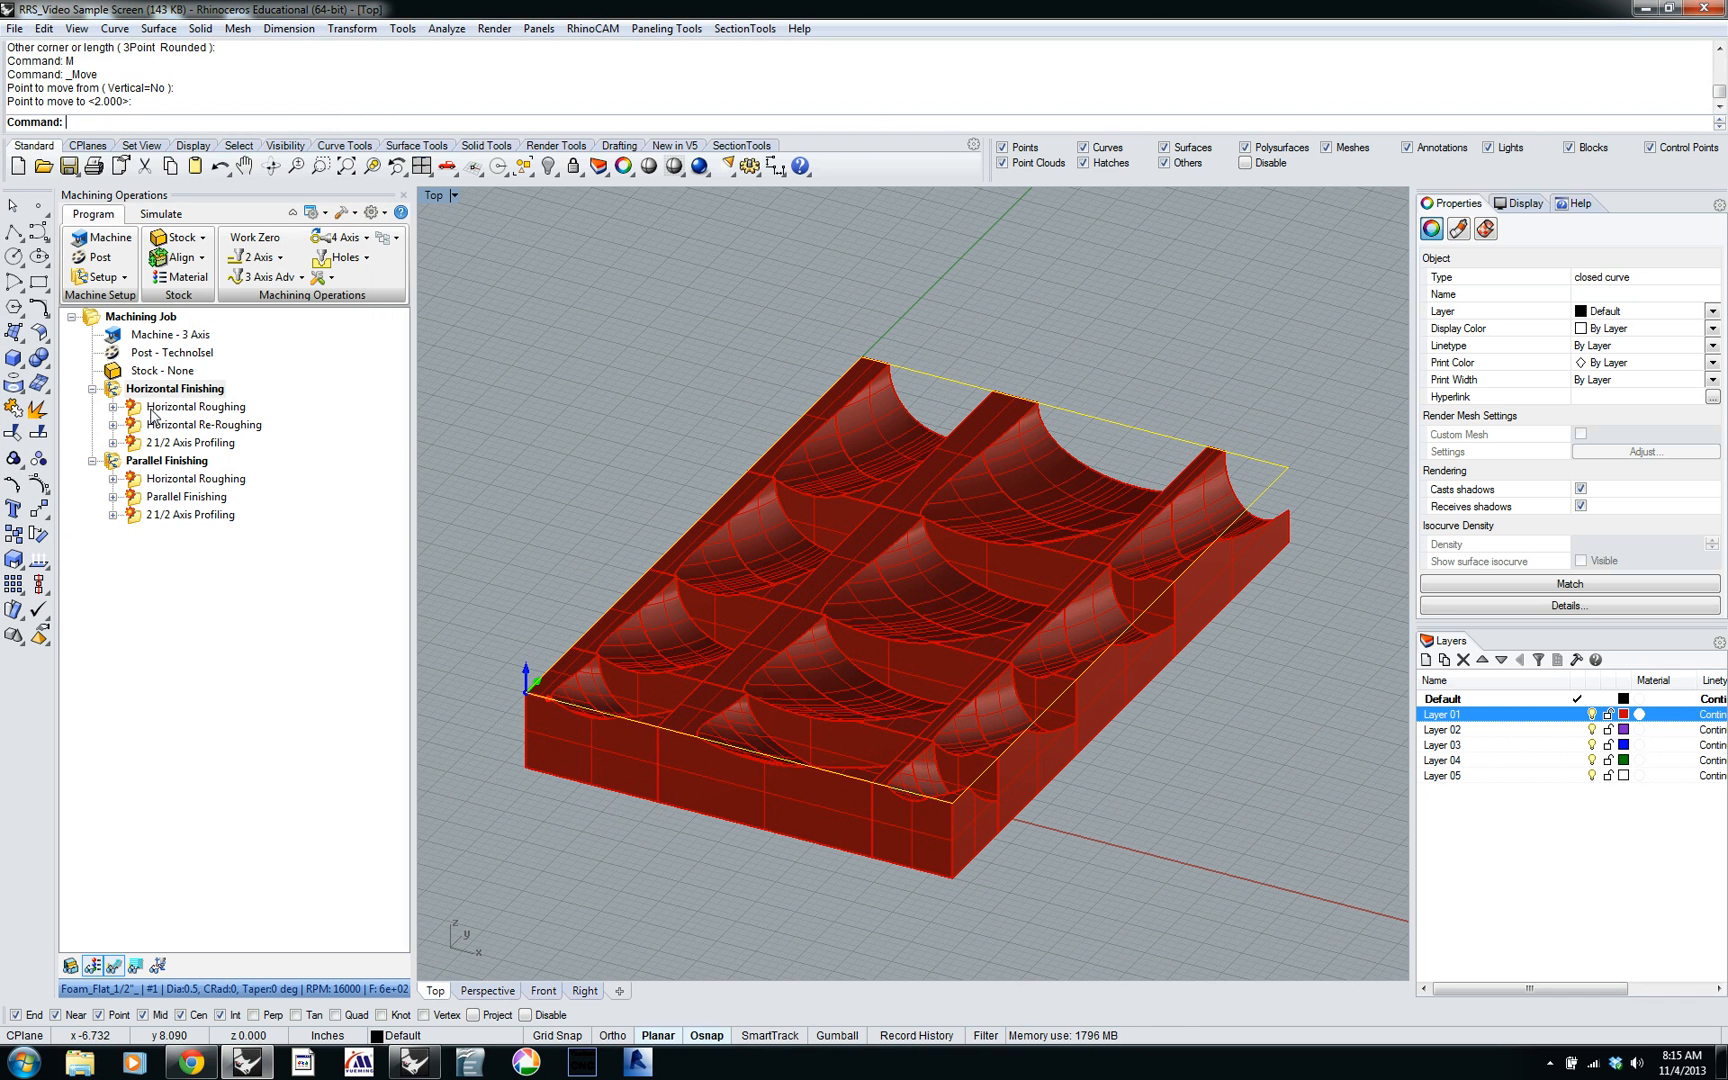
double_click(196, 407)
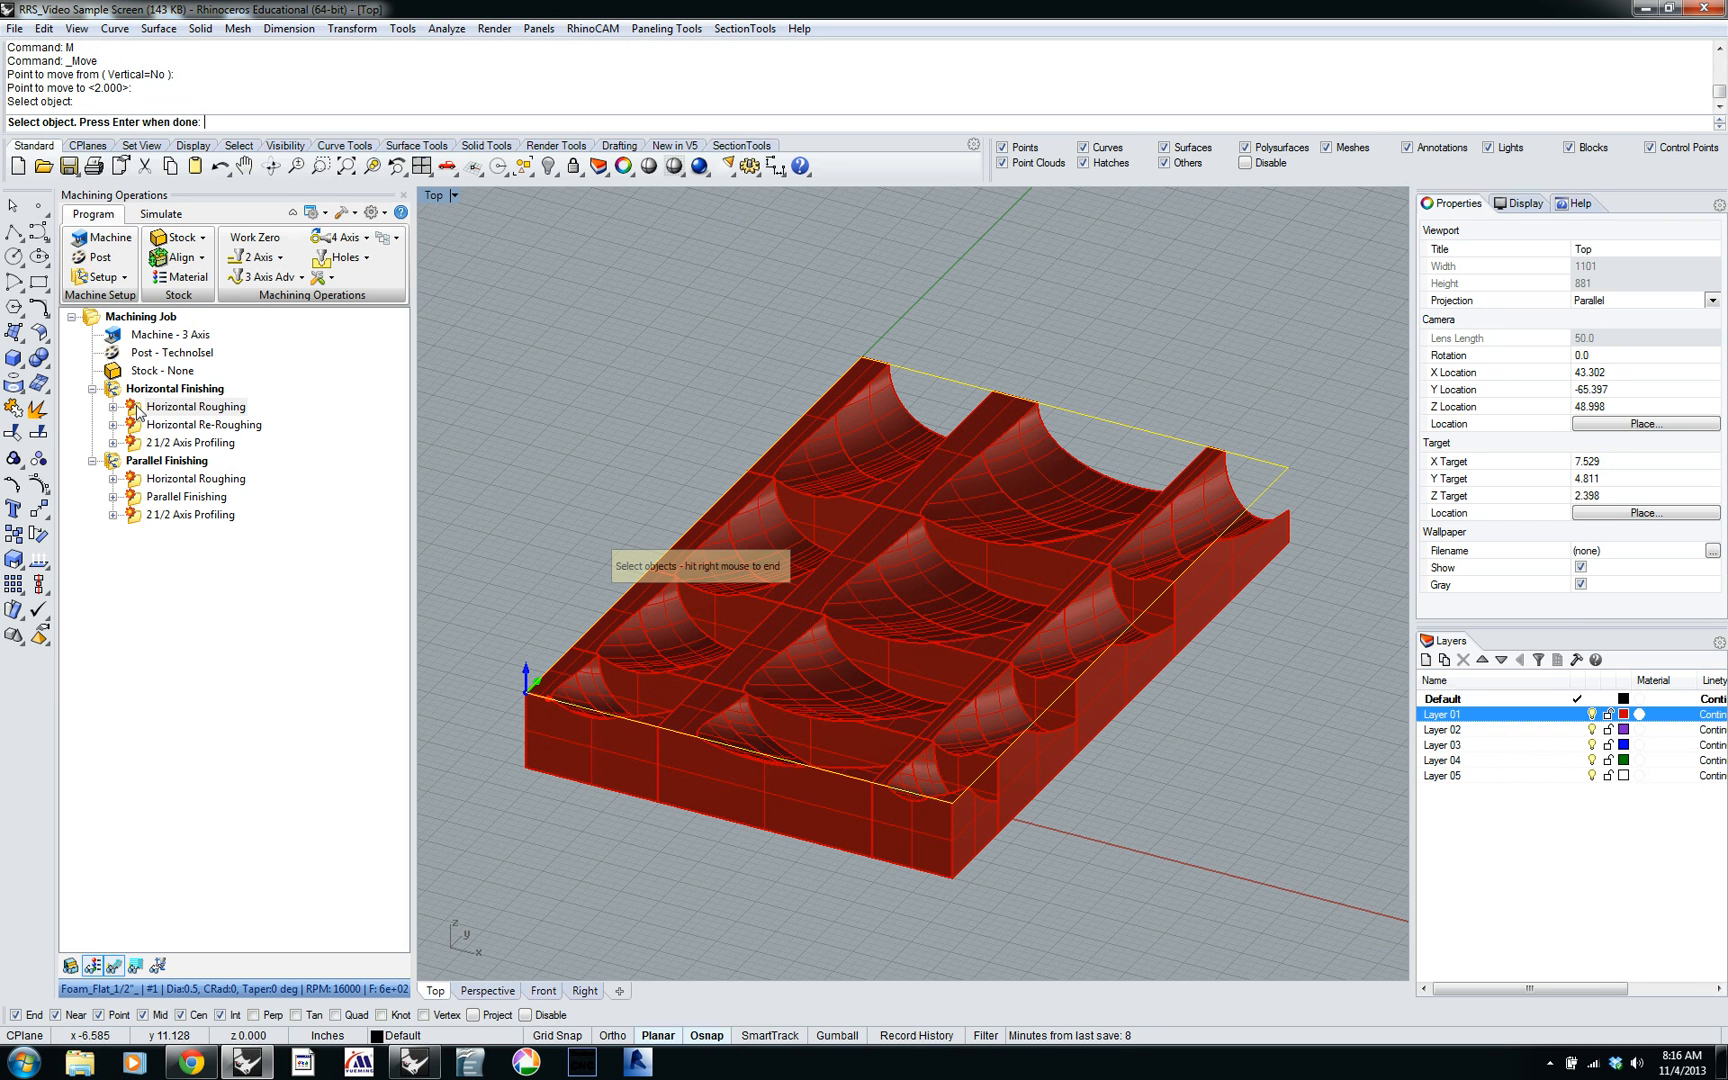
mouse_move(705, 546)
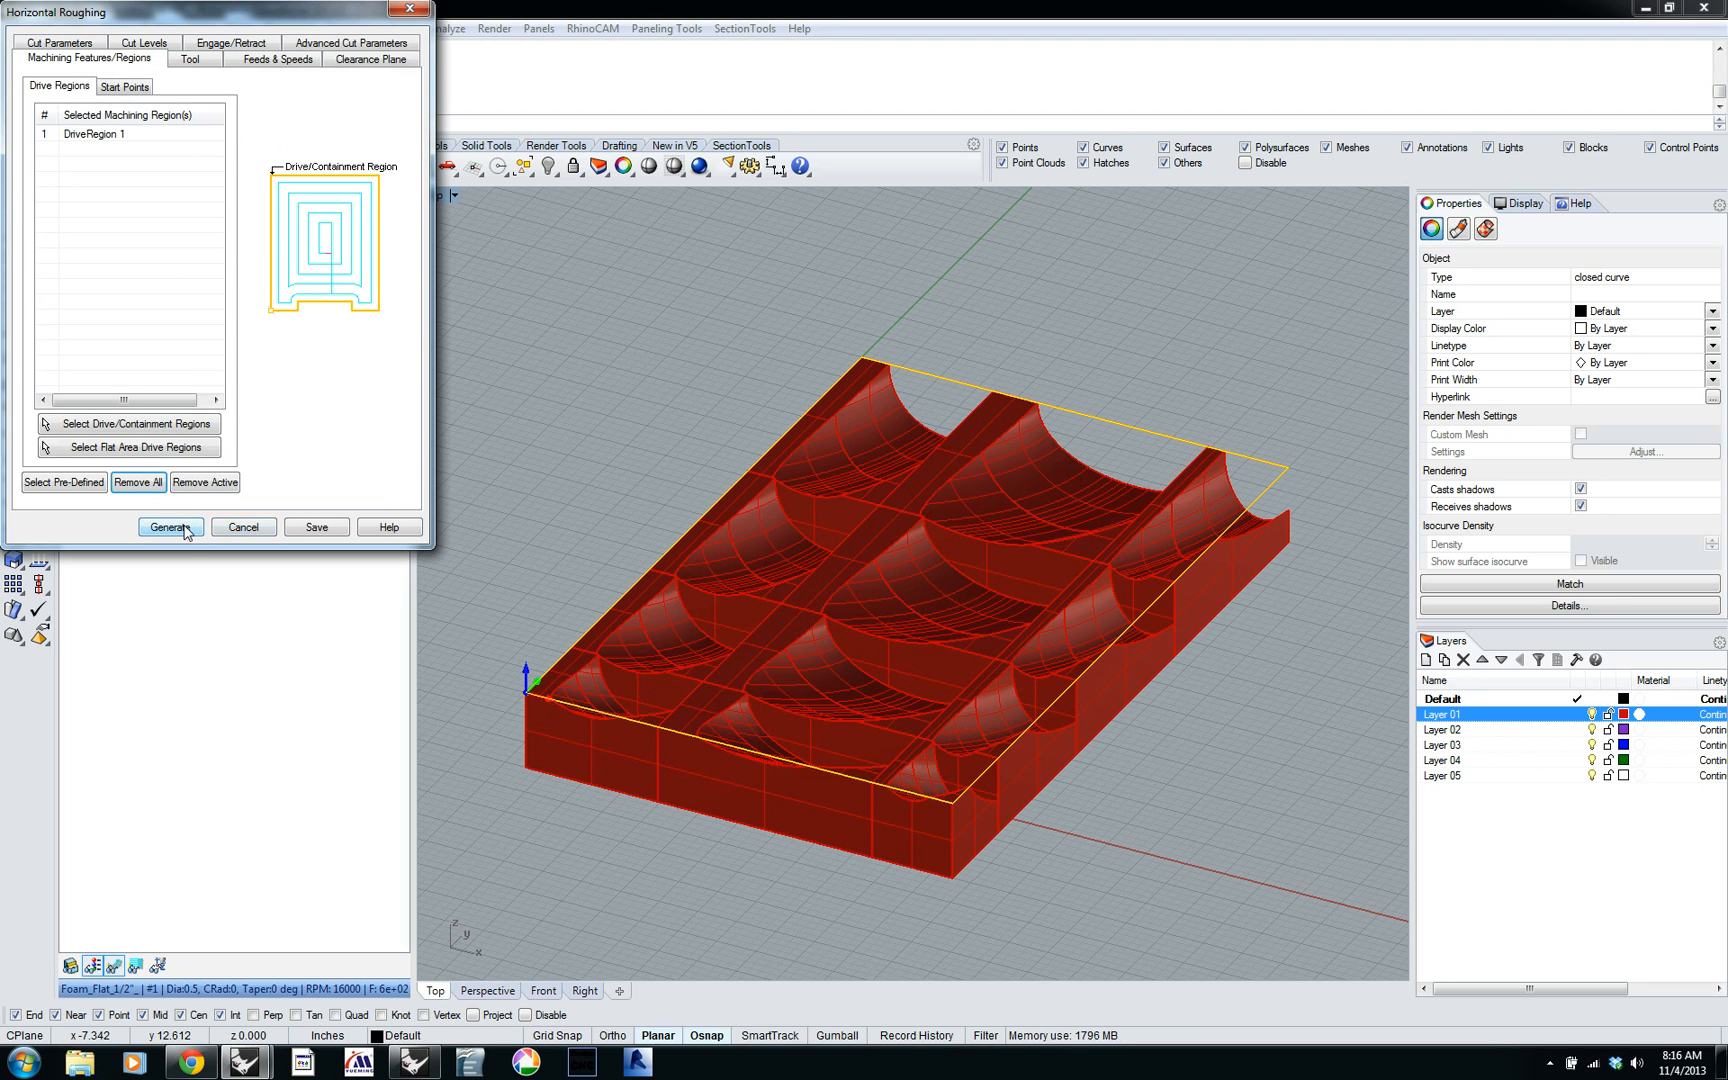
click(171, 527)
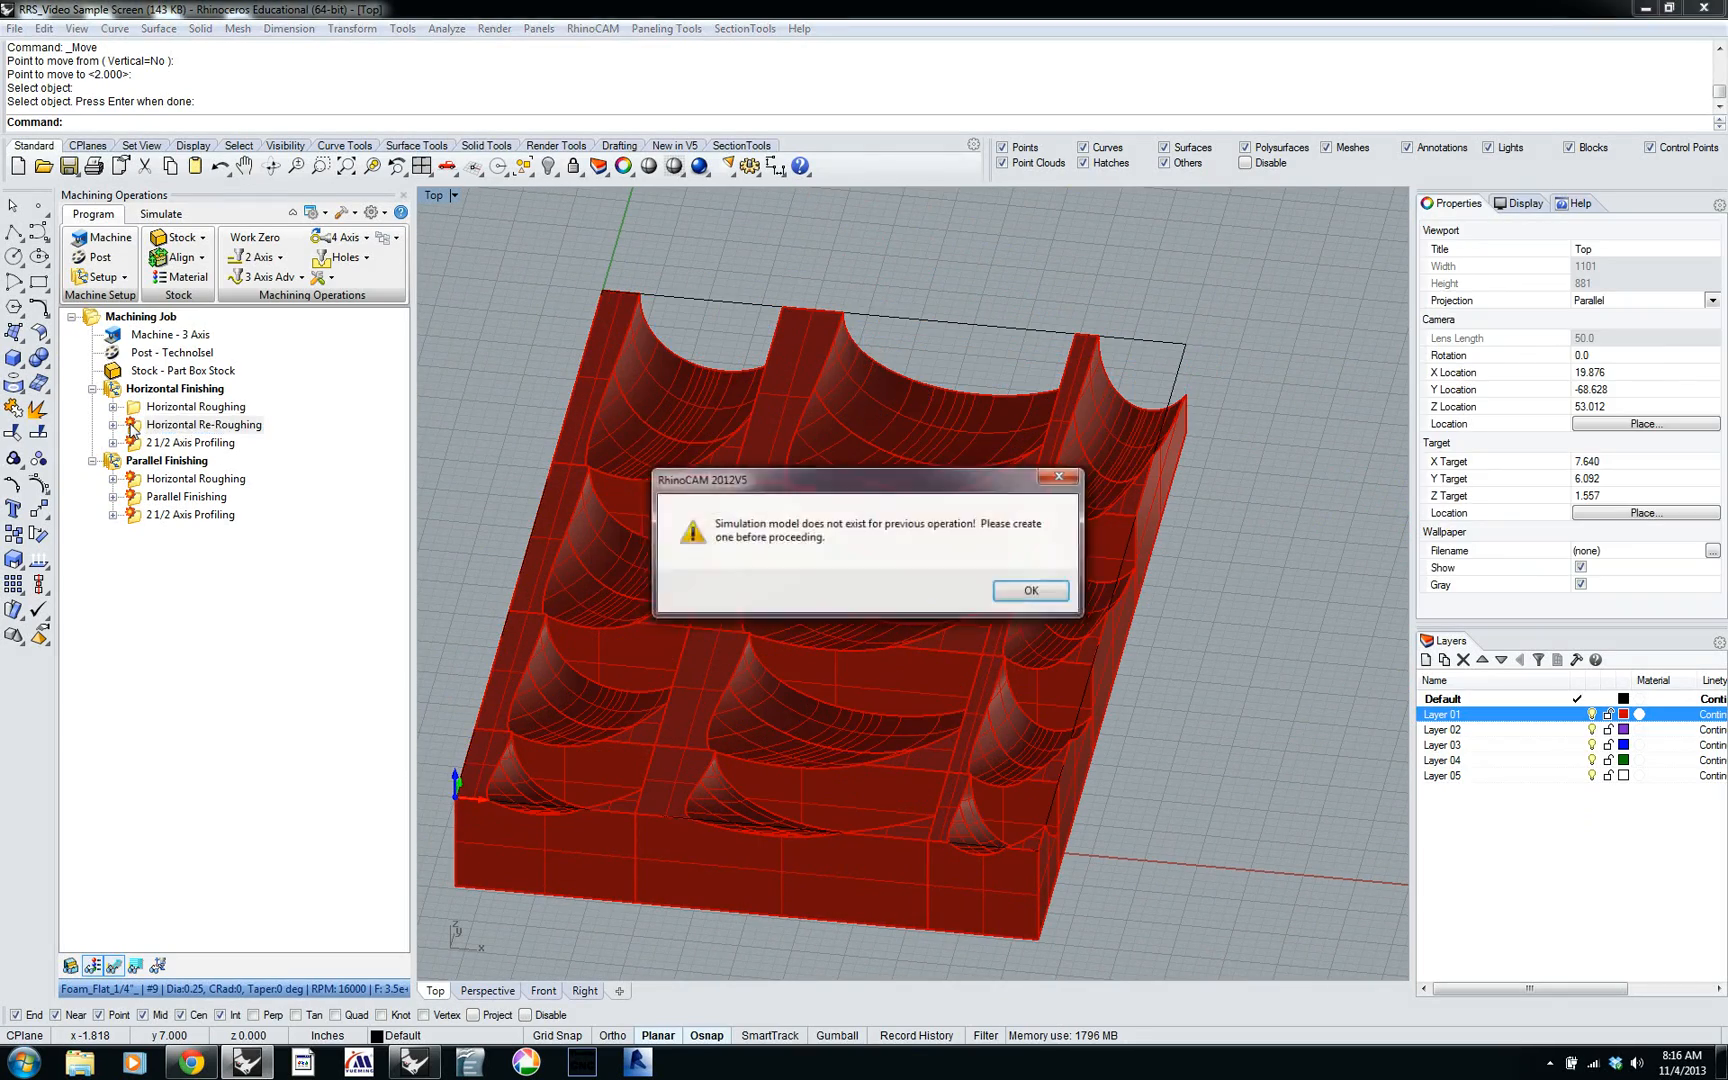
Dismiss the warning, simulate Horizontal Roughing on the wood stock, then reset the view.
click(1028, 591)
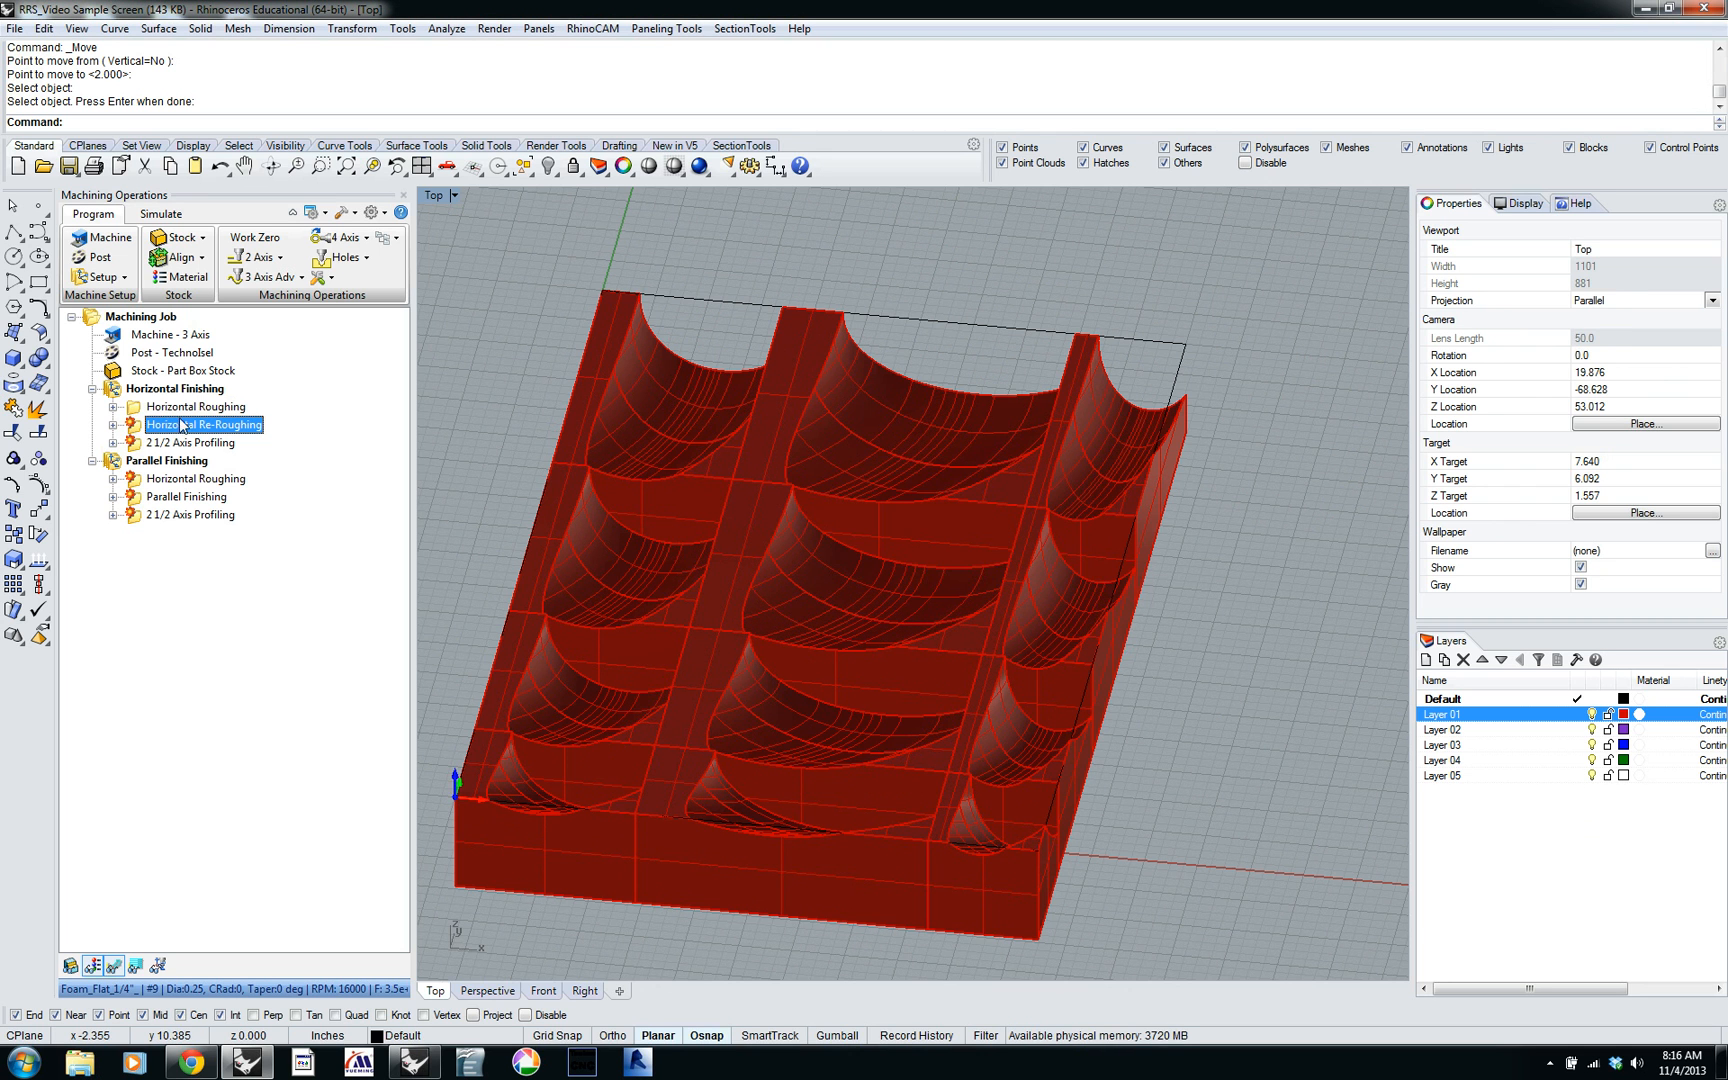
click(160, 213)
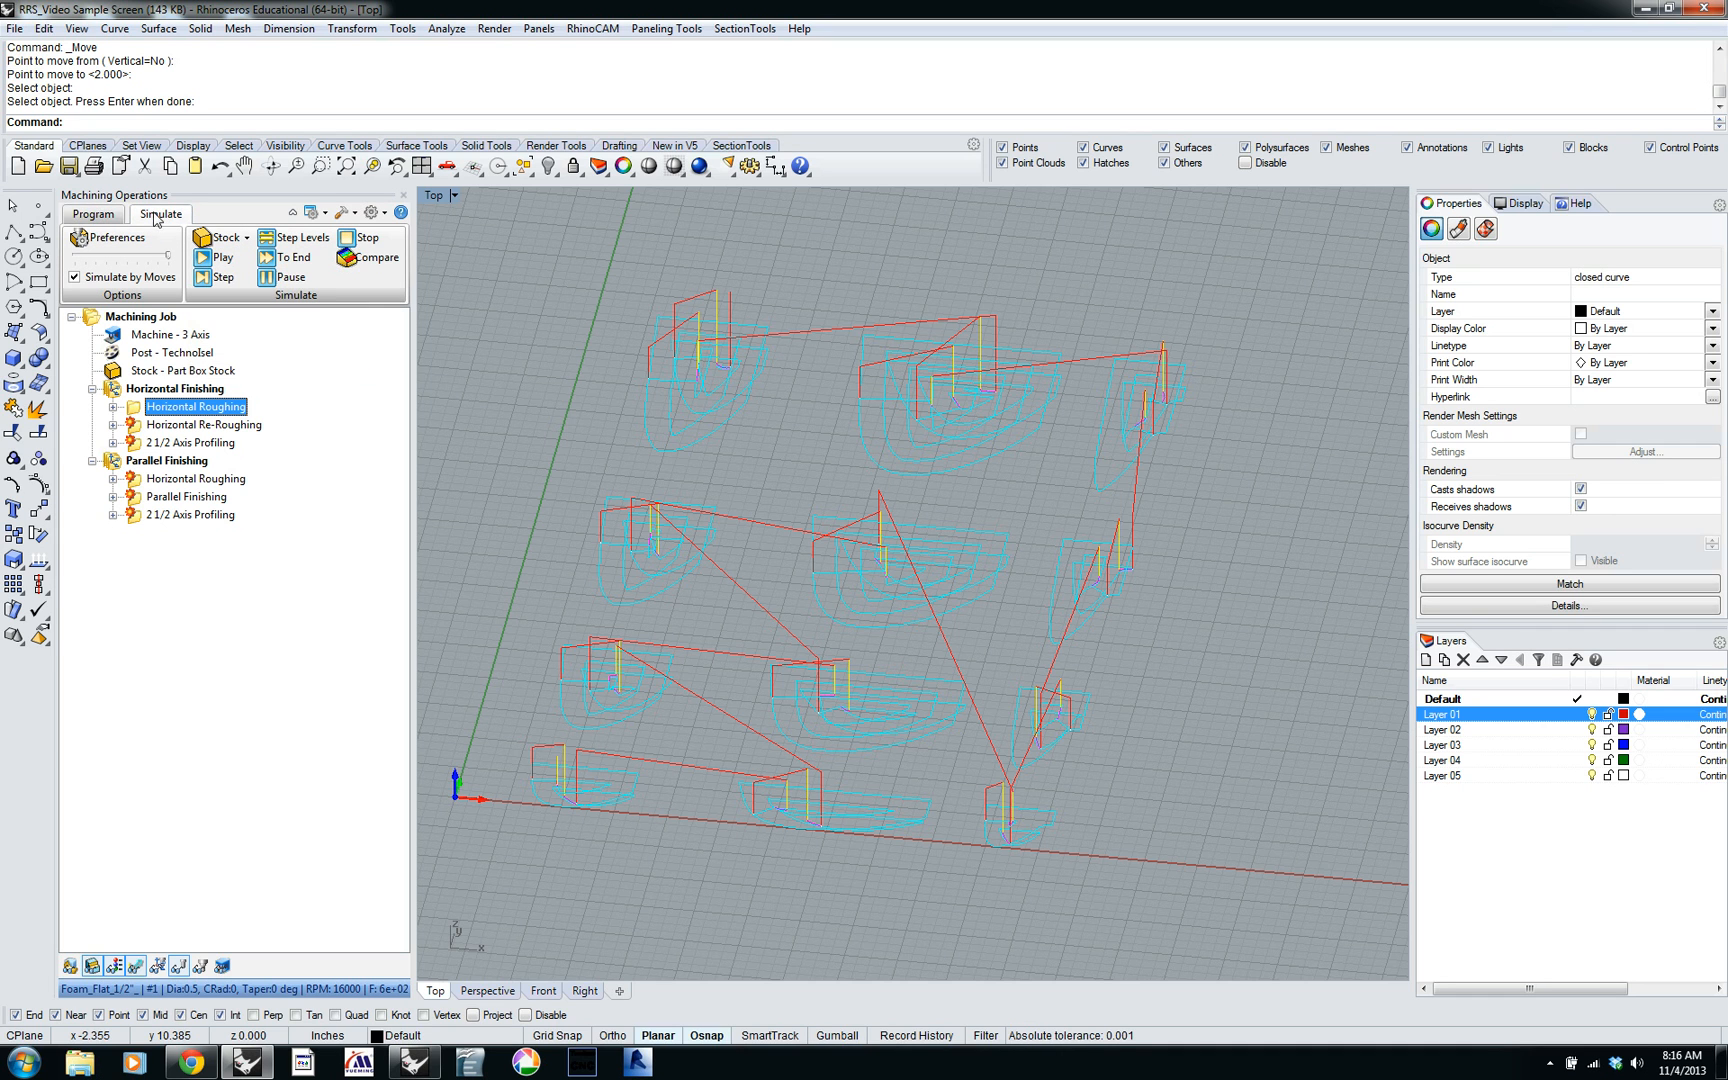
mouse_move(218, 257)
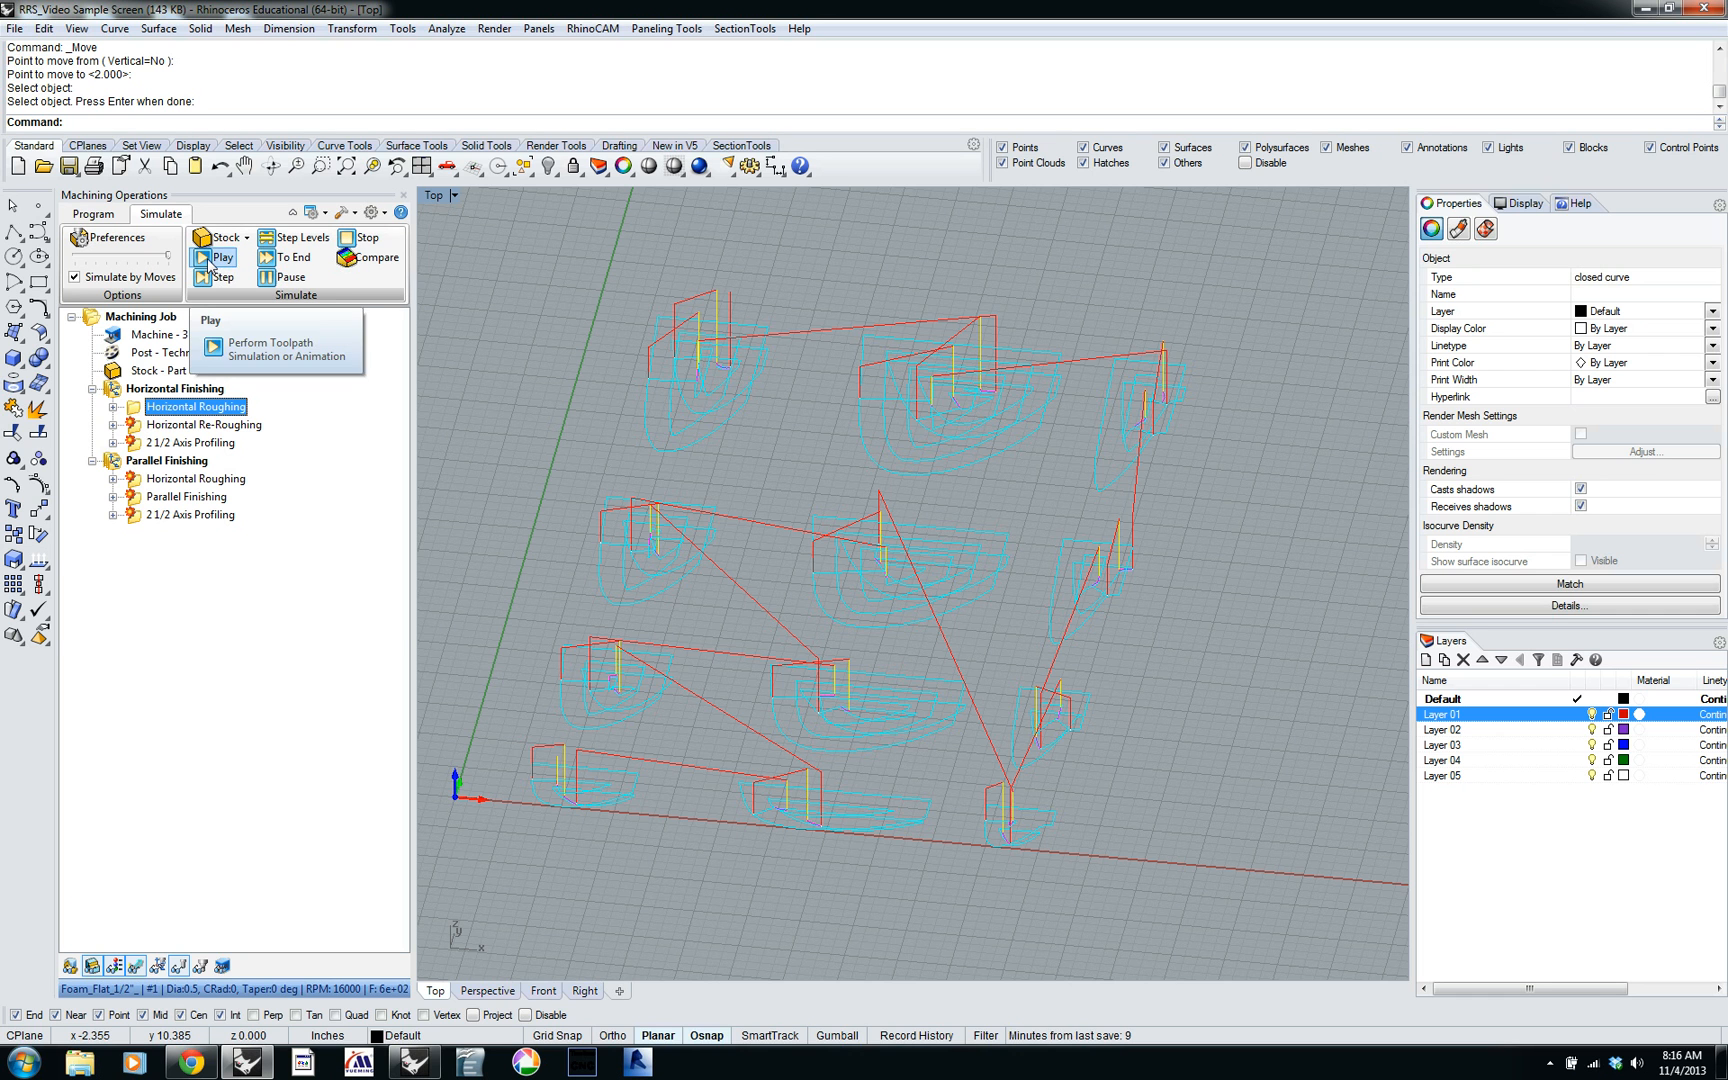
click(220, 257)
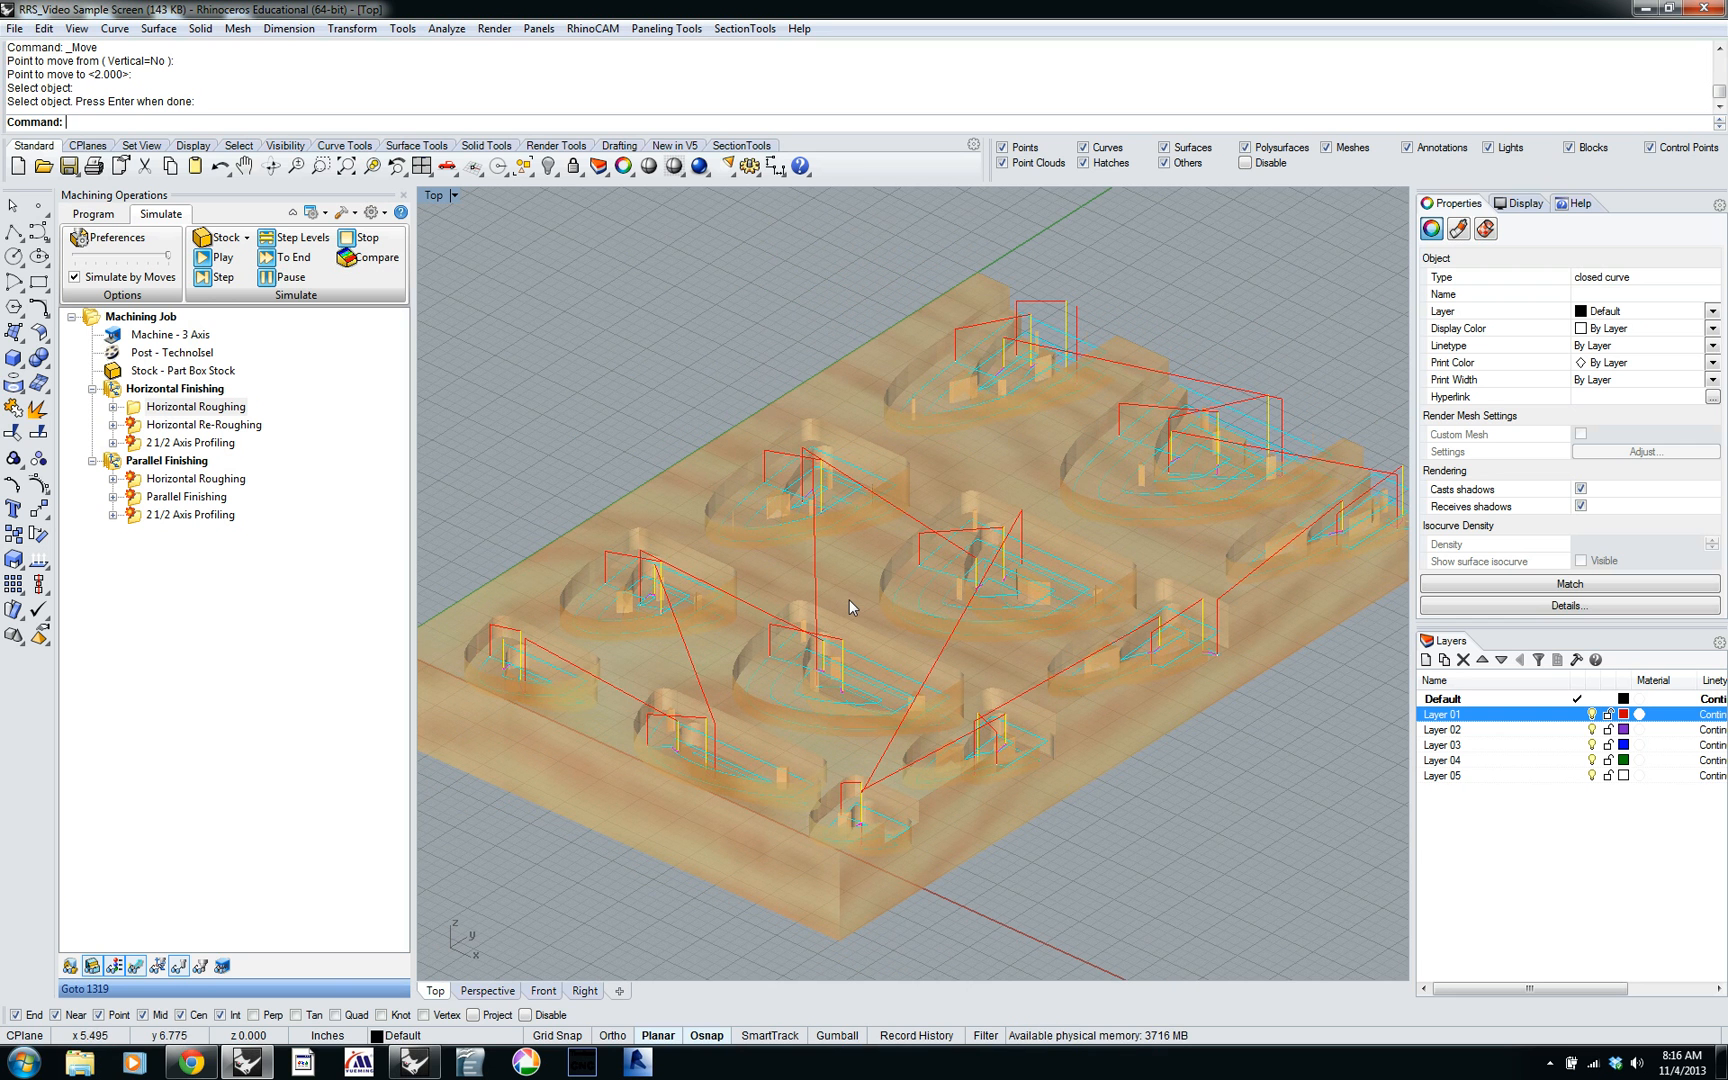
mouse_move(666, 625)
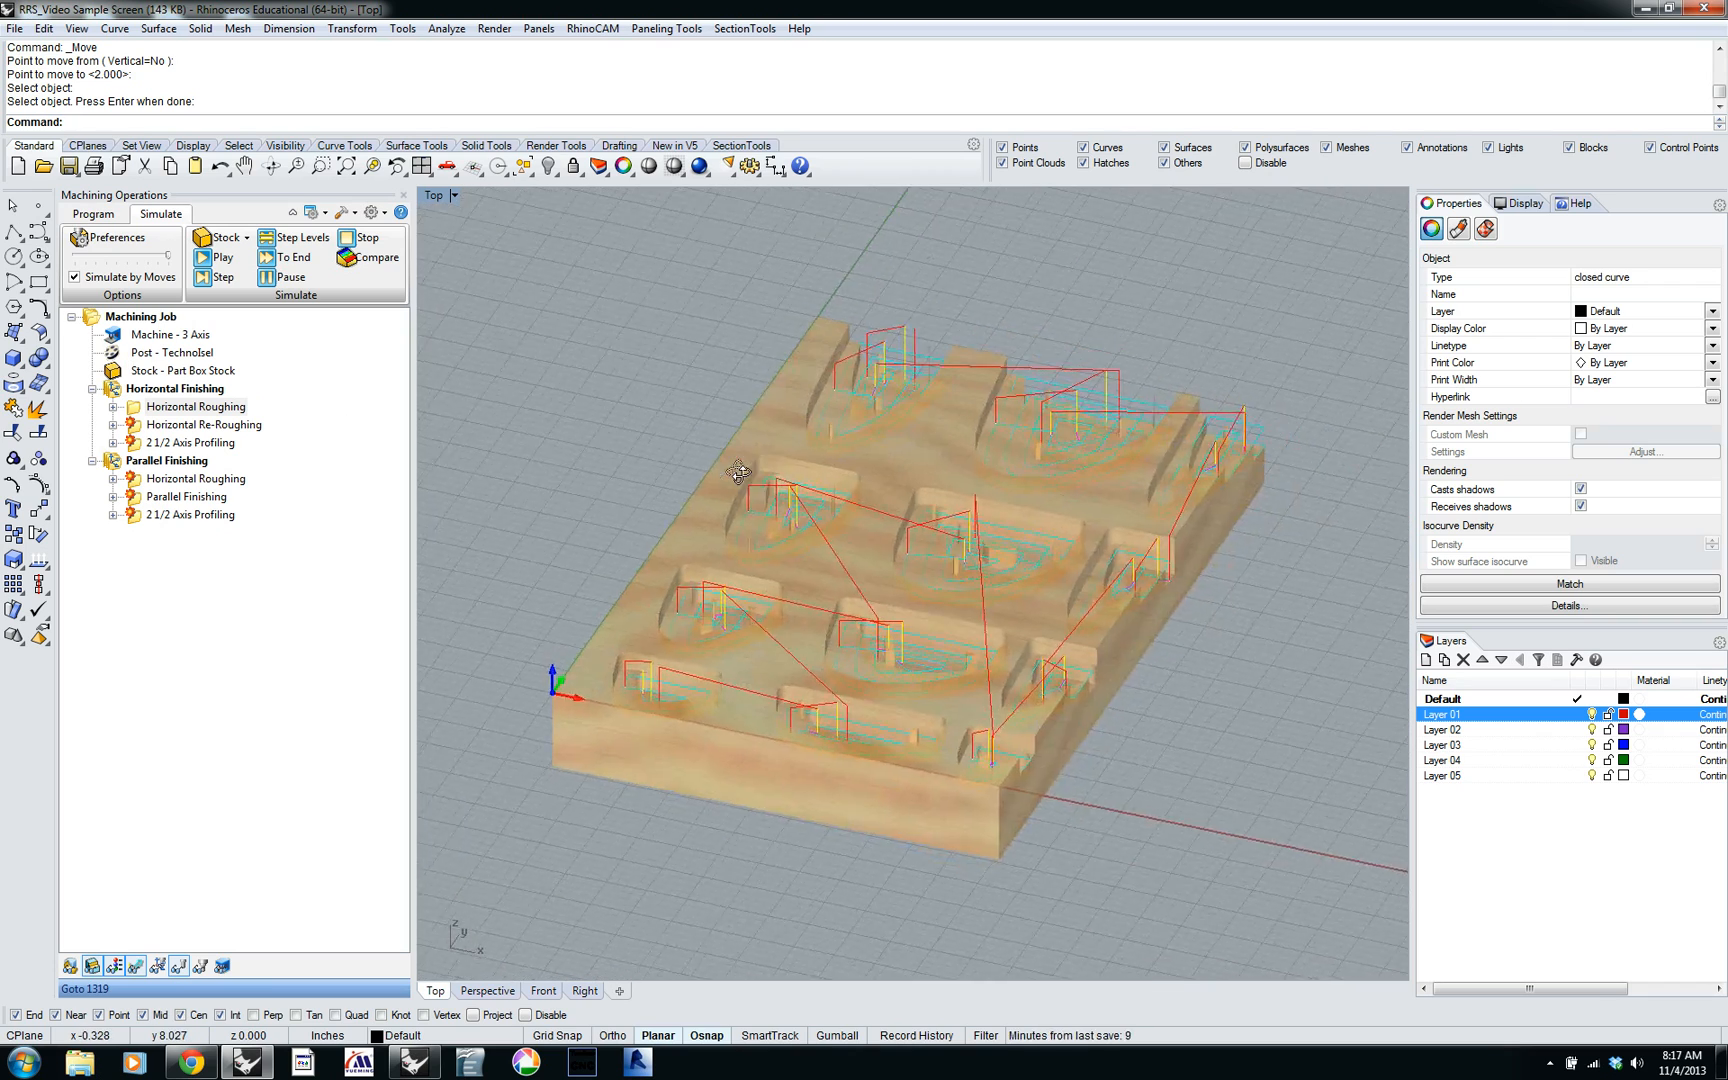
click(182, 370)
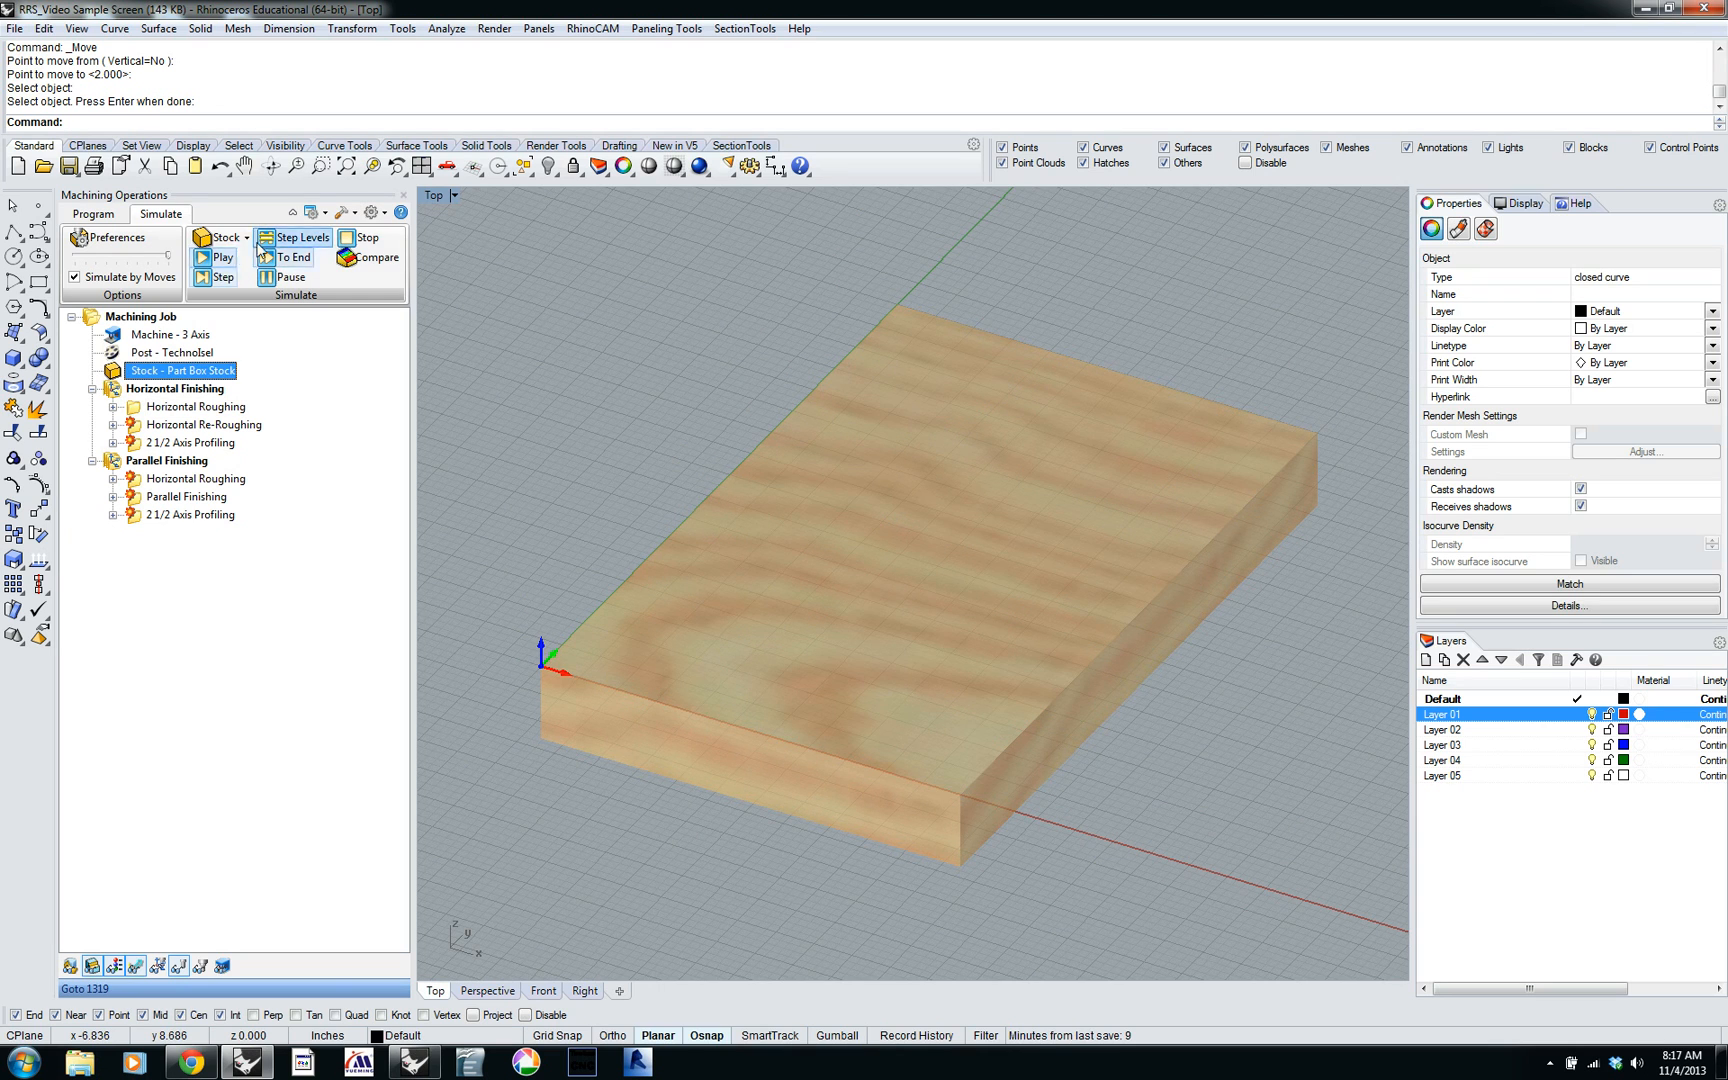
click(91, 214)
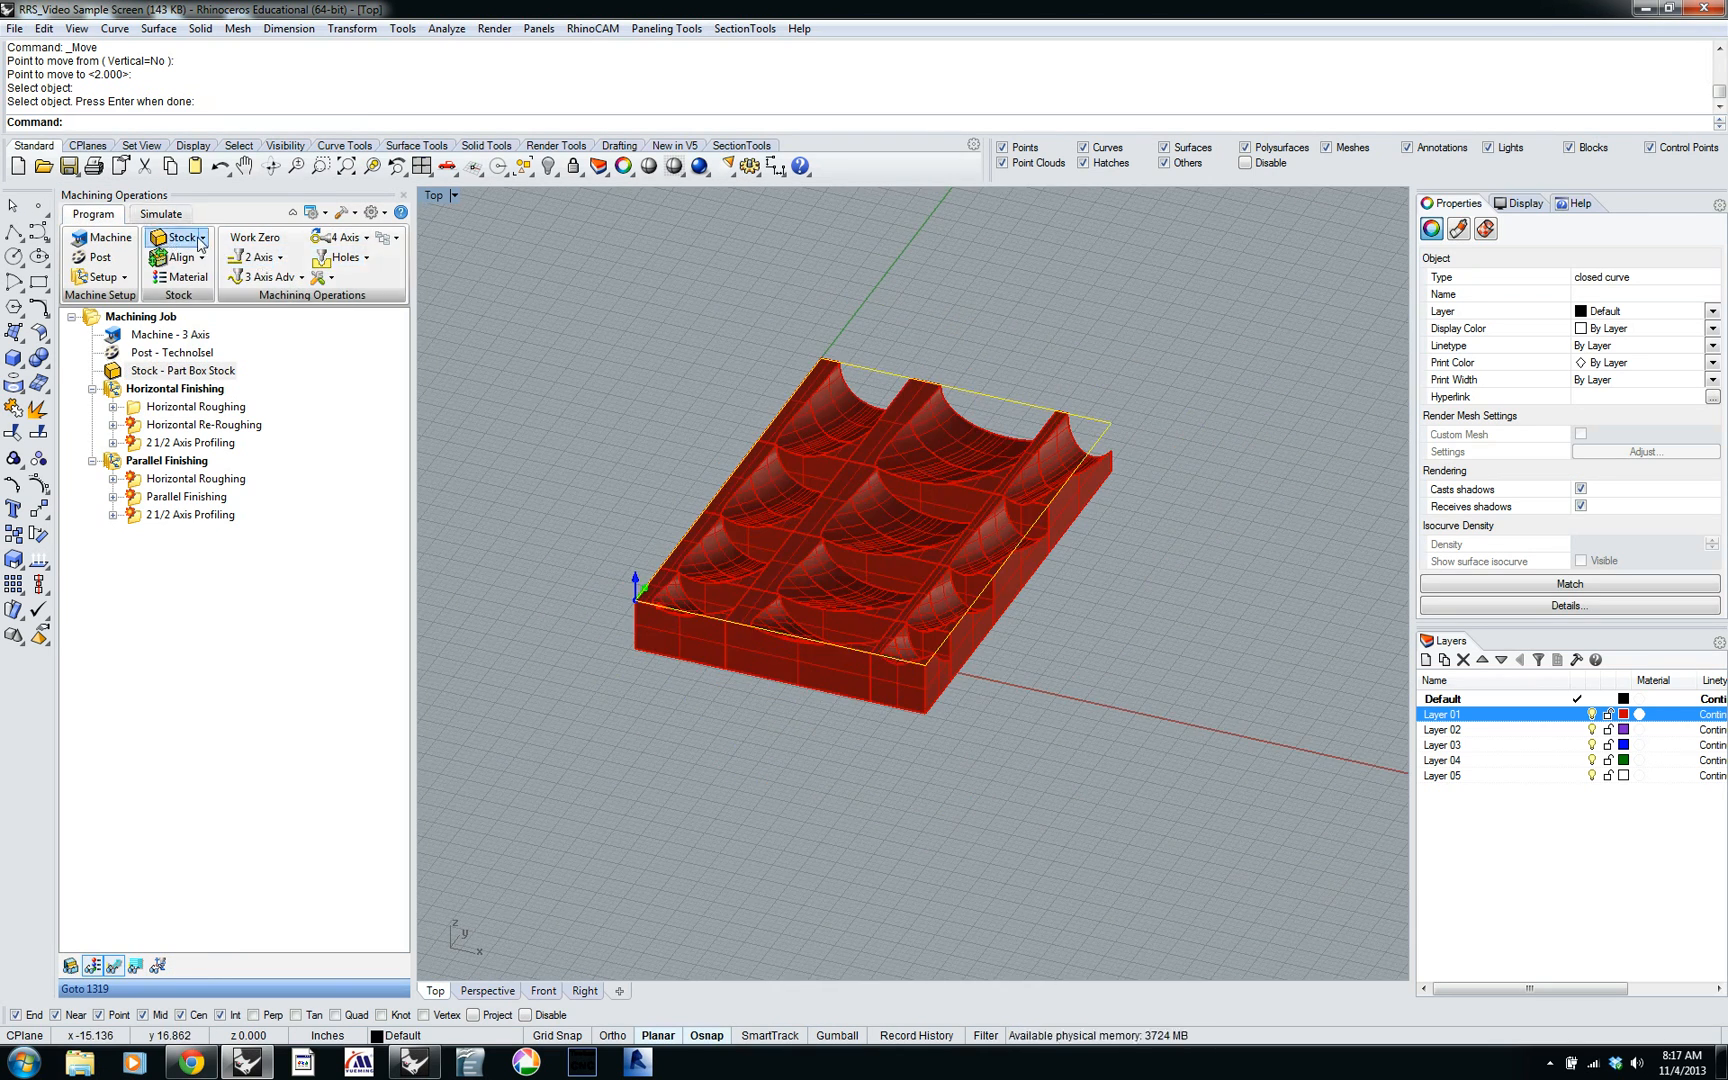
Switch the stock to a Box Stock of 11 x 17.0024 x 2.00017.
click(174, 237)
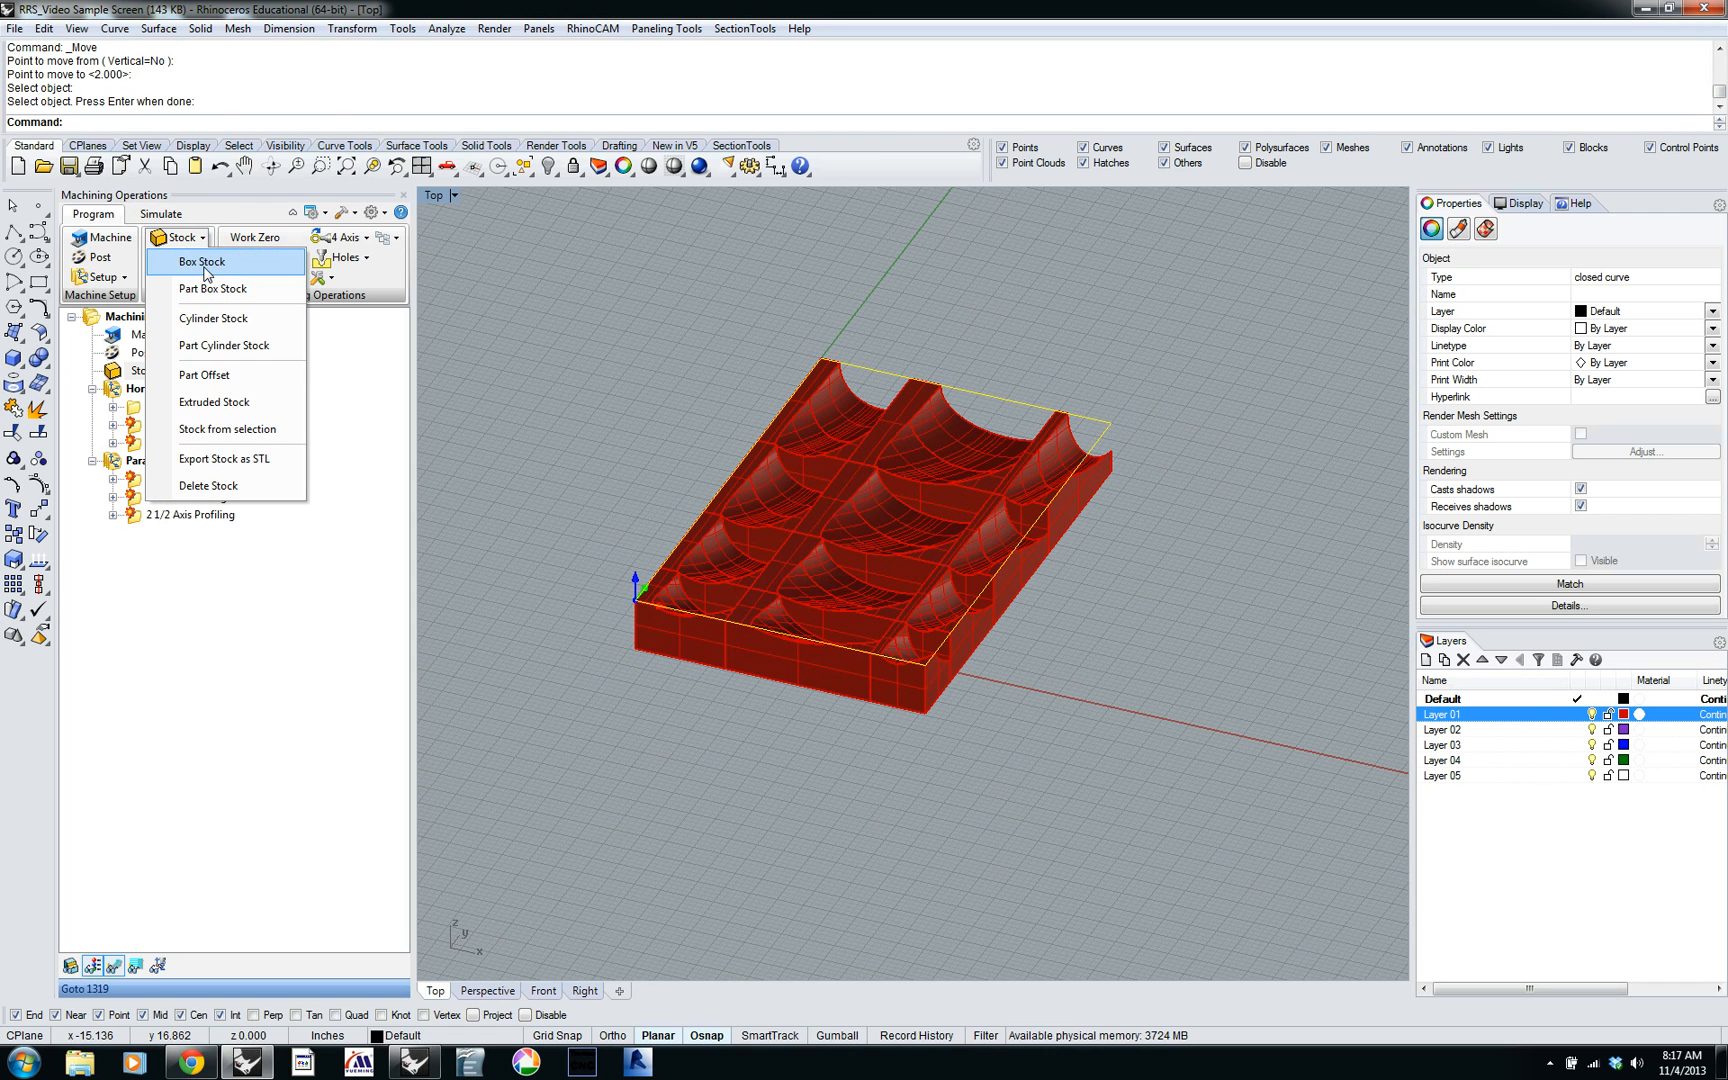
click(202, 261)
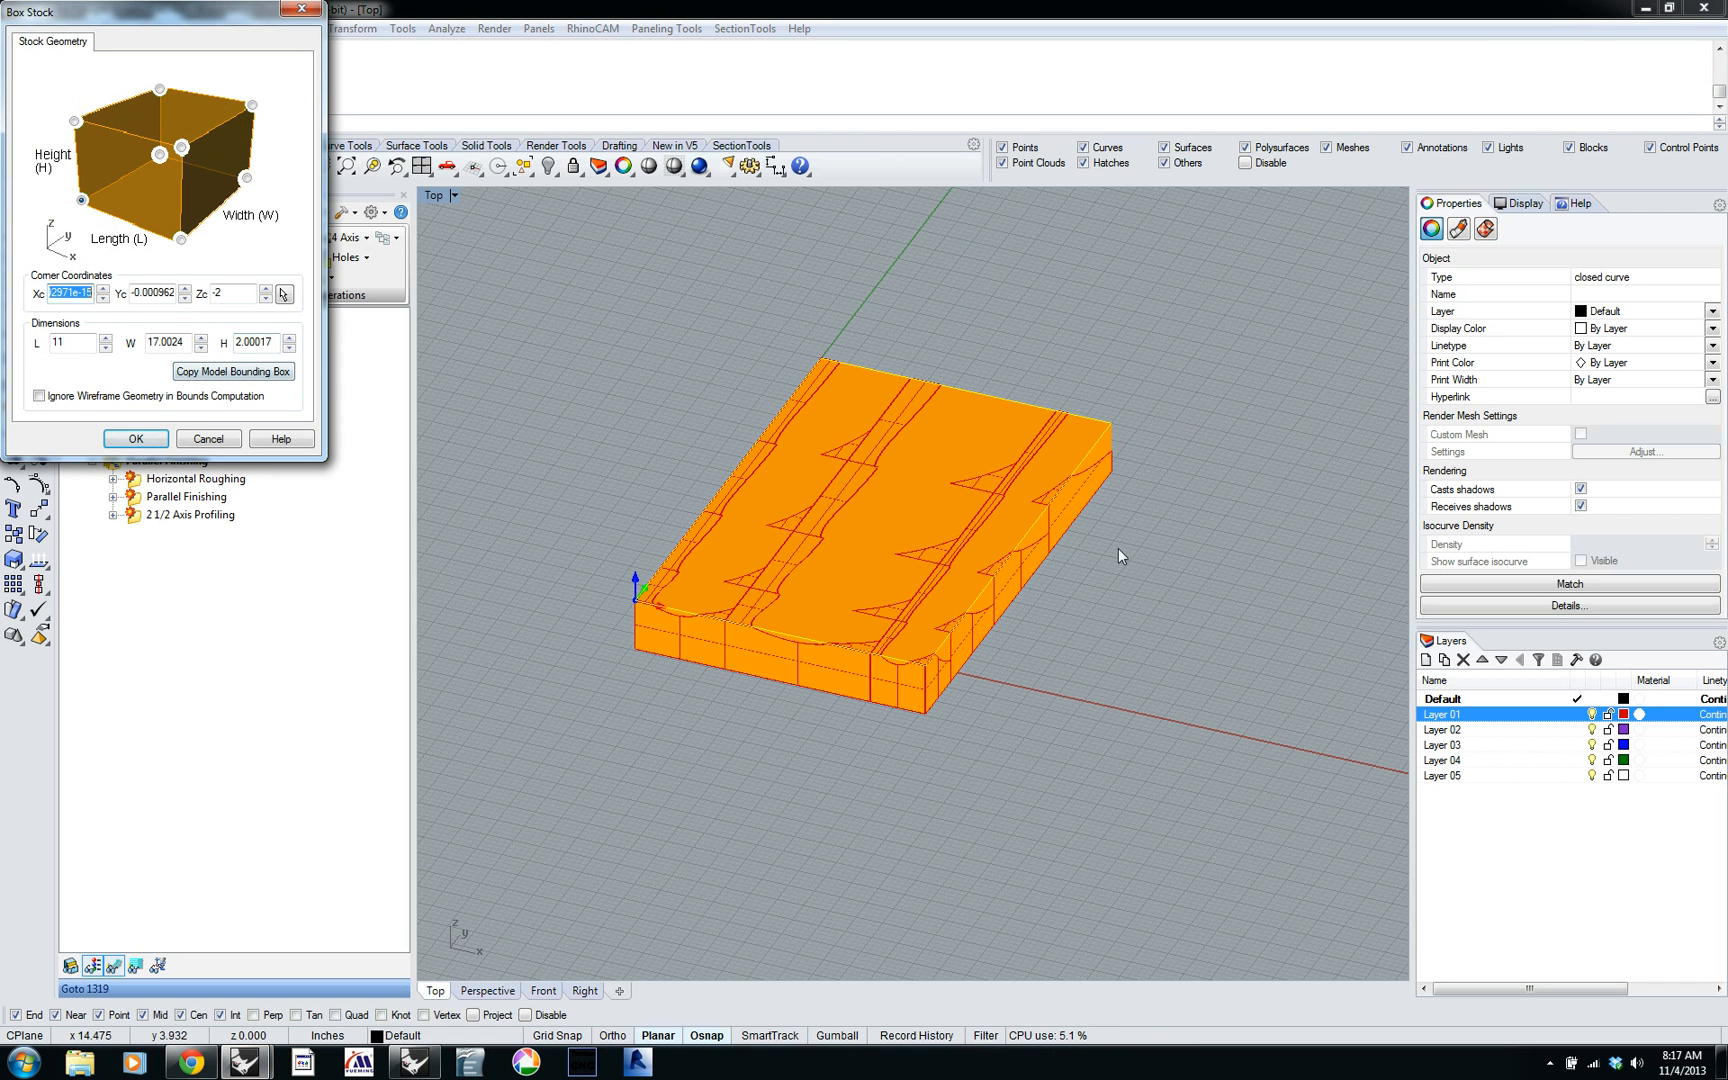
mouse_move(709, 625)
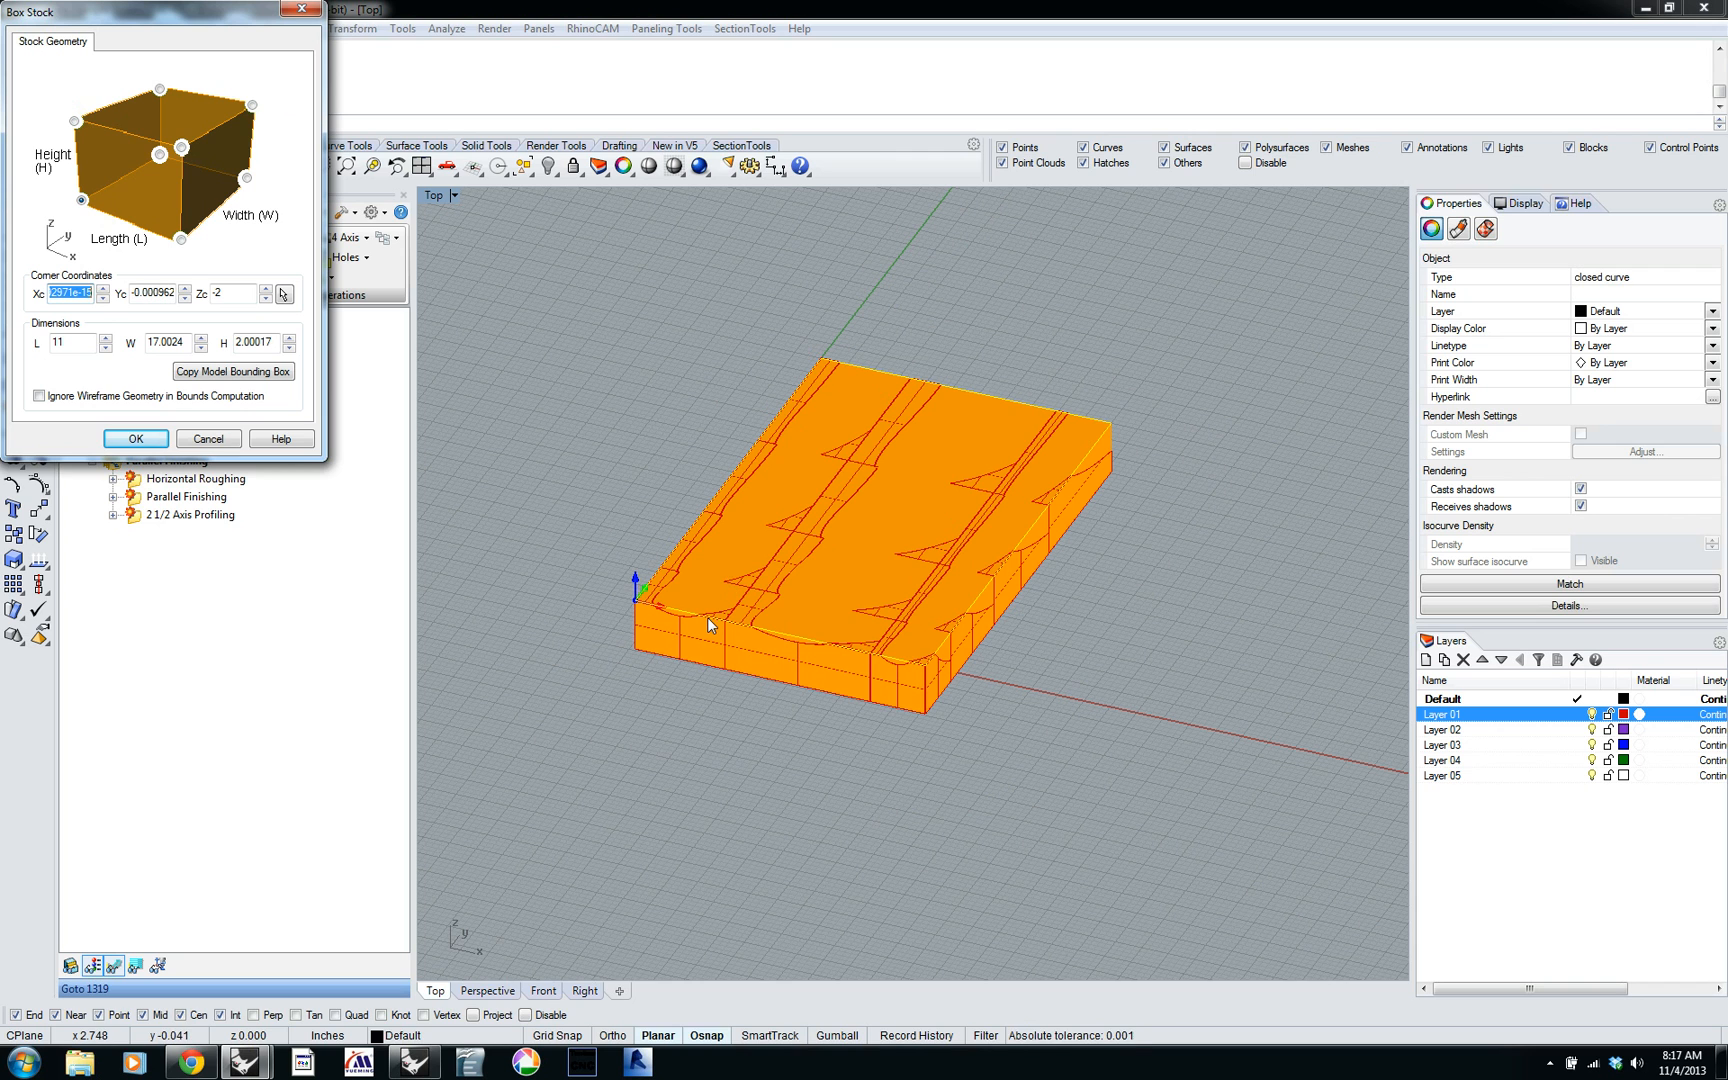
mouse_move(711, 625)
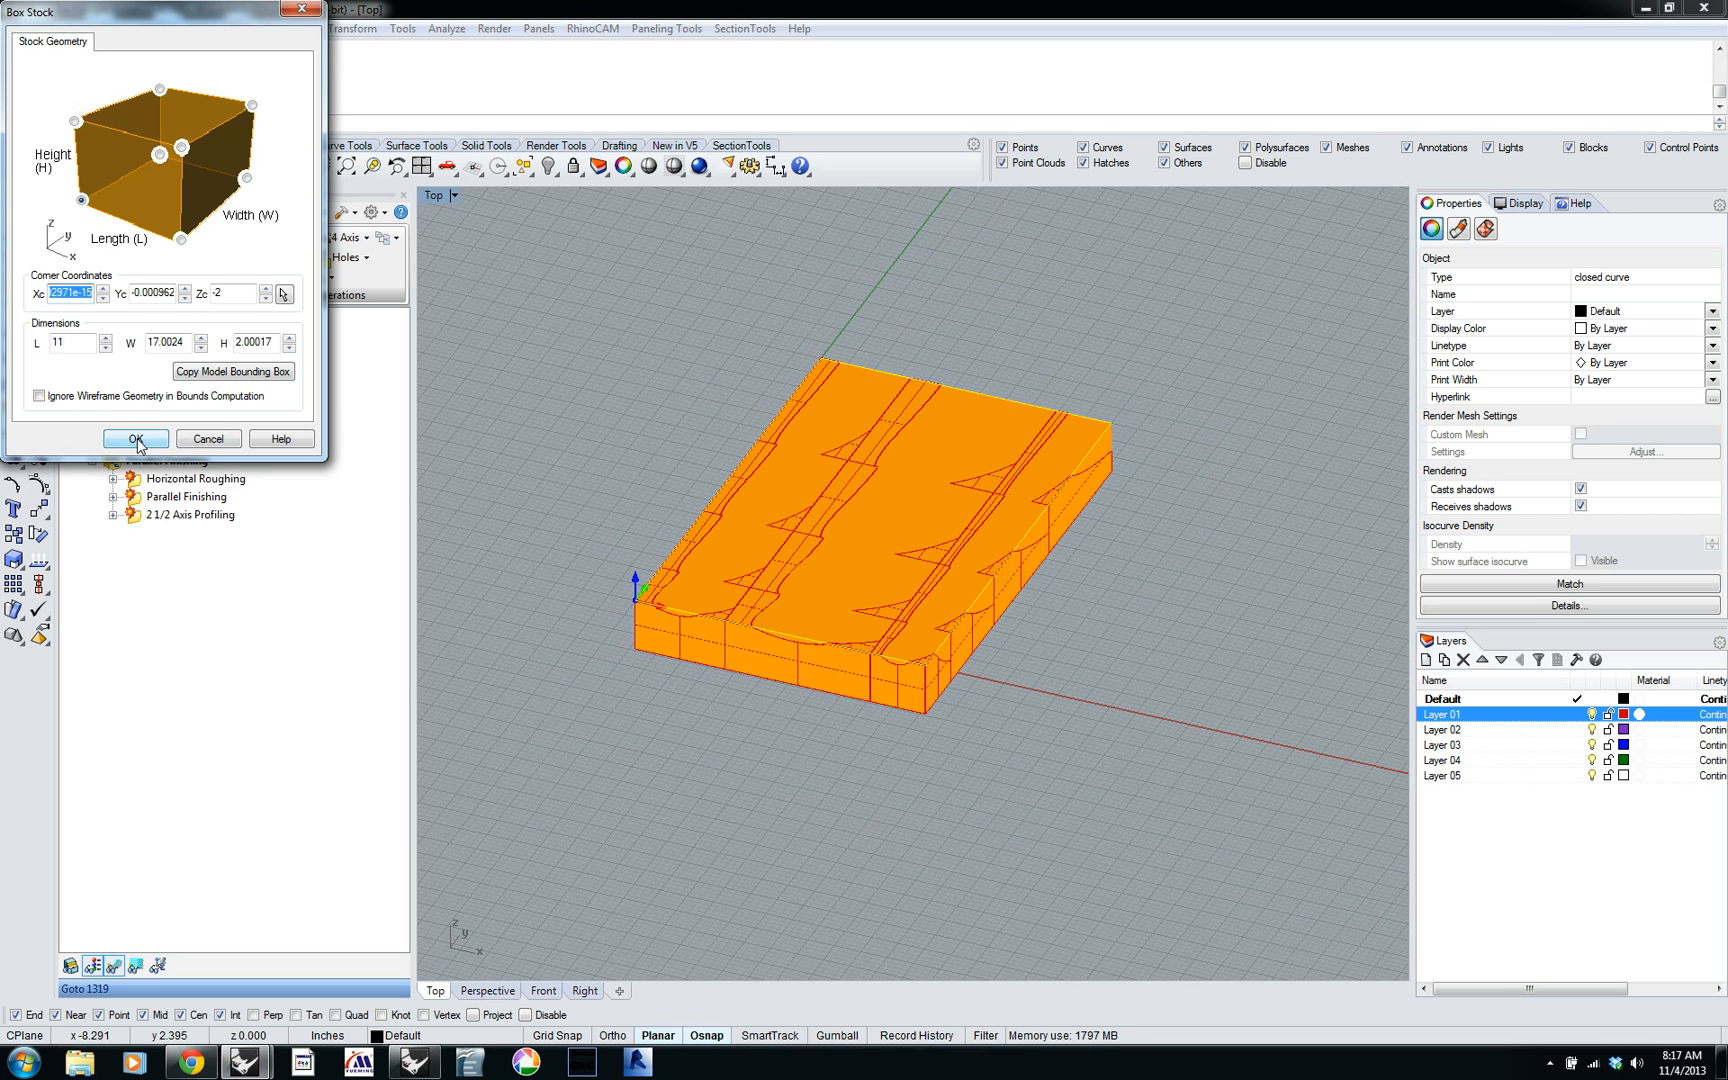
click(134, 438)
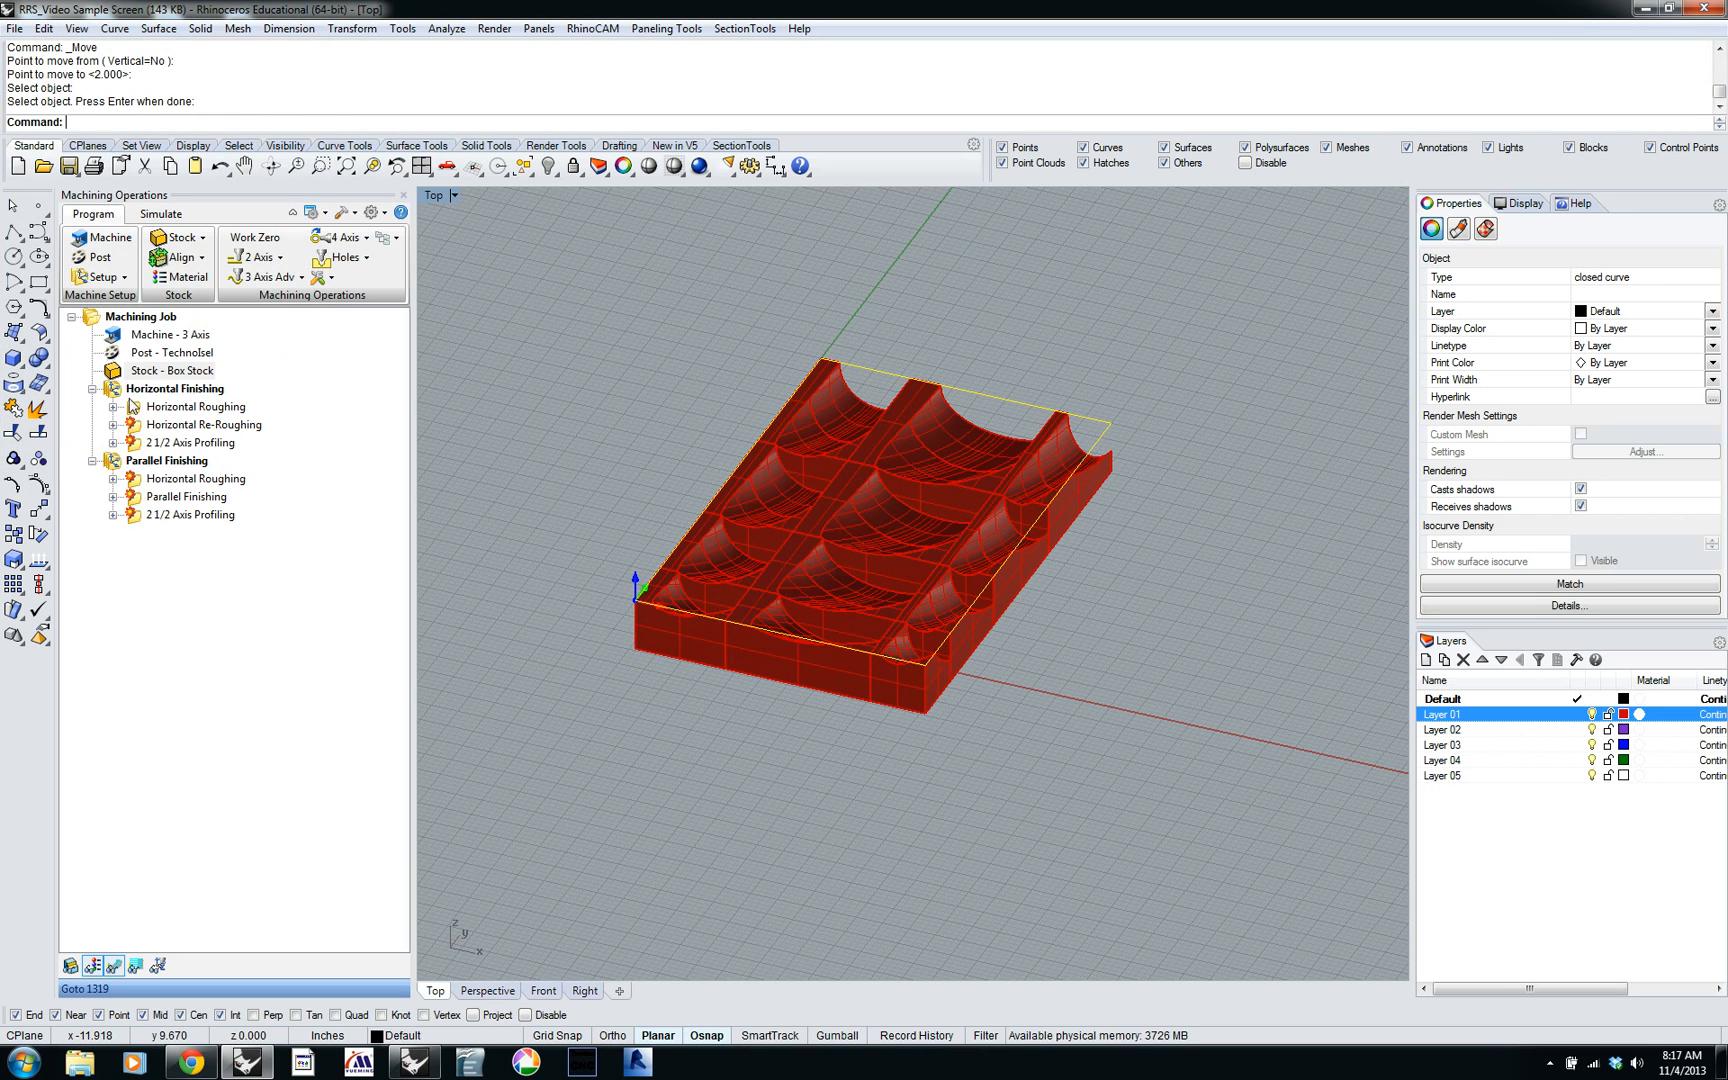
Simulate Horizontal Roughing cutting the new wooden box stock.
click(195, 406)
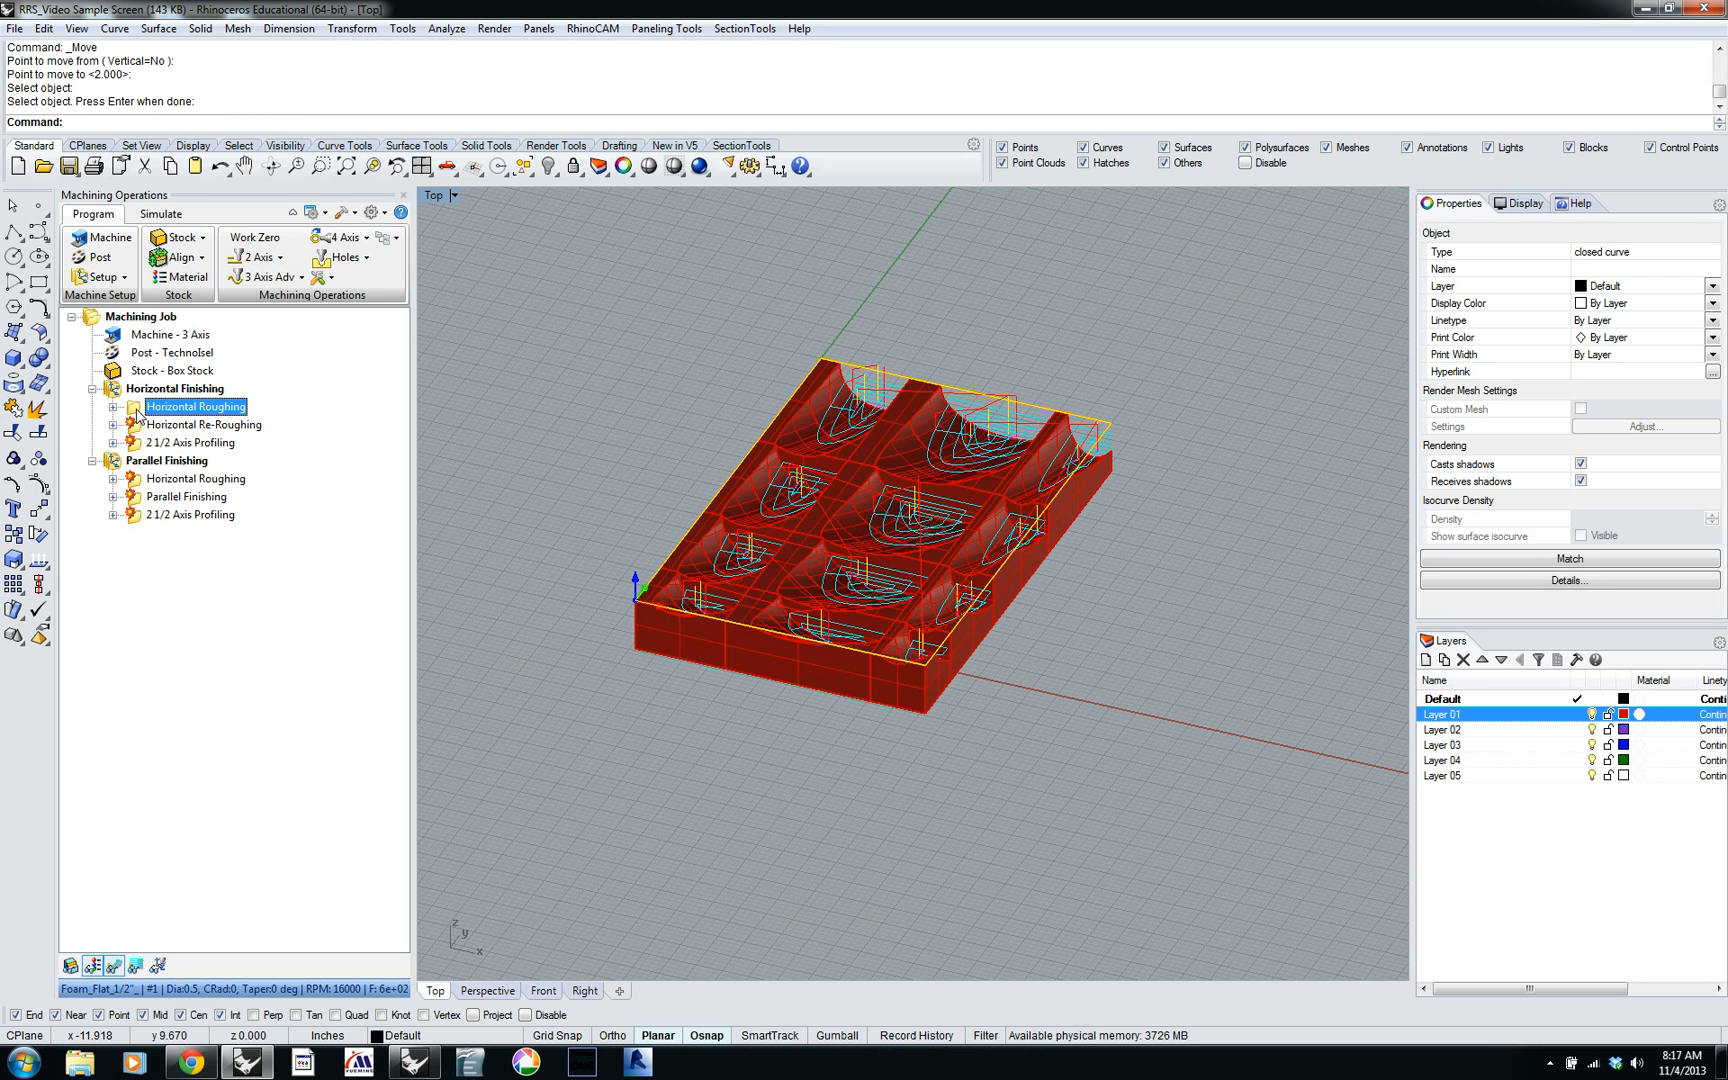
click(161, 213)
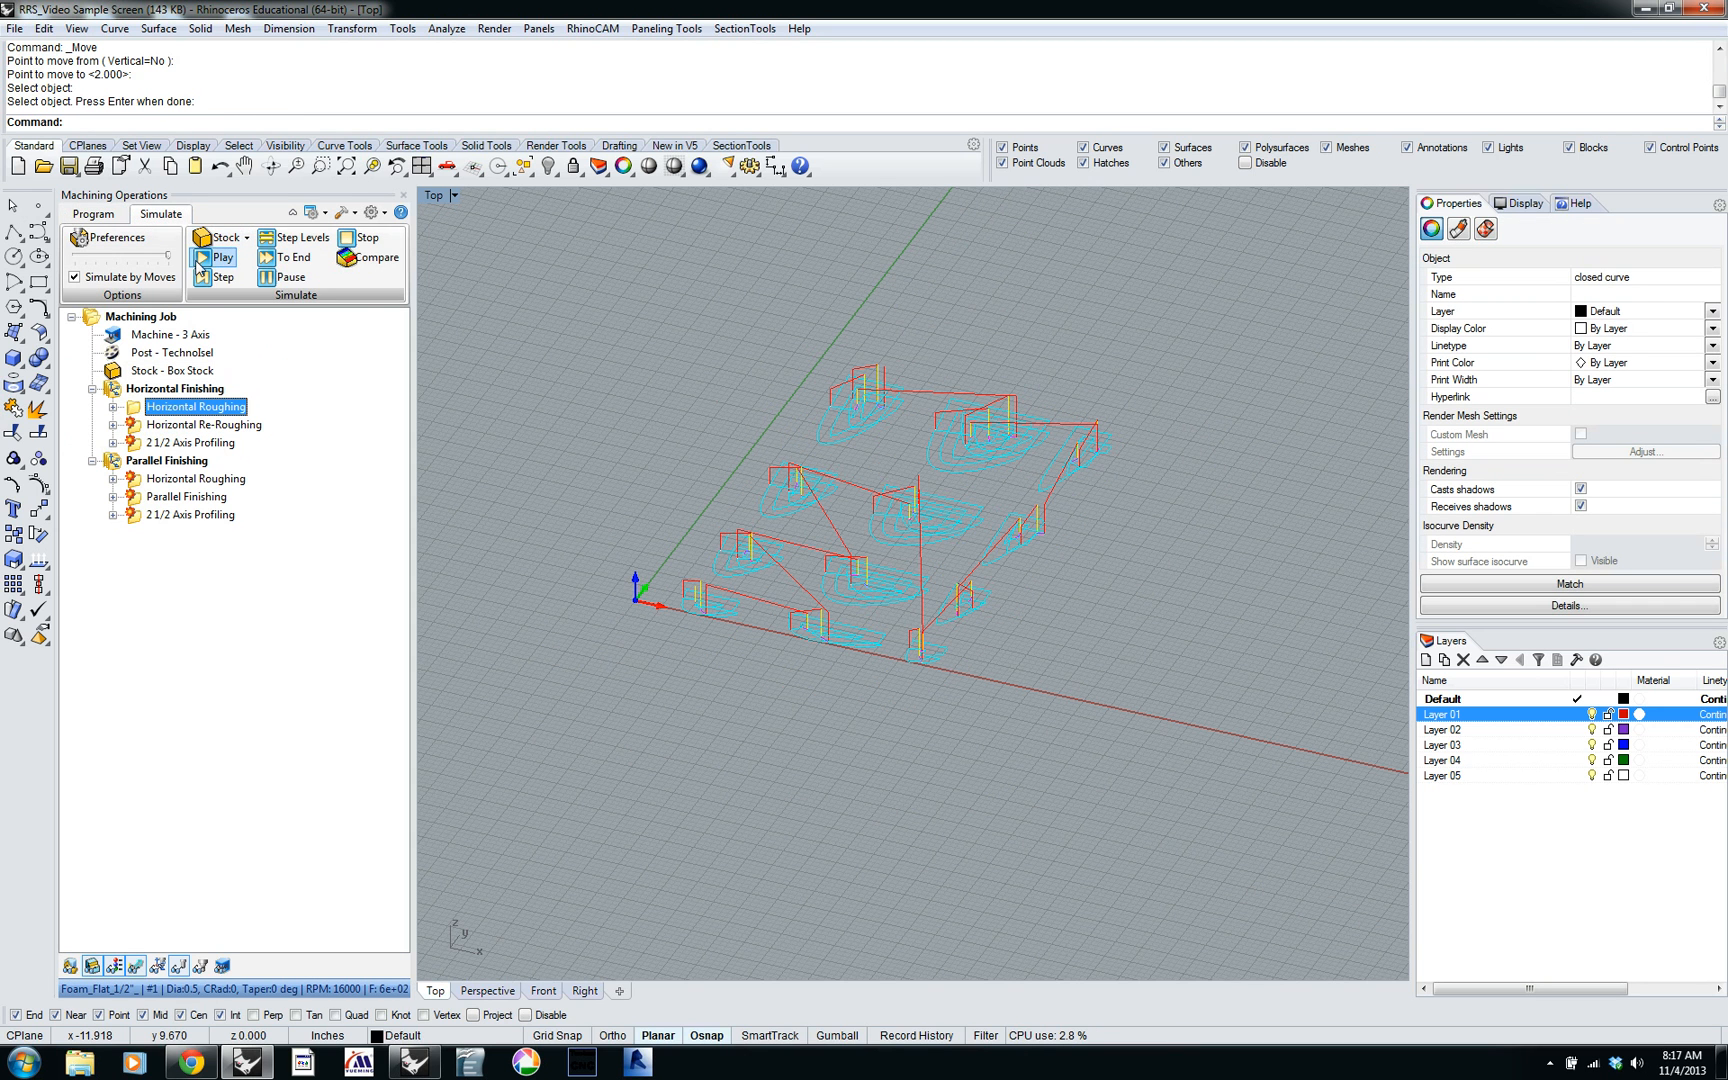
click(220, 257)
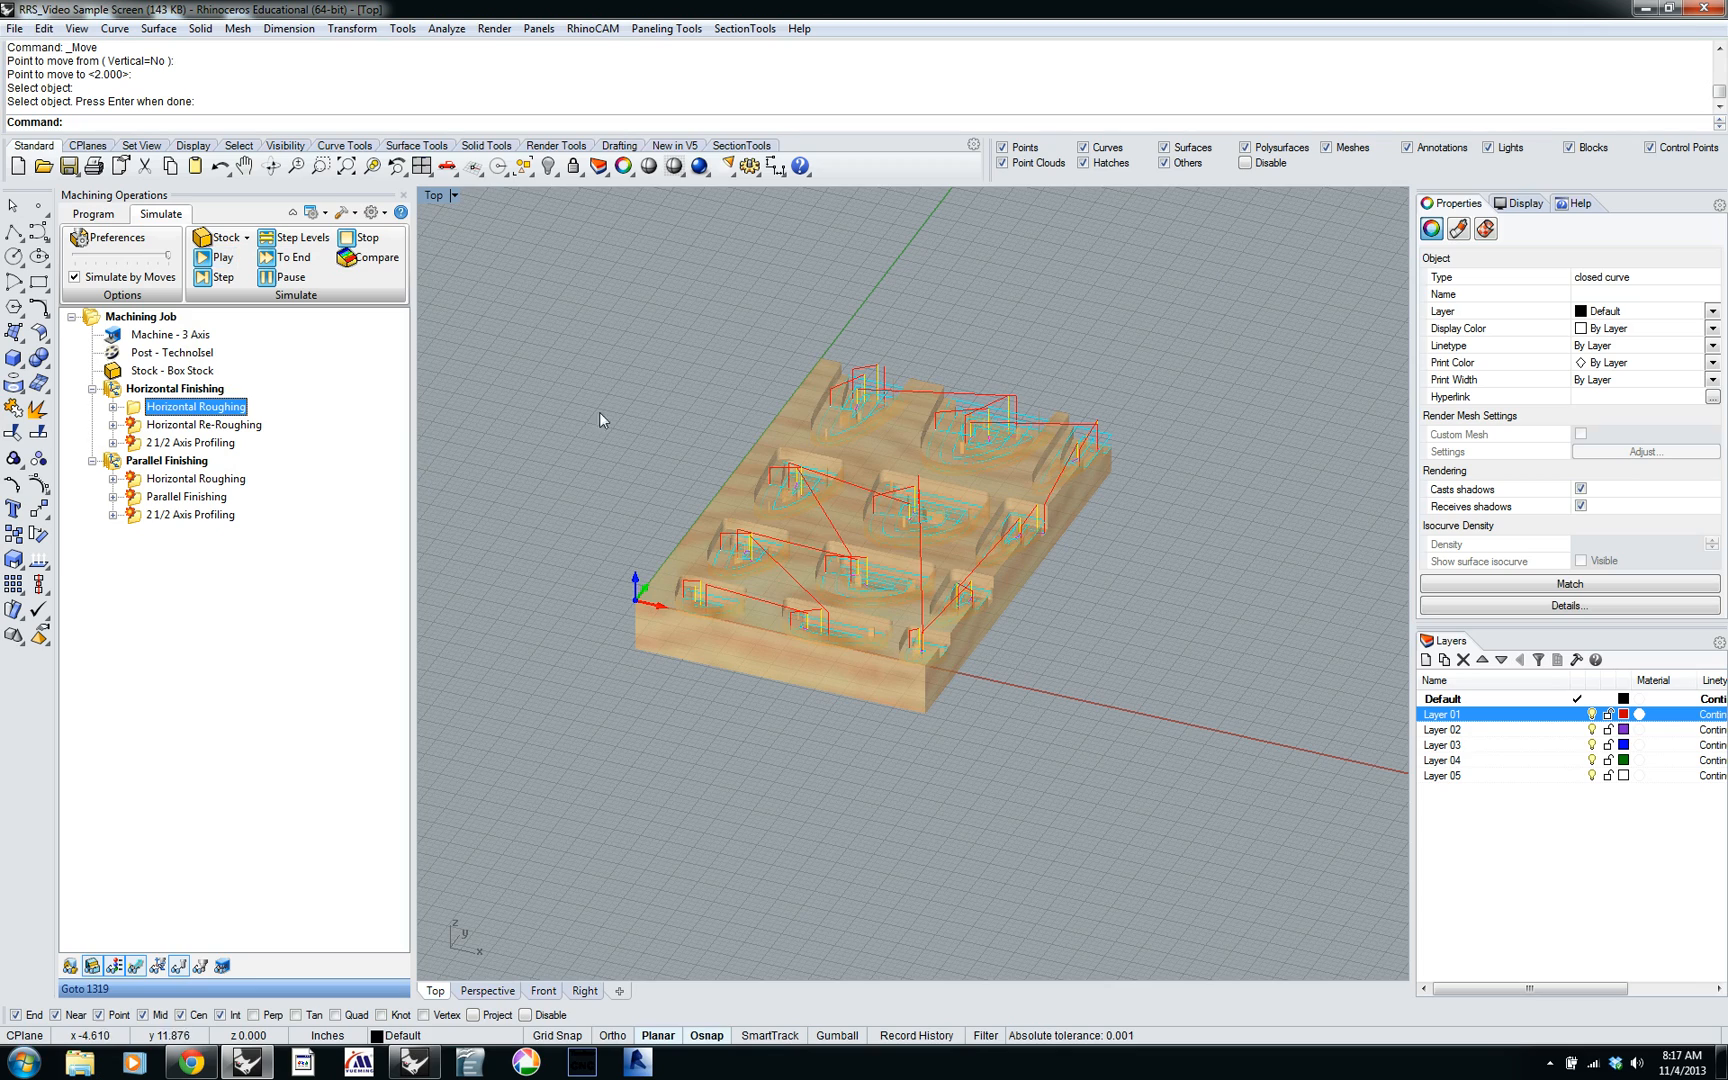
scroll(up, 3)
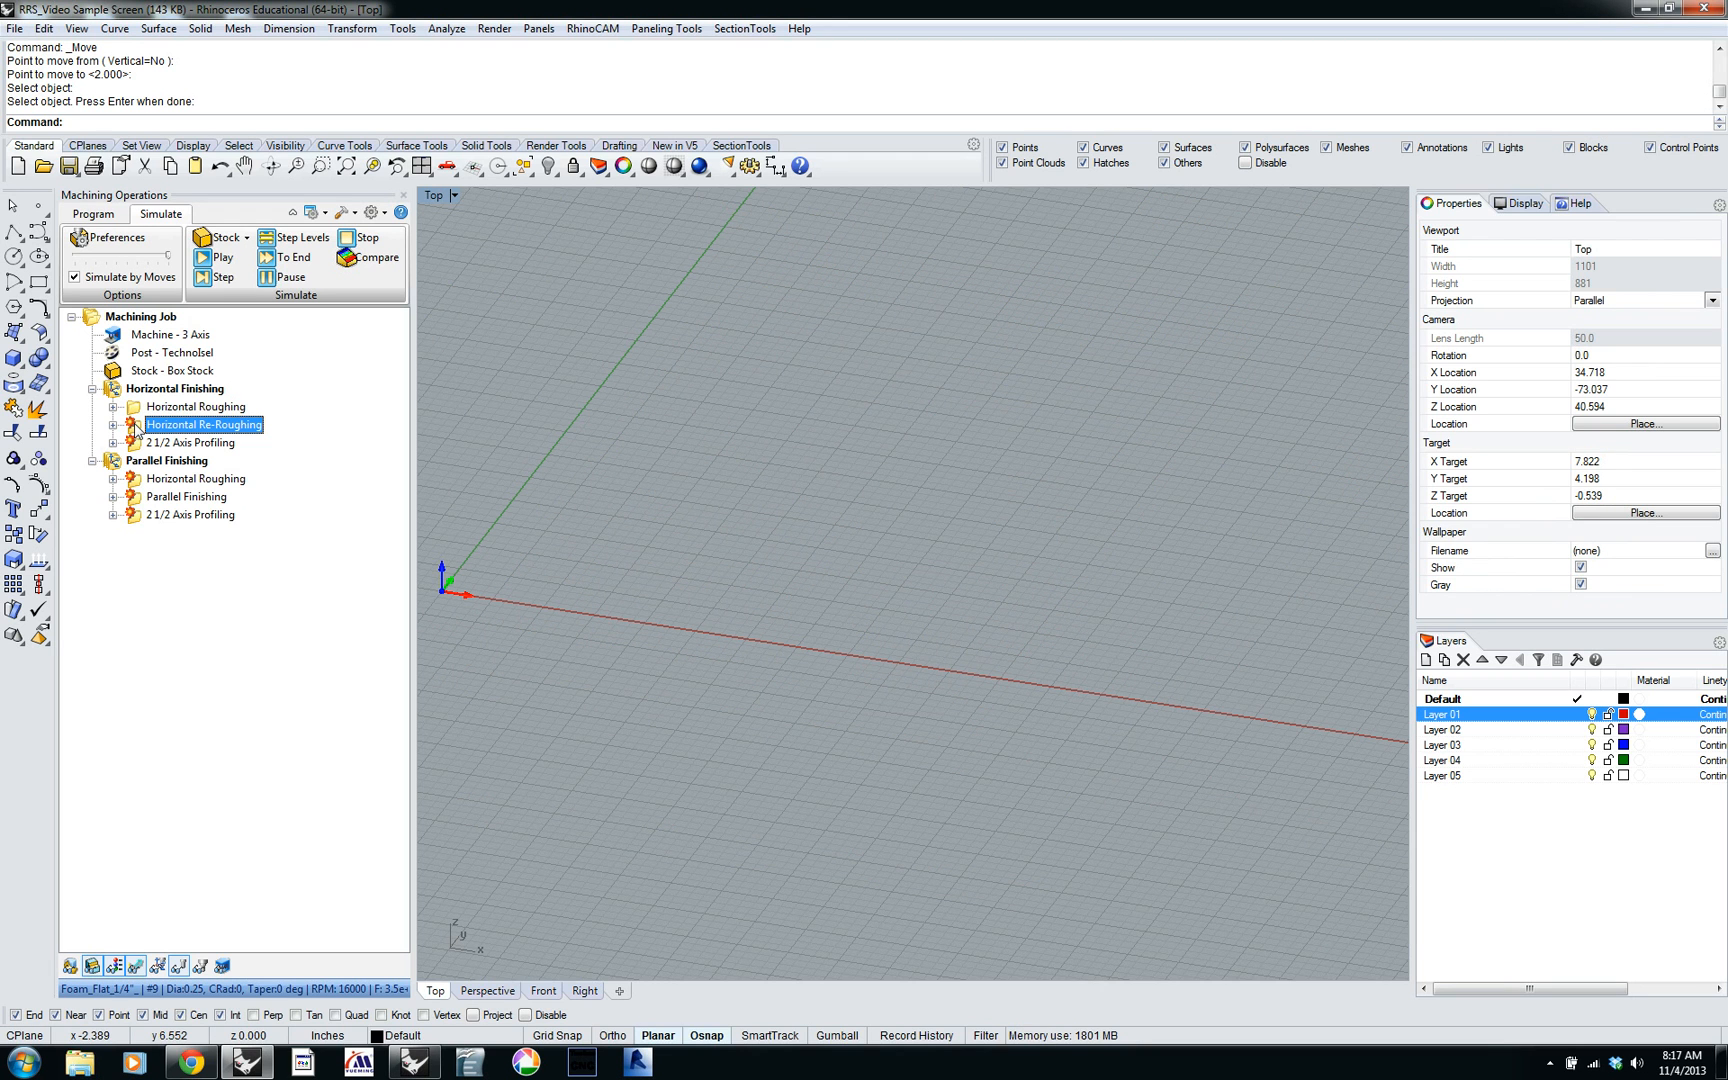
Set Horizontal Re-Roughing's drive region to the rectangle outline and generate its toolpath.
double_click(205, 424)
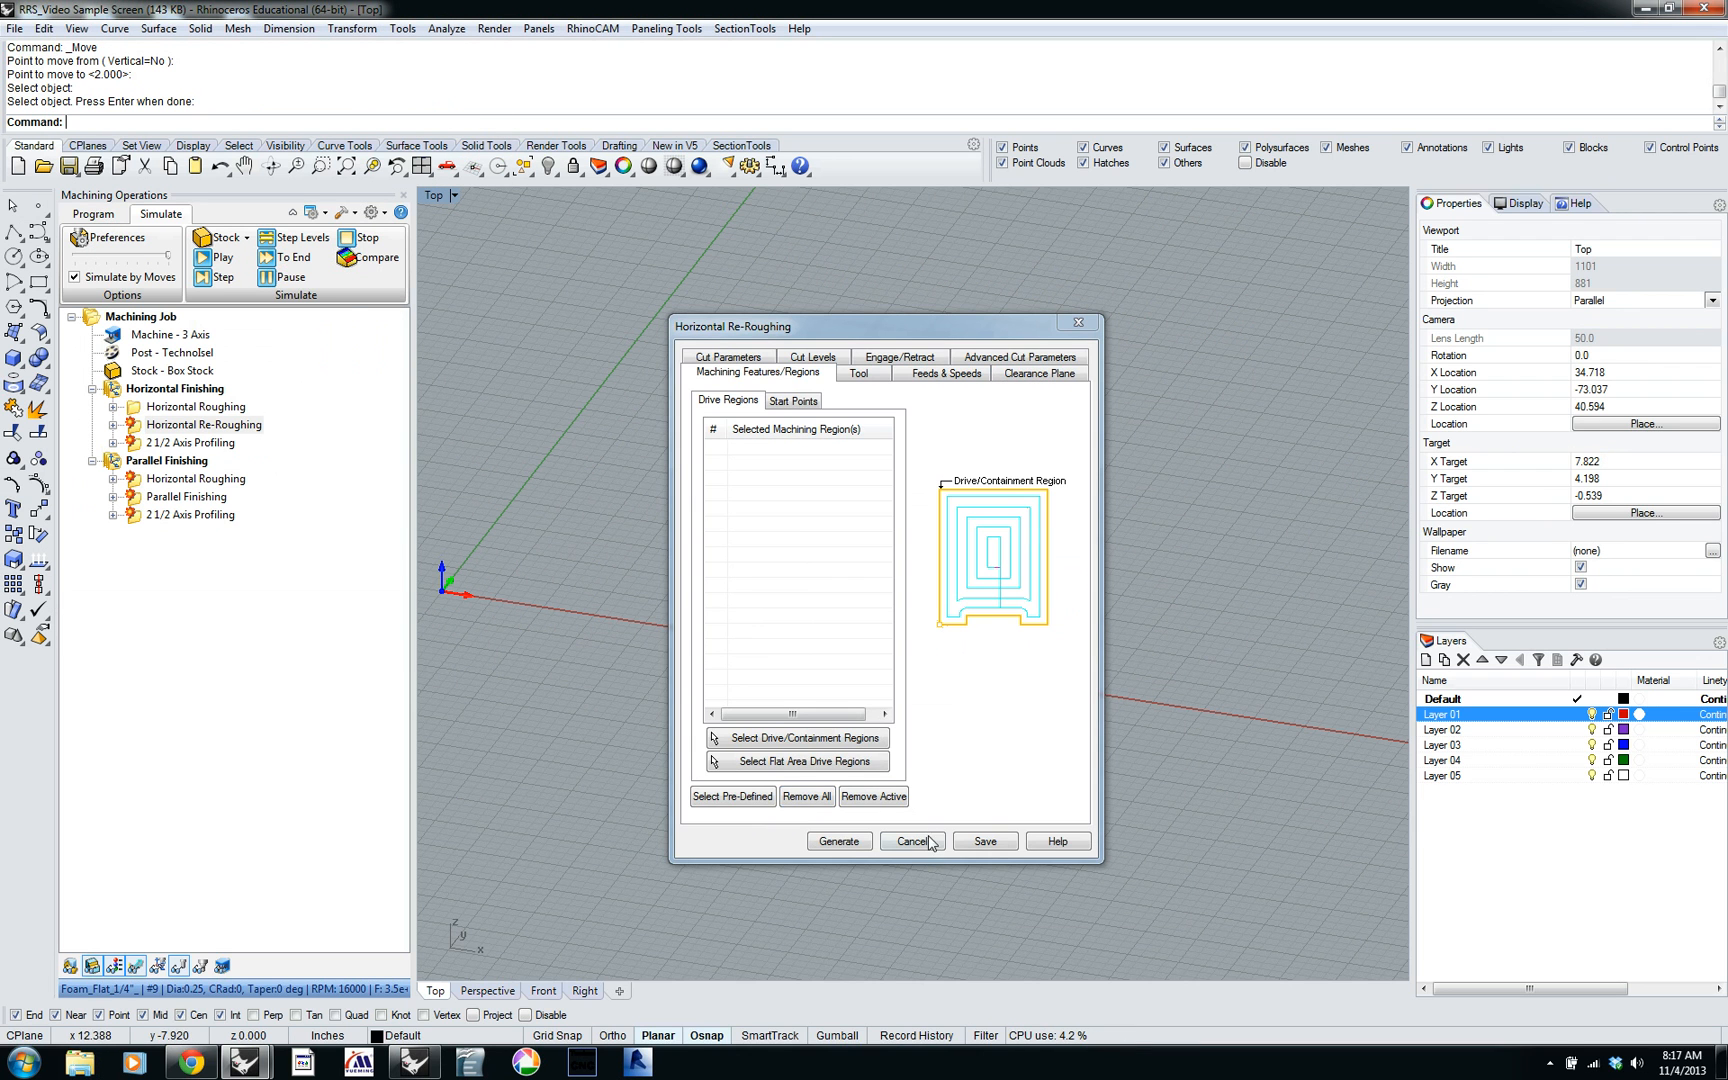
click(912, 841)
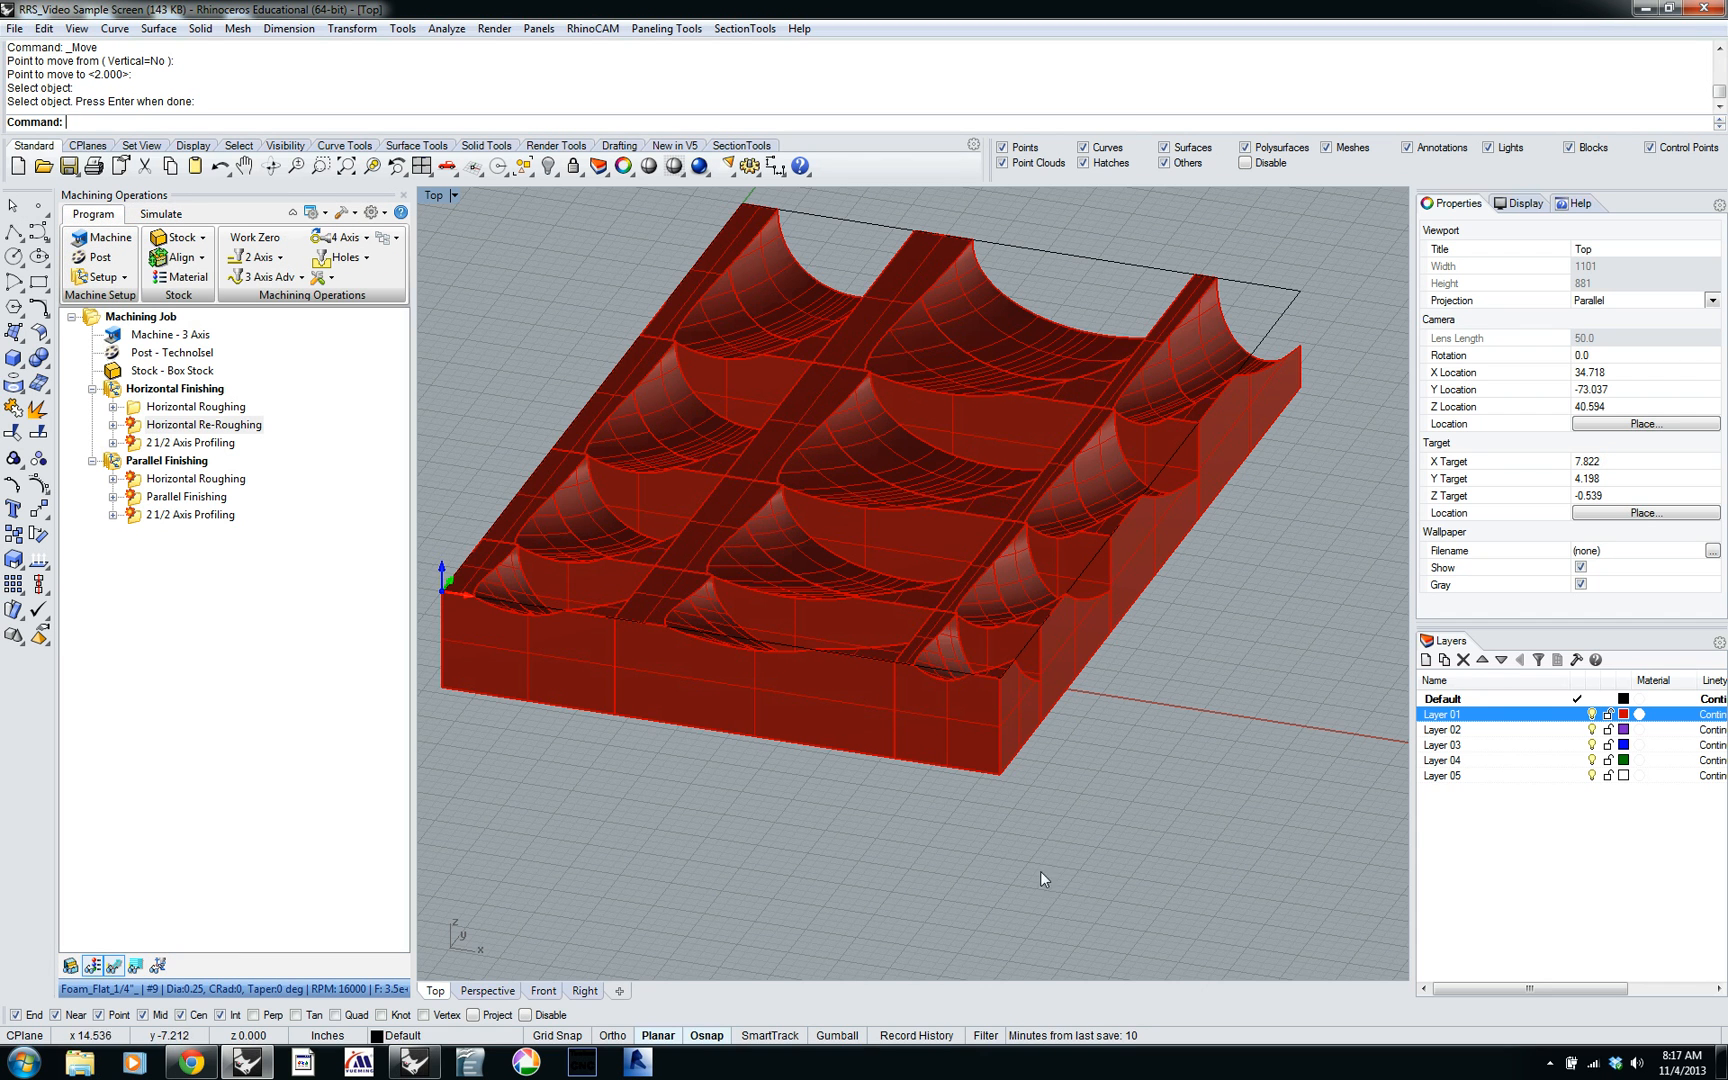
mouse_move(1074, 278)
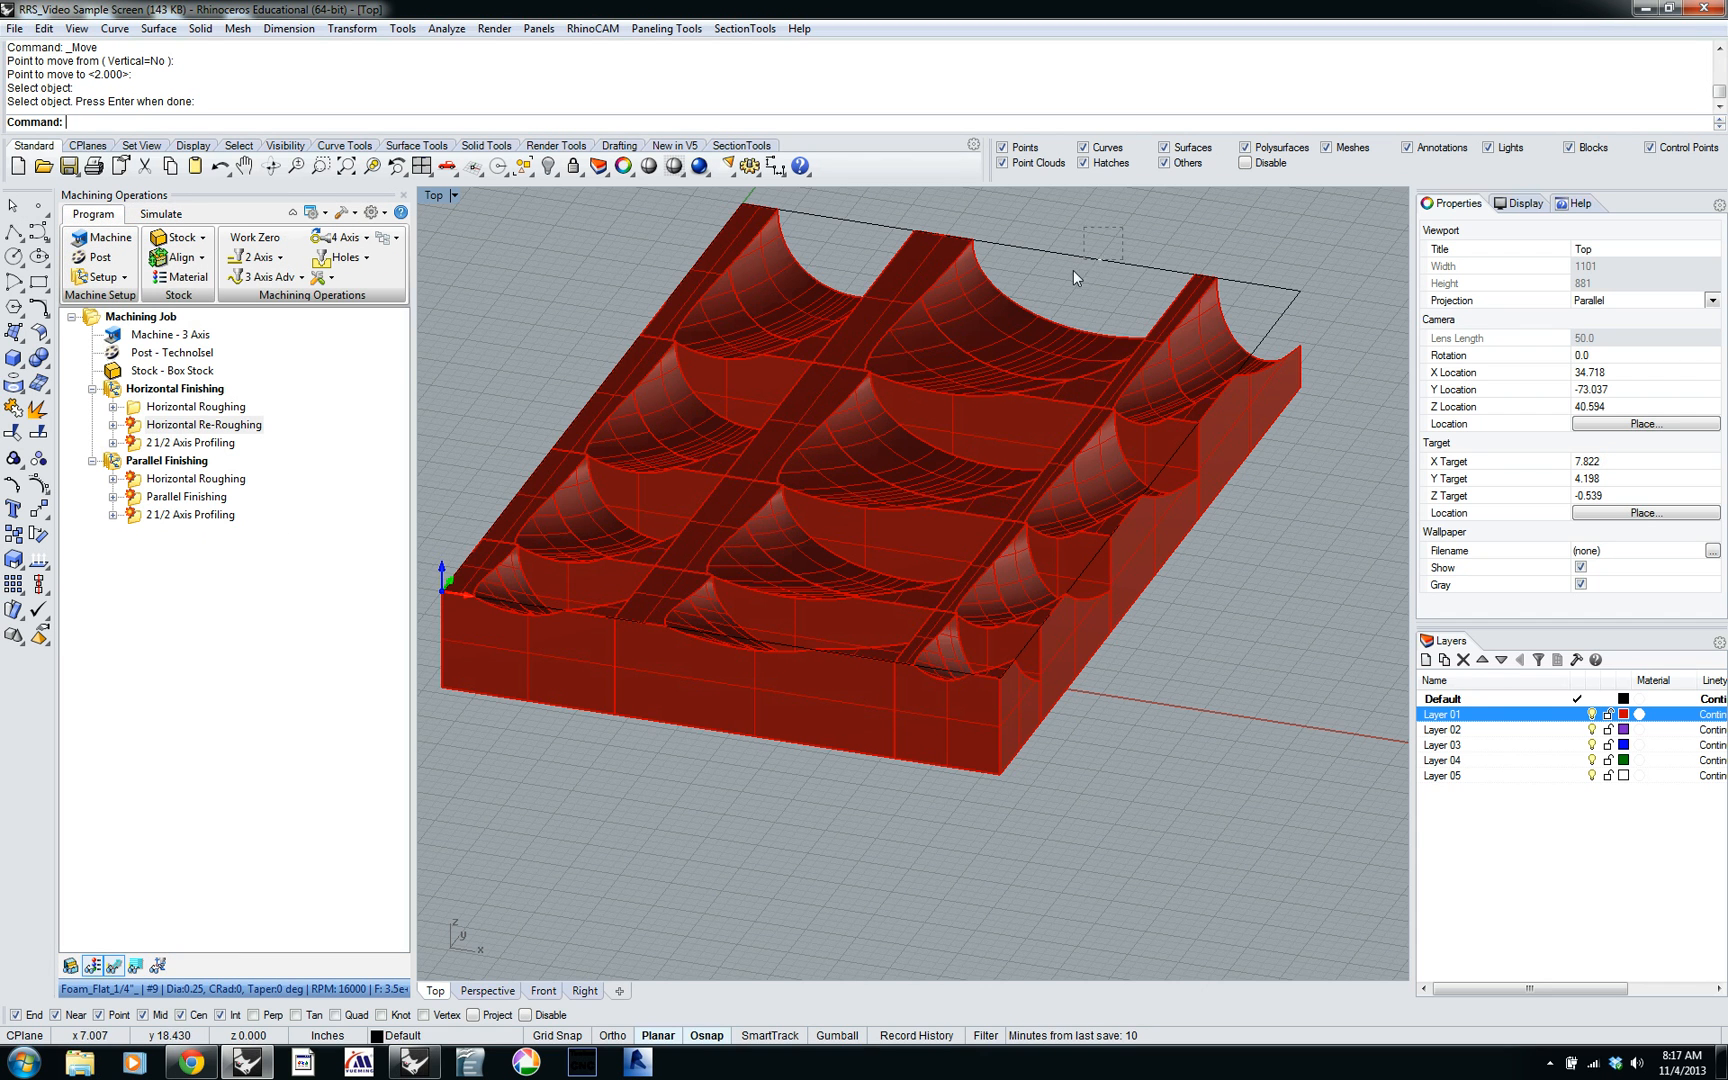
click(203, 424)
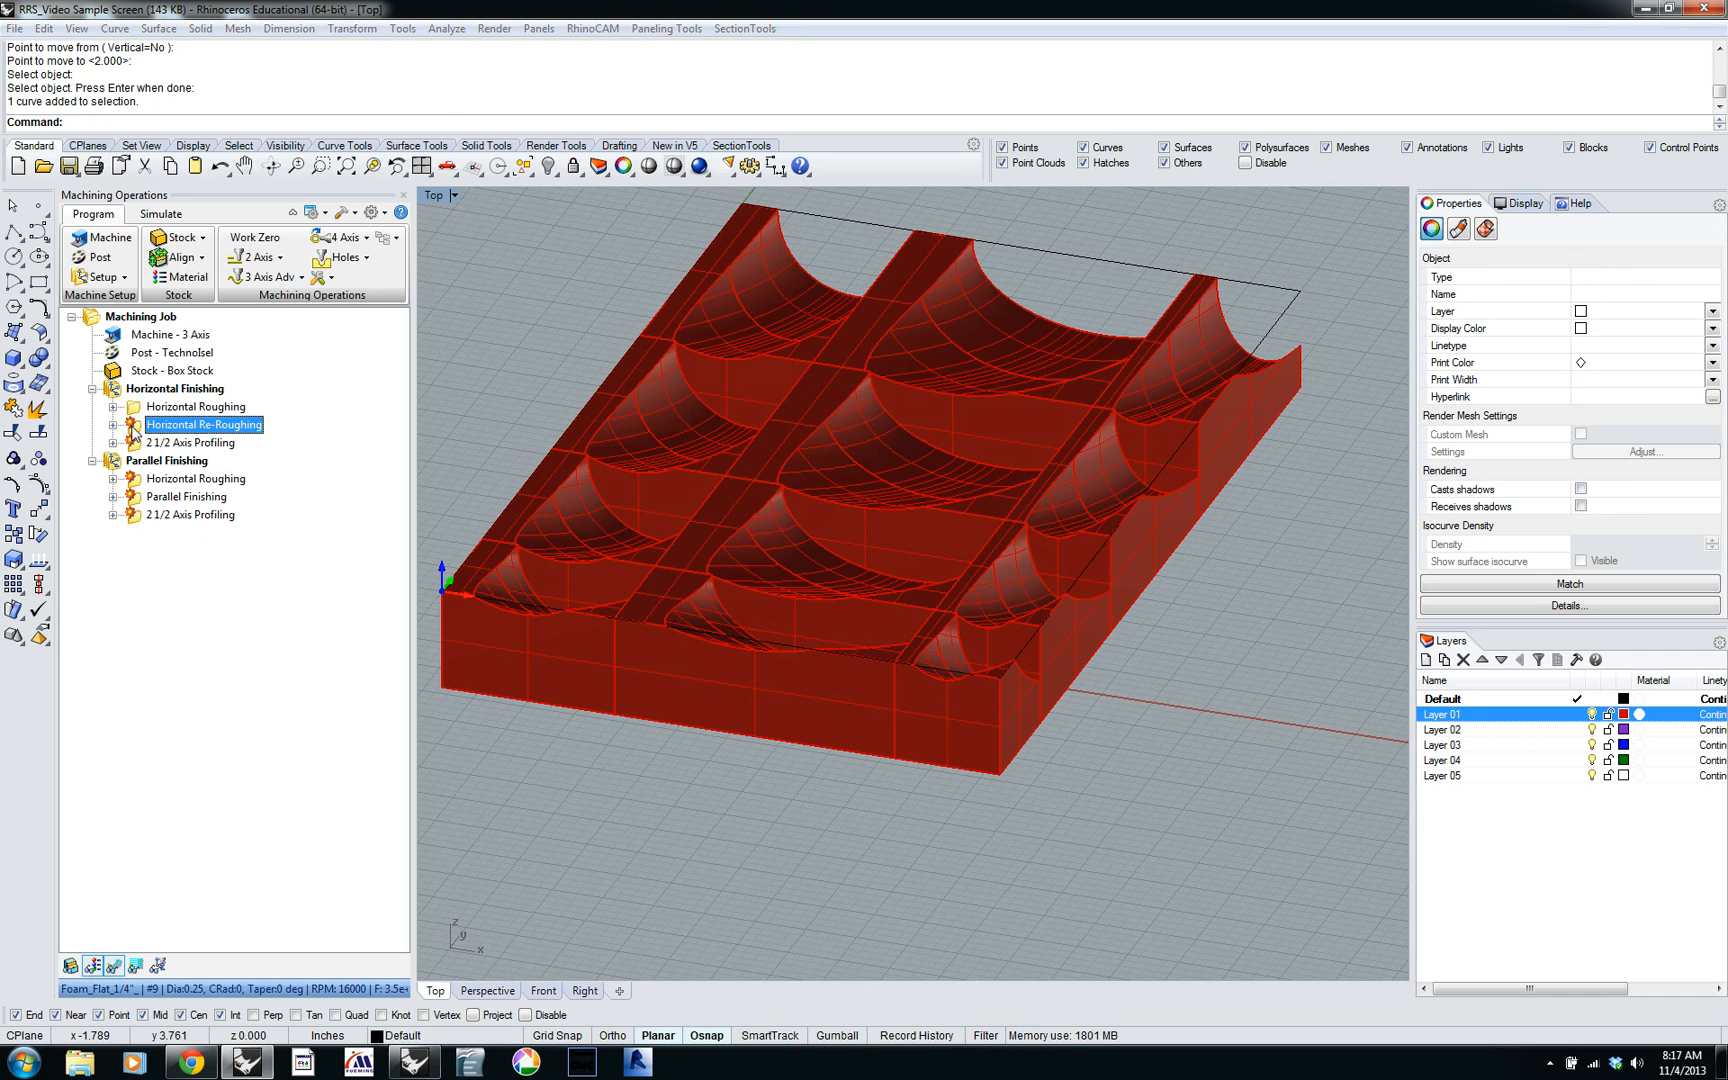
double_click(204, 424)
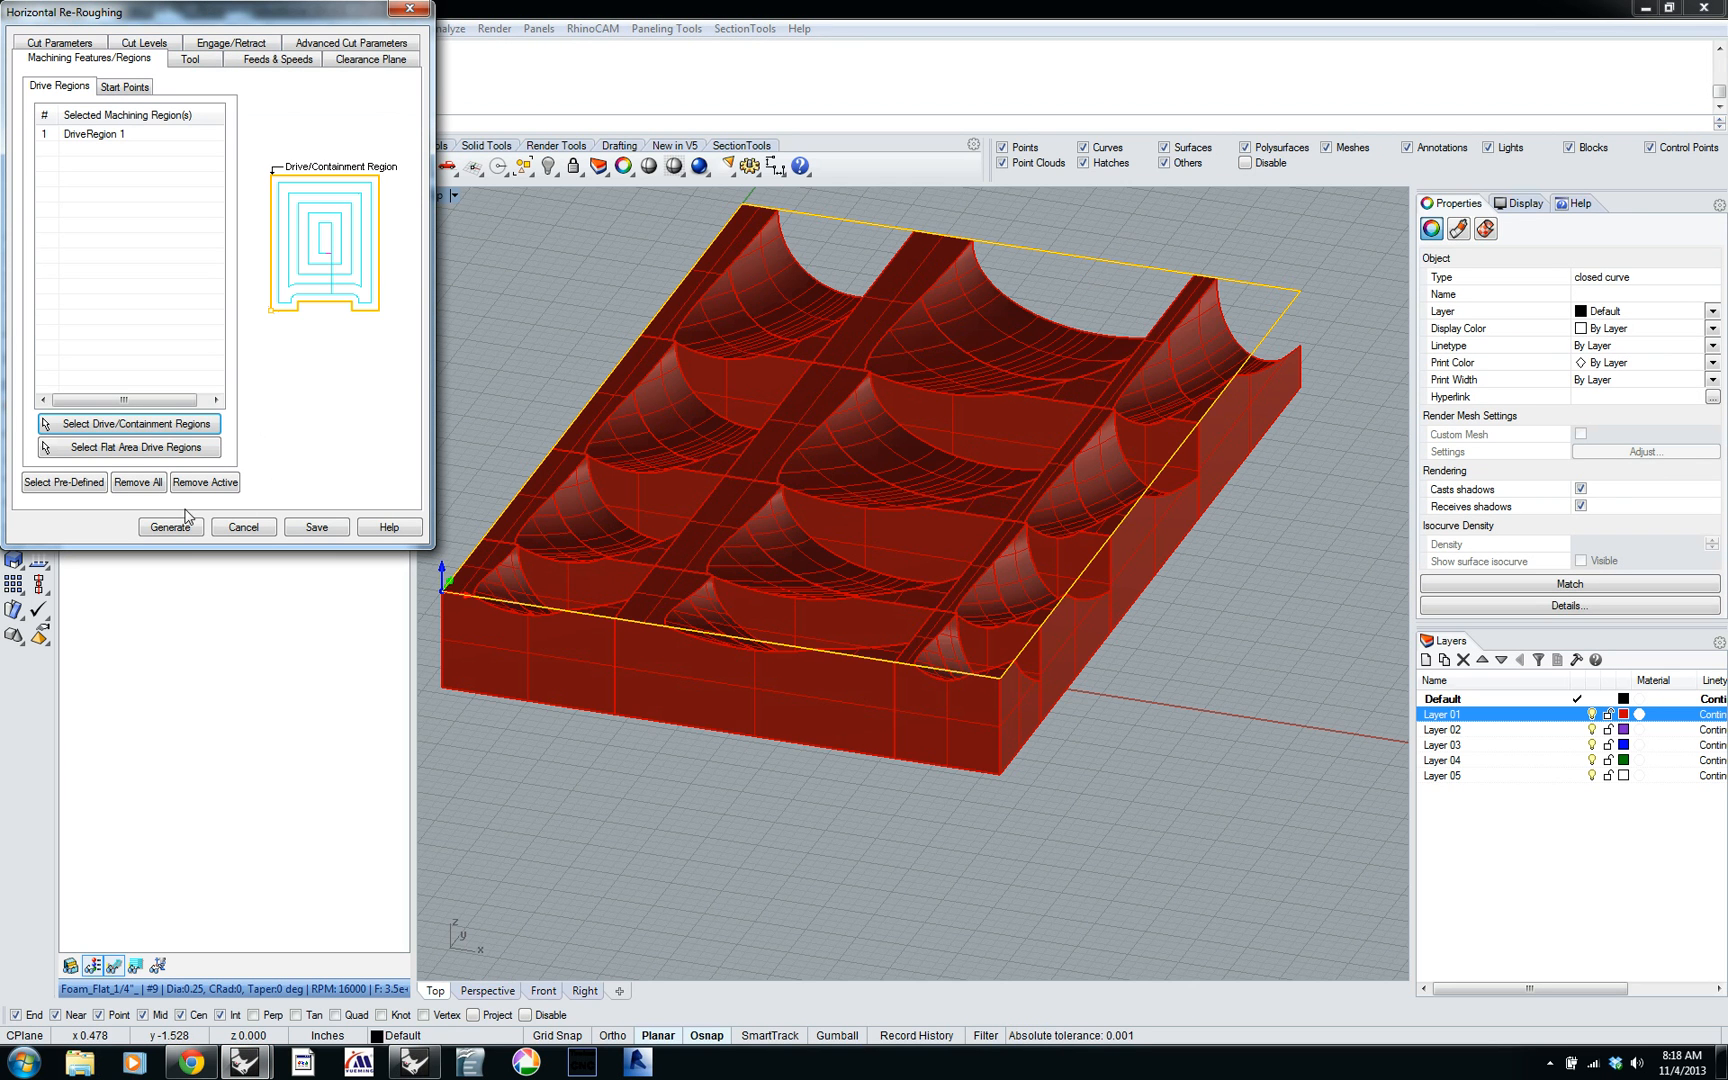
click(170, 526)
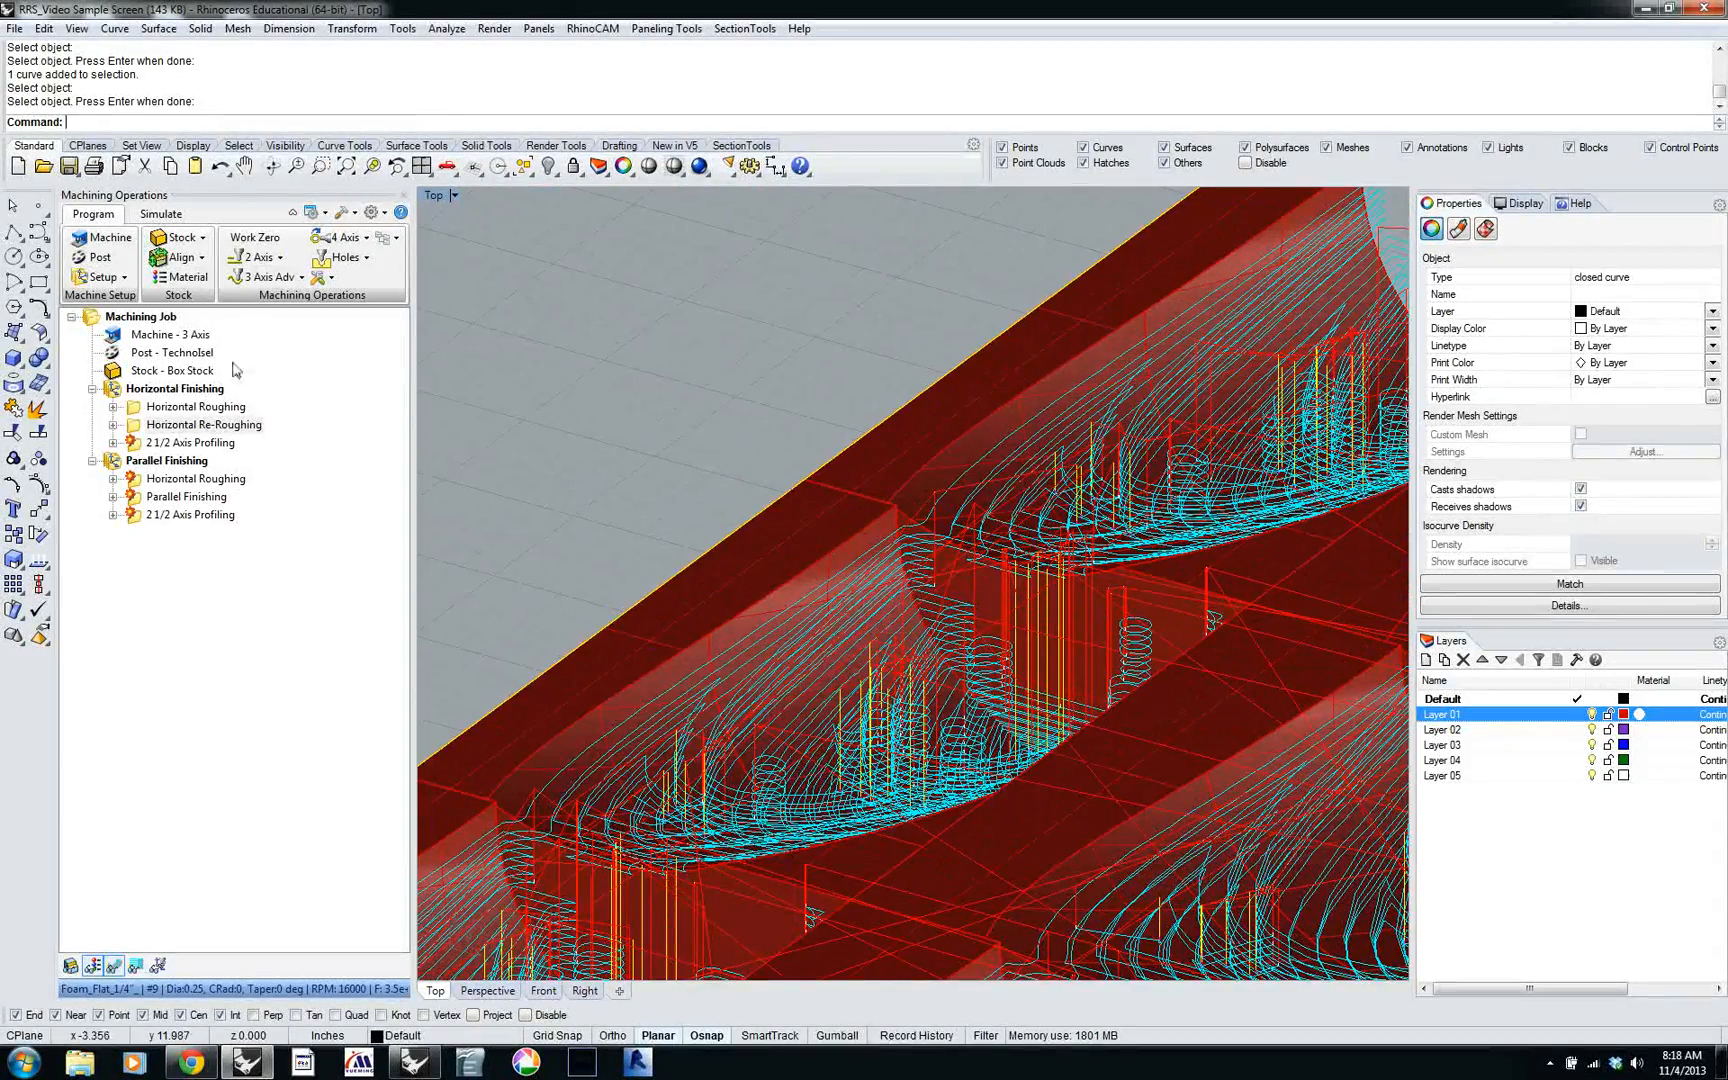
Run the Horizontal Re-Roughing simulation to completion on the wooden stock, then clear it.
click(160, 214)
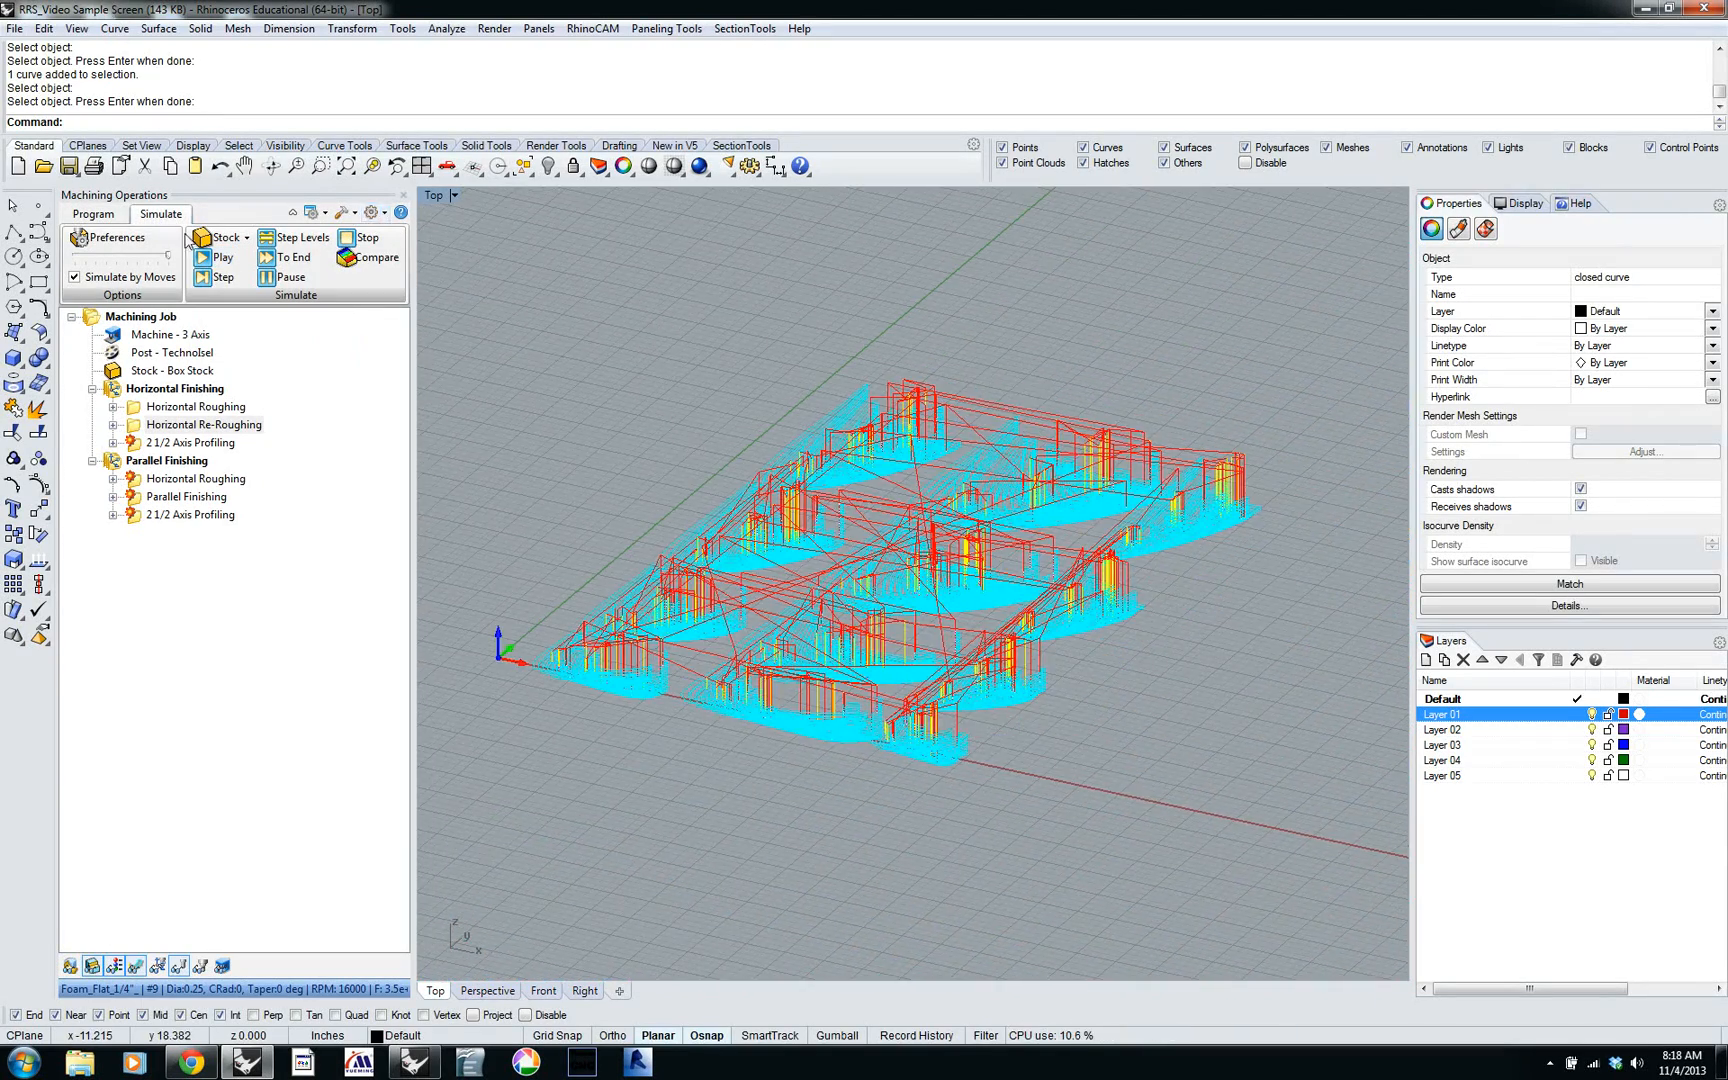
click(218, 257)
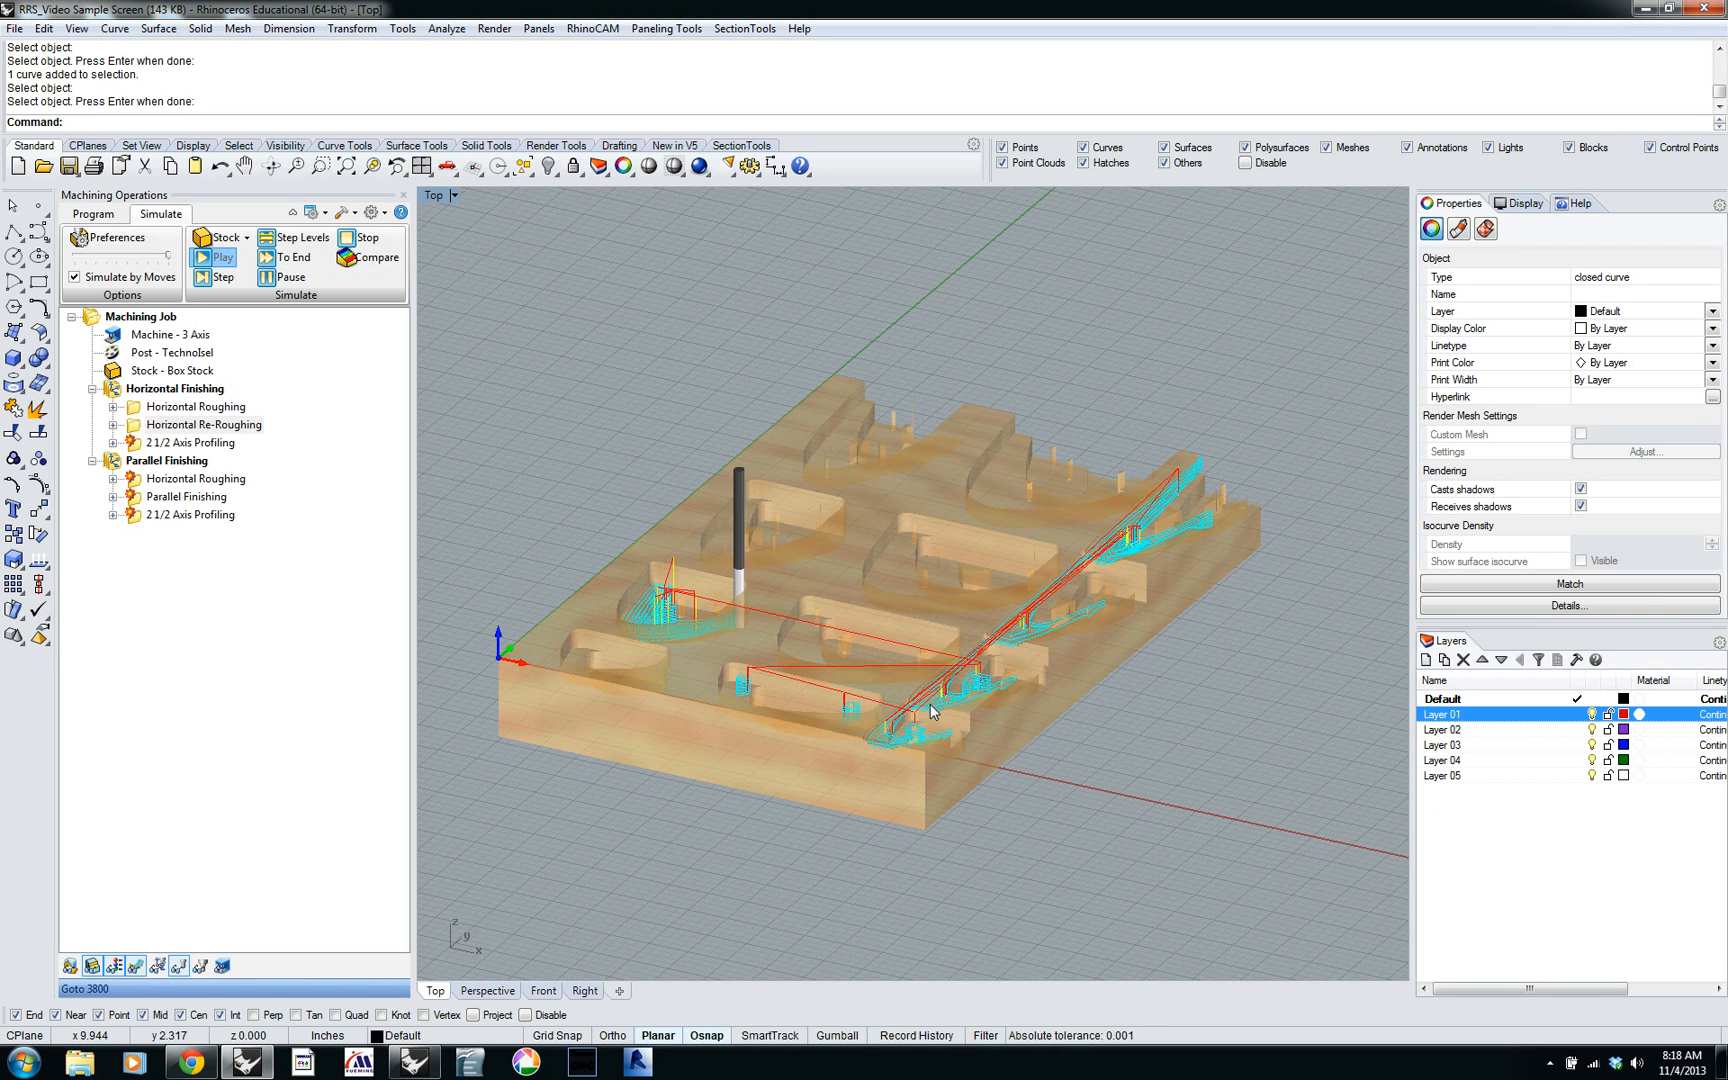
click(215, 257)
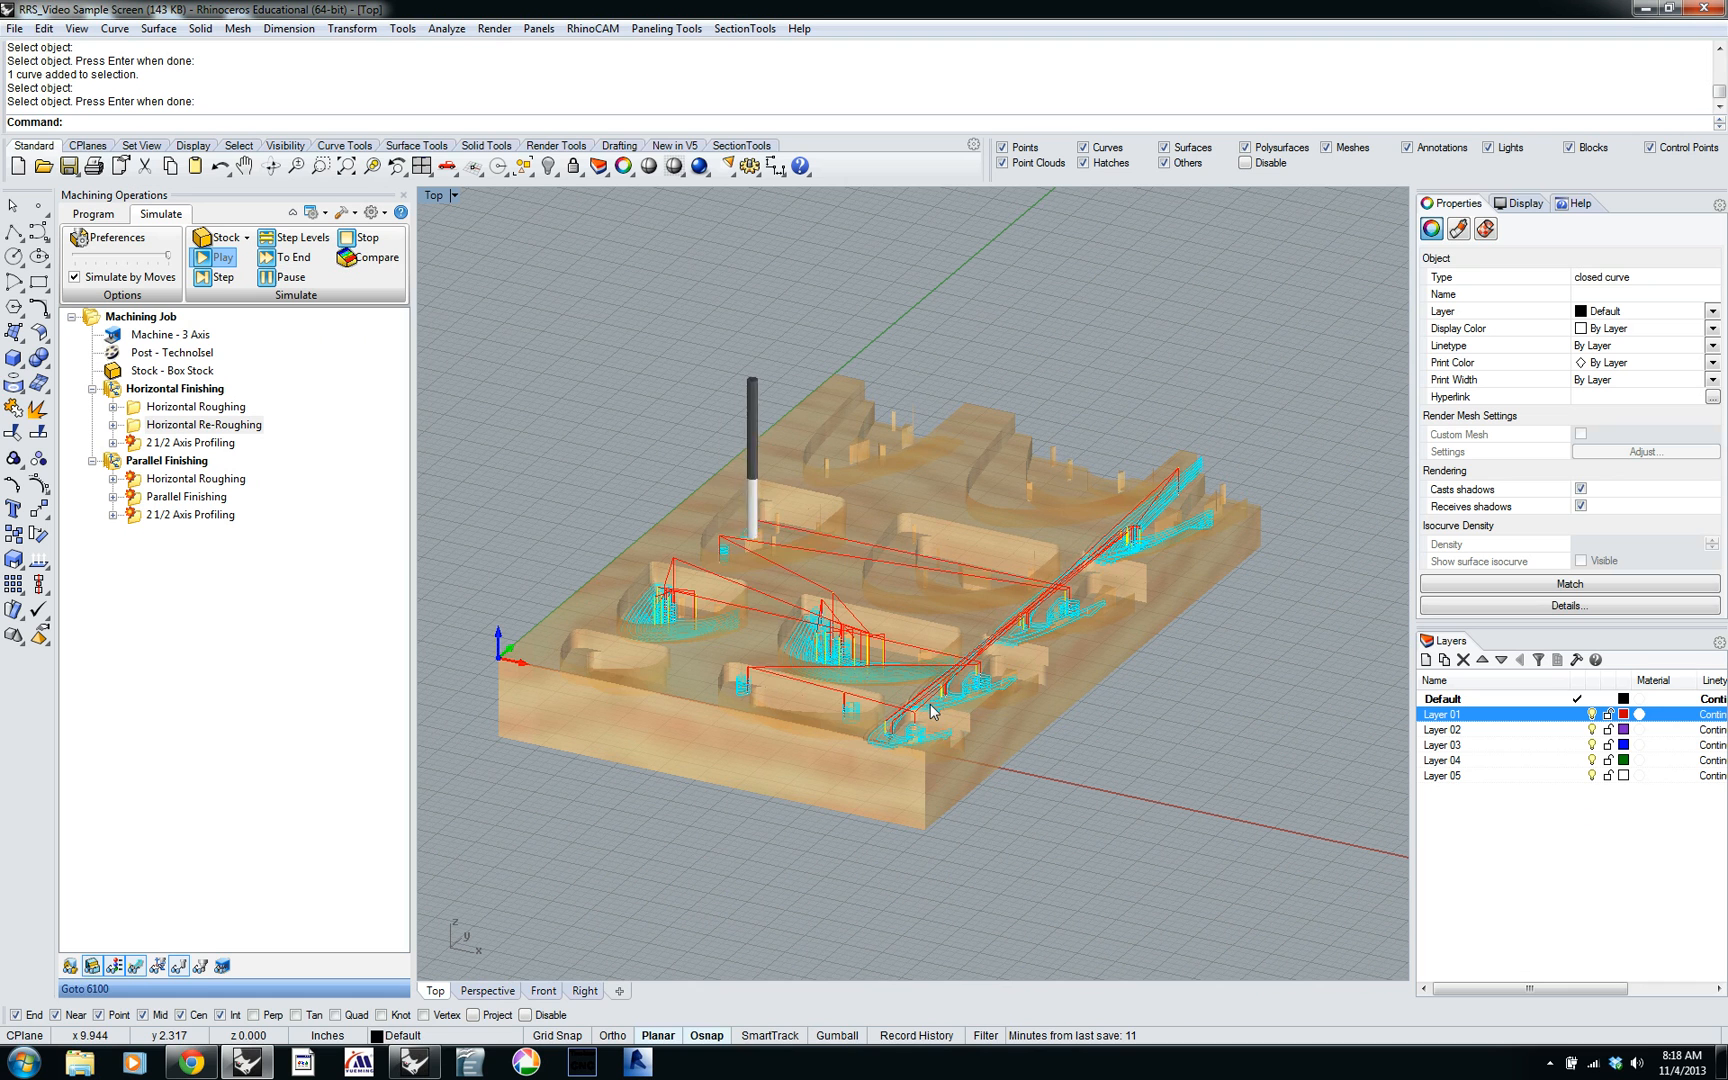
click(218, 257)
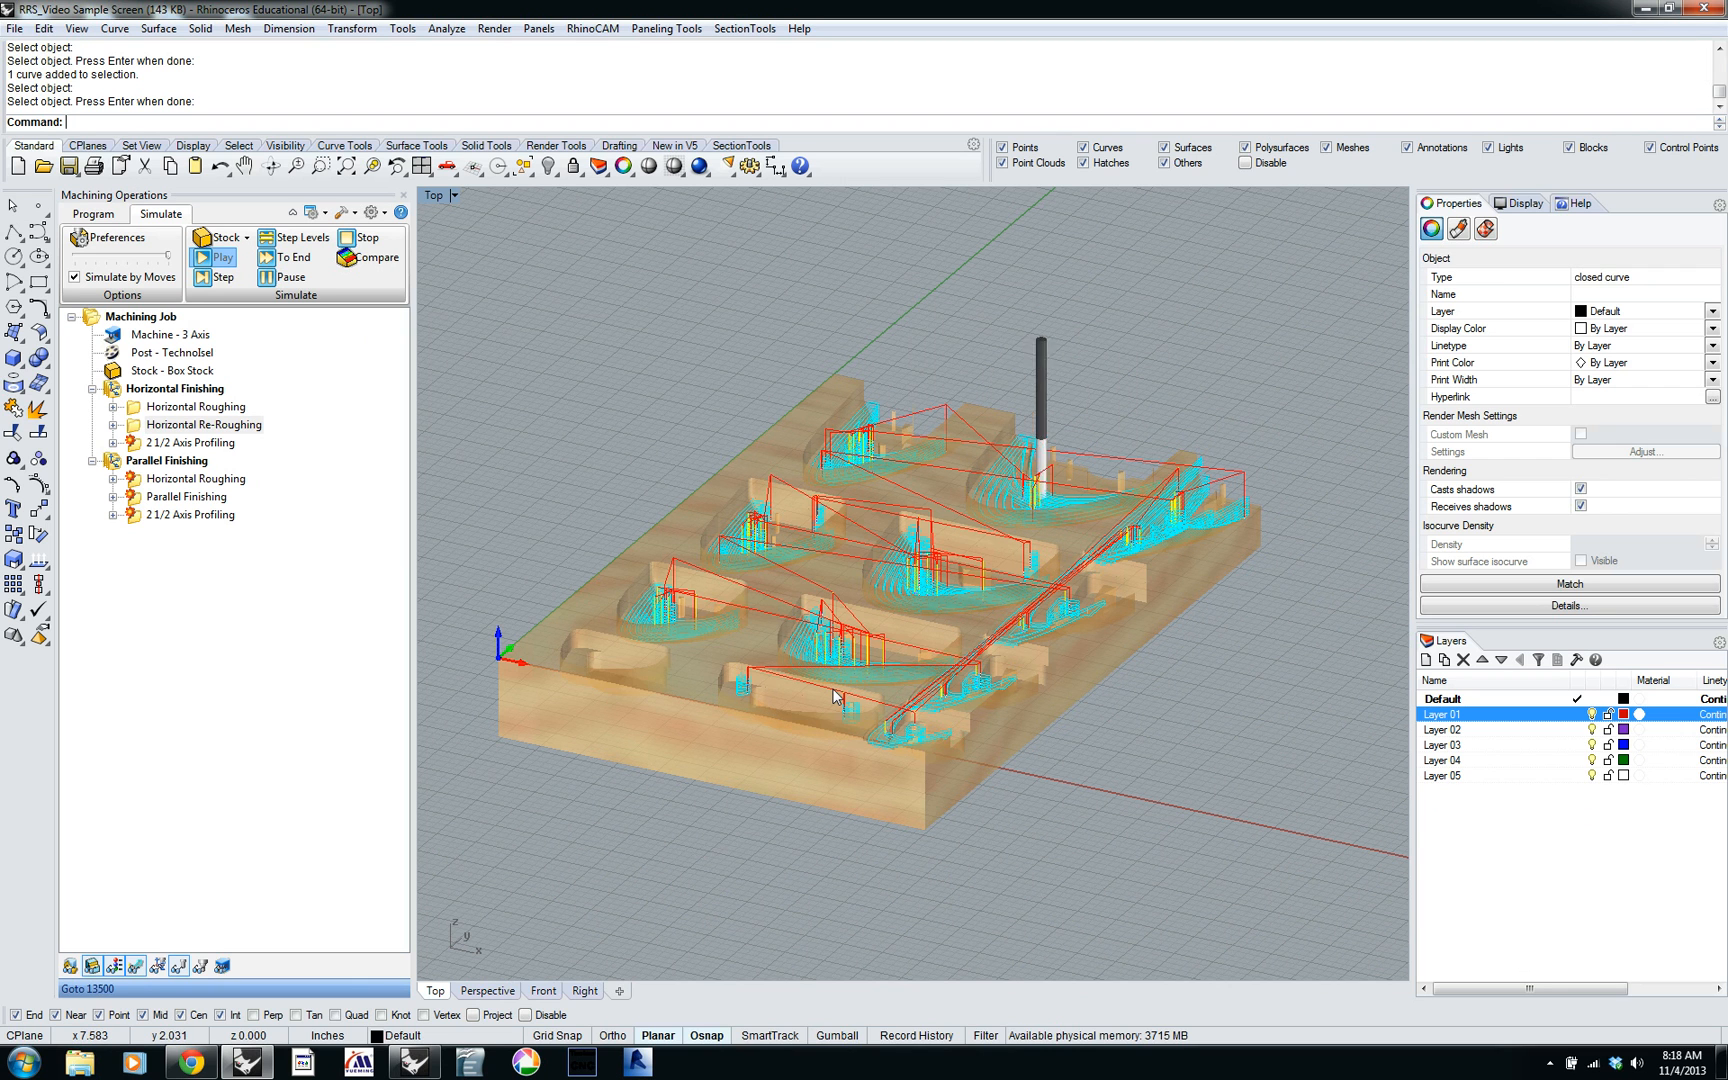
click(216, 257)
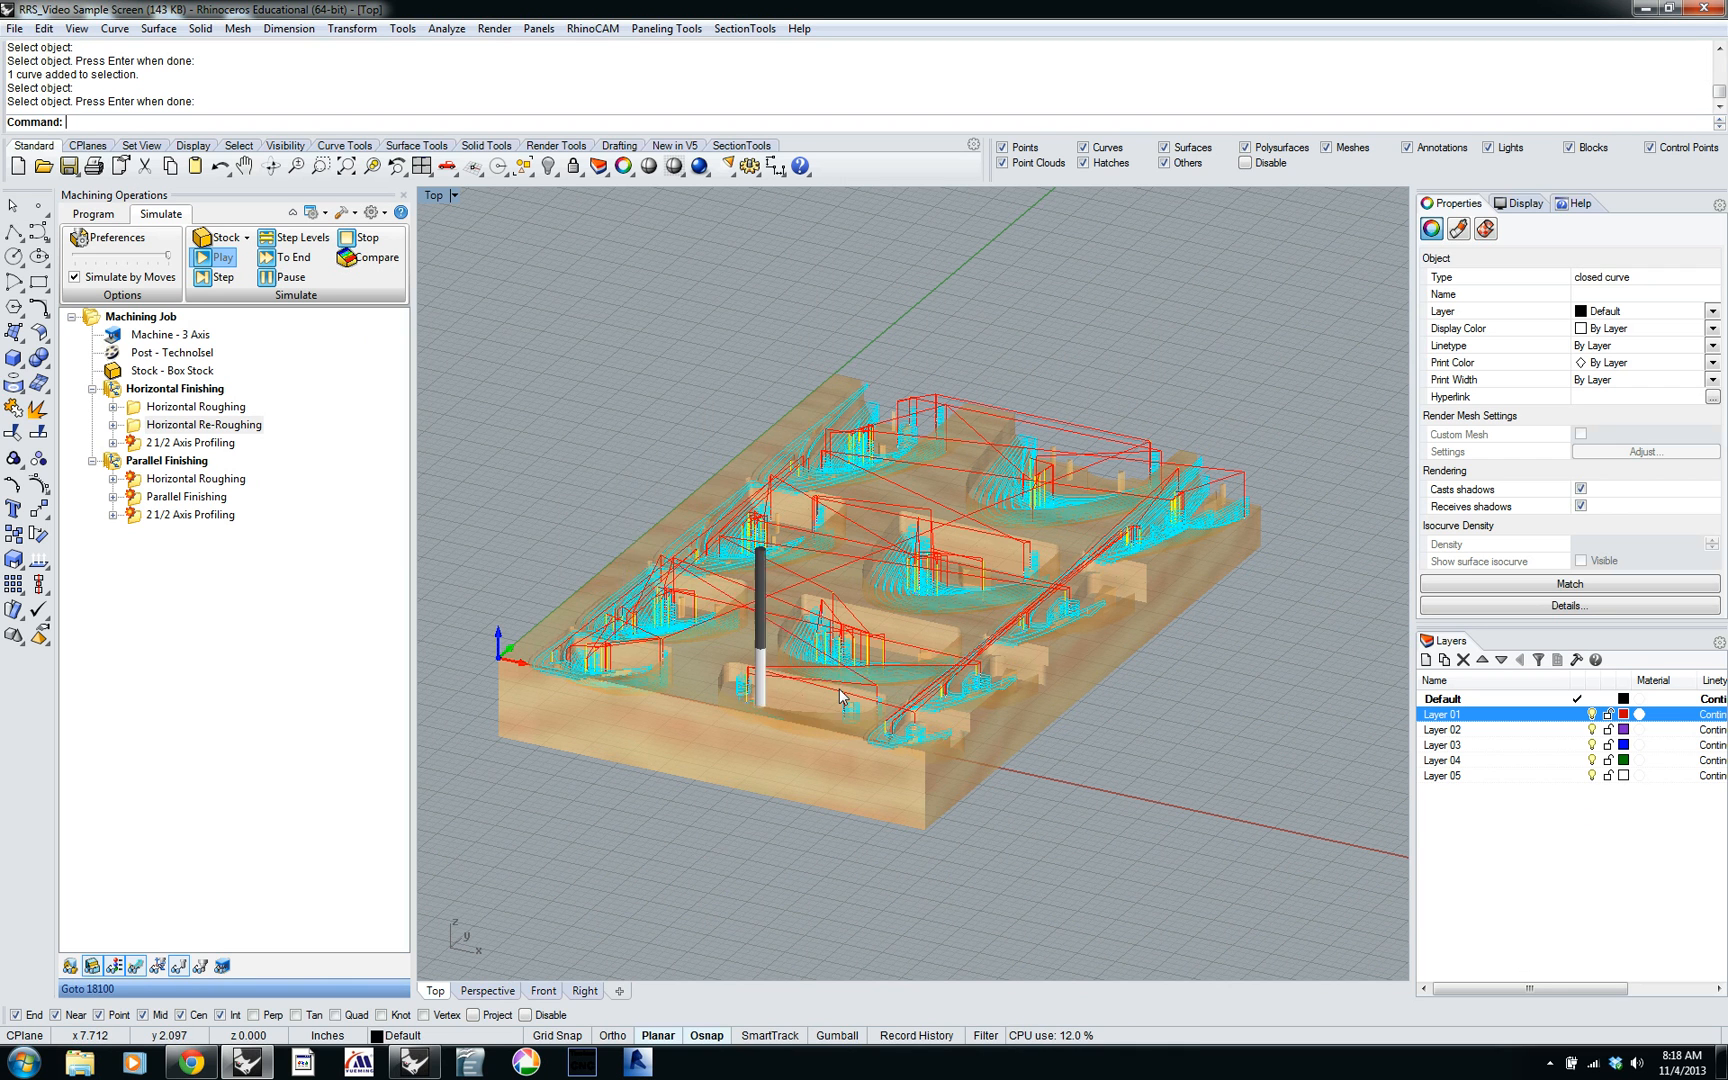
click(220, 257)
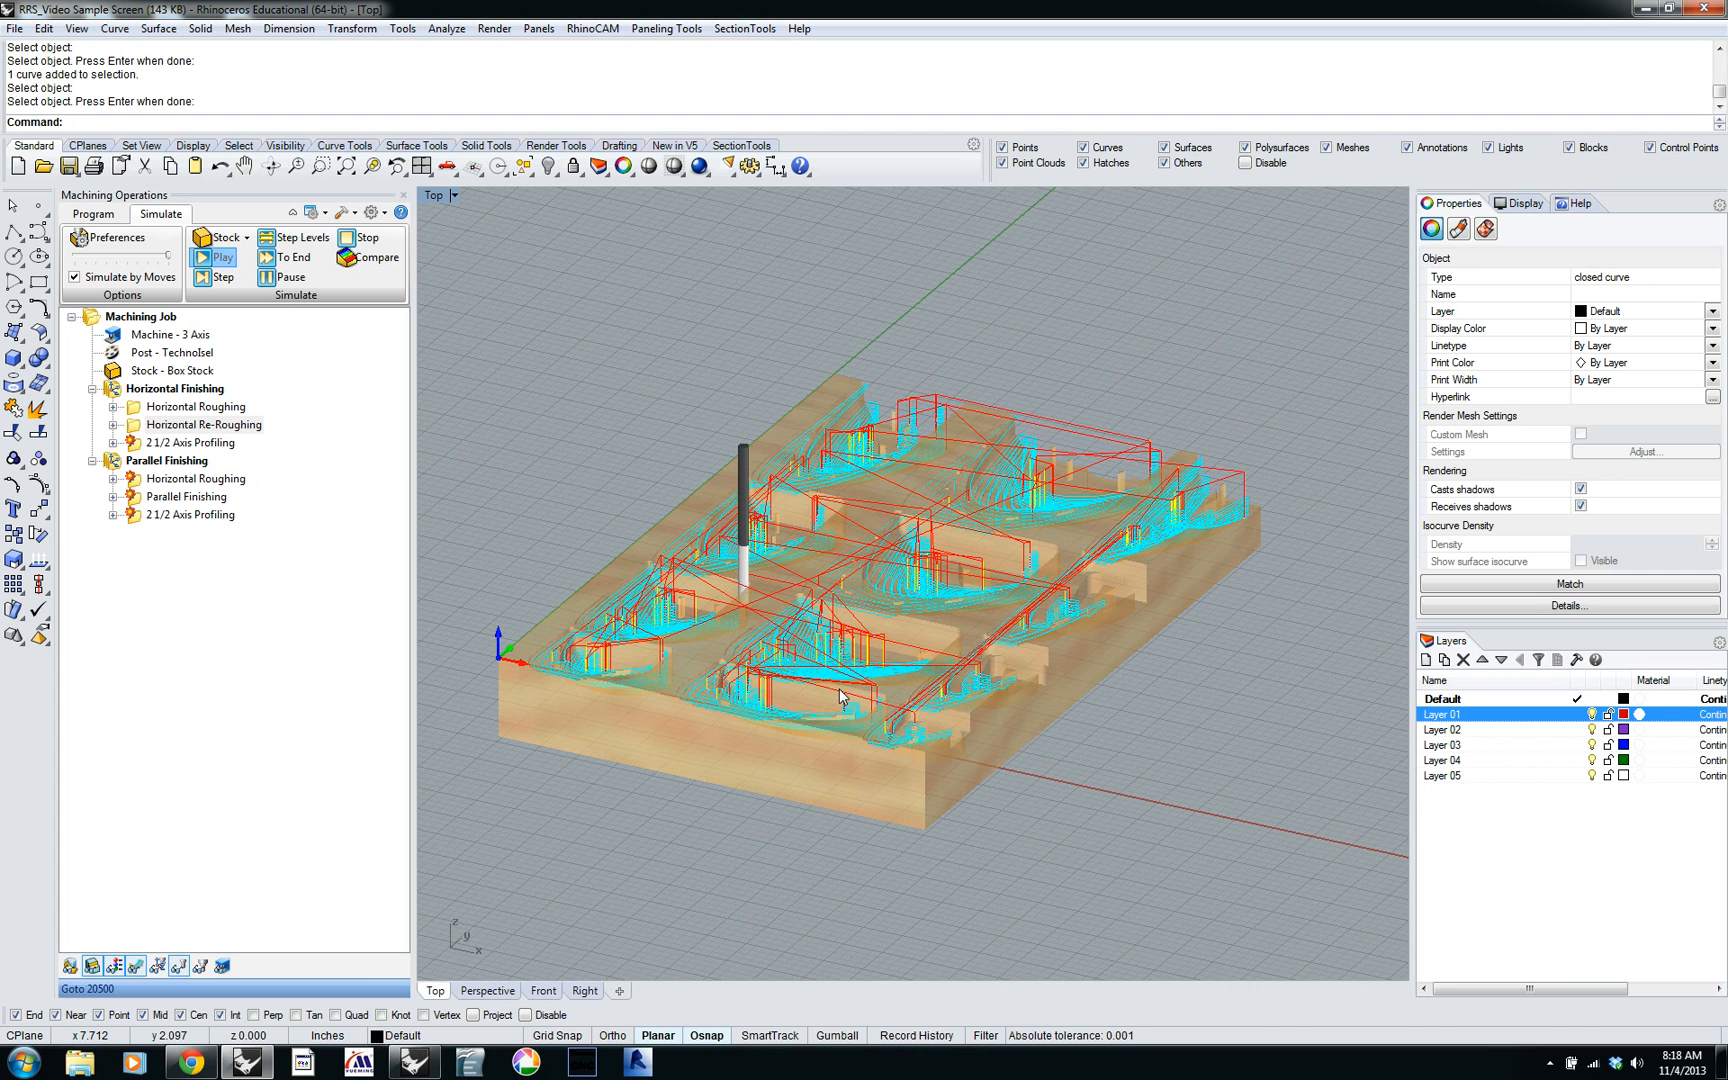
click(218, 257)
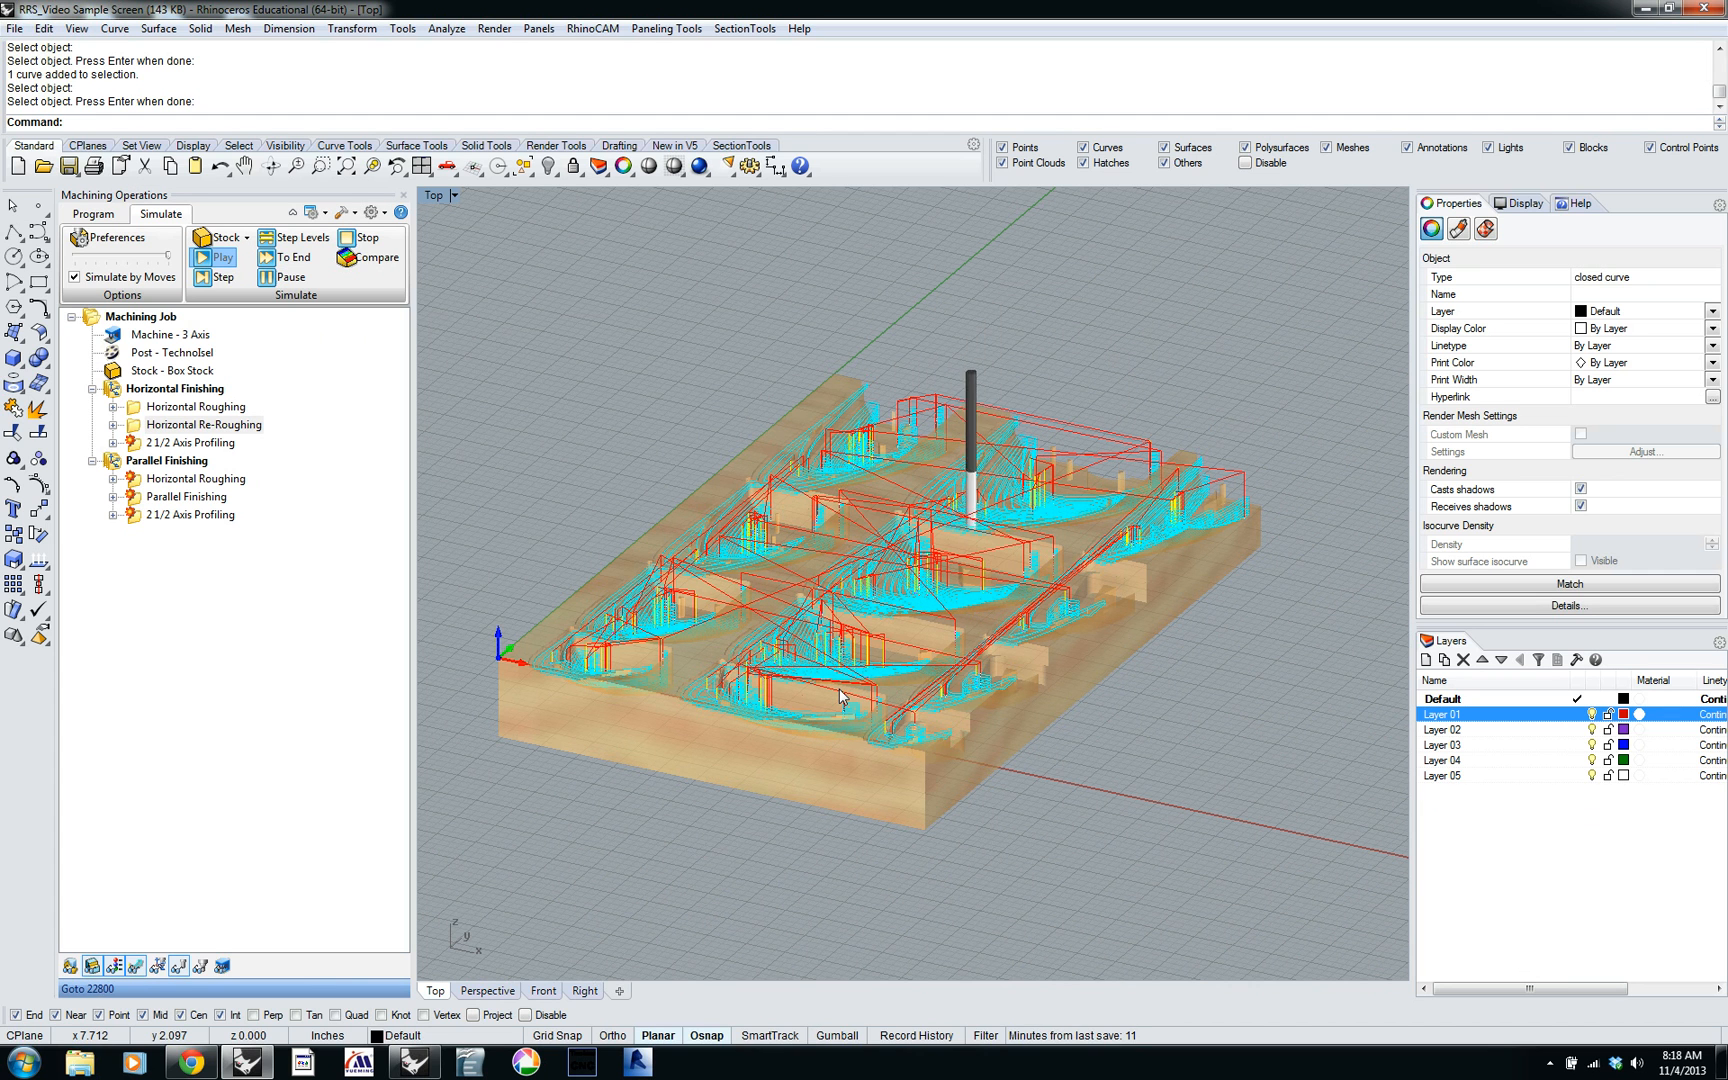
click(218, 257)
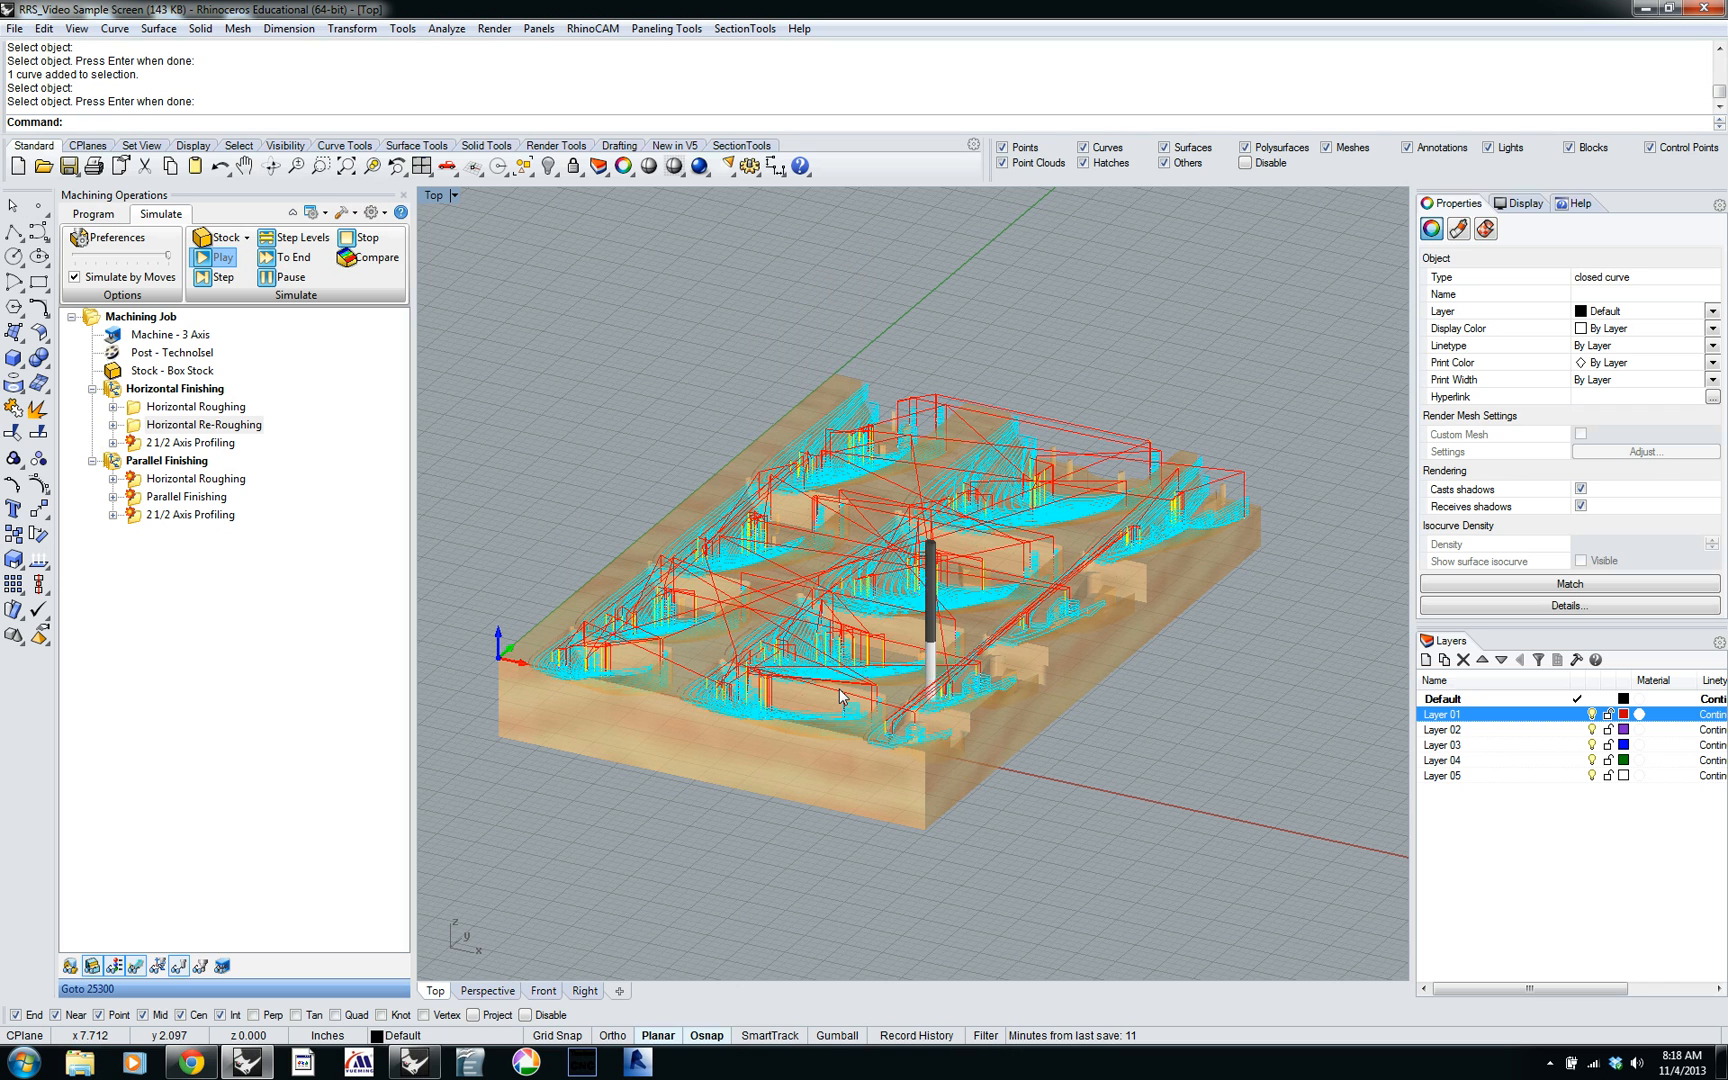
click(216, 257)
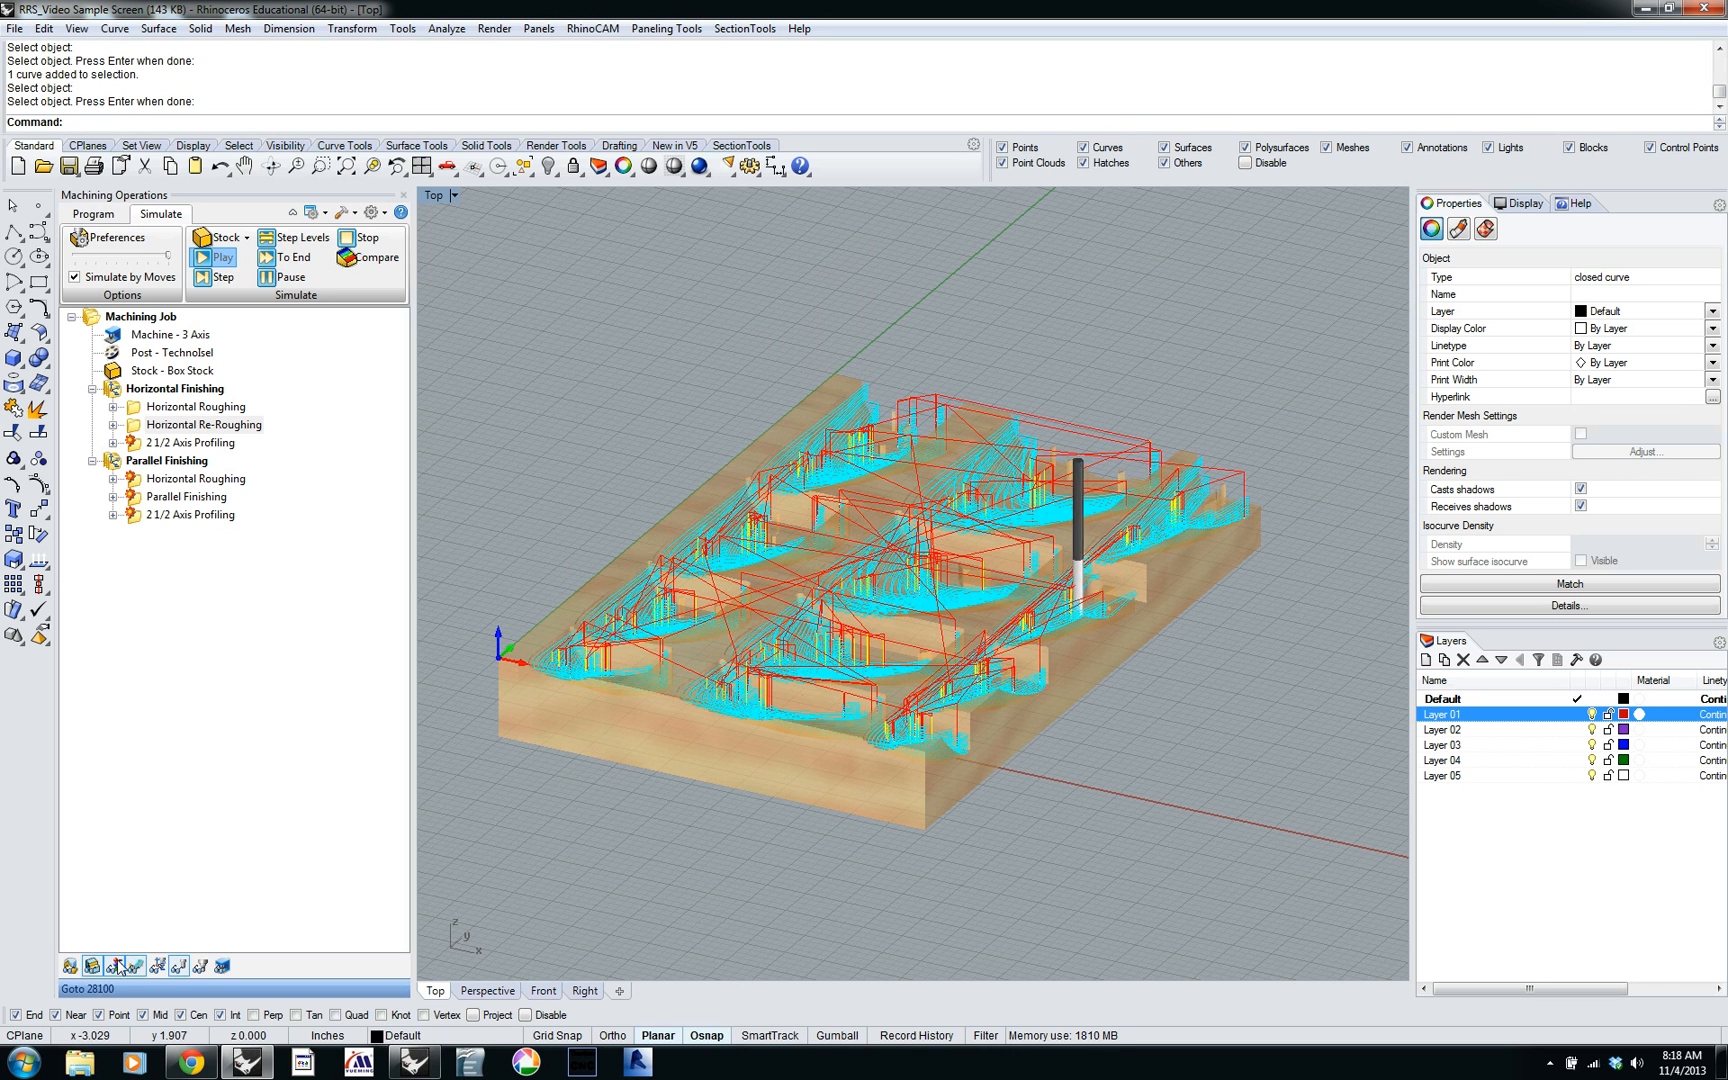
click(216, 257)
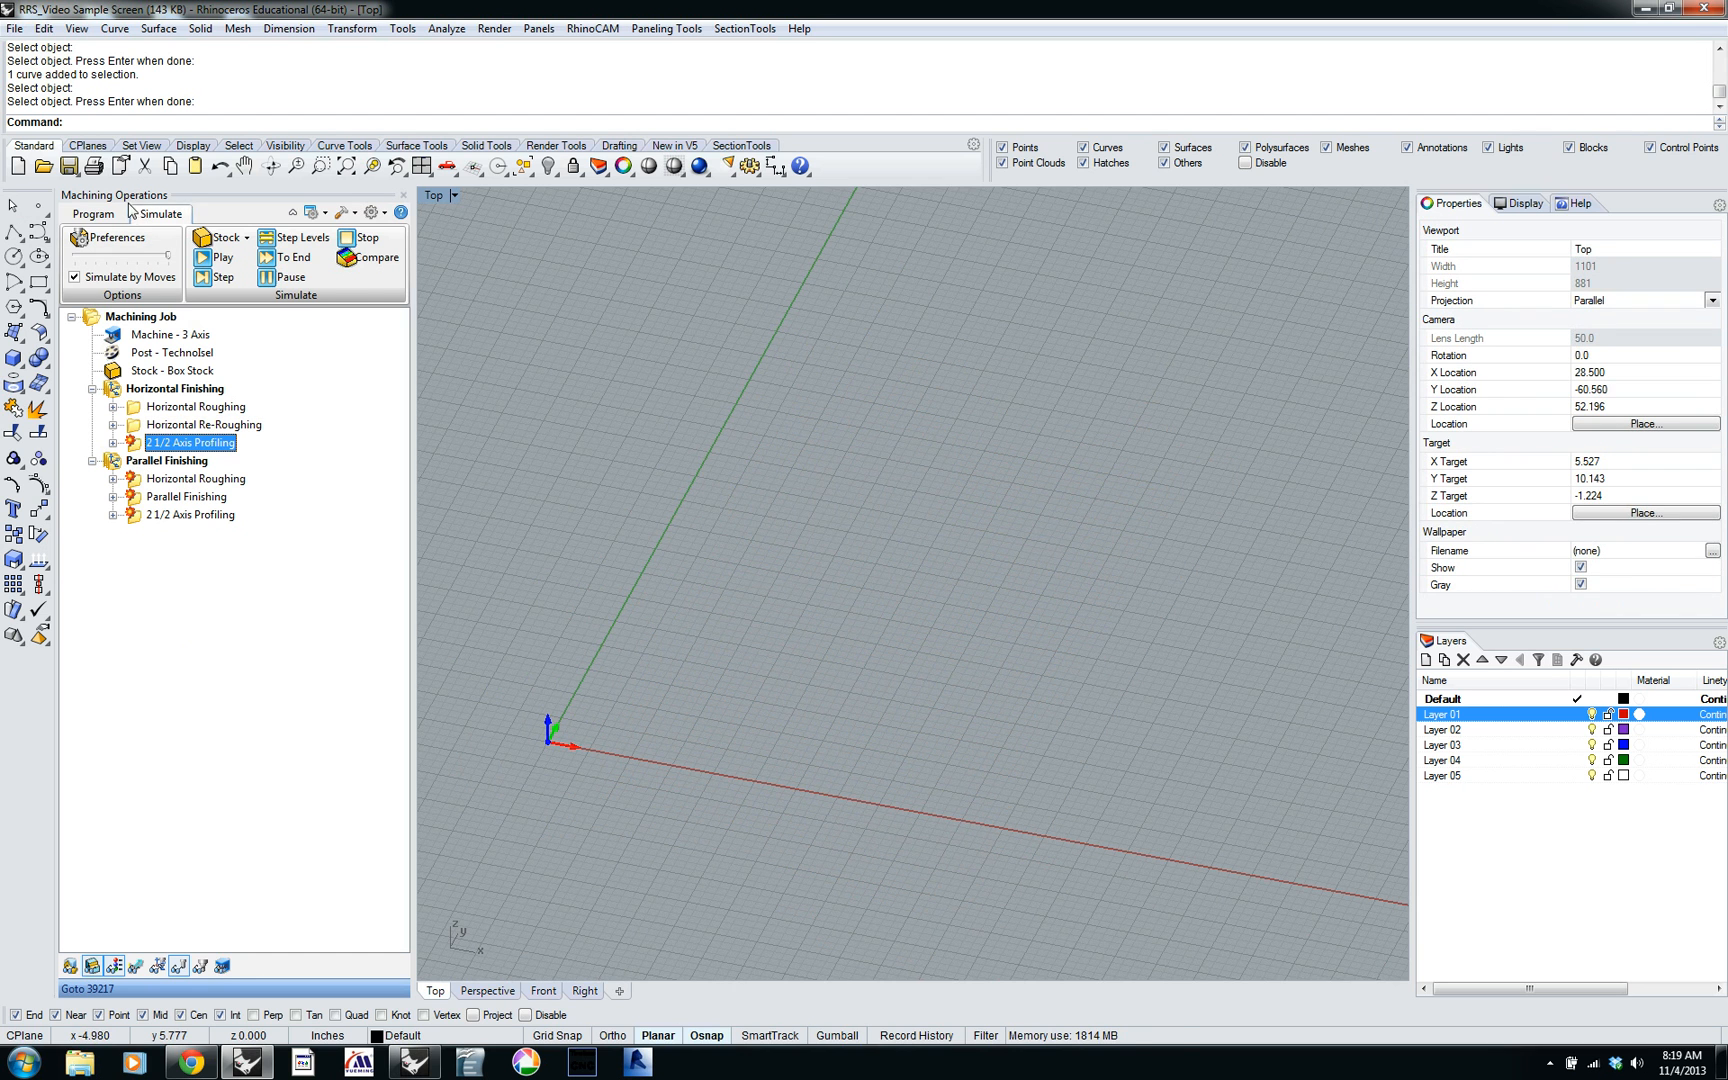
Regenerate the 2½ Axis Profiling toolpath under Horizontal Finishing around the panel outline.
click(93, 213)
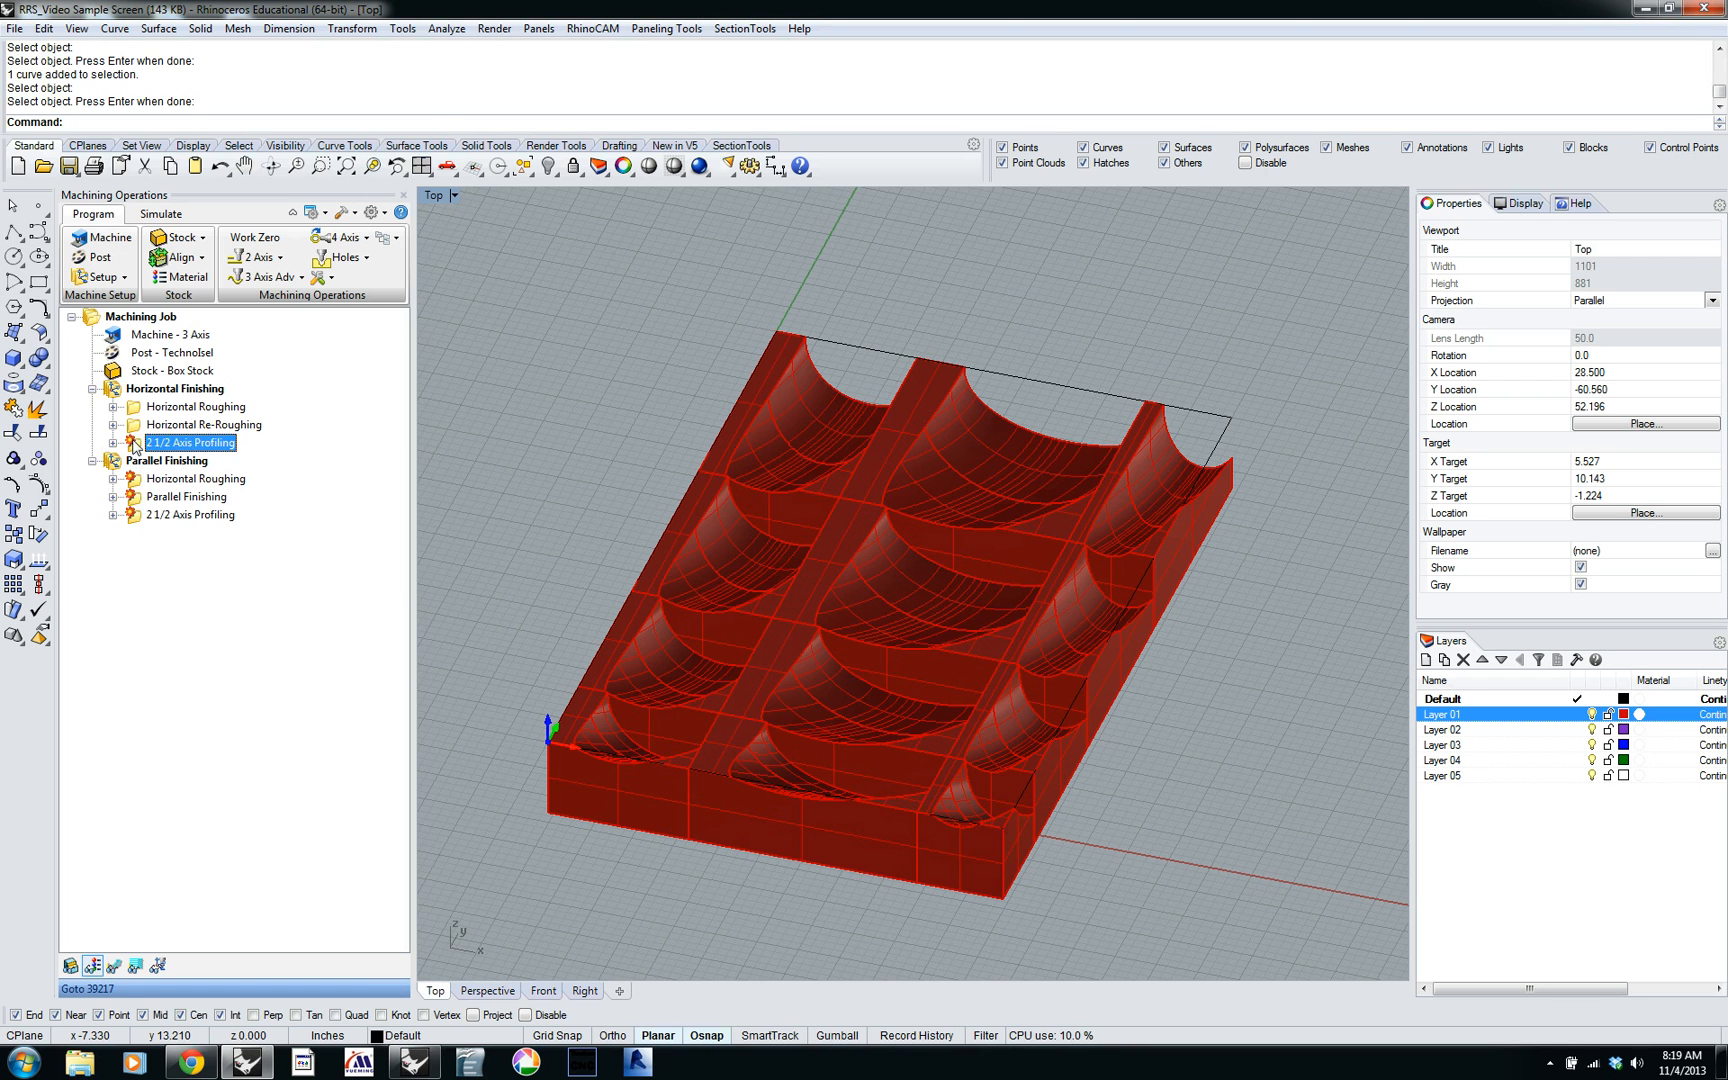
double_click(193, 442)
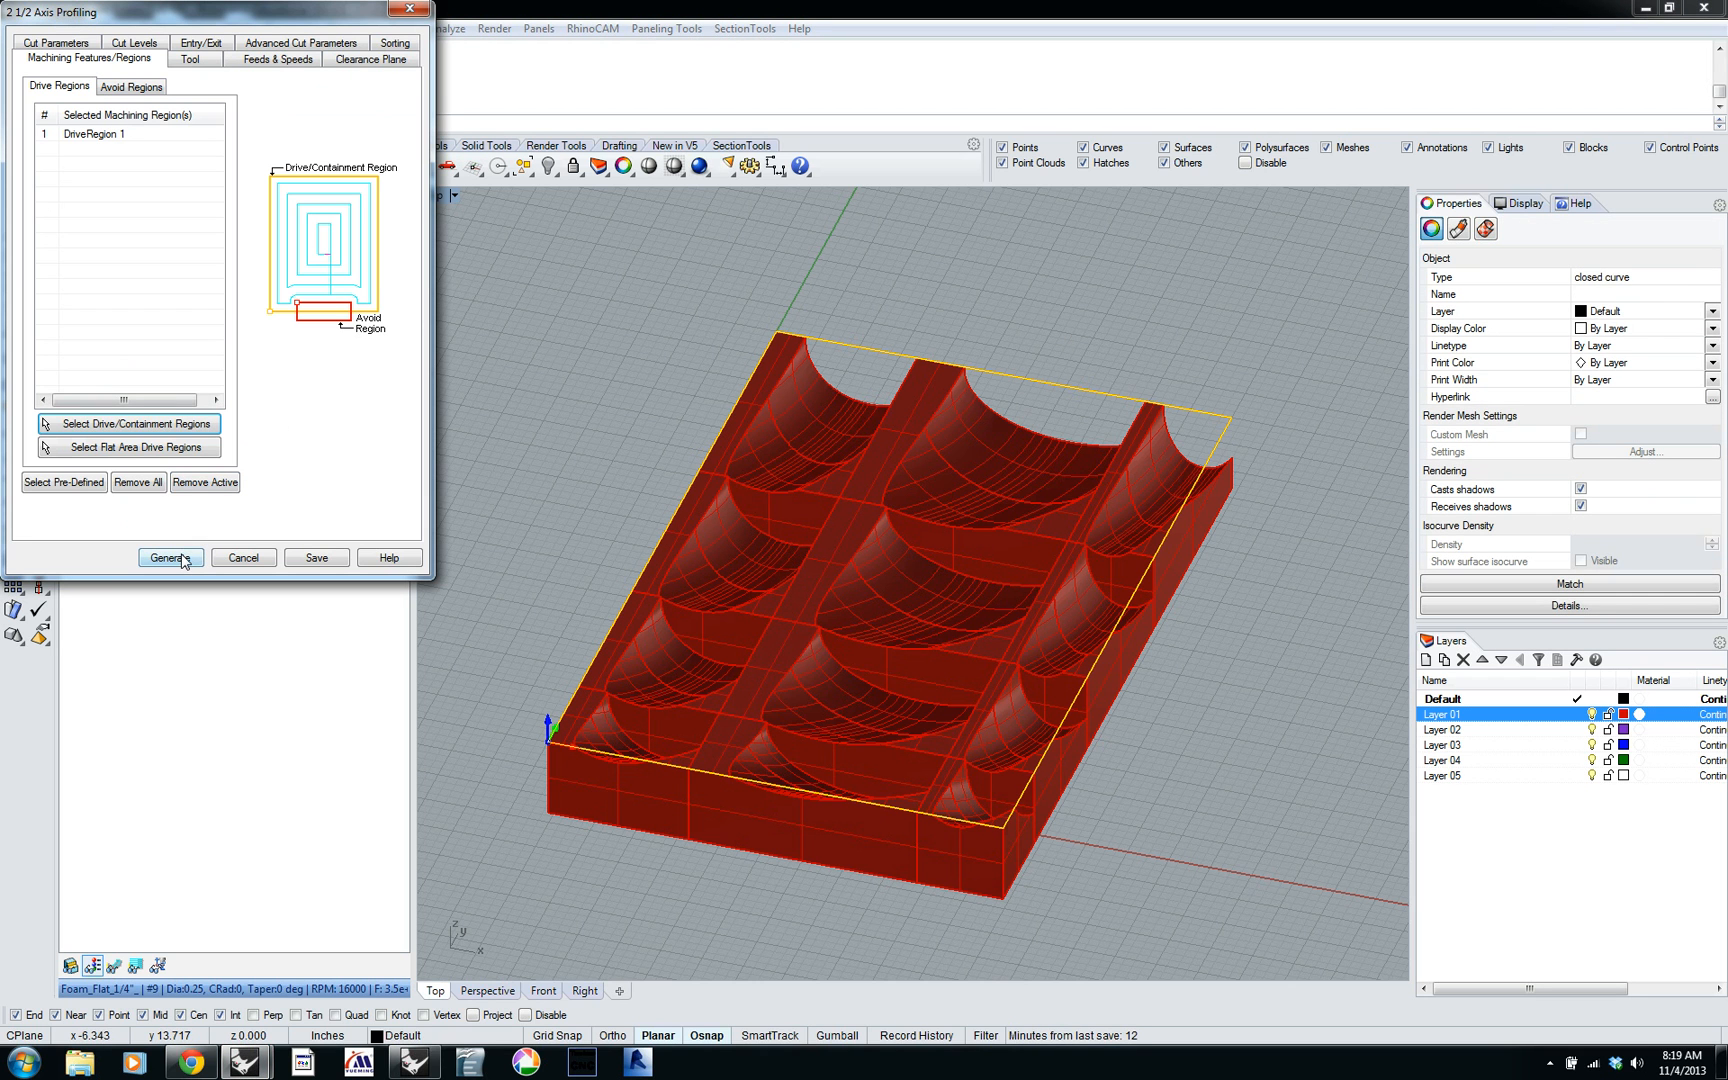
click(169, 558)
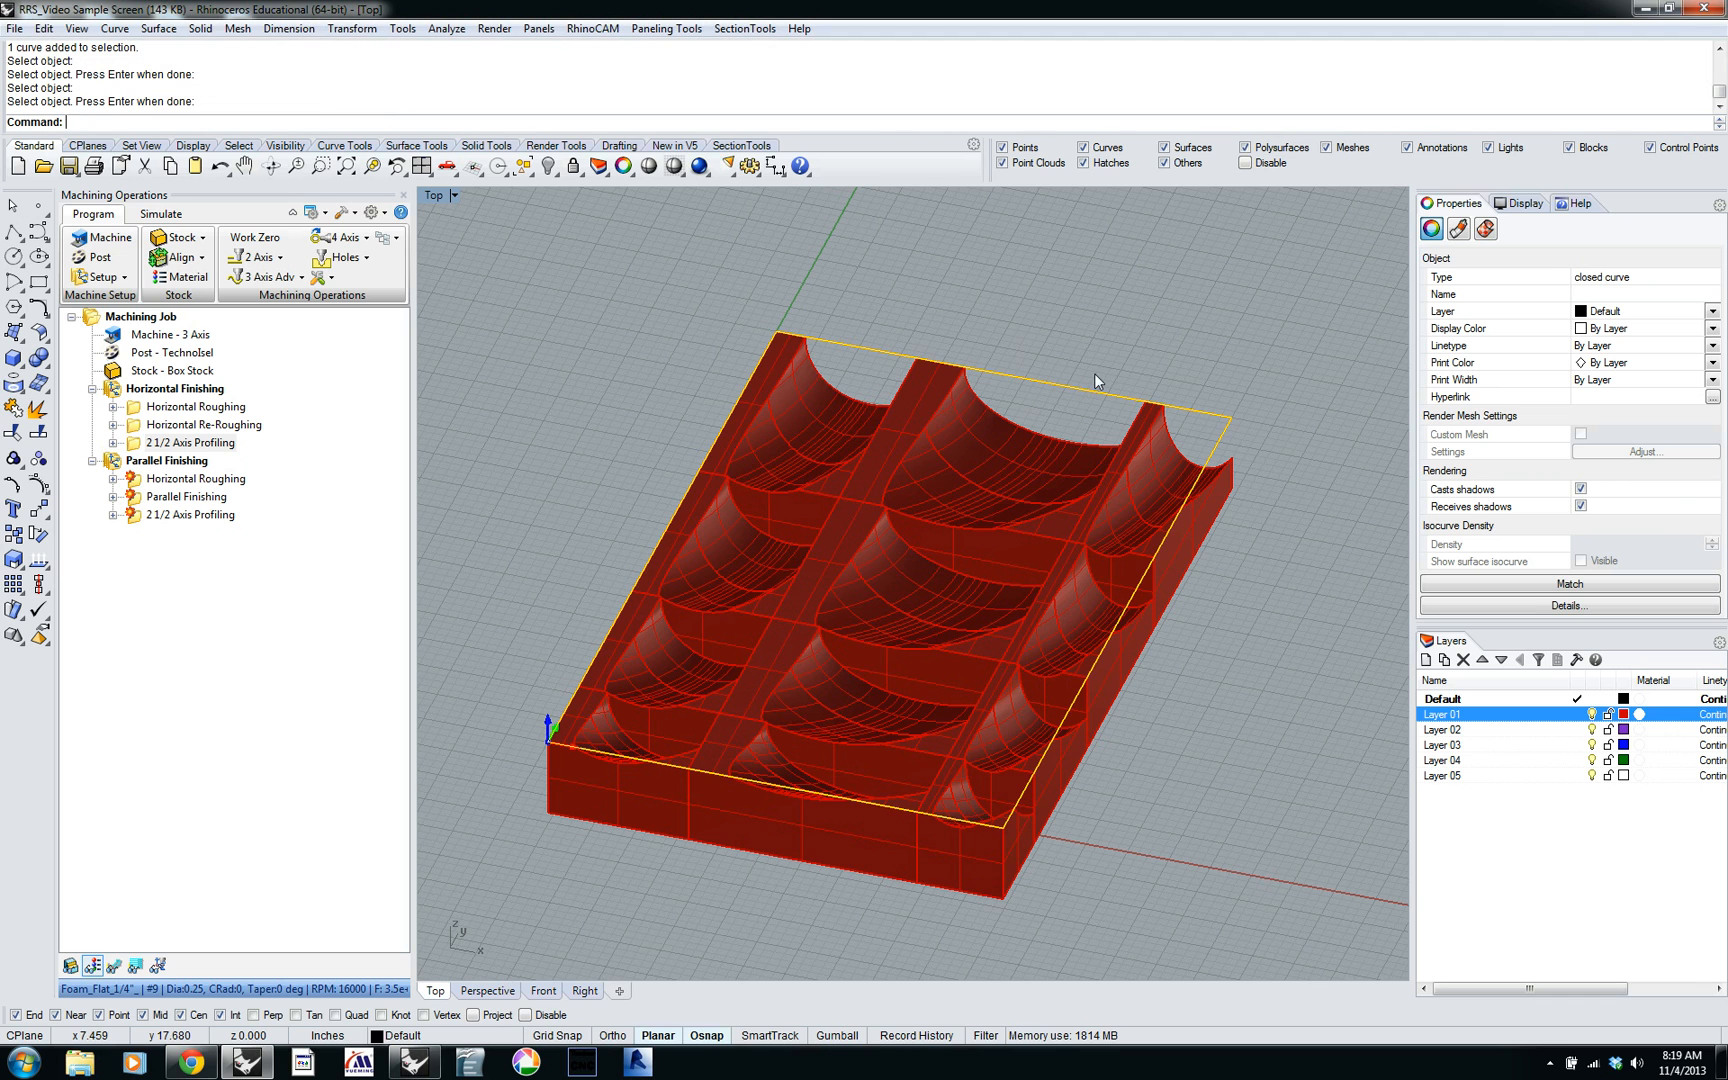
mouse_move(119, 959)
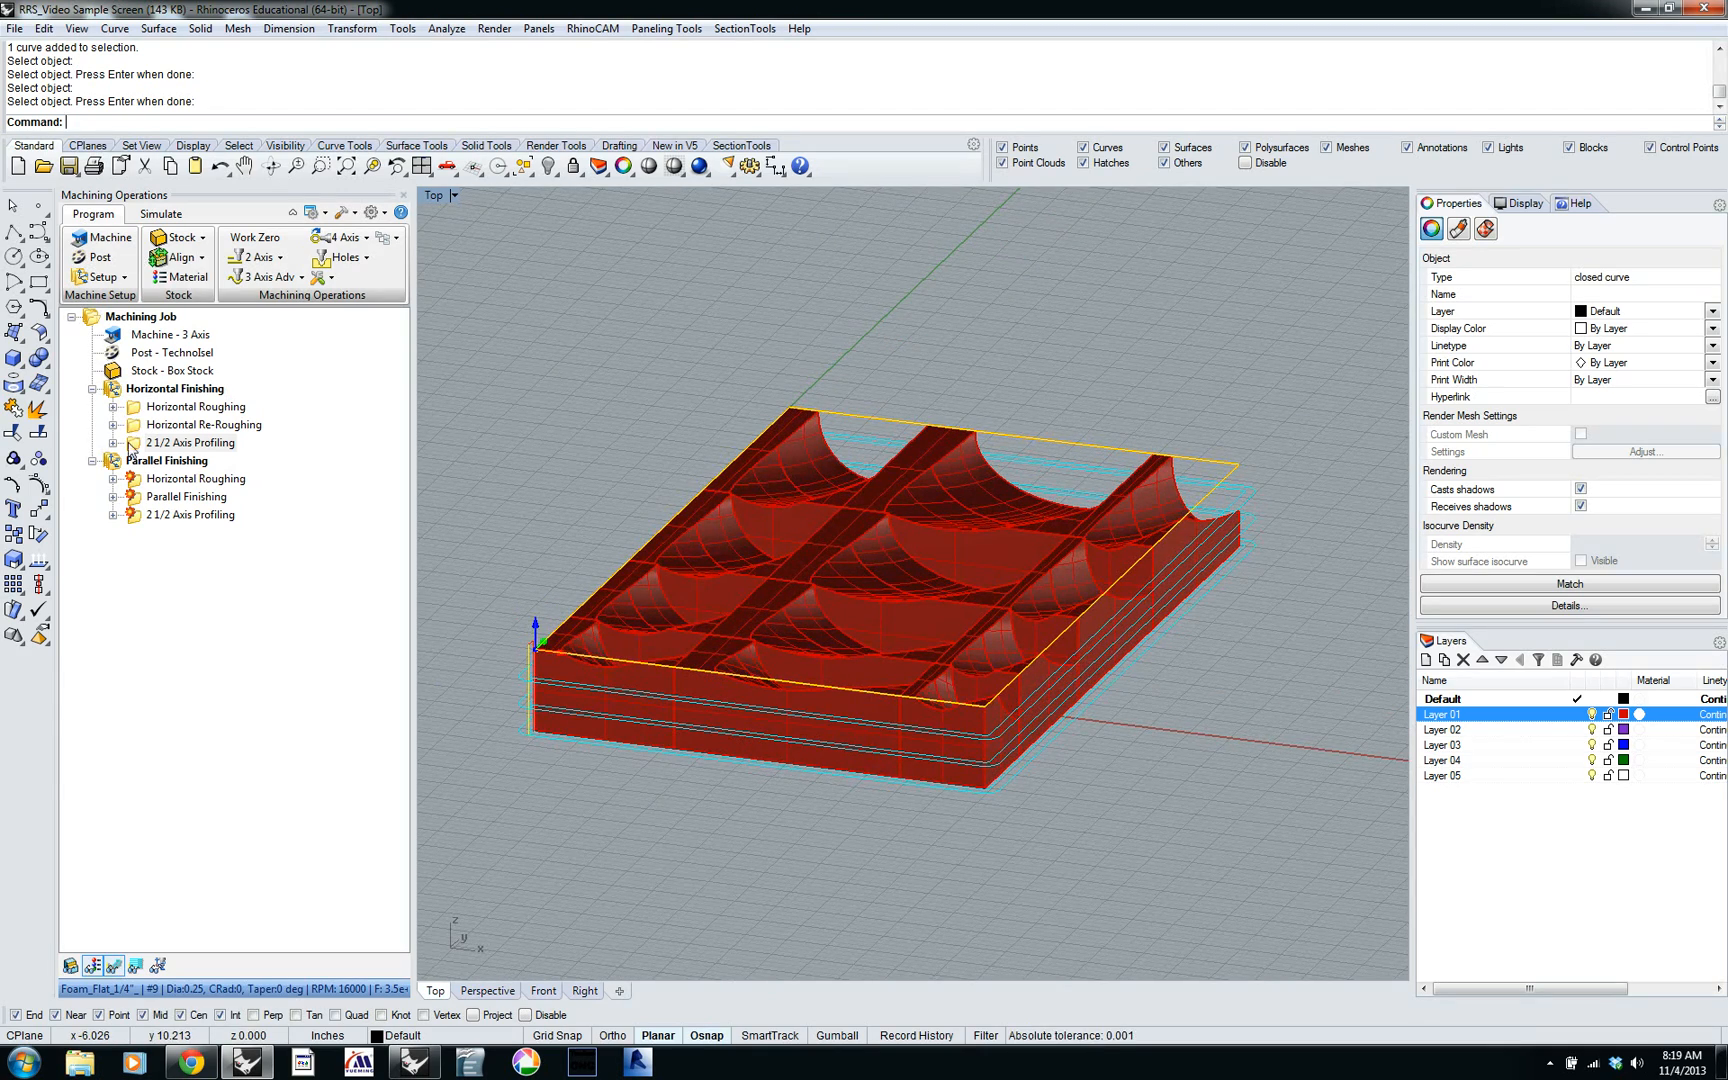
Show the simulated 2½ Axis Profiling cut, then reset the wood stock to uncut.
click(160, 214)
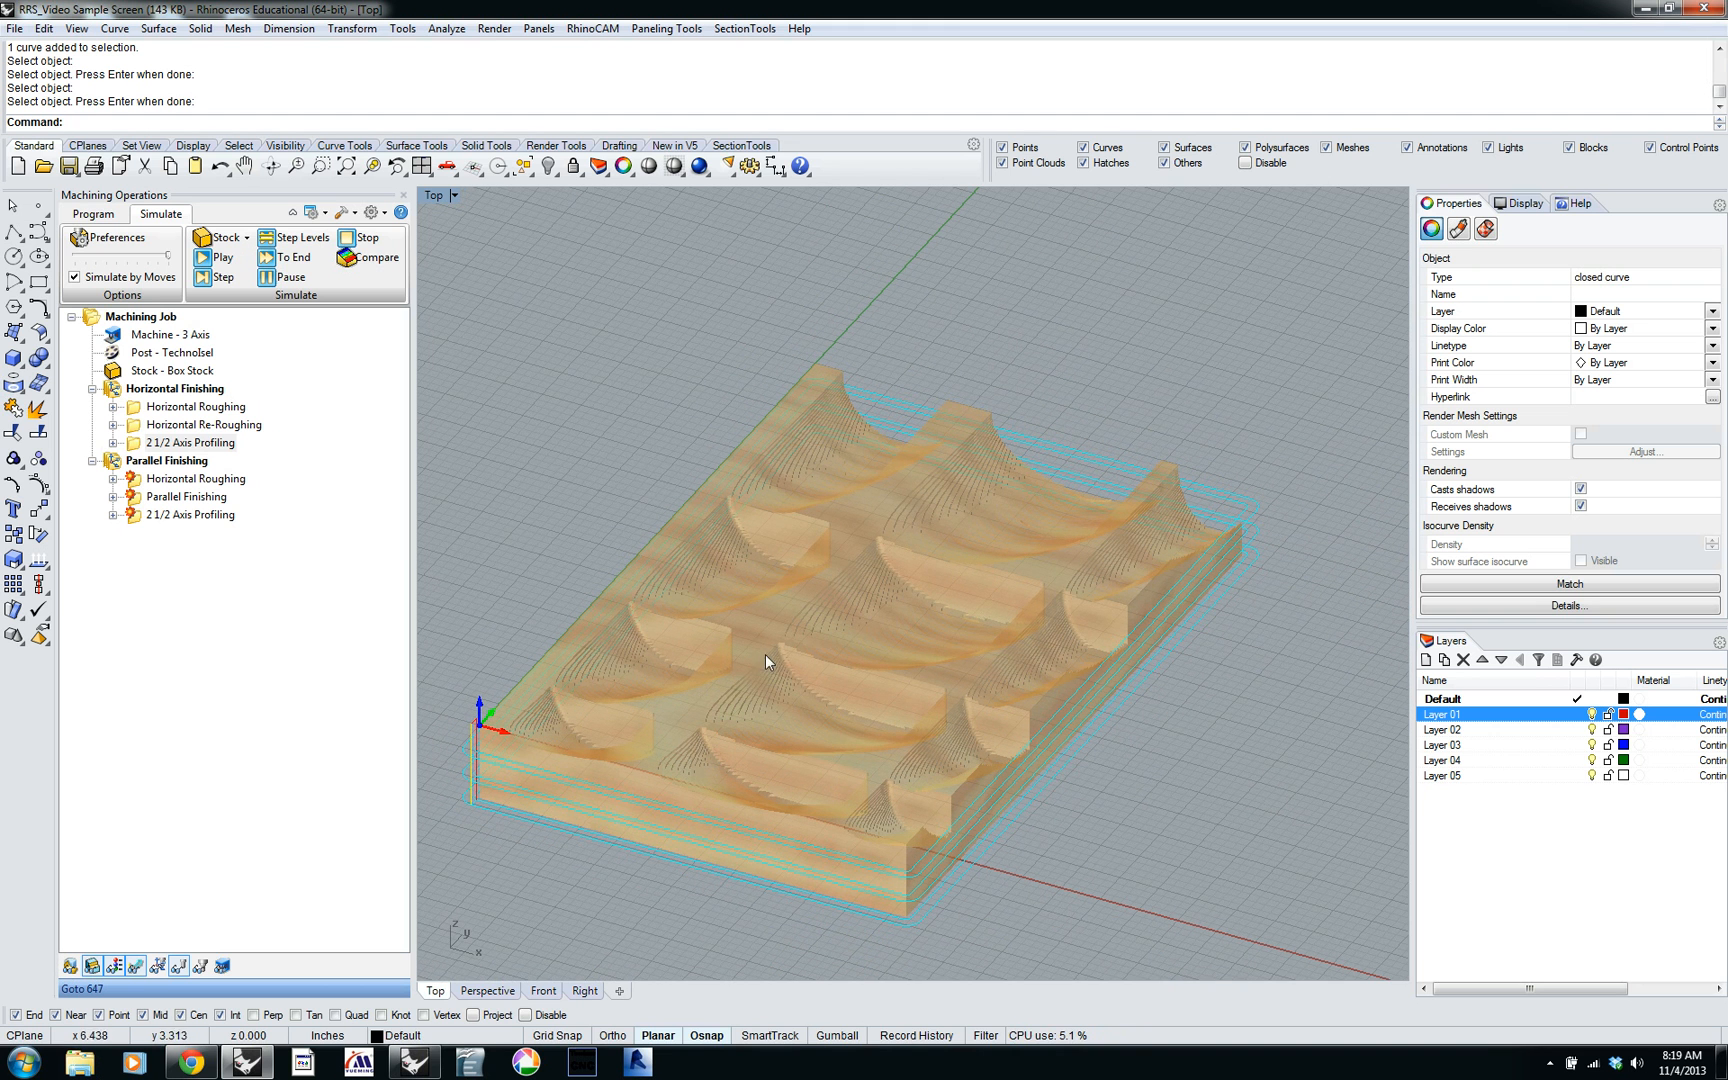
click(174, 388)
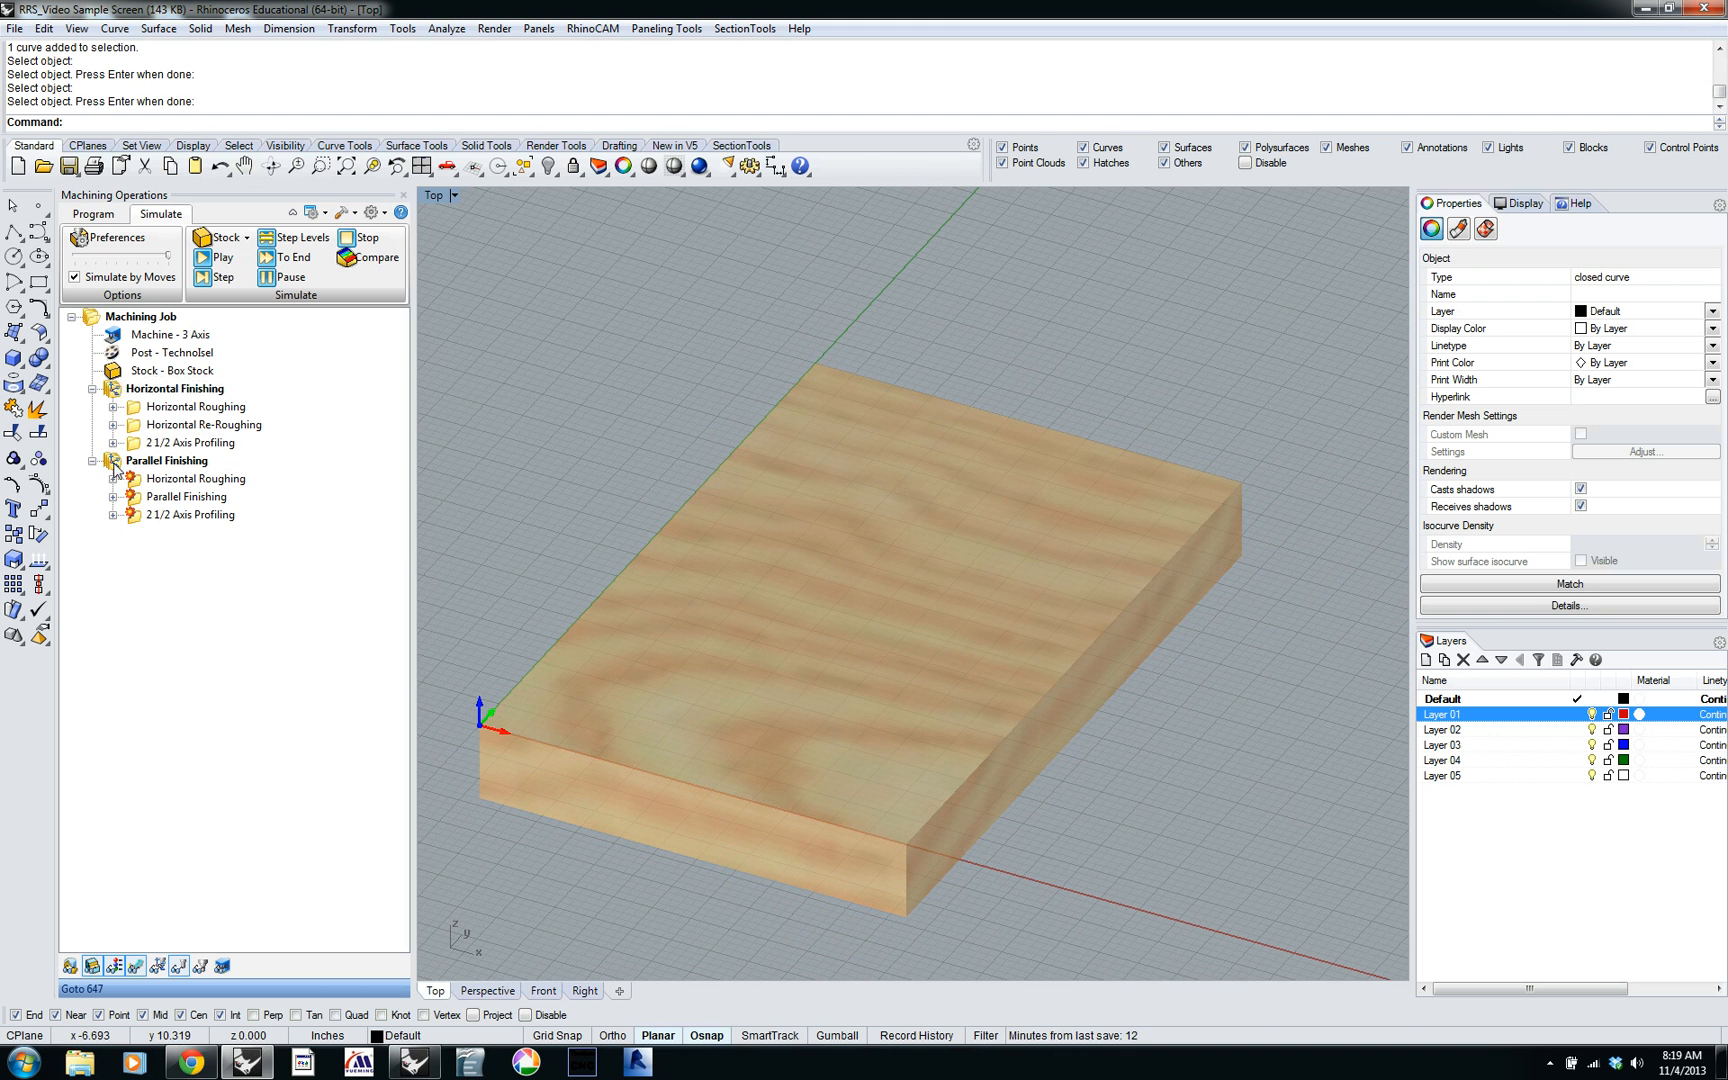
Generate the Horizontal Roughing toolpath under the Parallel Finishing setup.
click(173, 461)
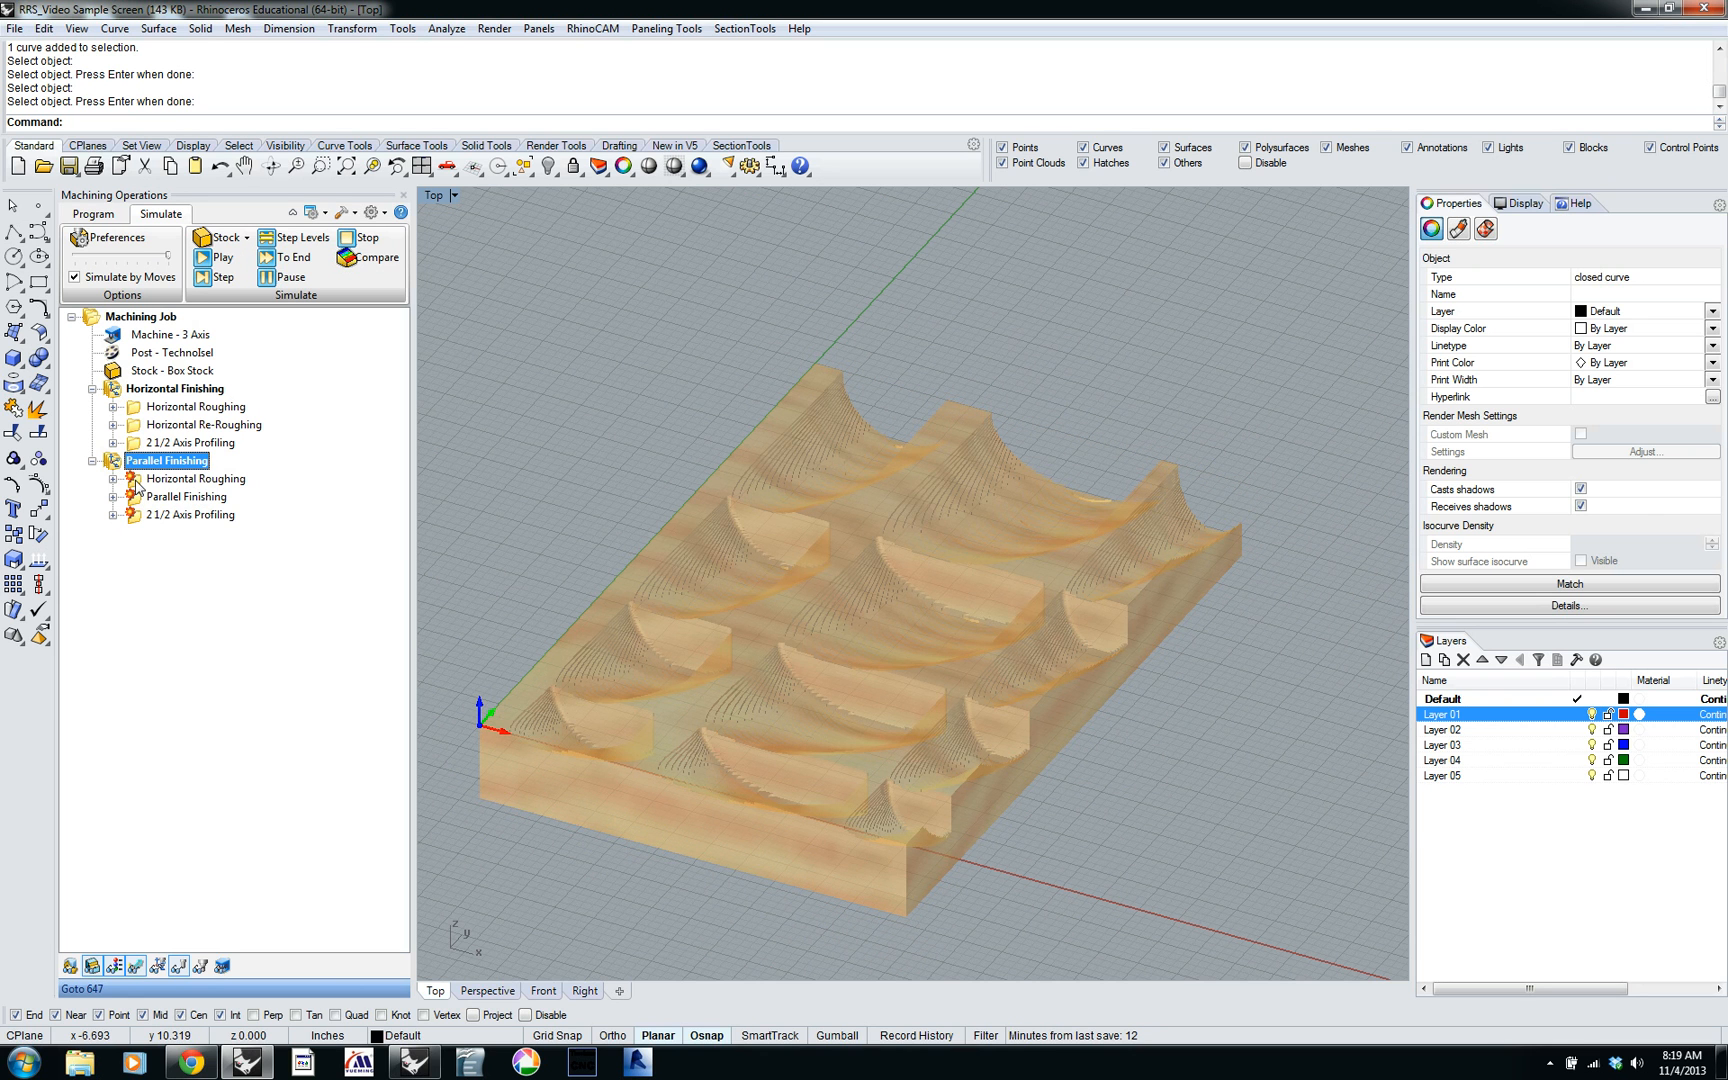
click(94, 214)
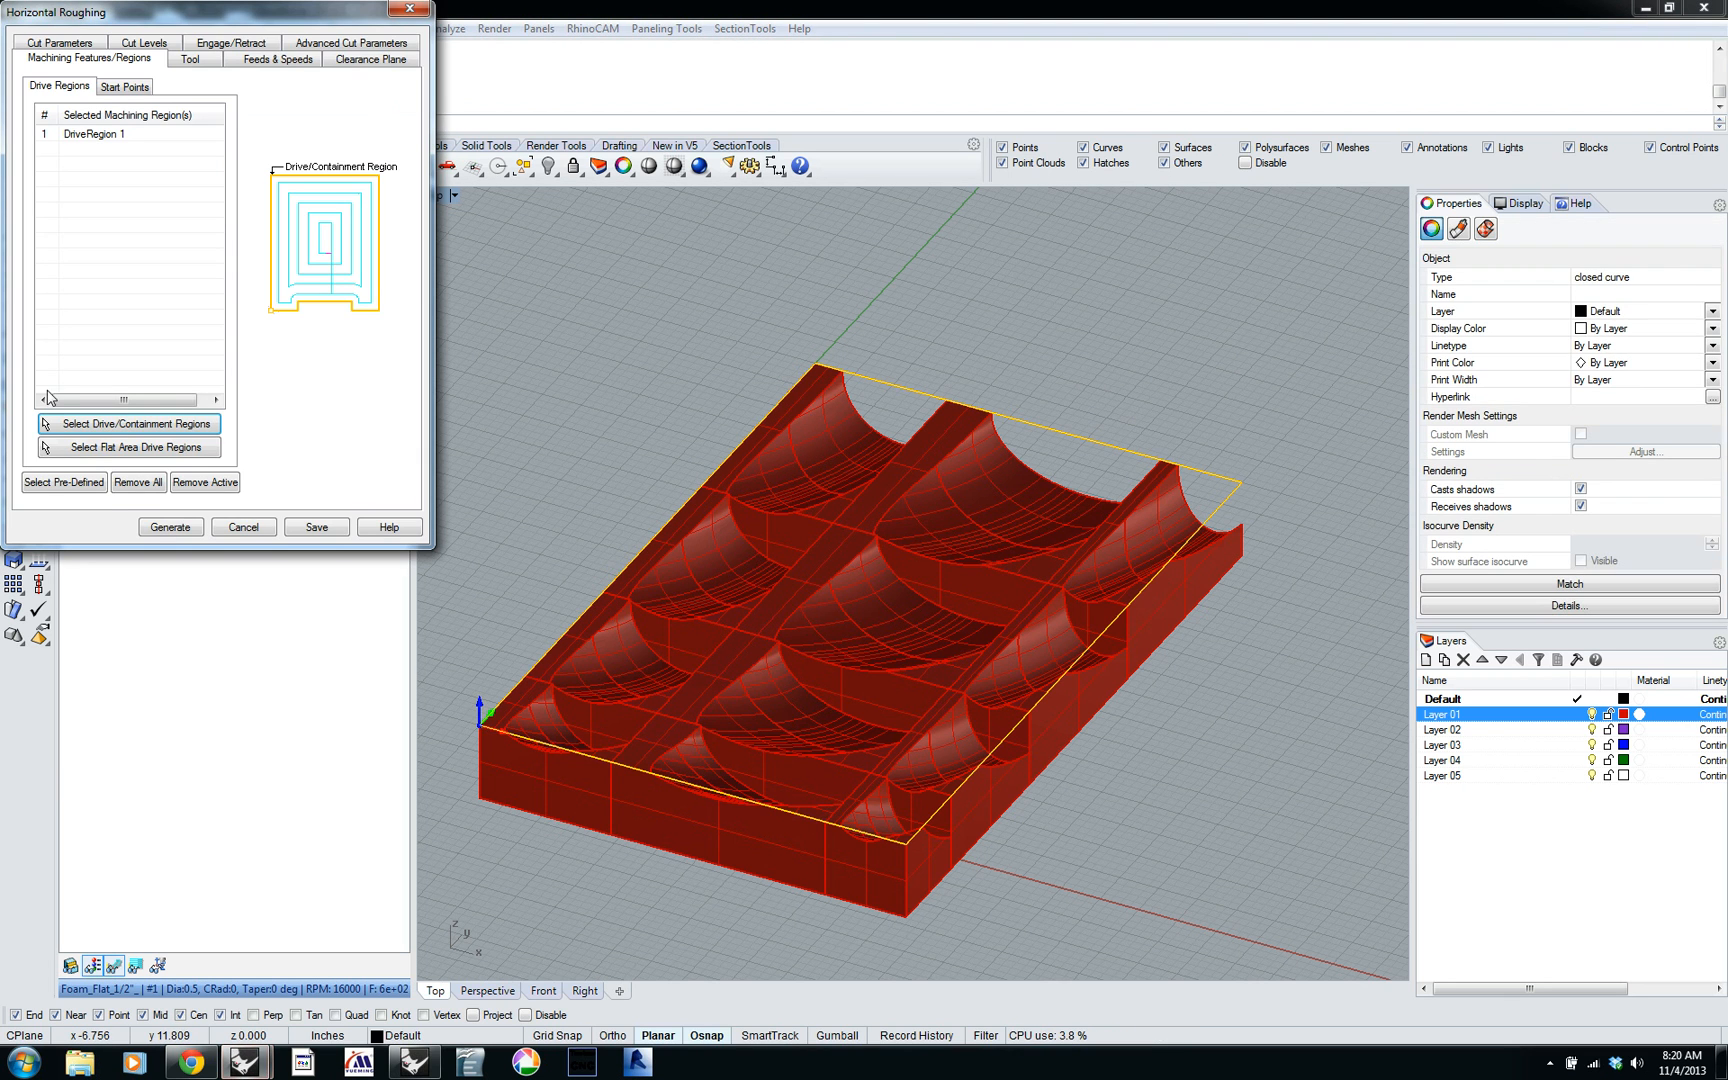
click(171, 527)
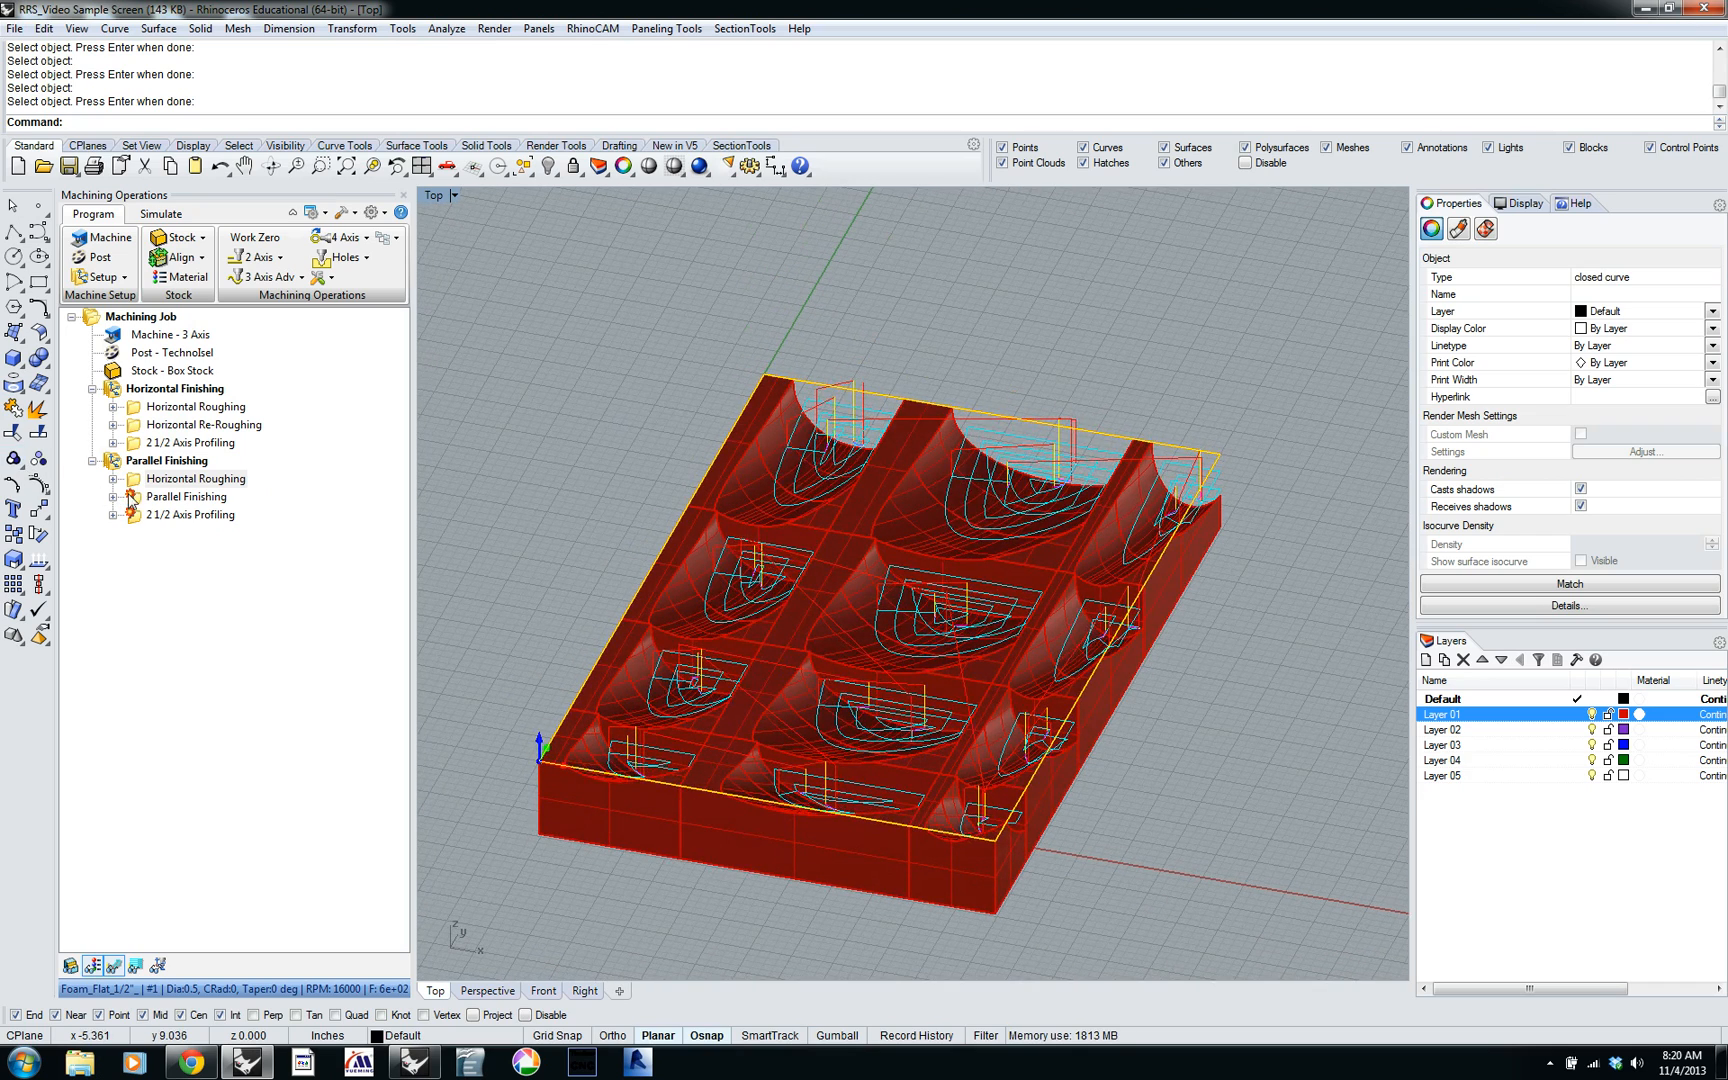
Select the part surfaces and generate the Parallel Finishing toolpath across the curved pockets.
click(186, 496)
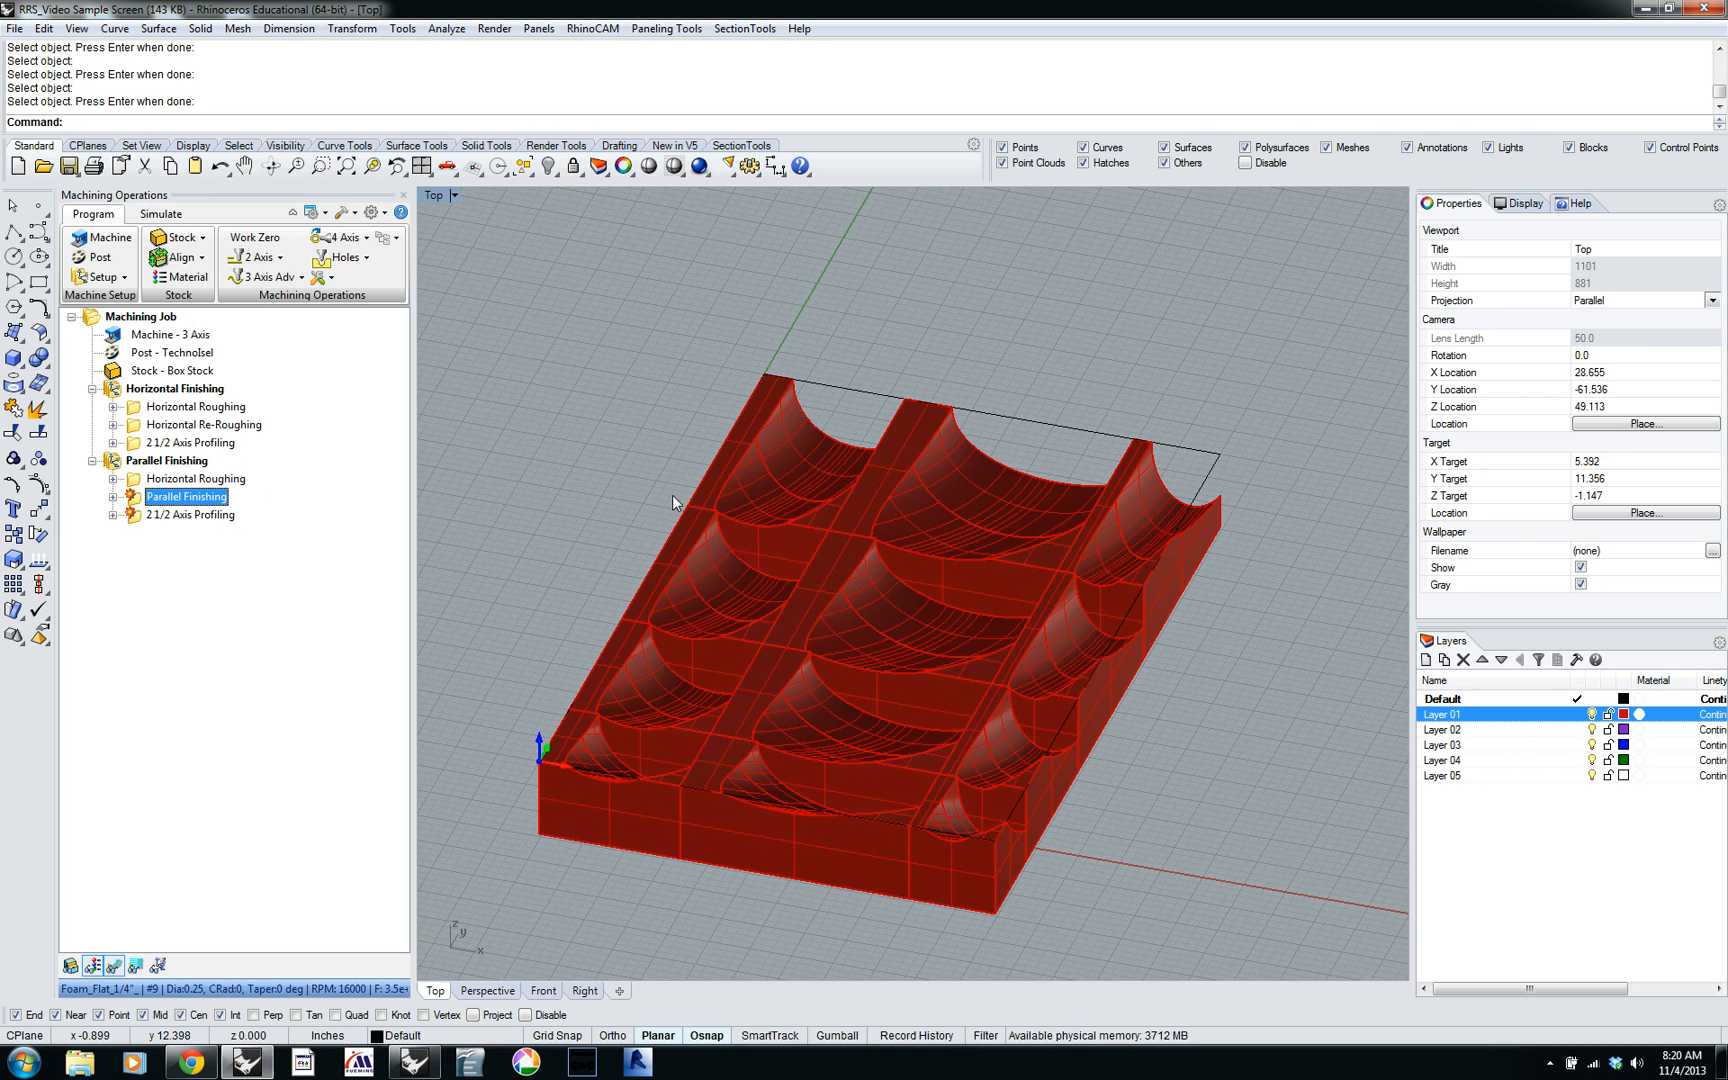
mouse_move(625, 778)
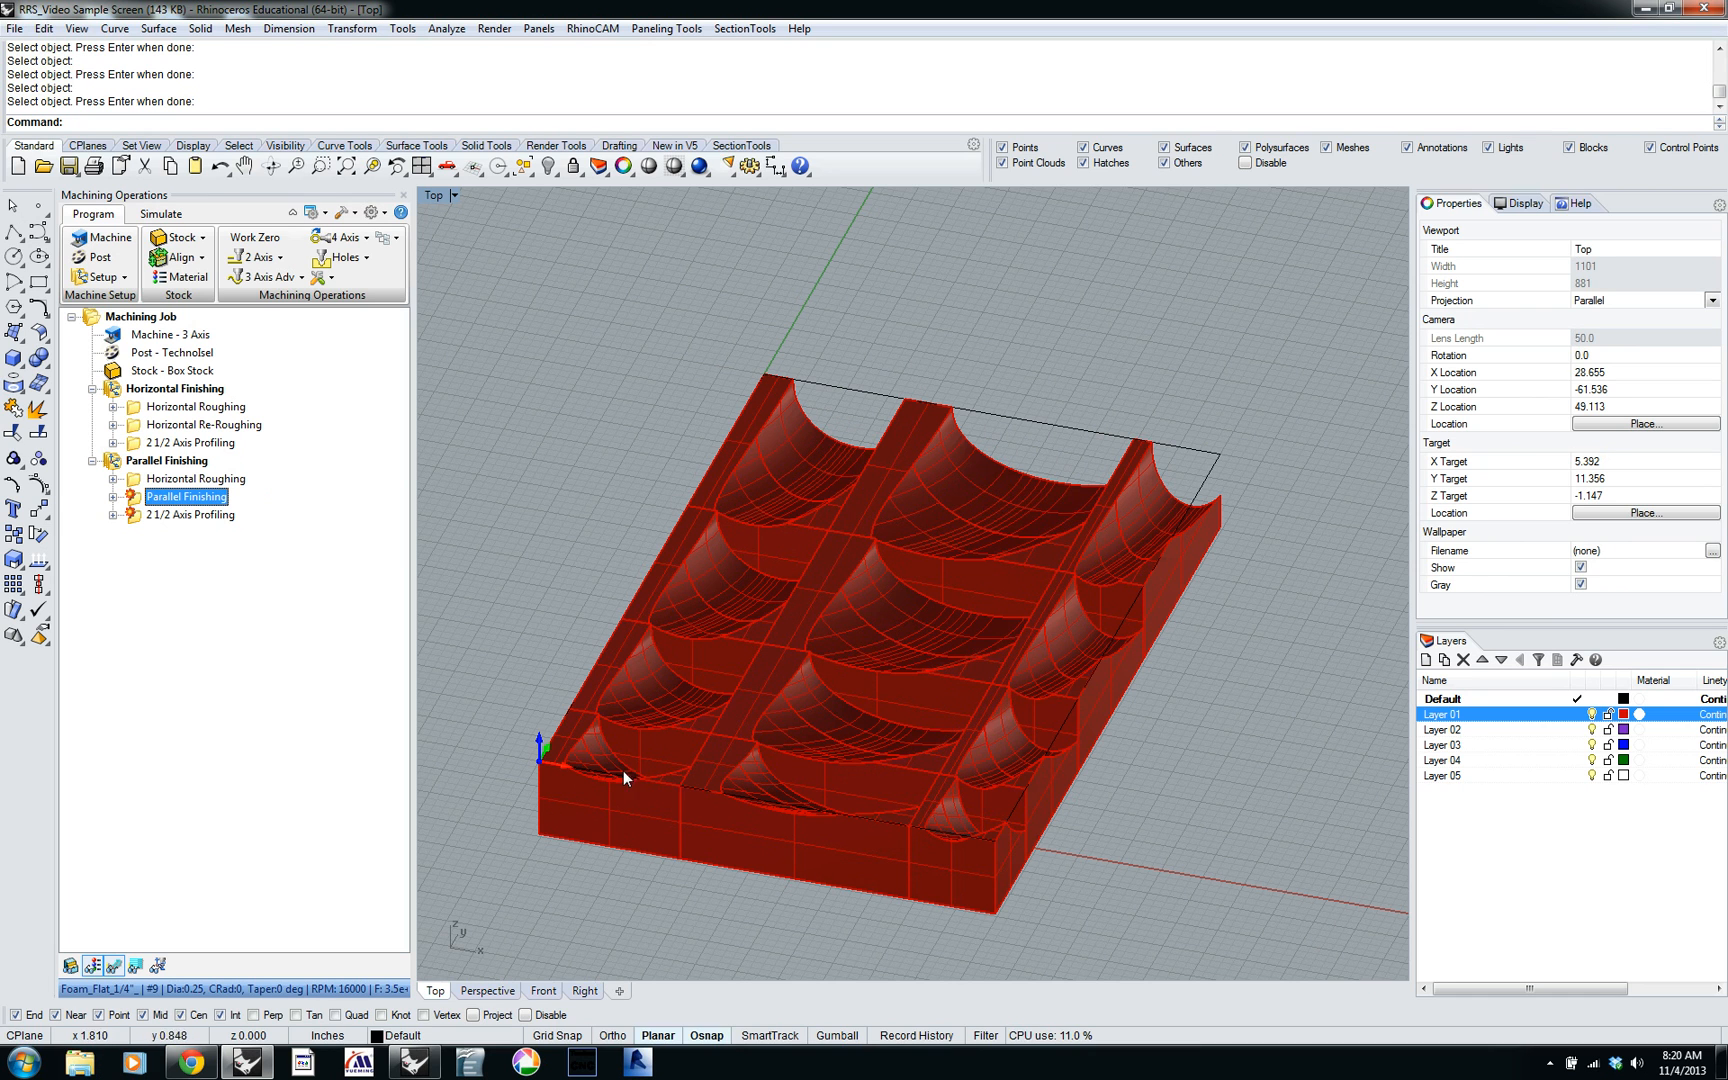
mouse_move(944, 453)
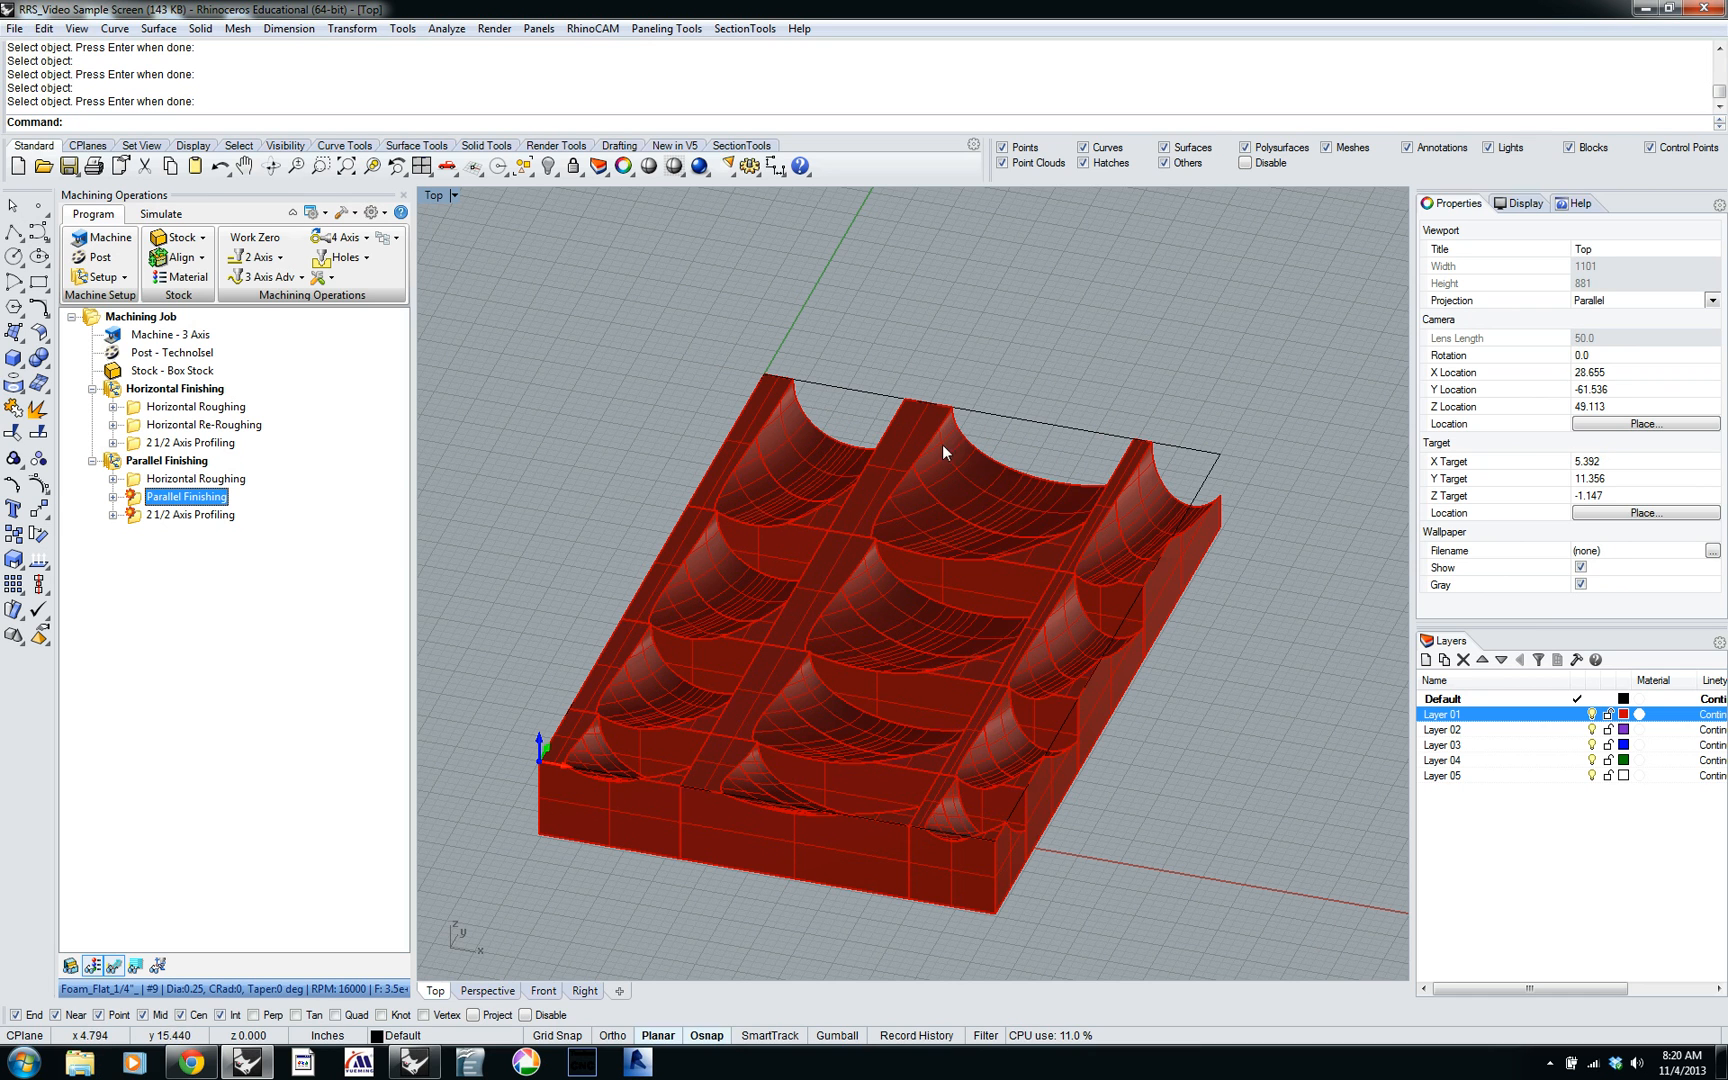
mouse_move(149, 509)
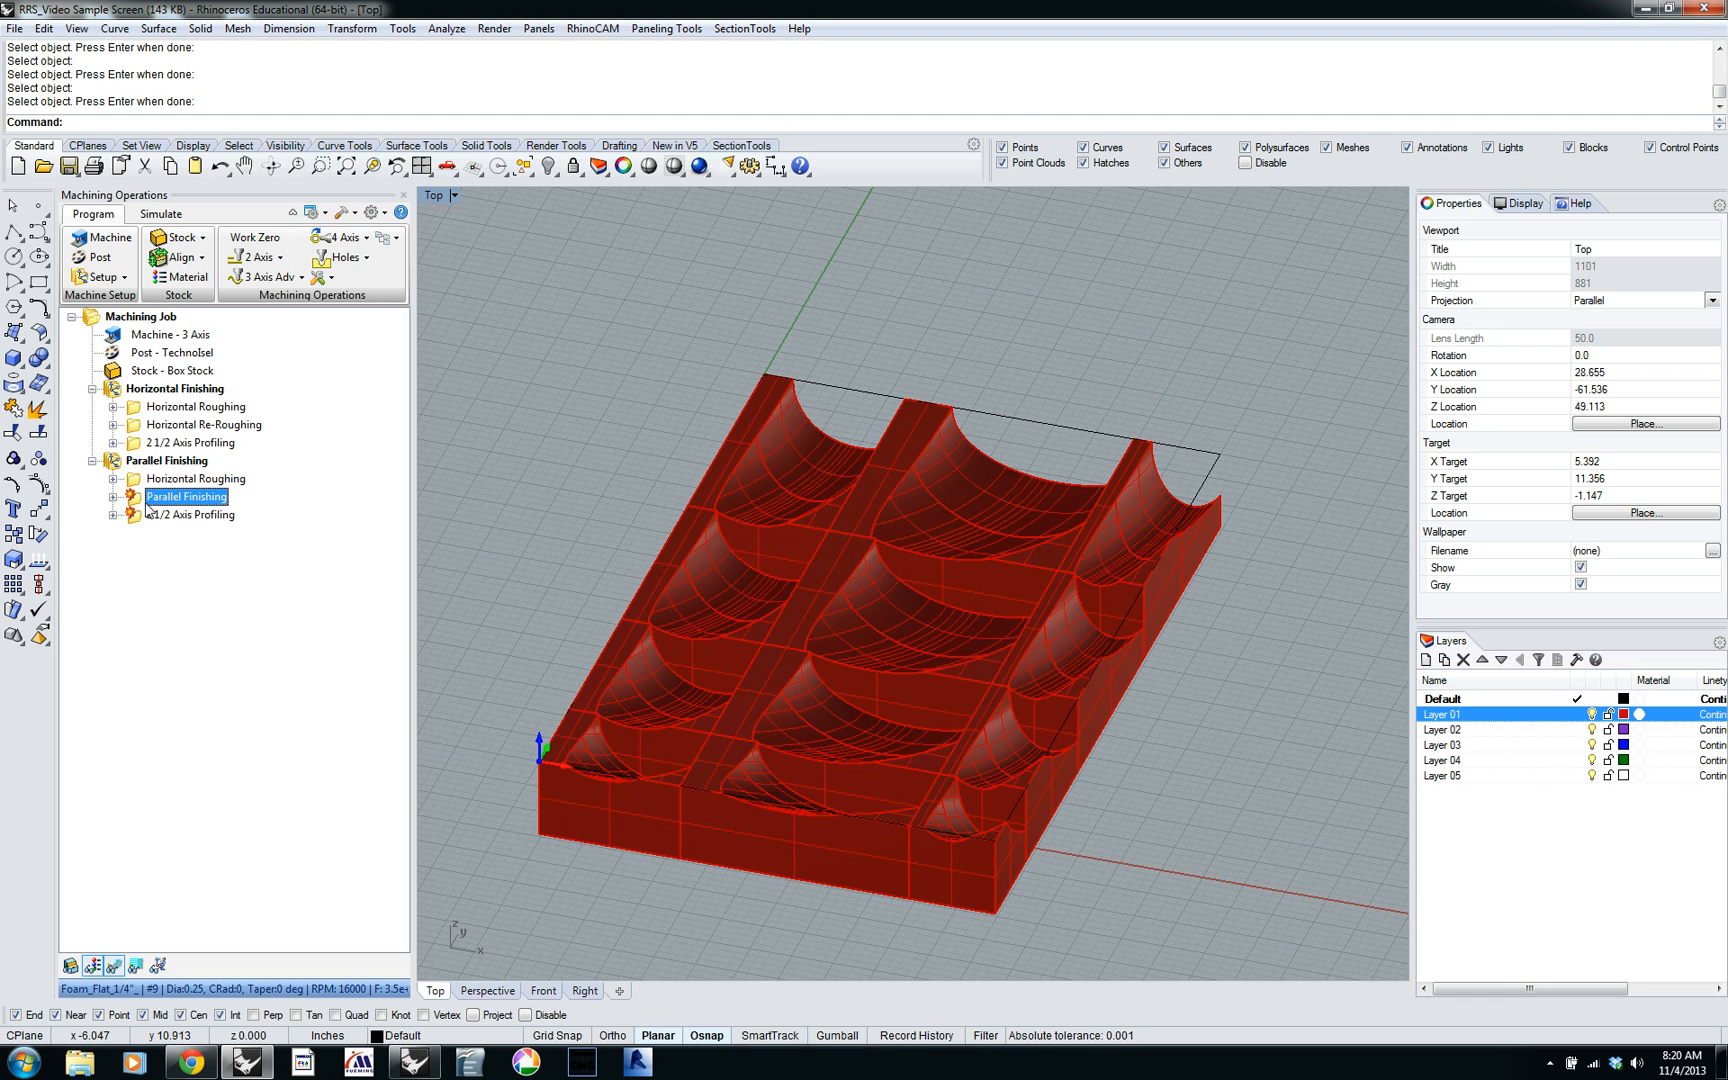
mouse_move(921, 471)
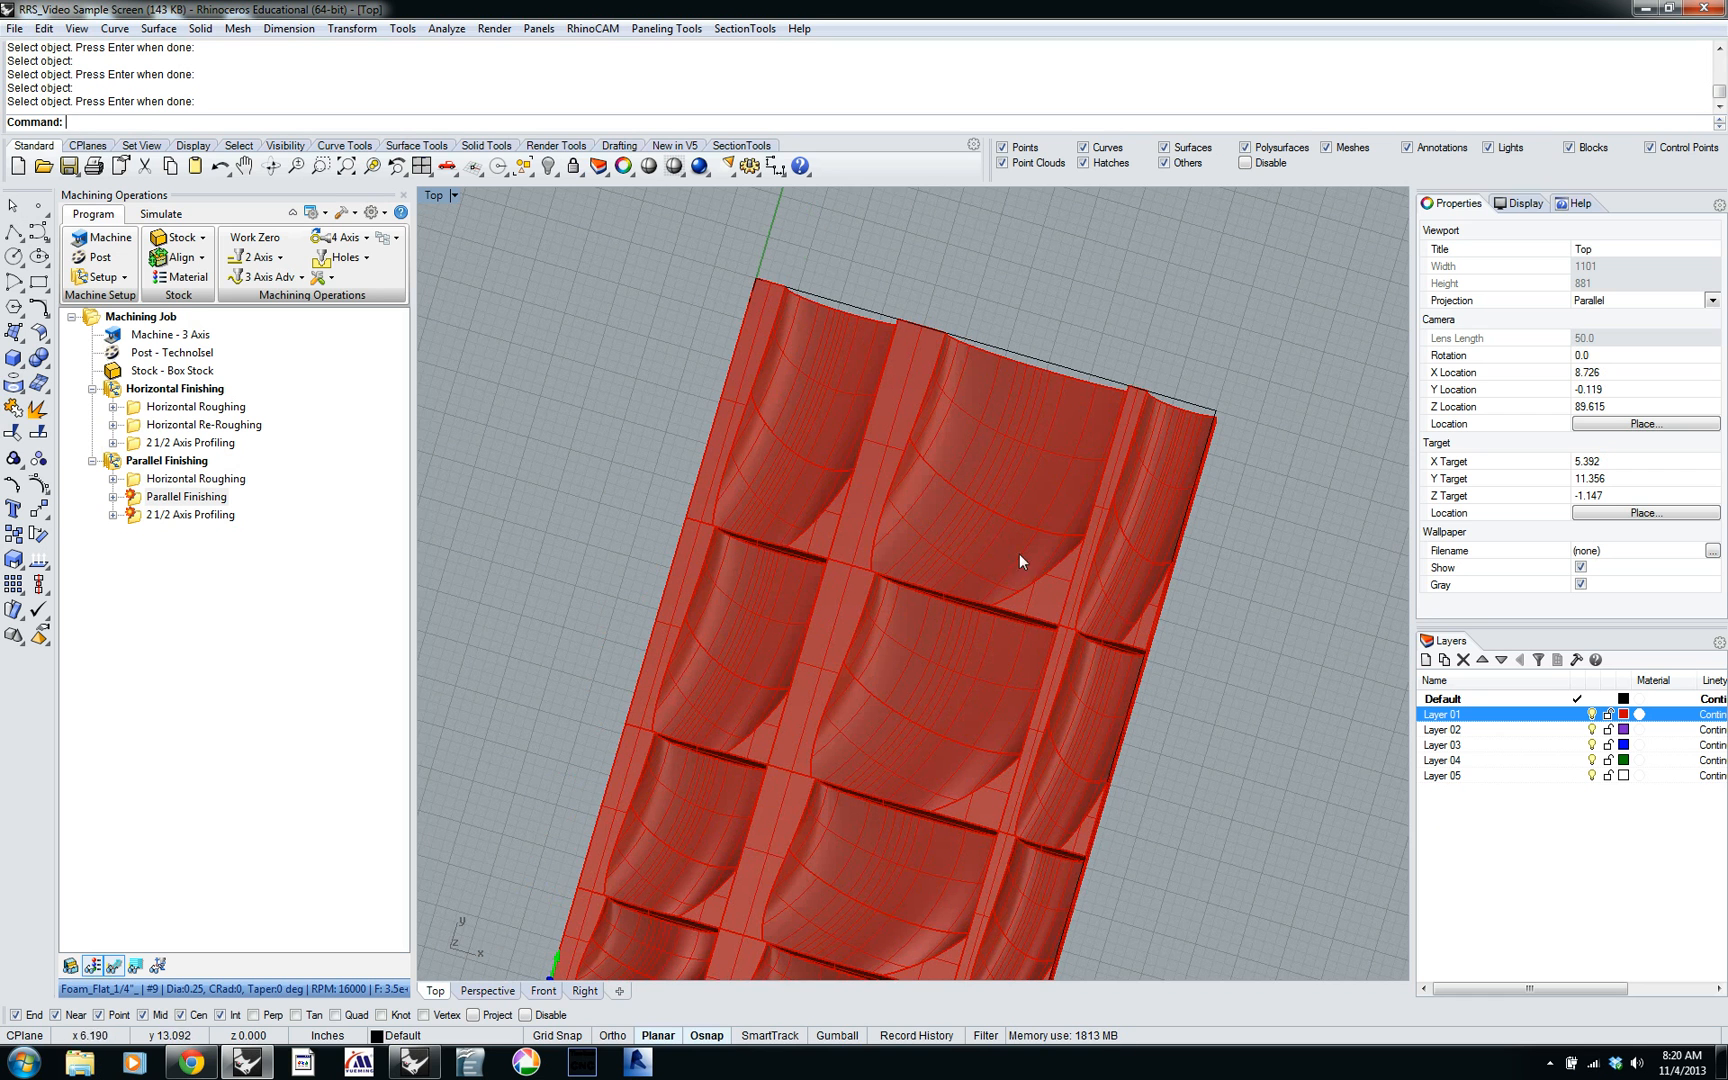
mouse_move(808, 328)
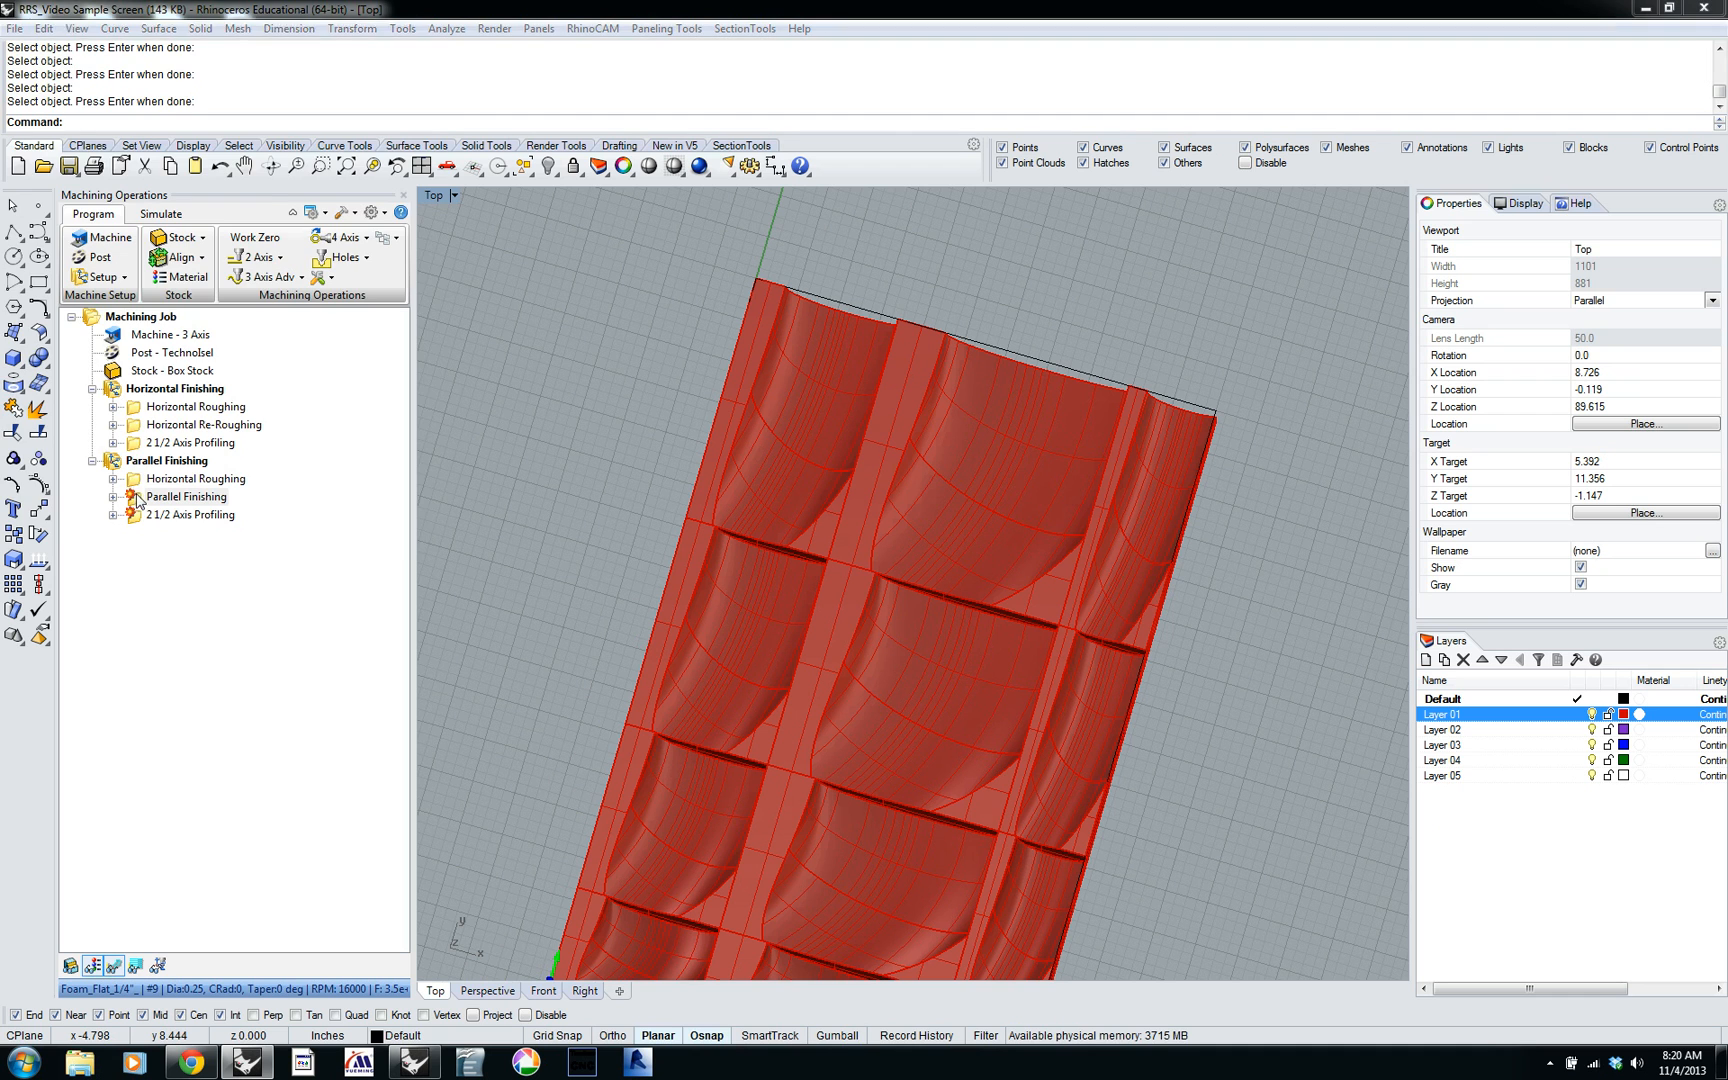
mouse_move(852, 349)
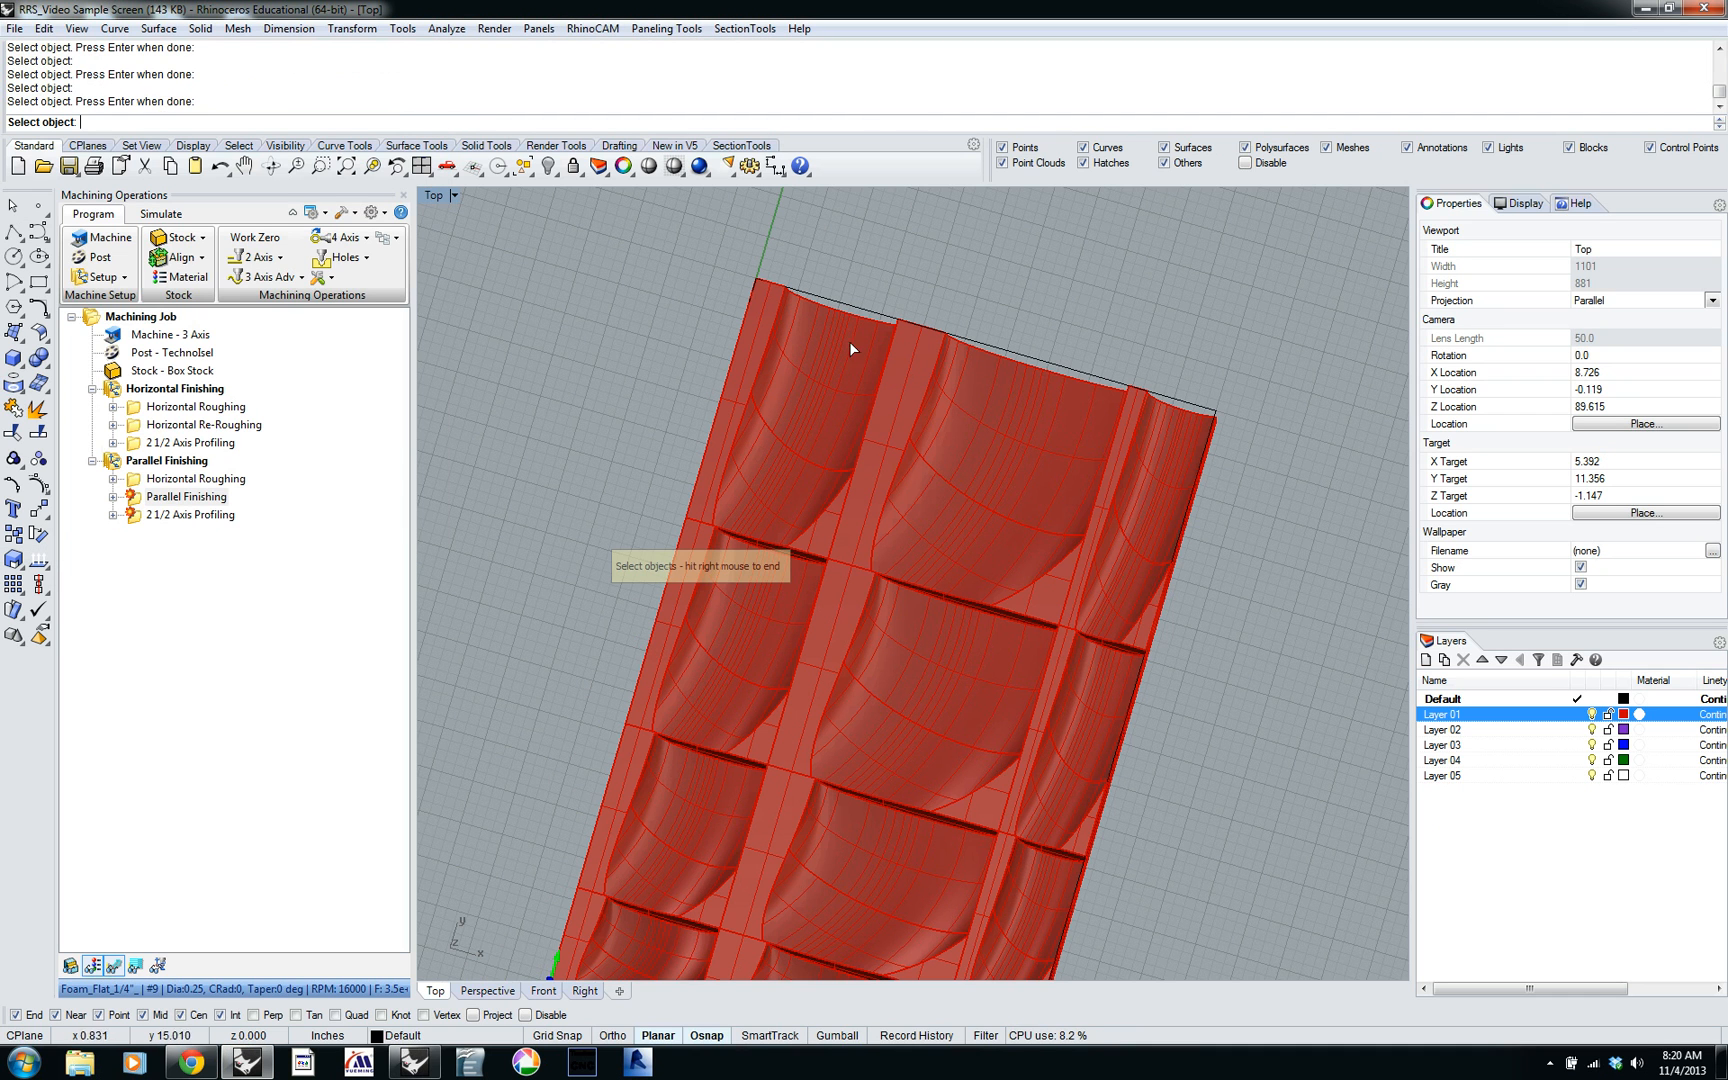
click(849, 350)
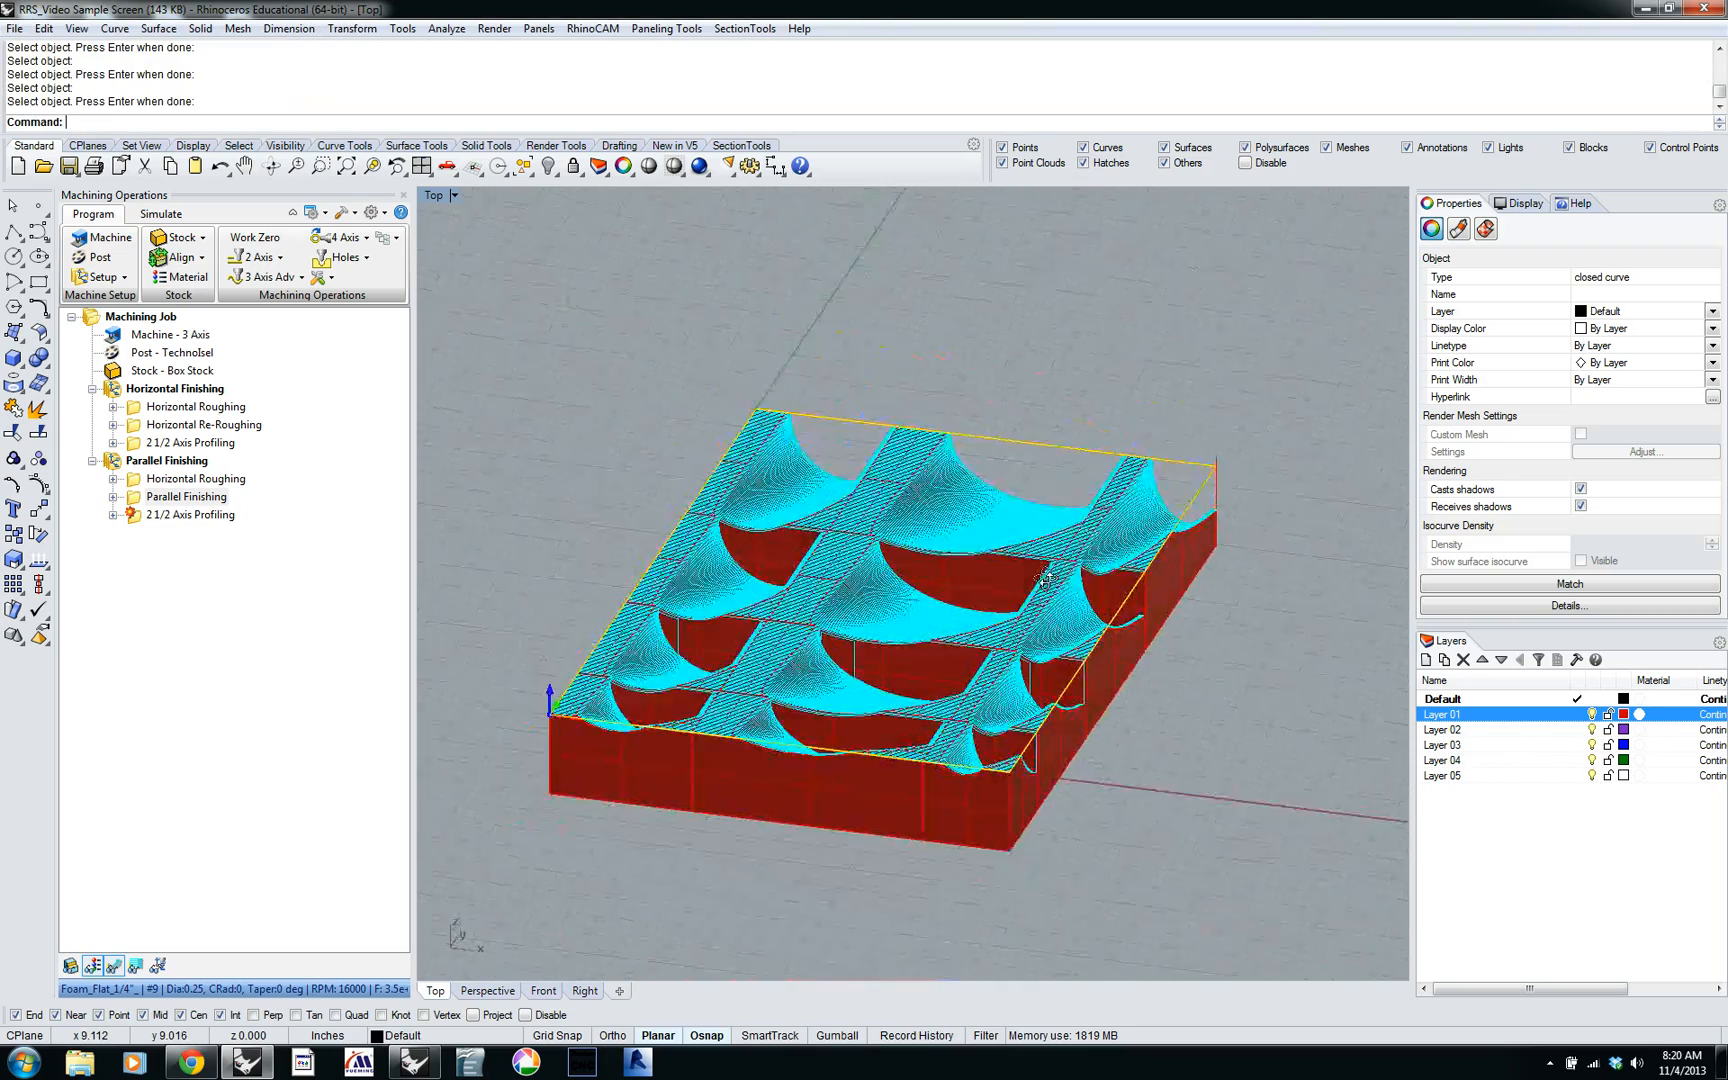
scroll(up, 3)
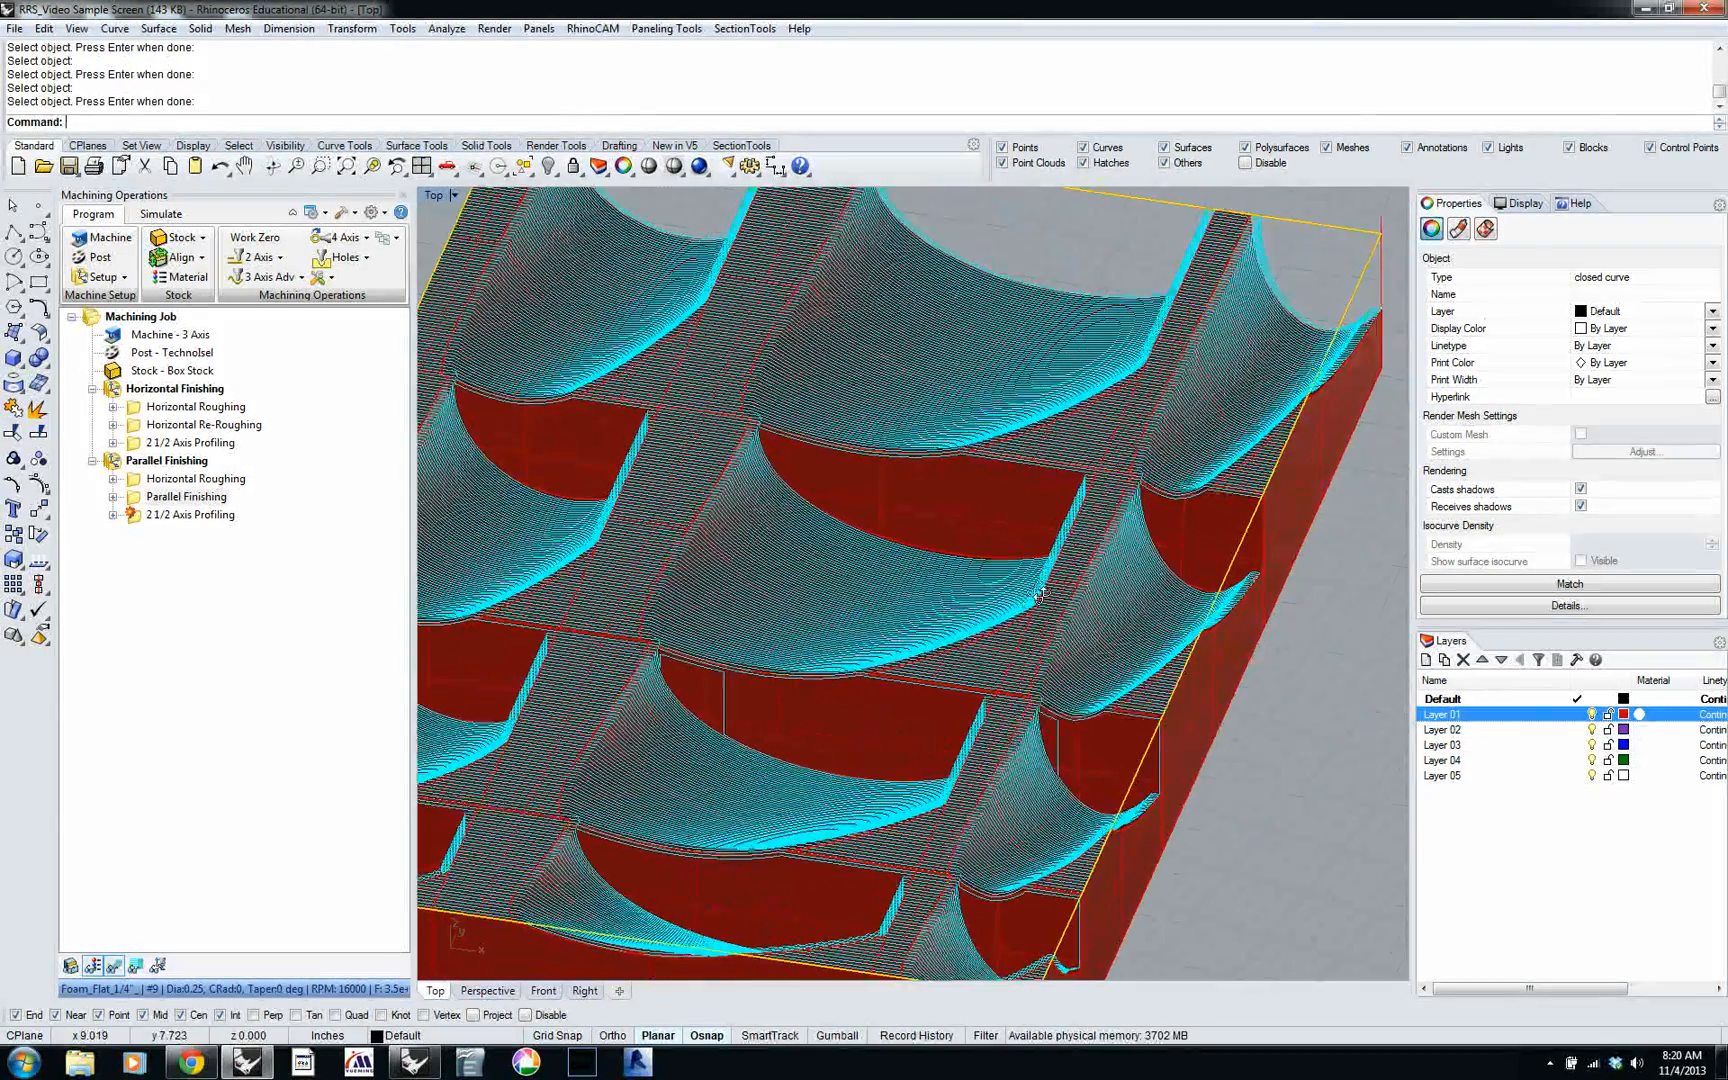
click(191, 515)
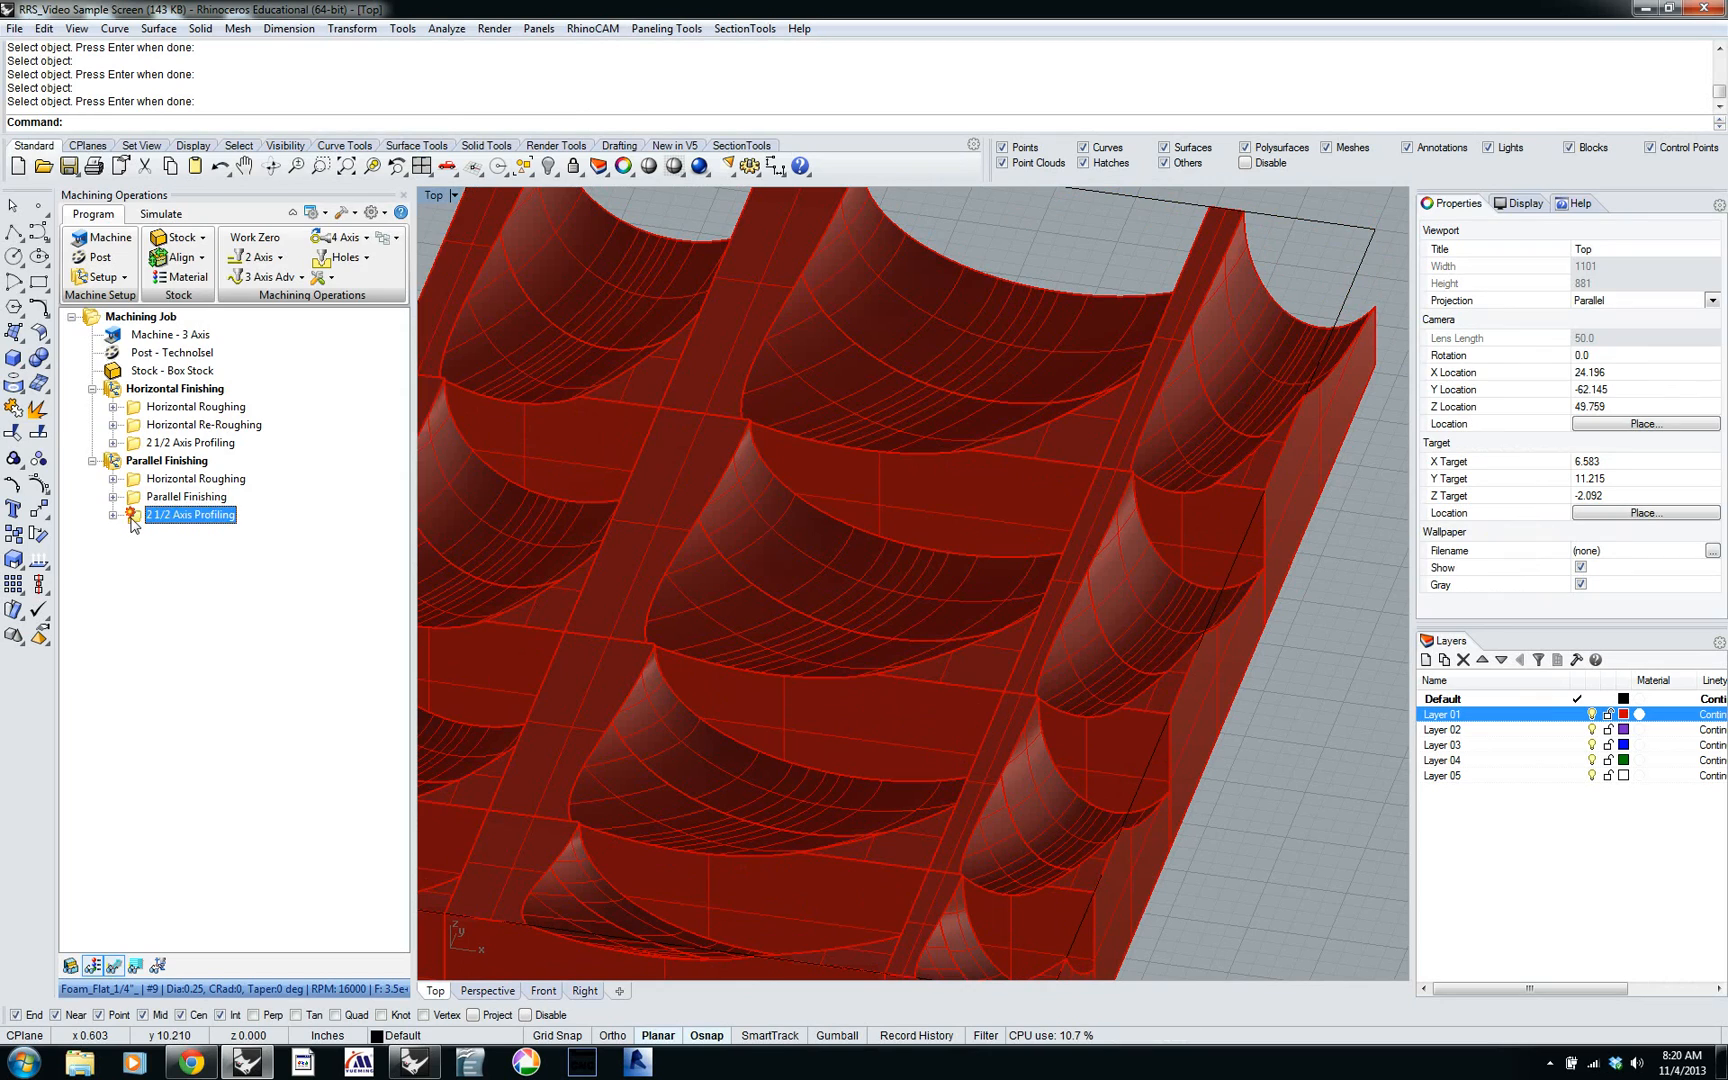
Generate the 2½ Axis Profiling contour toolpath around the panel outline.
double_click(190, 515)
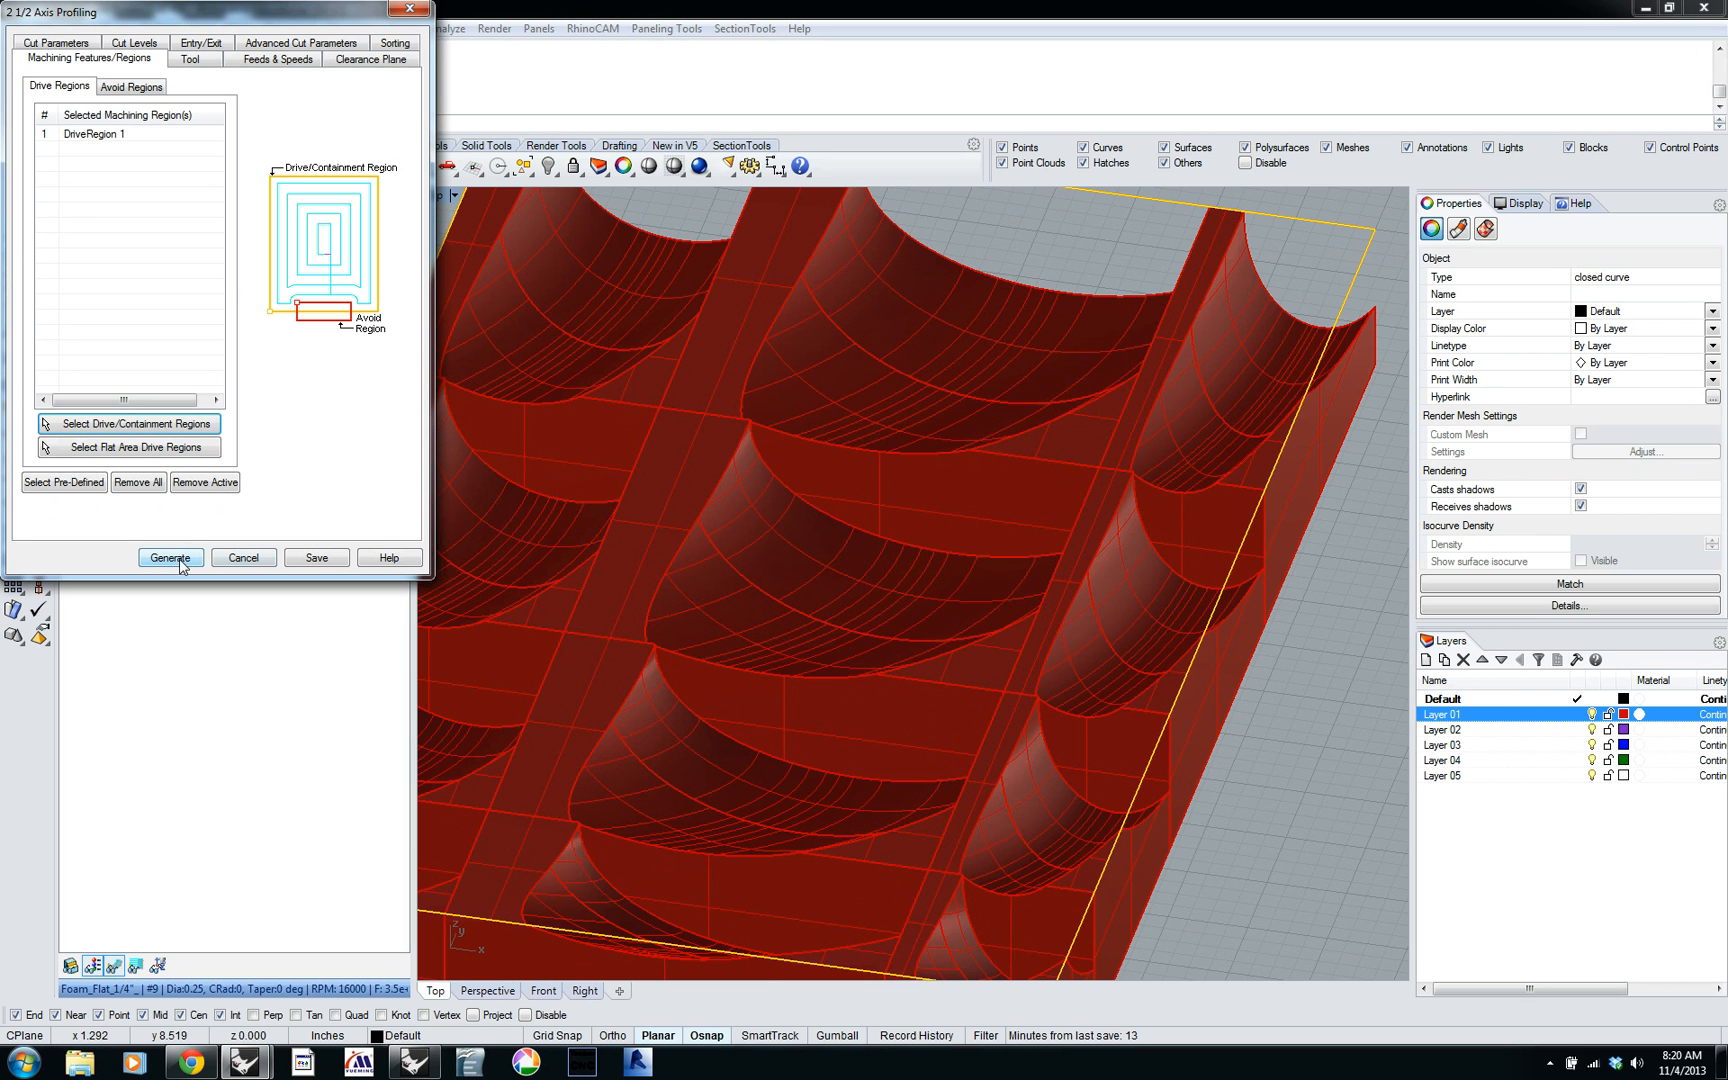
click(170, 558)
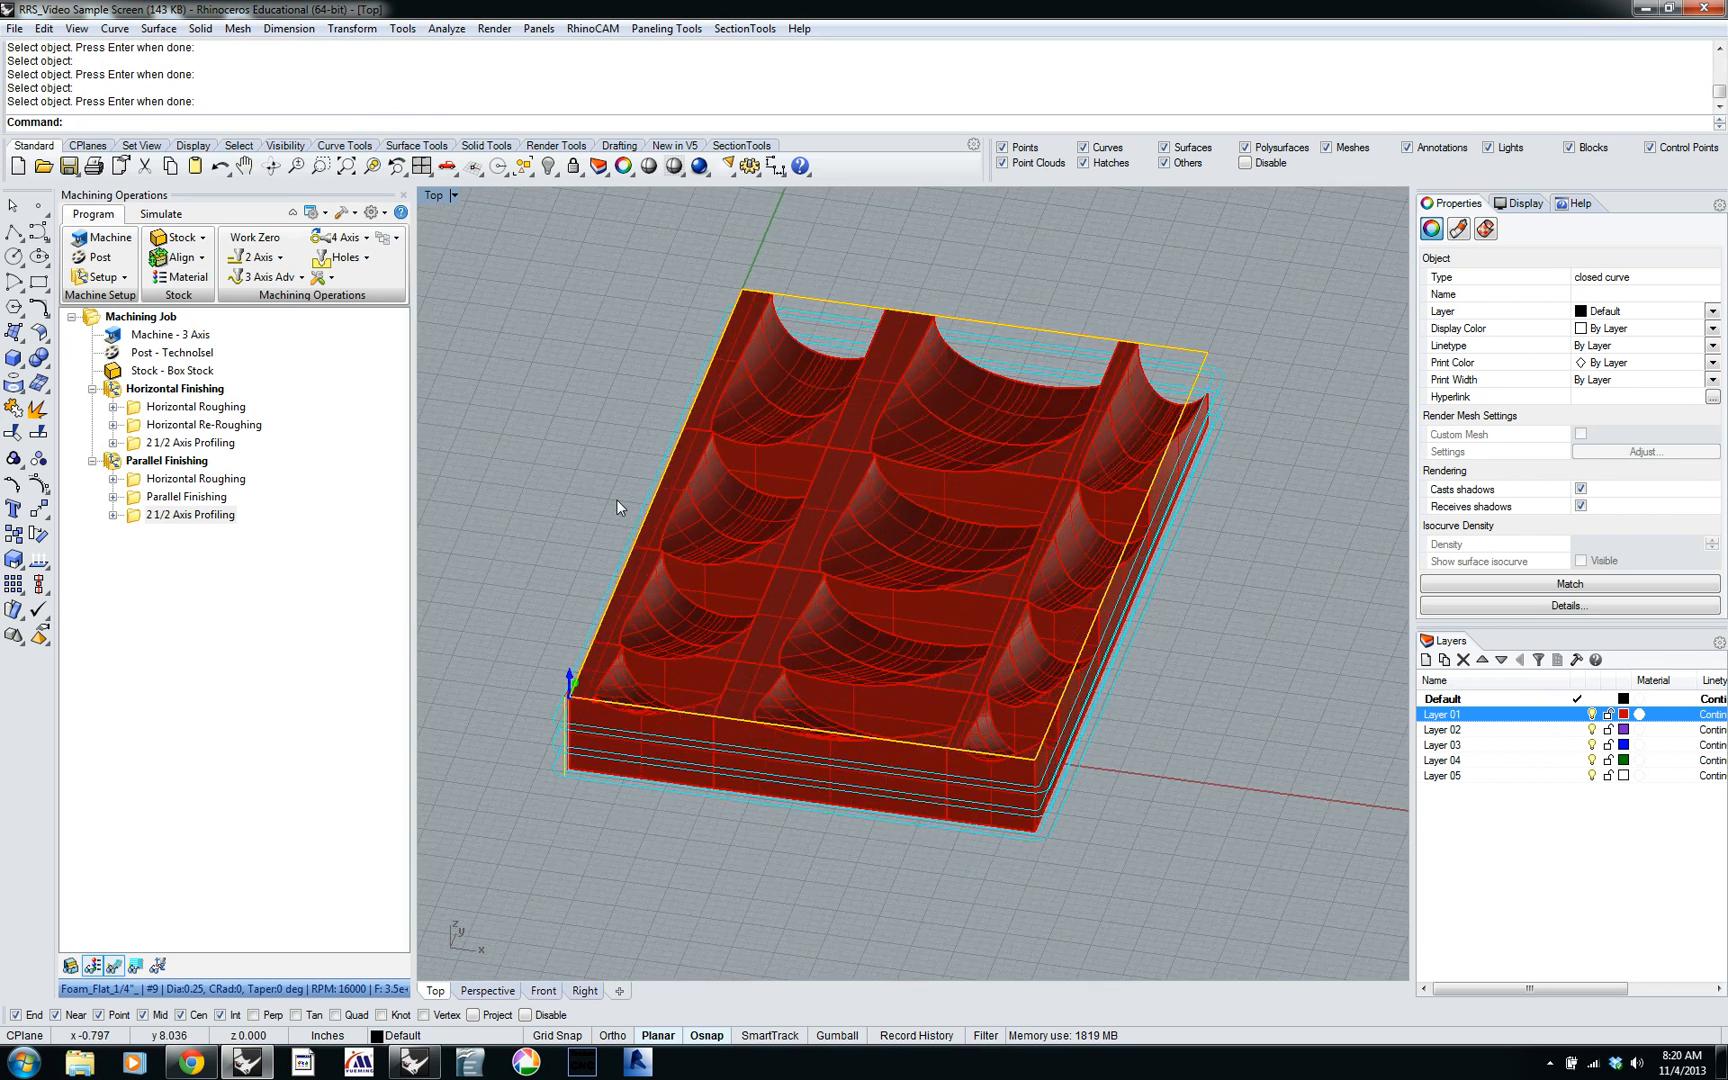
Select the Parallel Finishing setup and play its simulation on the wooden stock.
click(169, 460)
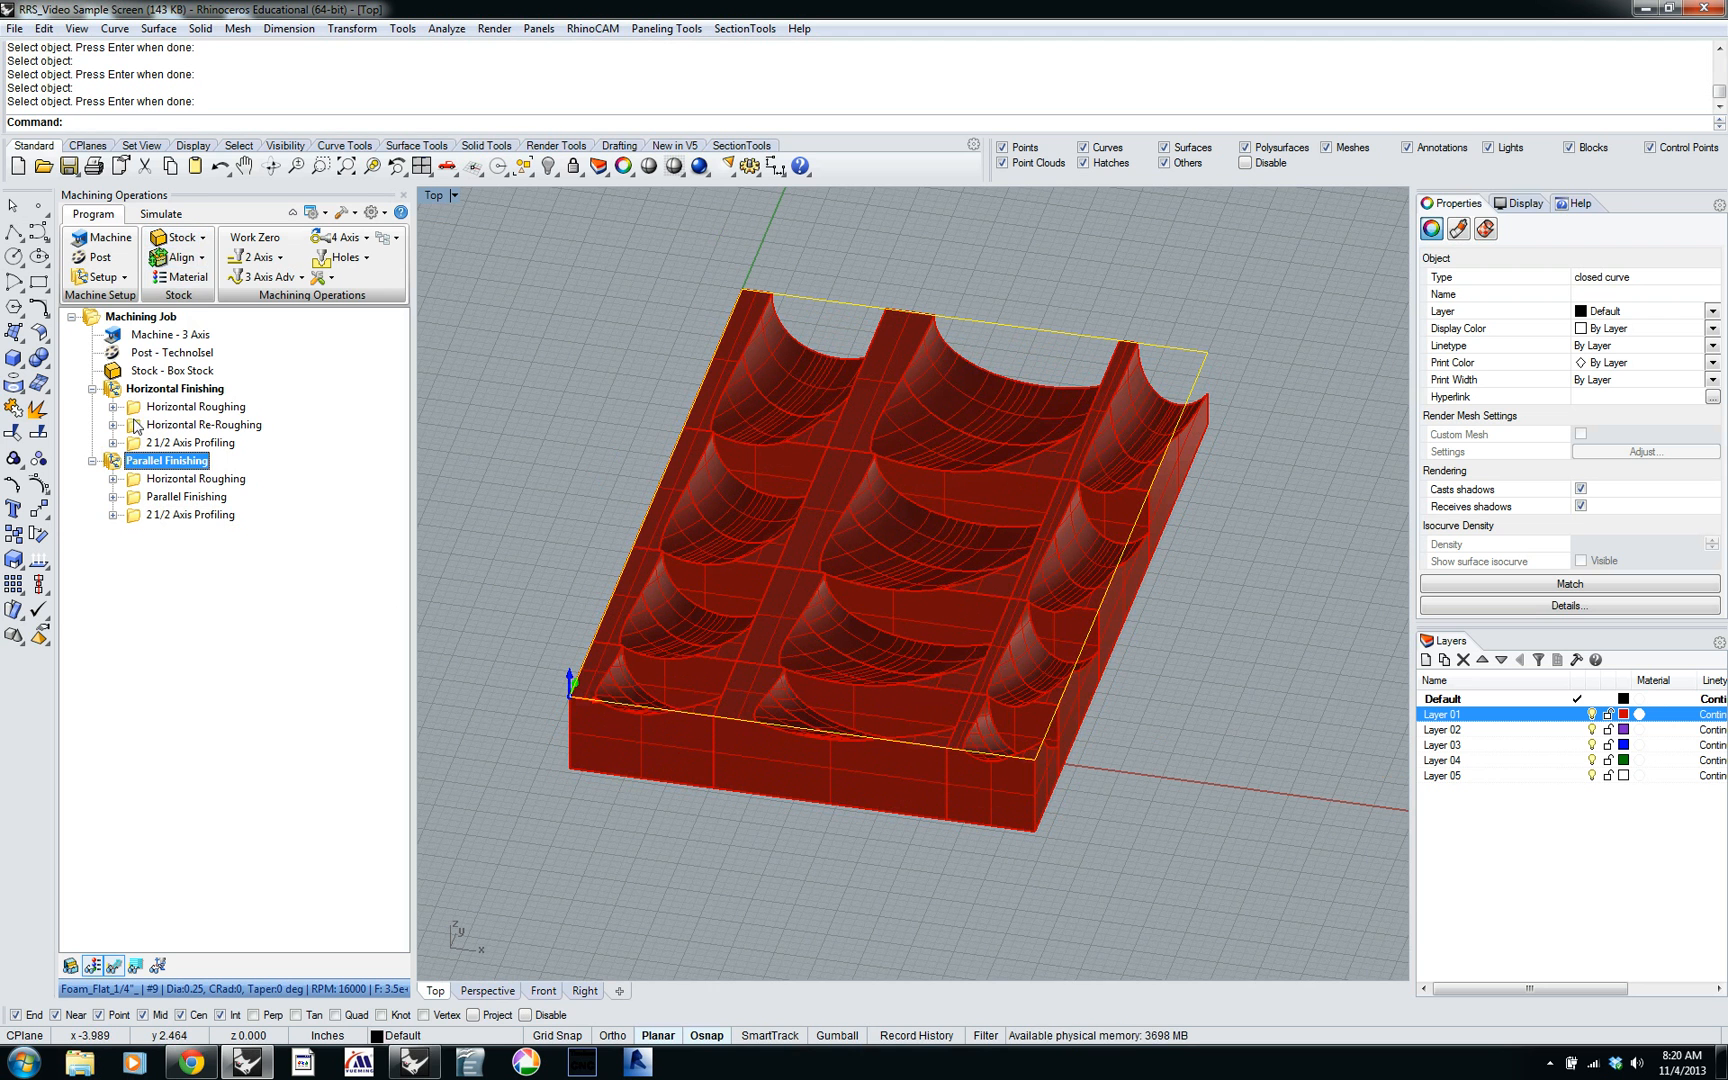
click(160, 213)
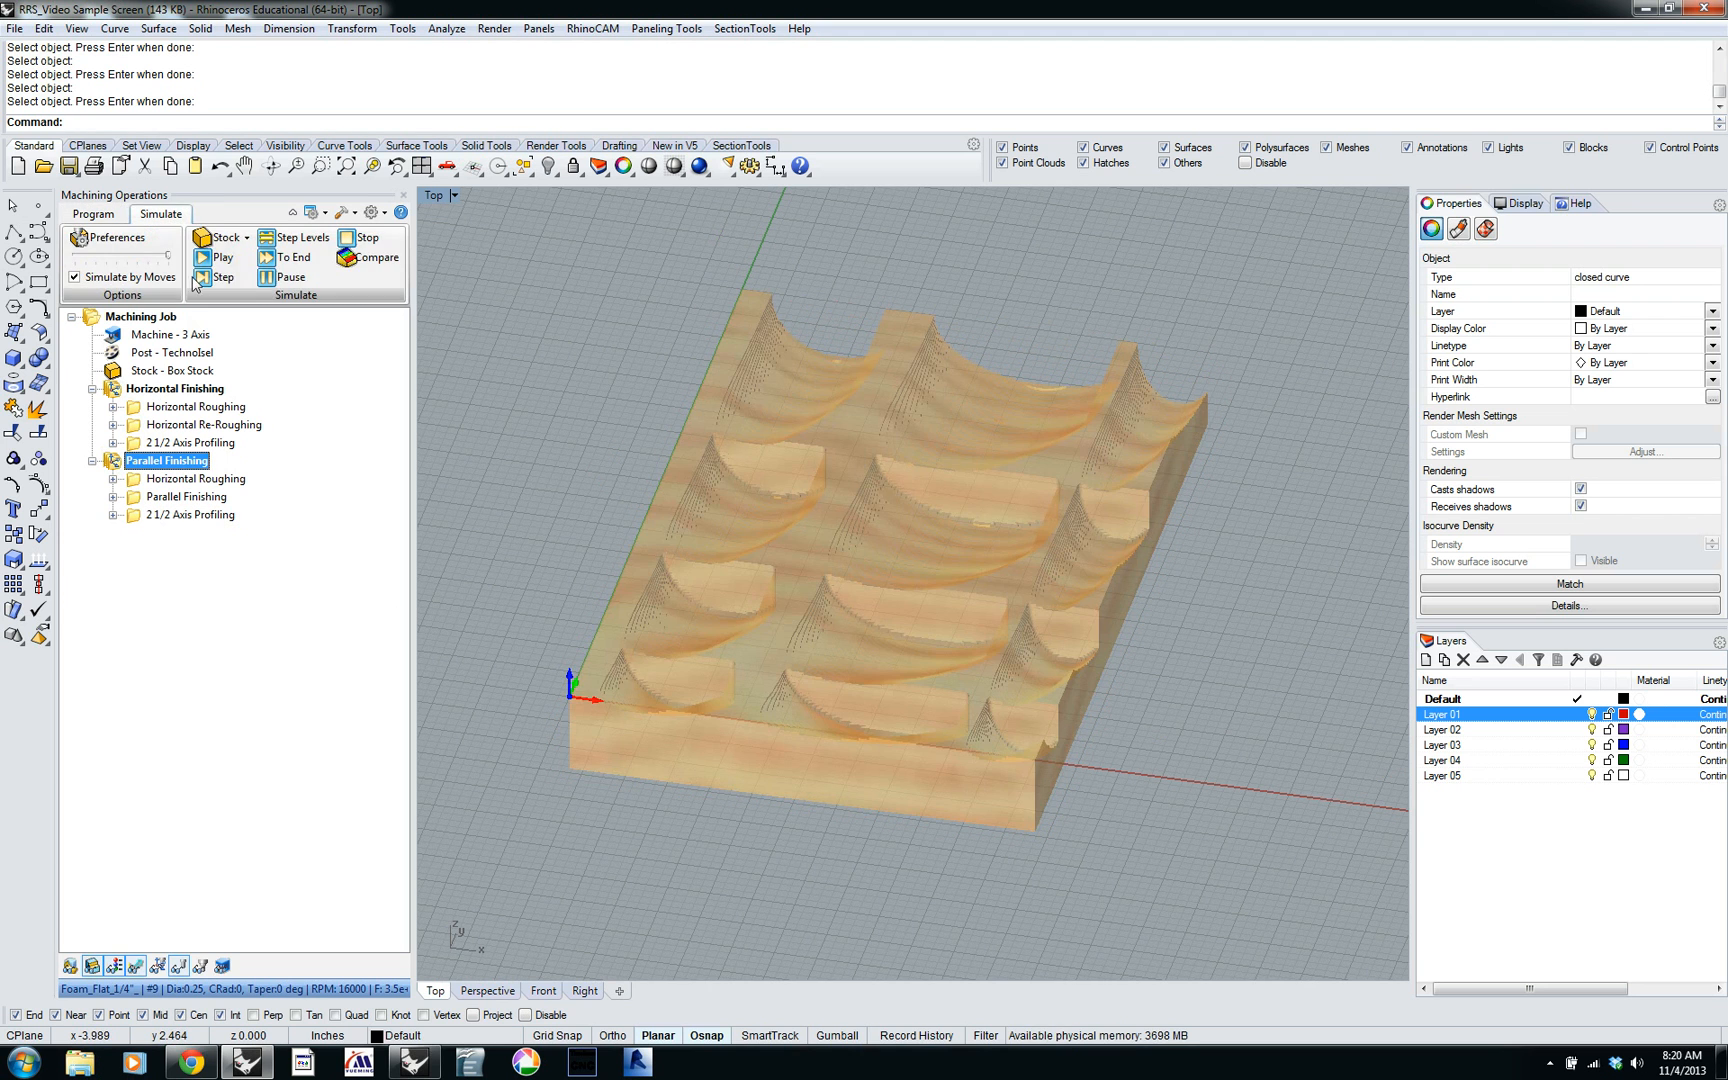
click(225, 257)
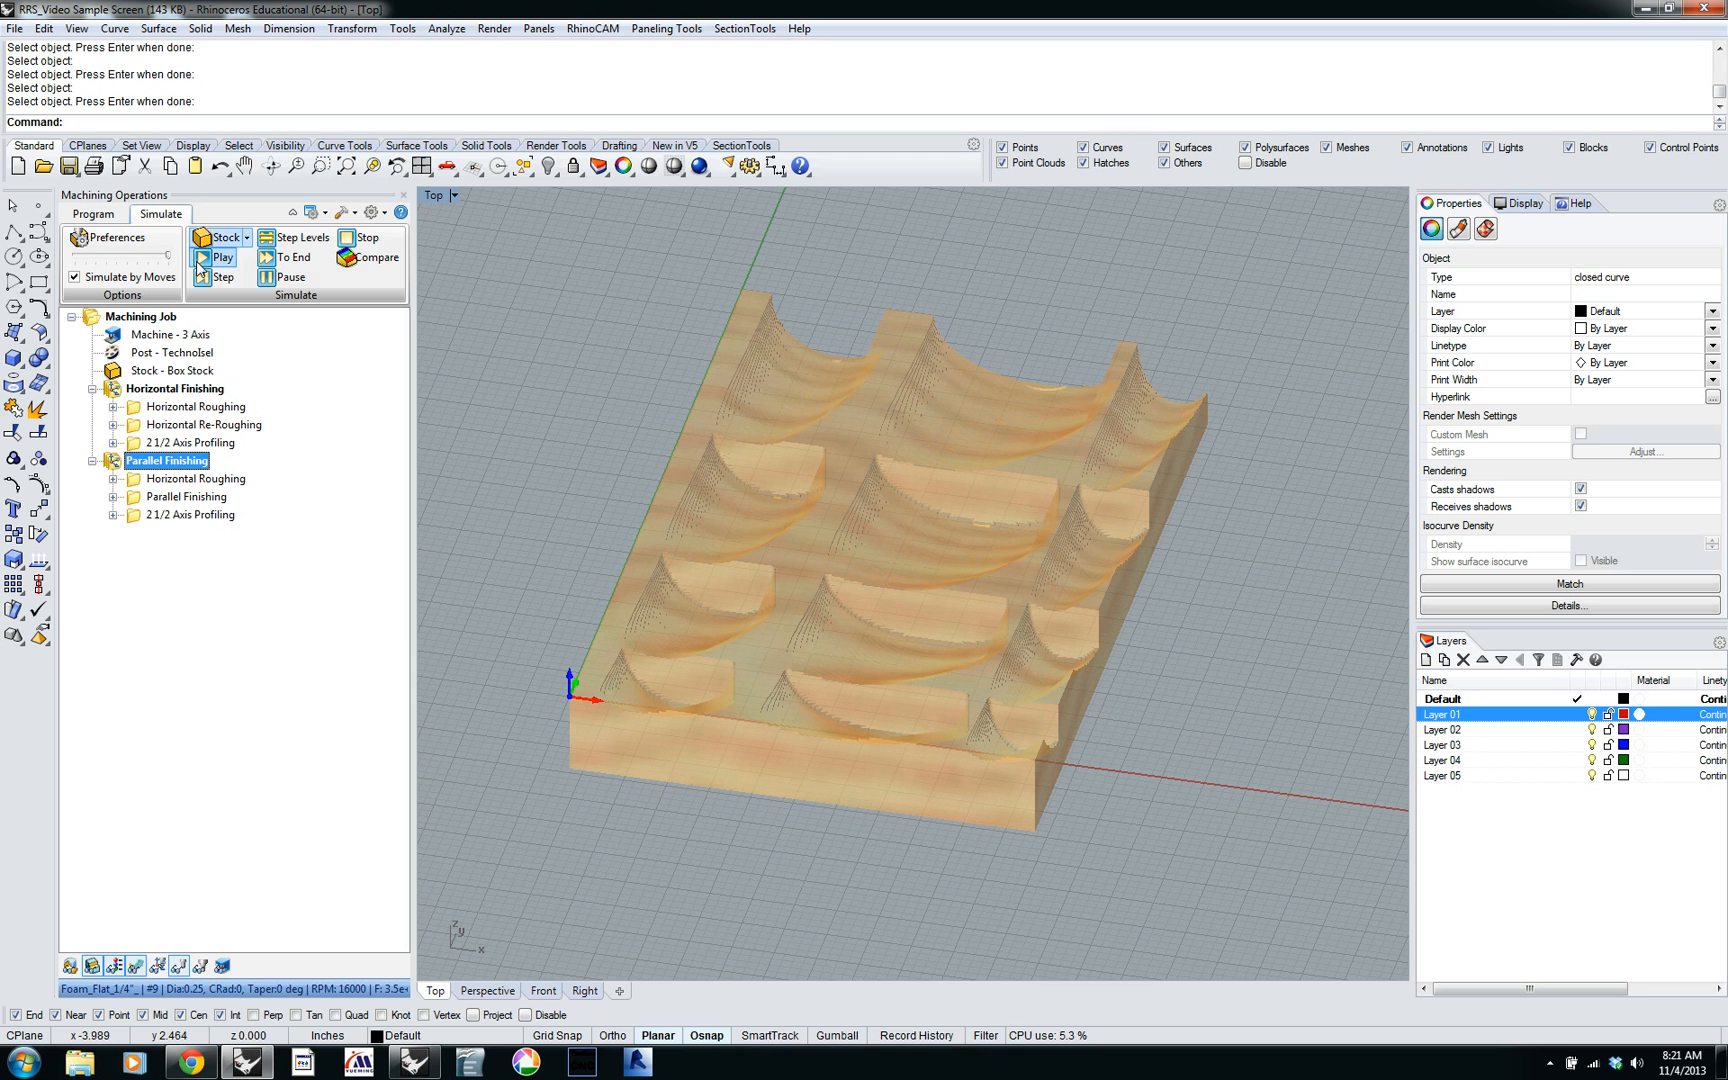
click(223, 257)
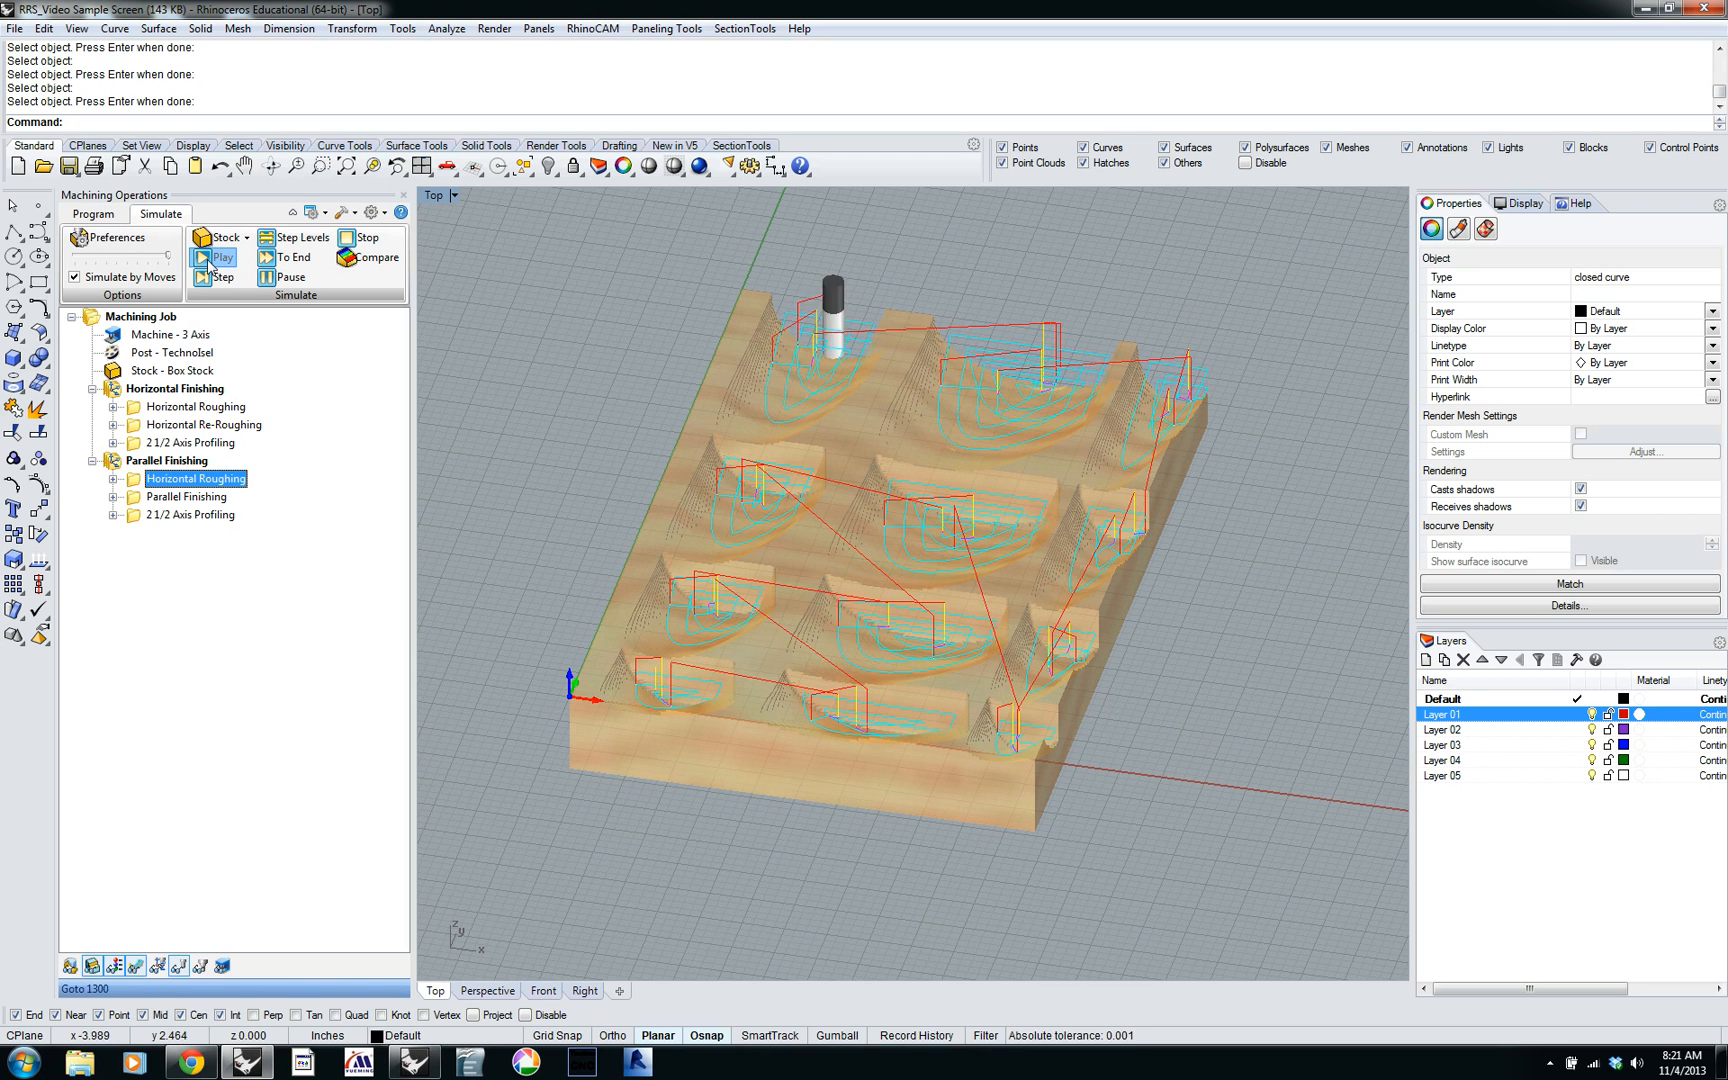
click(222, 257)
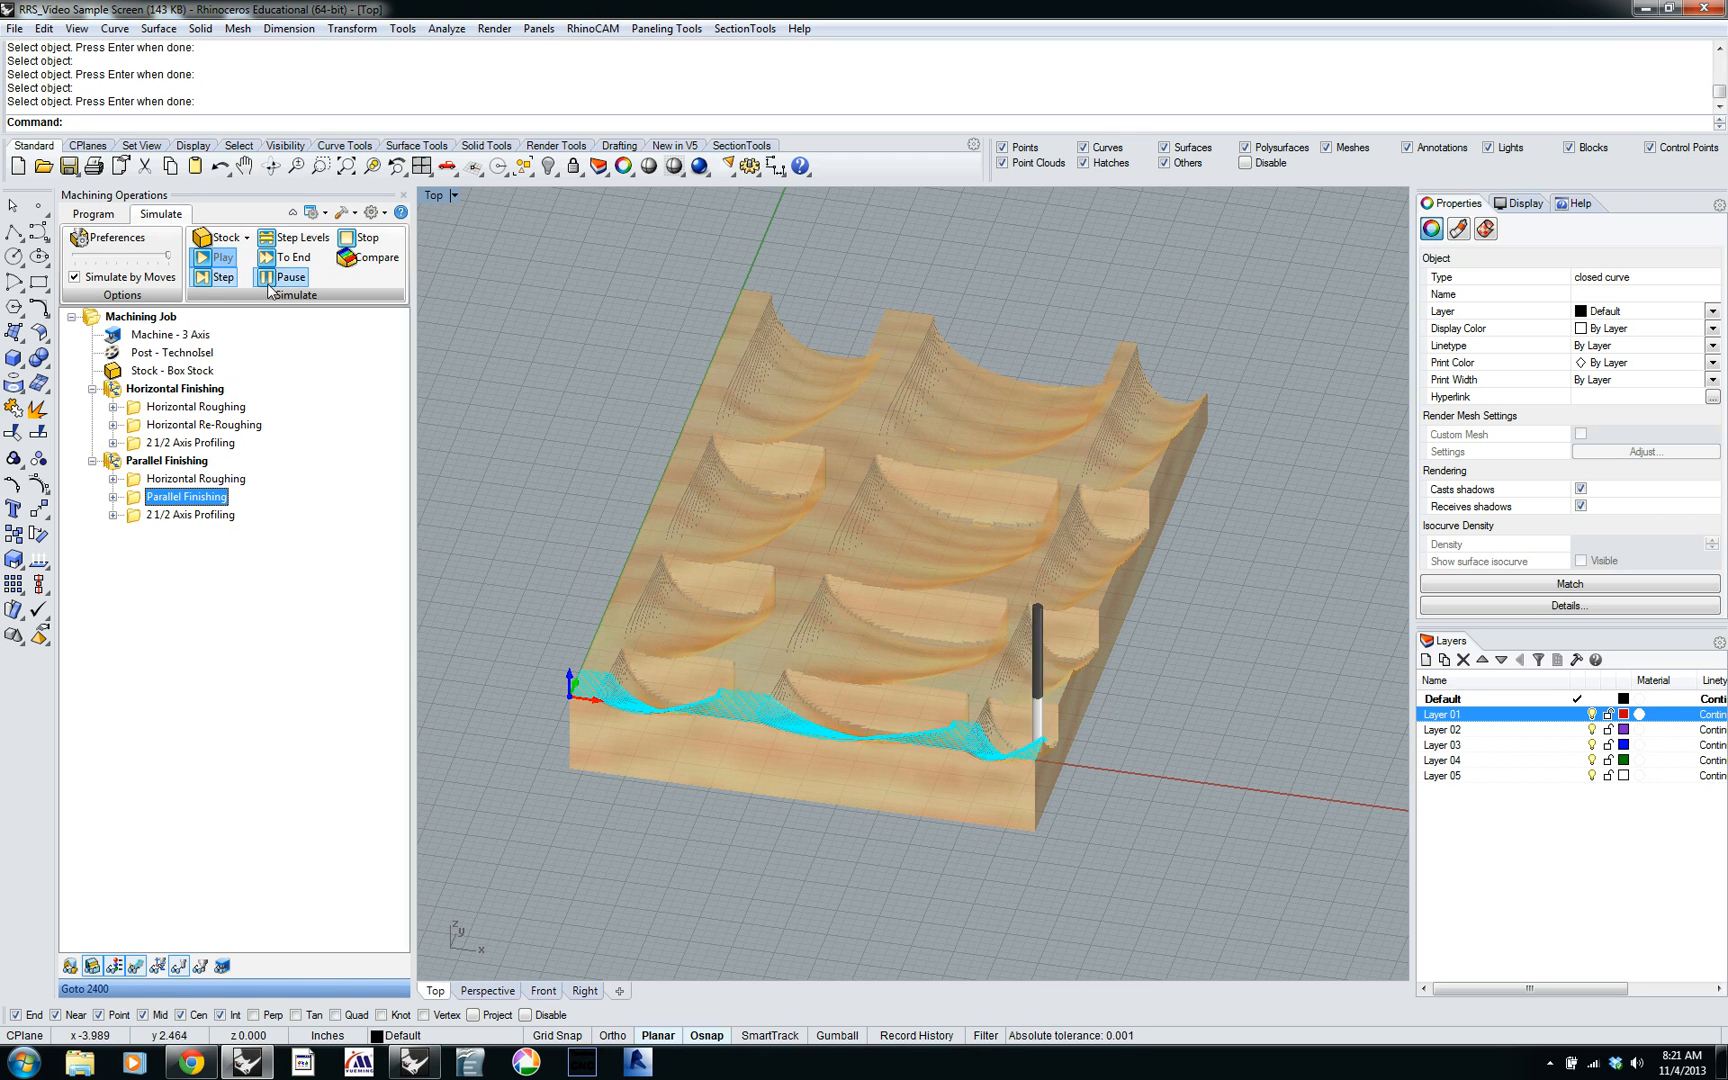
Play the Parallel Finishing simulation until about half the roughed stock is finished.
click(195, 478)
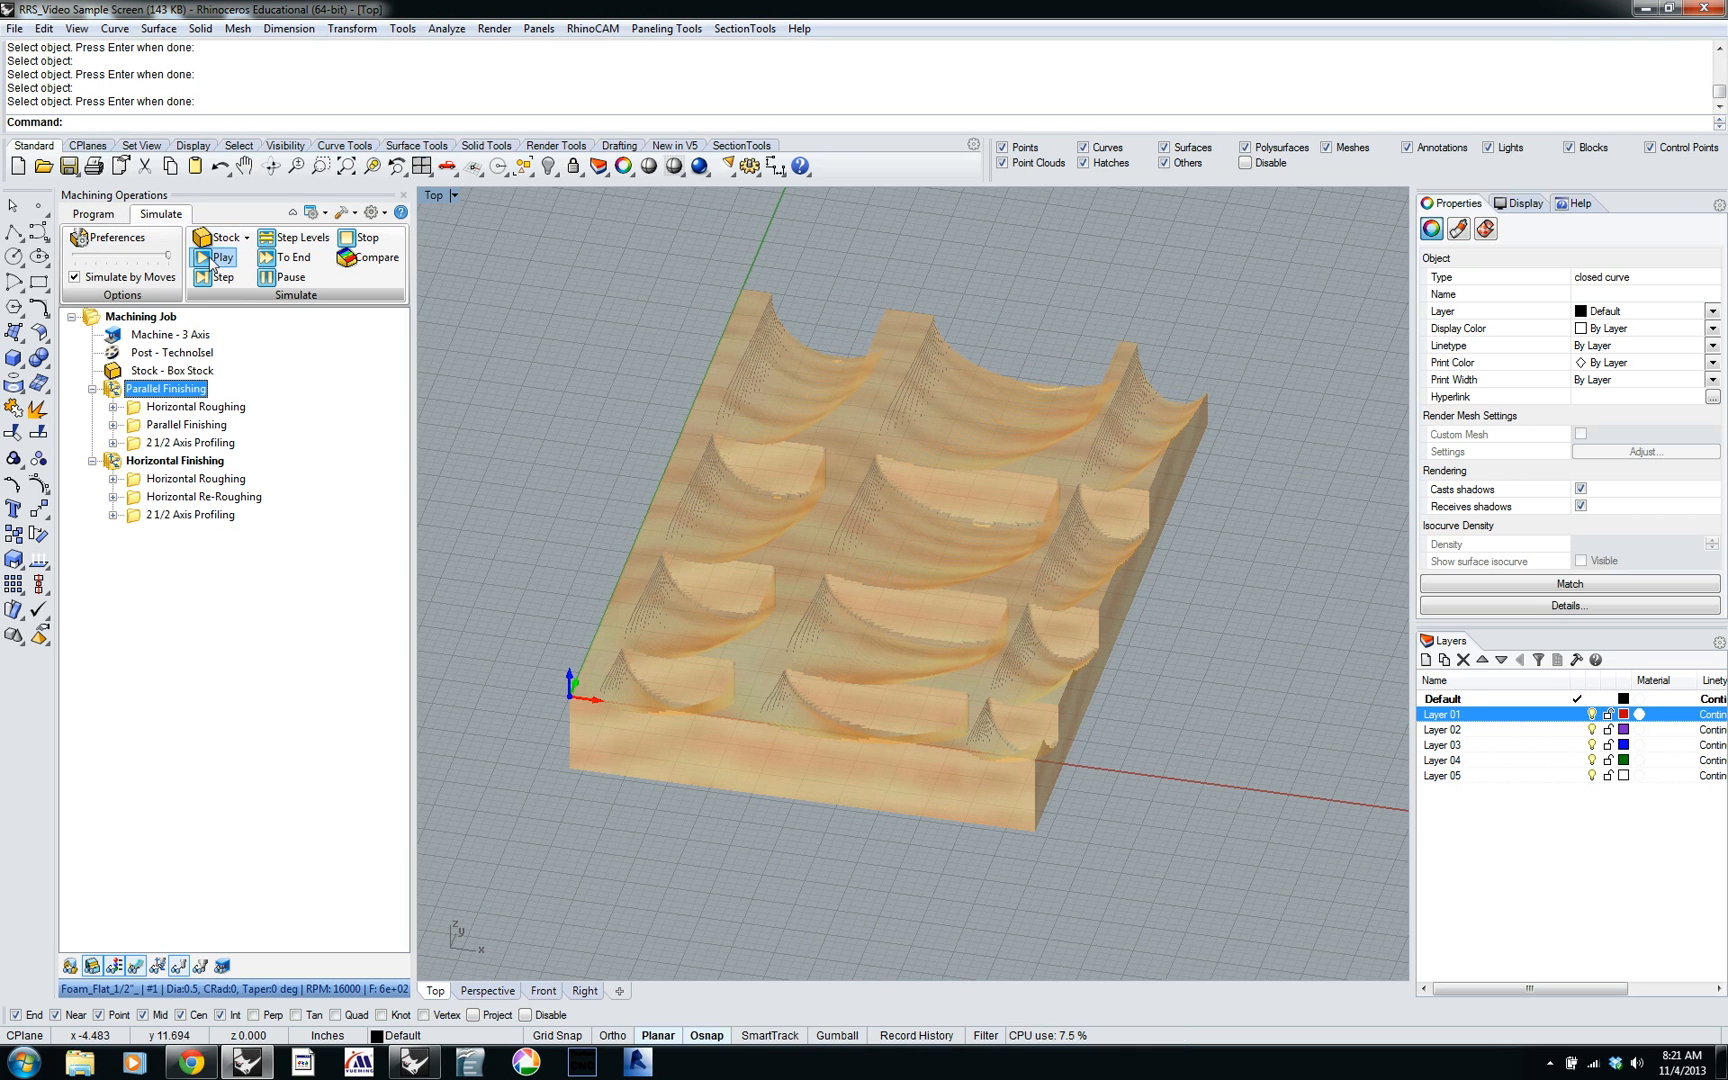
click(224, 257)
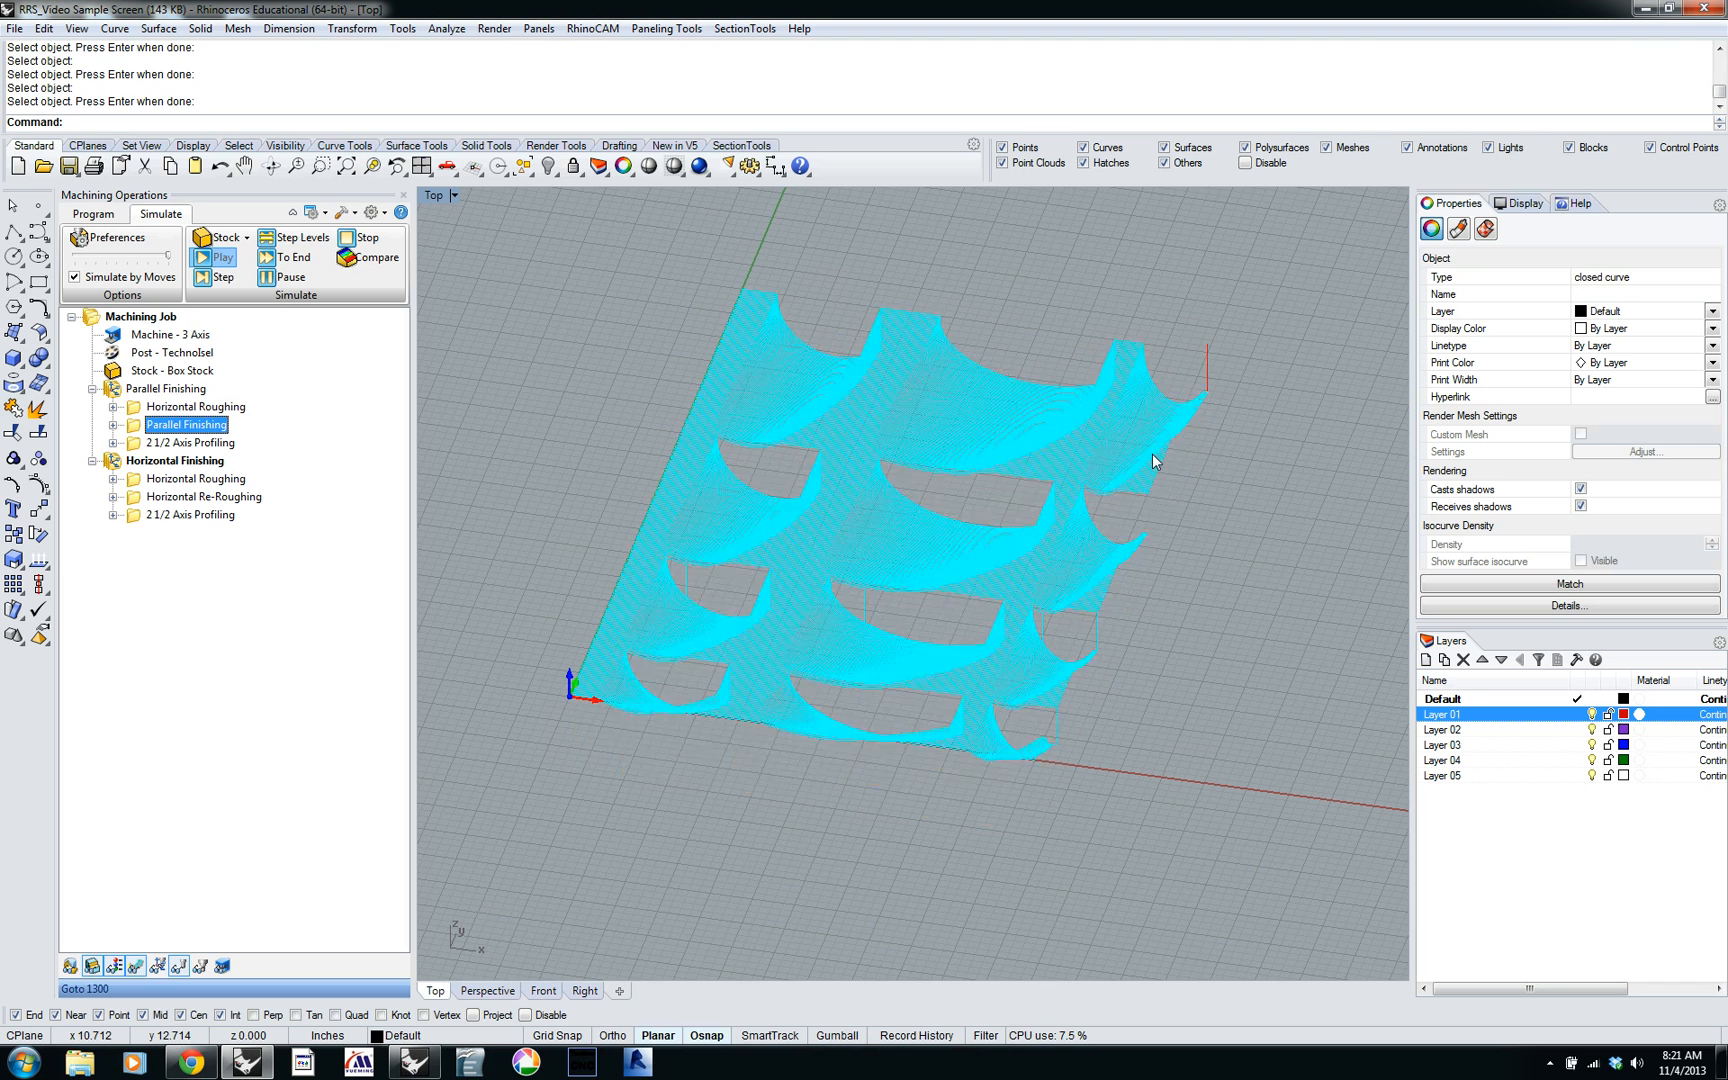
click(220, 257)
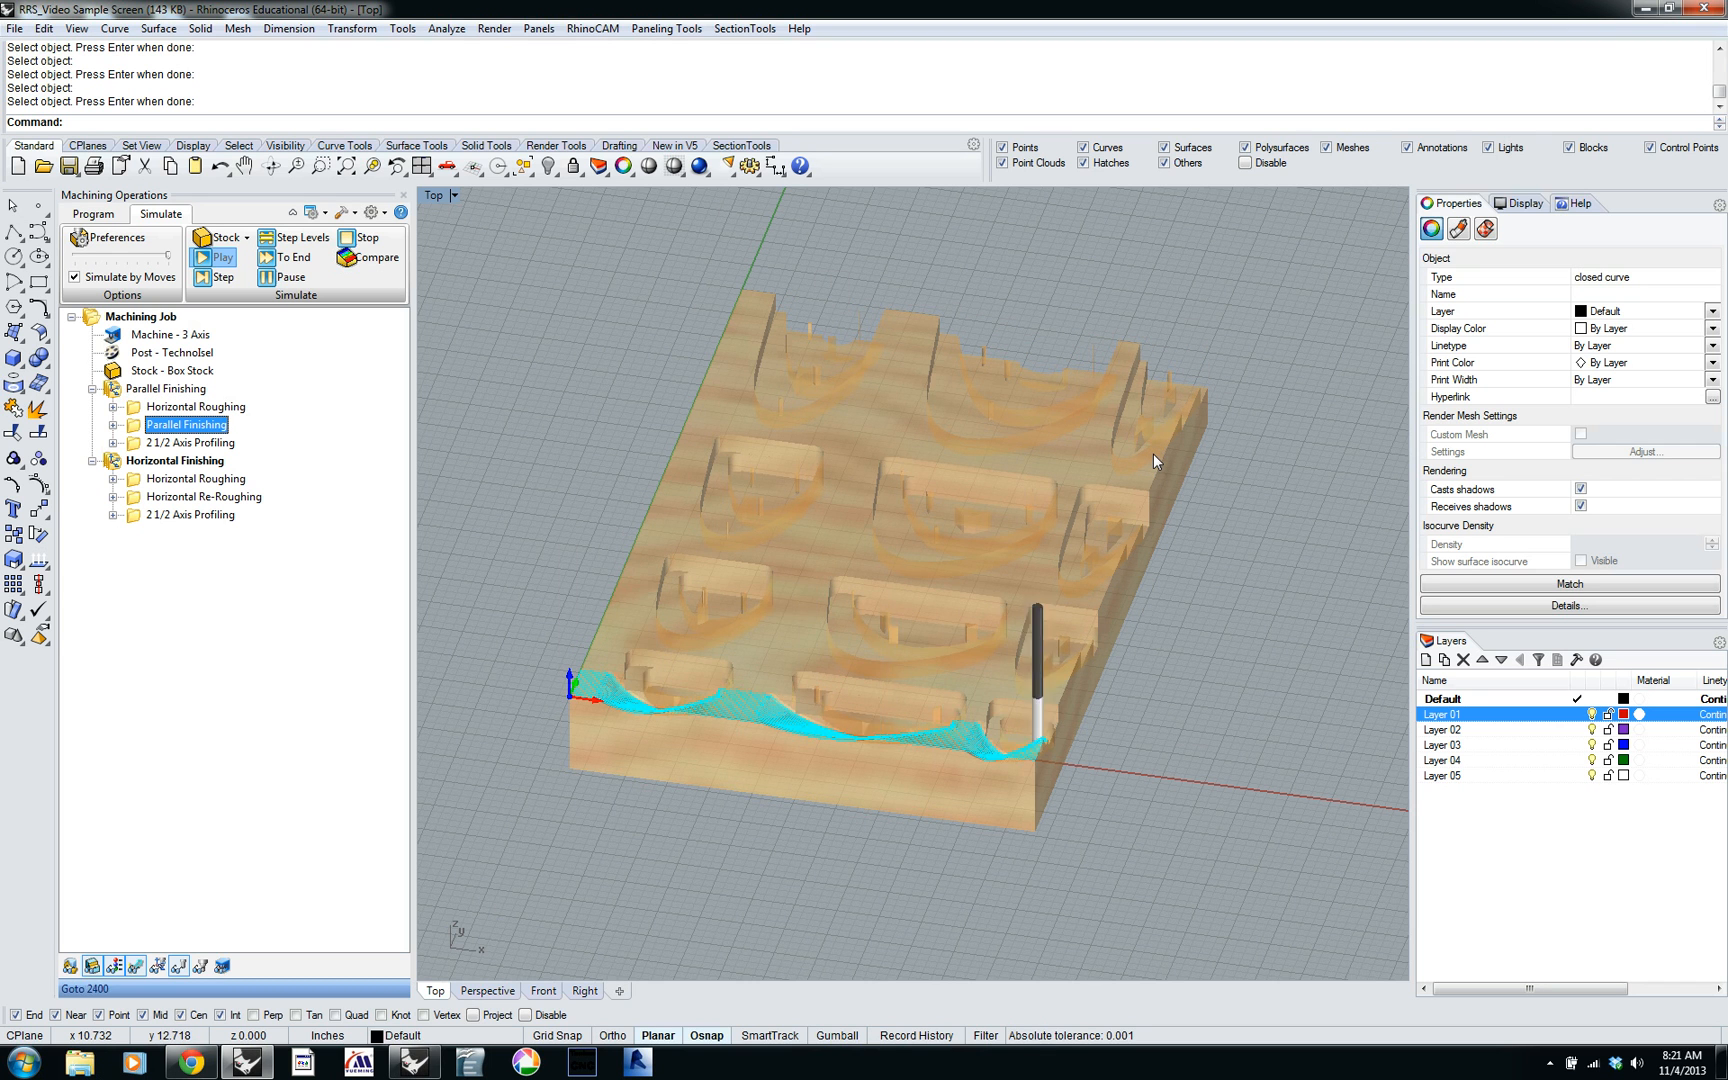
click(222, 257)
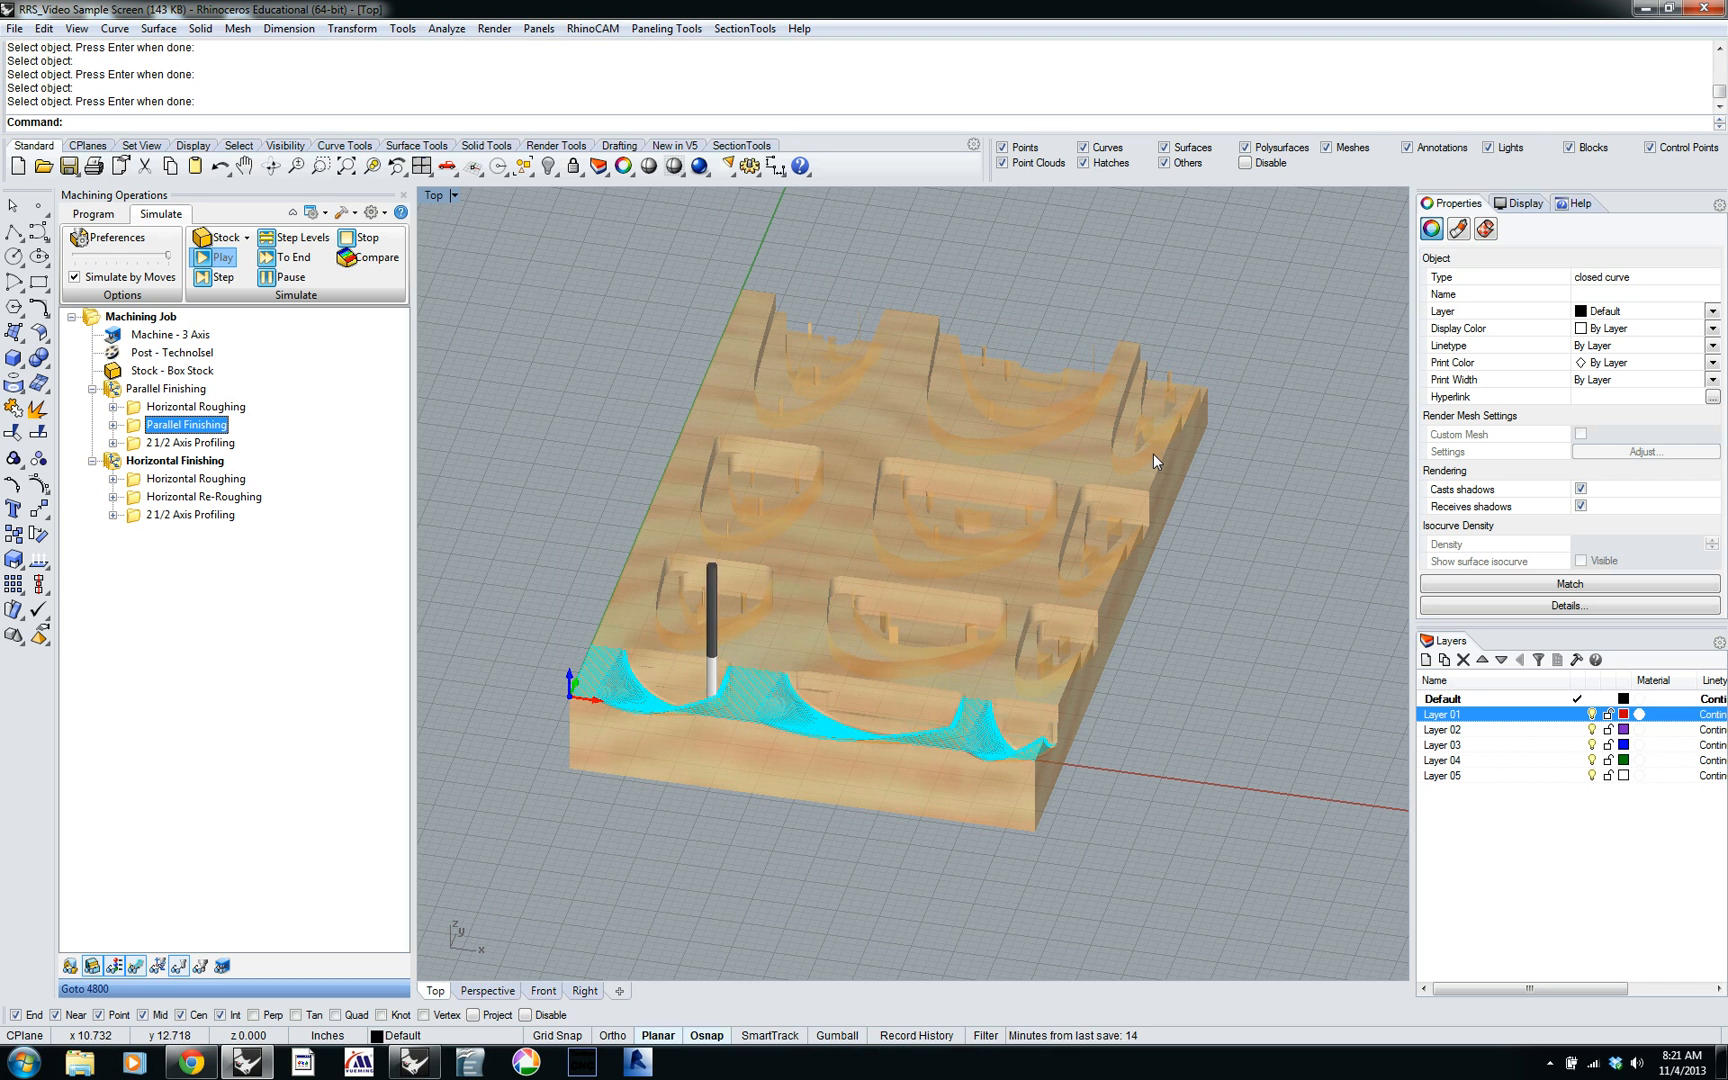
click(217, 257)
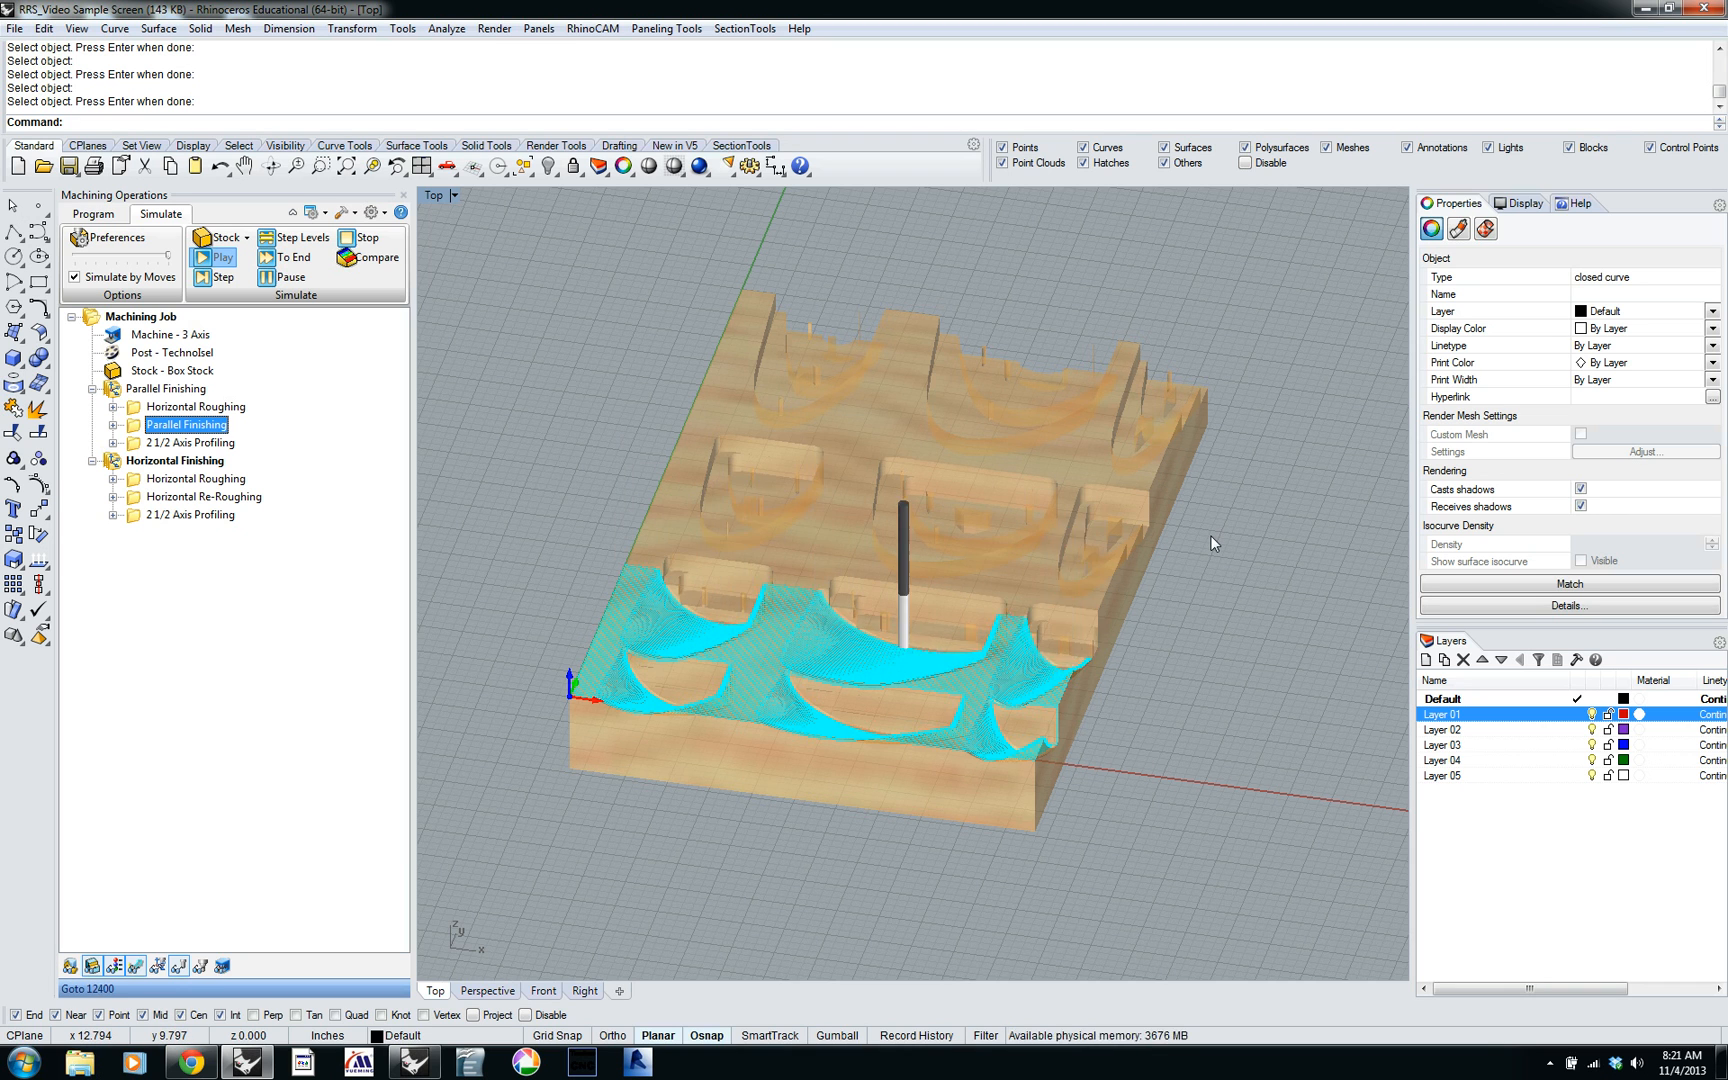
click(220, 277)
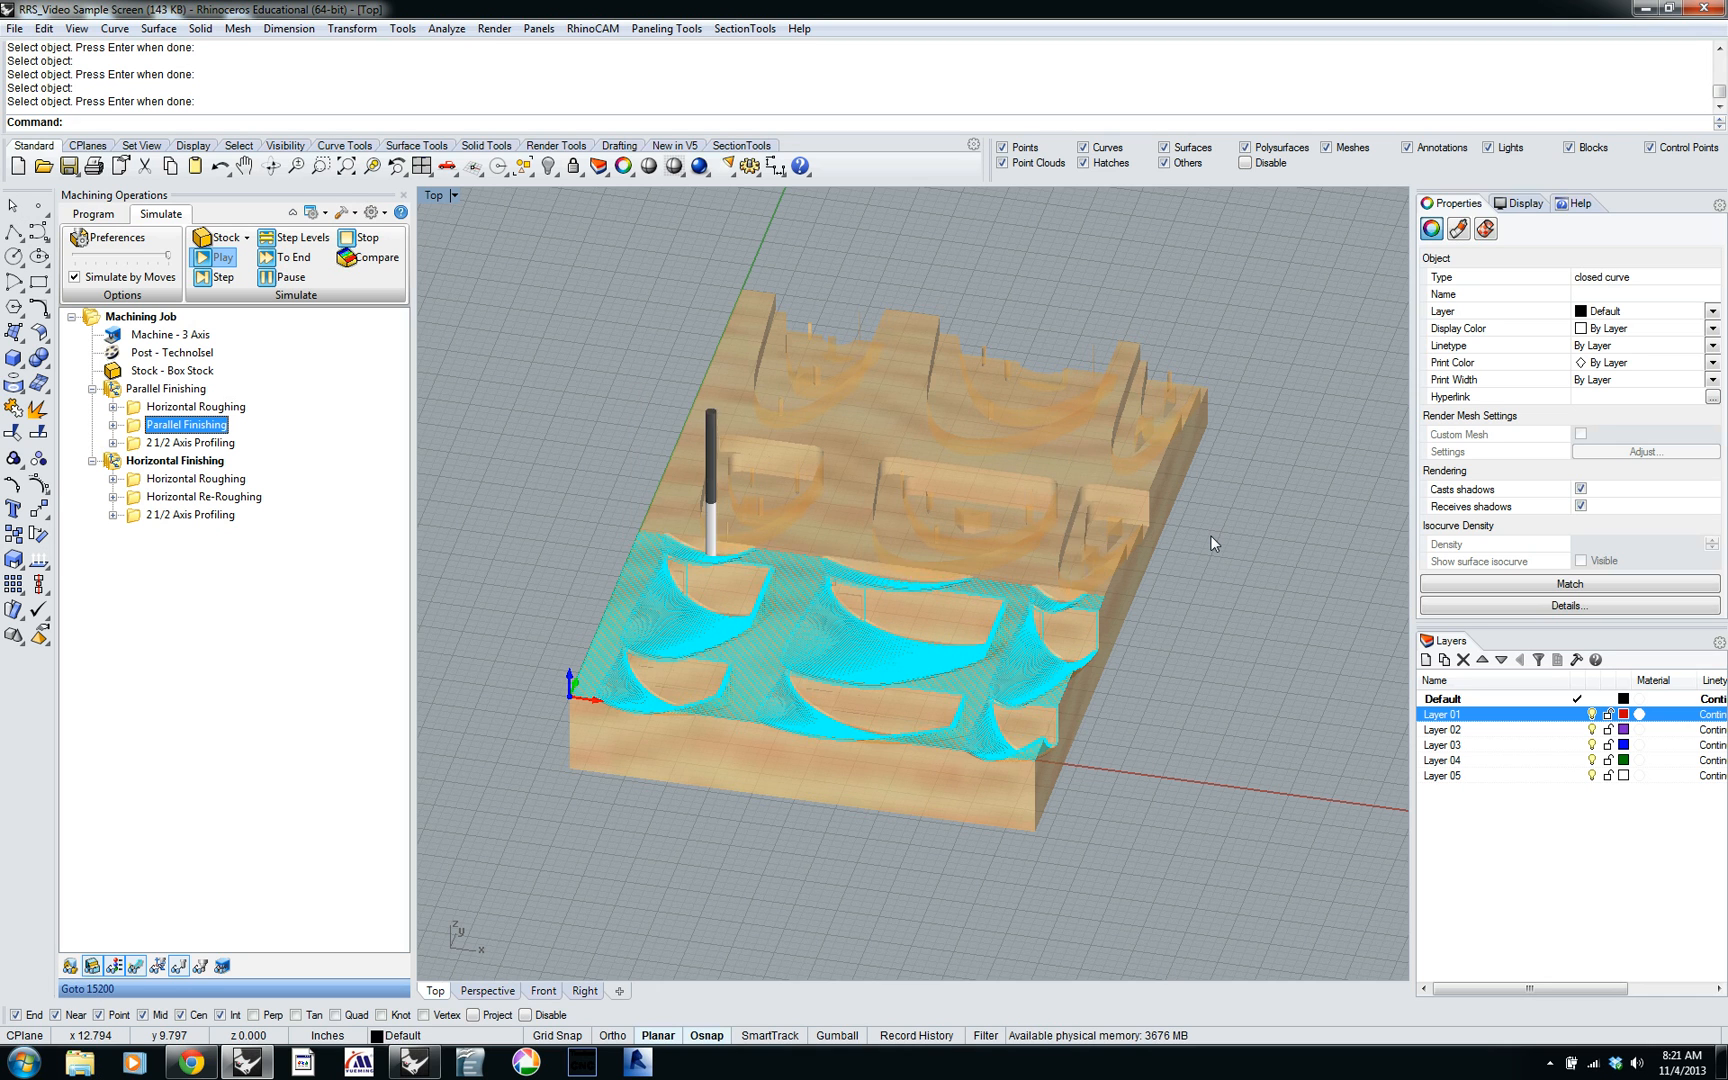
click(218, 257)
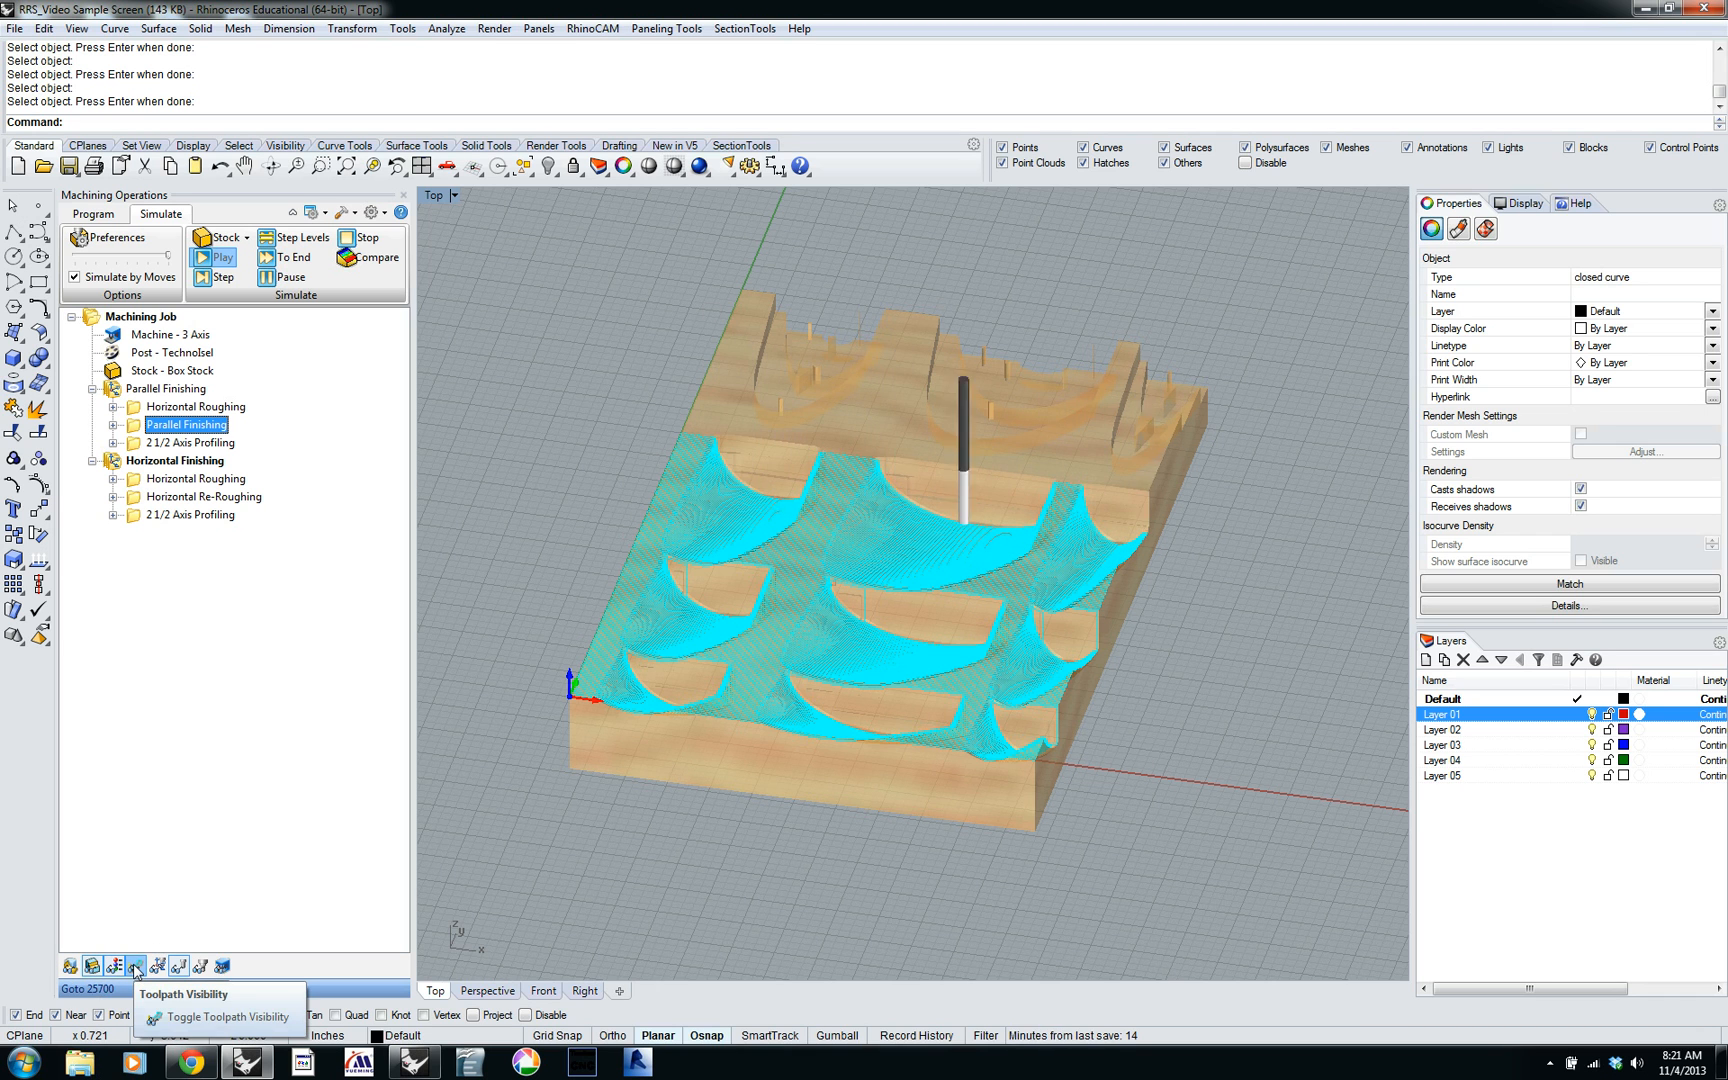
Hide toolpaths, let the simulation finish, and reset the stock to an uncut block.
click(217, 257)
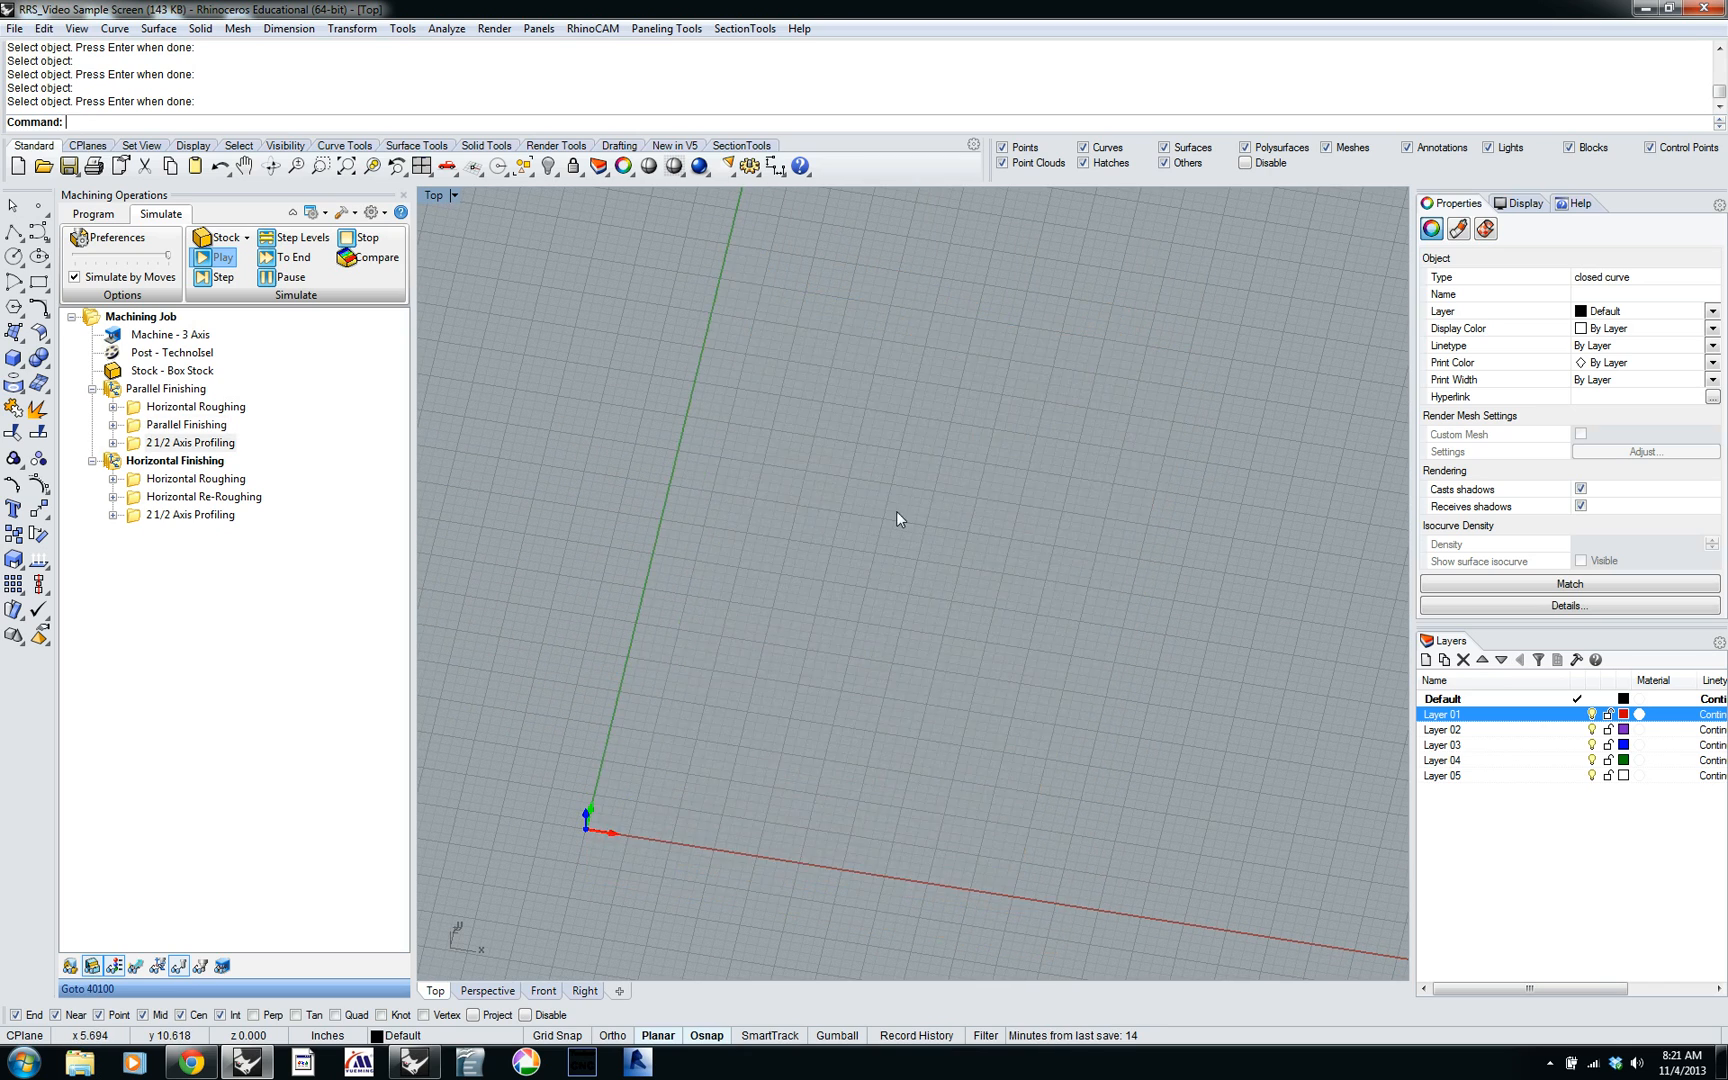
click(219, 257)
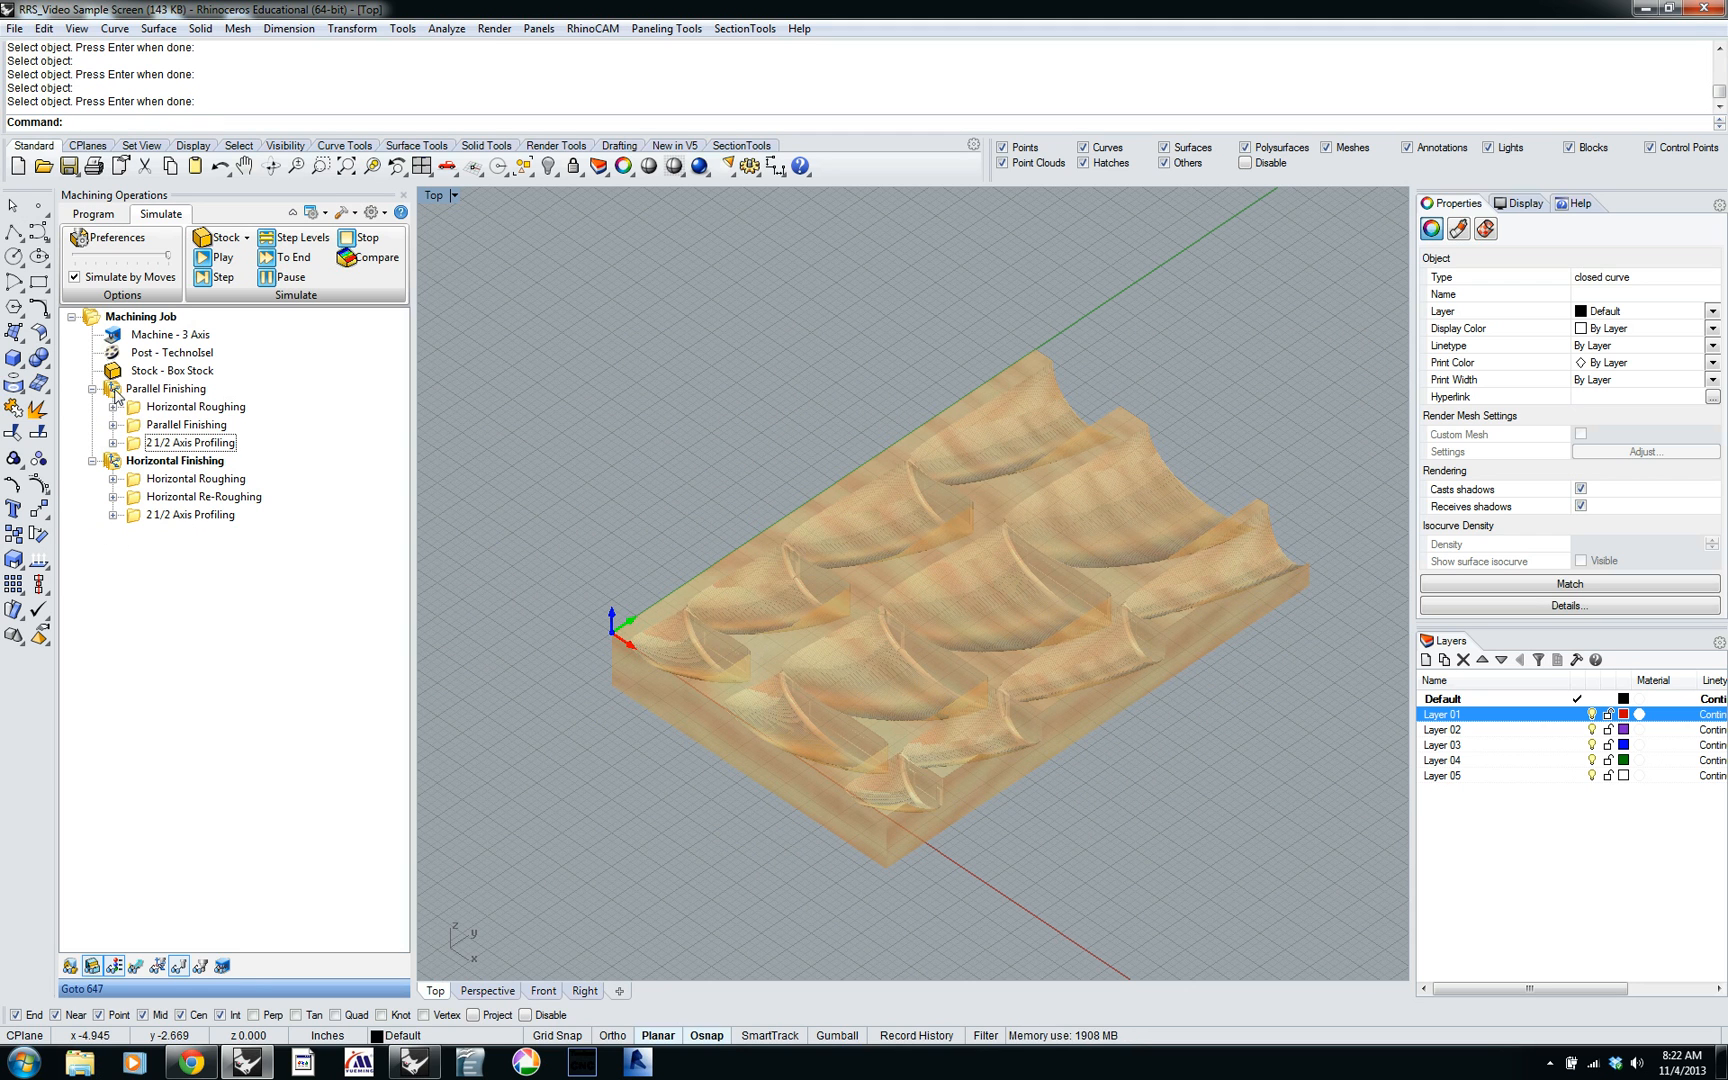
click(168, 388)
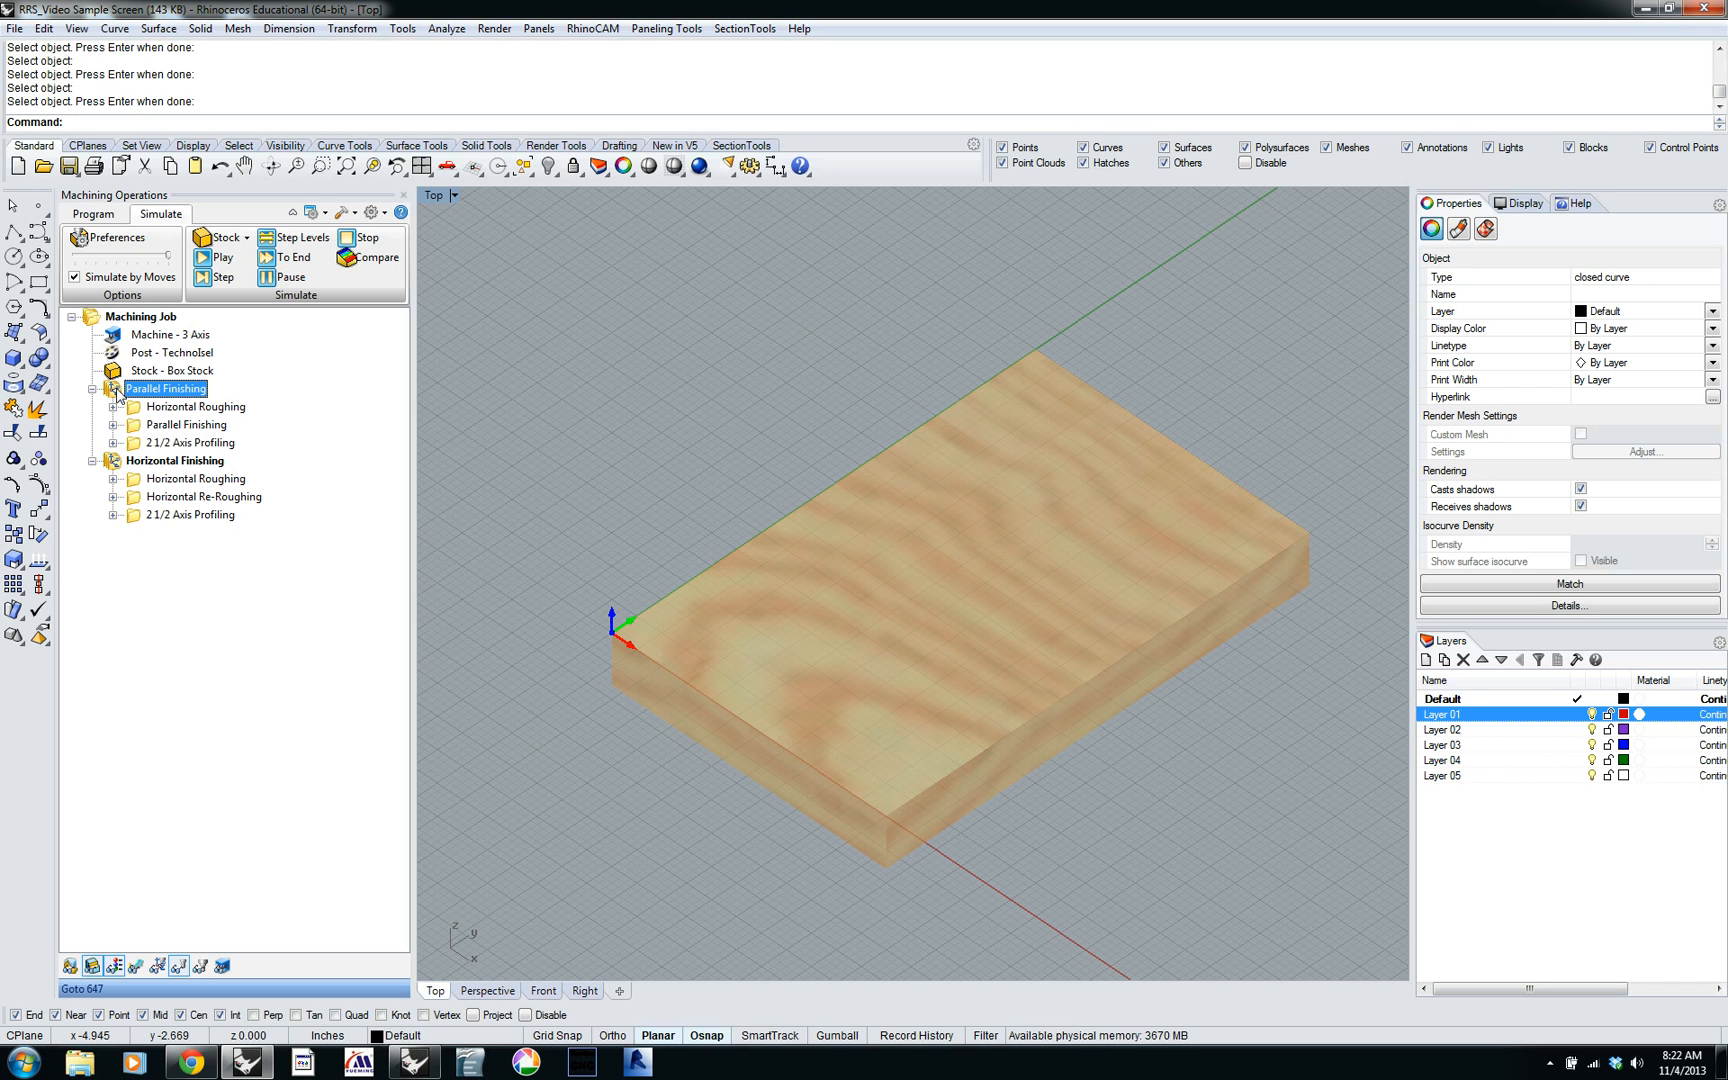
Review the Parallel Finishing information totaling 7.85 minutes, then redisplay the machined stock.
right_click(166, 388)
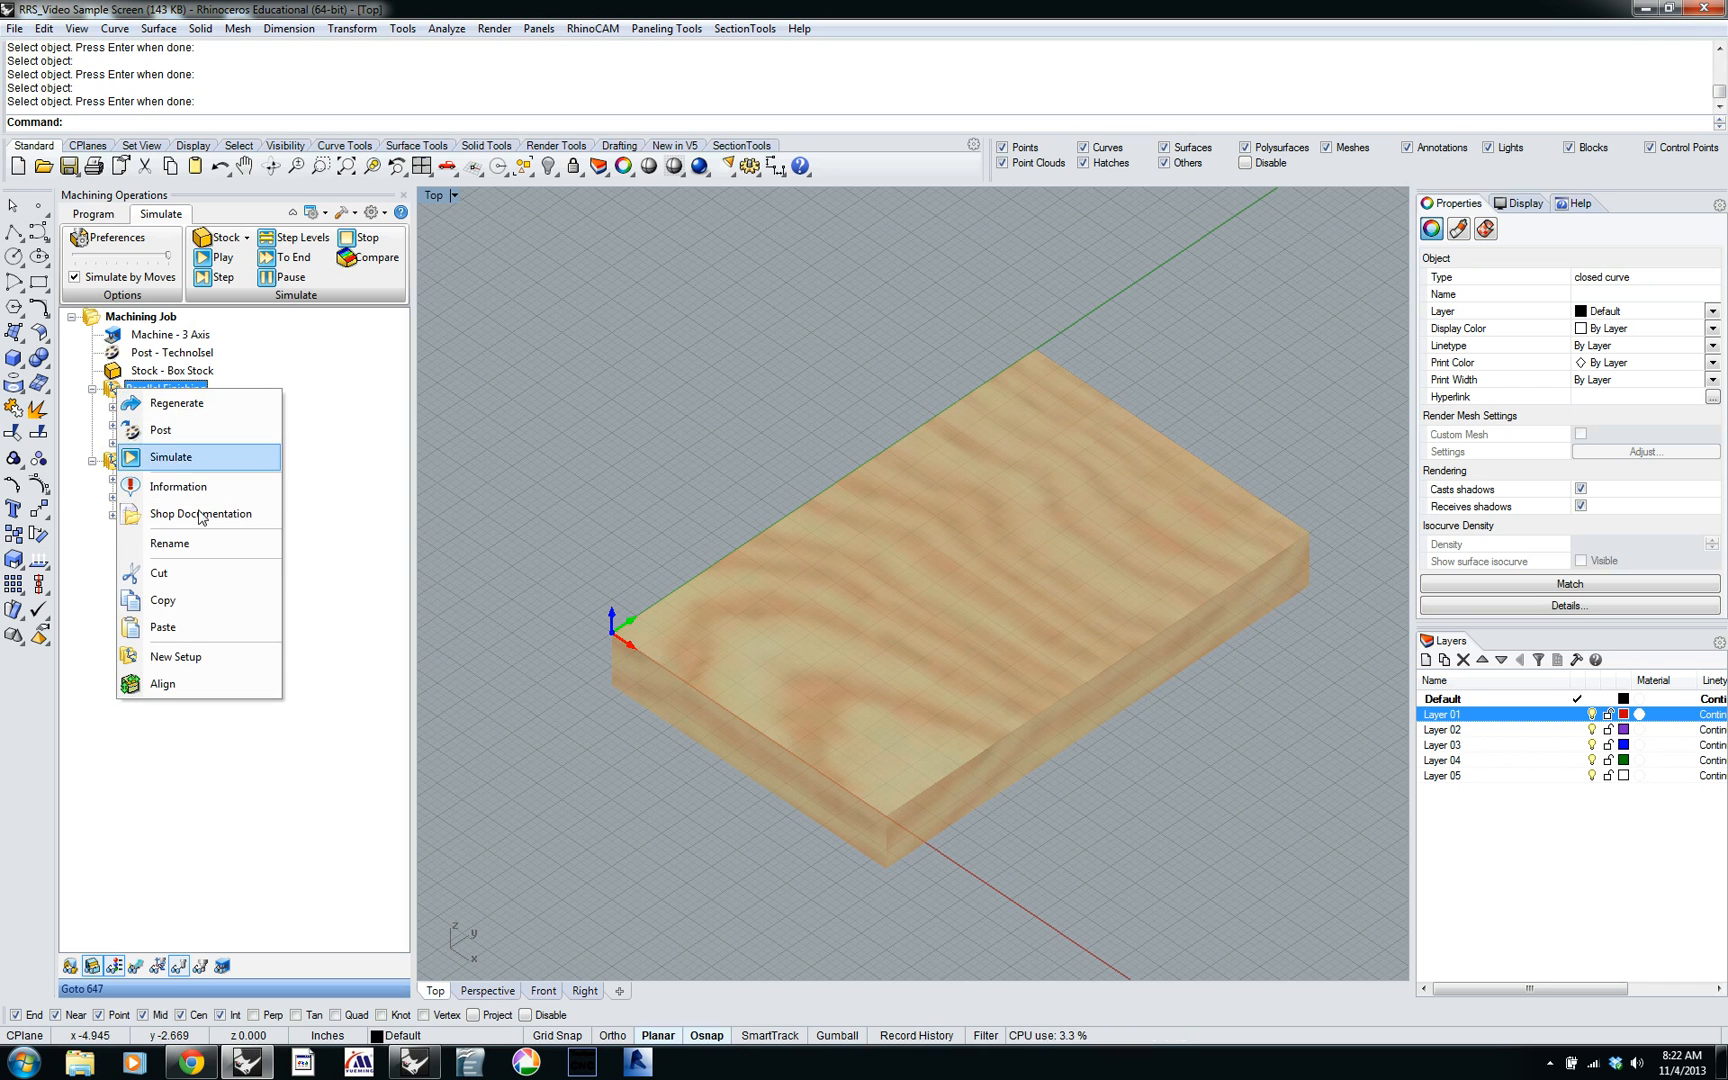
mouse_move(177, 486)
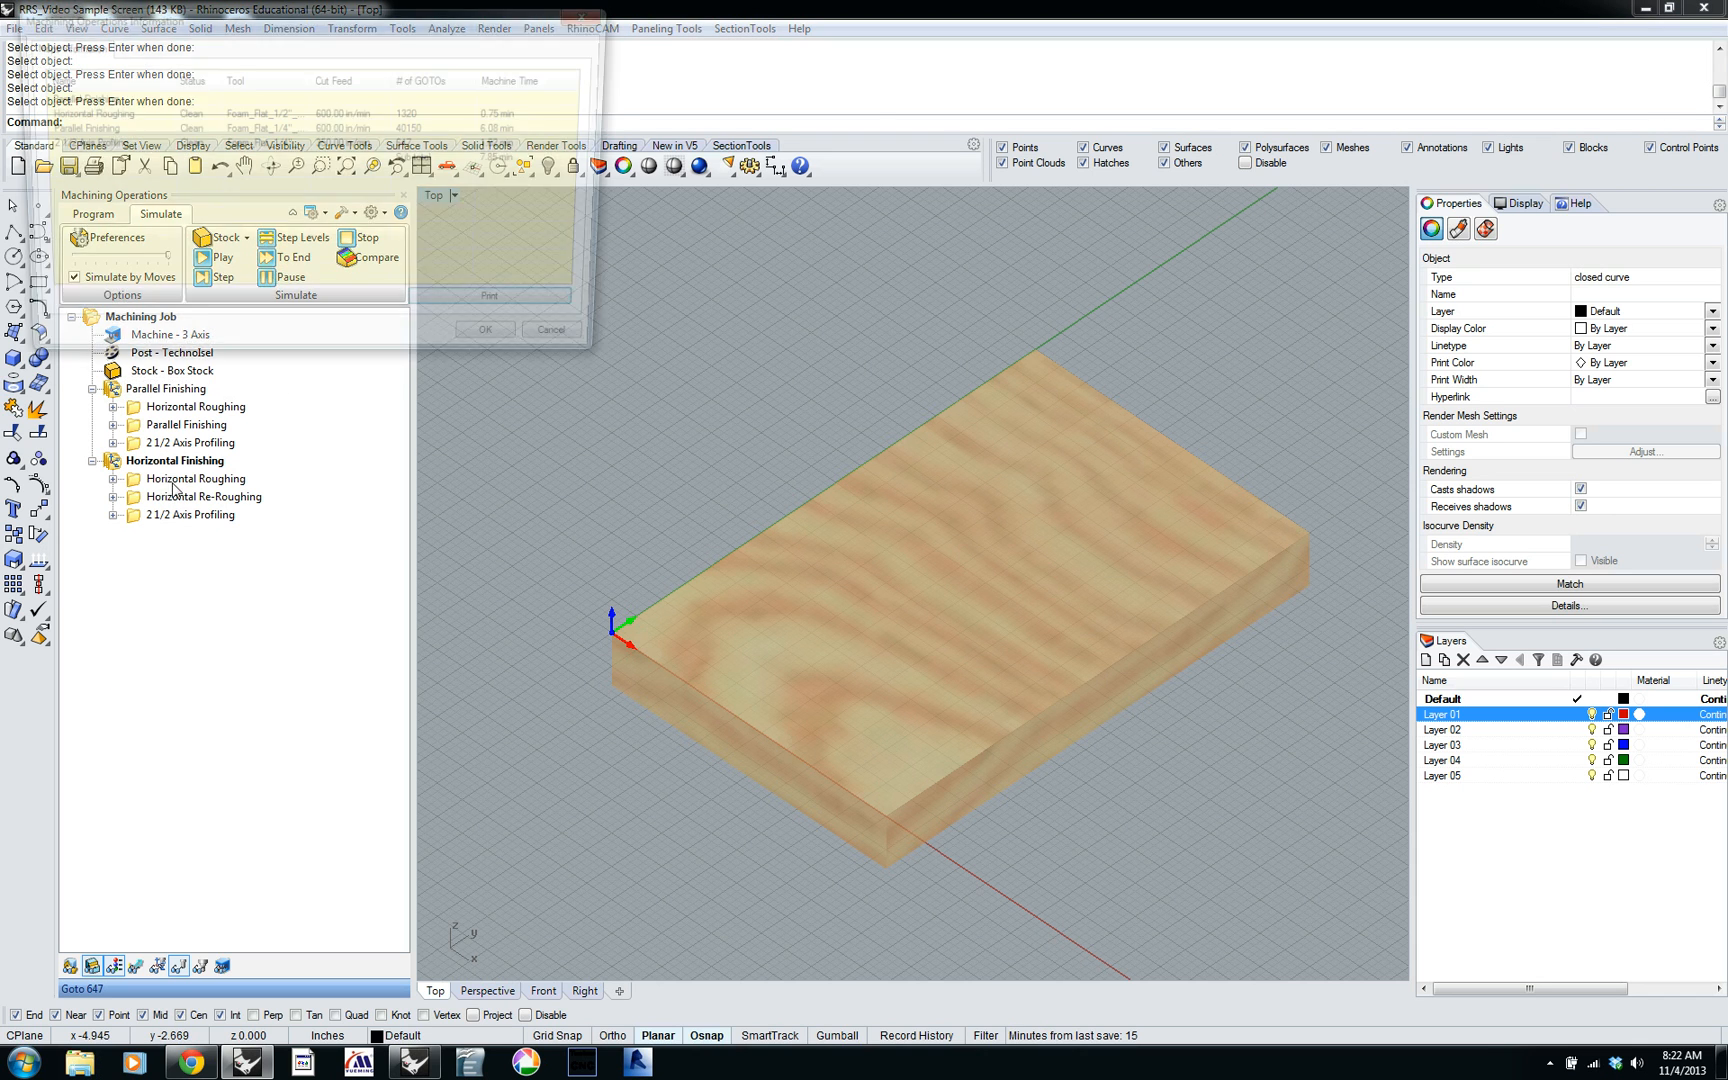
click(488, 295)
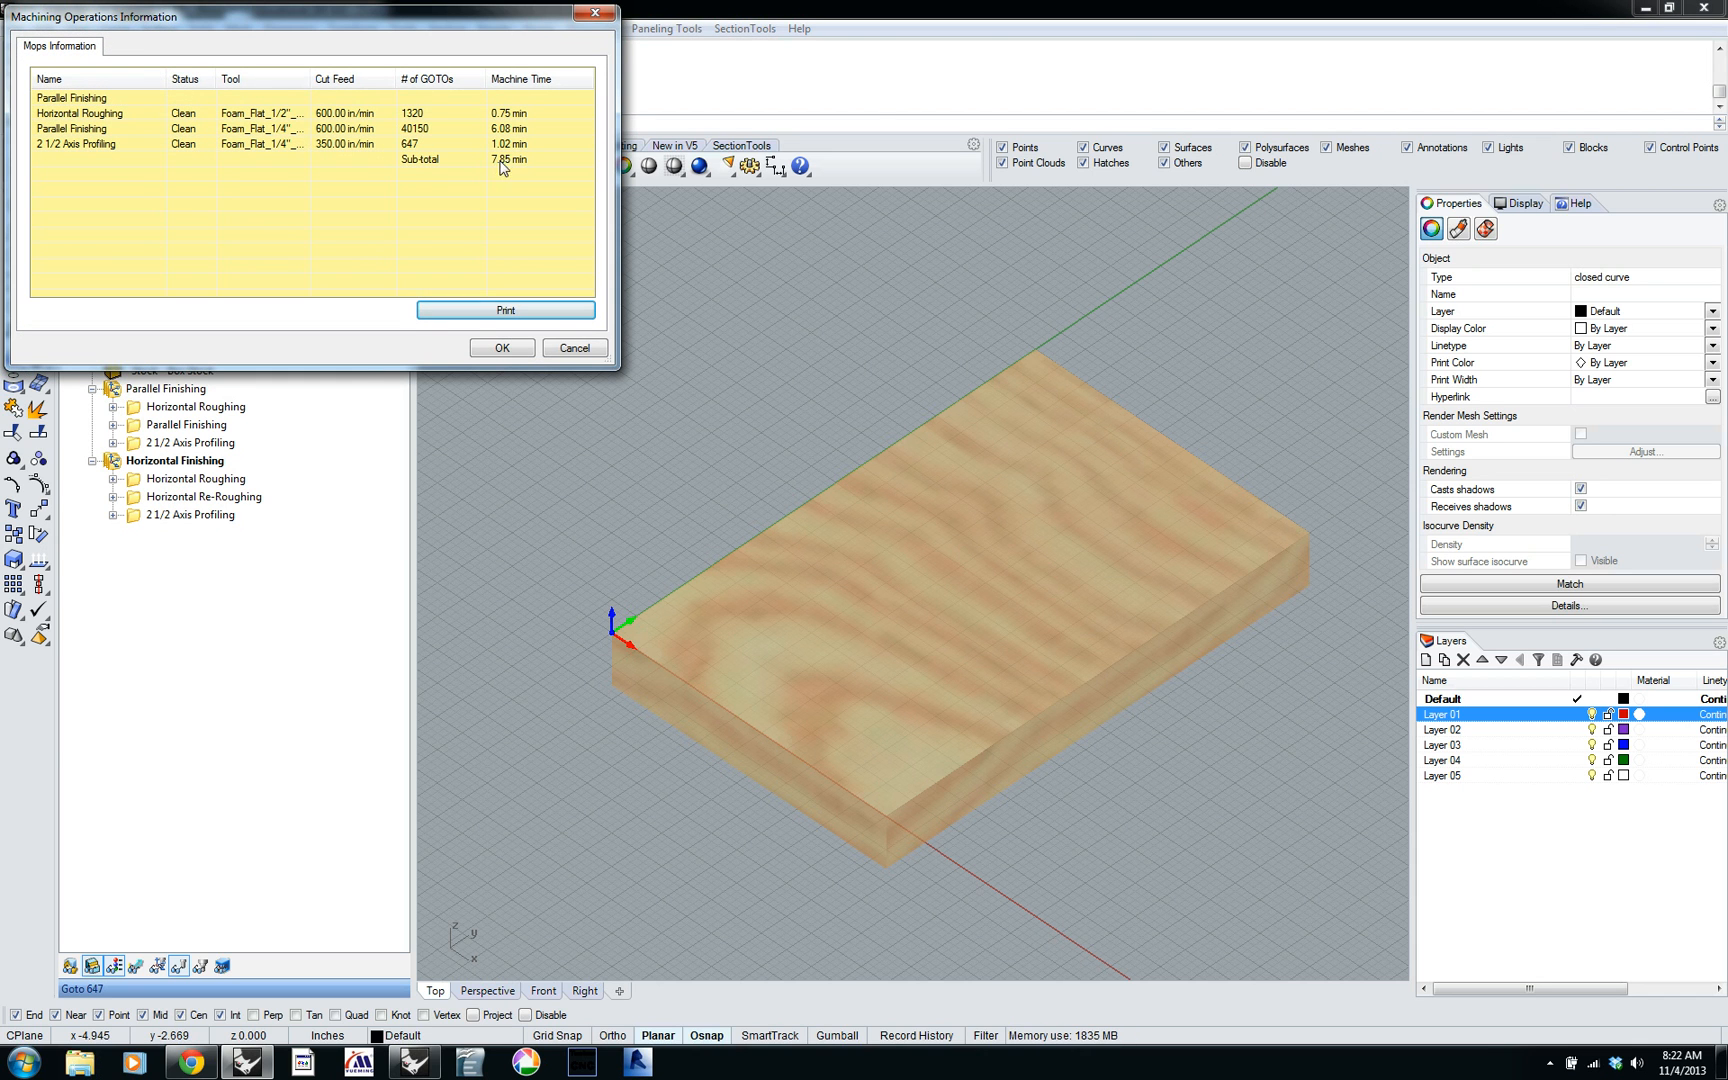
mouse_move(522, 168)
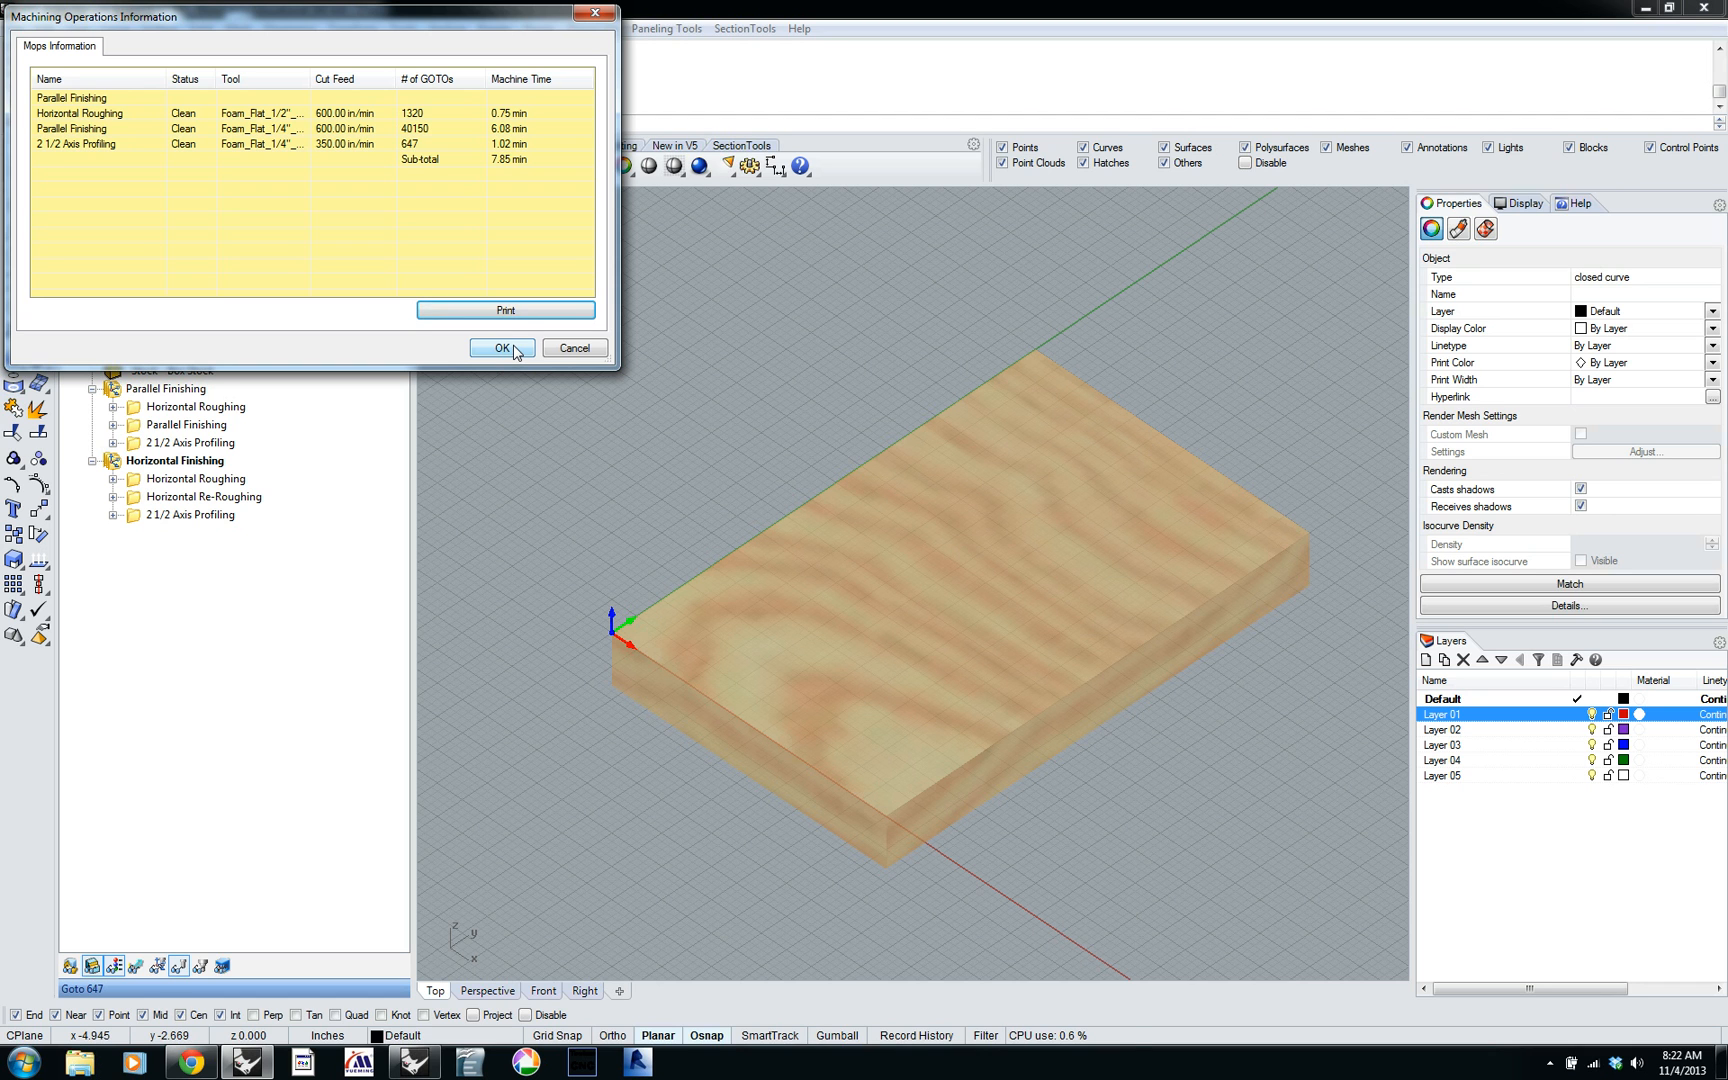
click(501, 348)
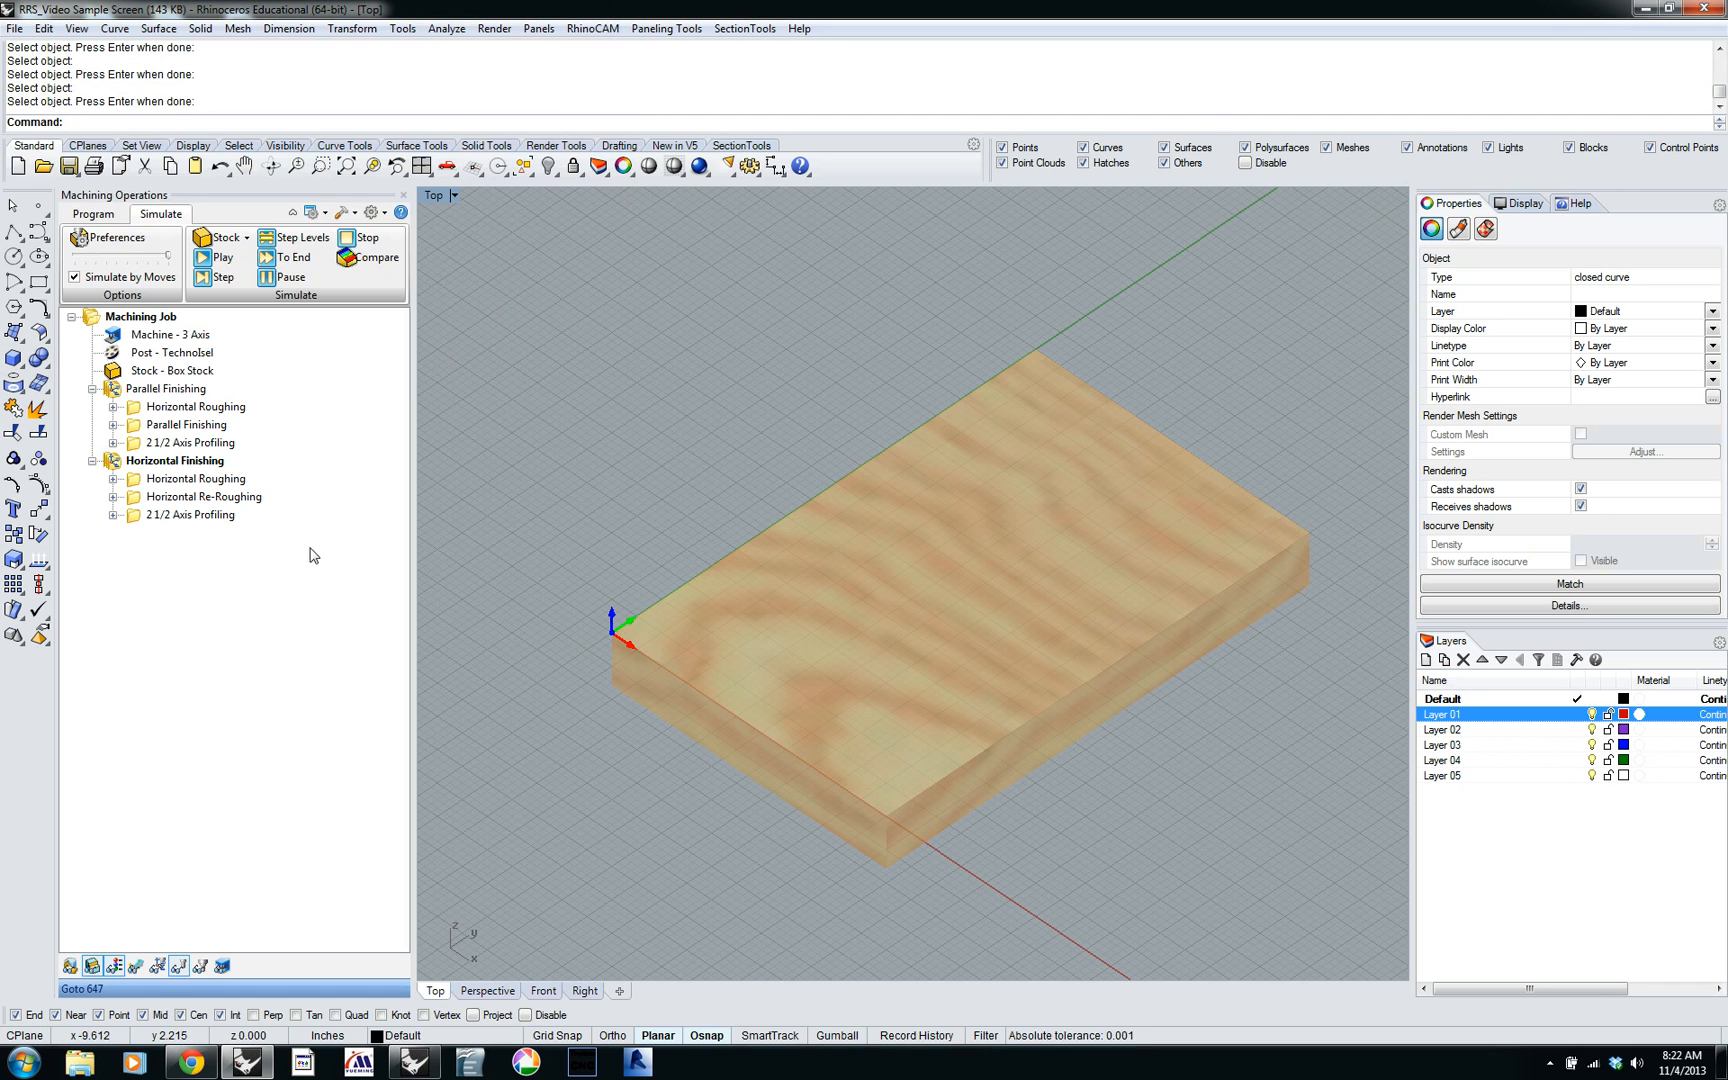
click(193, 515)
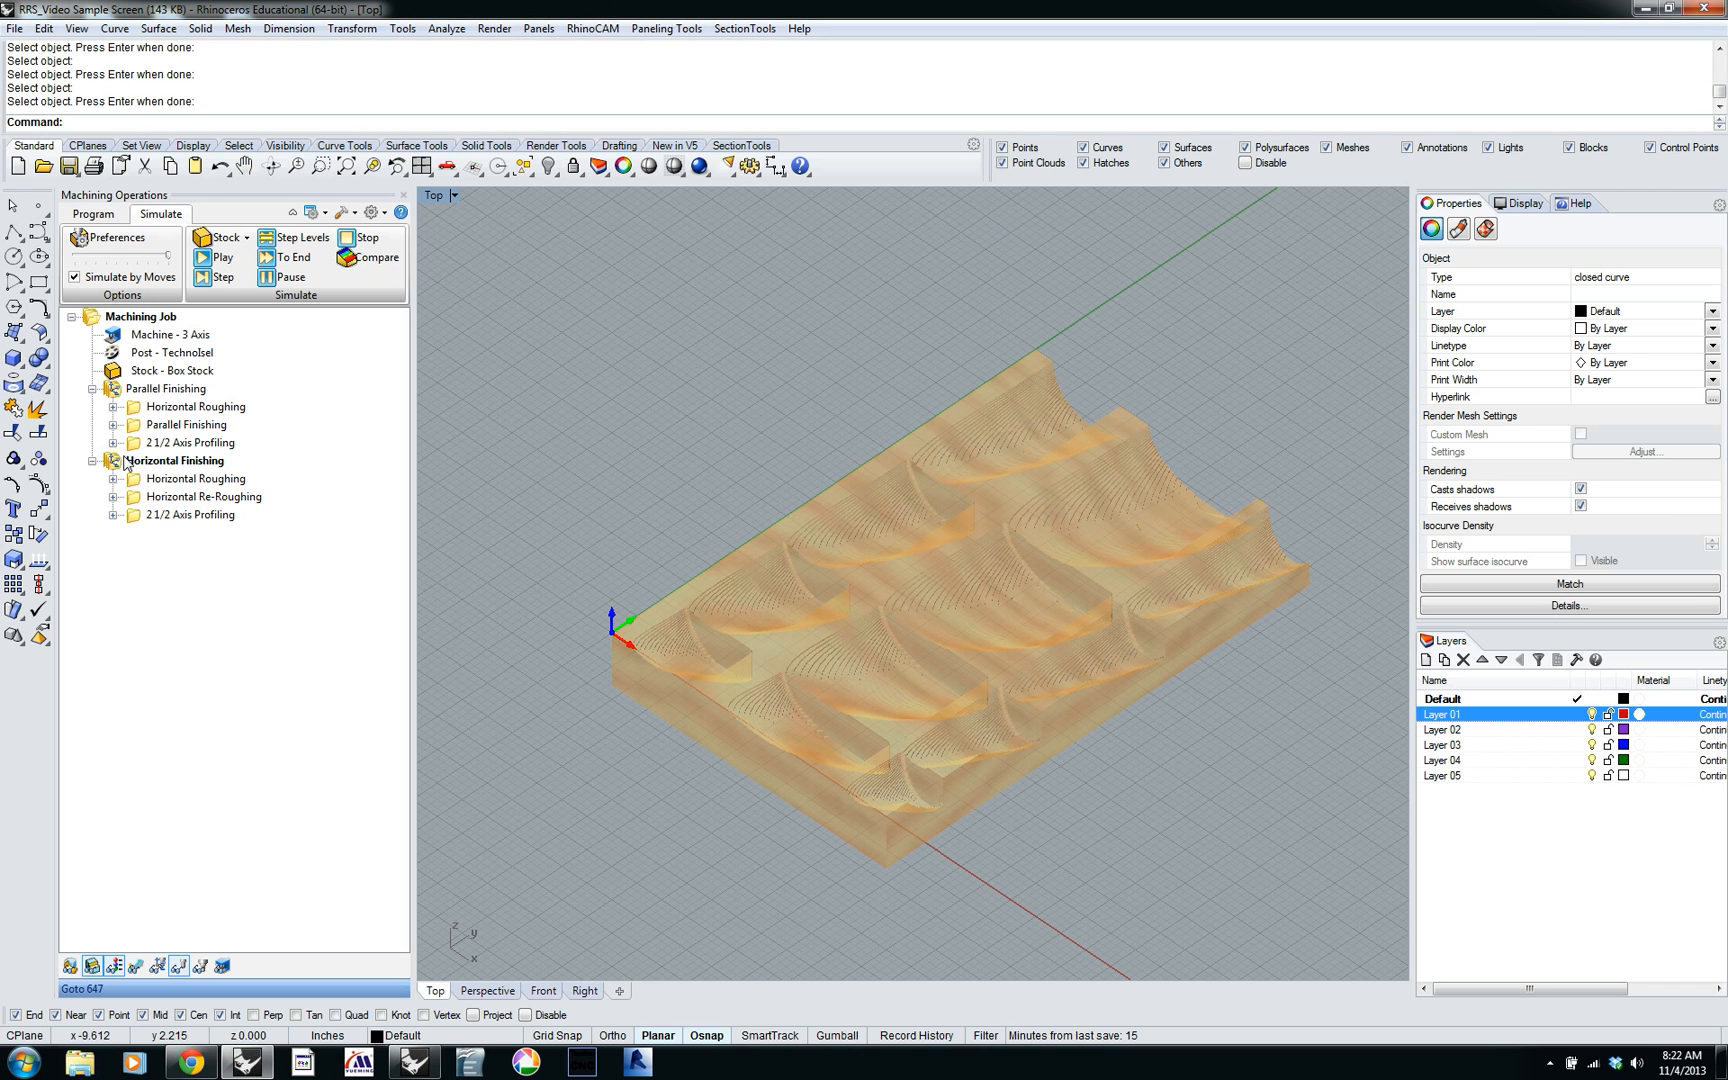
right_click(176, 460)
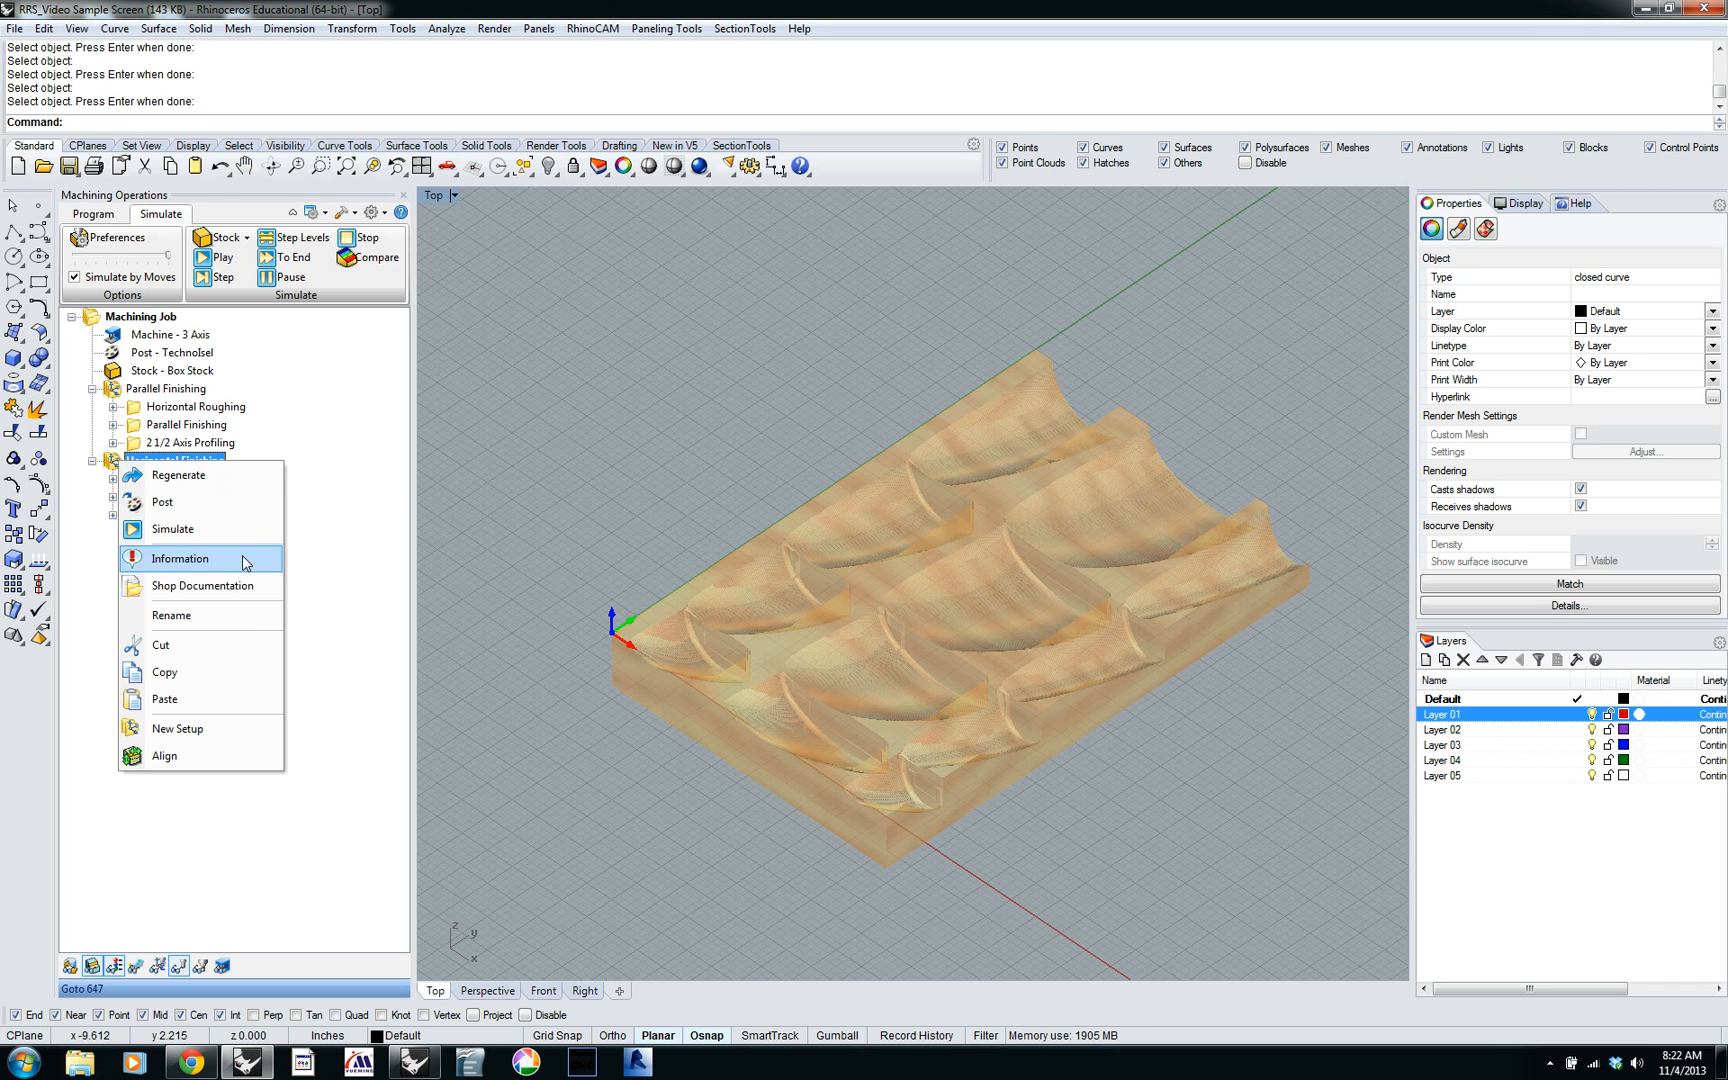
click(181, 559)
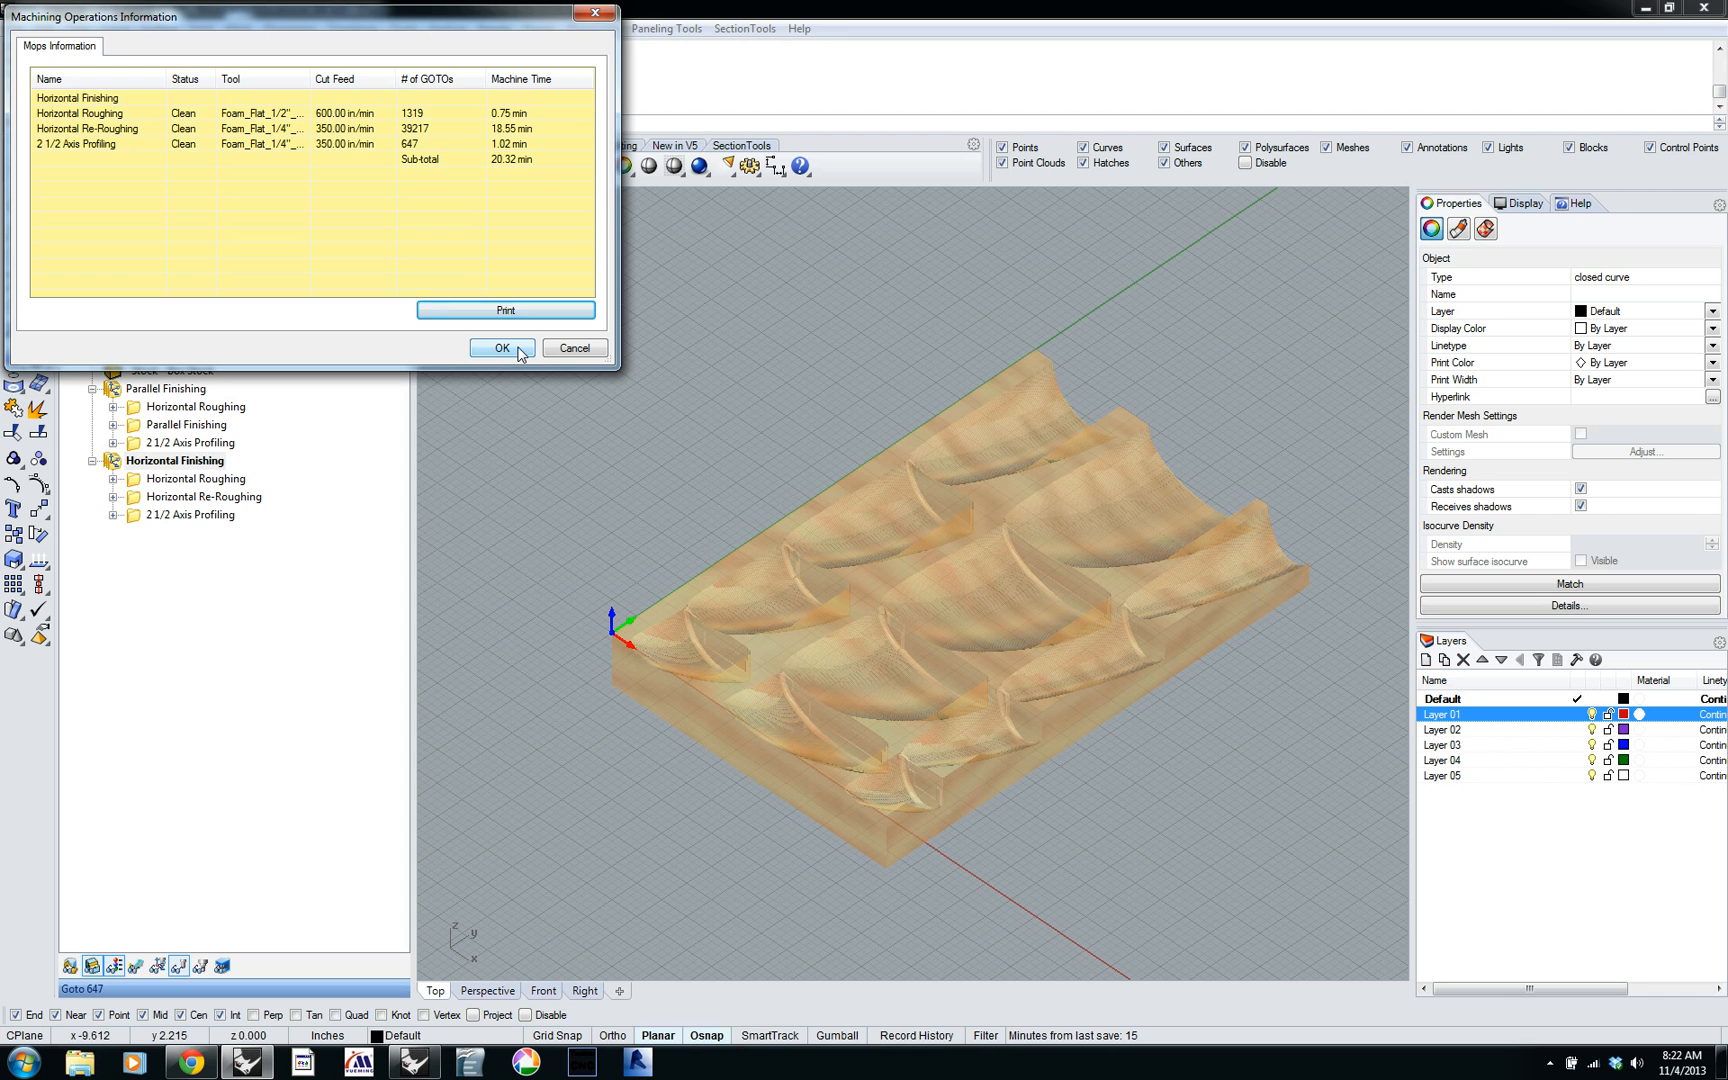
click(498, 348)
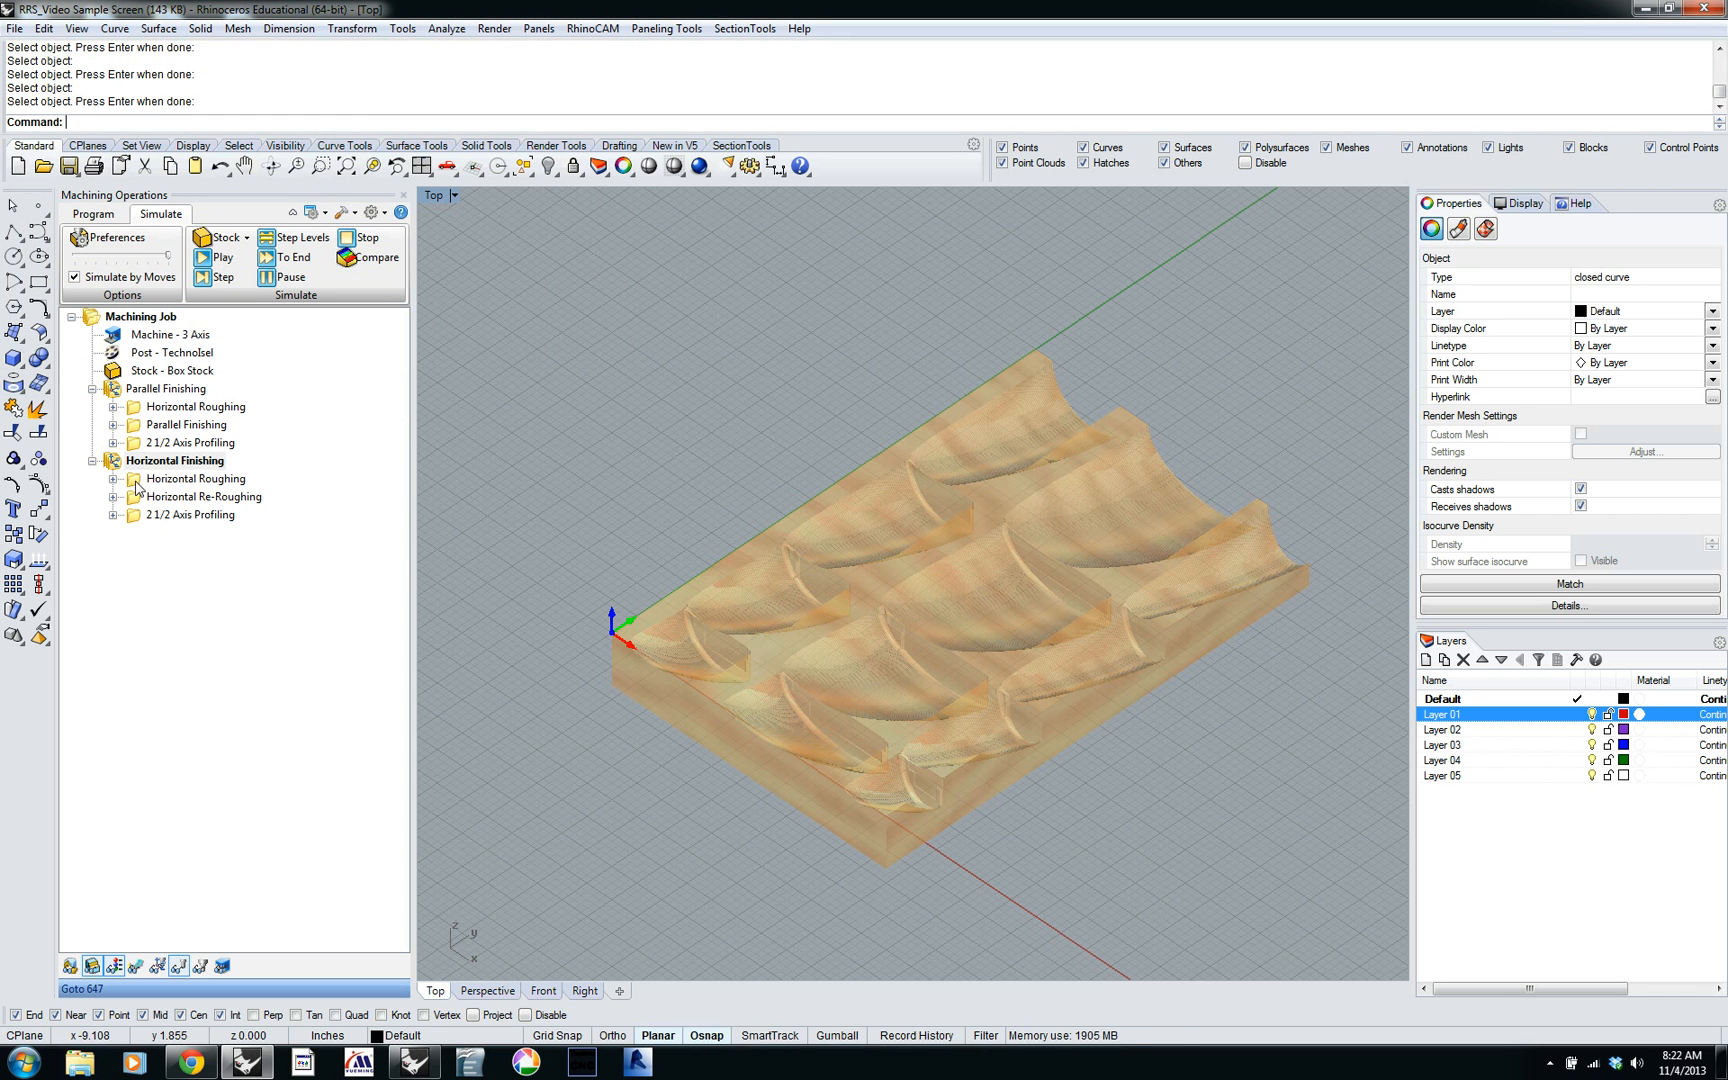
mouse_move(149, 530)
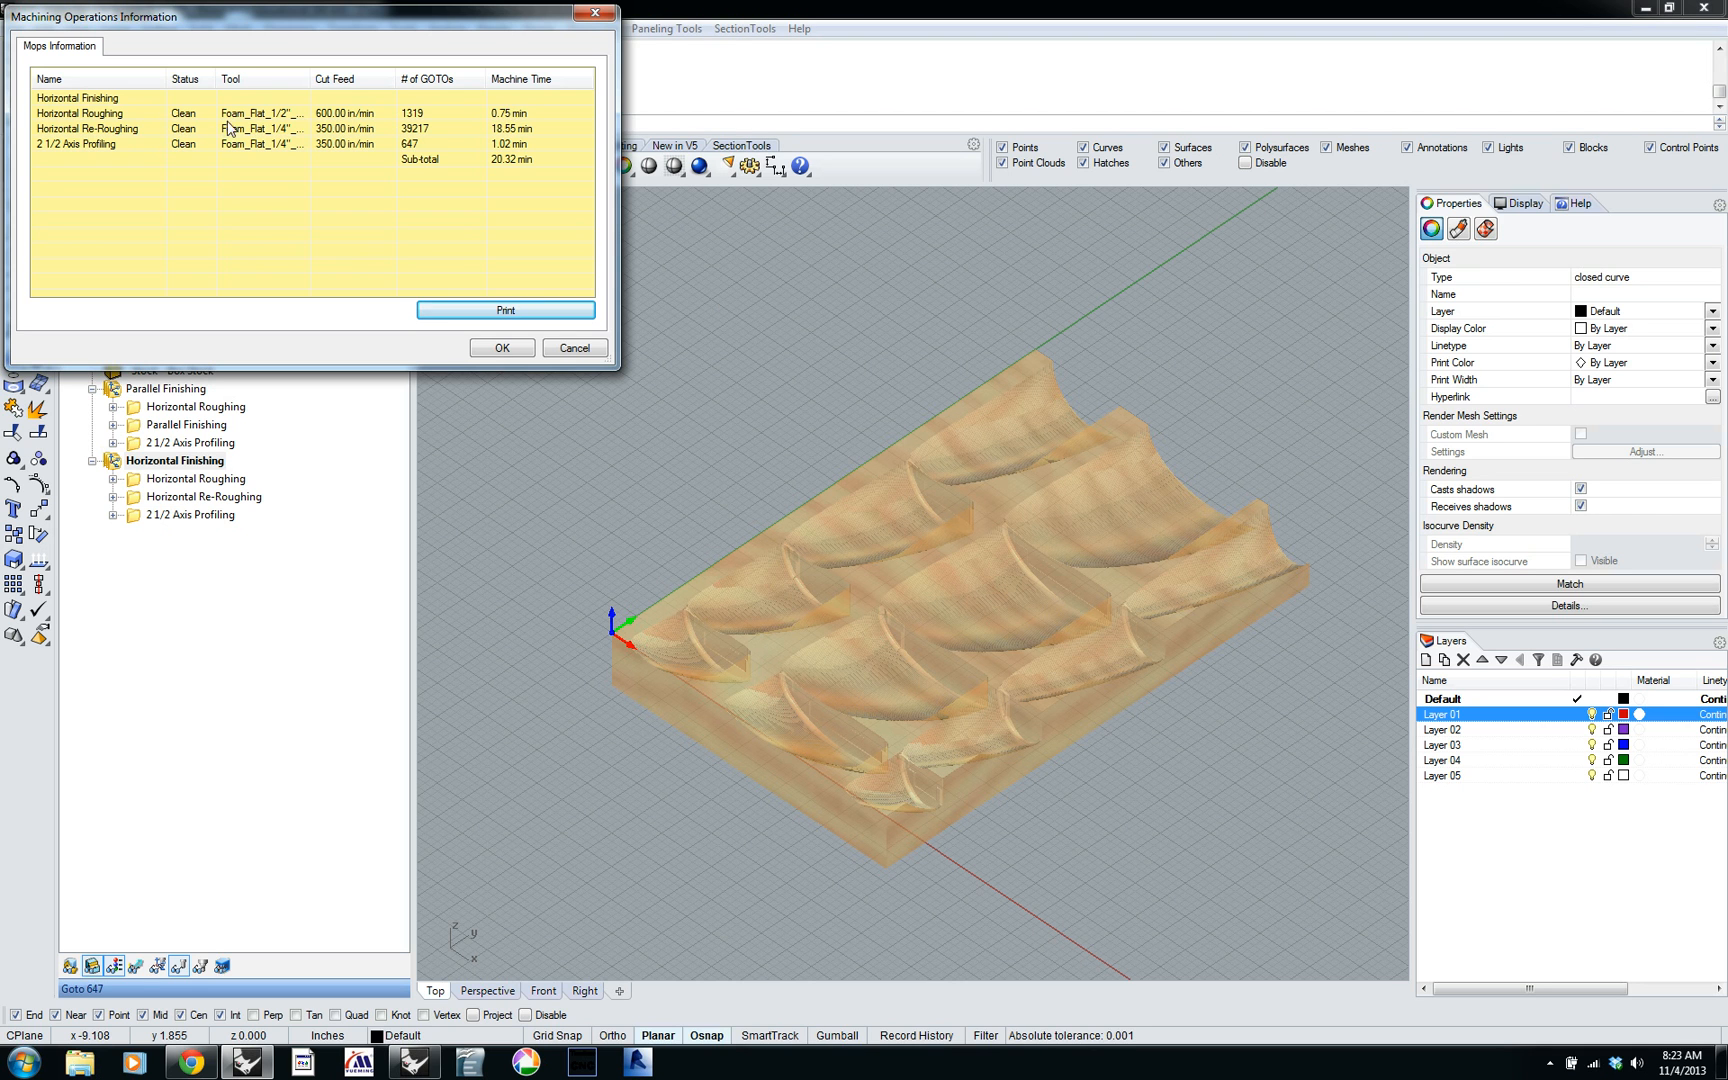
mouse_move(635, 219)
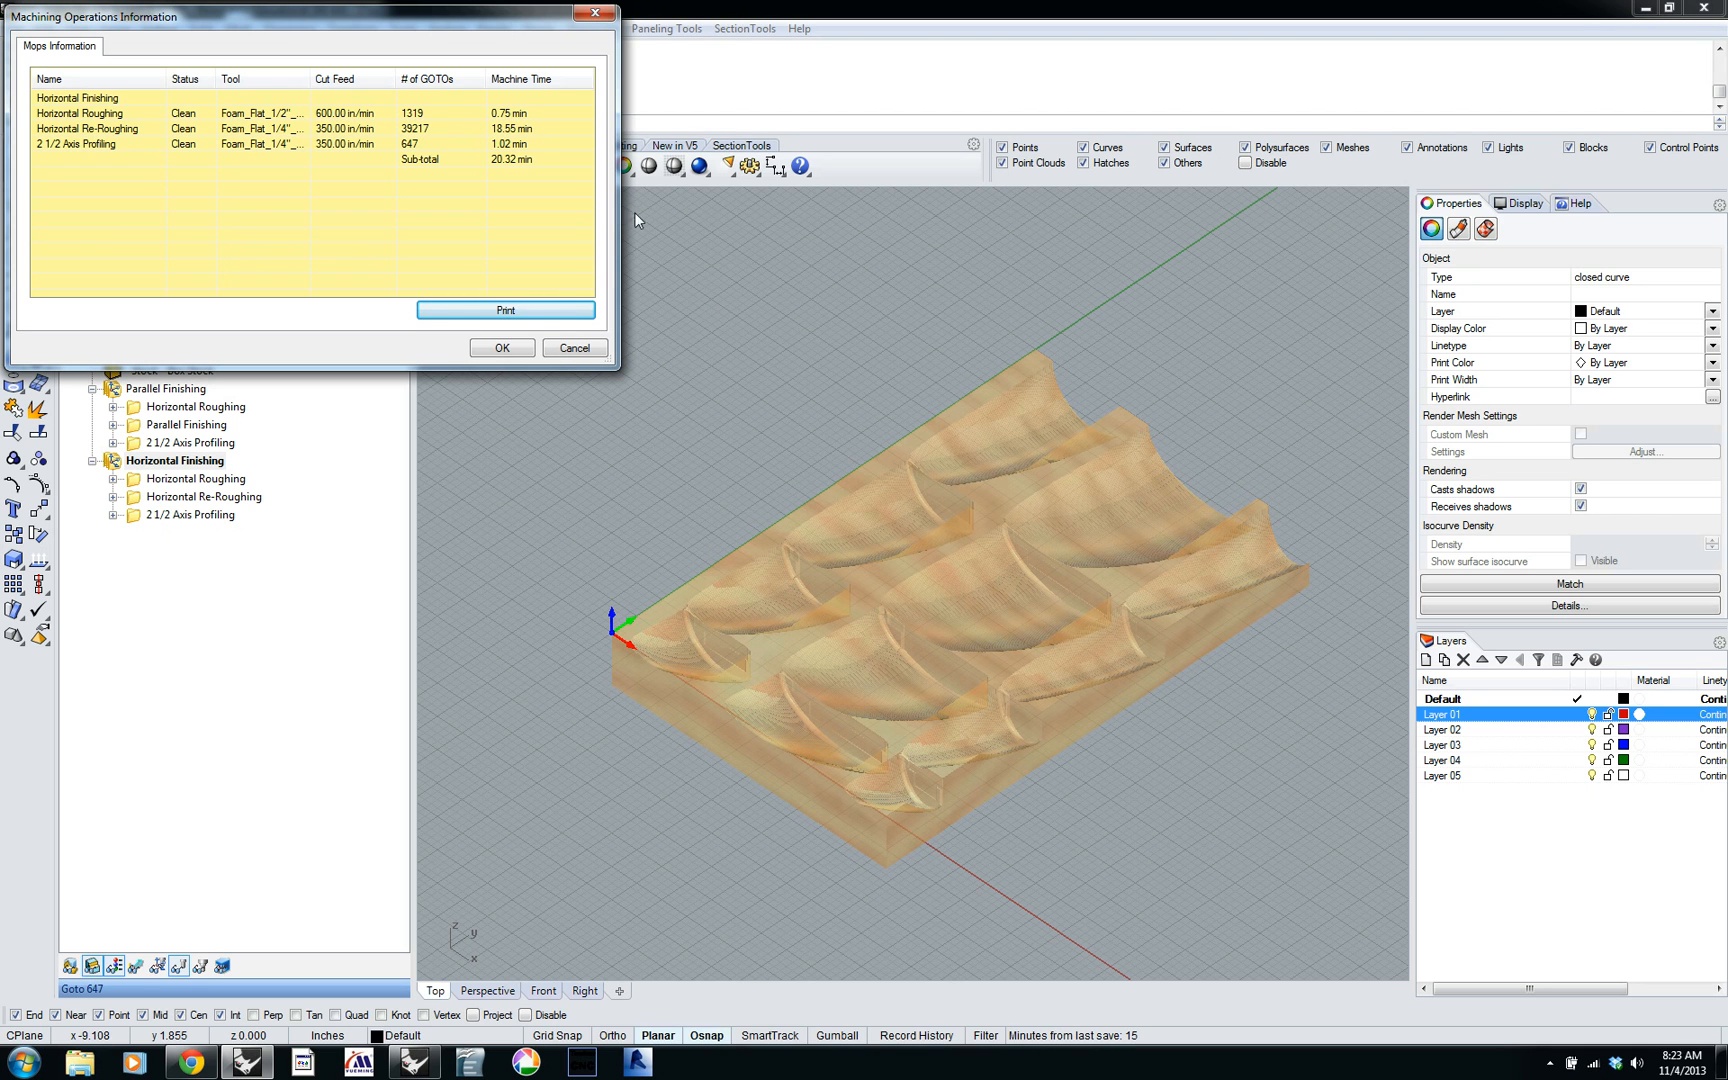
click(500, 347)
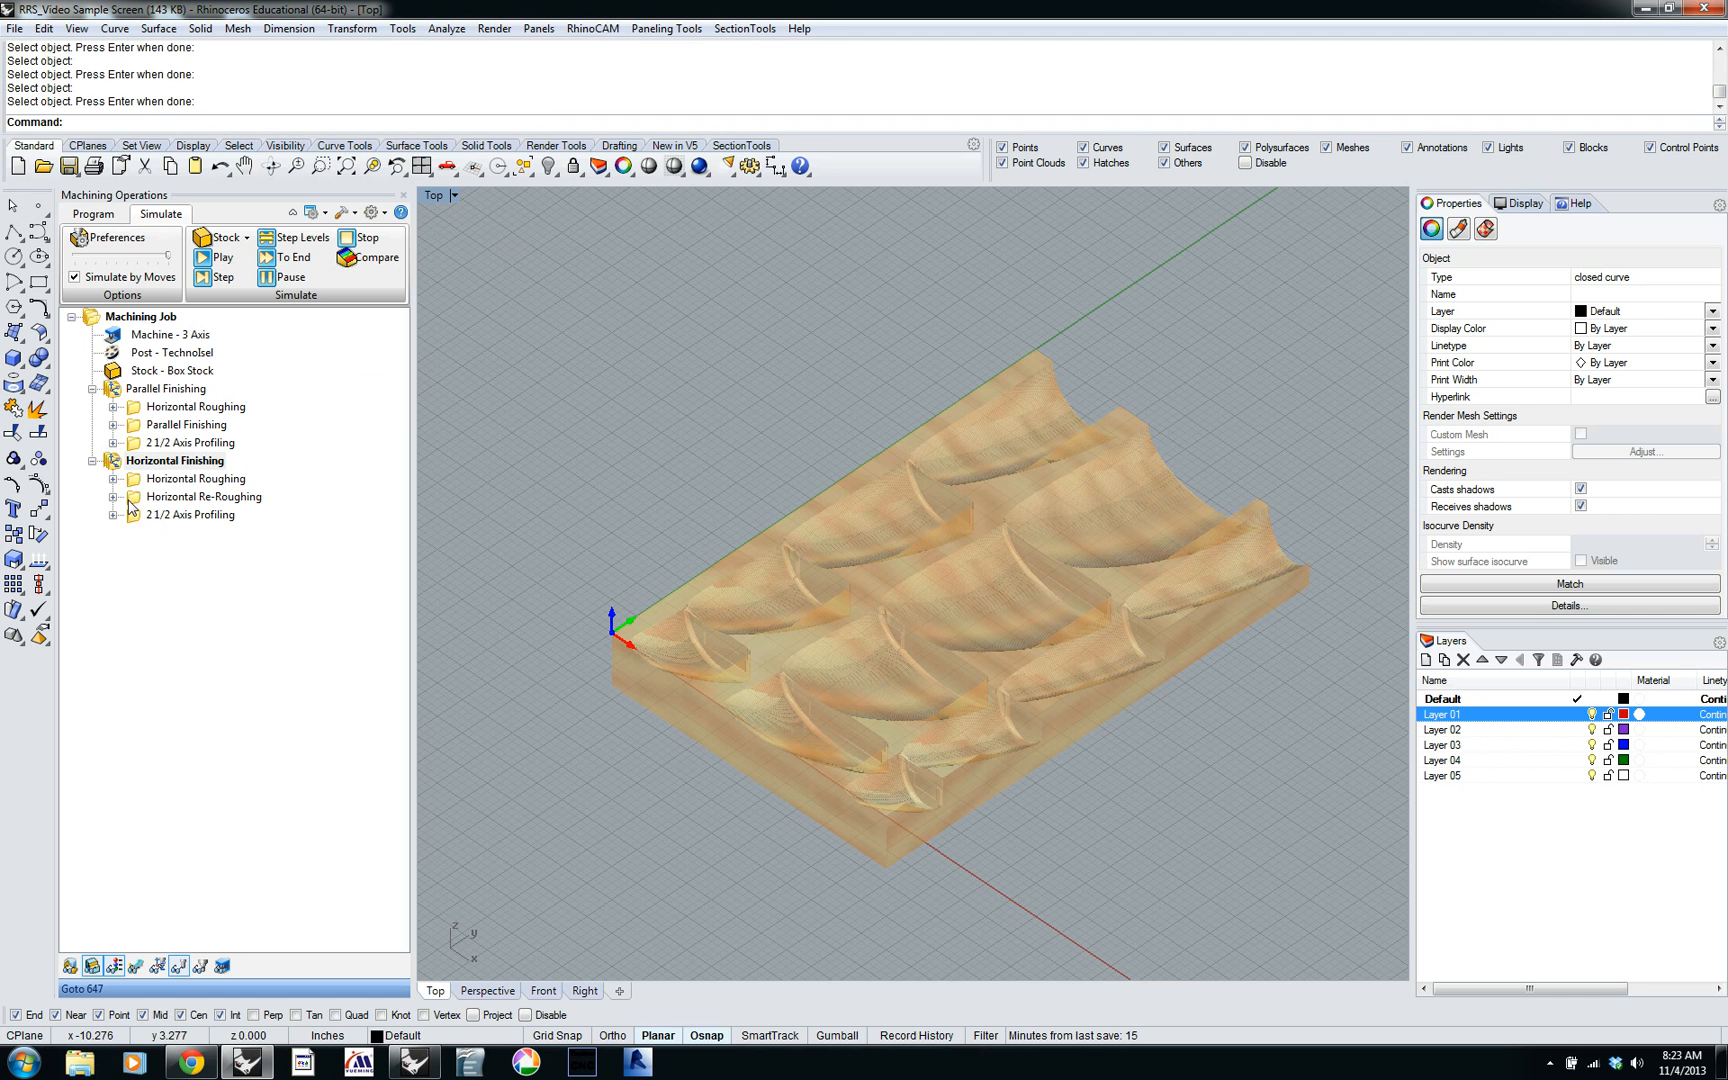
click(204, 496)
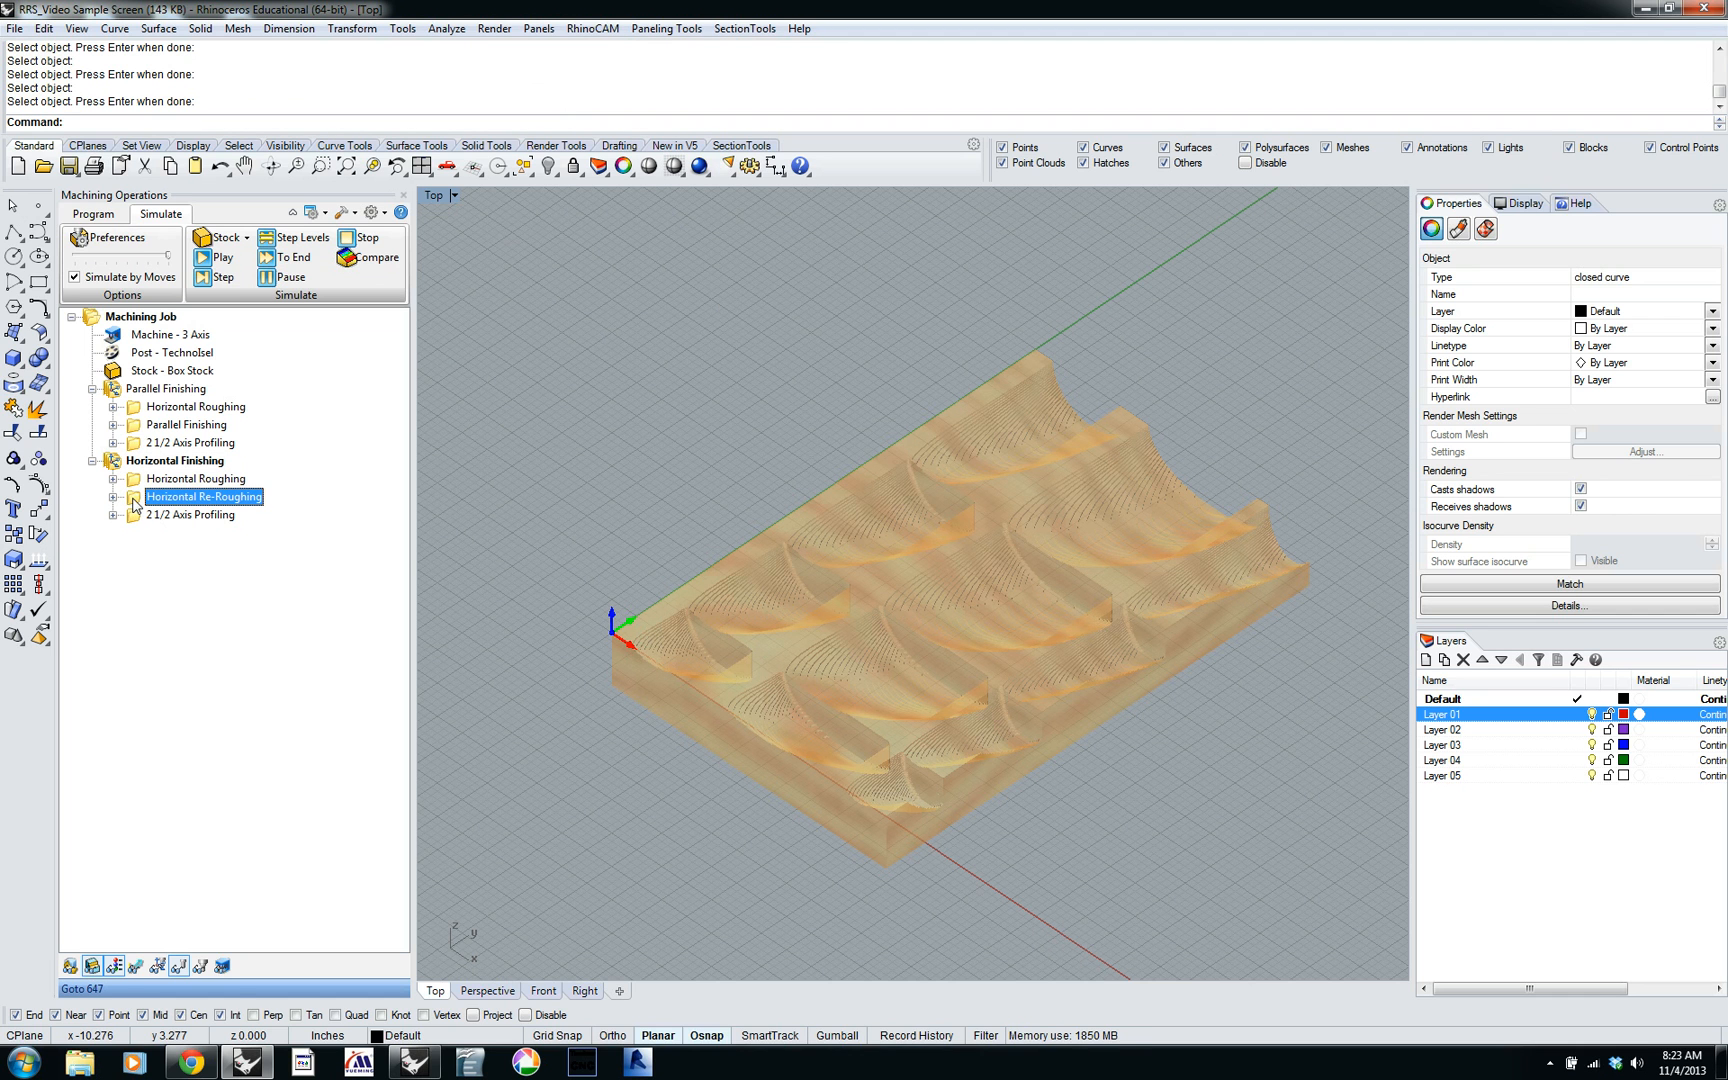
Reopen Horizontal Re-Roughing on Cut Parameters with stepover at 95% tool diameter.
double_click(203, 497)
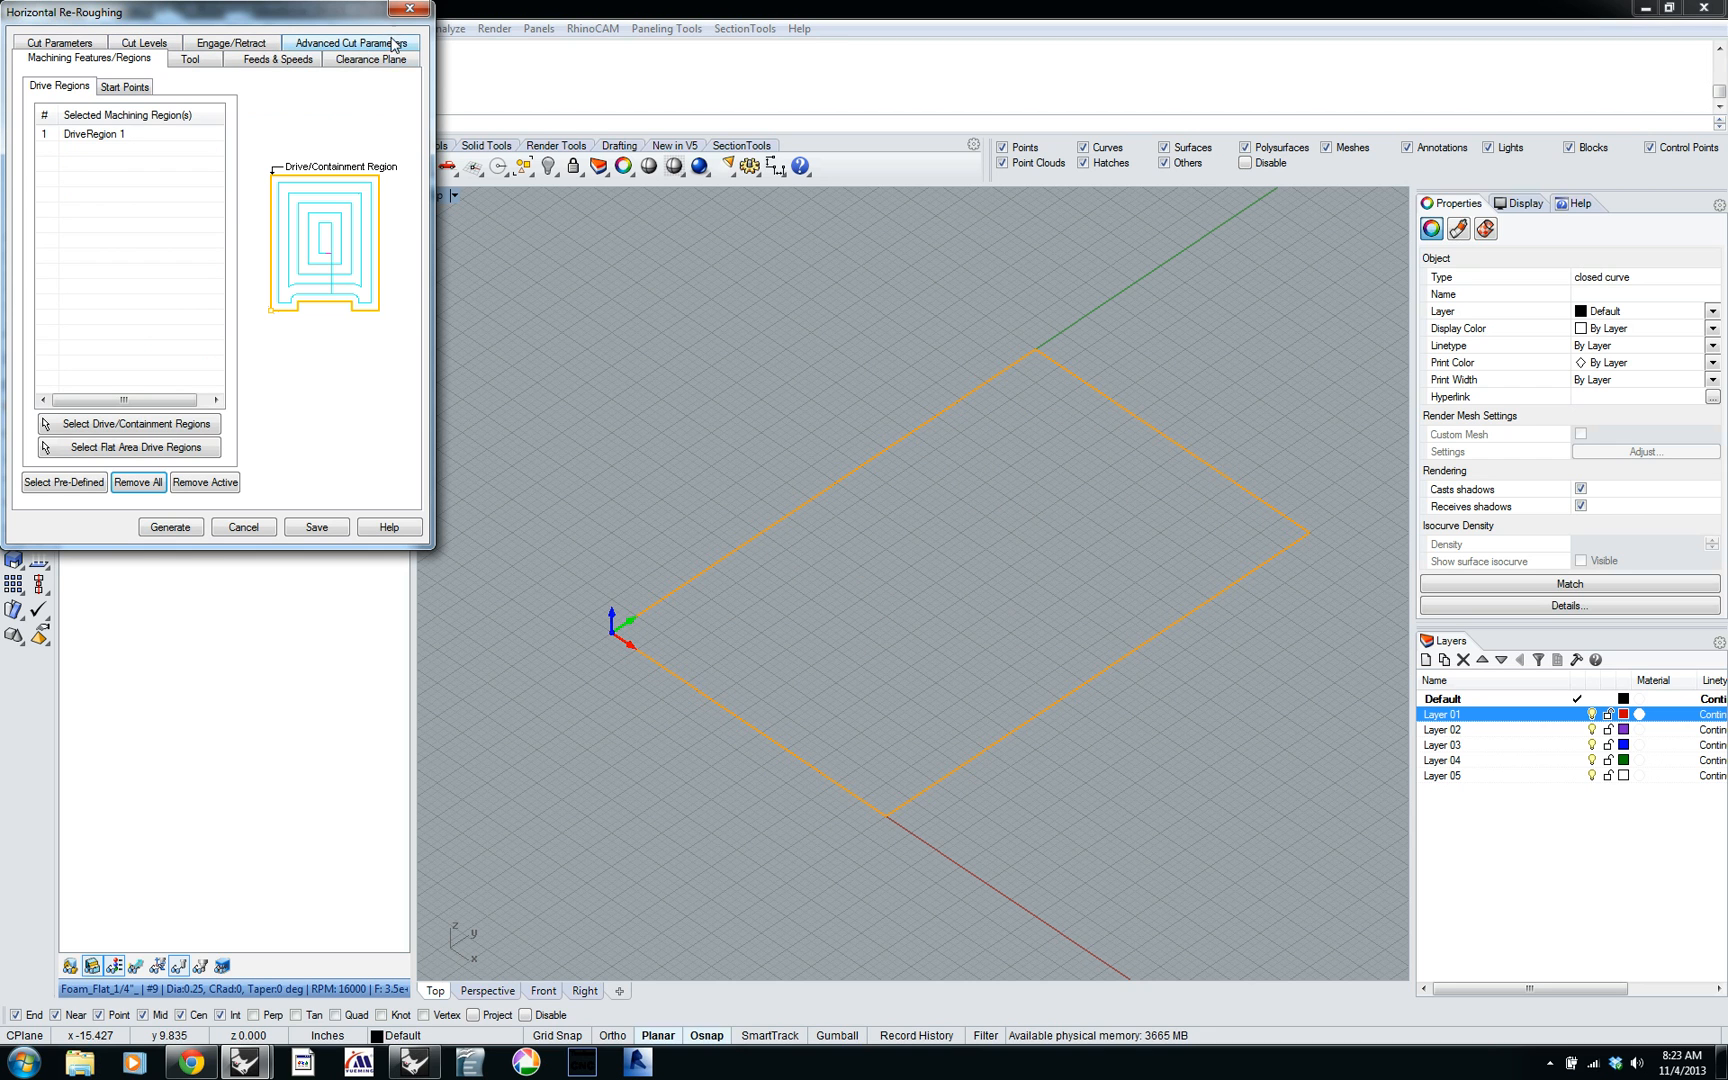
mouse_move(370, 58)
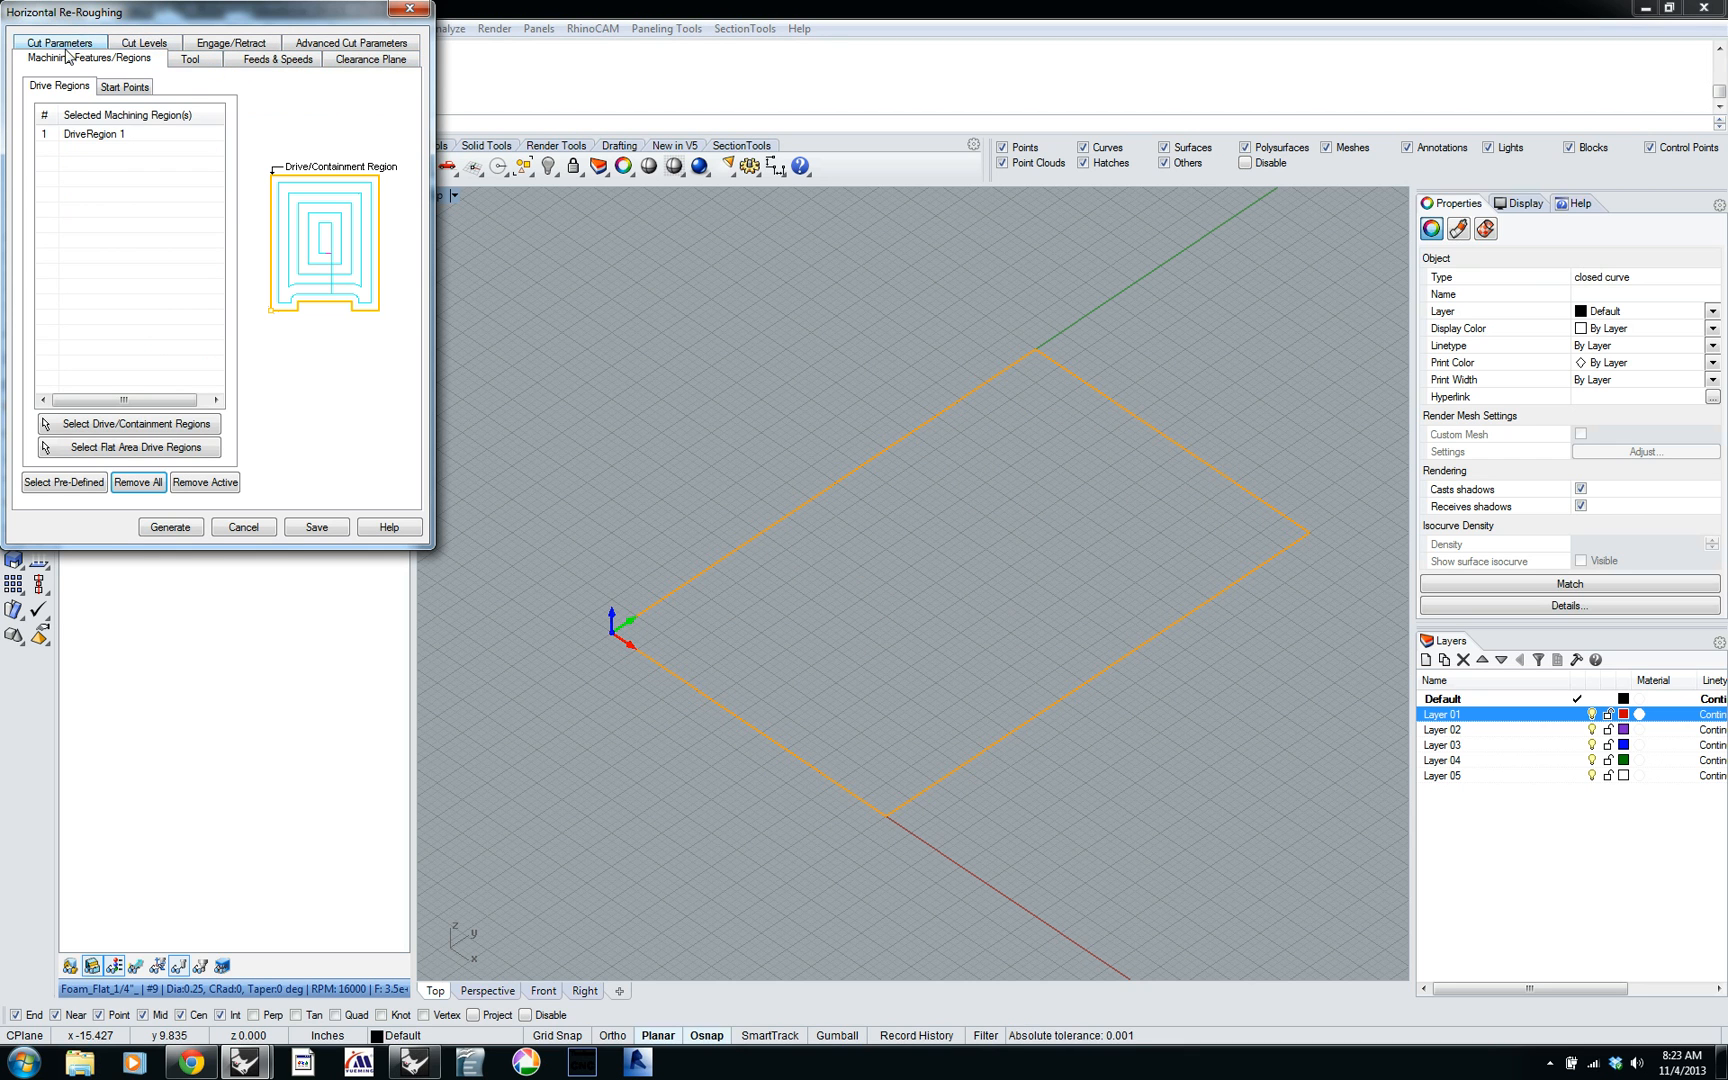
click(57, 57)
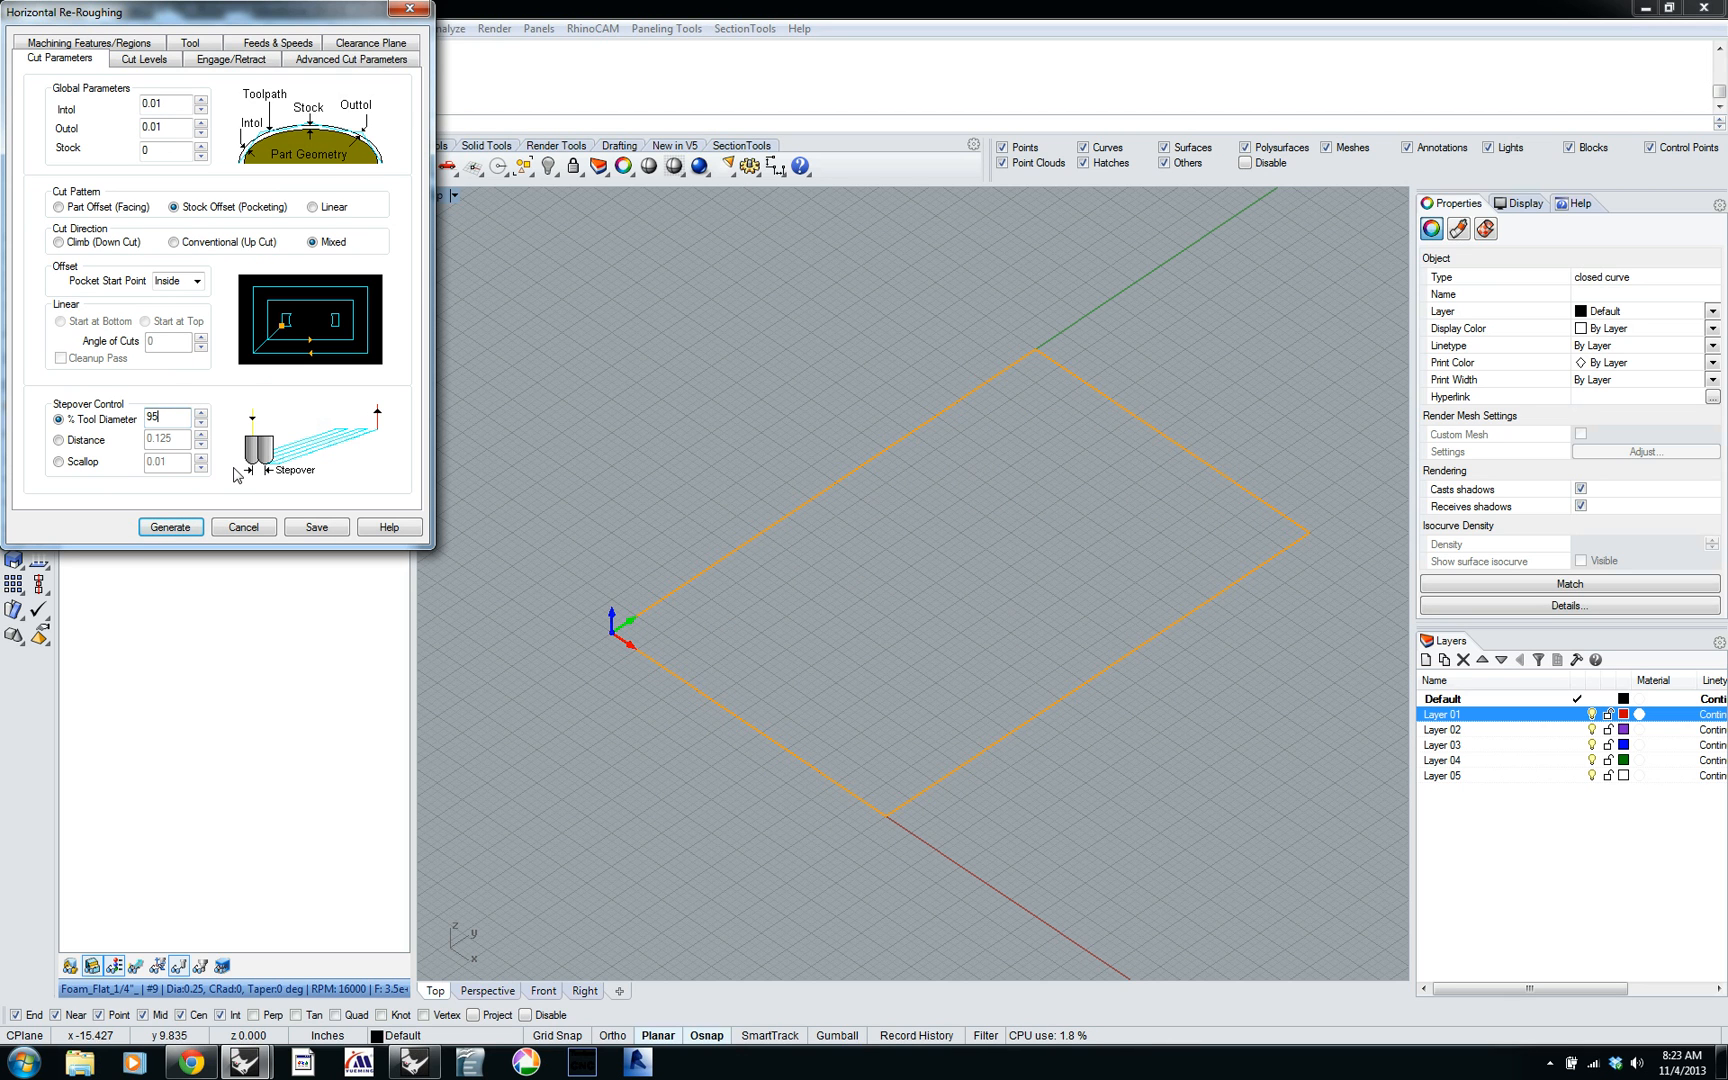
mouse_move(220, 489)
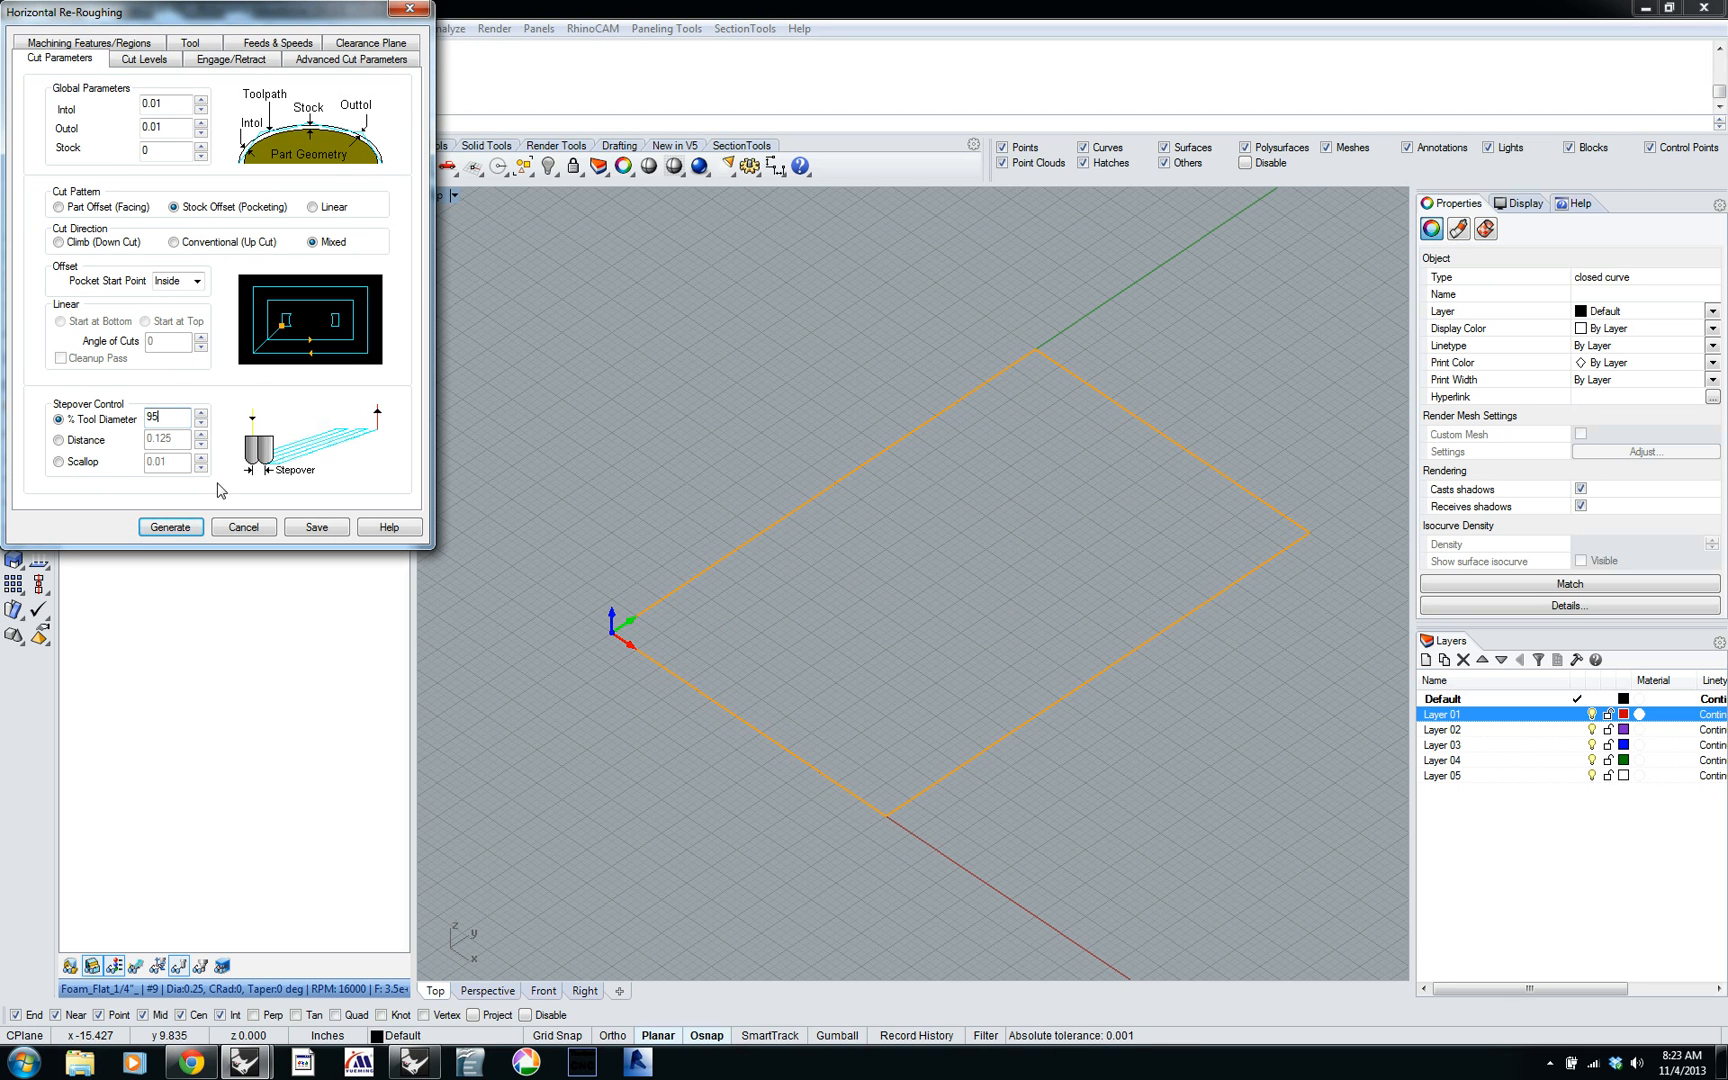
Change the Cut Levels stepdown from 25 to 50 percent of tool diameter.
click(142, 58)
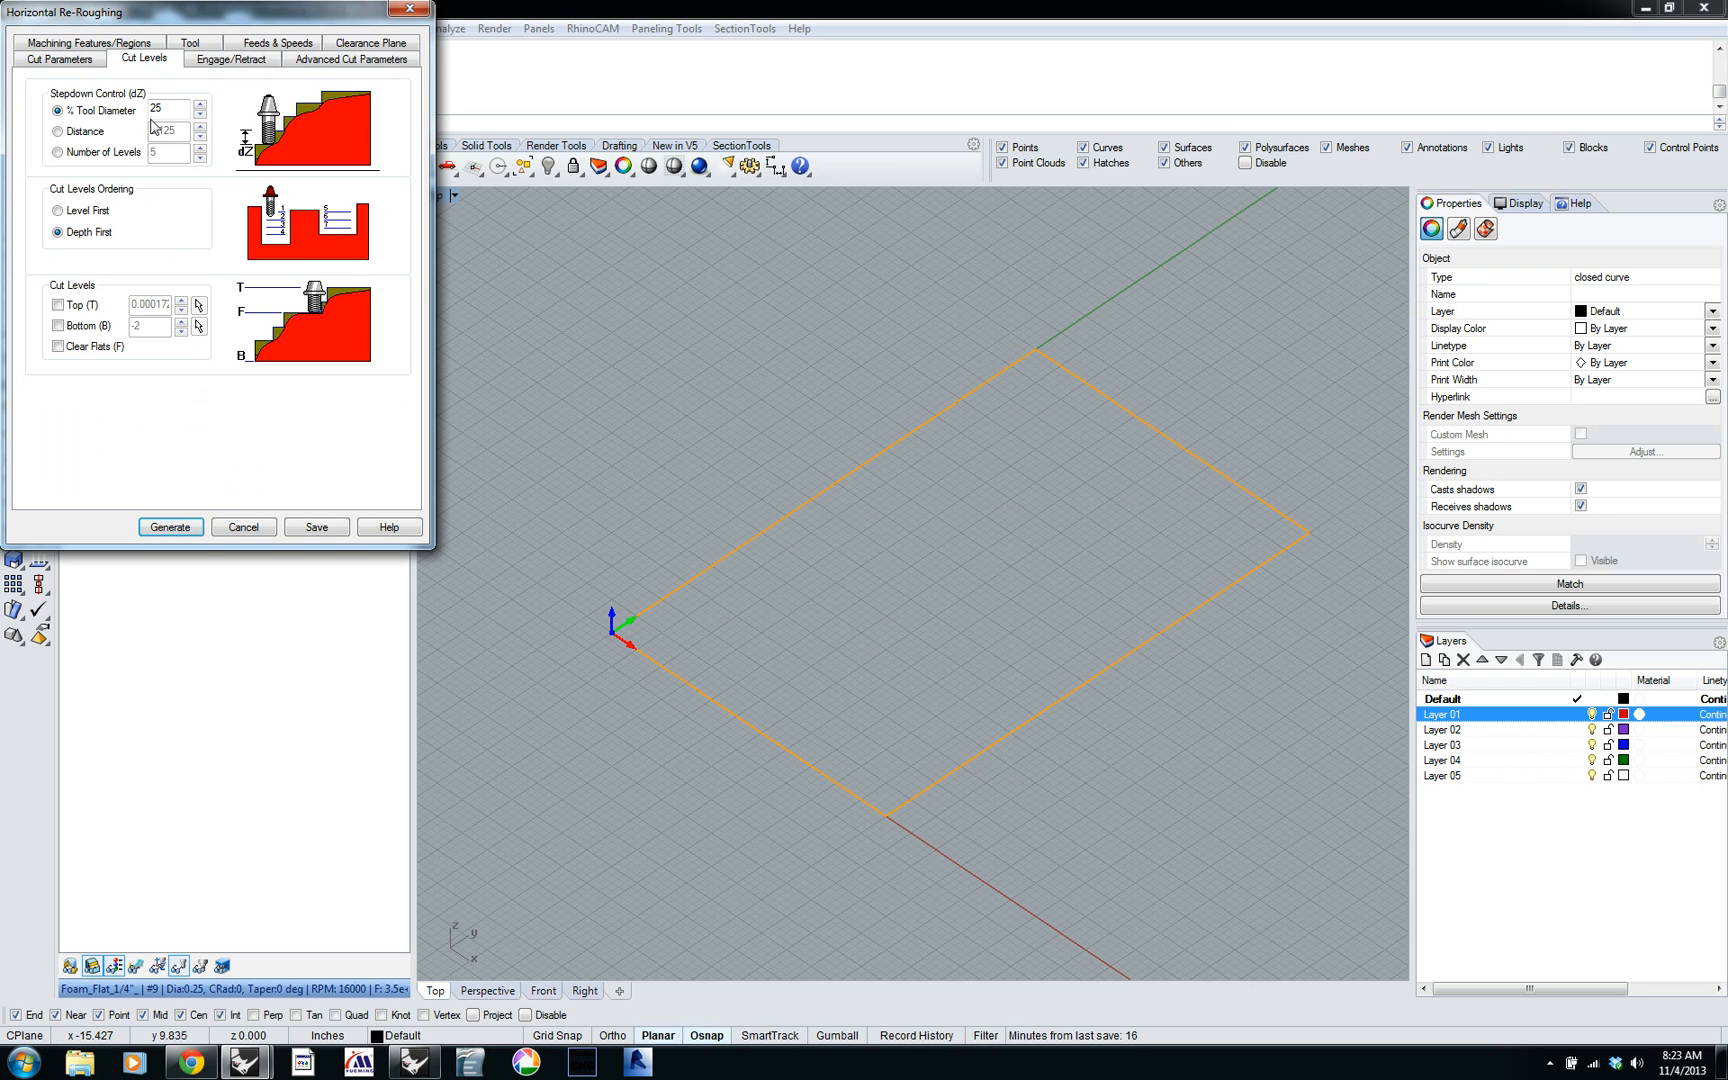
triple_click(165, 110)
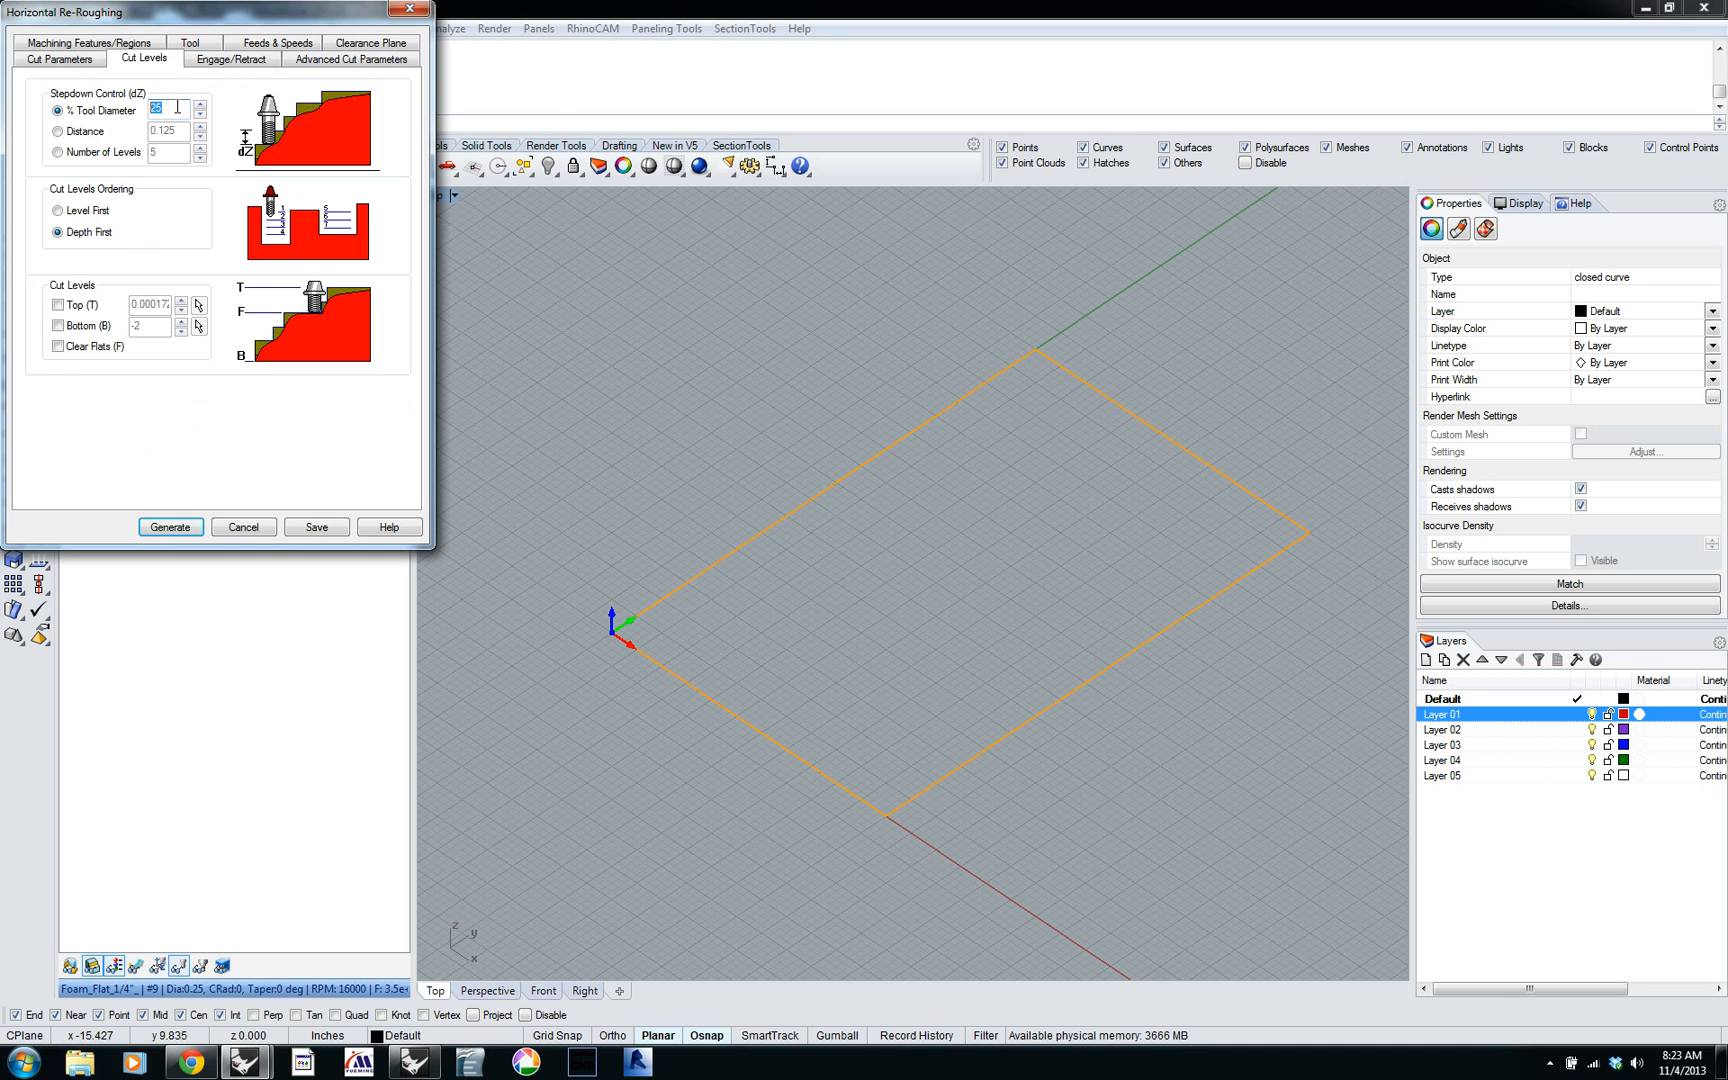
mouse_move(605, 658)
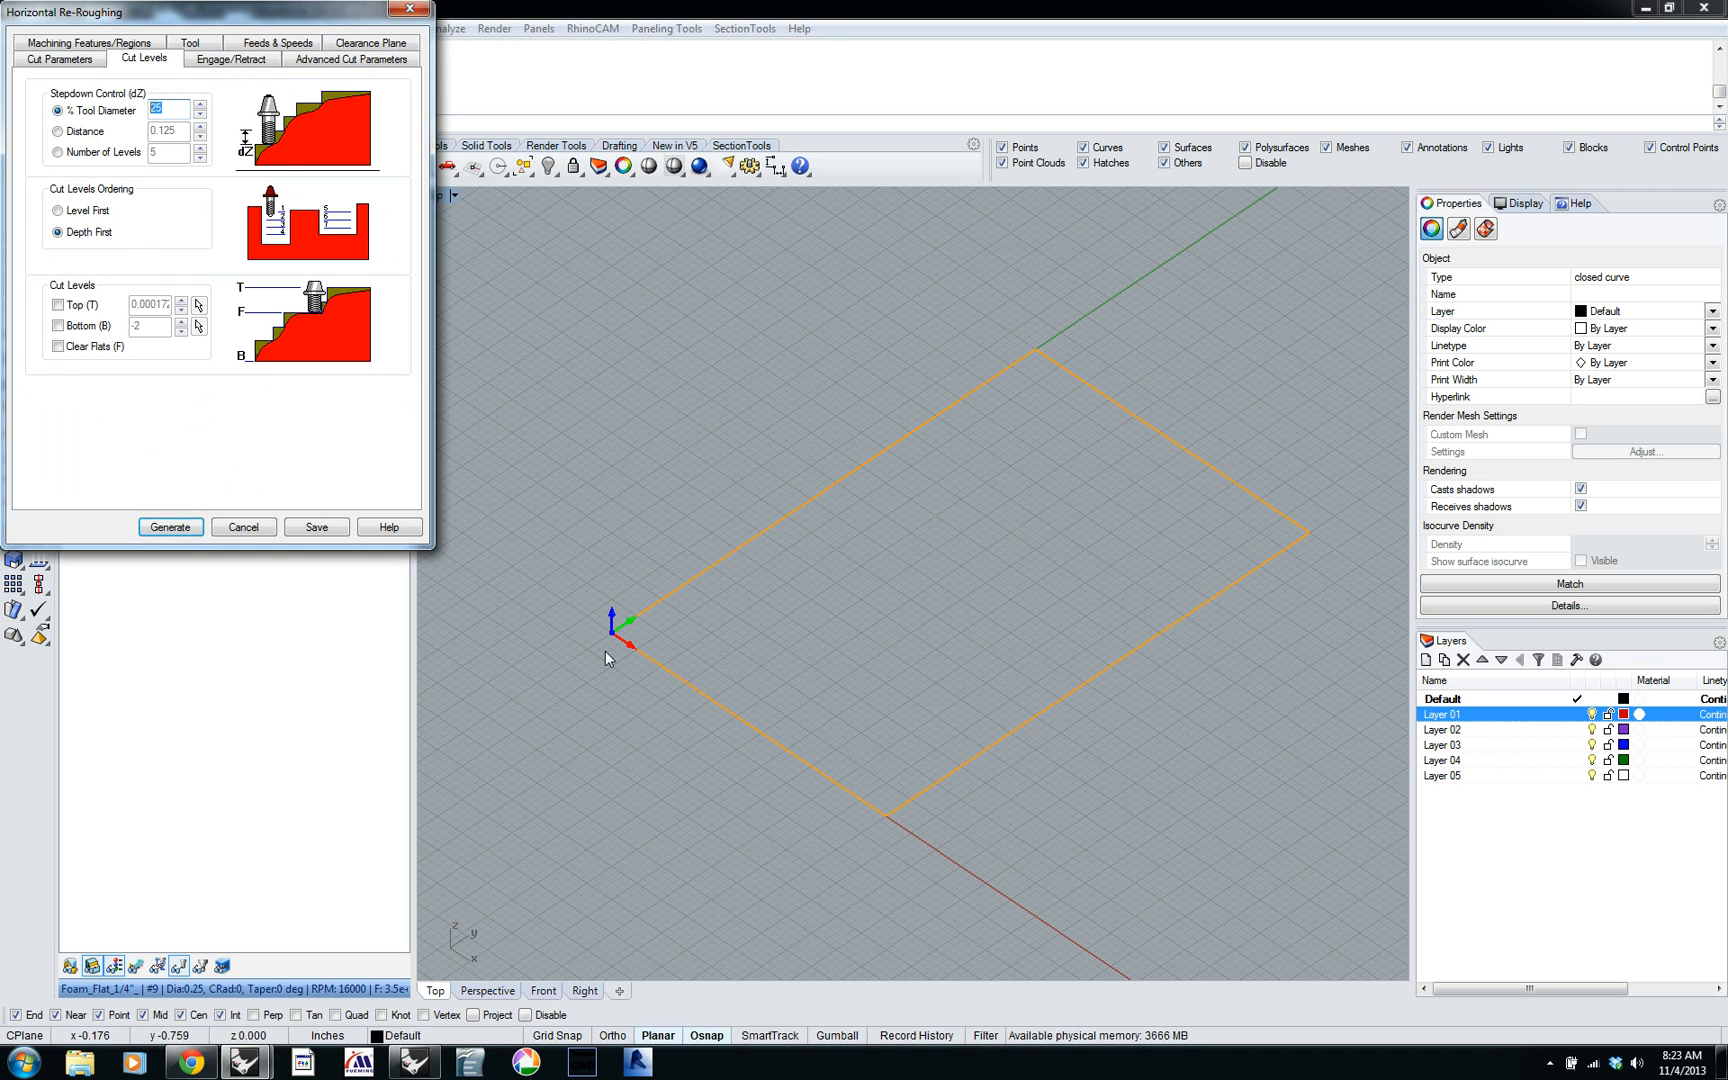
mouse_move(950, 433)
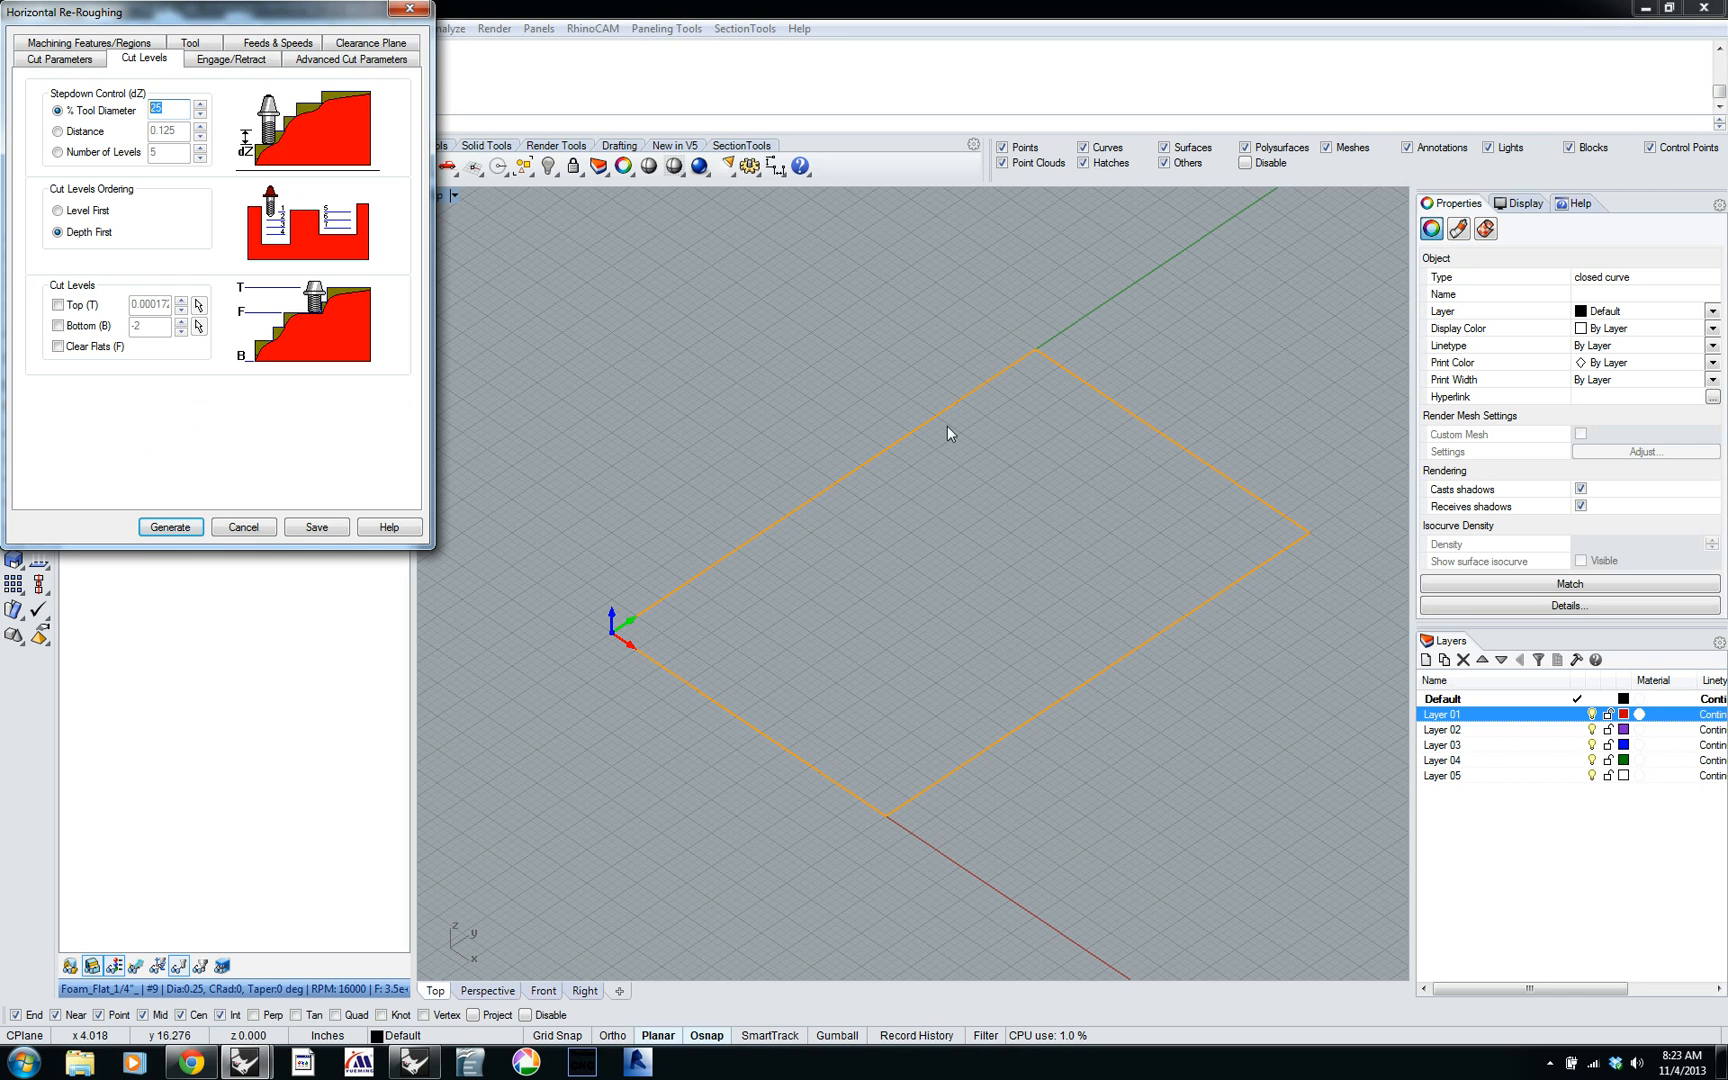
mouse_move(202, 440)
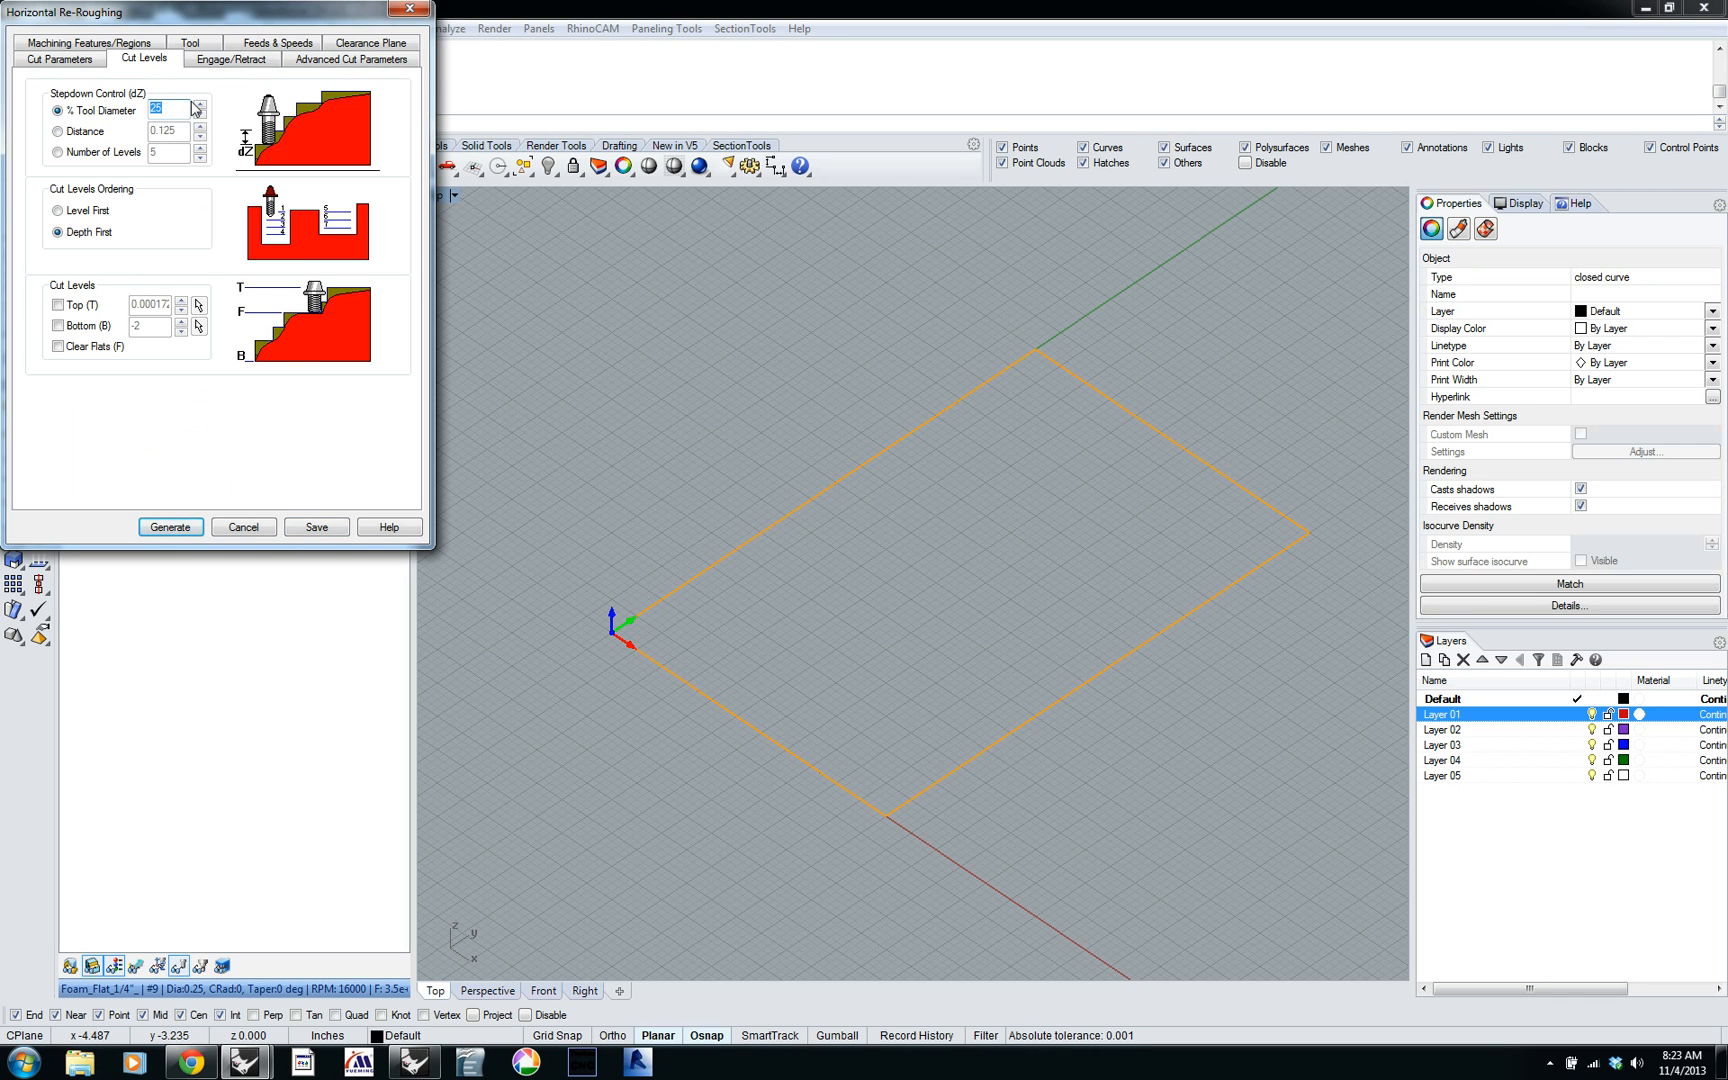
click(165, 108)
text(50)
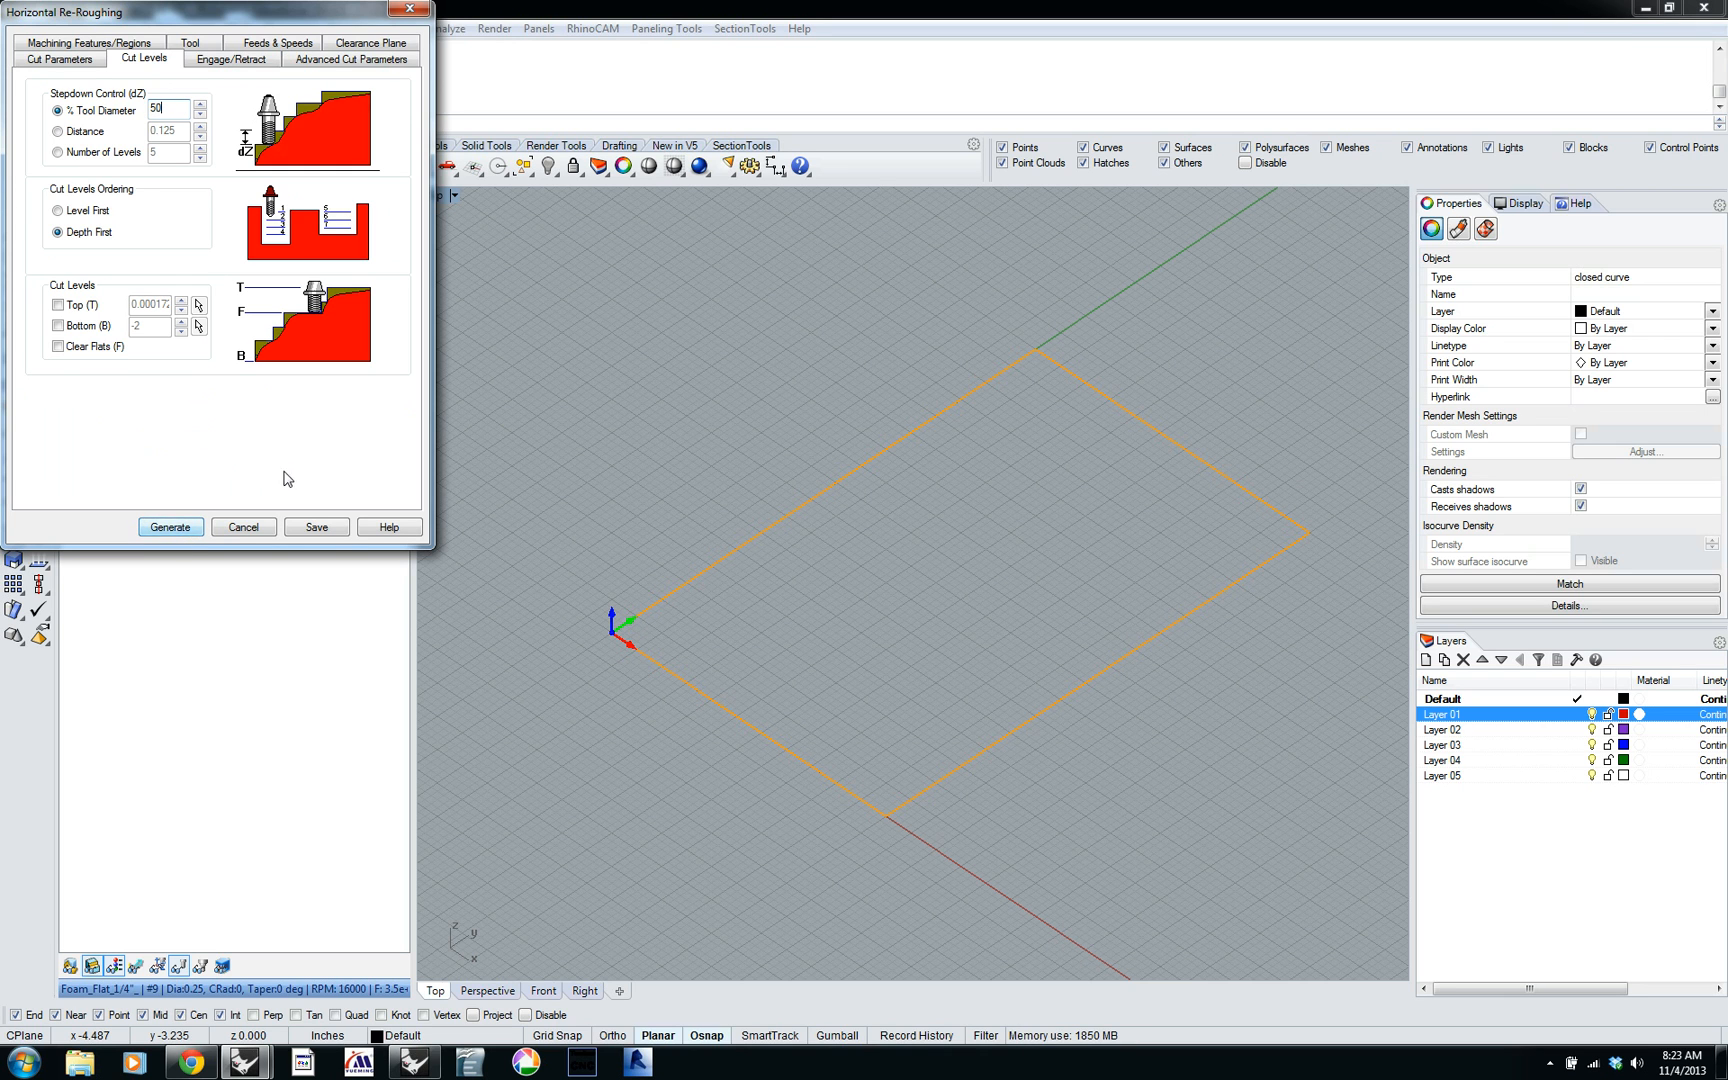
mouse_move(169, 187)
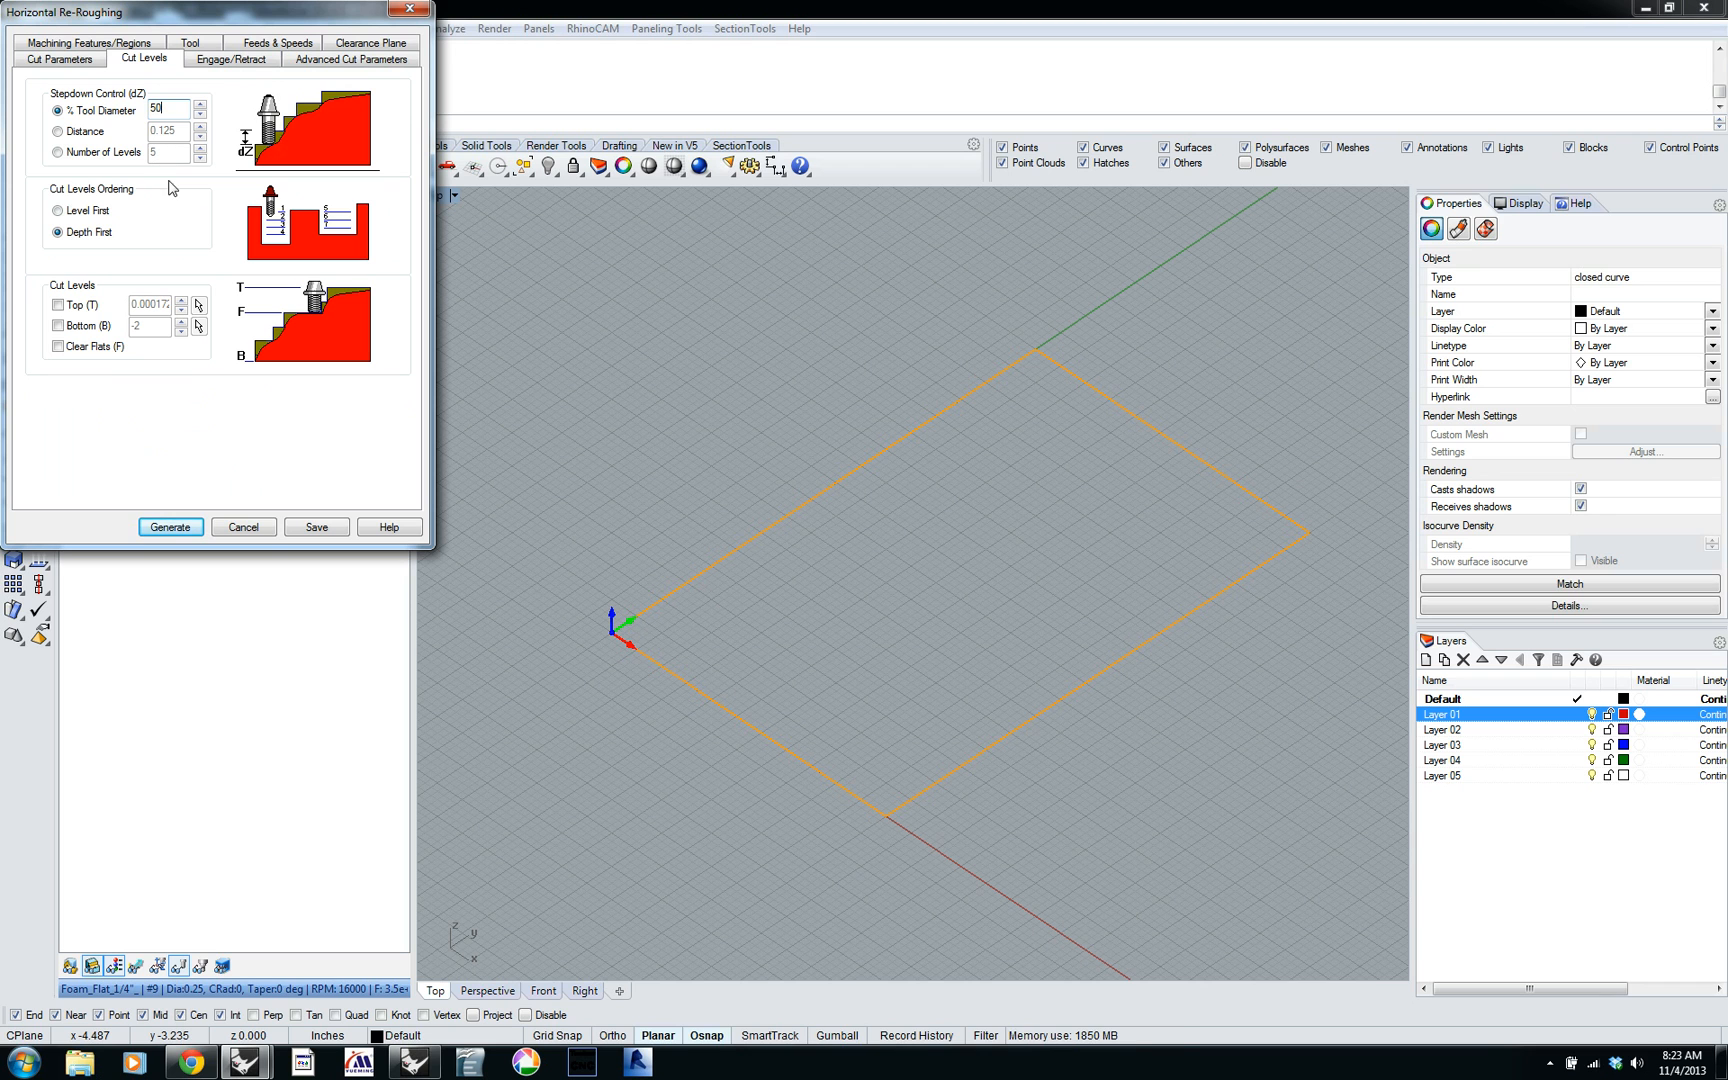
mouse_move(320, 110)
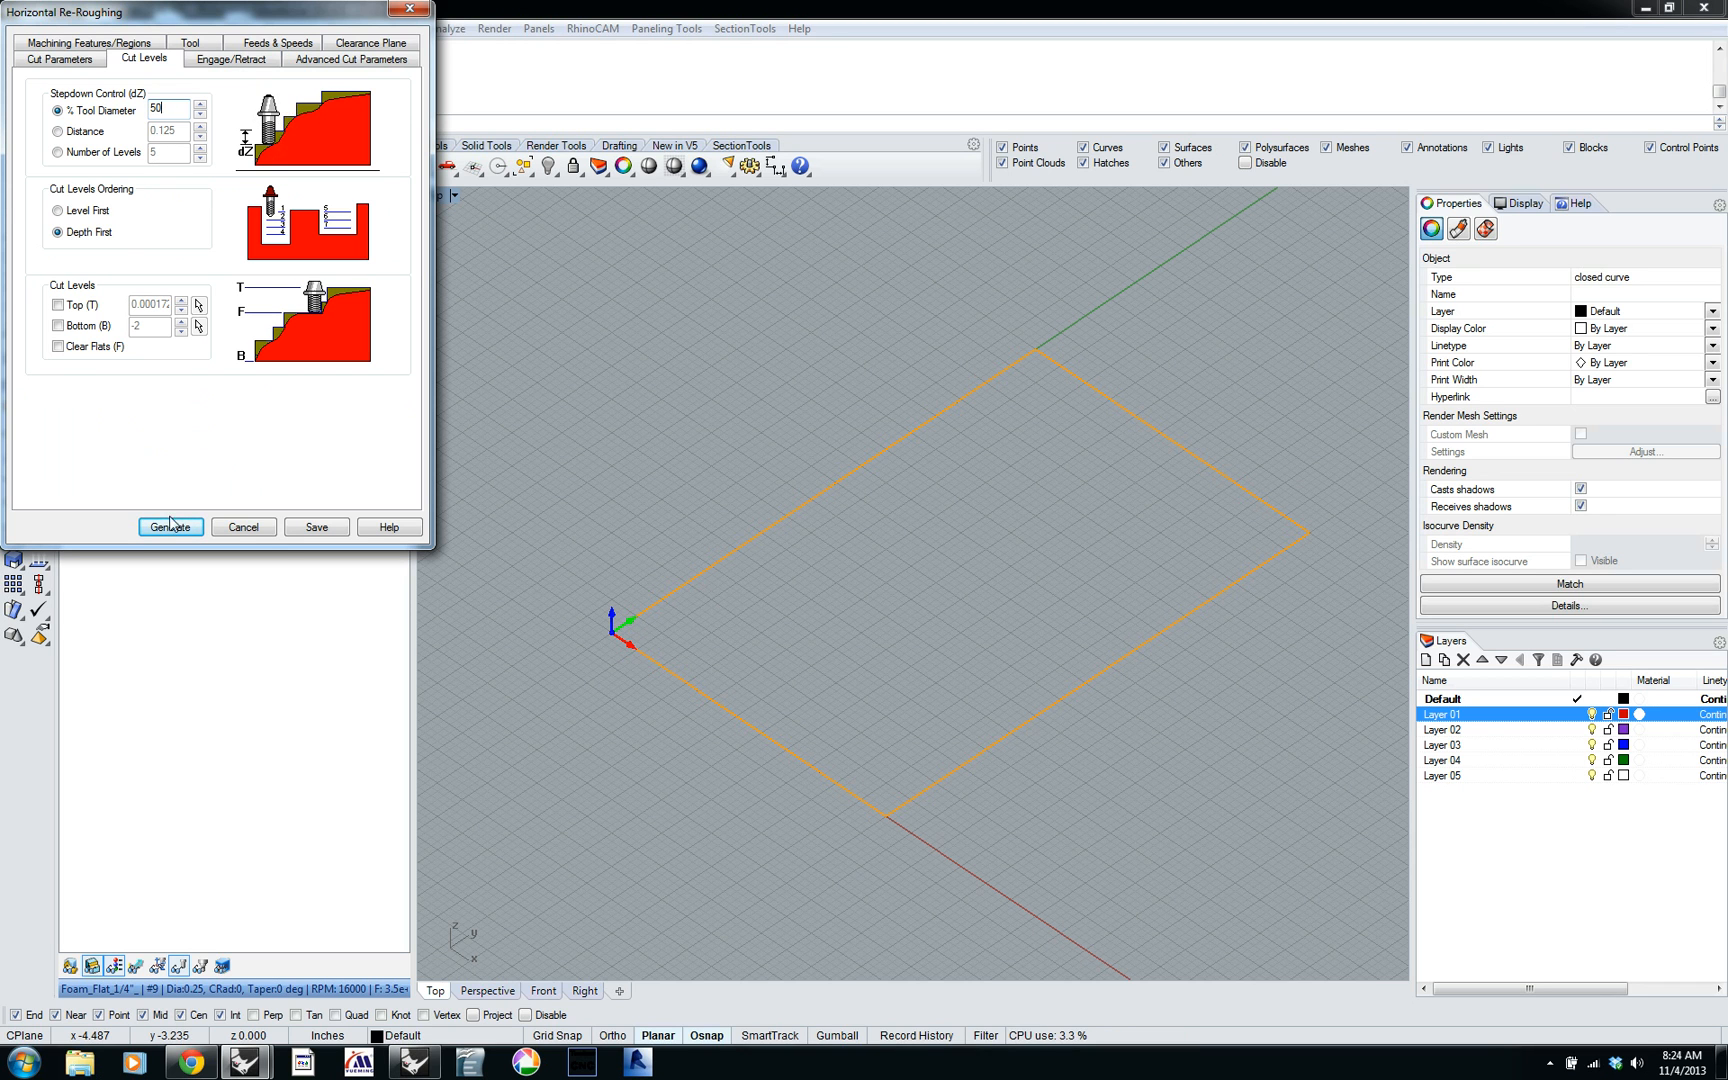
Regenerate Horizontal Re-Roughing and show Horizontal Finishing machining times totalling 10.49 minutes.
click(171, 527)
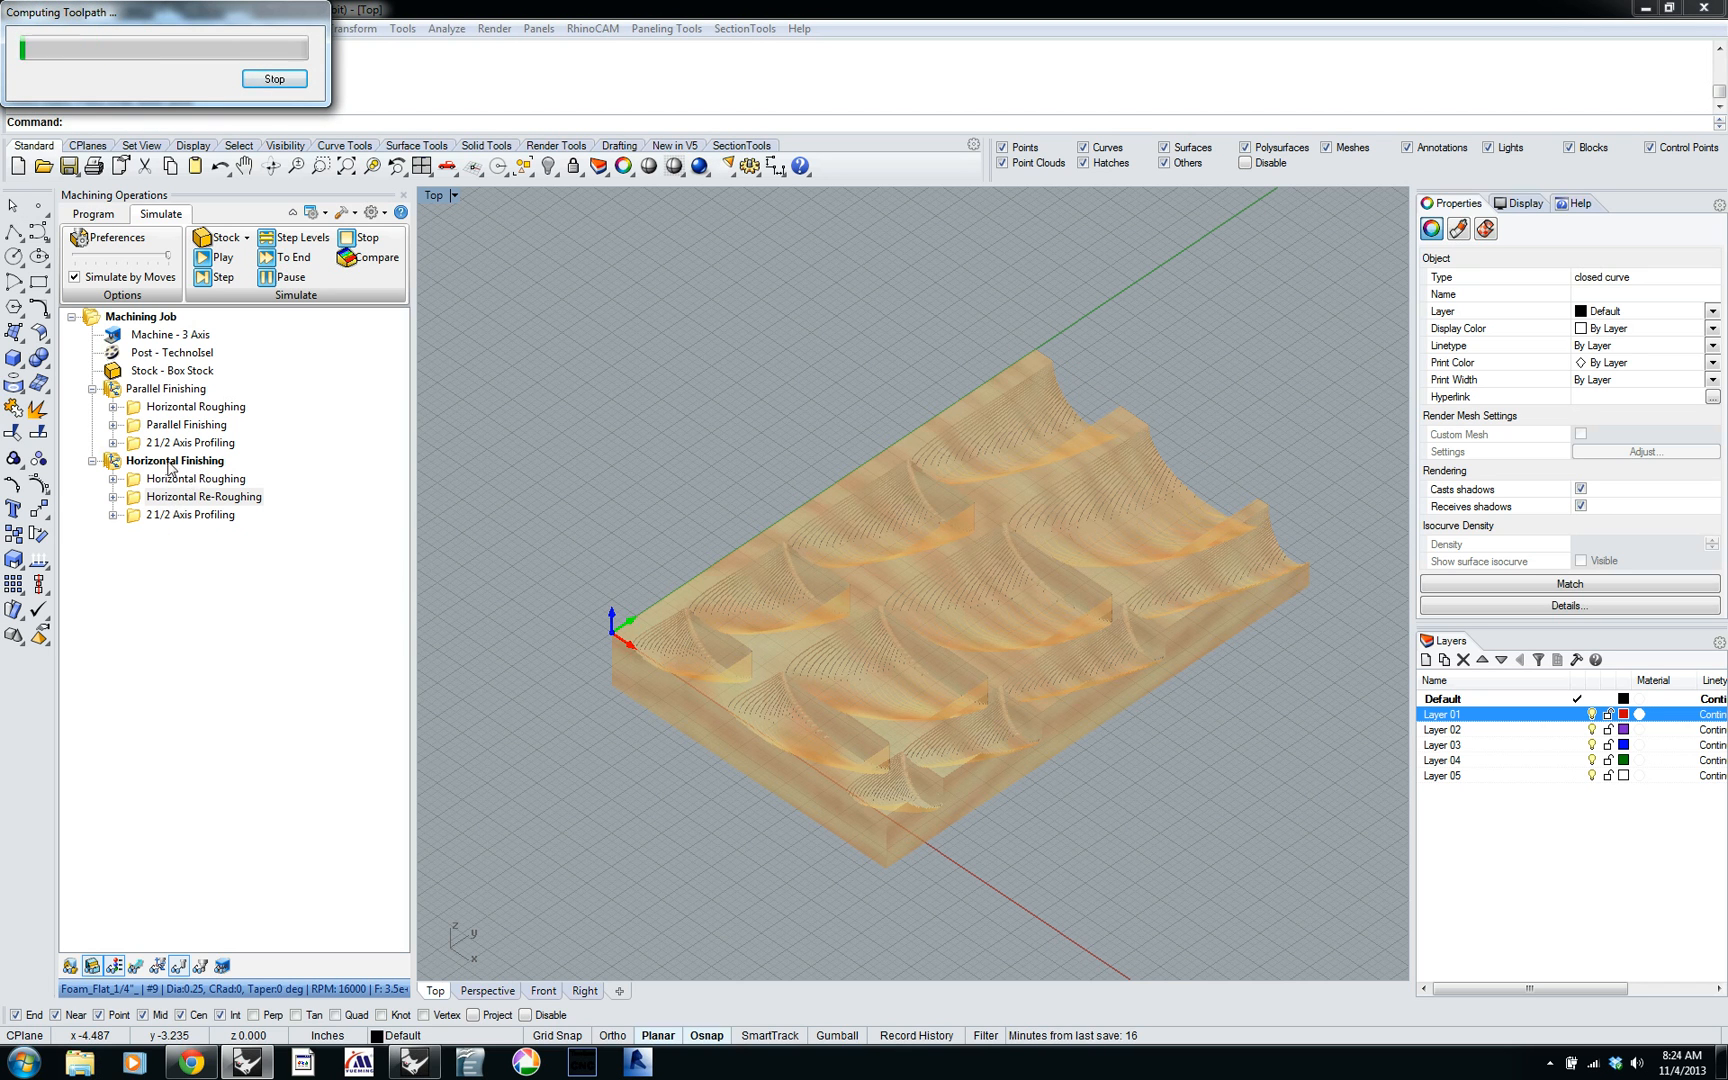
click(181, 460)
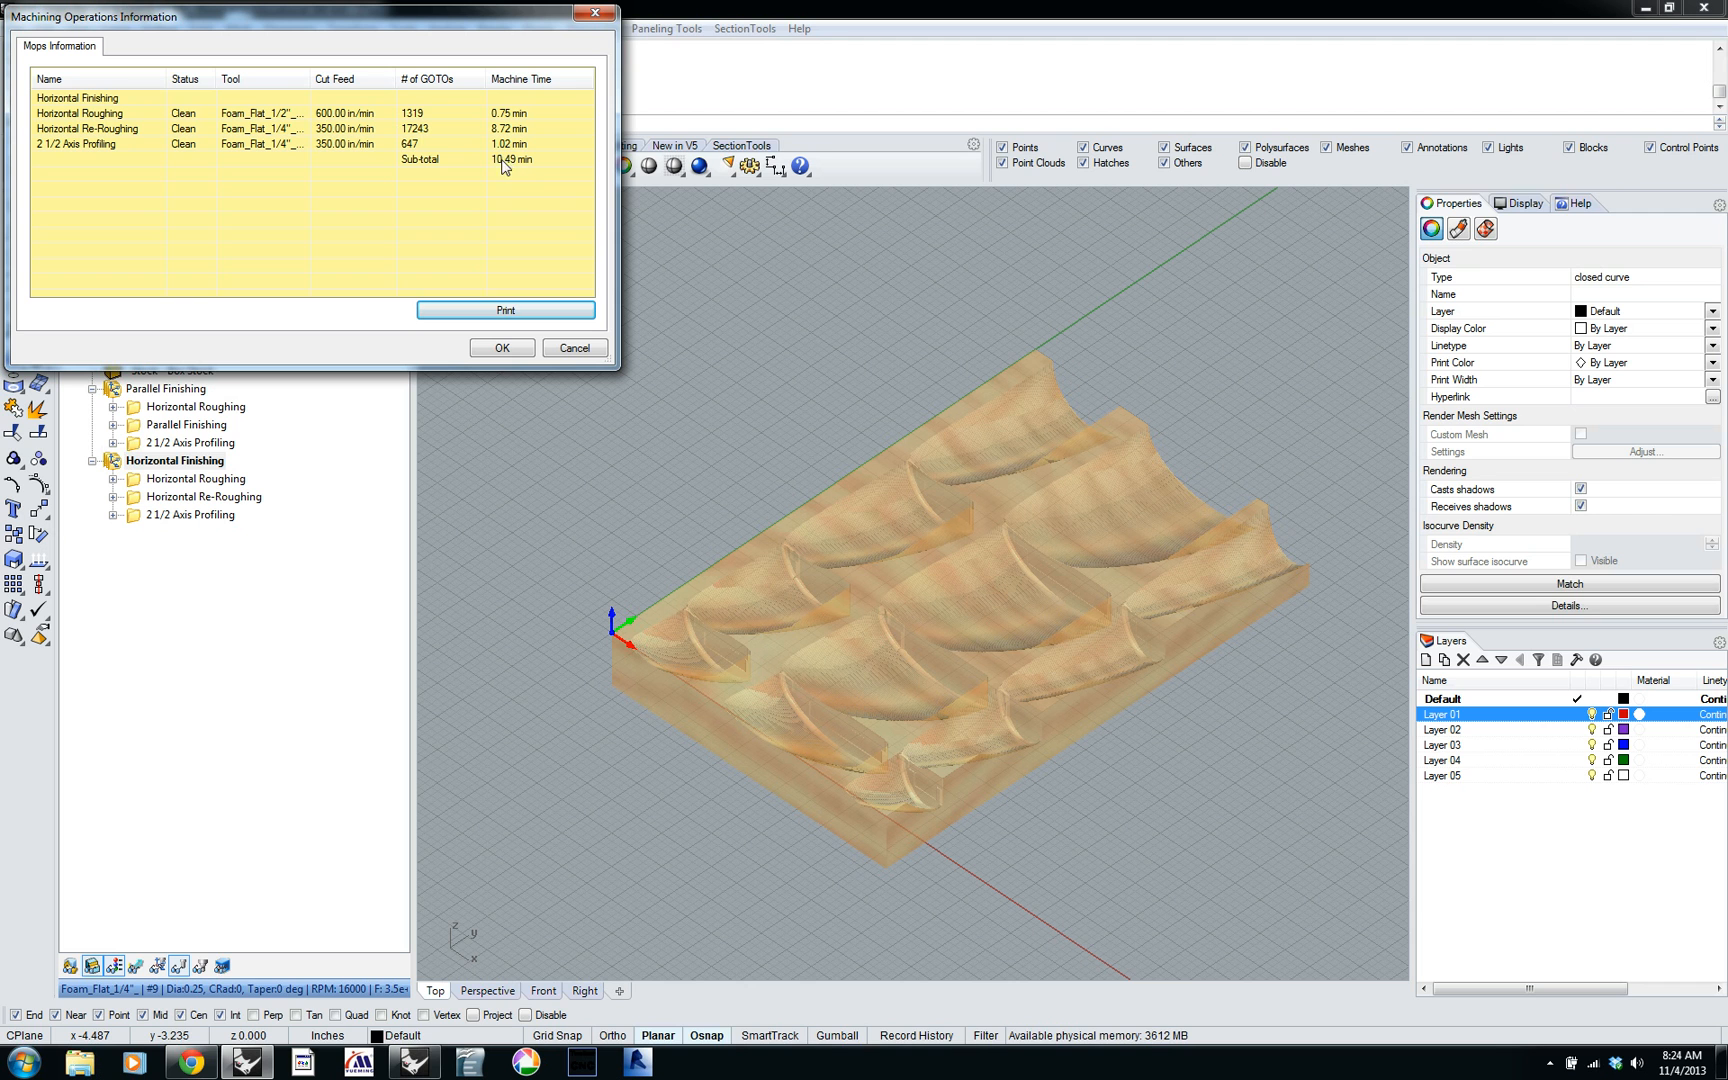
mouse_move(516, 259)
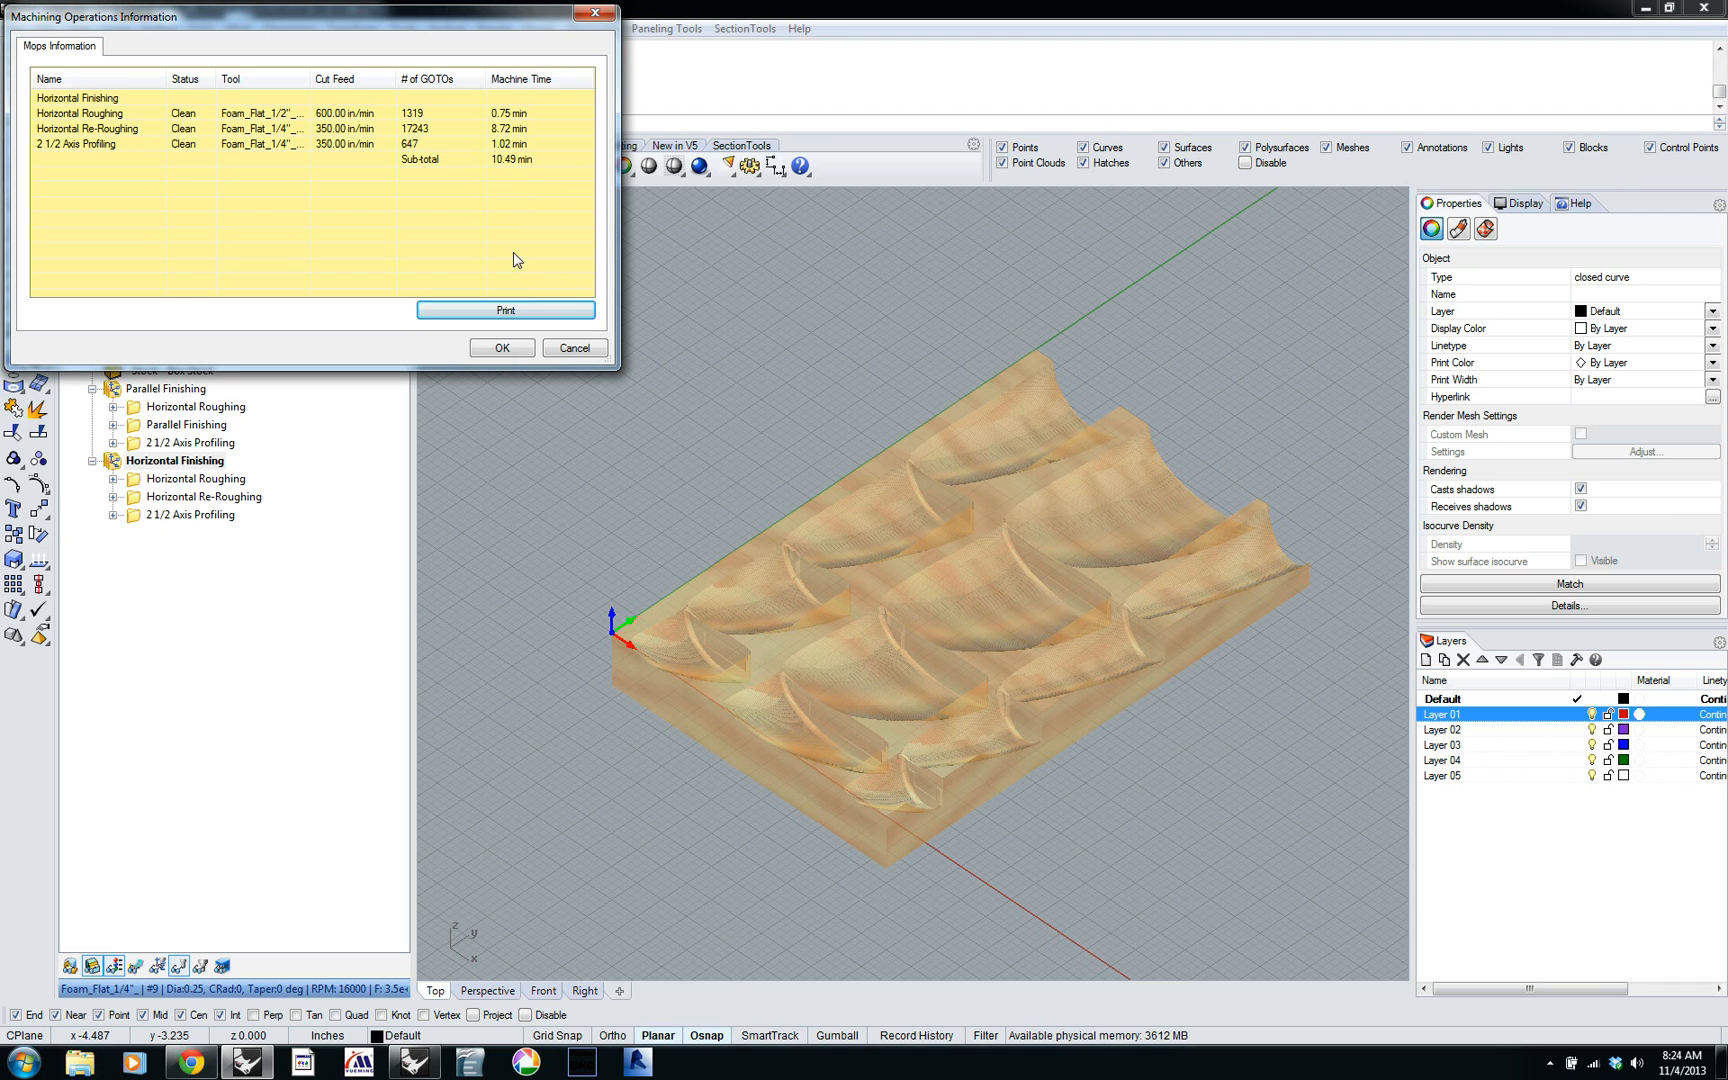
Move Horizontal Finishing above Parallel Finishing and simulate it, carving terraced pockets into the stock.
click(501, 347)
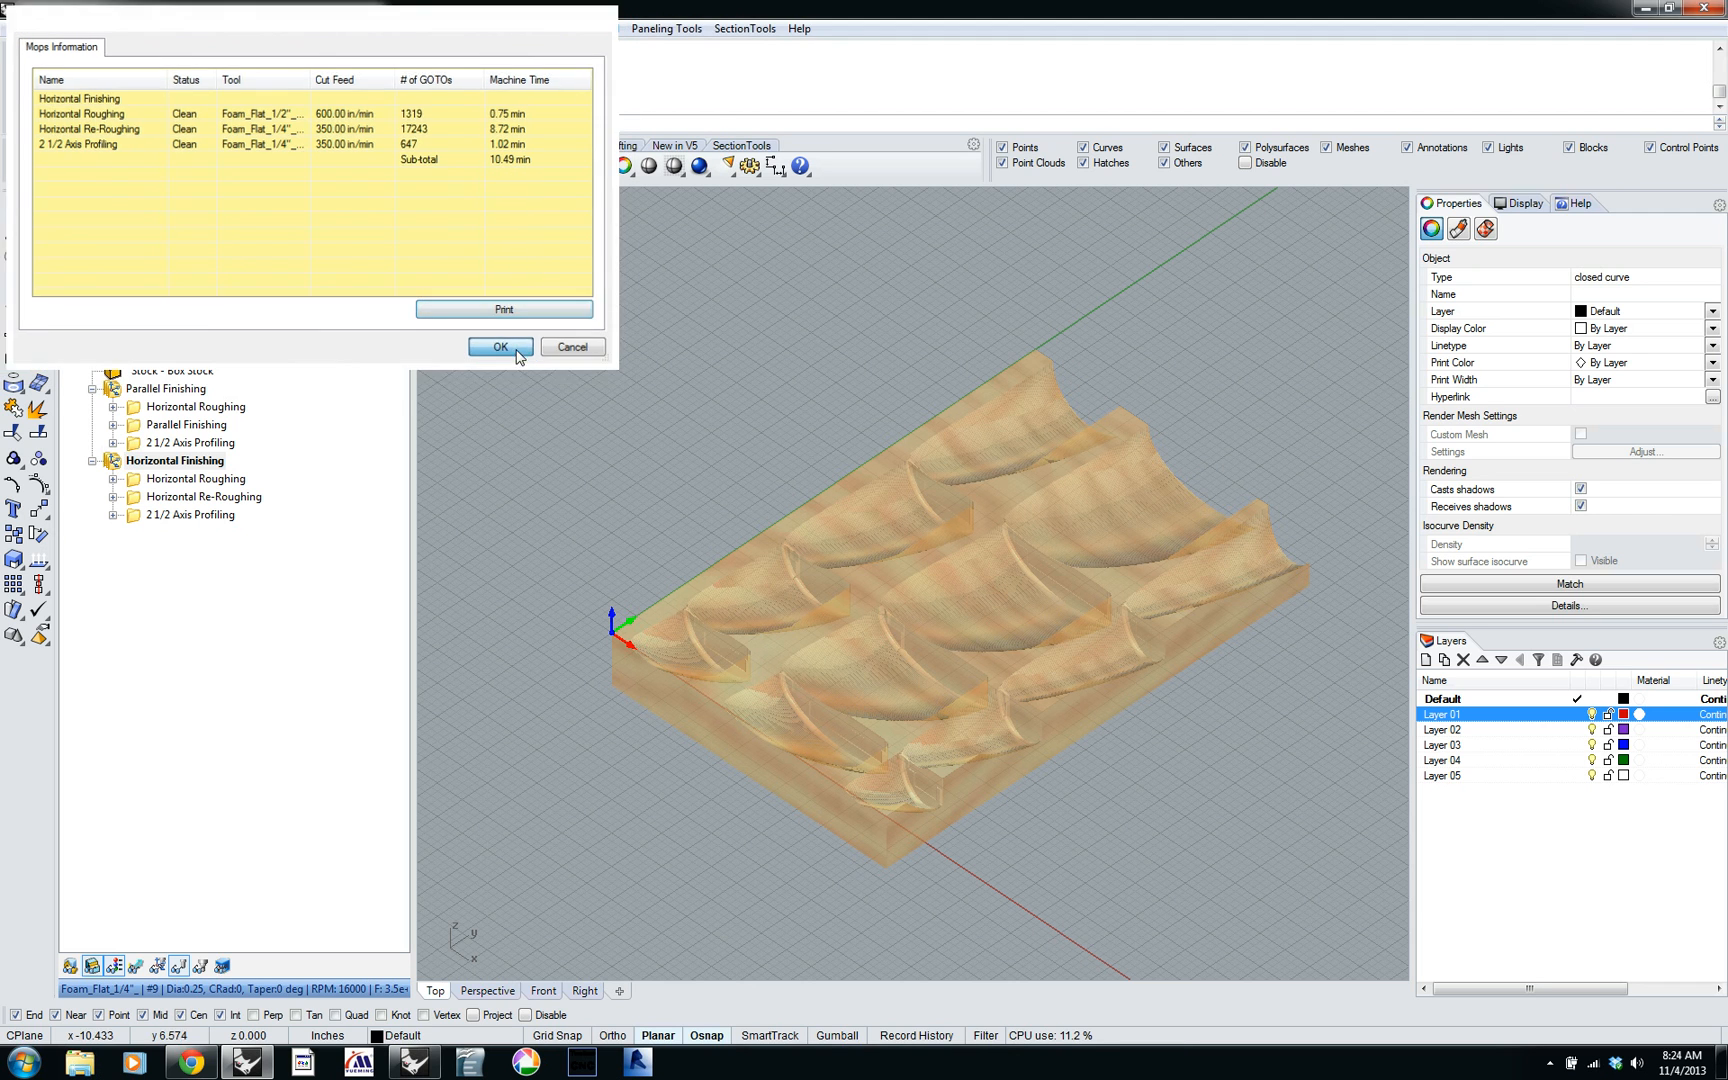
click(499, 346)
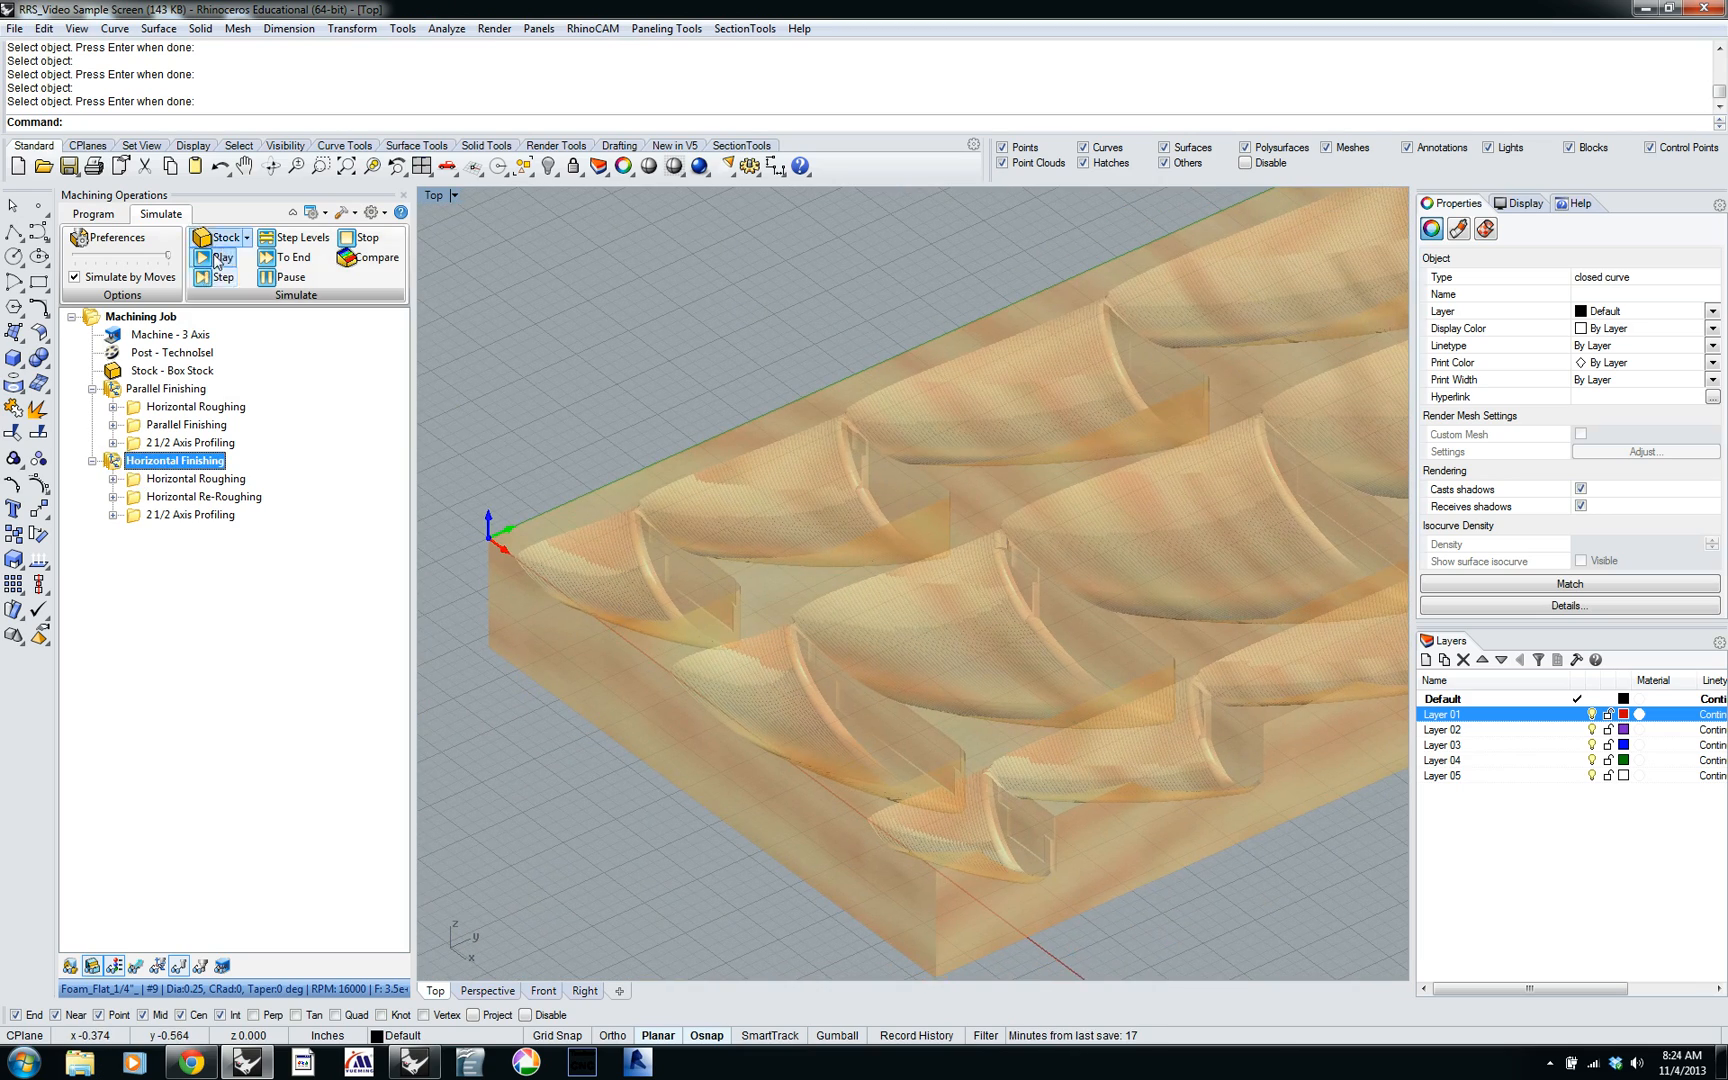
click(216, 257)
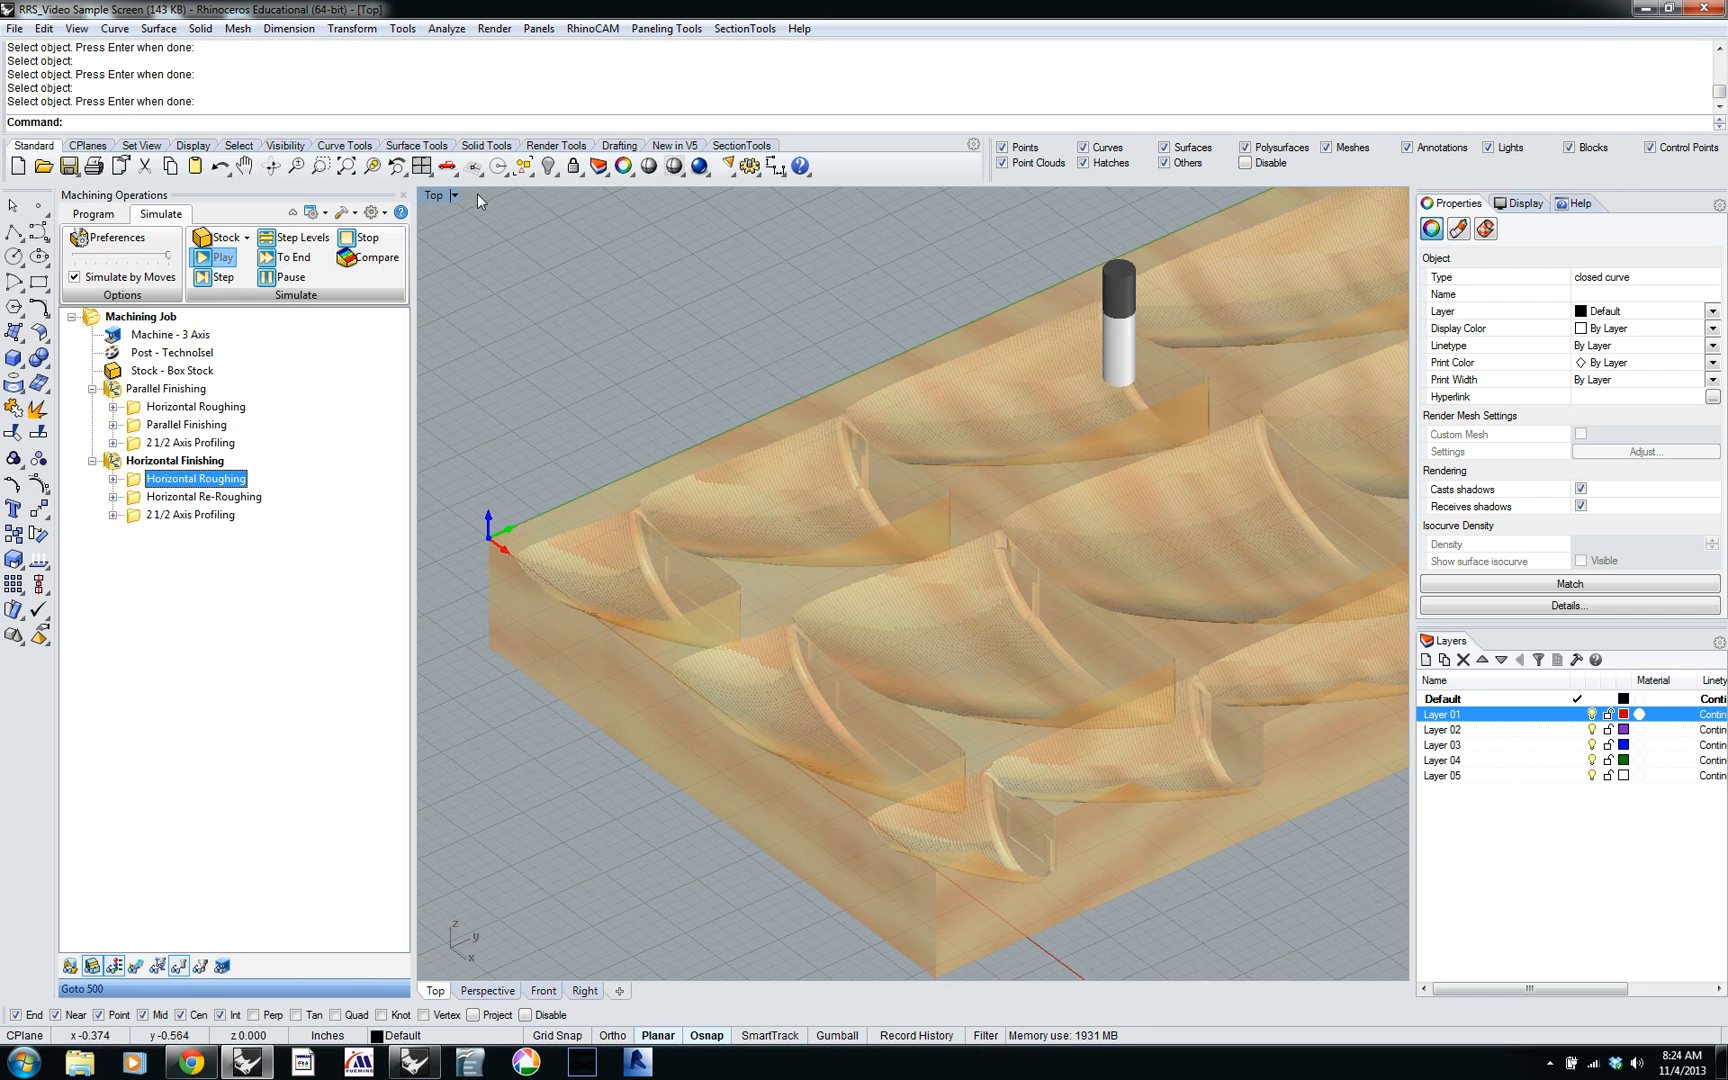
click(220, 257)
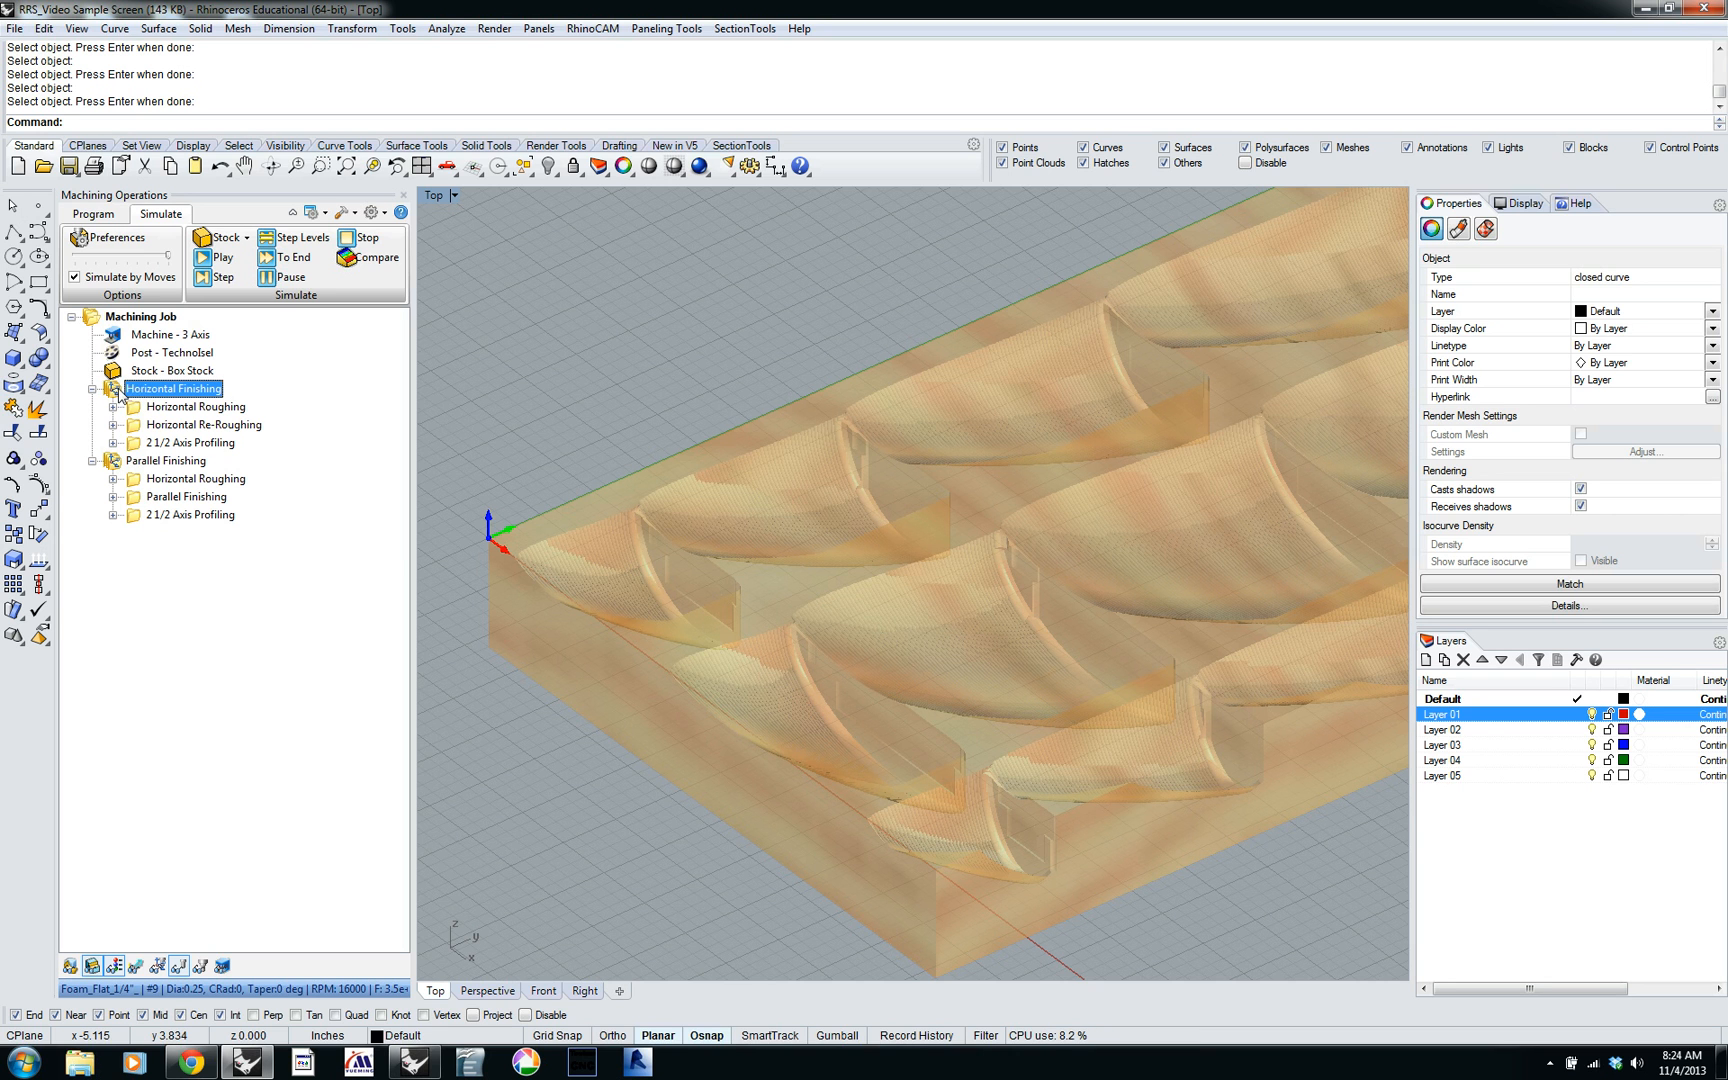
click(196, 406)
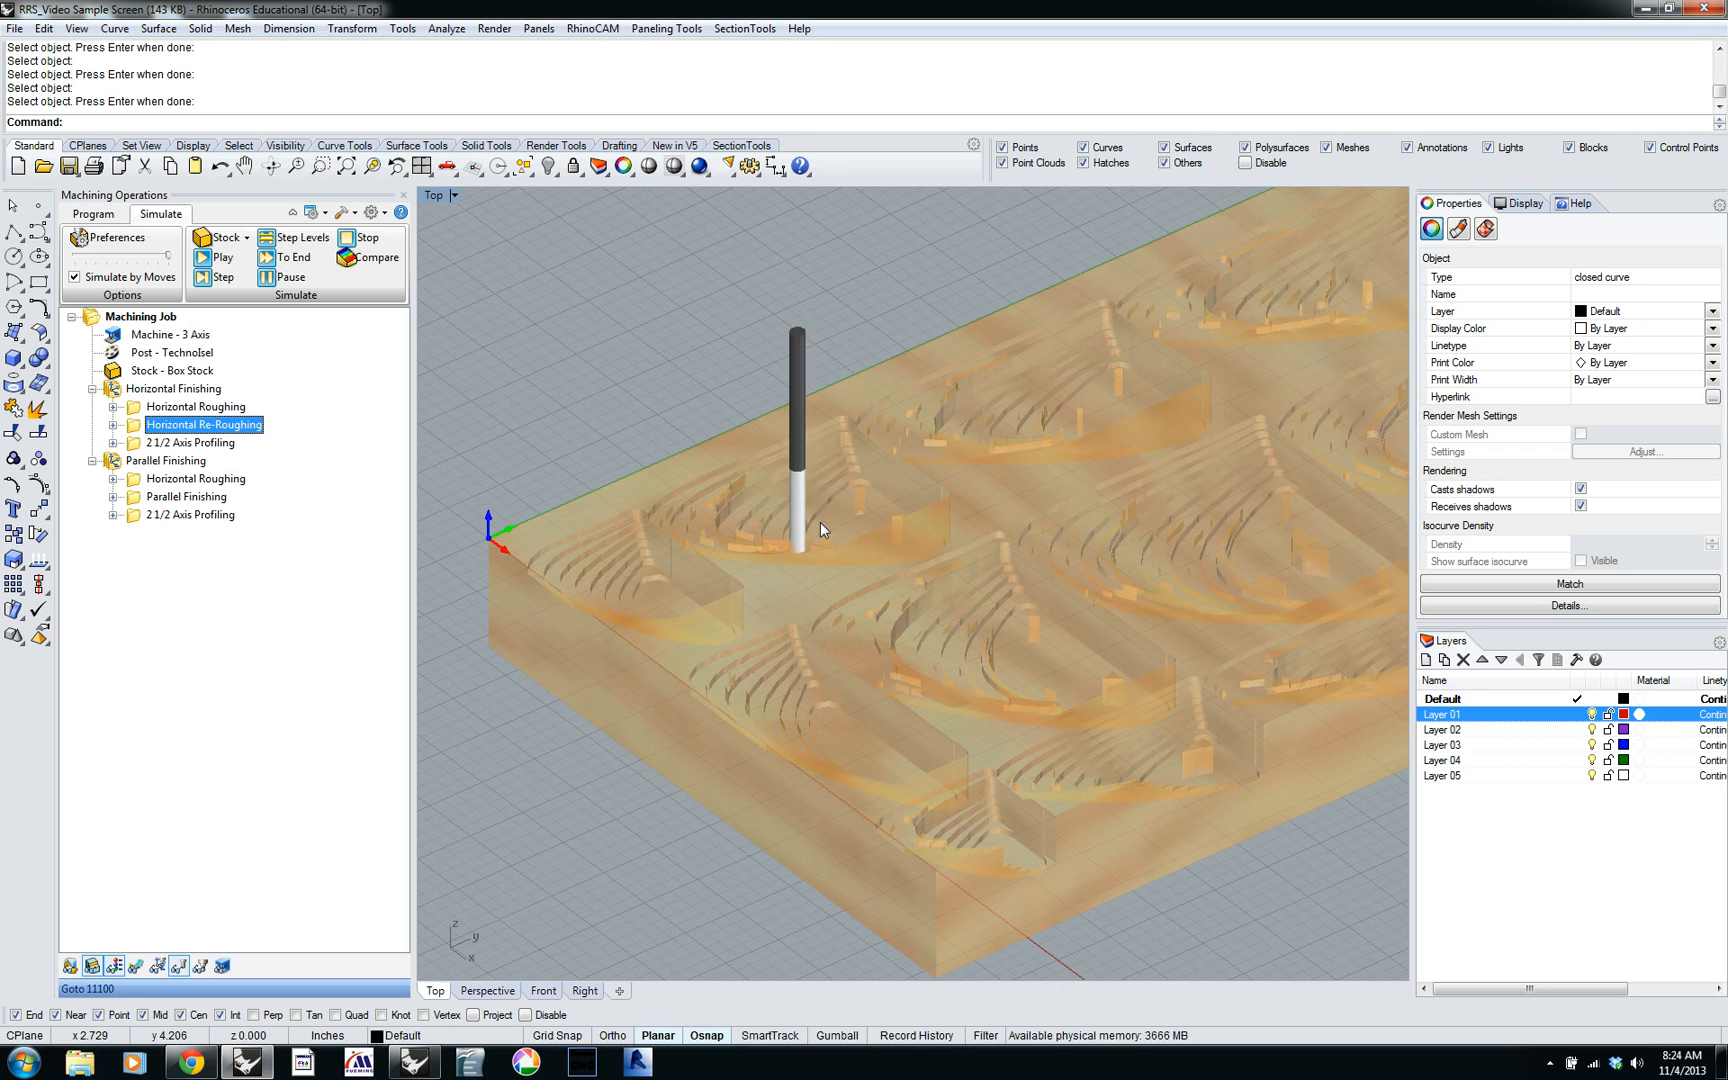
click(218, 257)
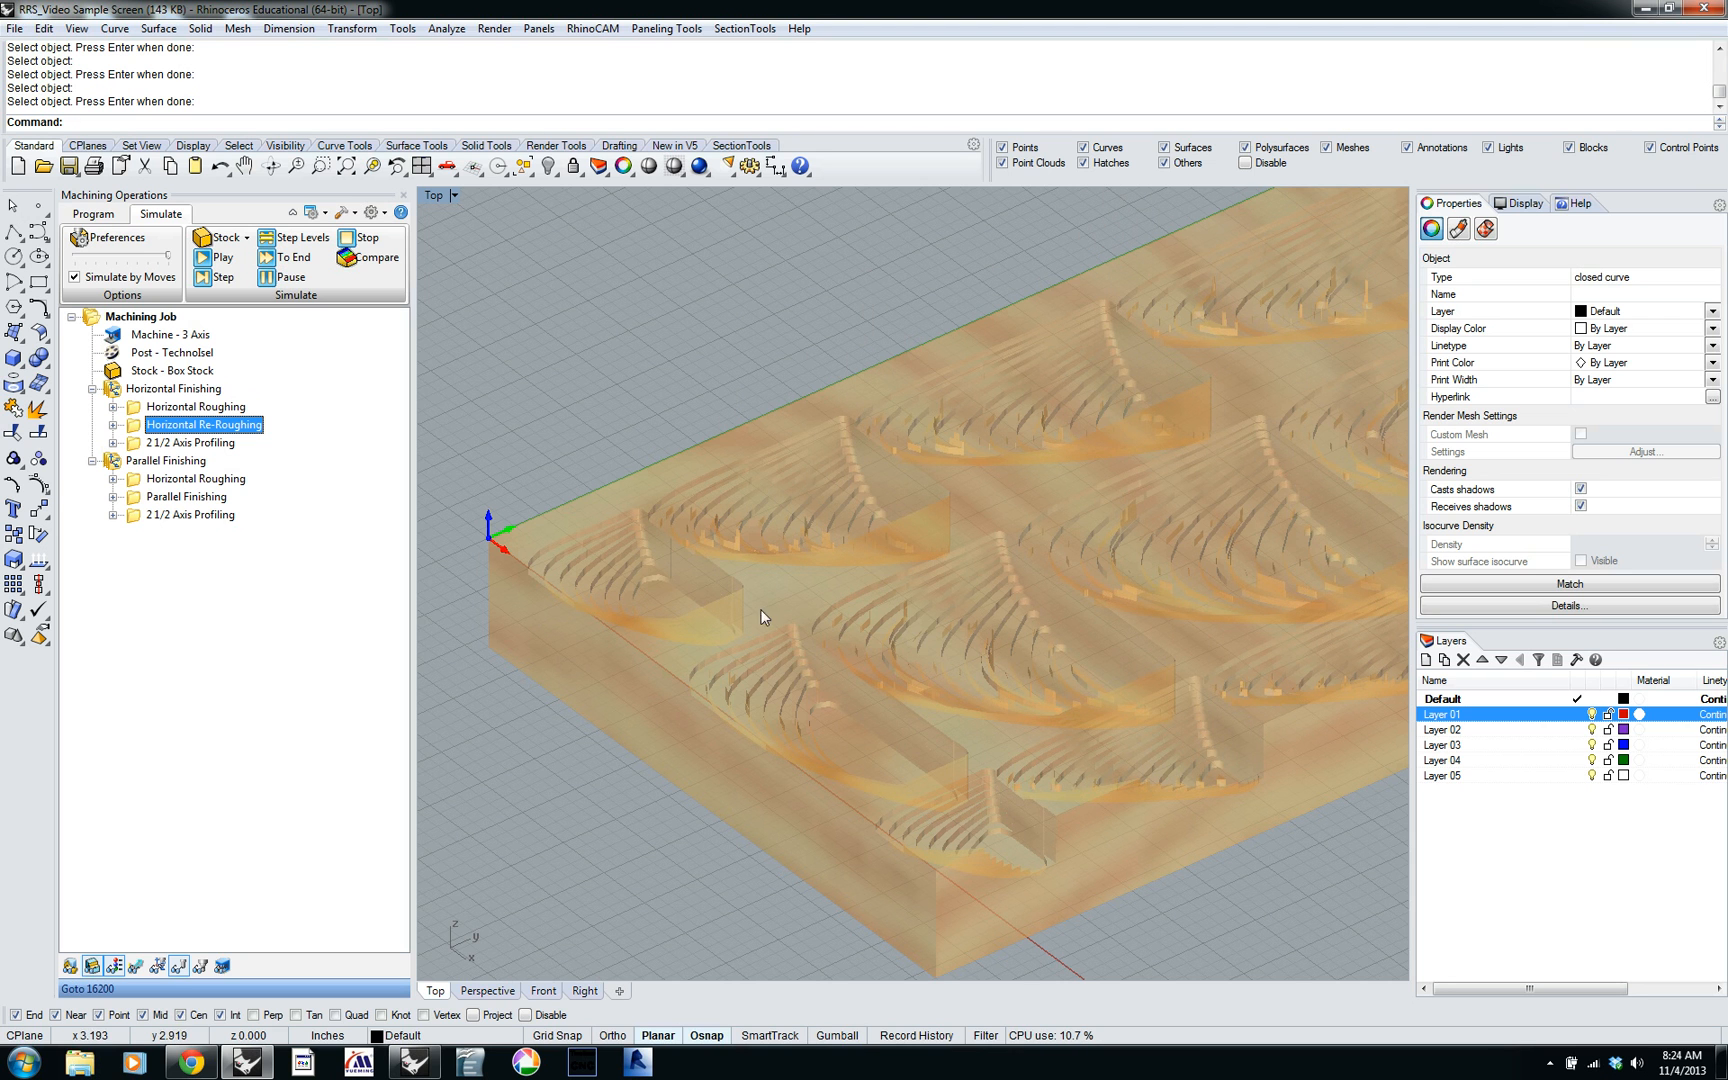
click(217, 257)
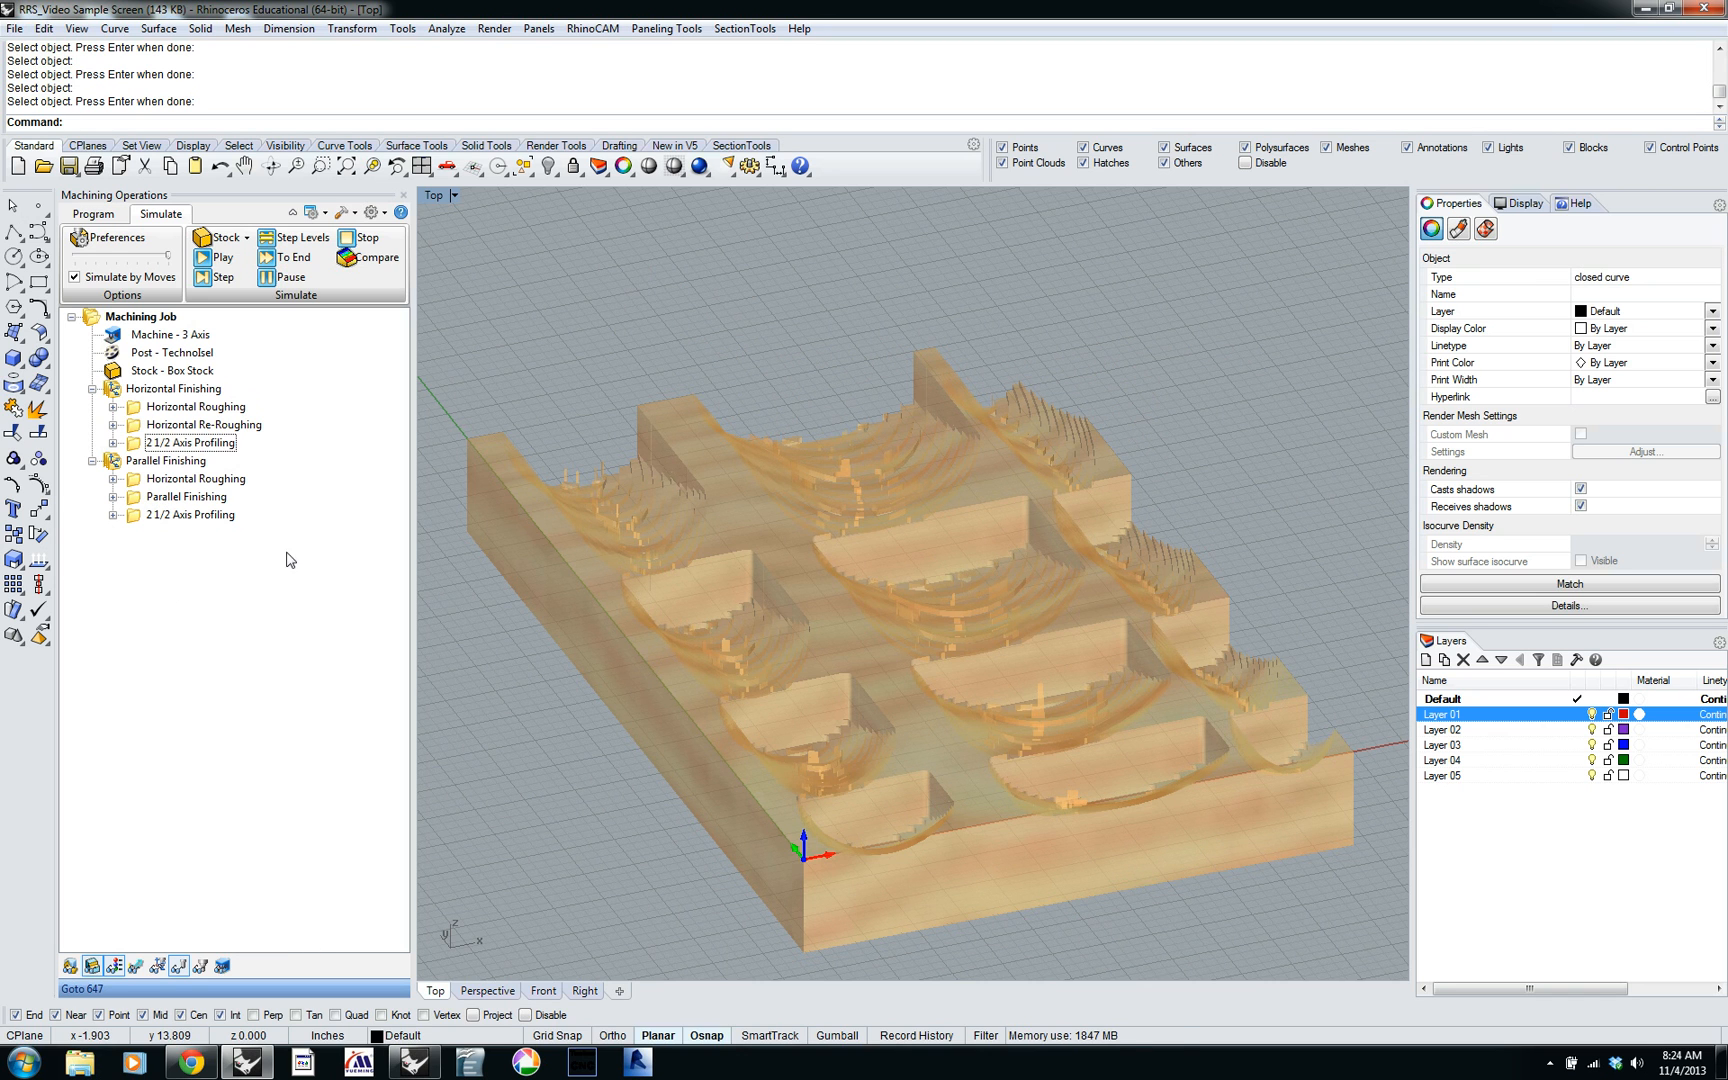
mouse_move(191, 527)
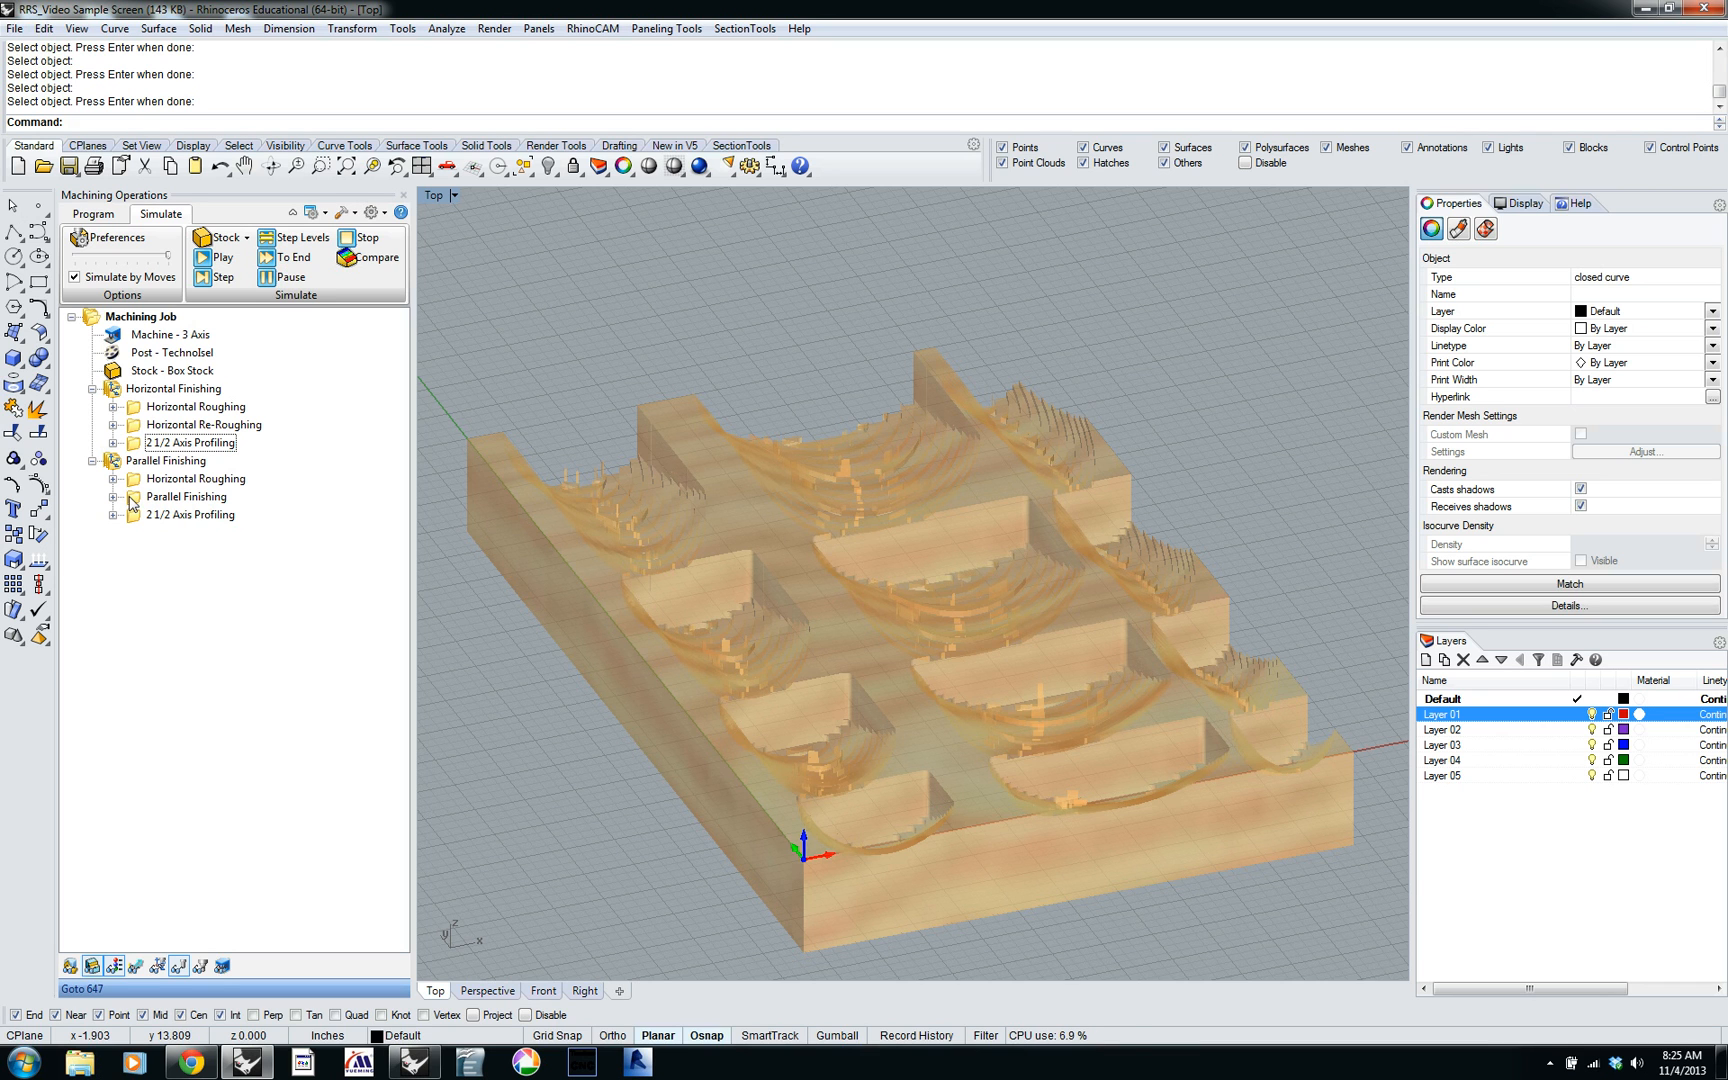
Reset the simulation to a plain uncut block with Horizontal Finishing selected.
click(179, 388)
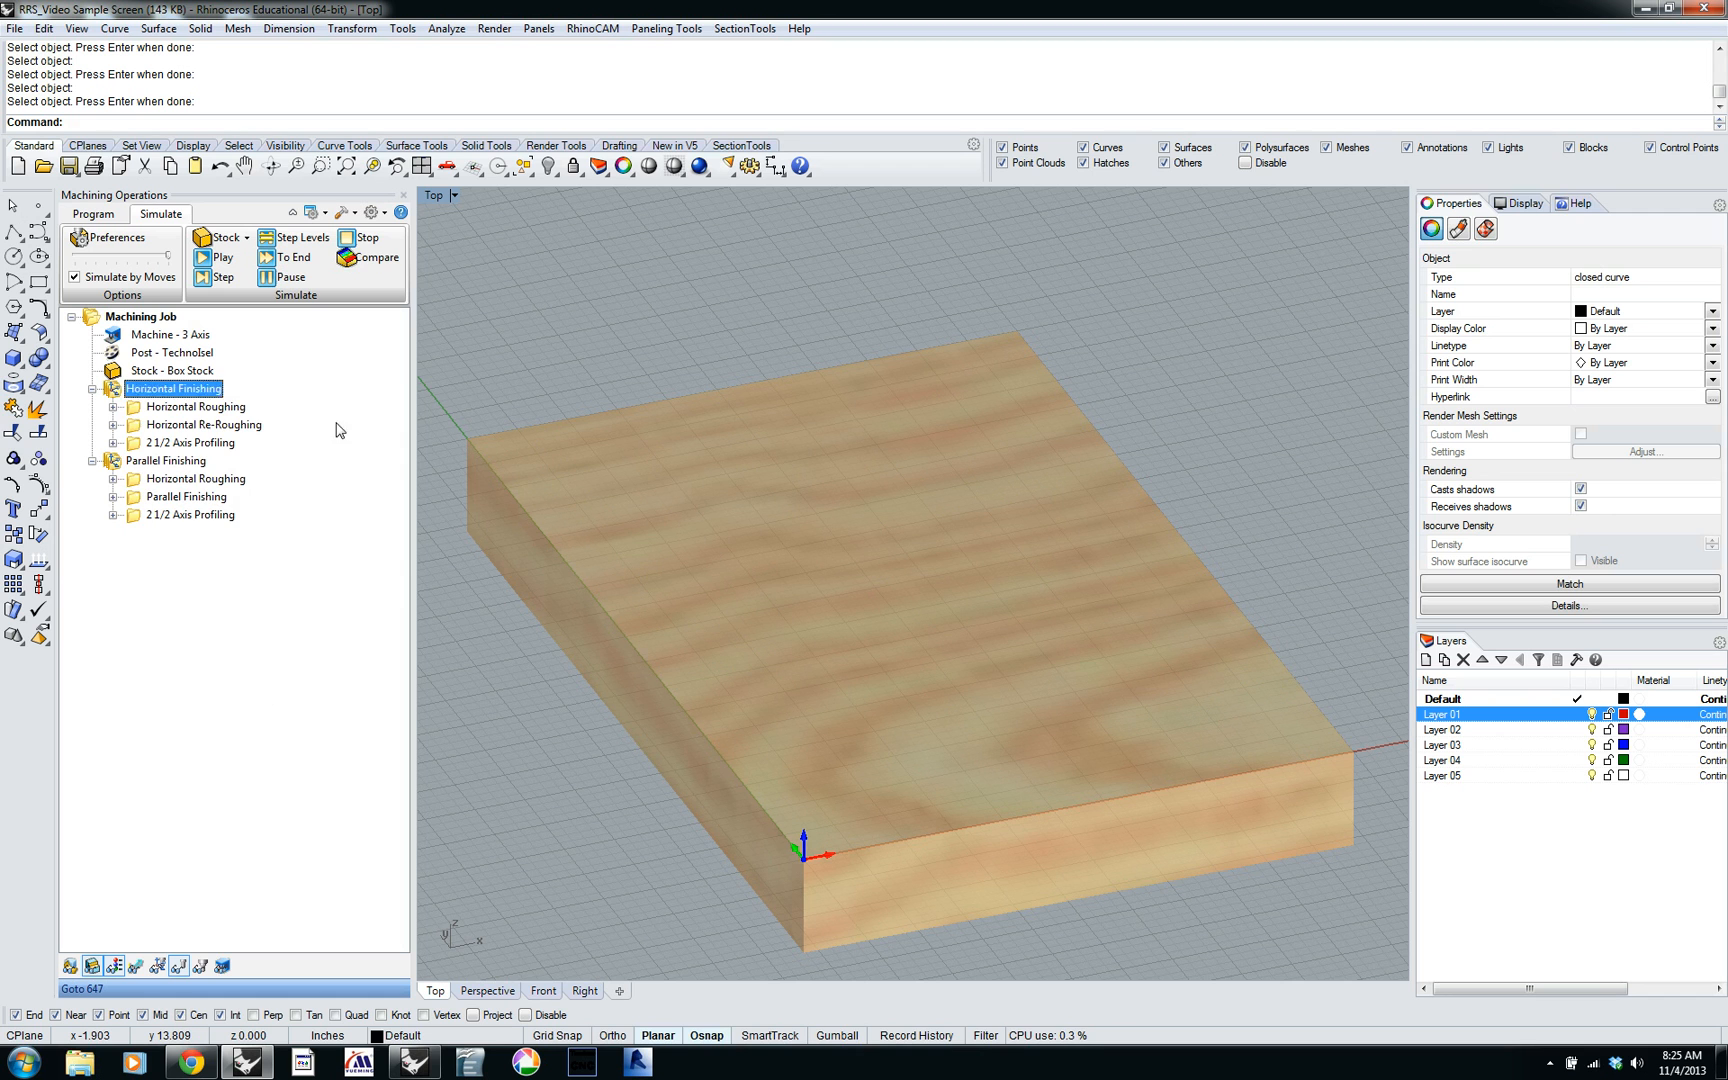
Export the Horizontal Finishing setup sheet to the Desktop as RRS_Video Sample Screen HTML.
right_click(173, 388)
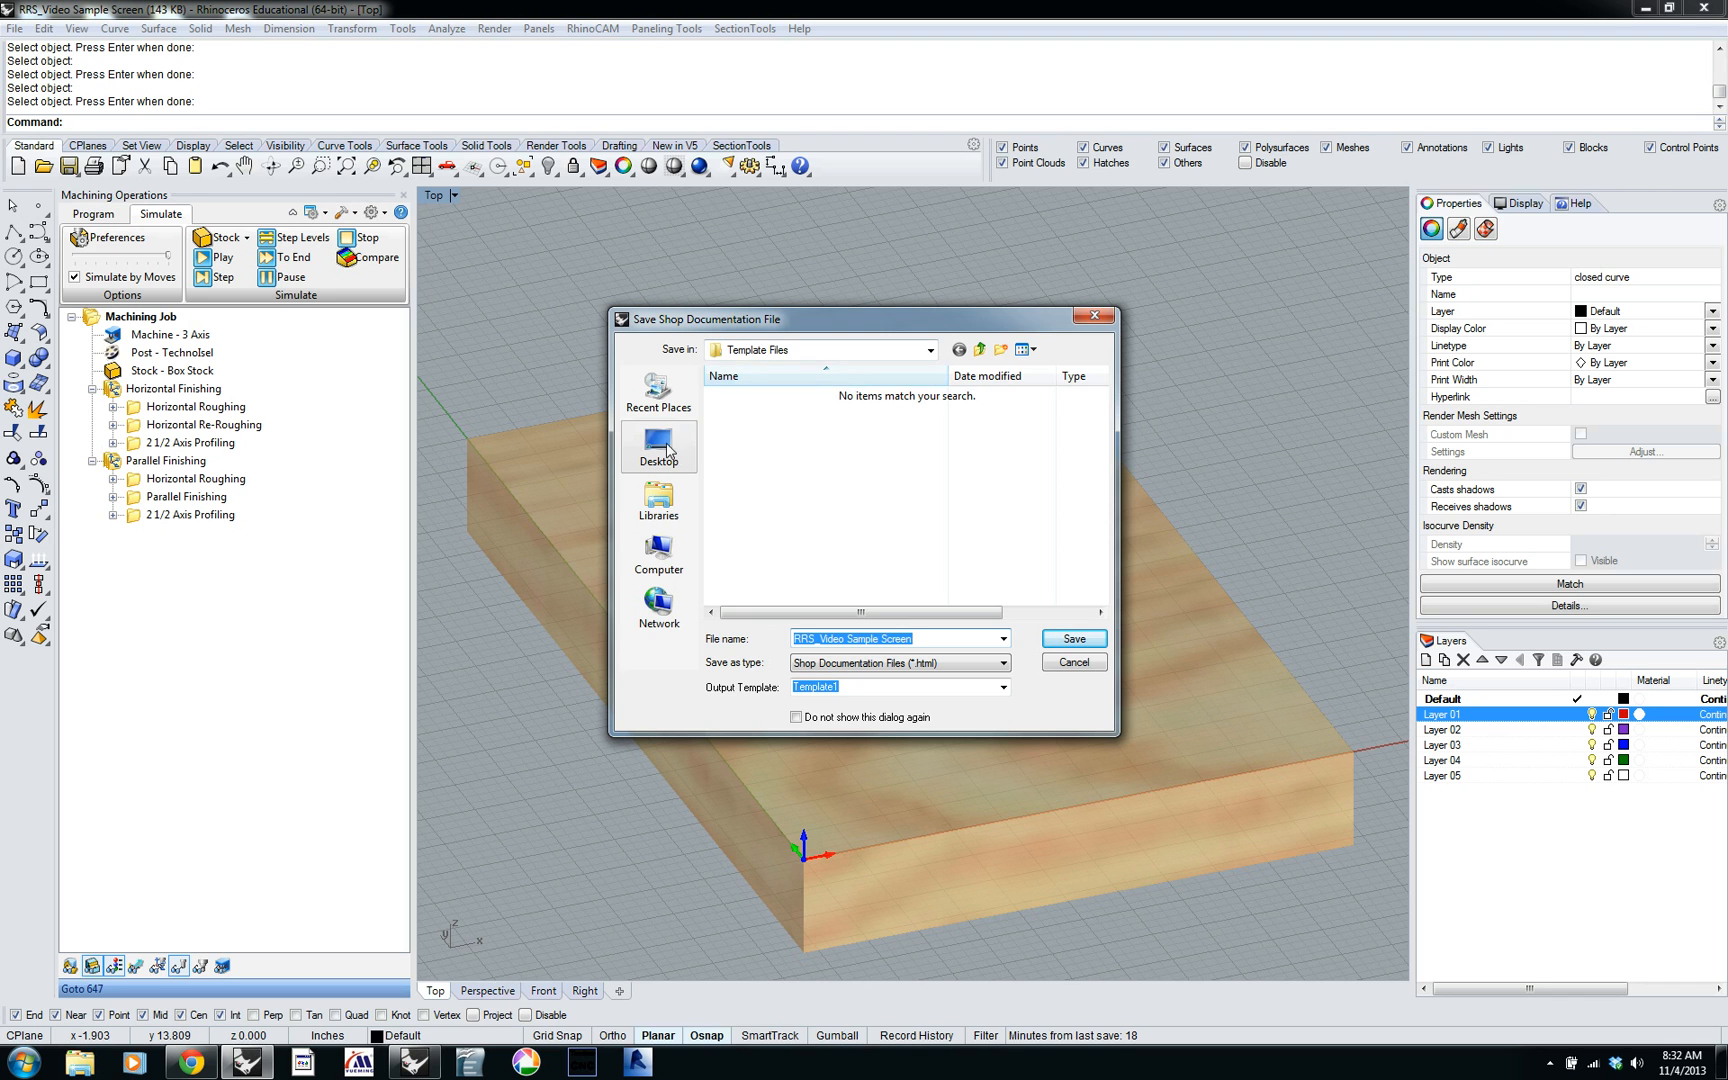
click(657, 446)
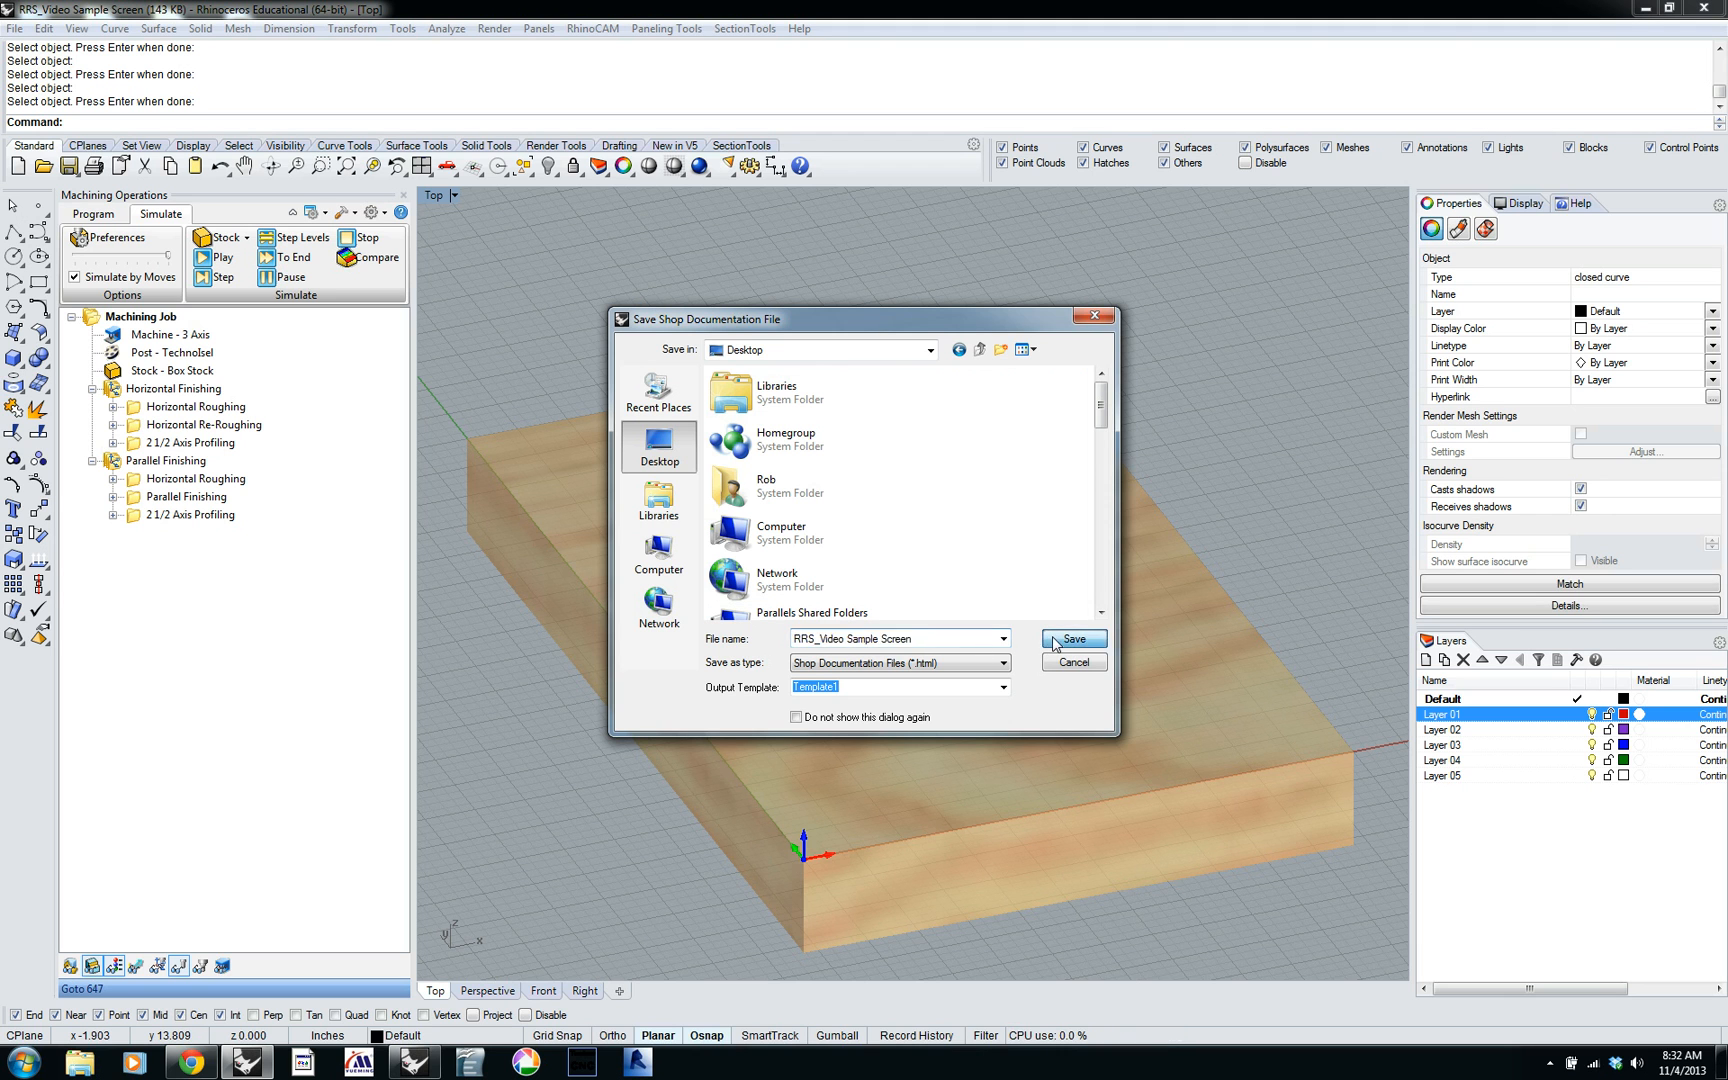
click(1069, 639)
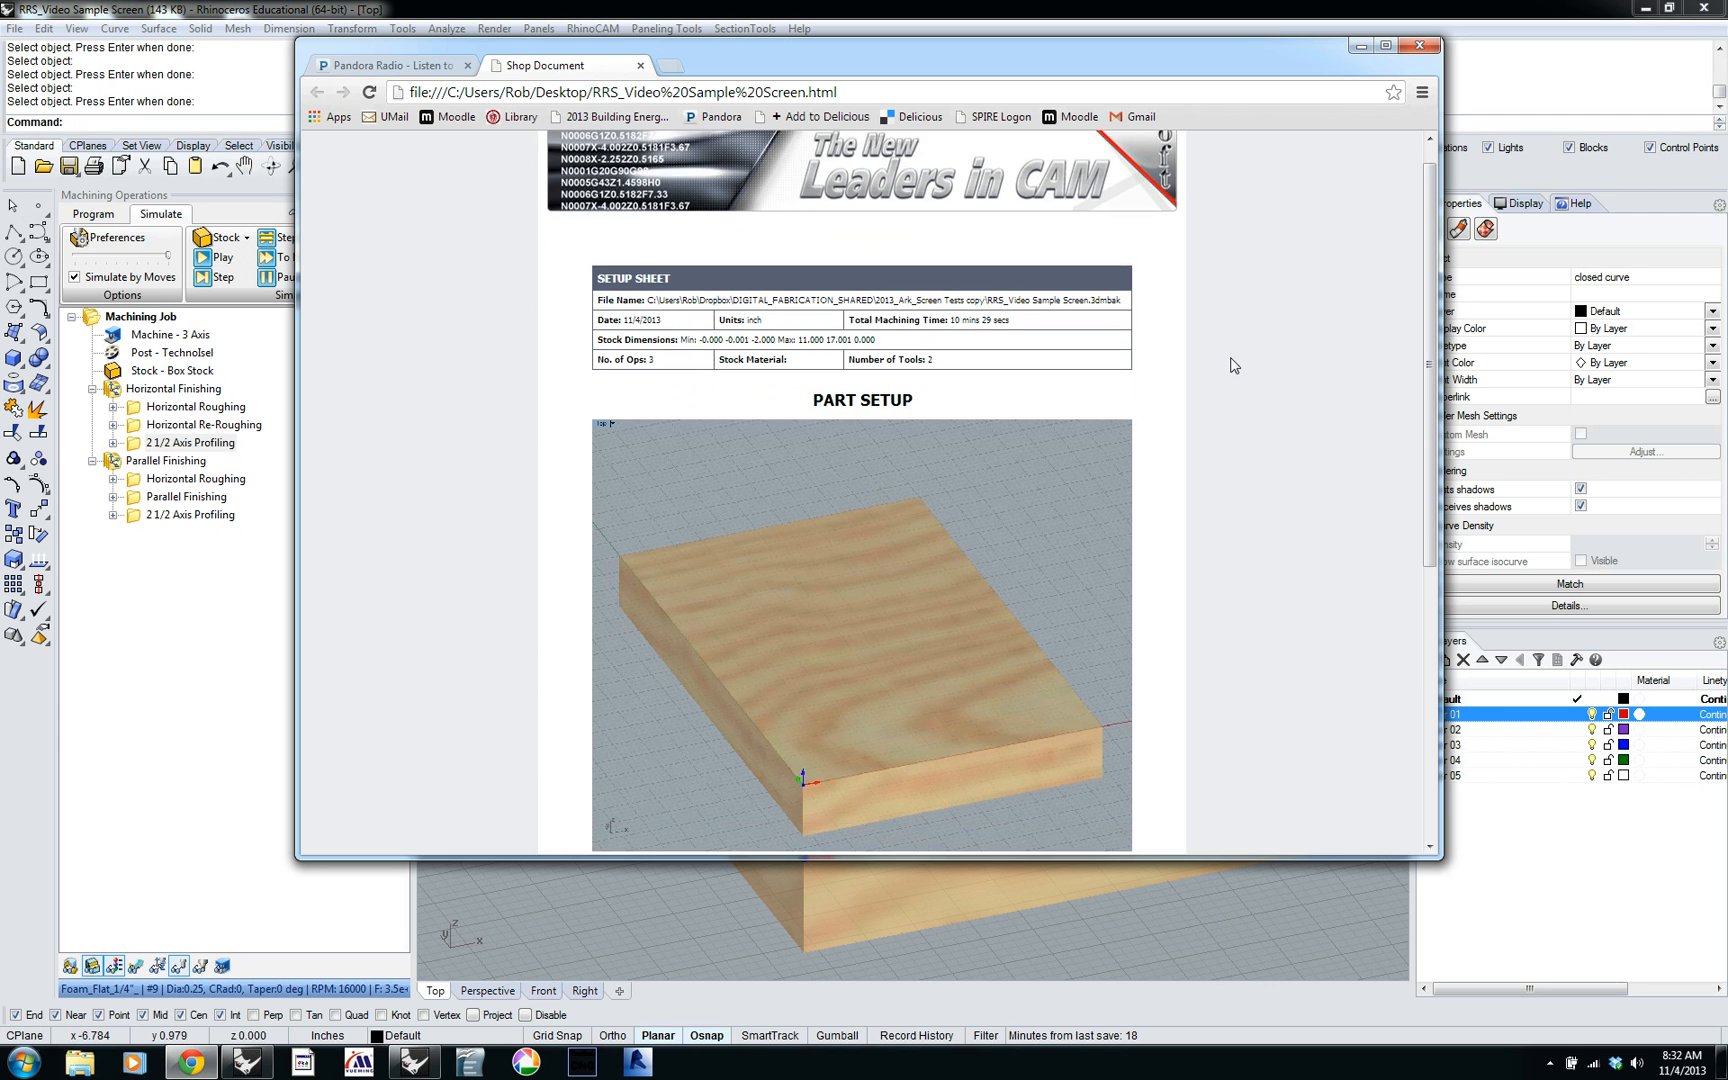
scroll(down, 3)
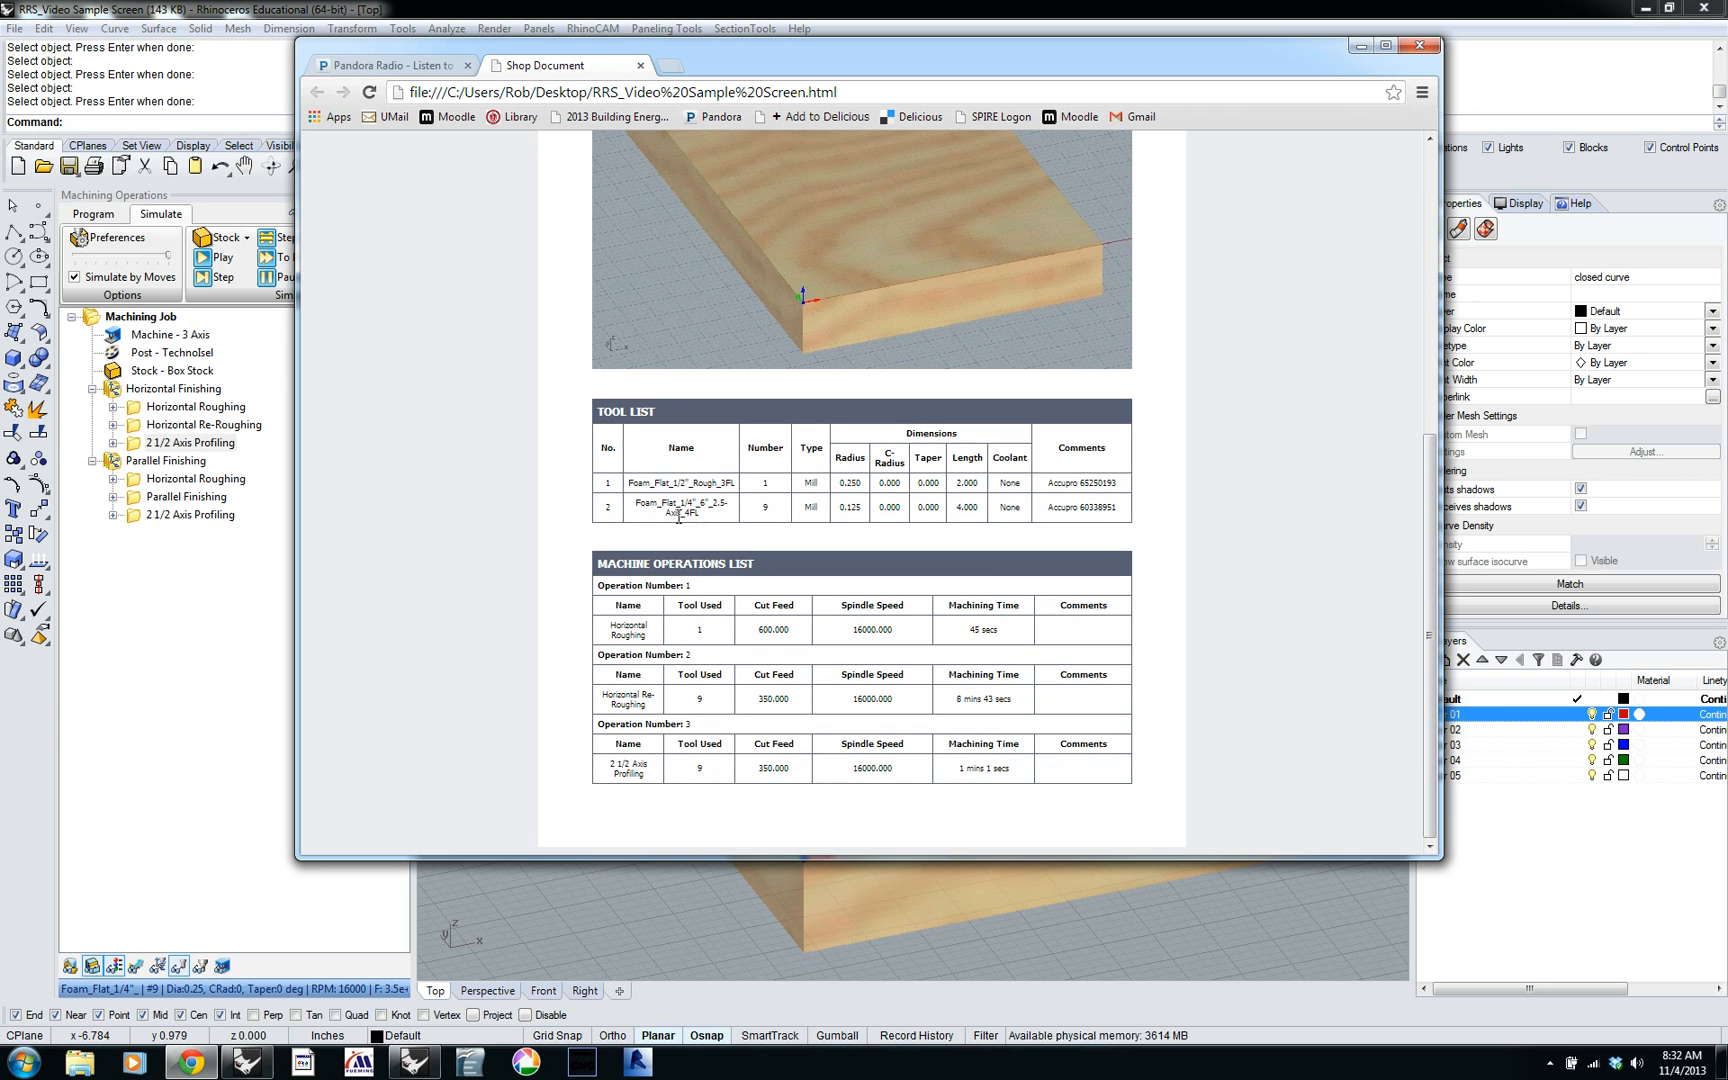
mouse_move(893, 603)
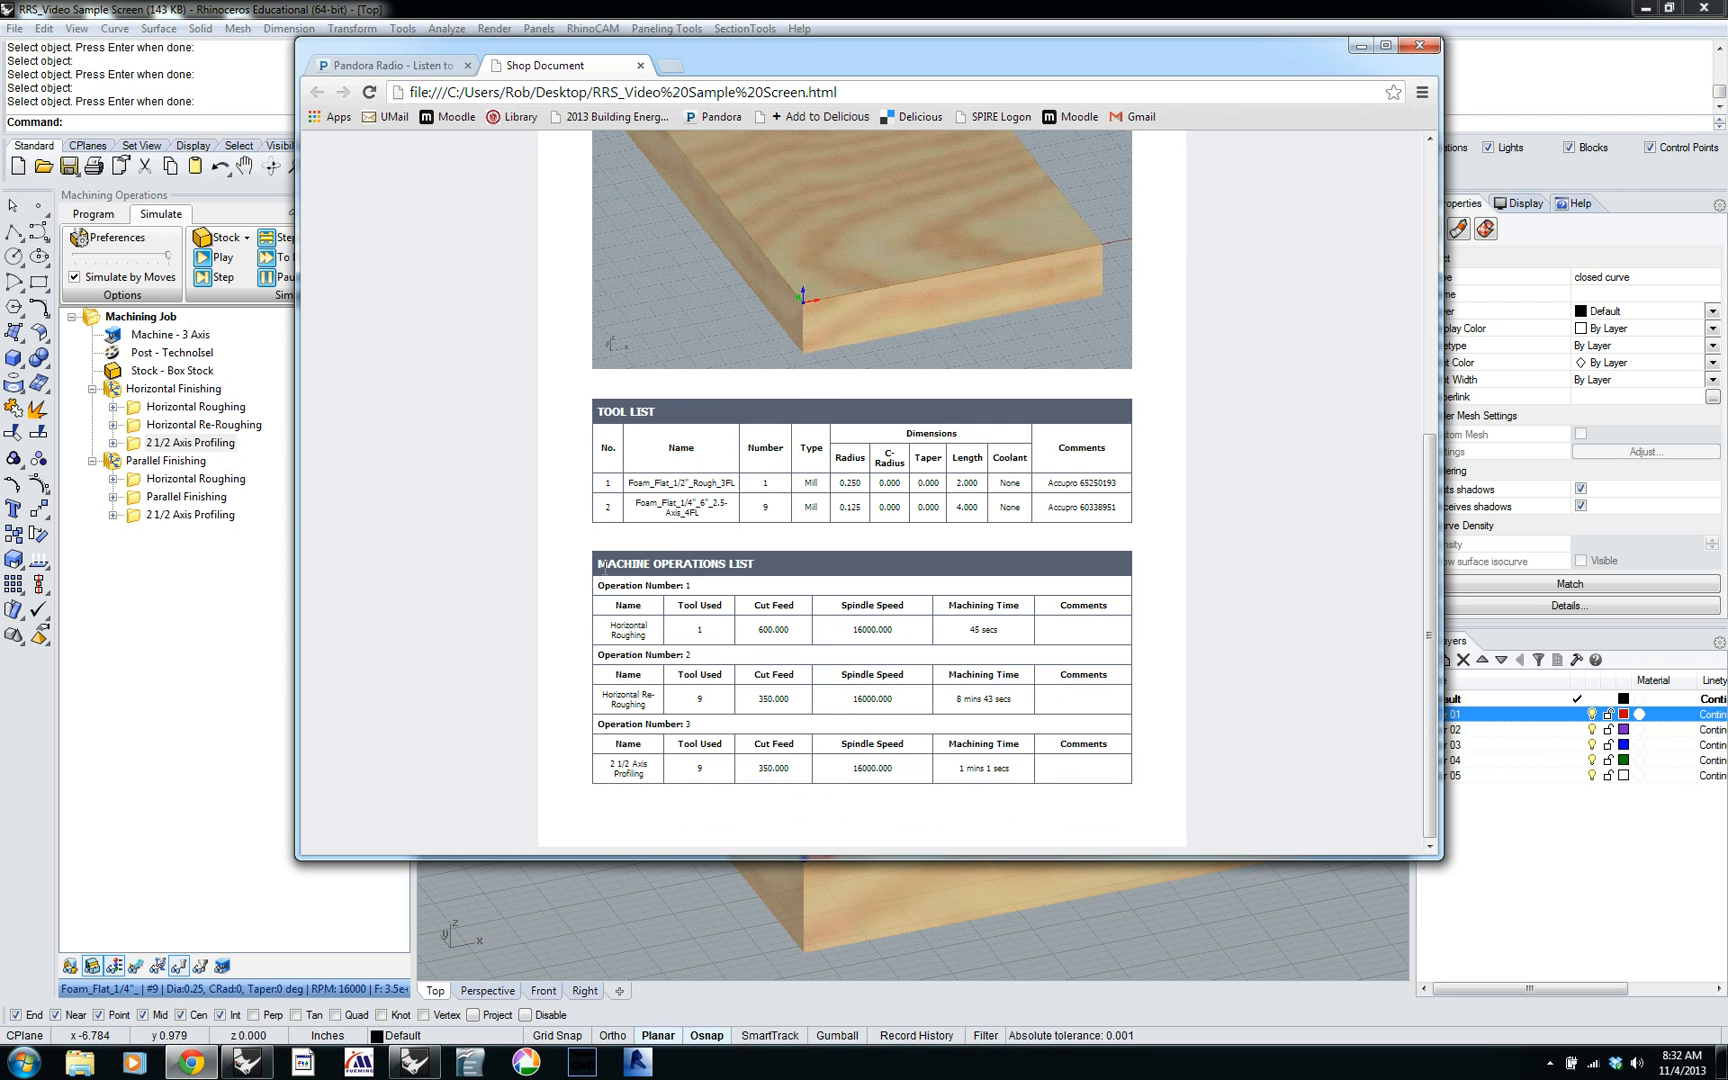
scroll(up, 3)
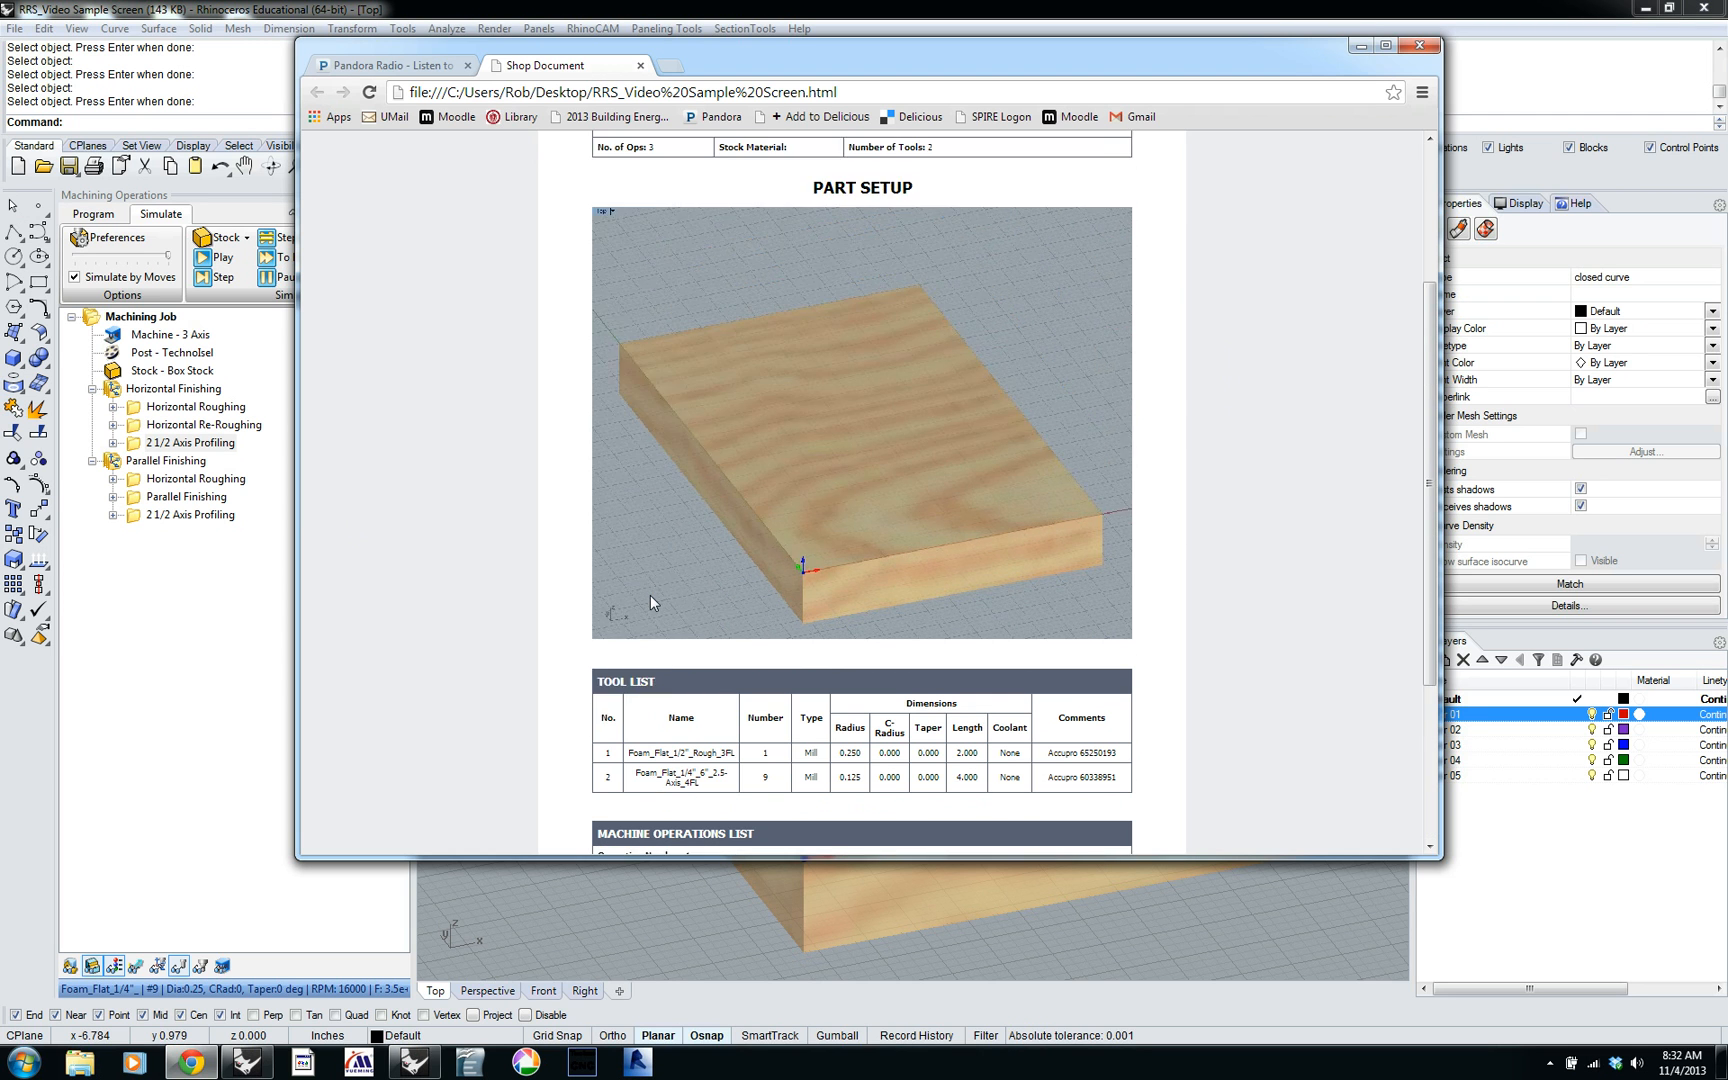
scroll(down, 3)
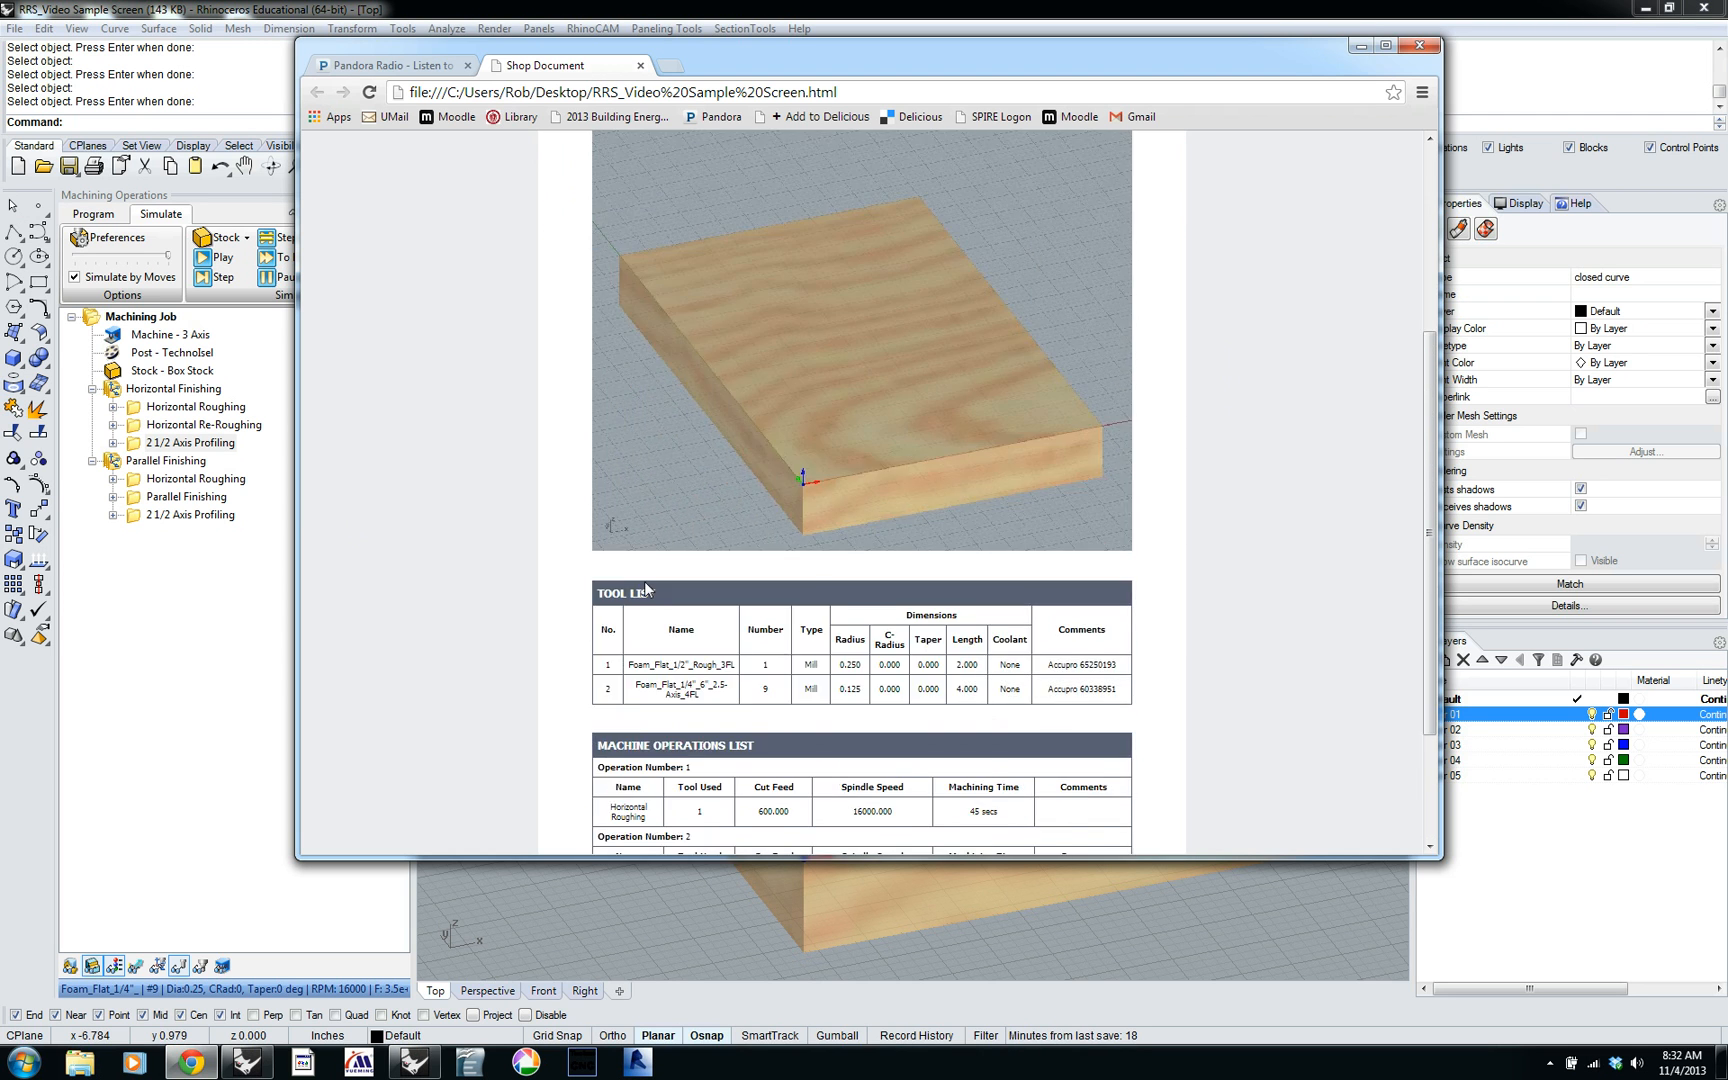
scroll(down, 3)
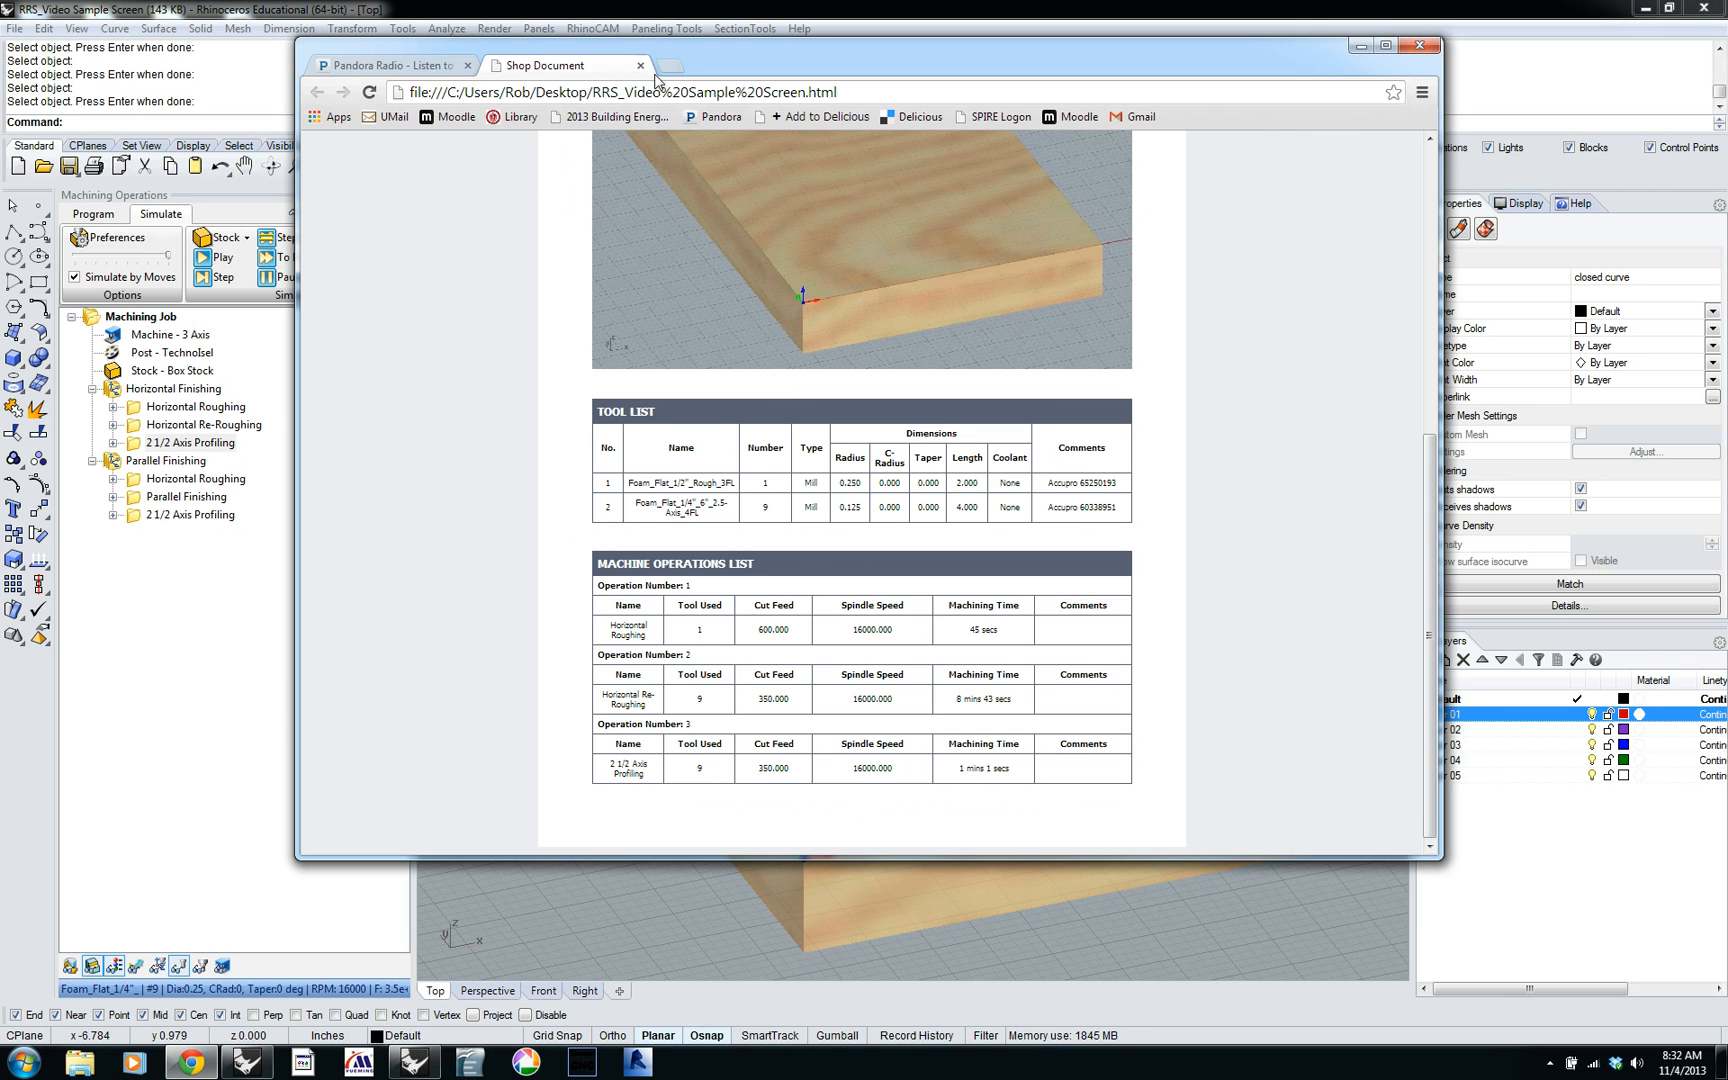
mouse_move(528, 614)
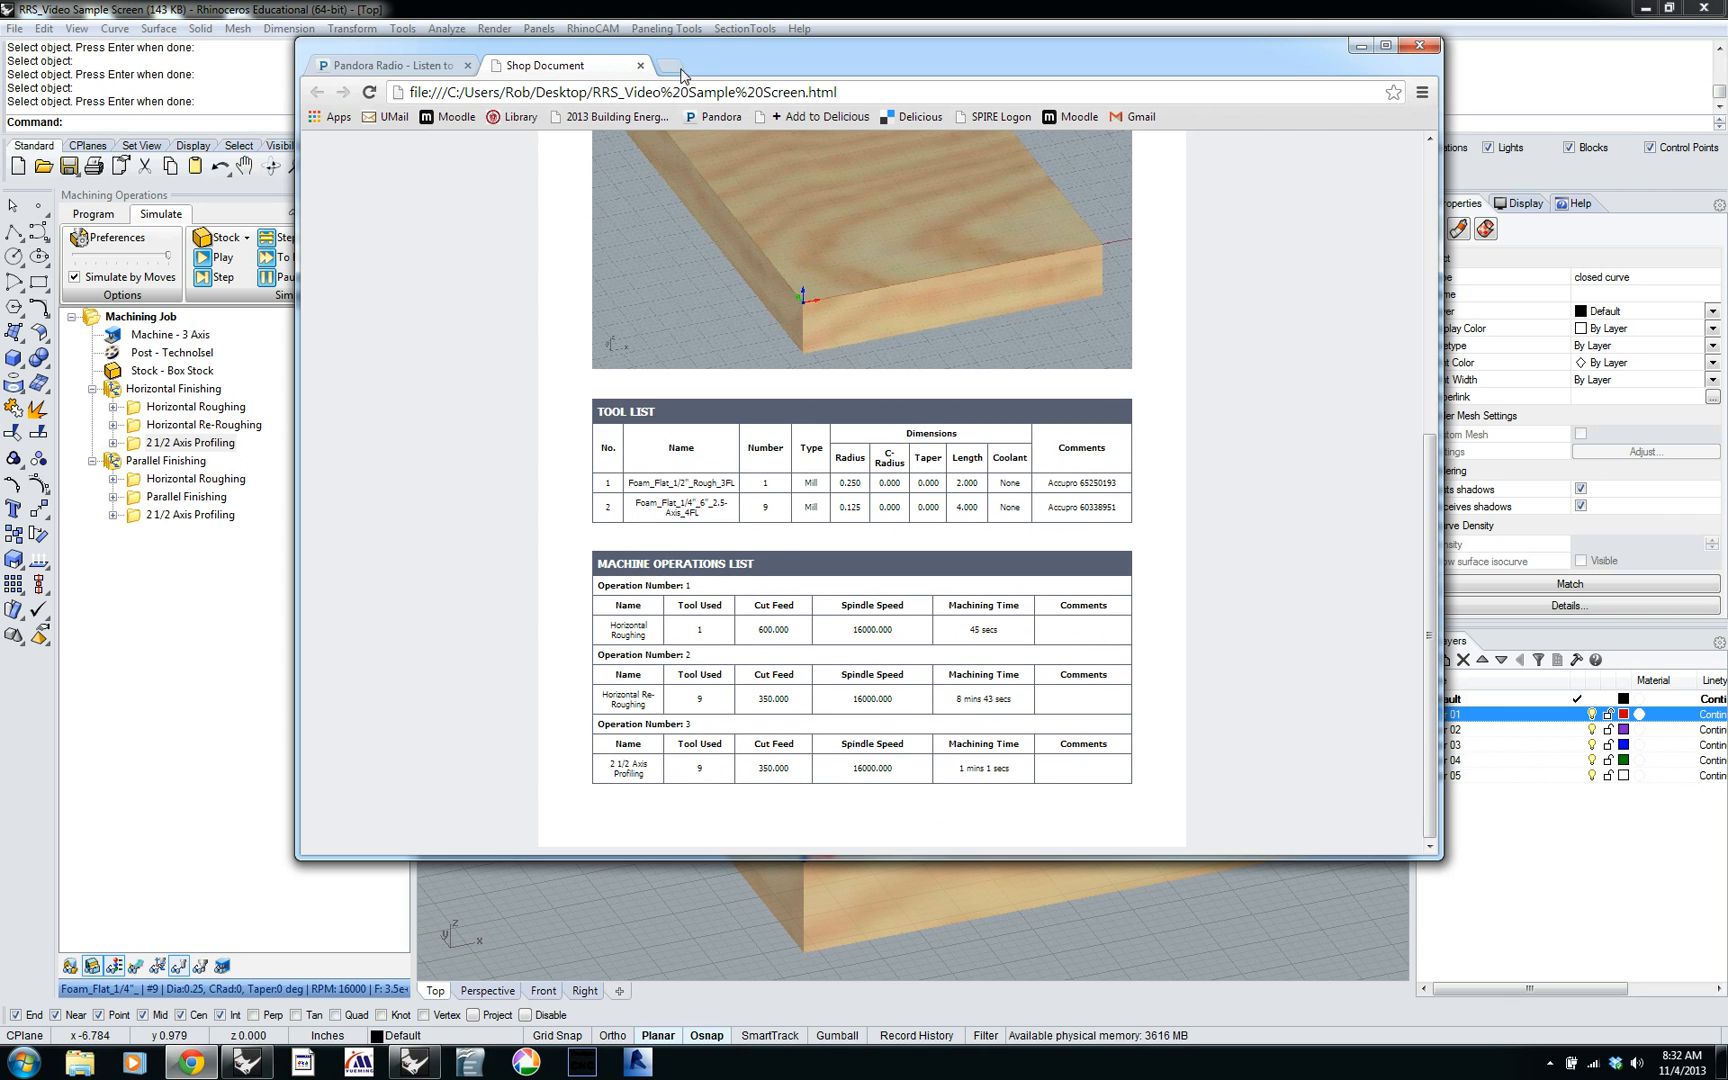
click(388, 65)
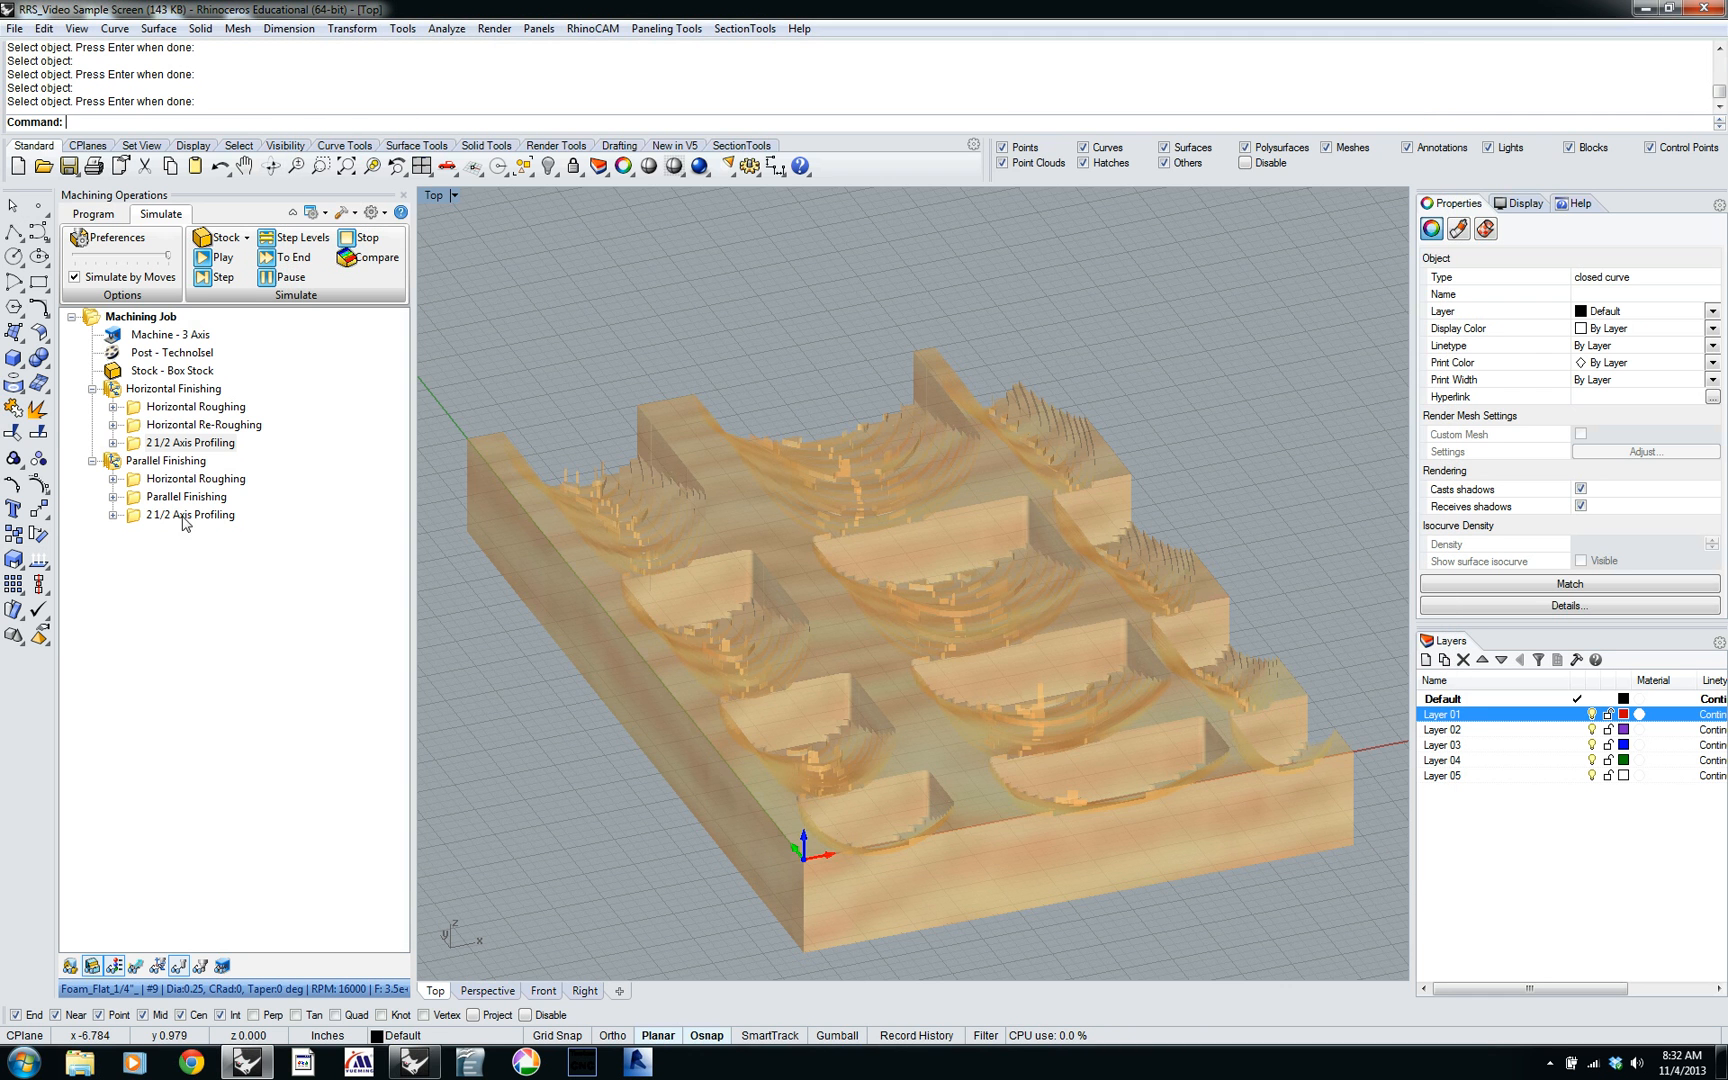
Open the Post & Save As dialog for Horizontal Finishing, targeting a Desktop .nc file.
click(192, 442)
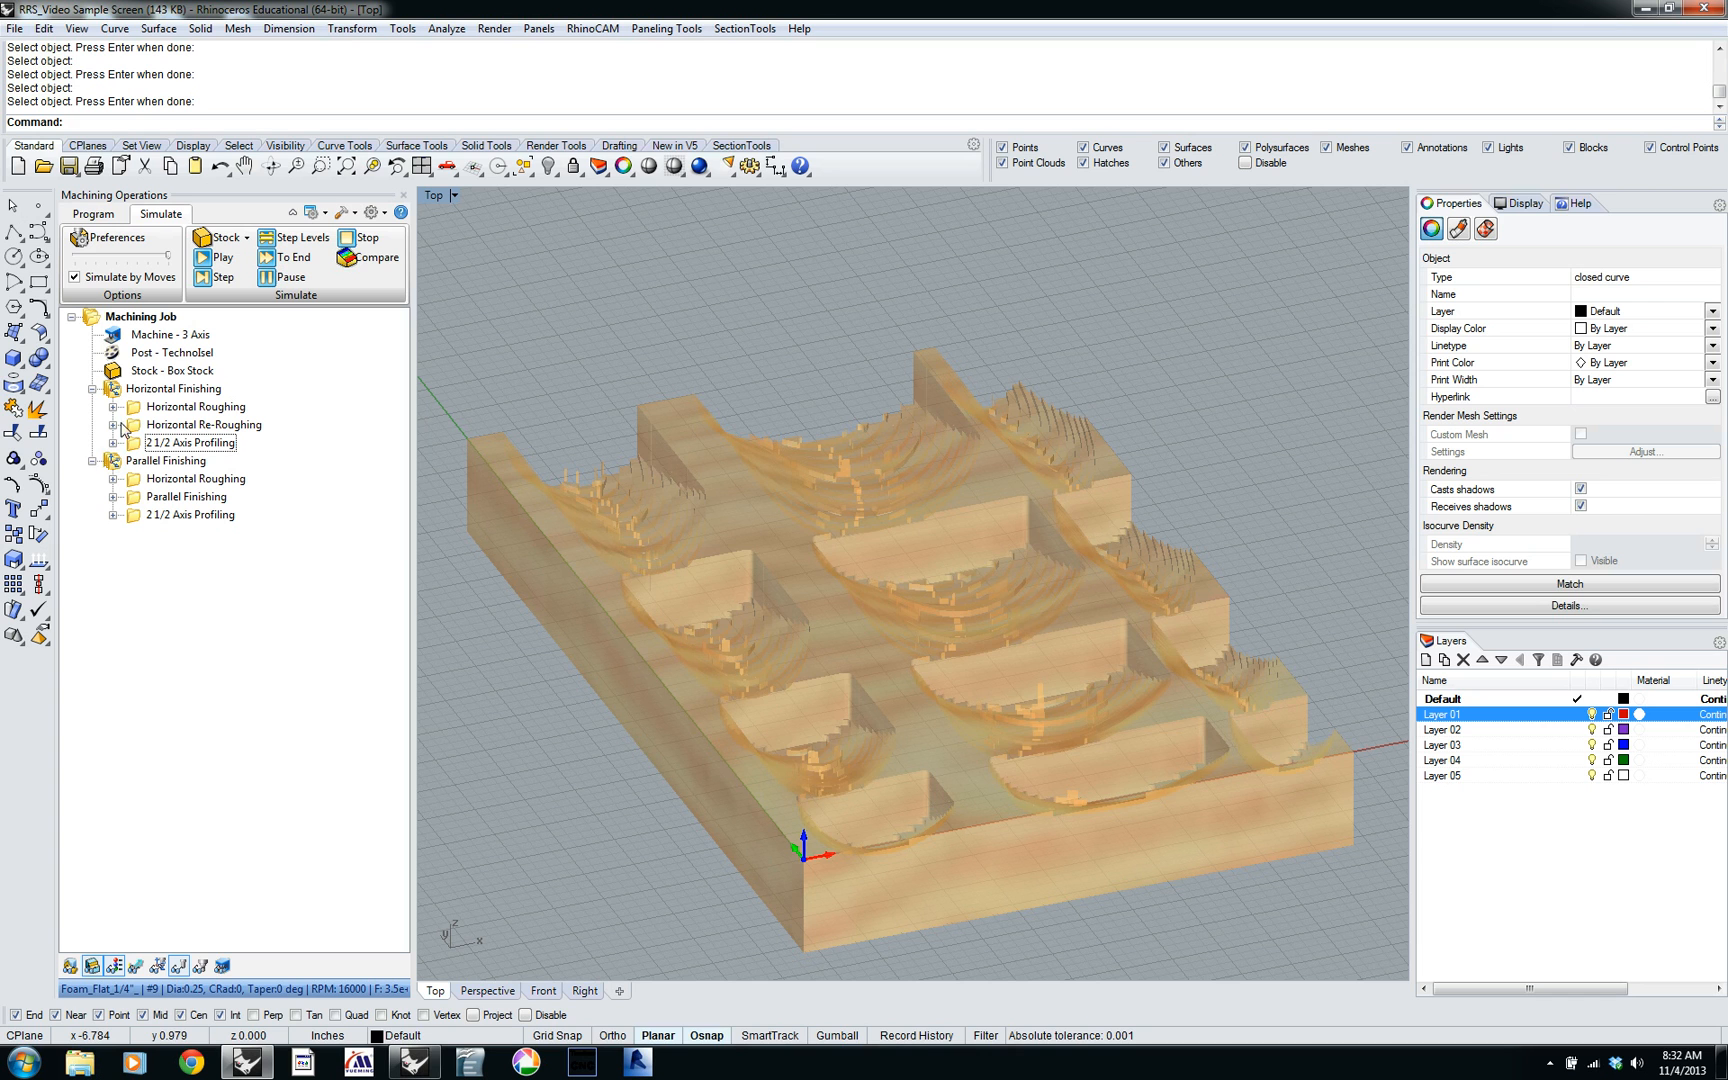
click(179, 388)
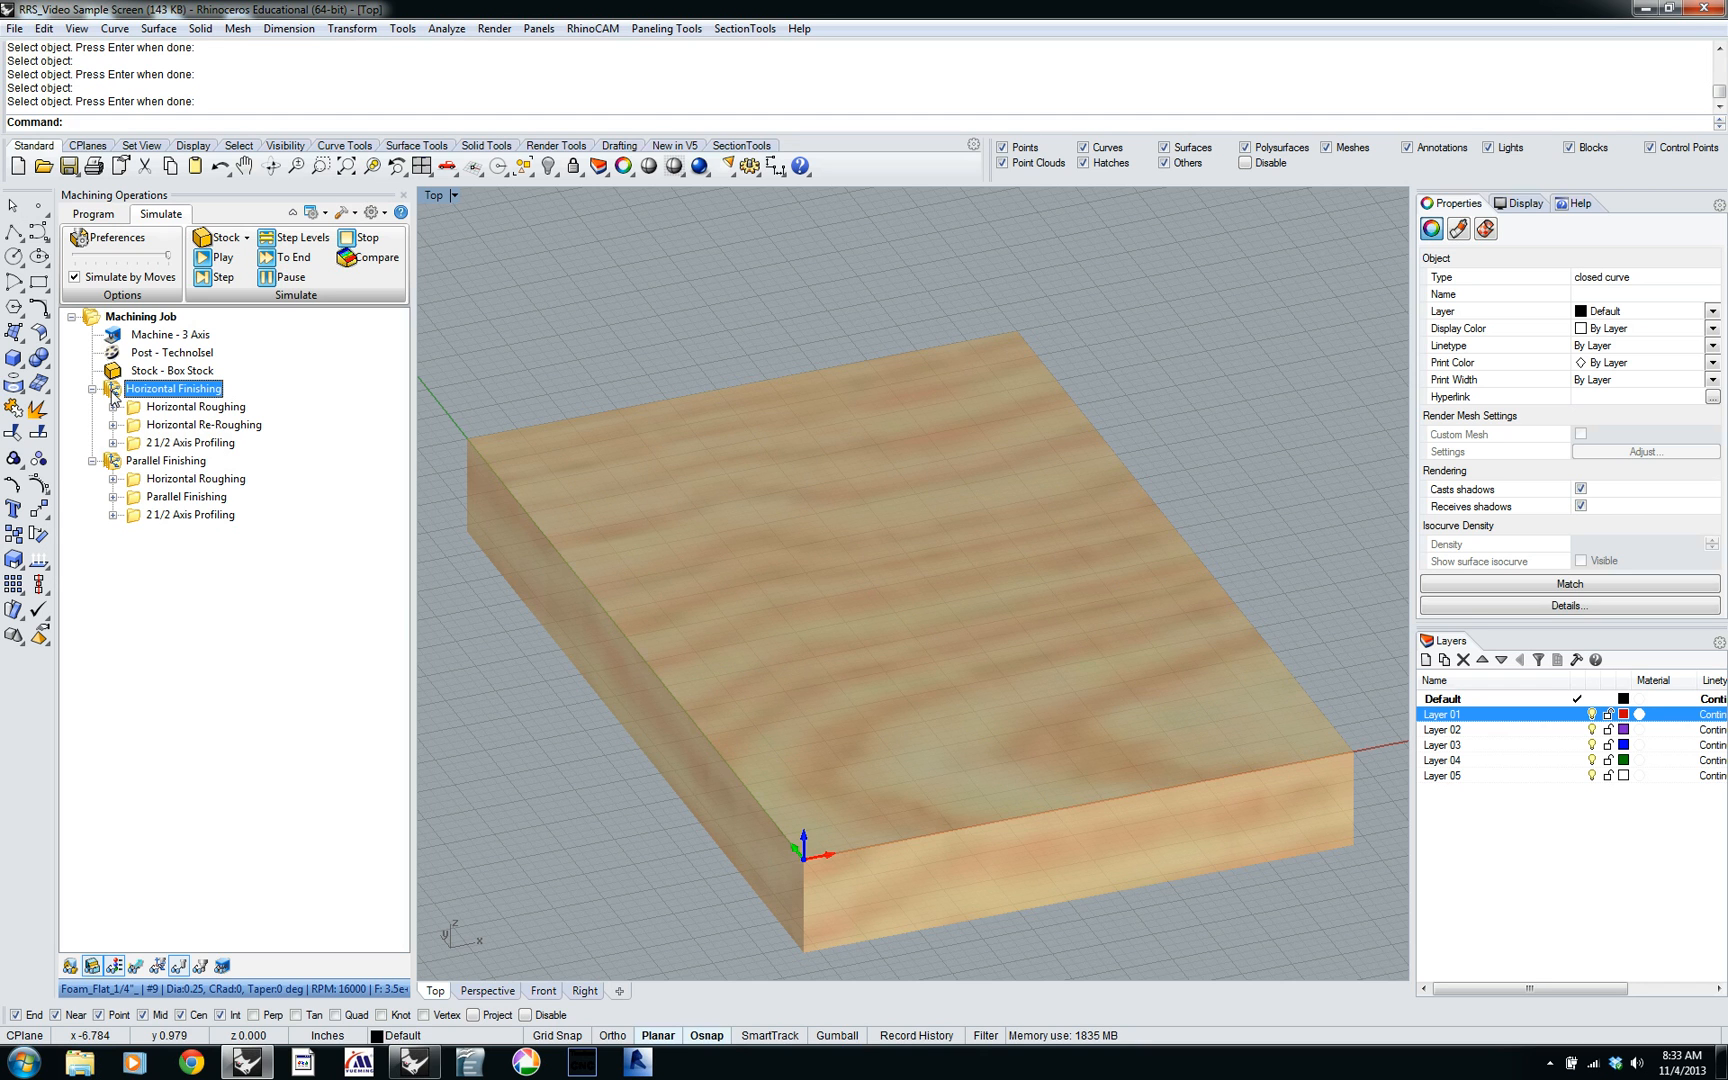
right_click(173, 388)
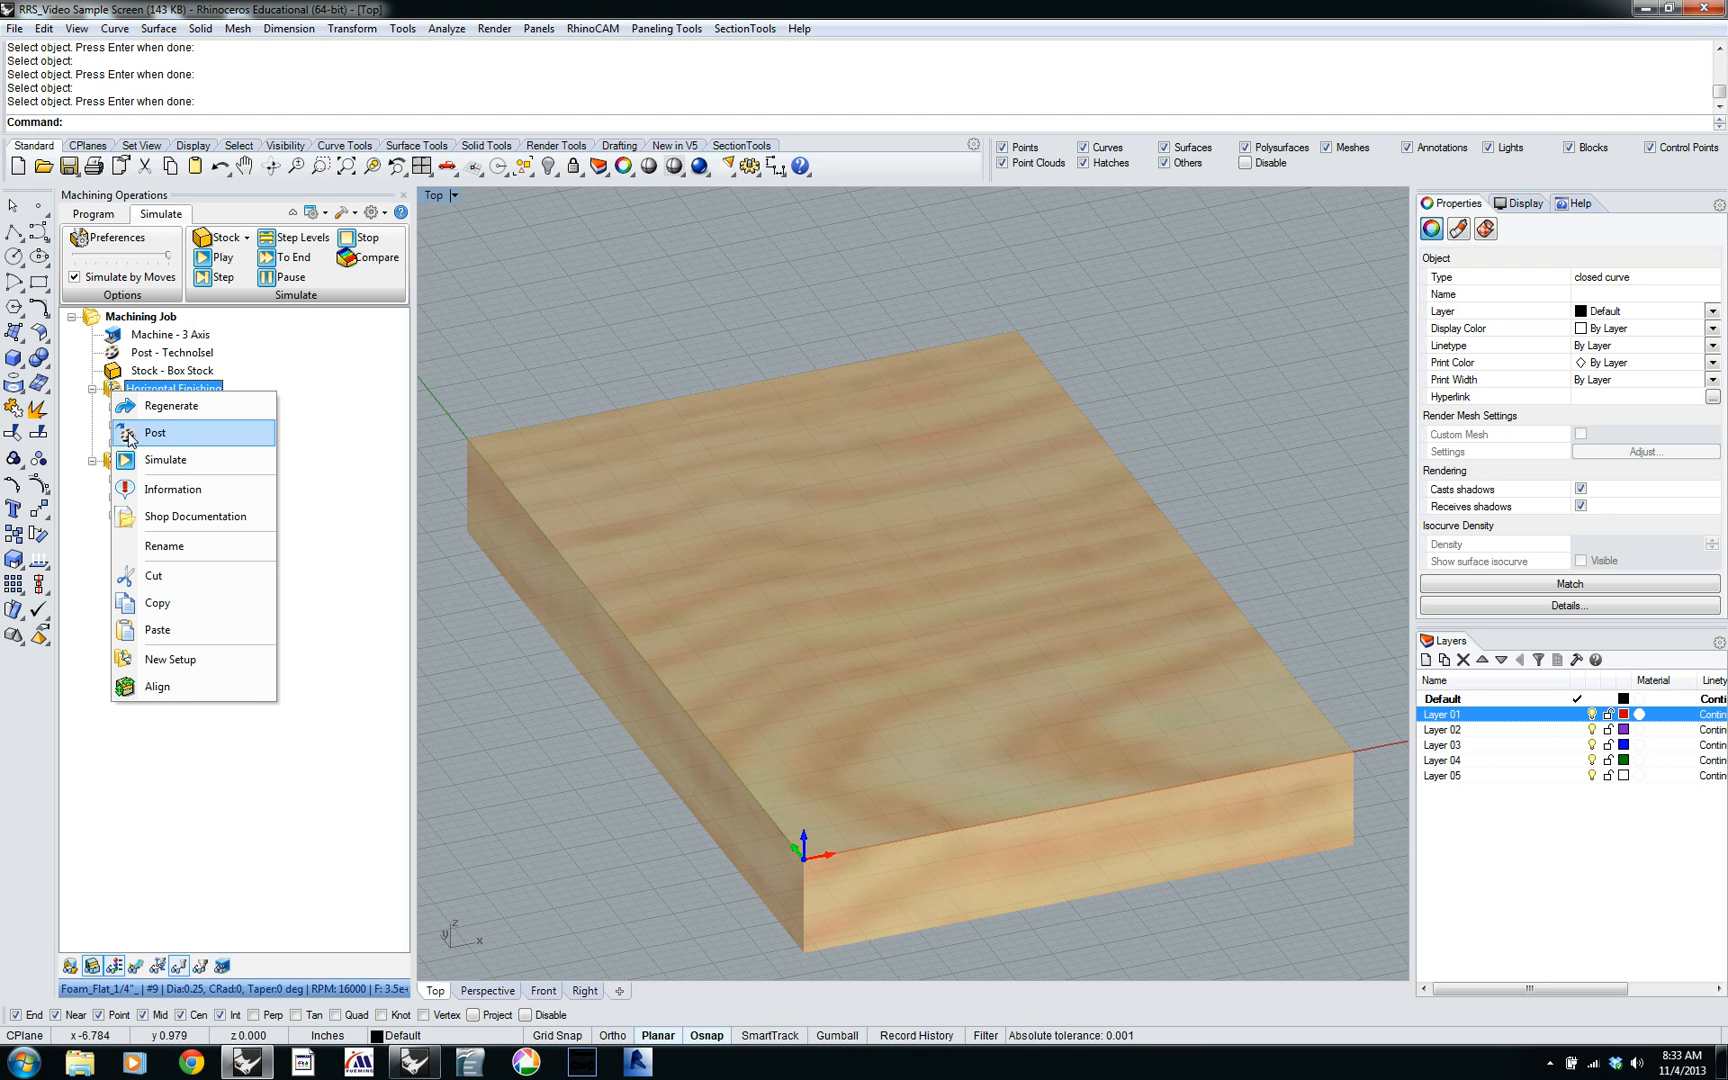
click(154, 432)
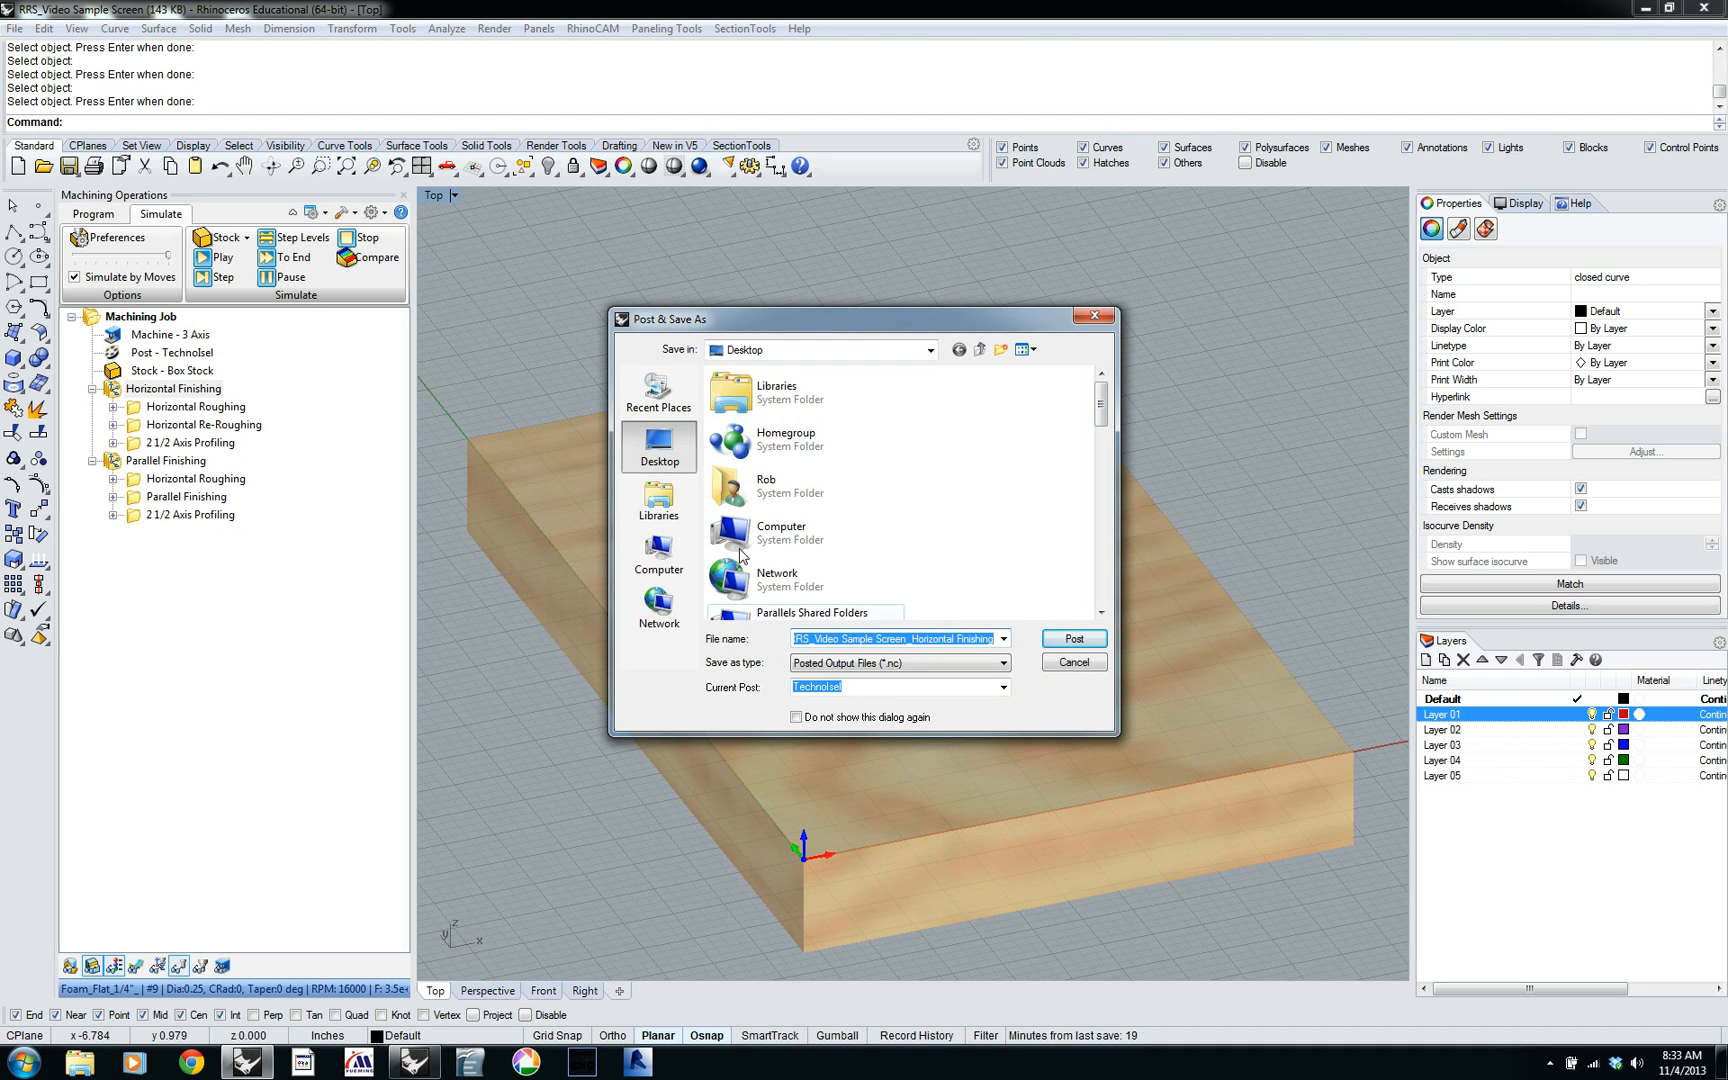
mouse_move(964, 593)
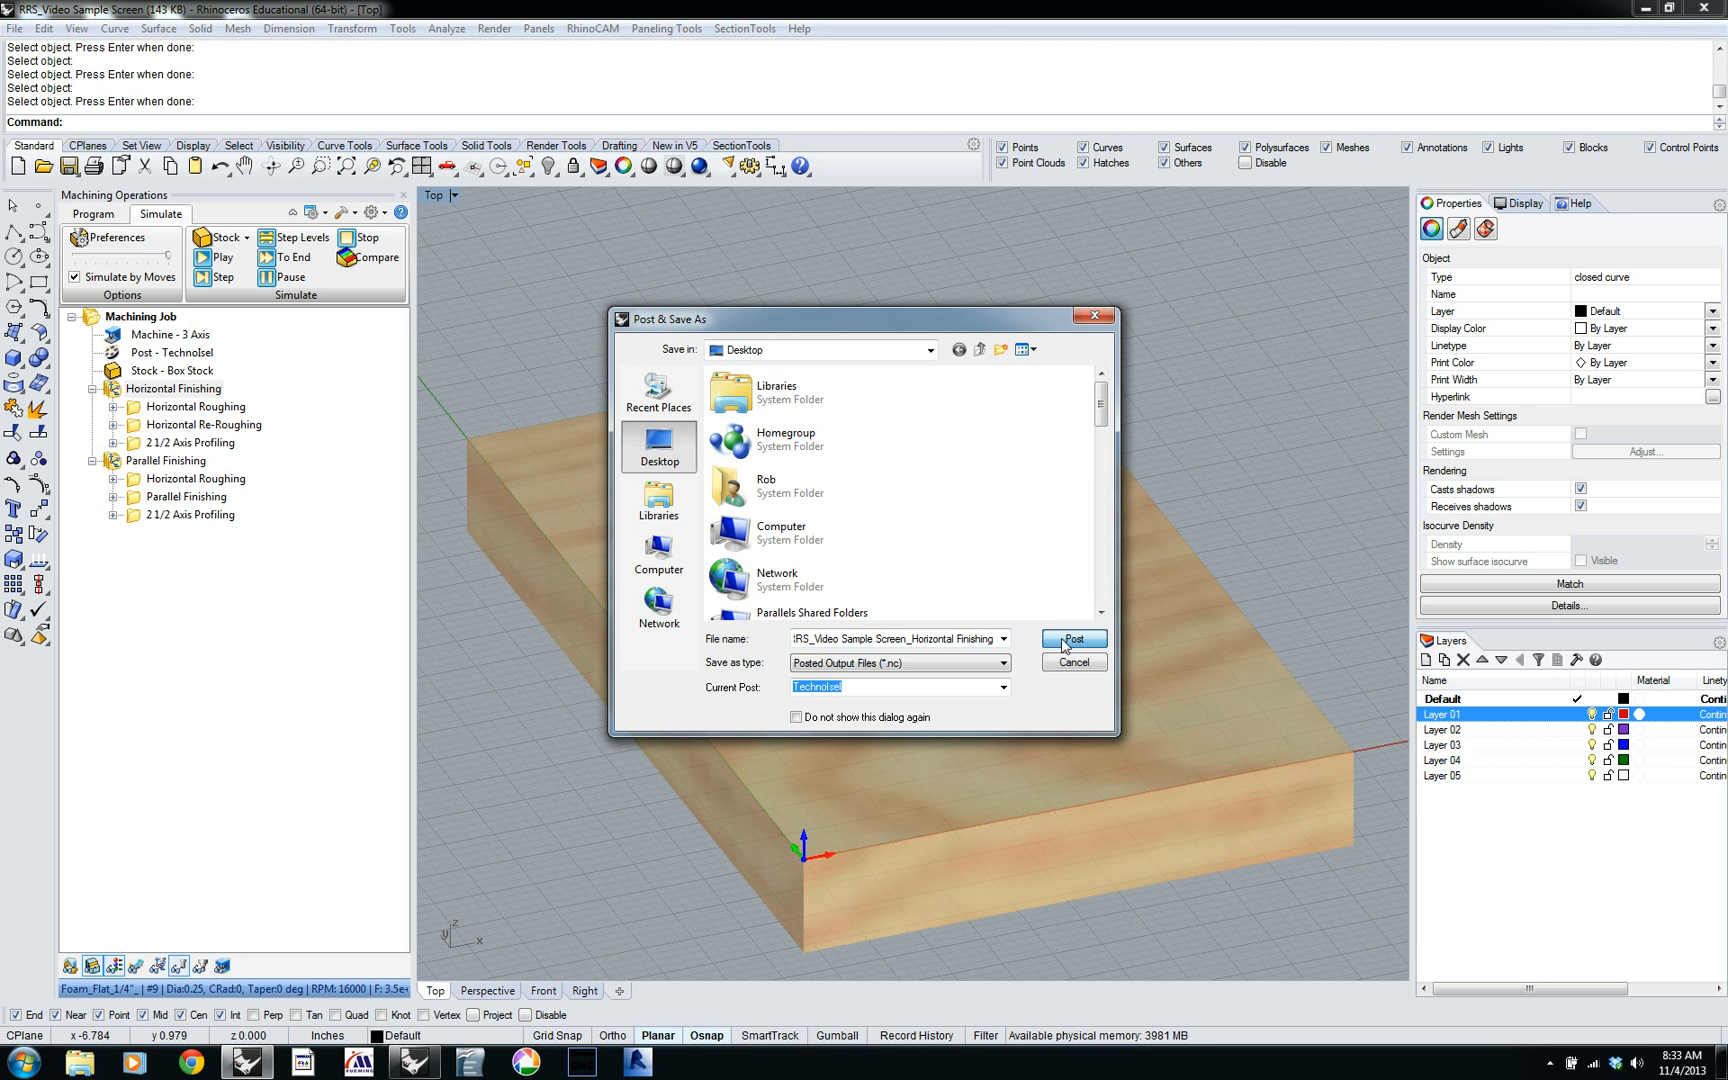
Post the Horizontal Finishing .nc file, scroll its G-code in an enlarged Notepad, then close it.
click(1070, 640)
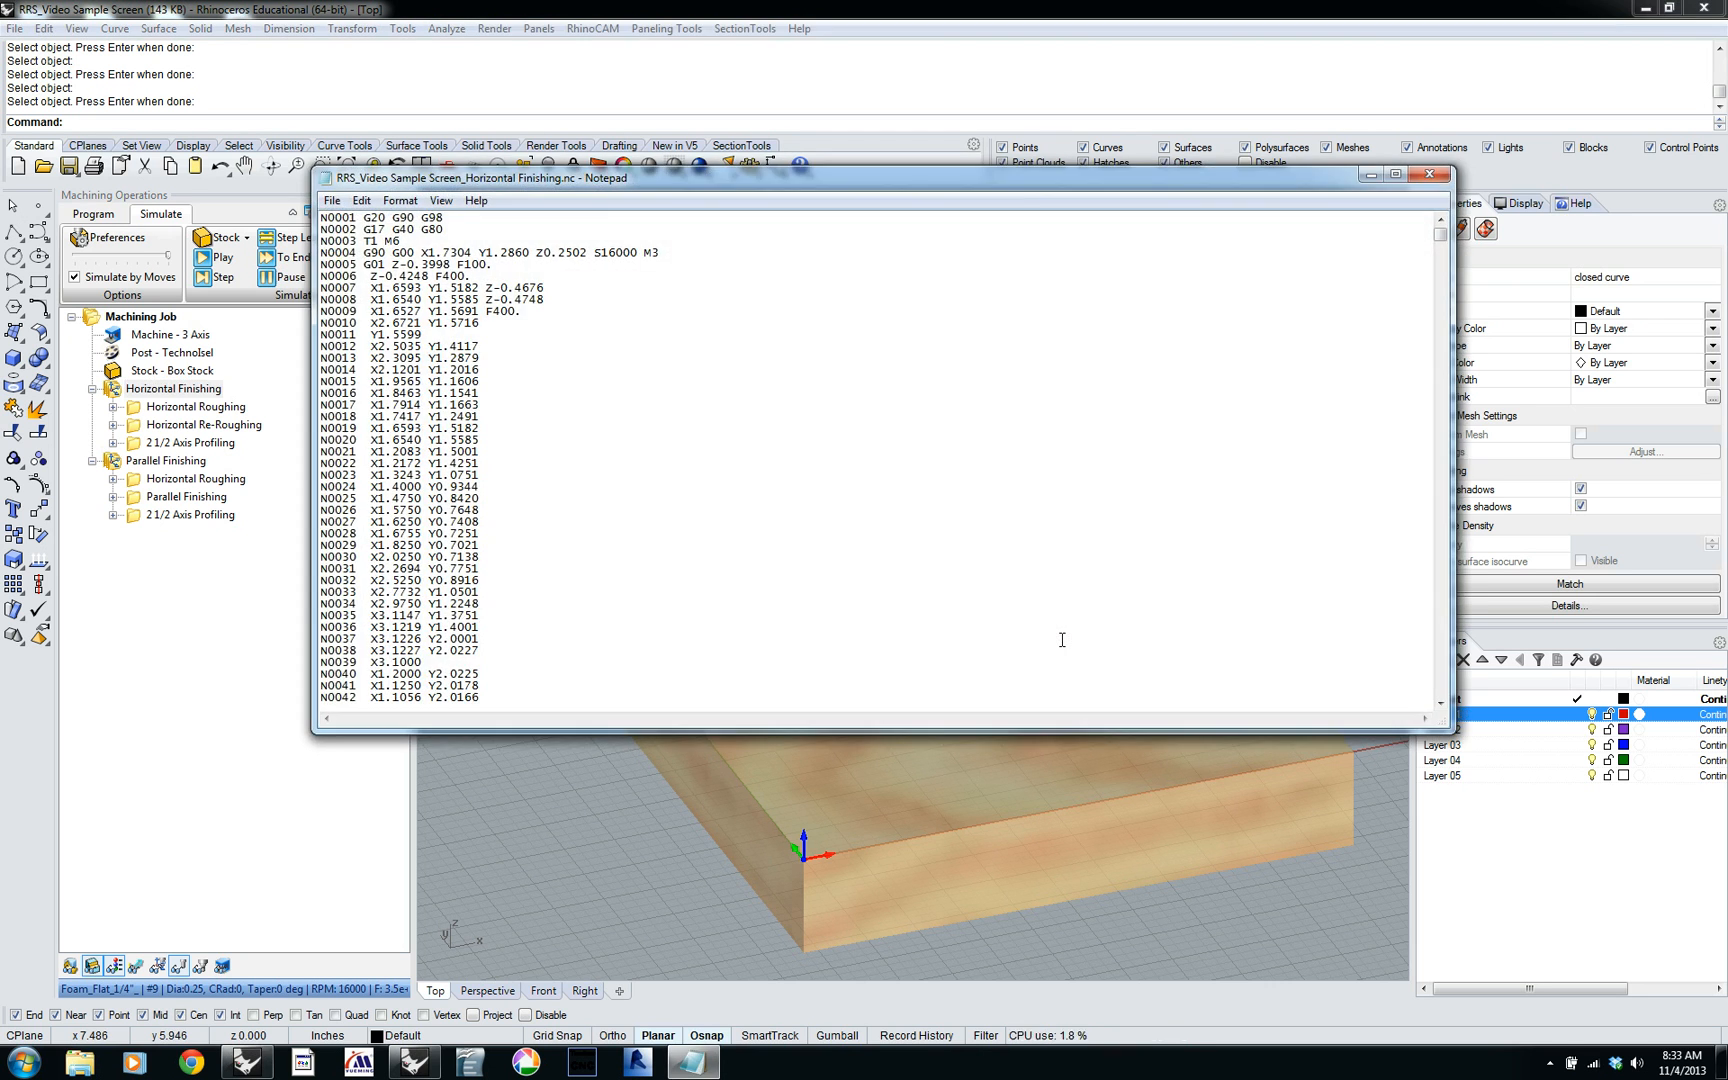
drag(771, 179, 738, 122)
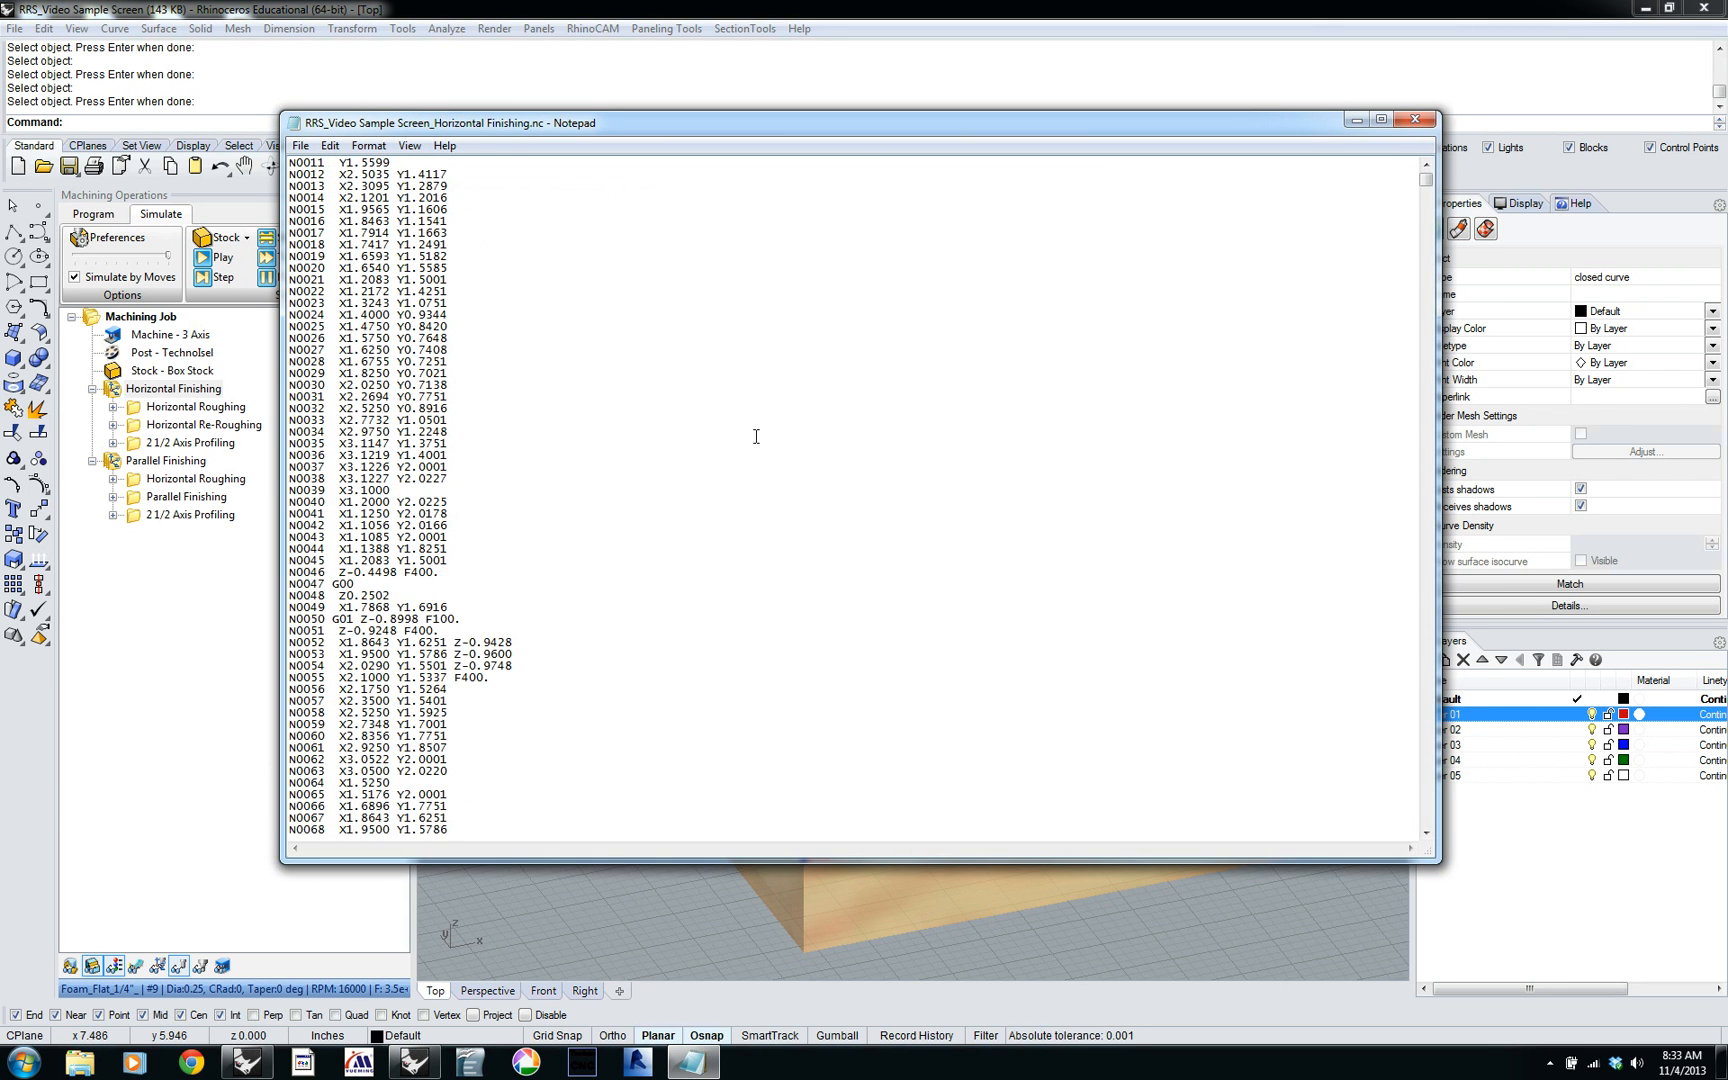
scroll(down, 3)
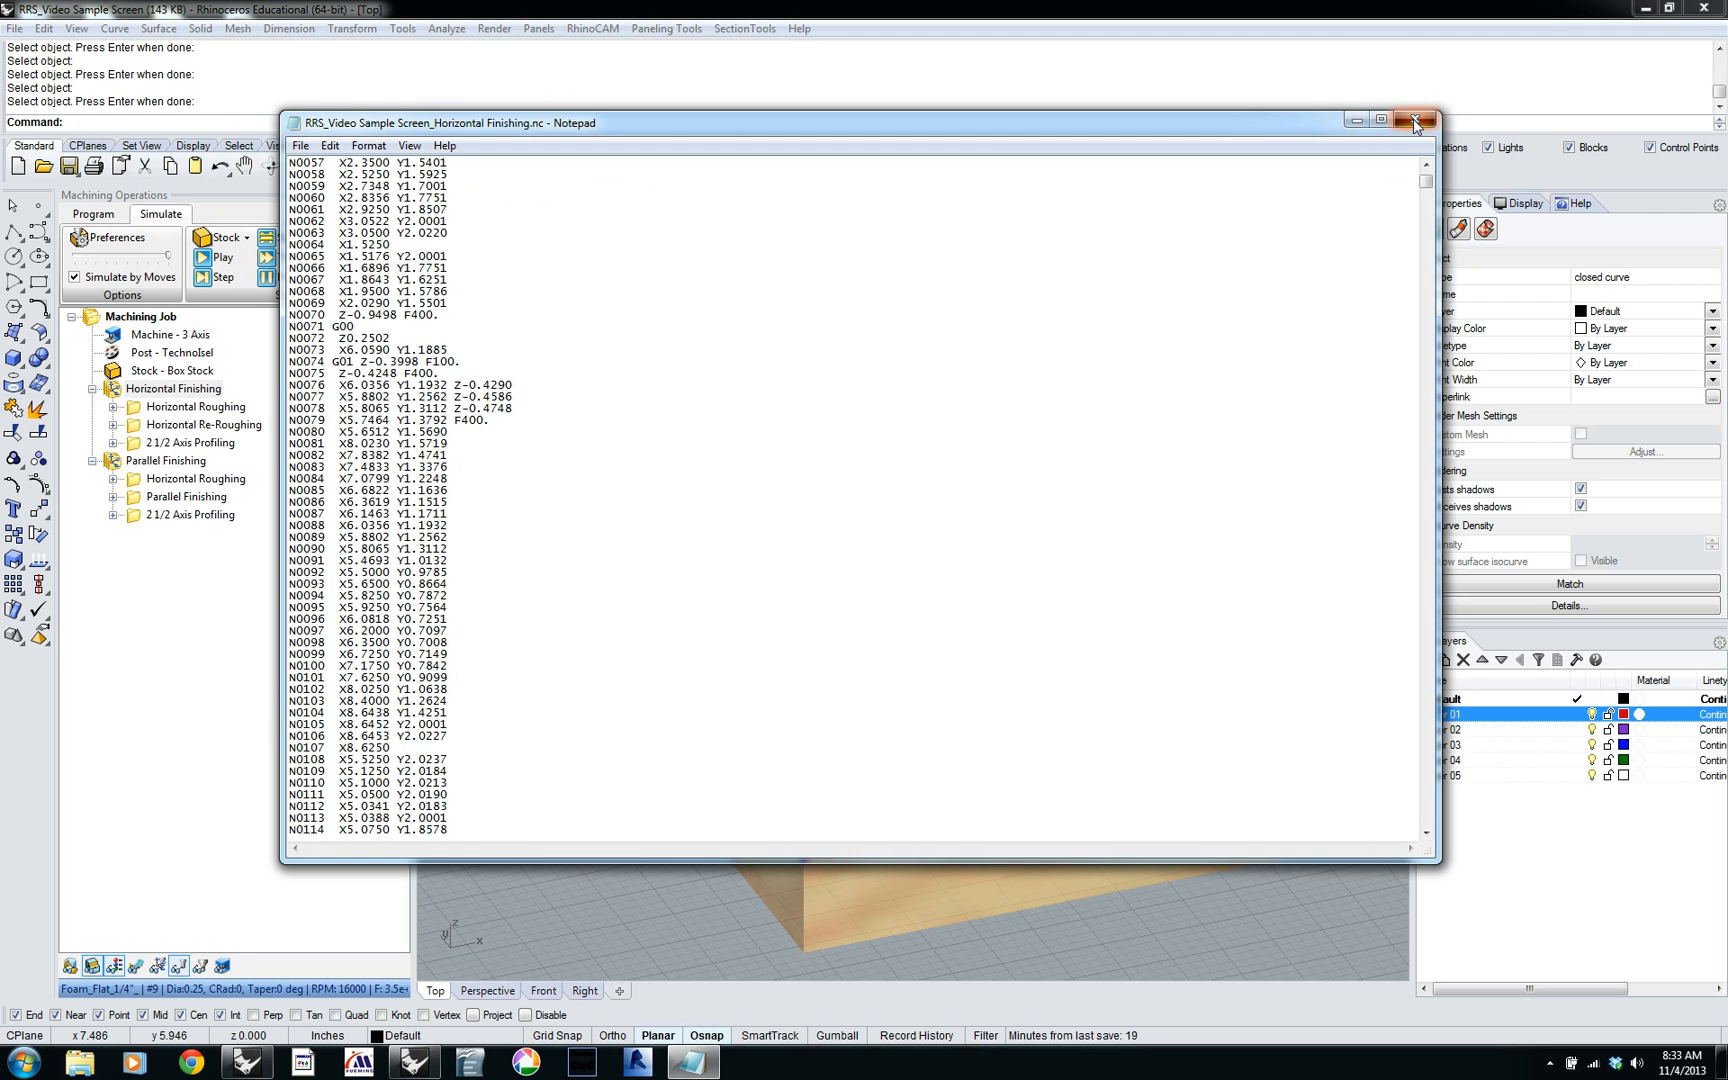
click(1417, 120)
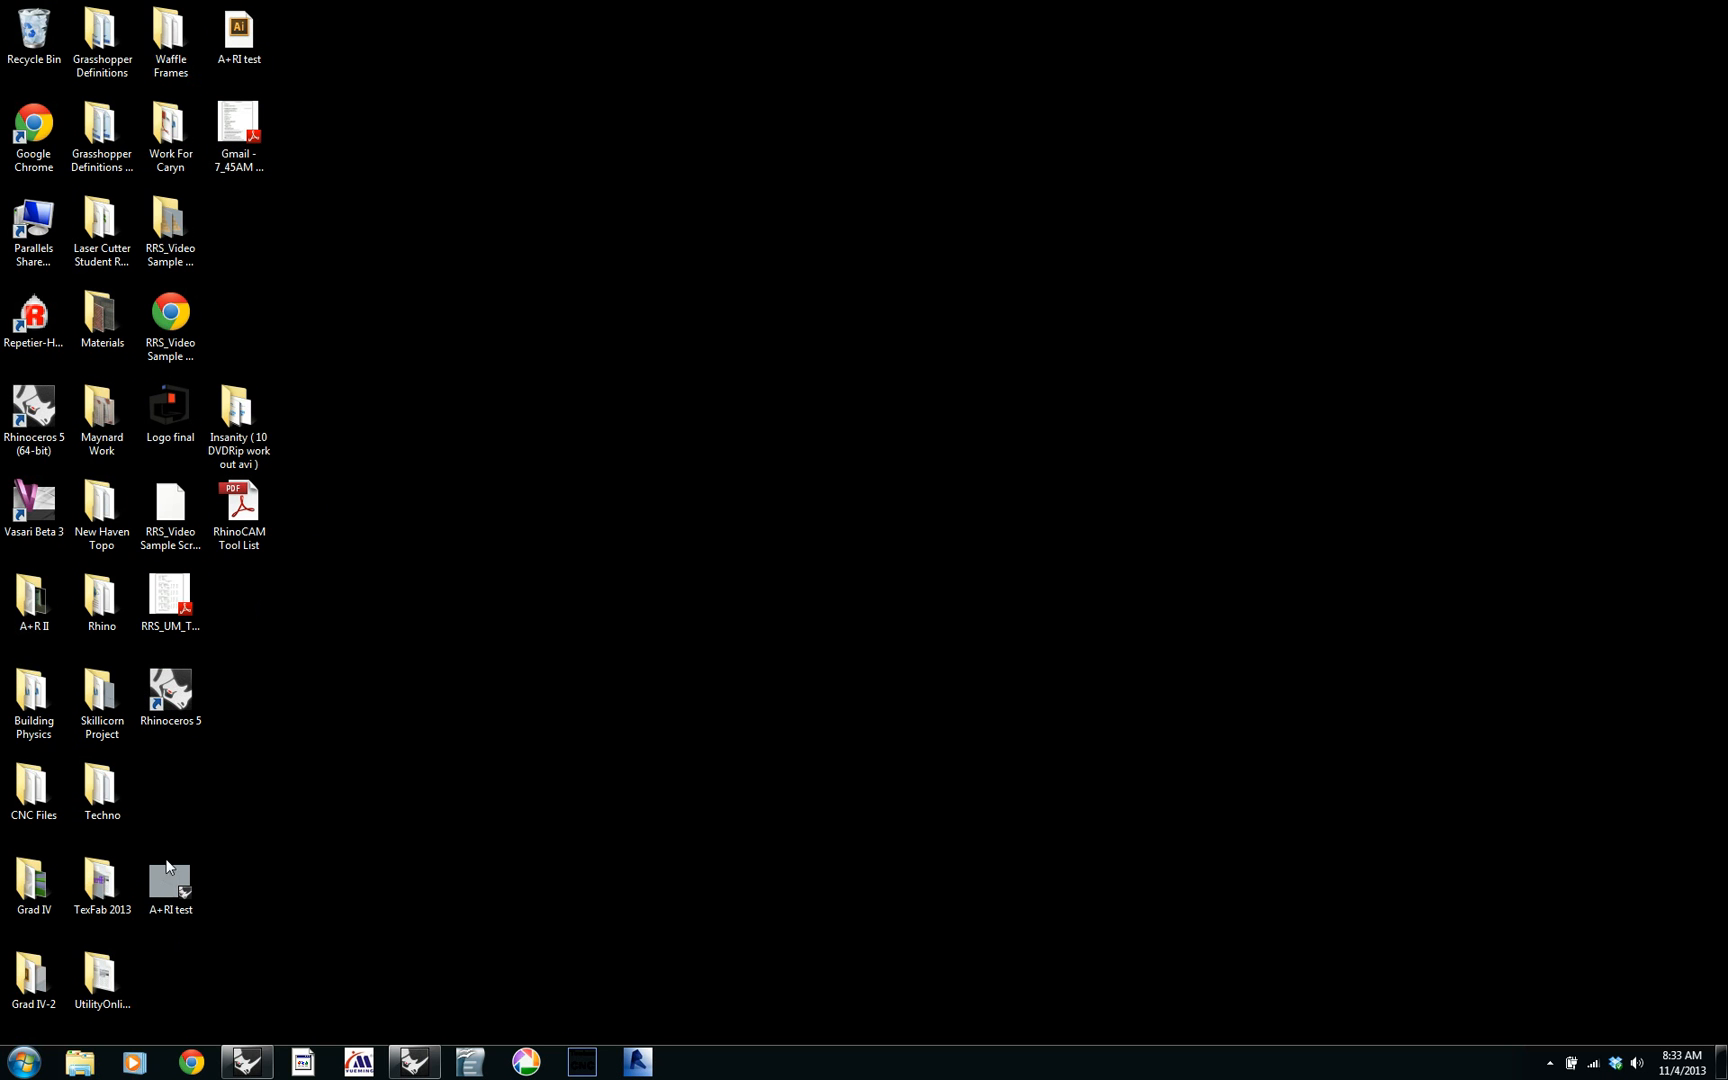
mouse_move(242, 781)
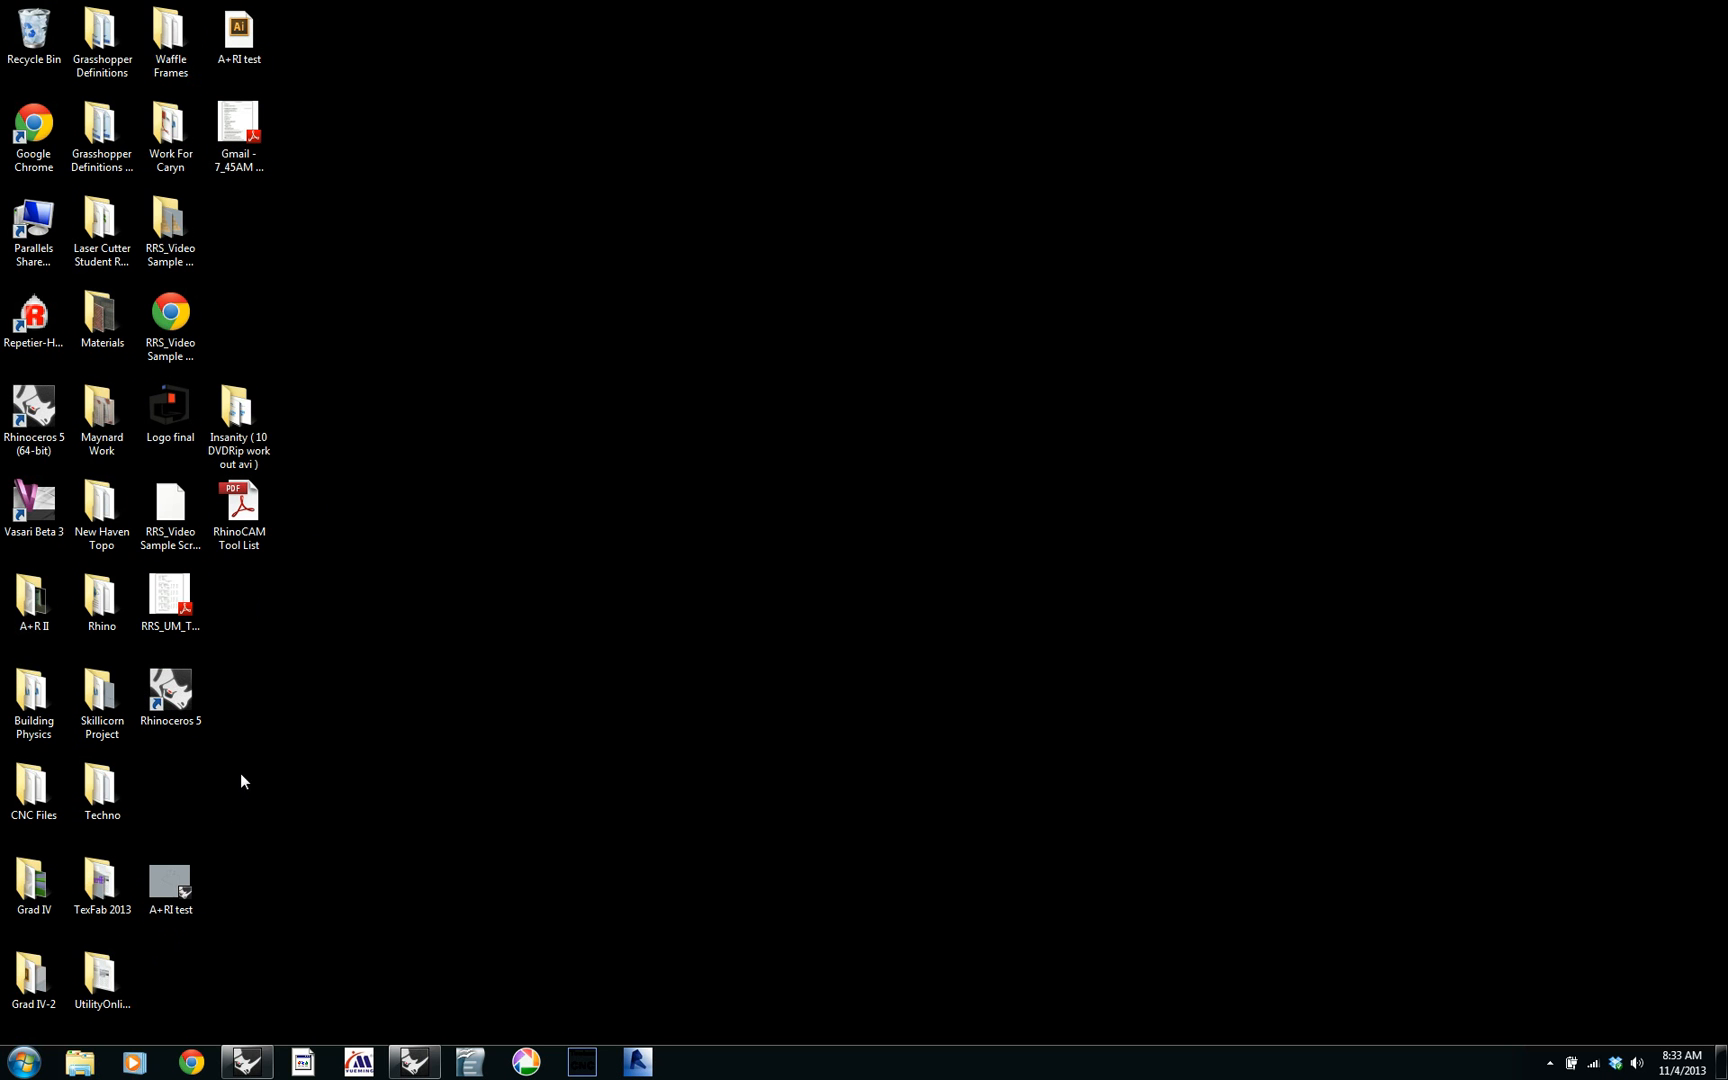
Drag the 426 KB Horizontal Finishing NC file icon to the desktop centre.
click(170, 598)
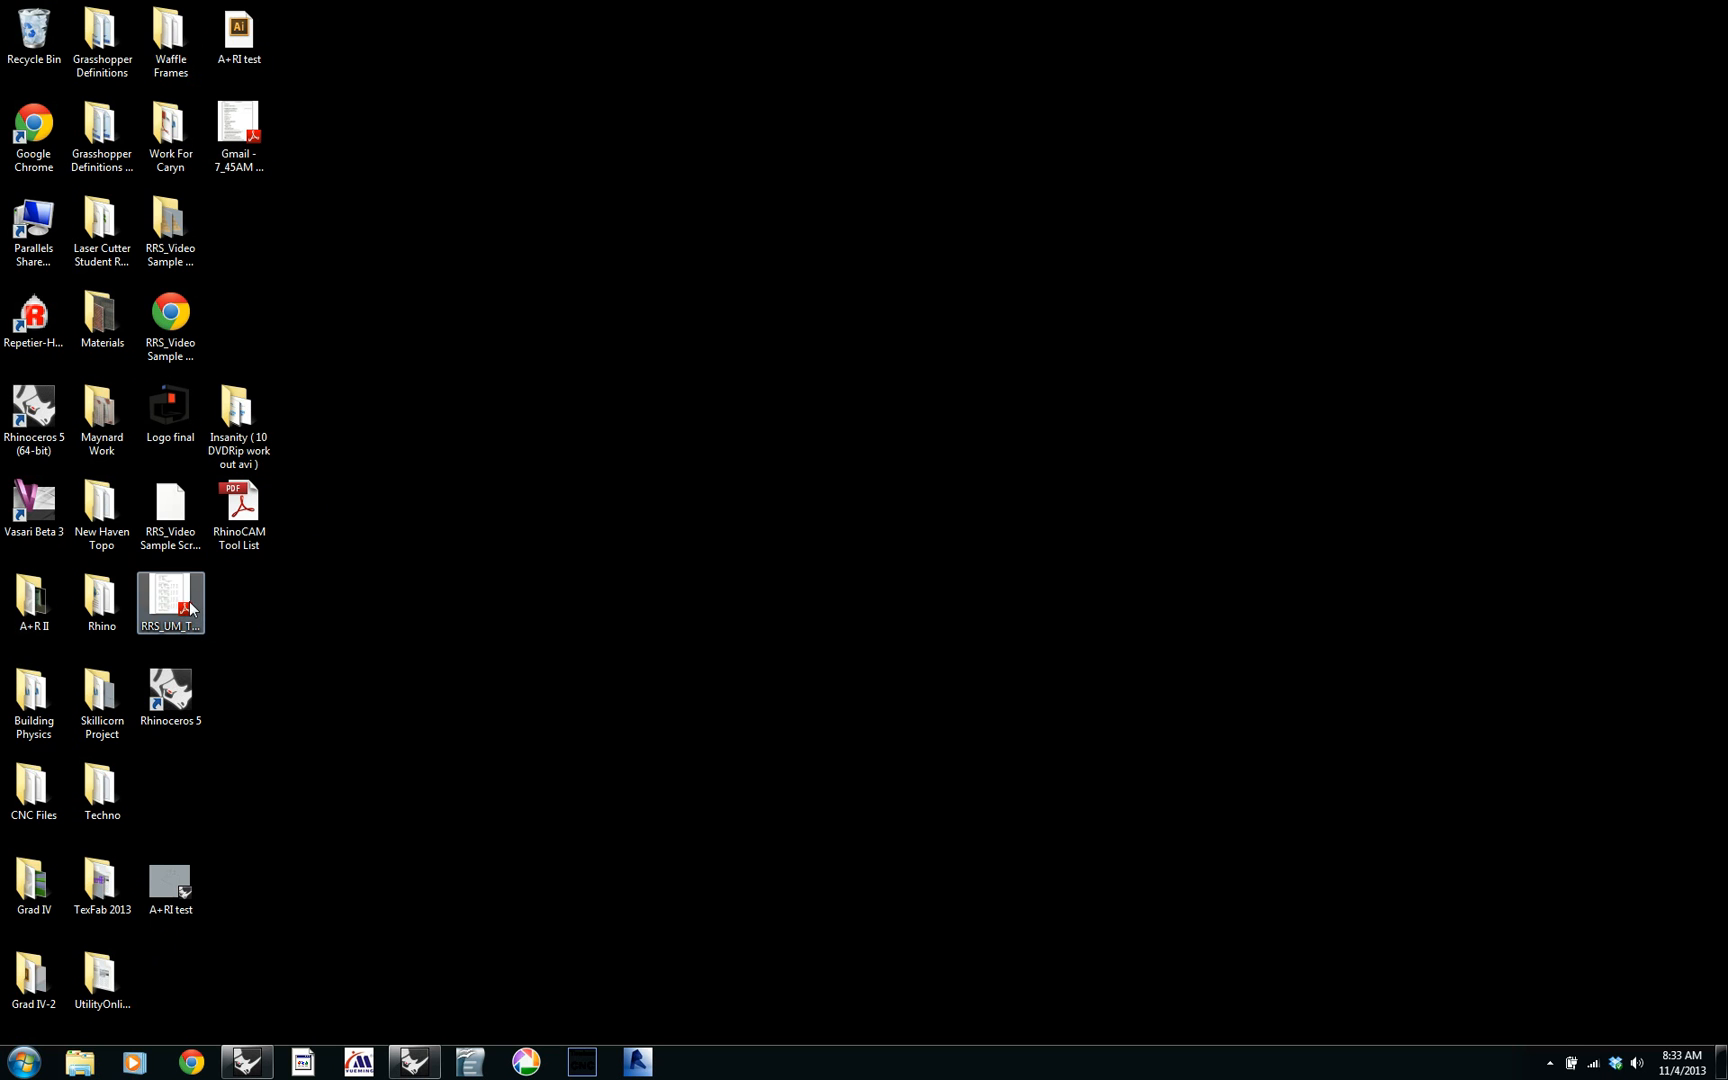
mouse_move(170, 882)
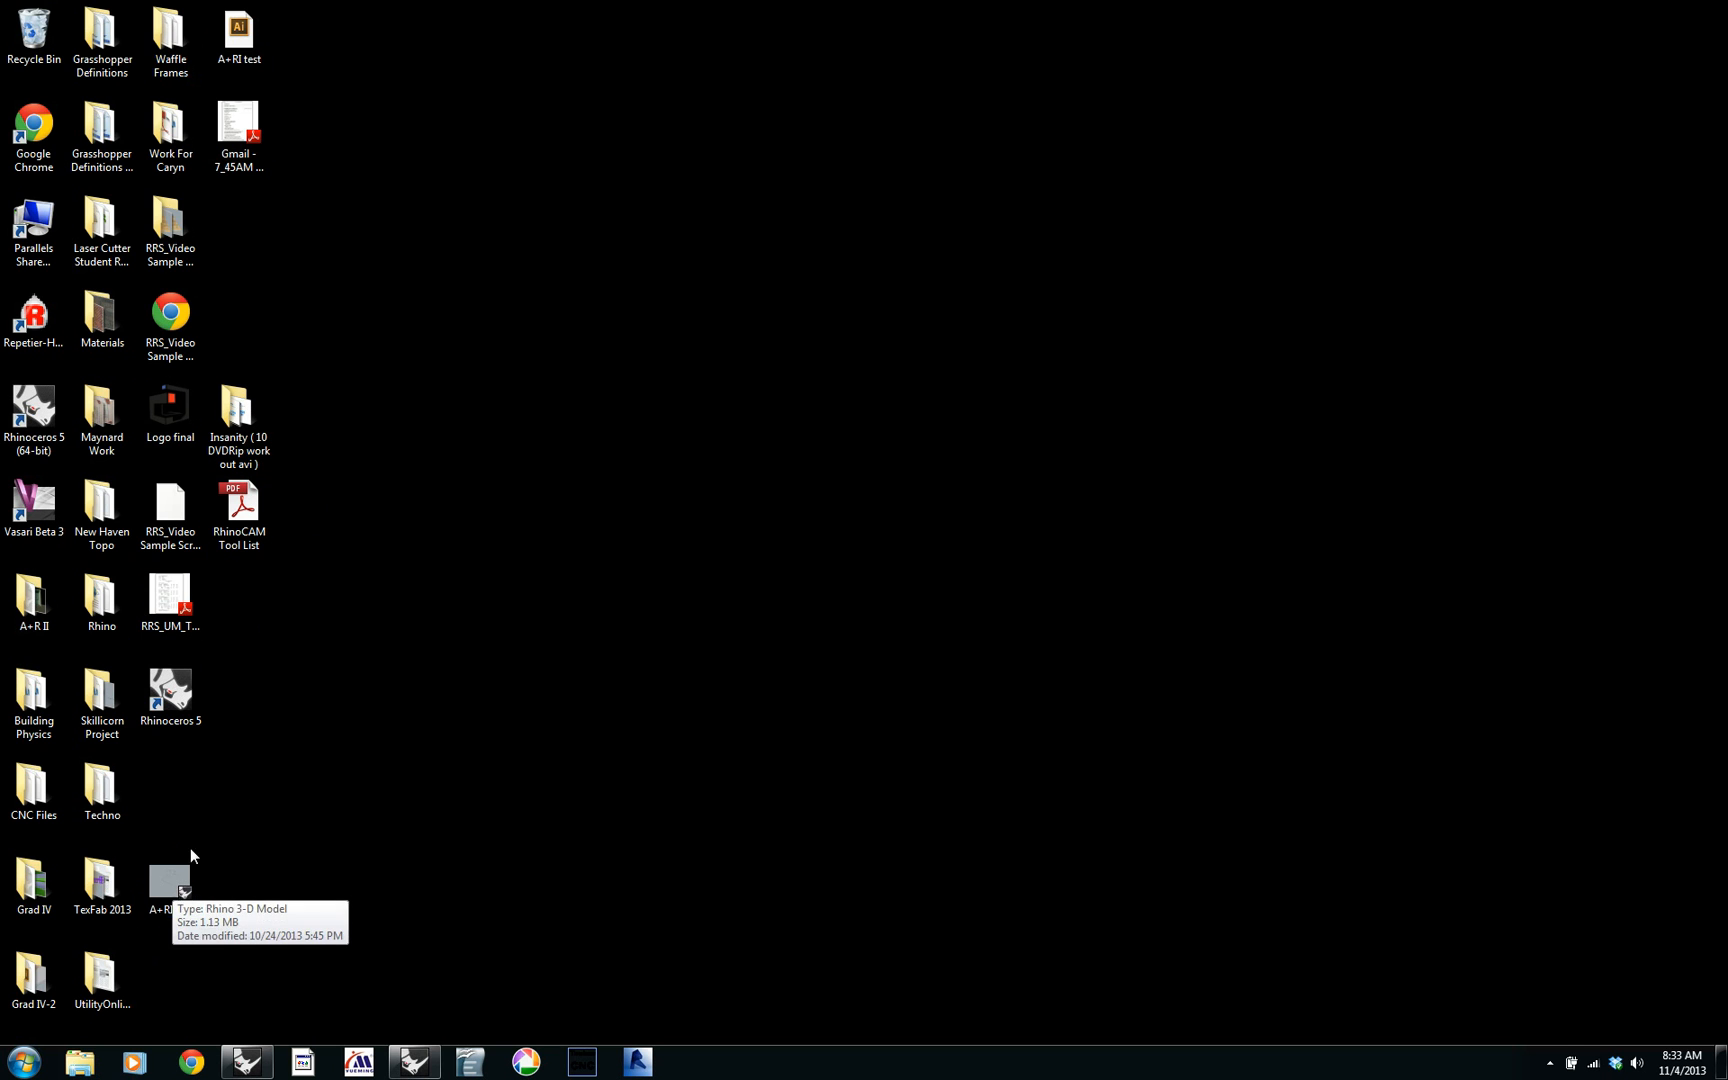
mouse_move(253, 802)
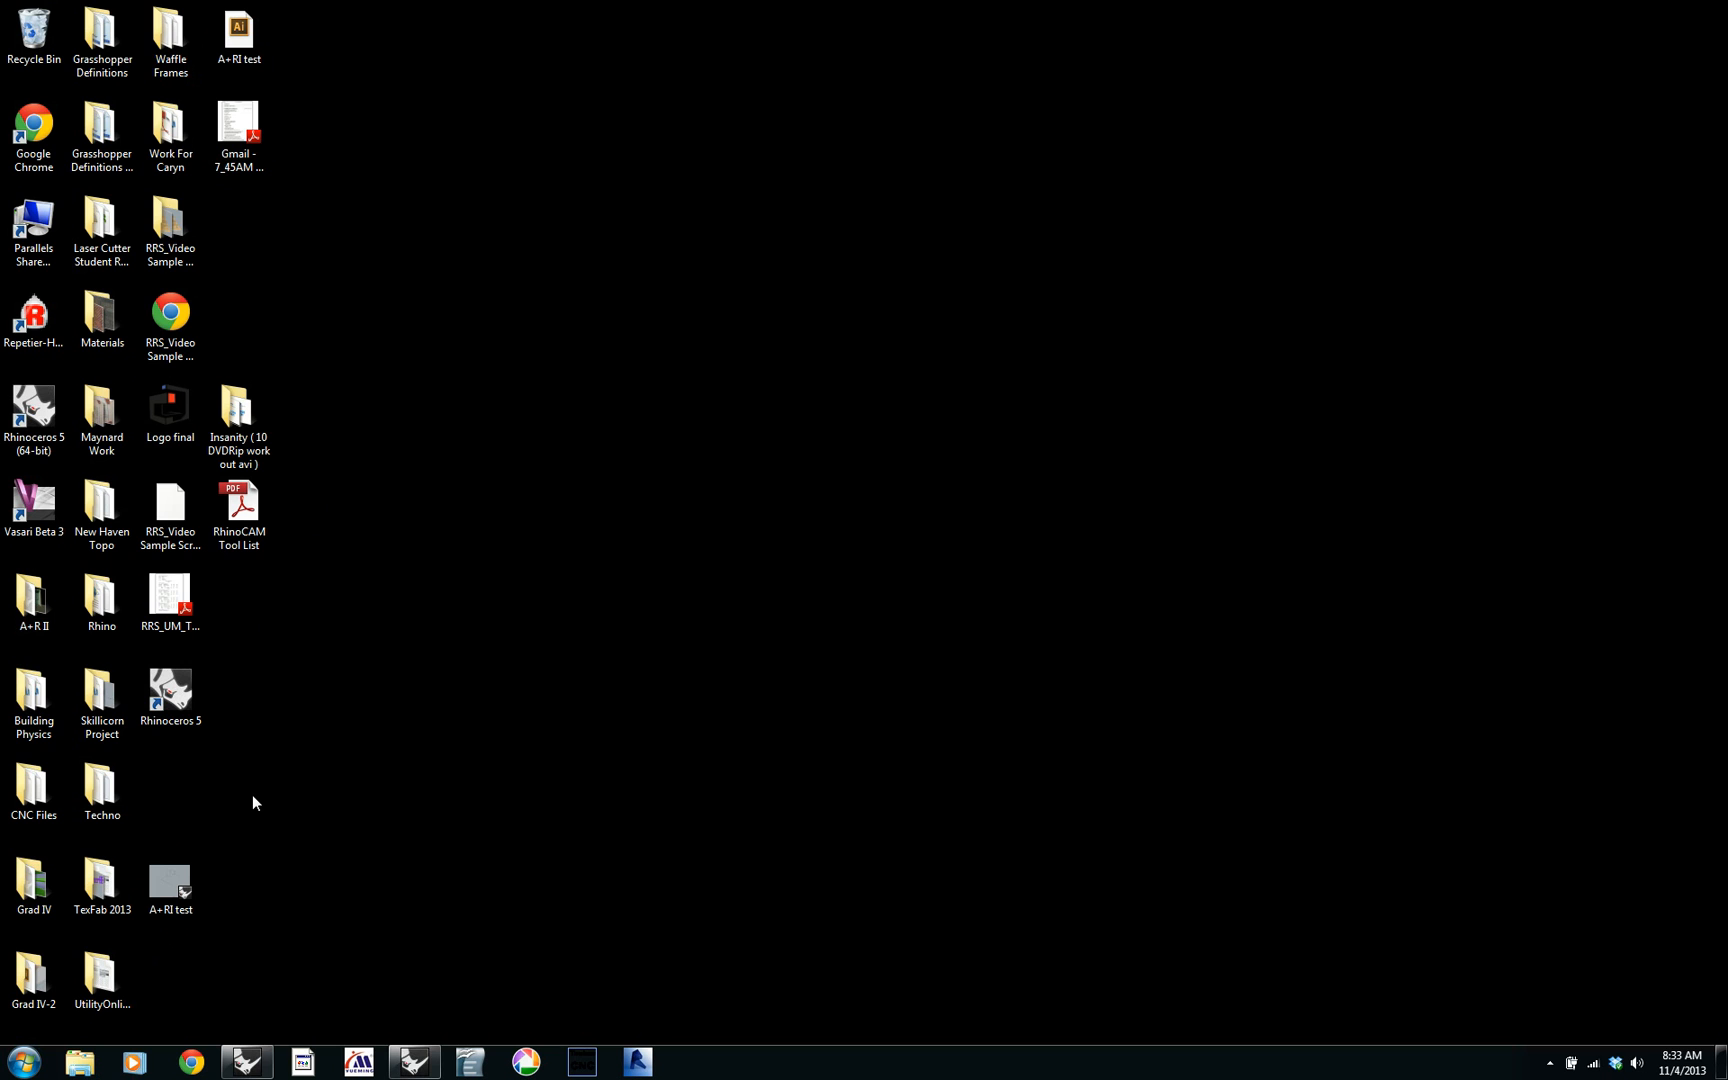
click(170, 507)
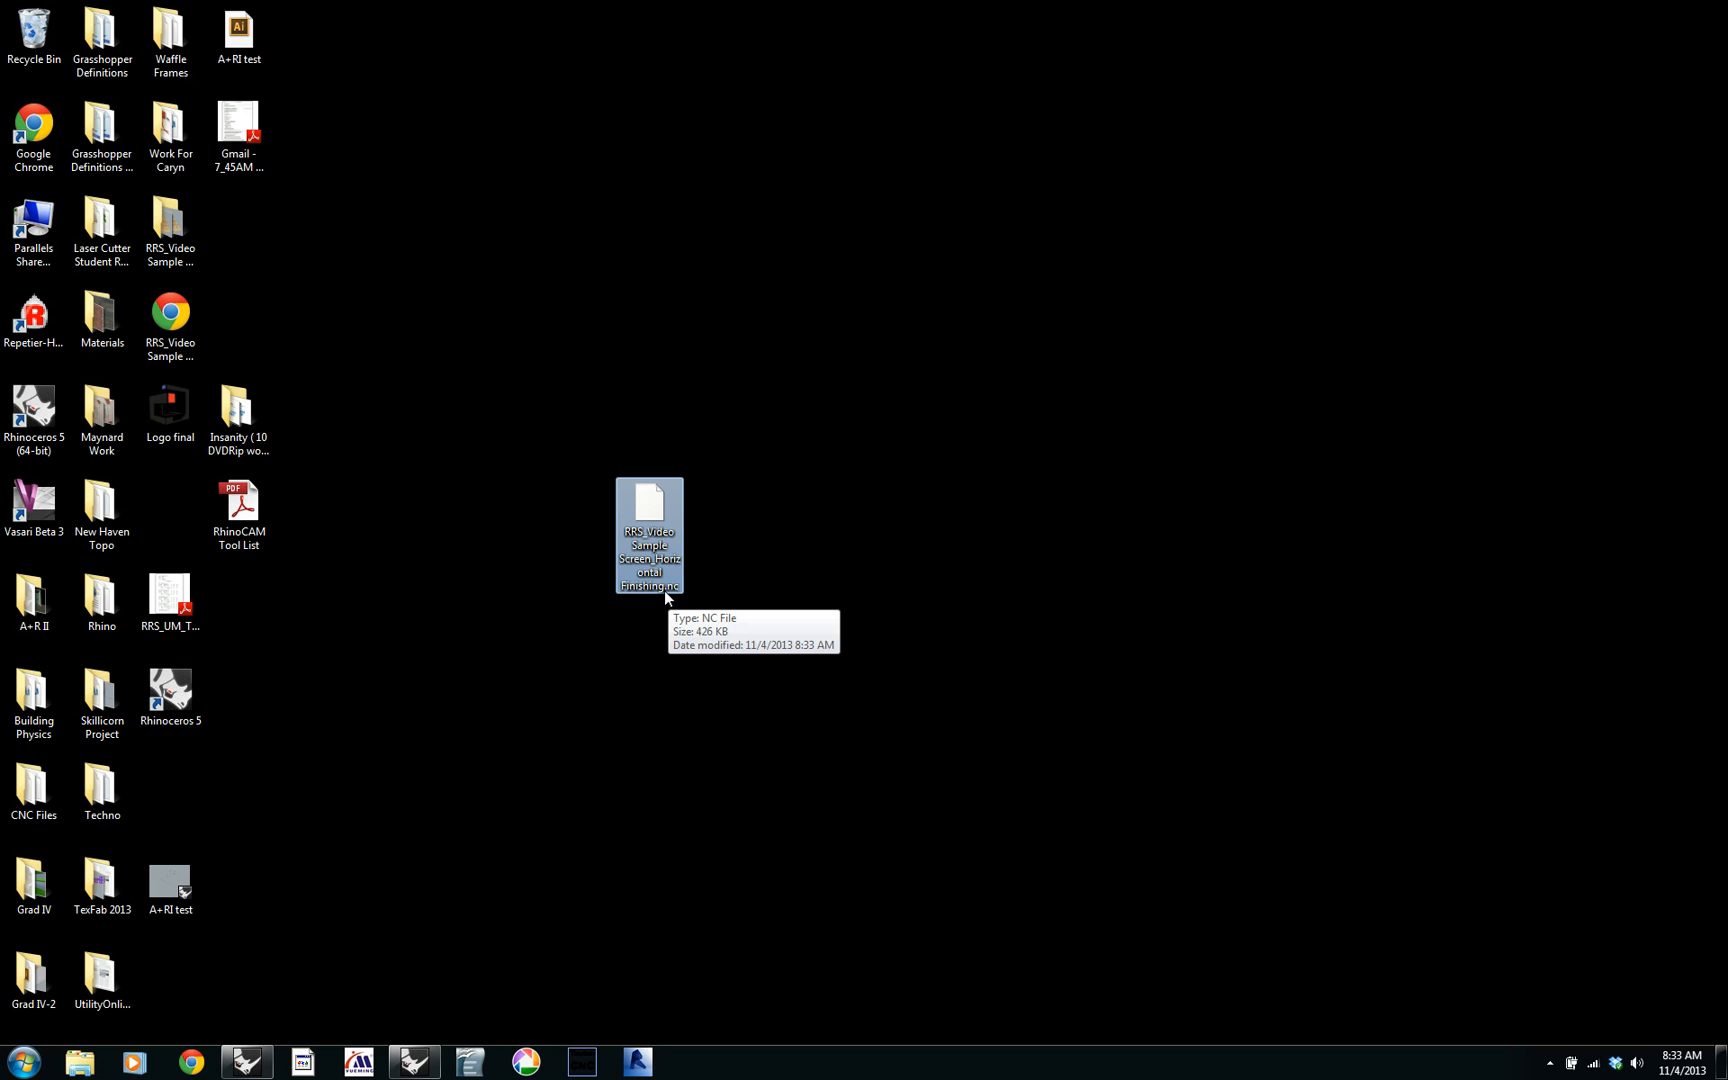
mouse_move(678, 604)
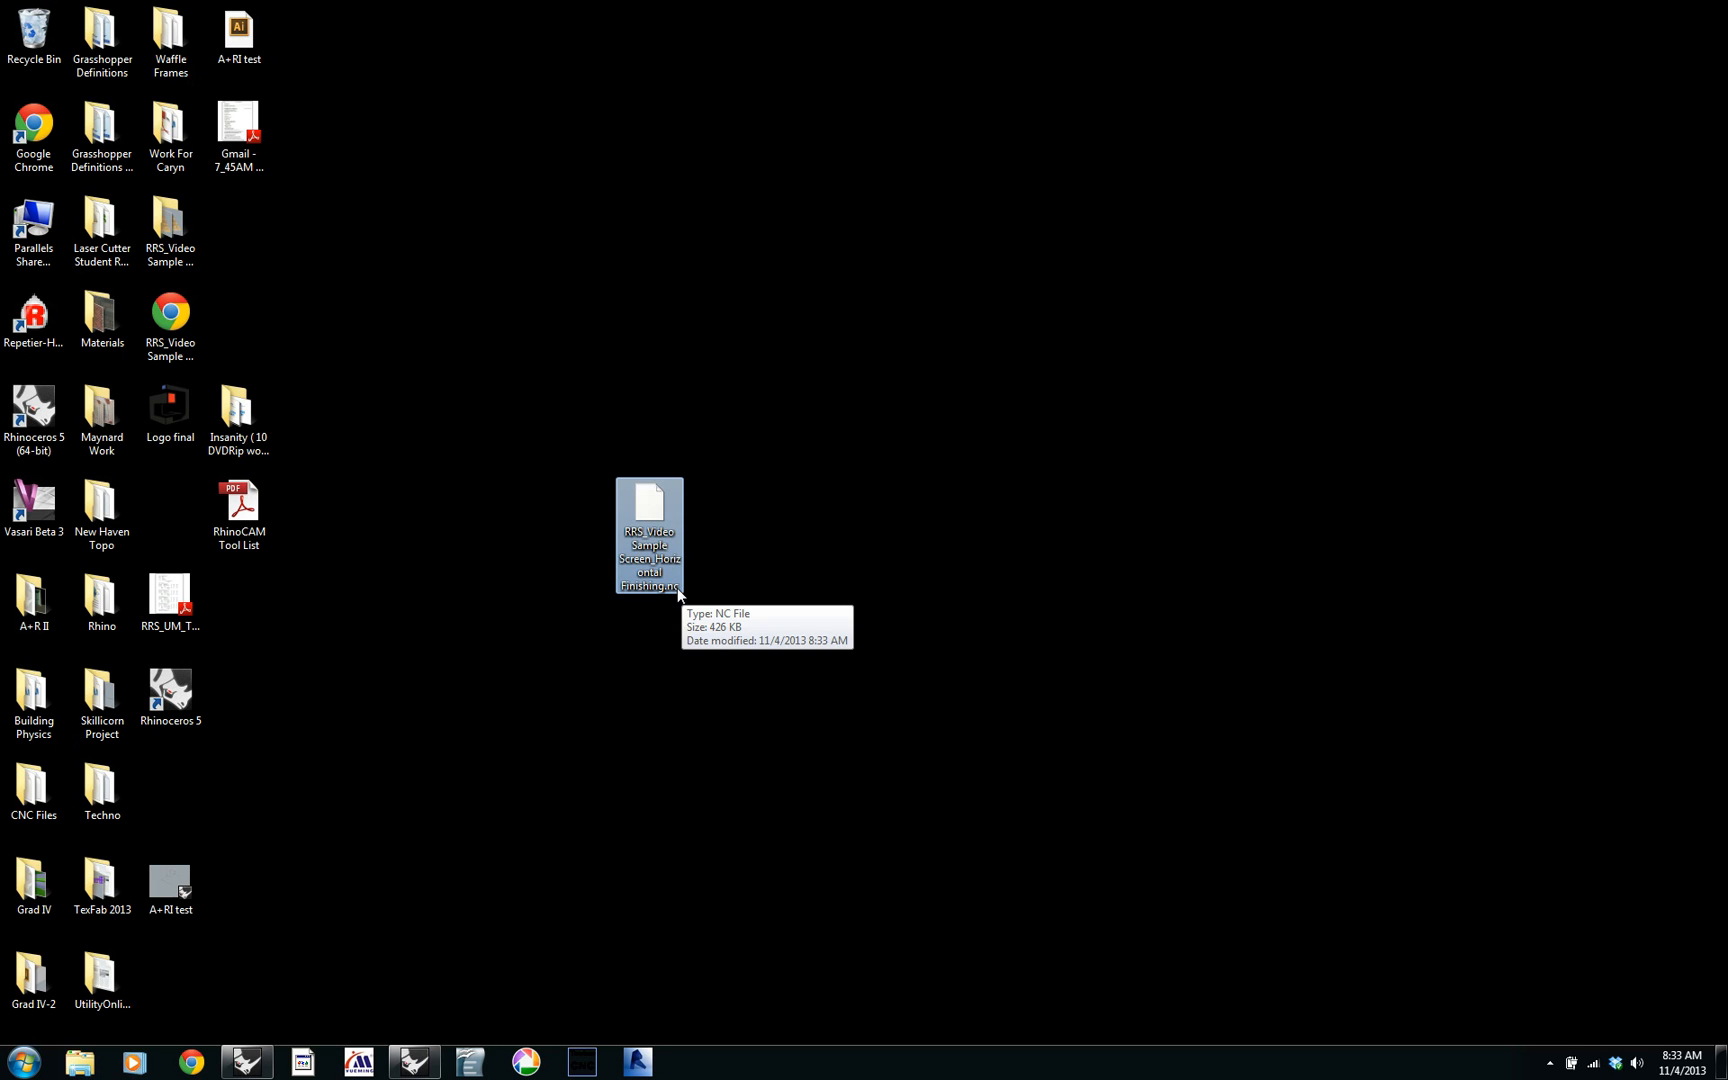
mouse_move(662, 506)
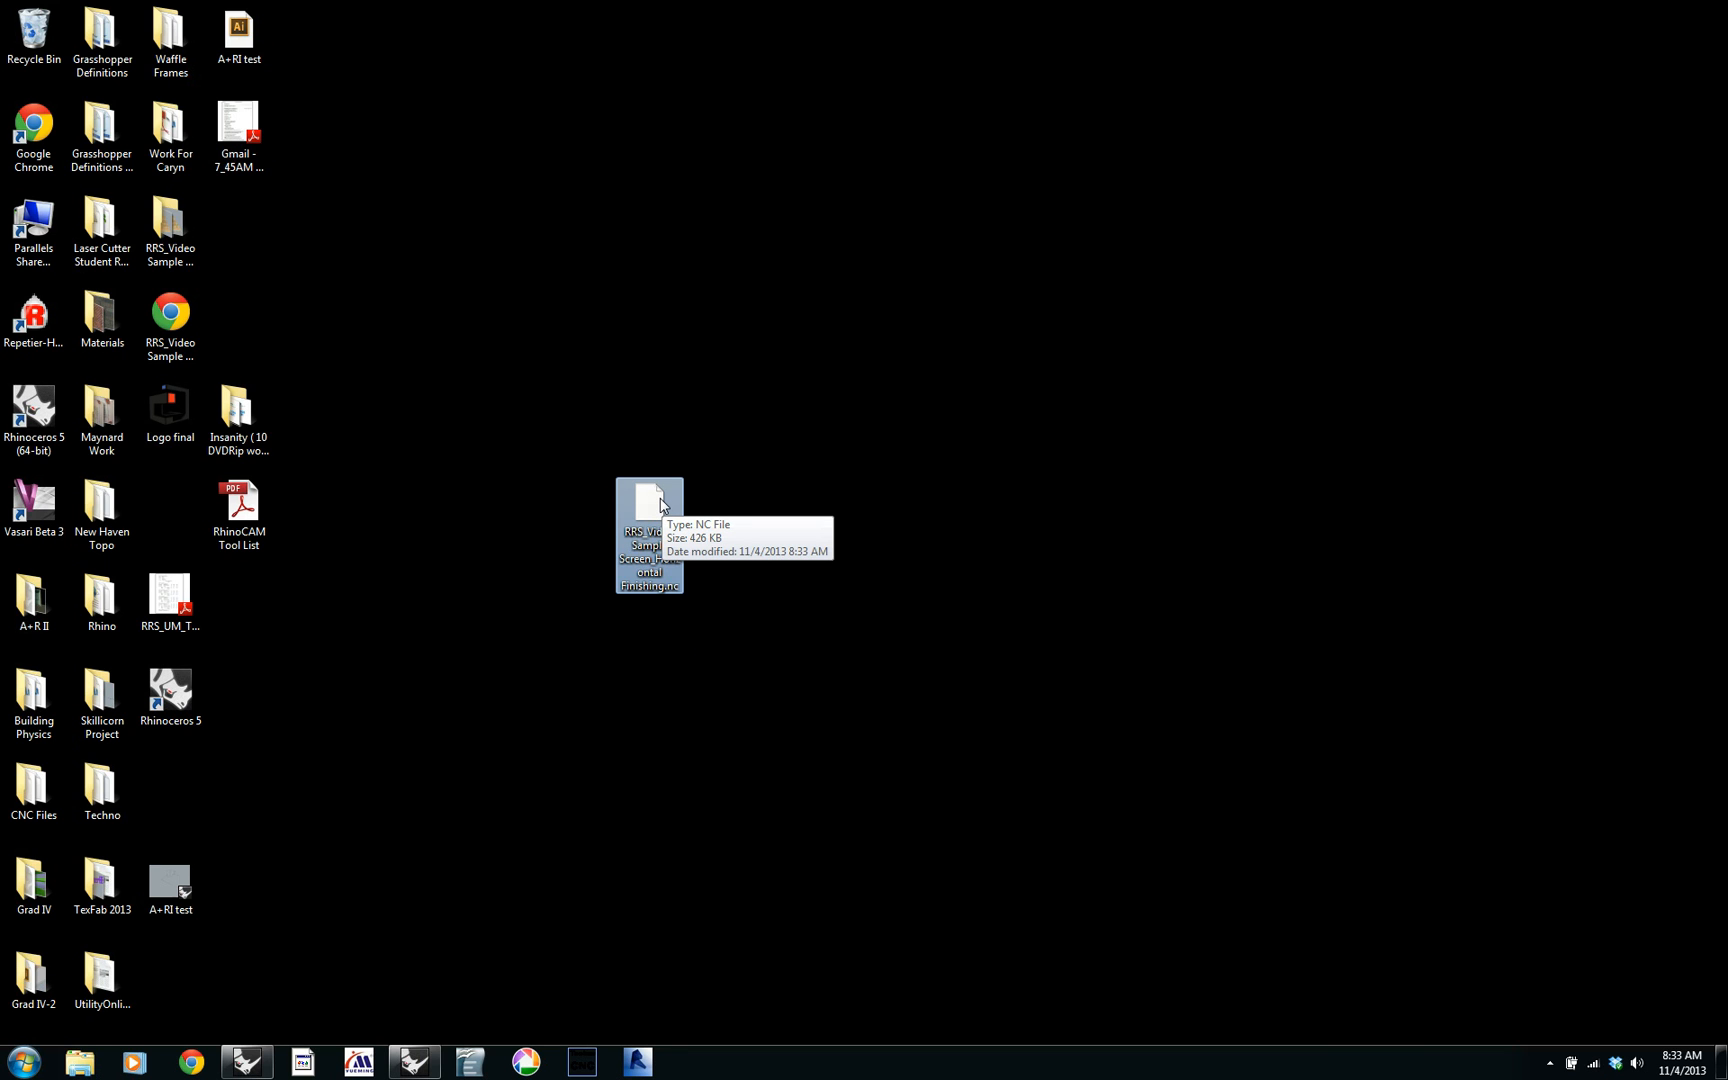
mouse_move(954, 436)
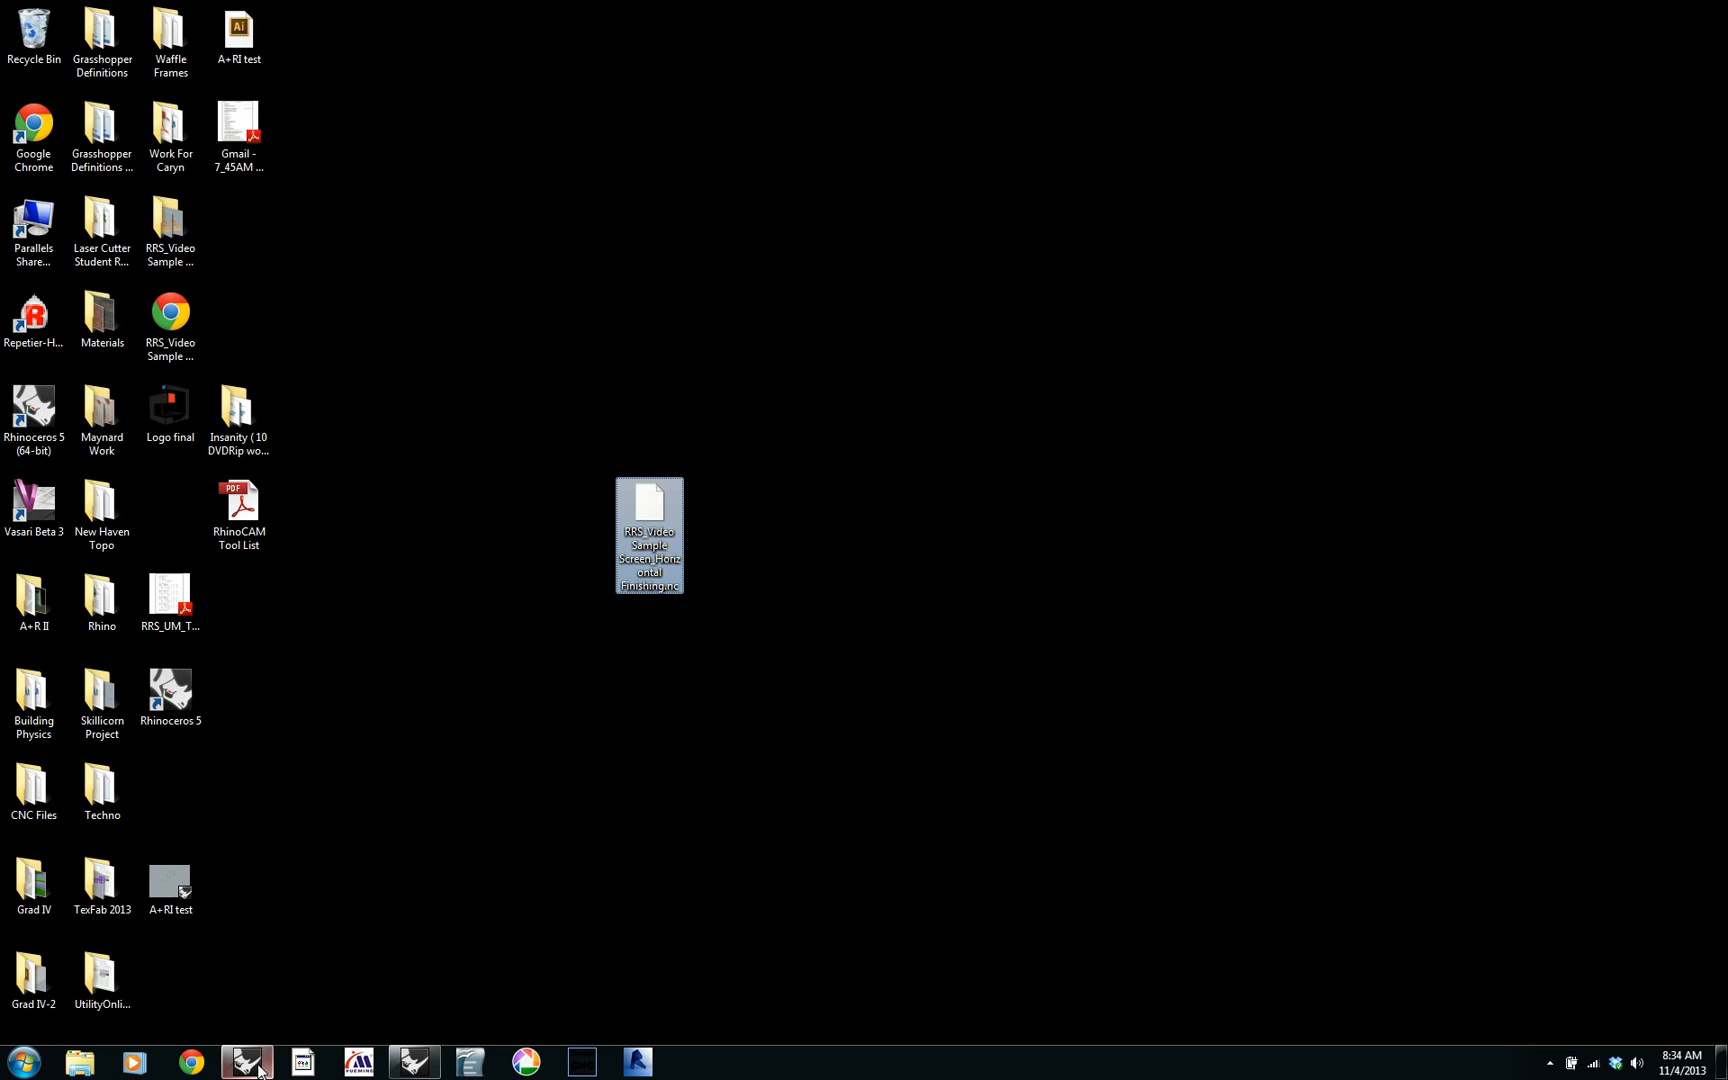
Restore the Rhino window showing the uncut stock and both finishing setups.
double_click(648, 536)
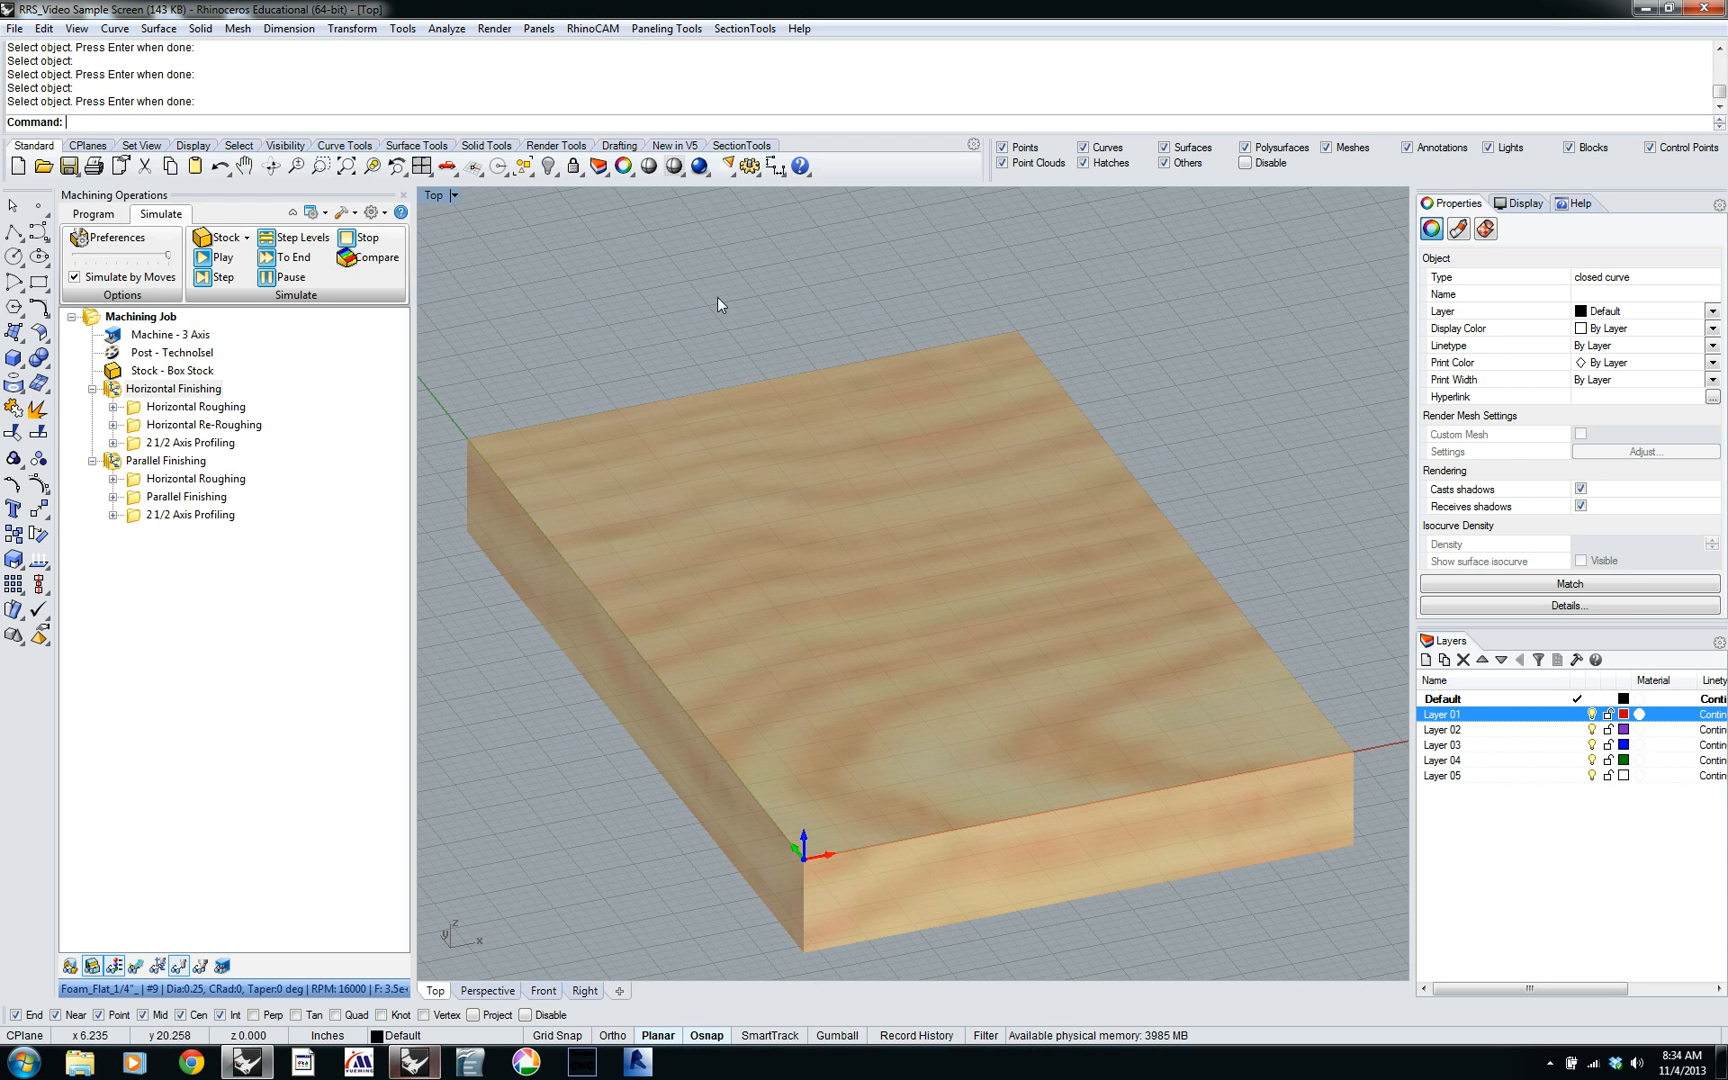
mouse_move(593, 580)
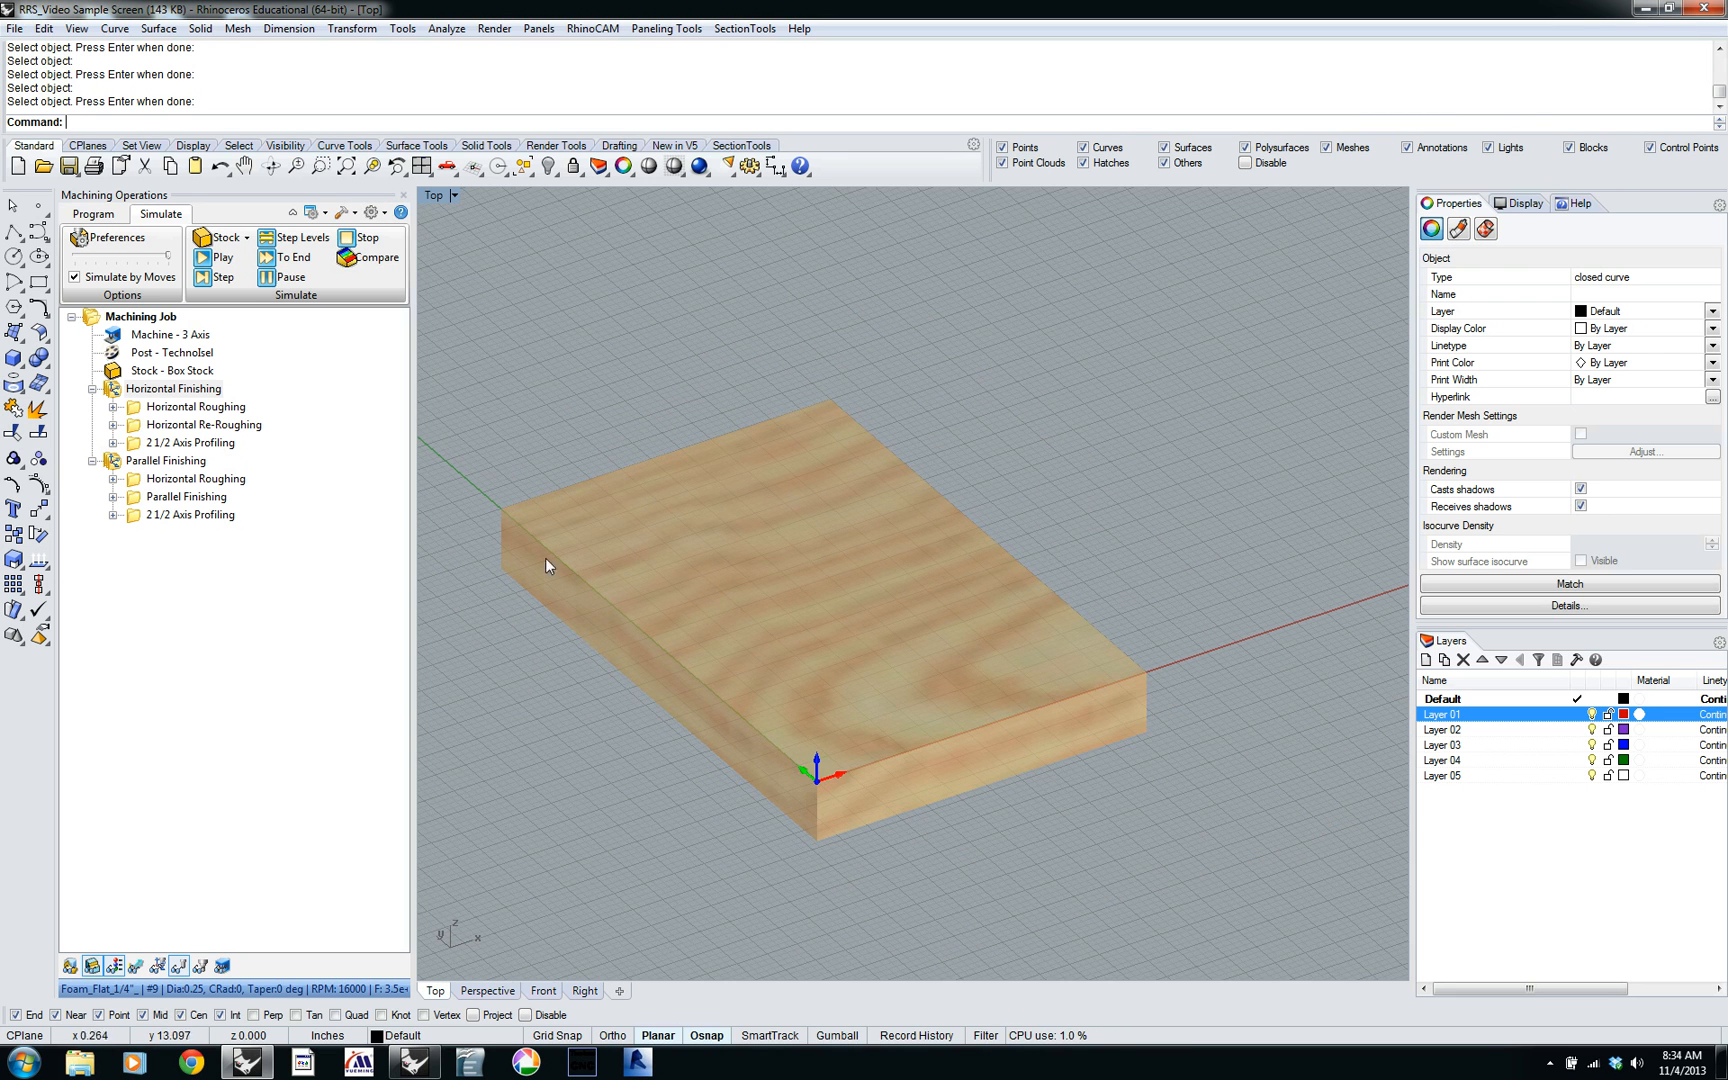
mouse_move(116, 401)
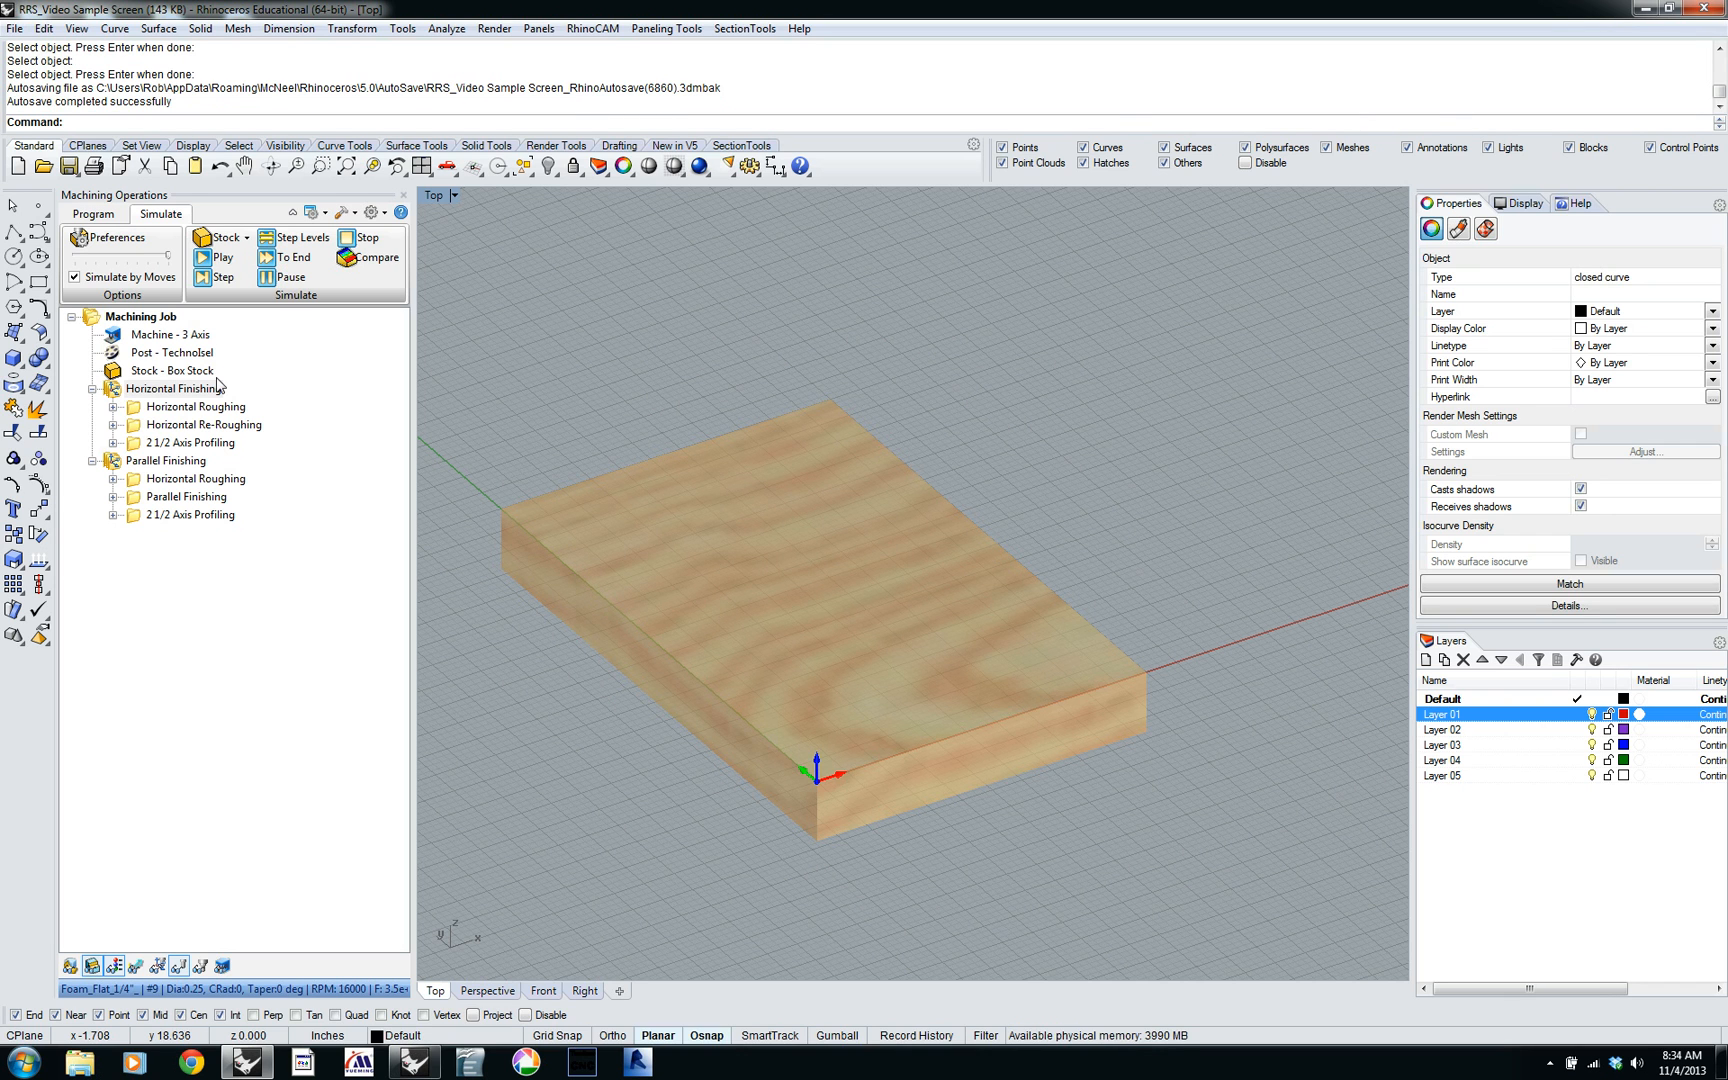
mouse_move(818, 398)
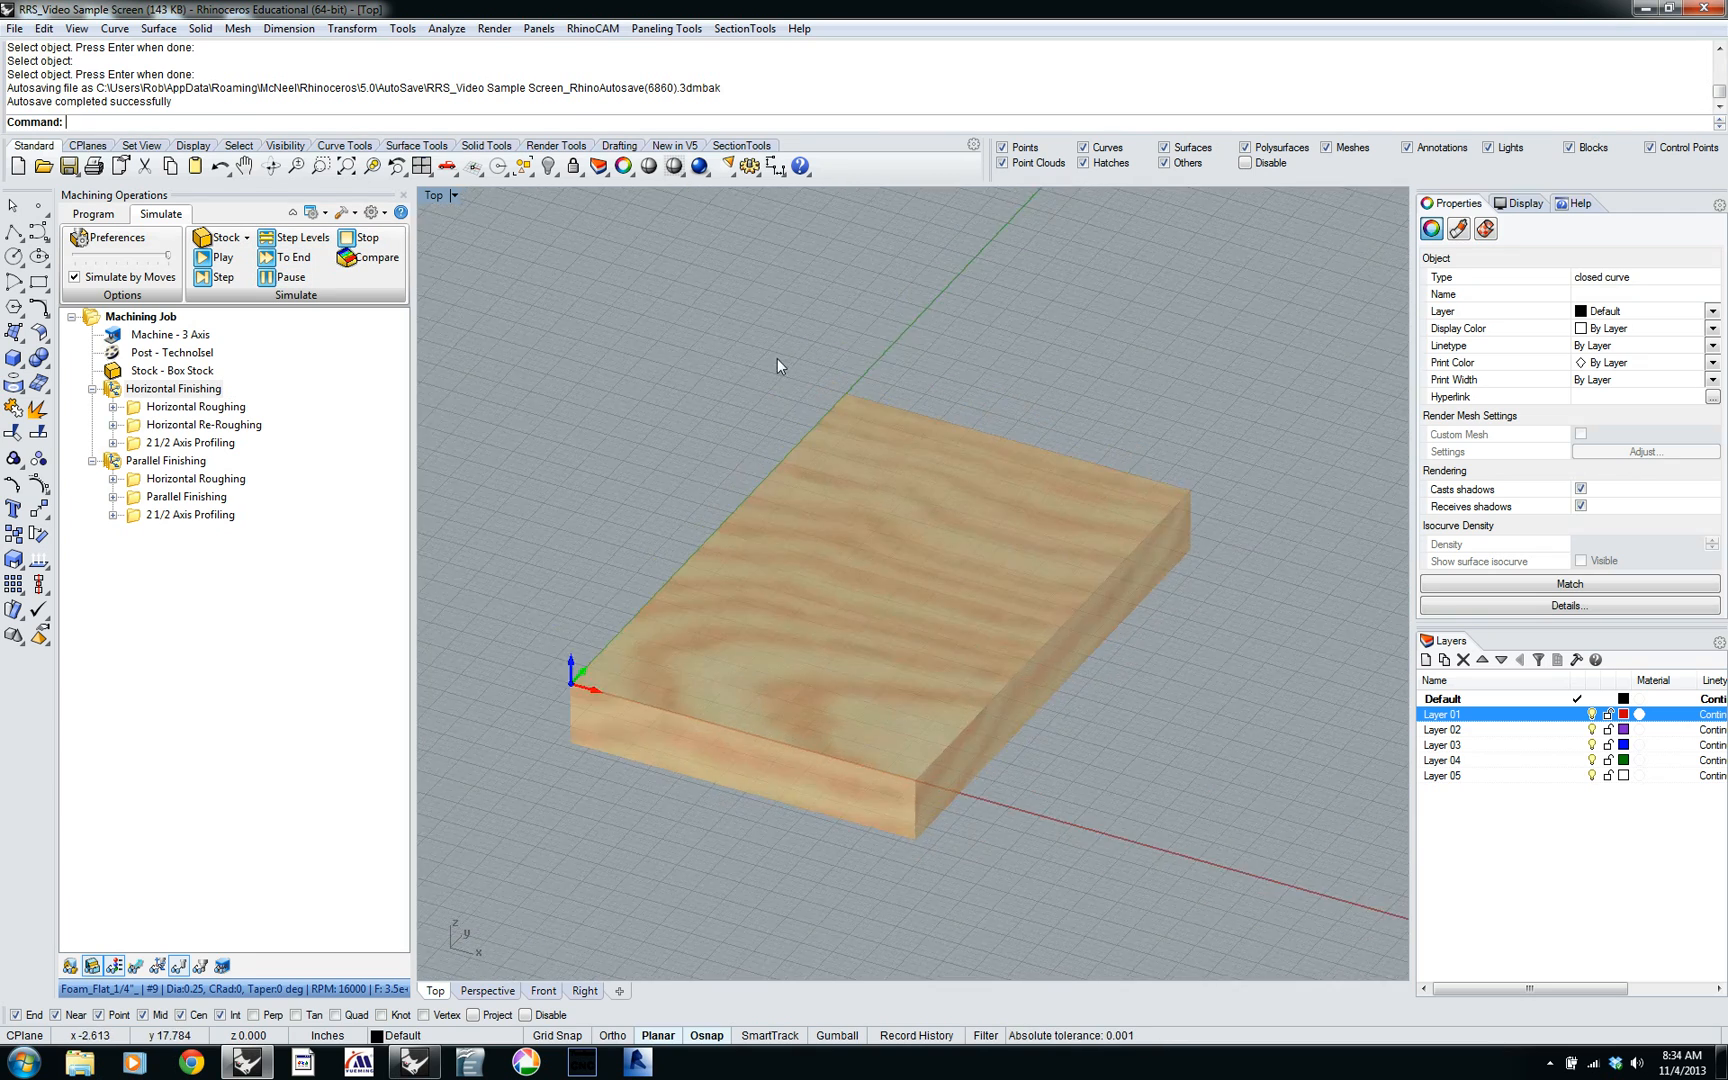
mouse_move(716, 549)
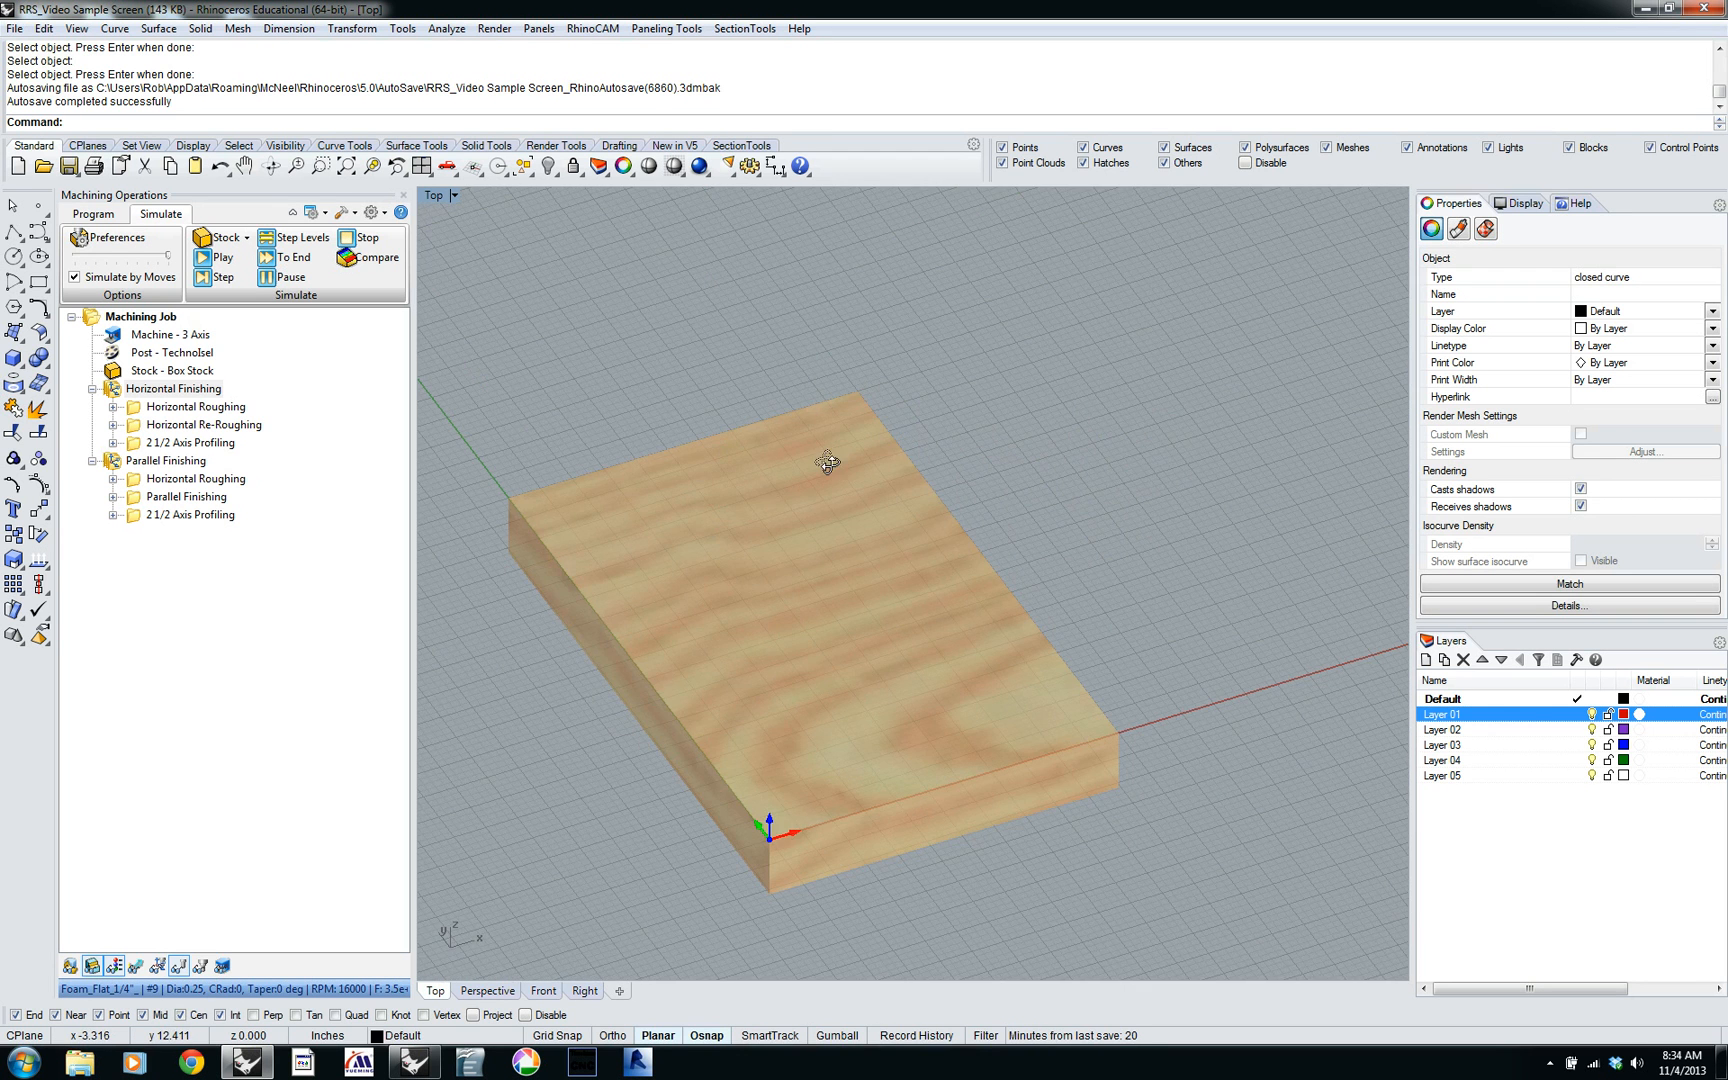
mouse_move(1025, 483)
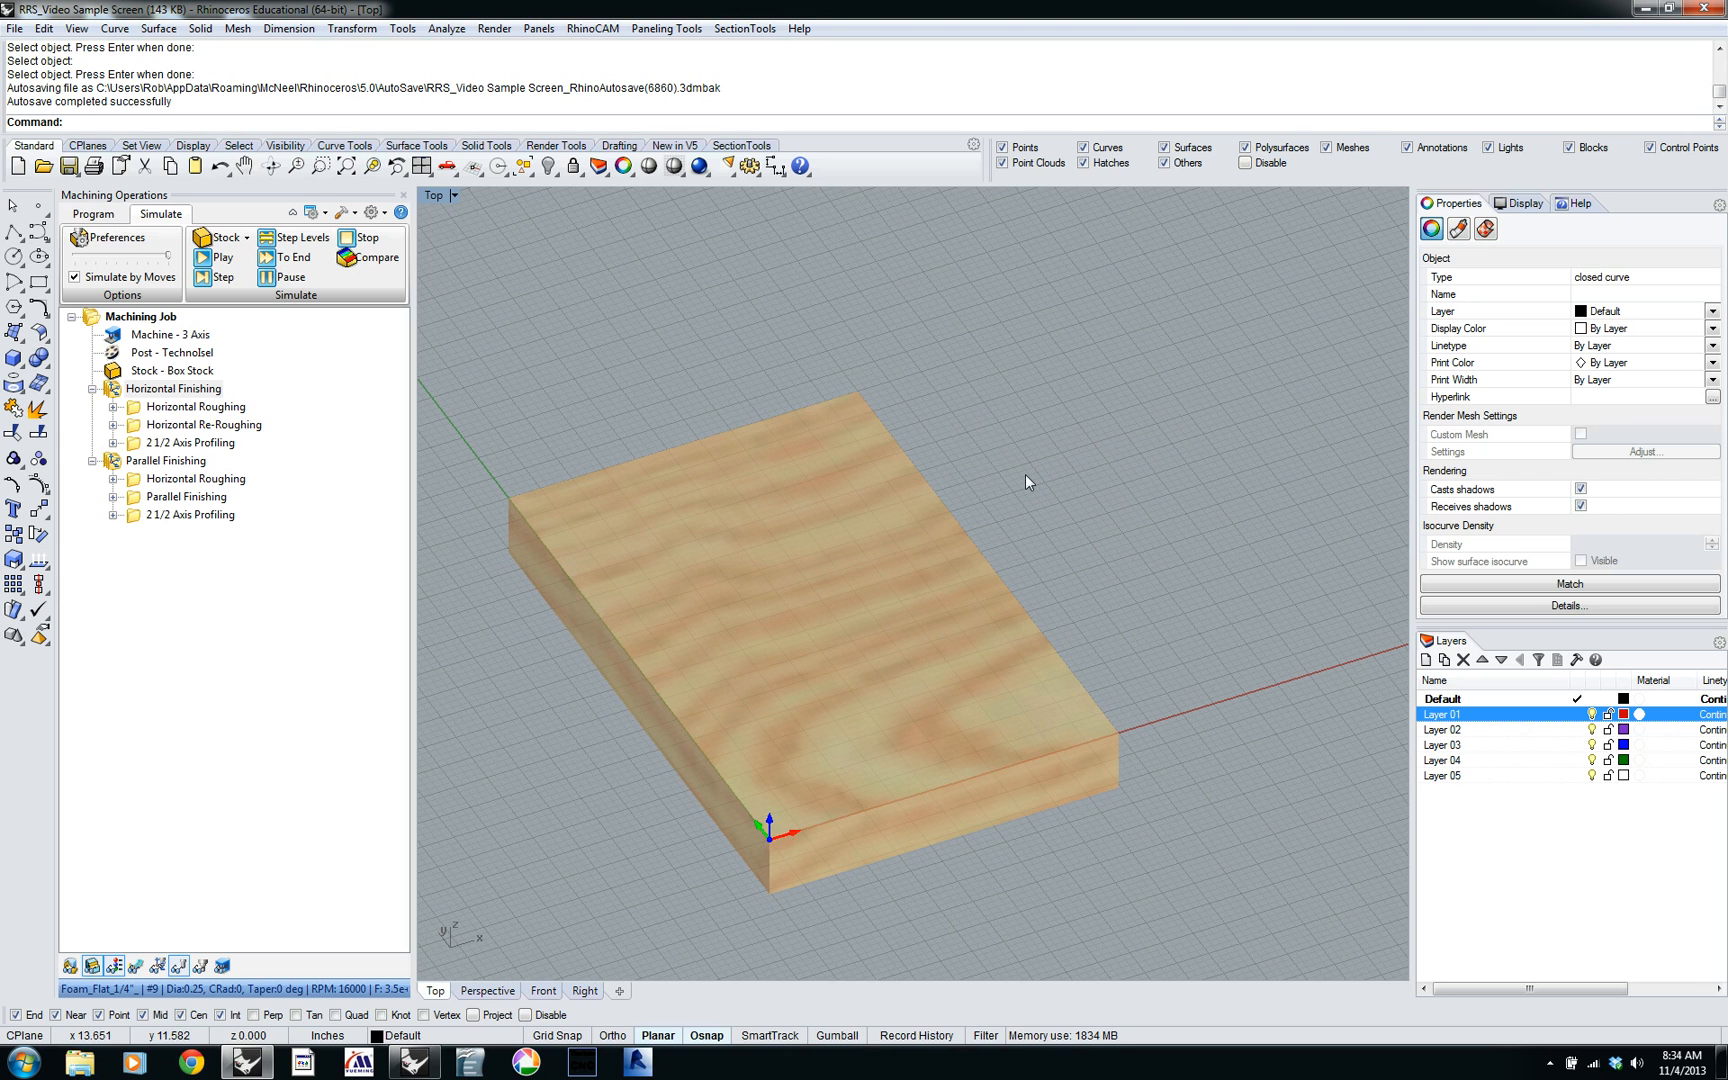
mouse_move(1143, 467)
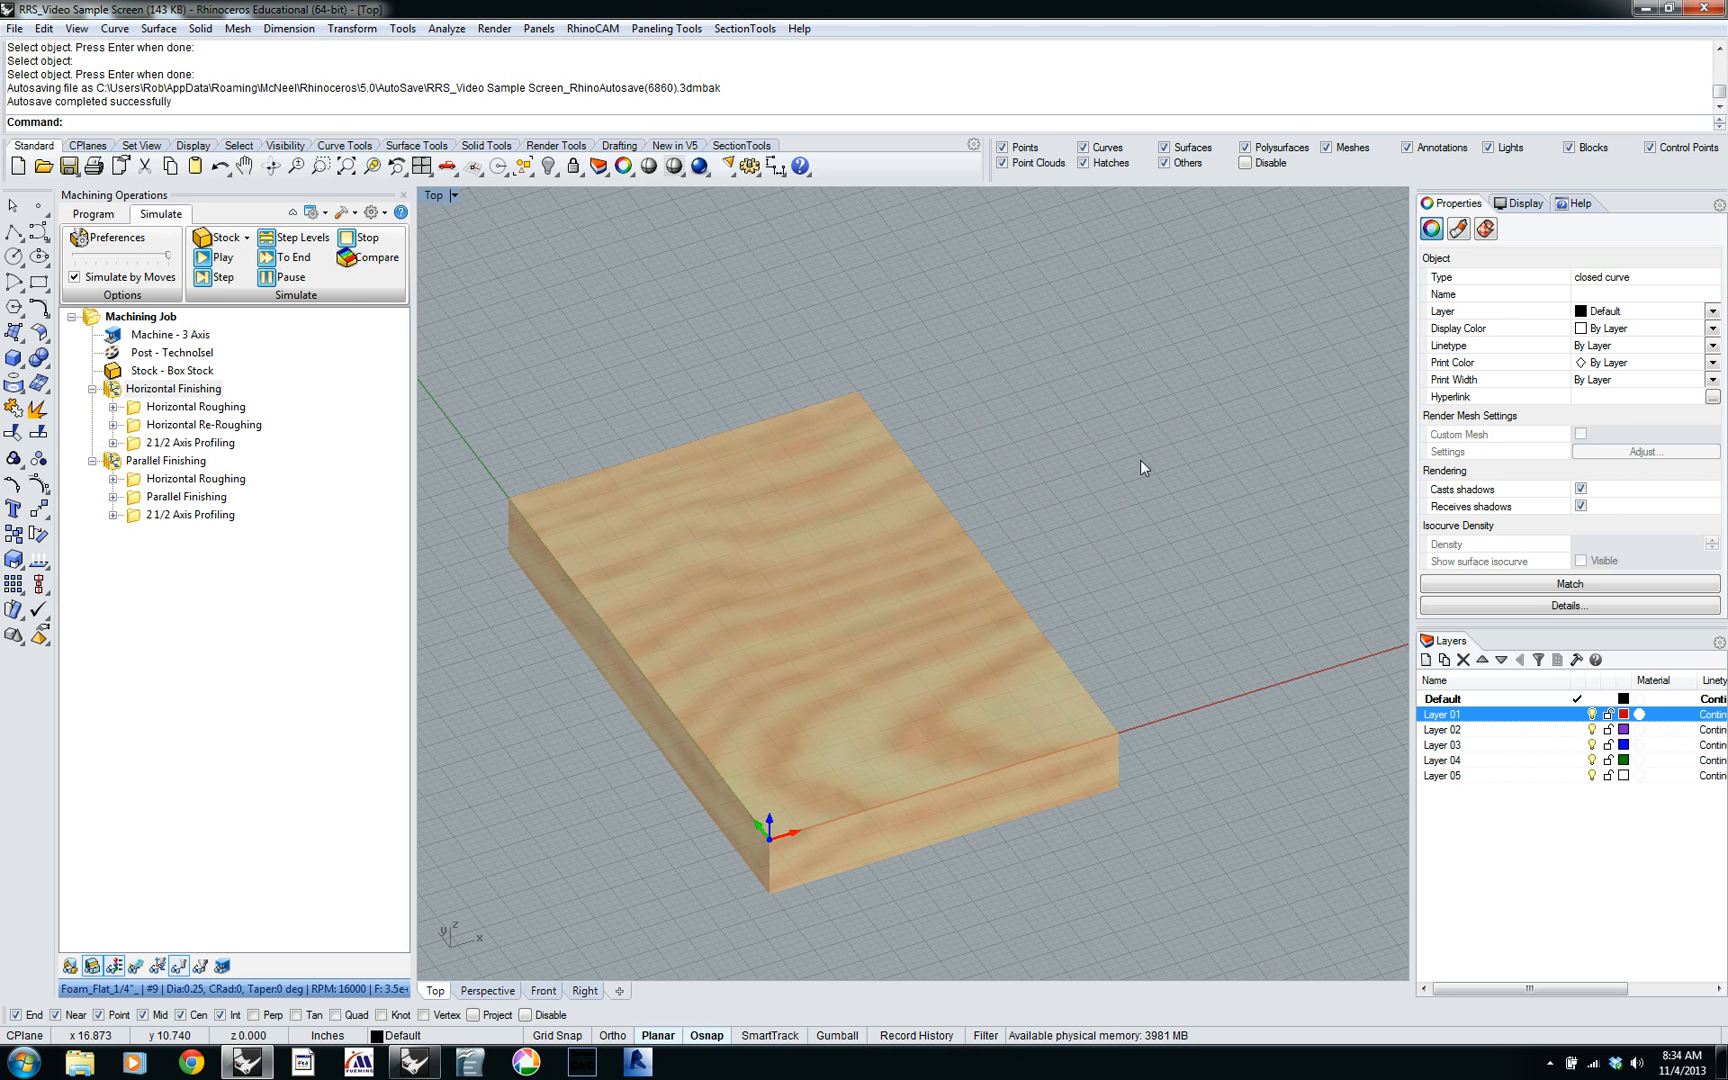
mouse_move(1143, 466)
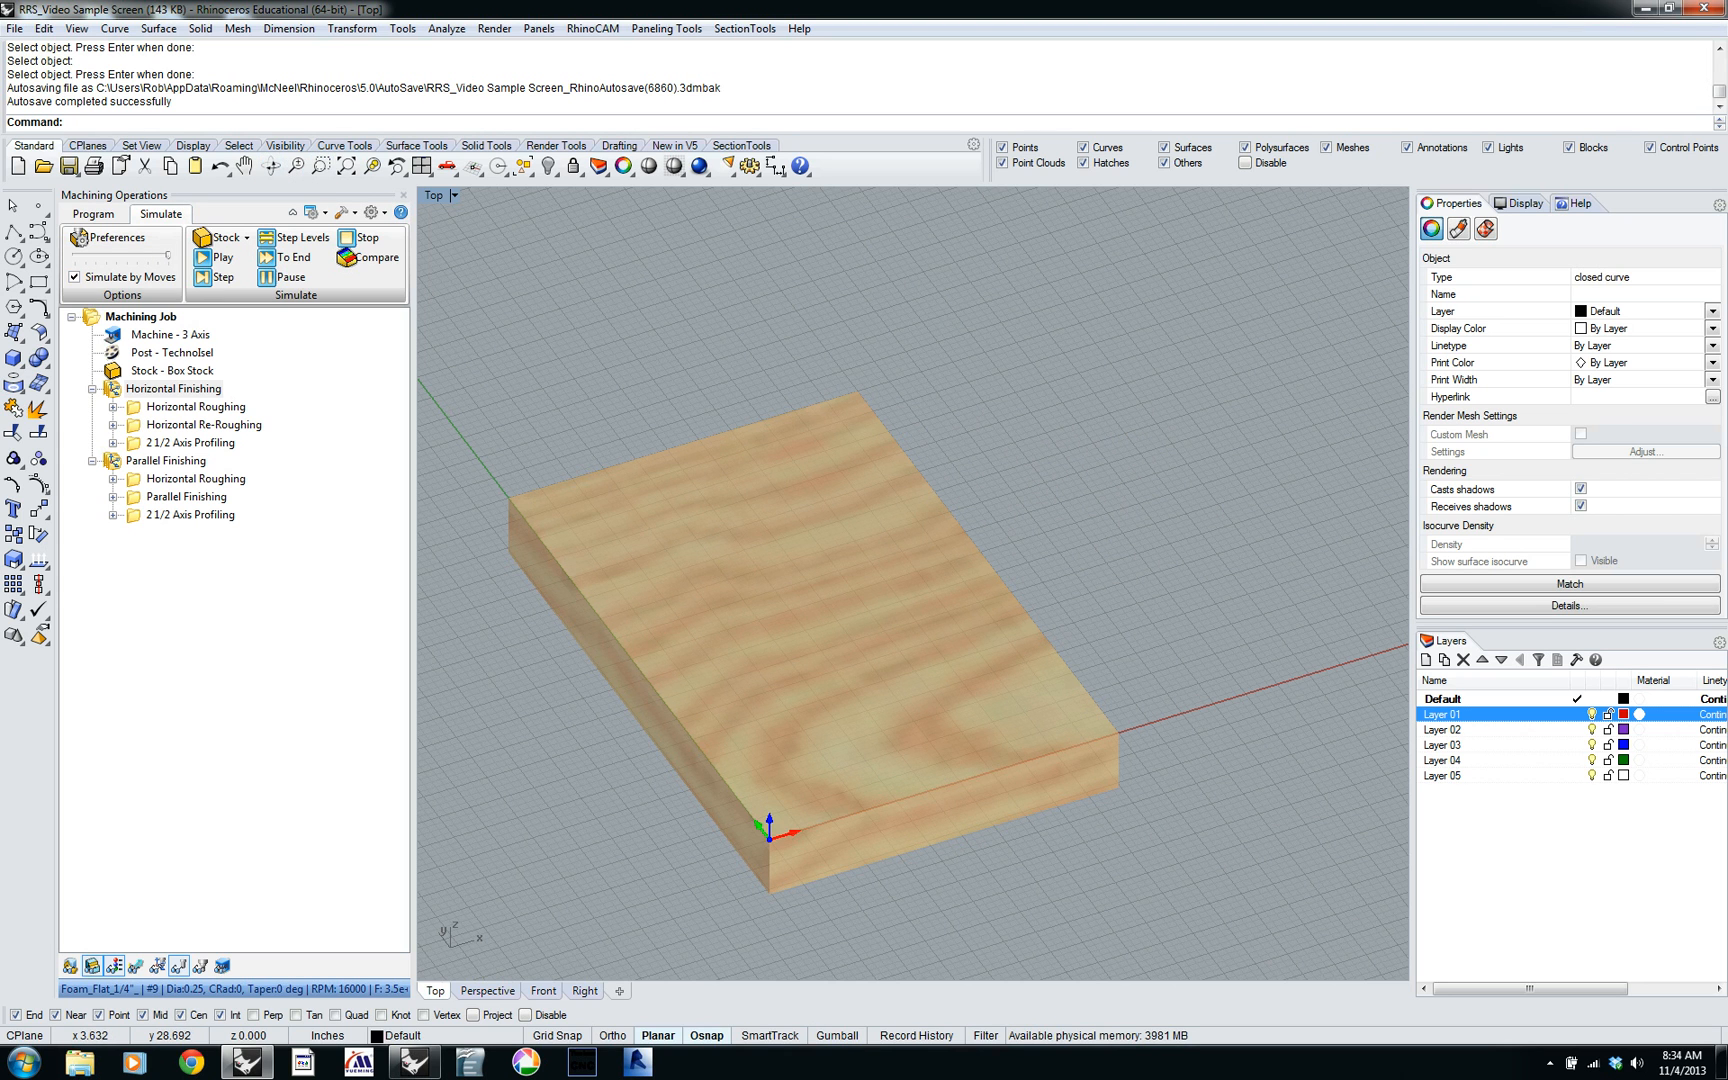